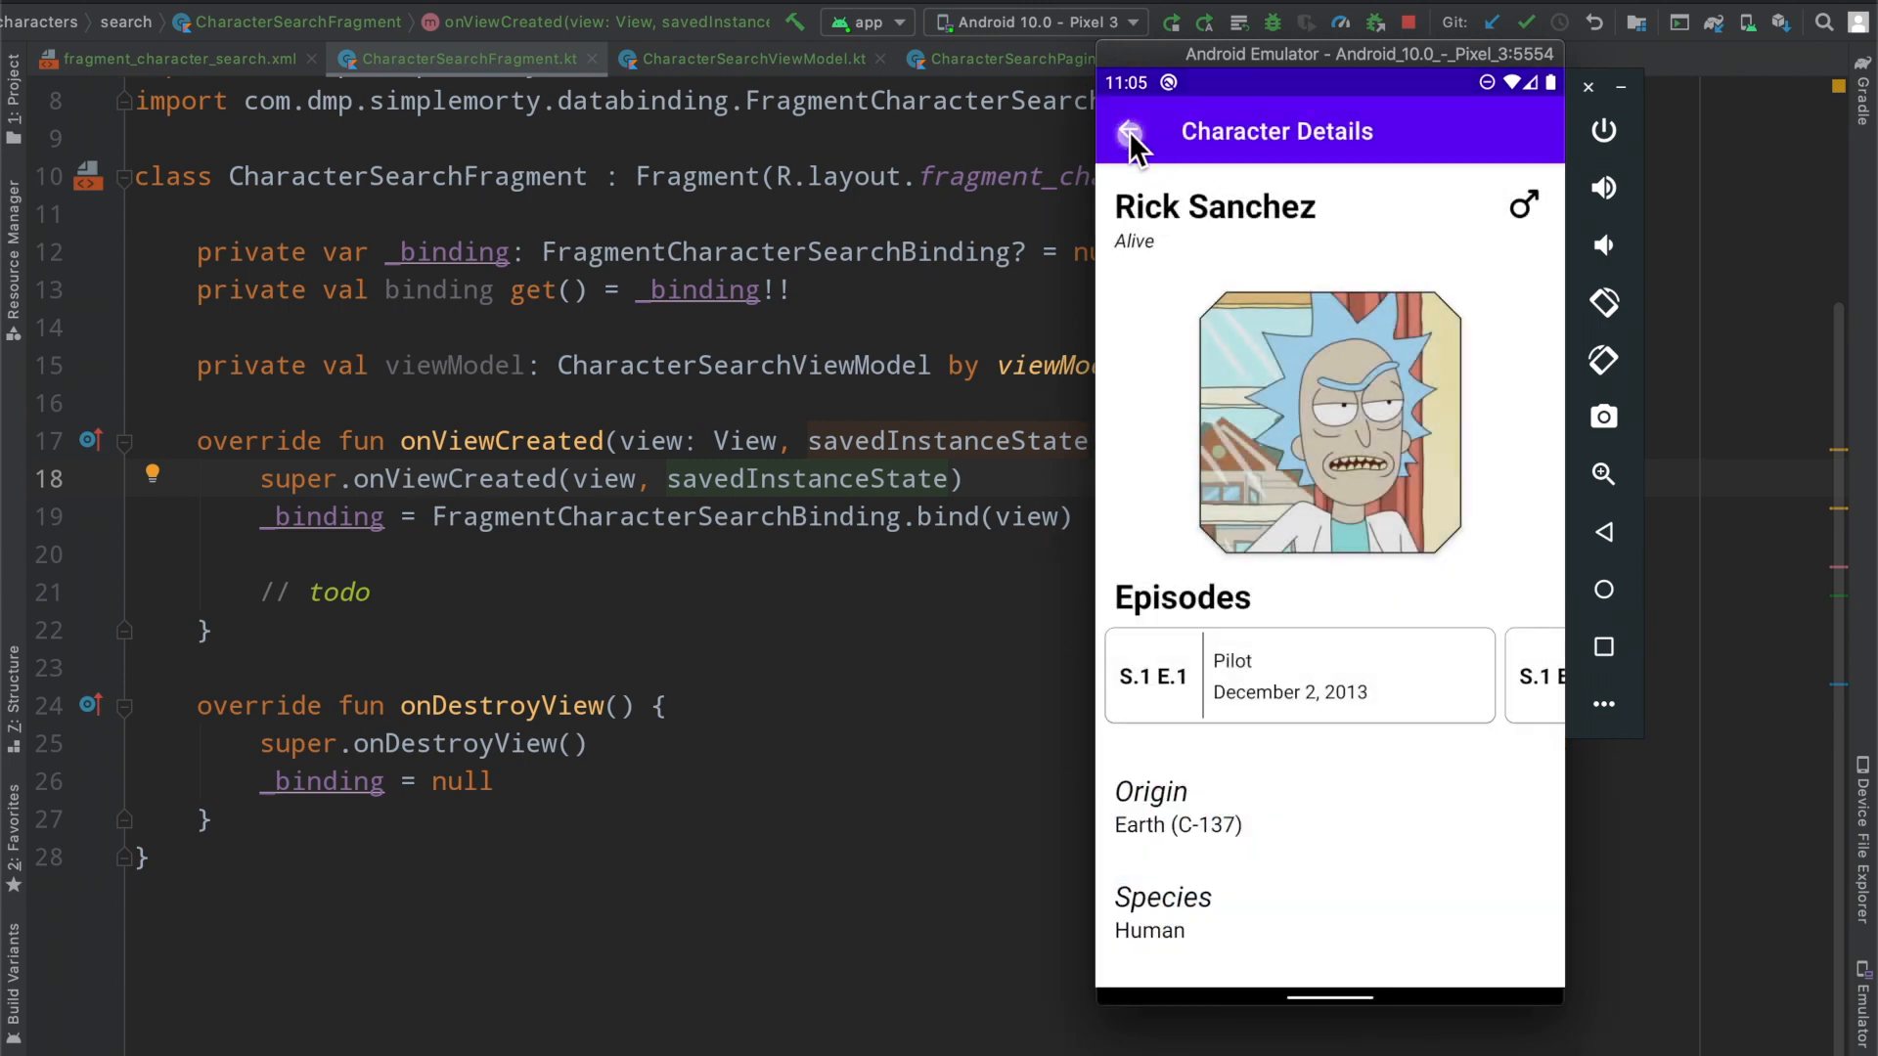
Go back from Rick Sanchez's details to the character list and open the navigation drawer
left_click(1127, 132)
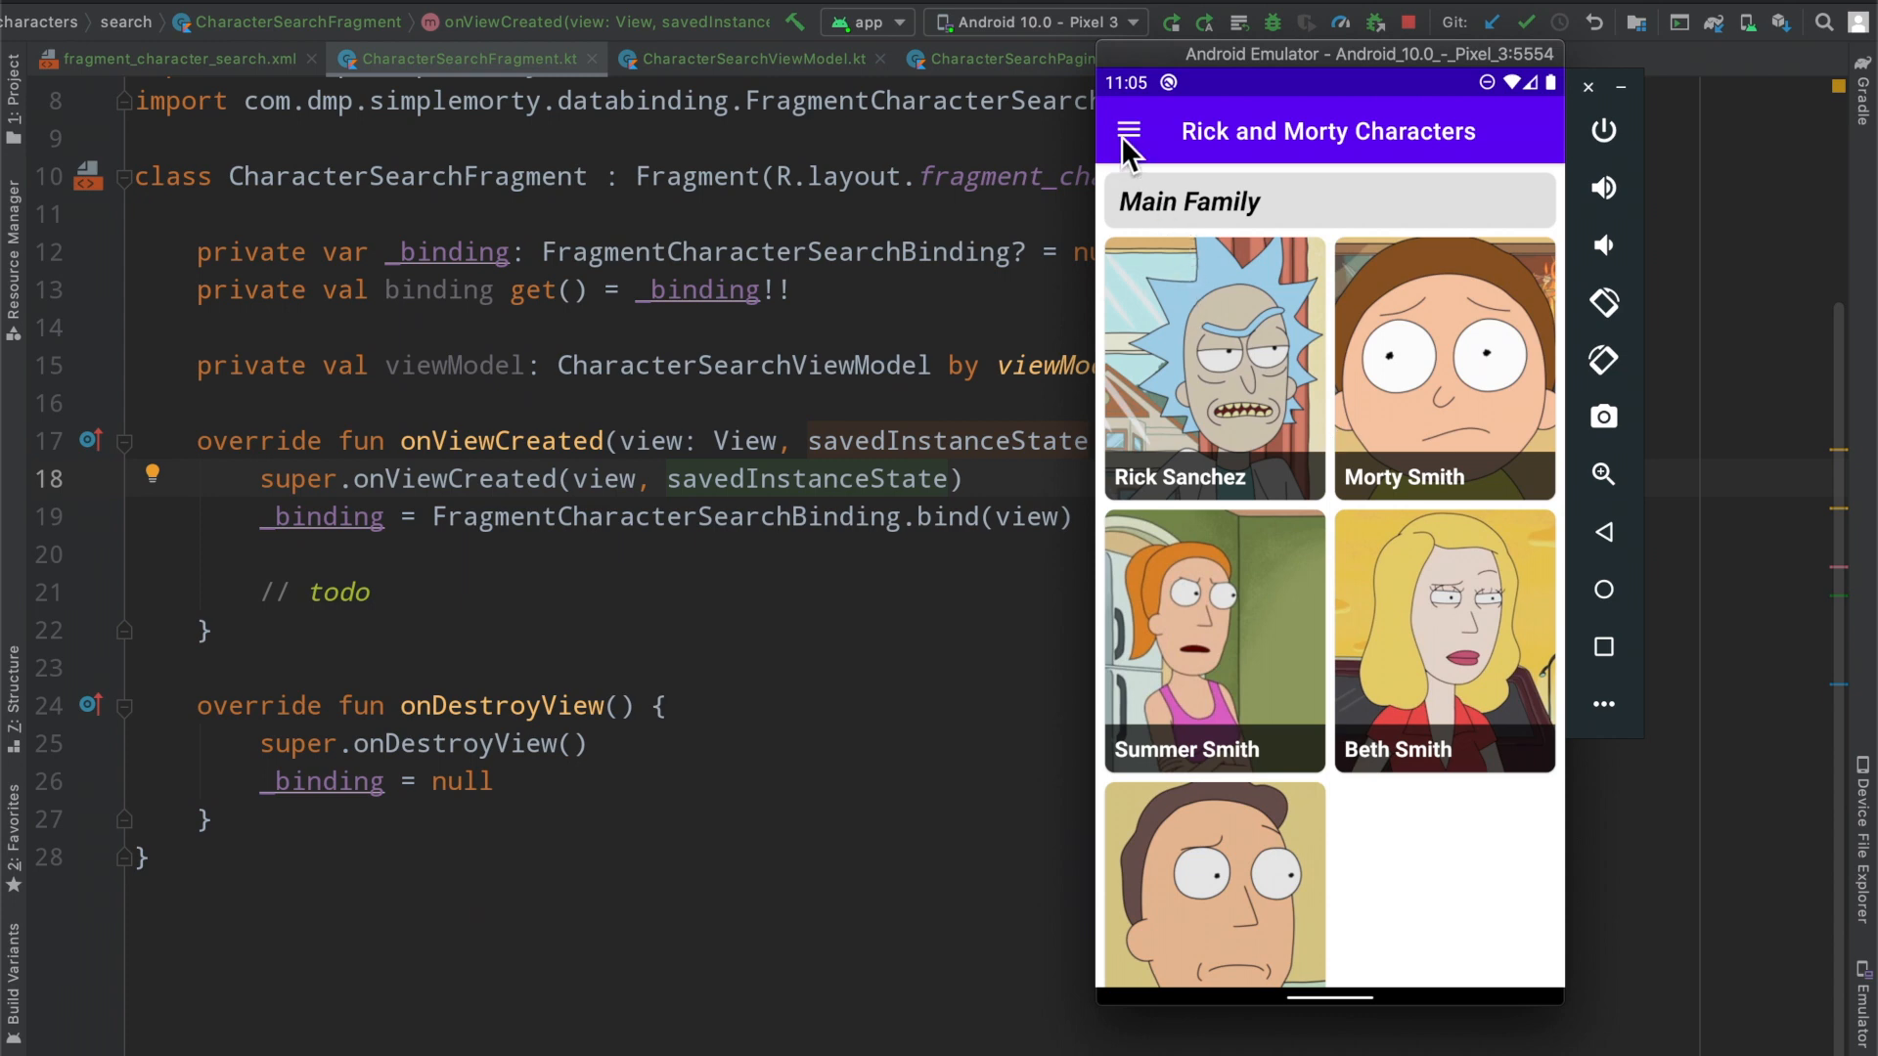
left_click(1126, 130)
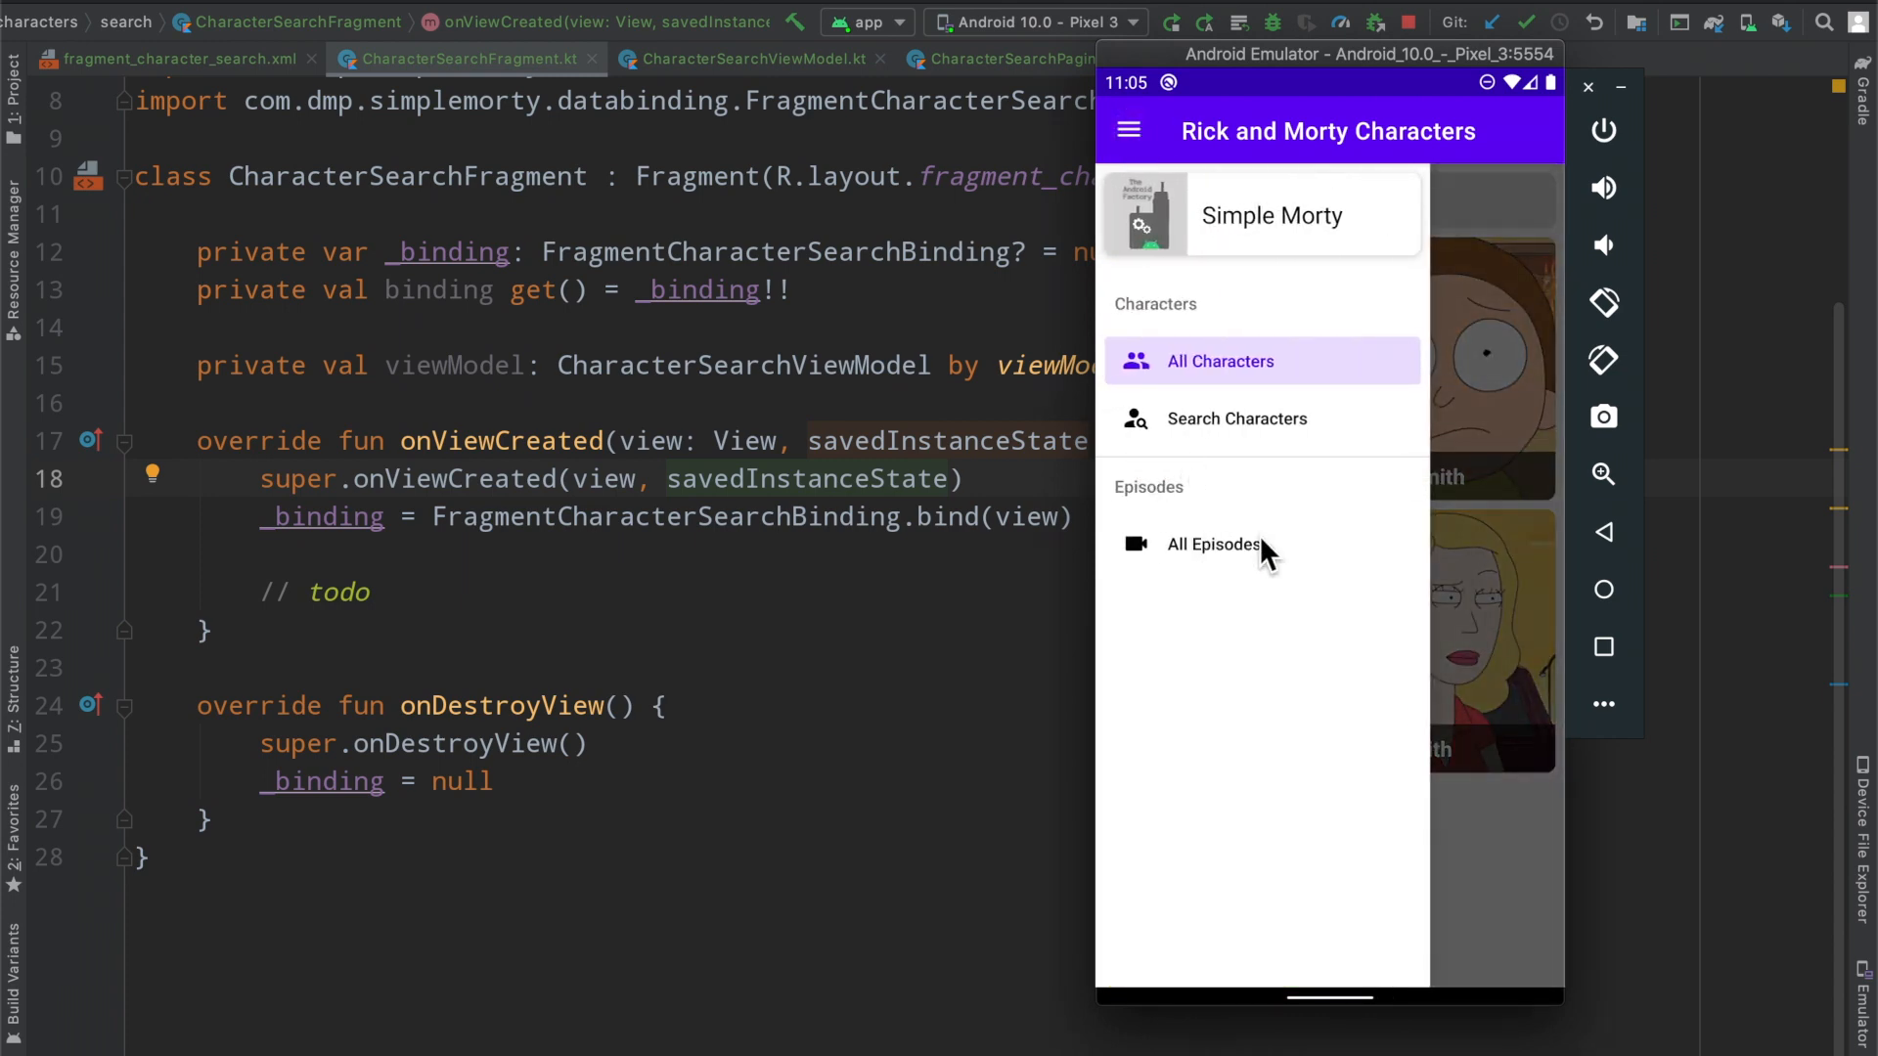
mouse_move(1191, 431)
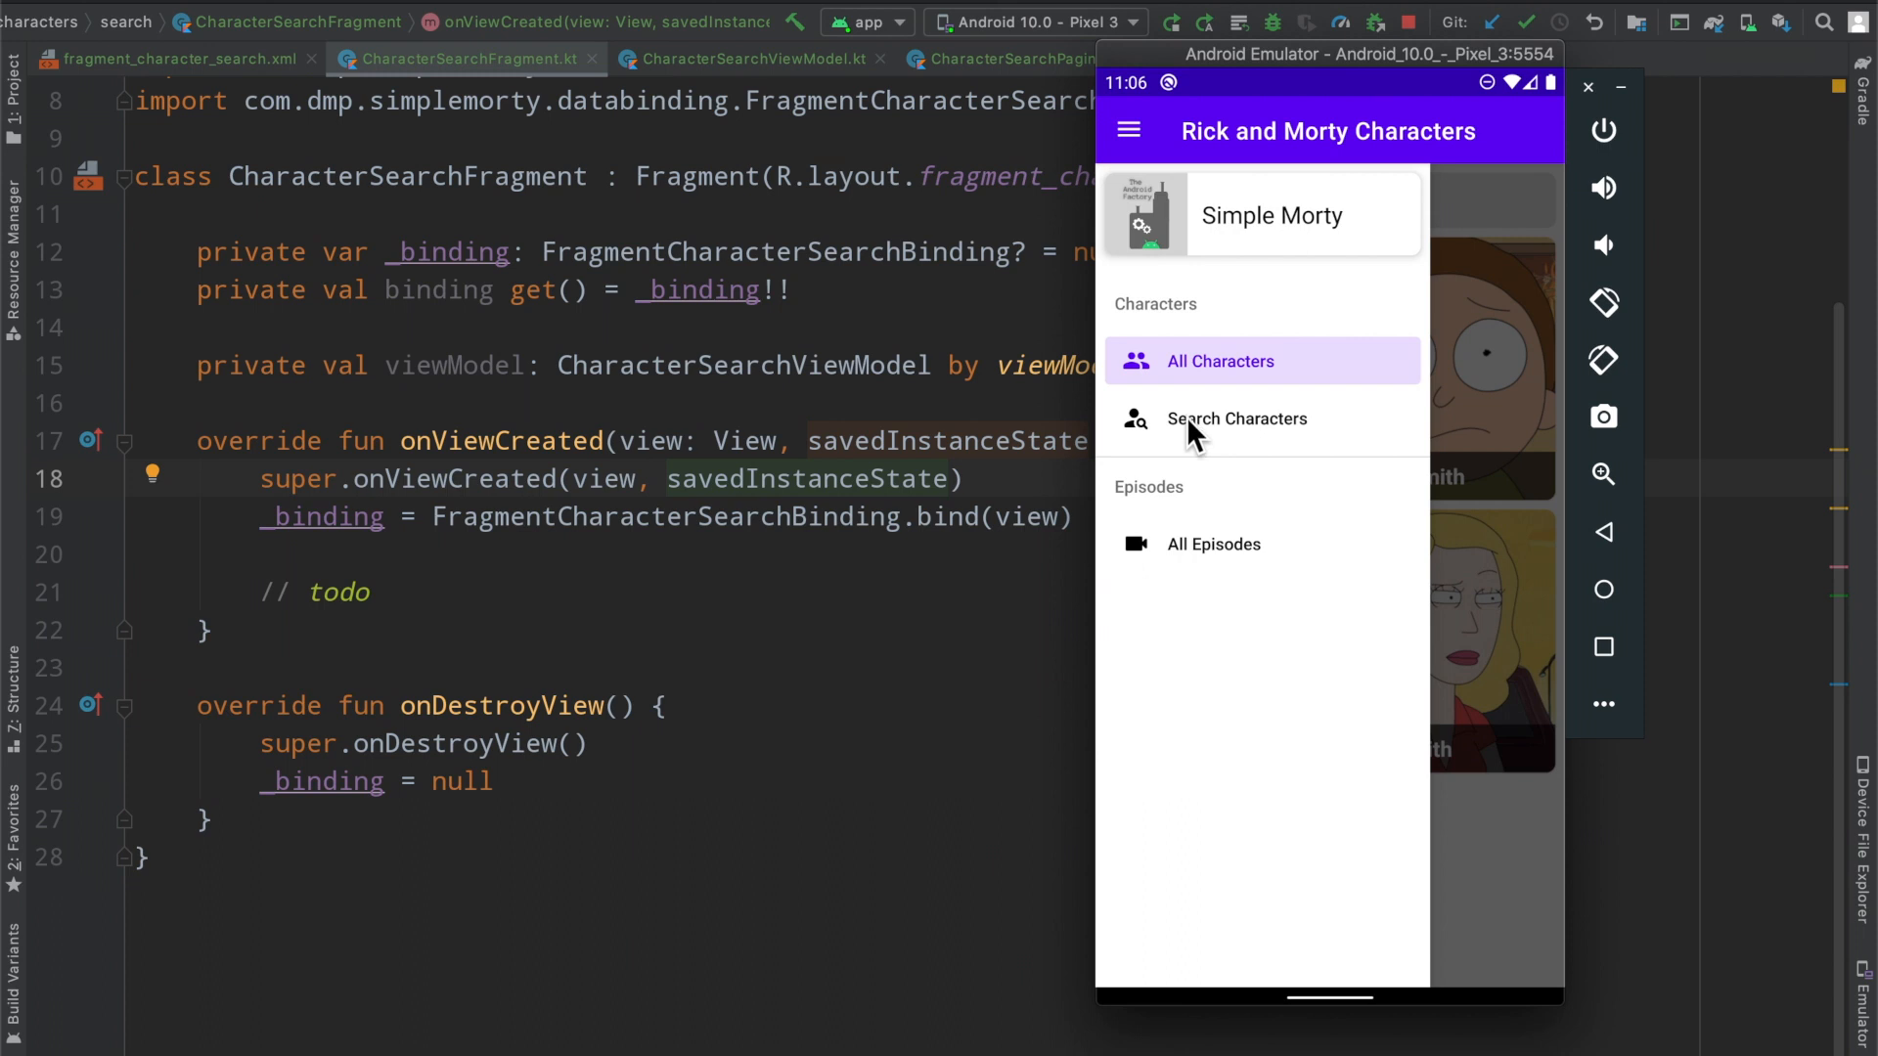
mouse_move(1120, 258)
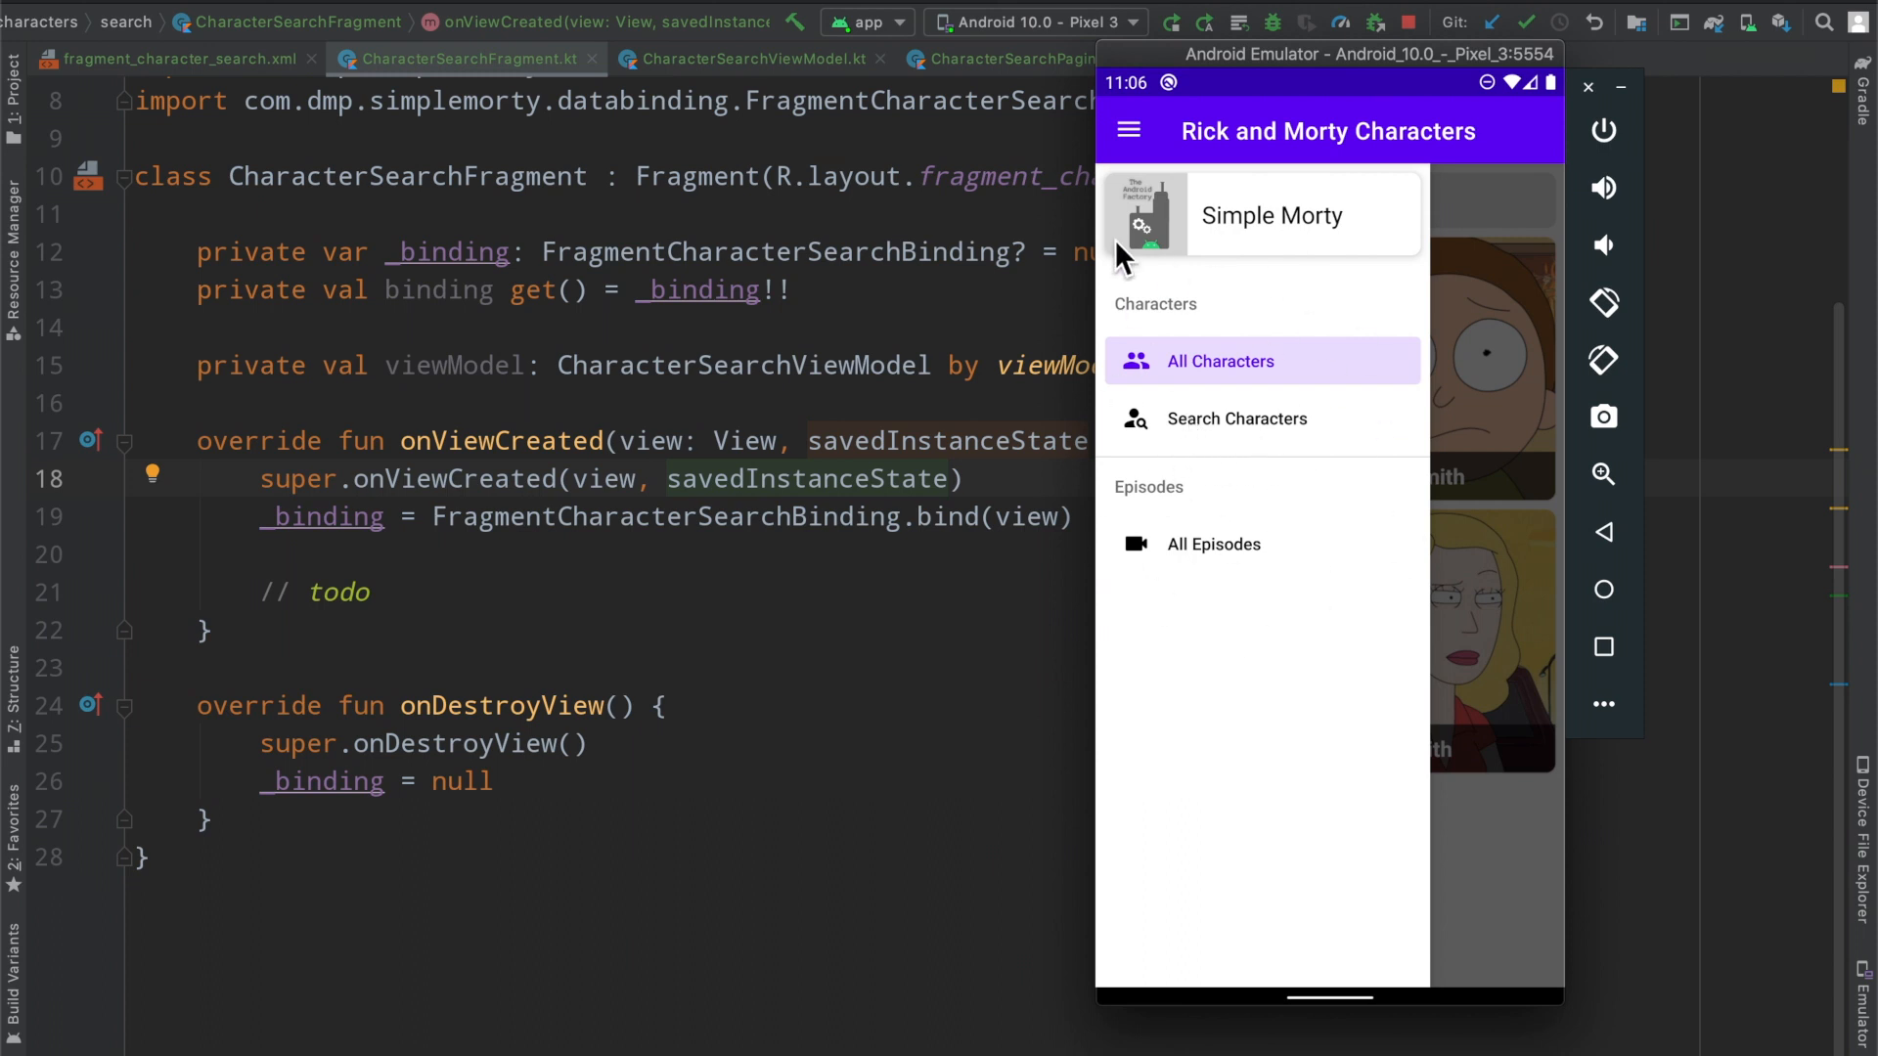
mouse_move(1209, 434)
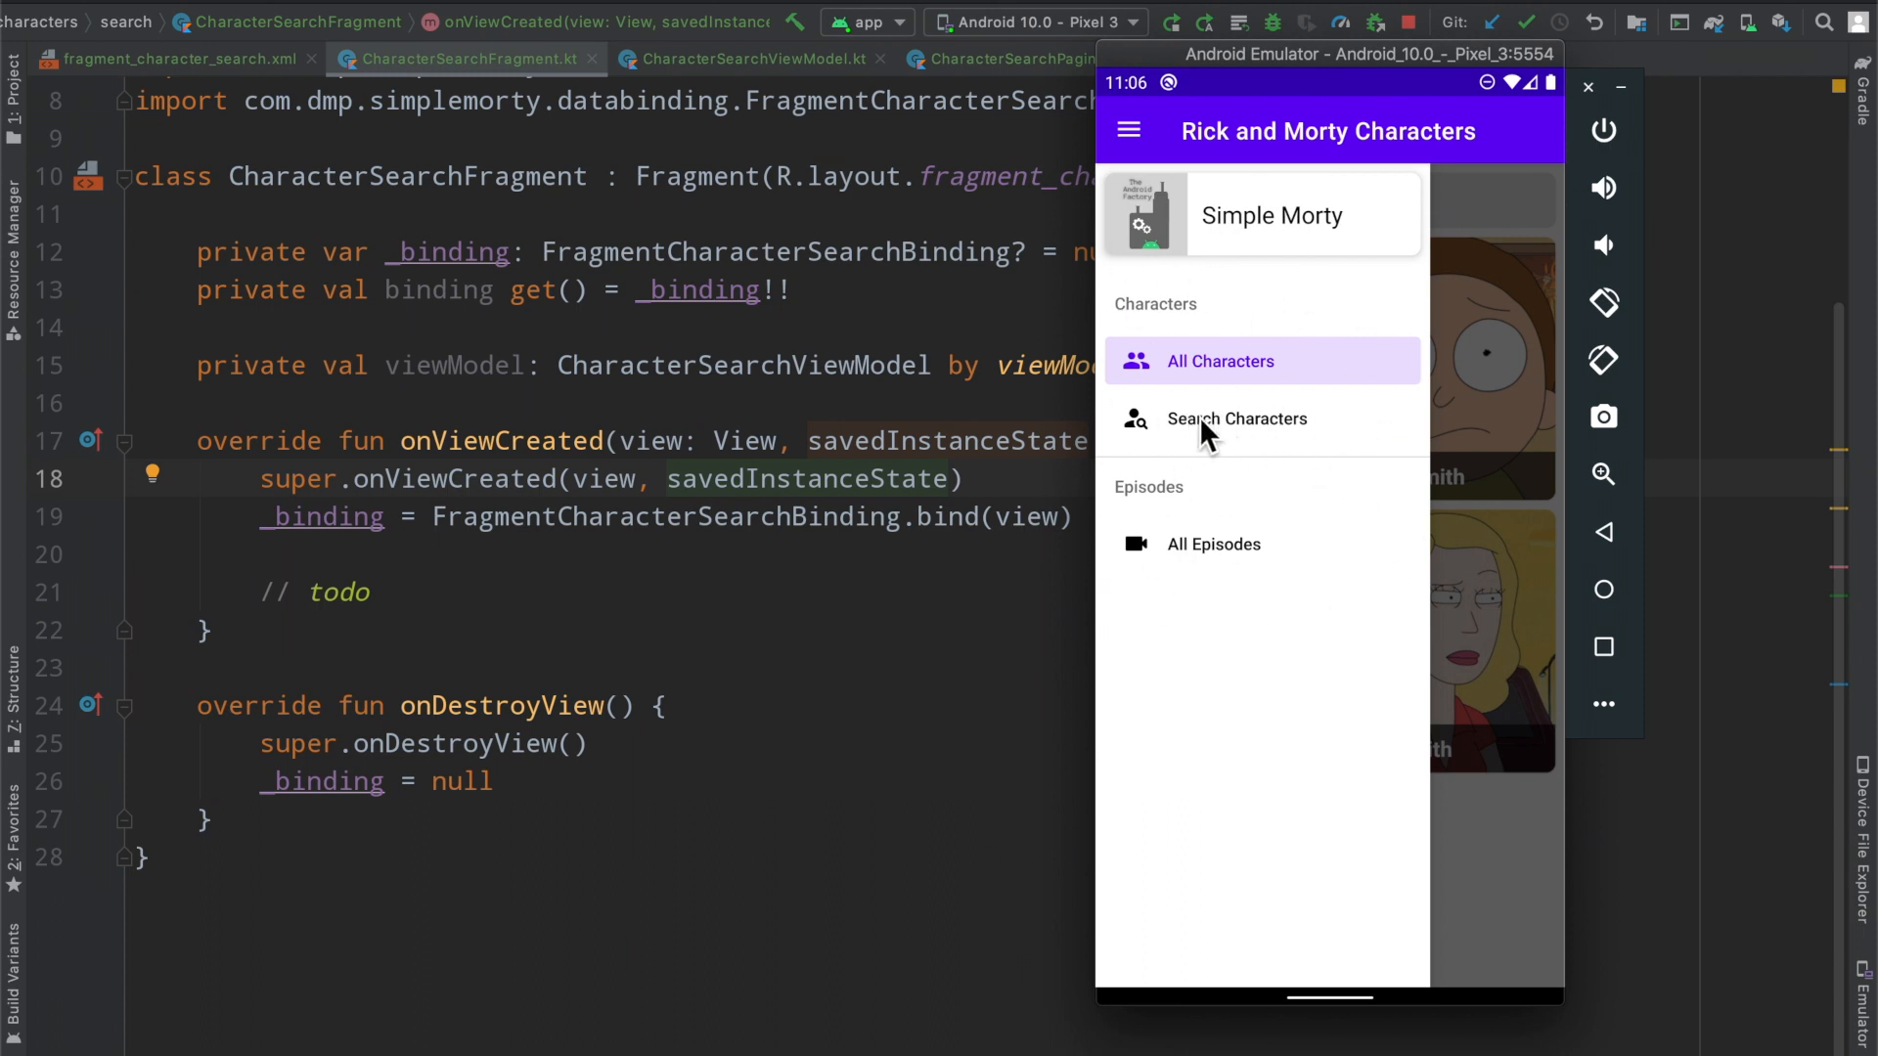
mouse_move(1126, 365)
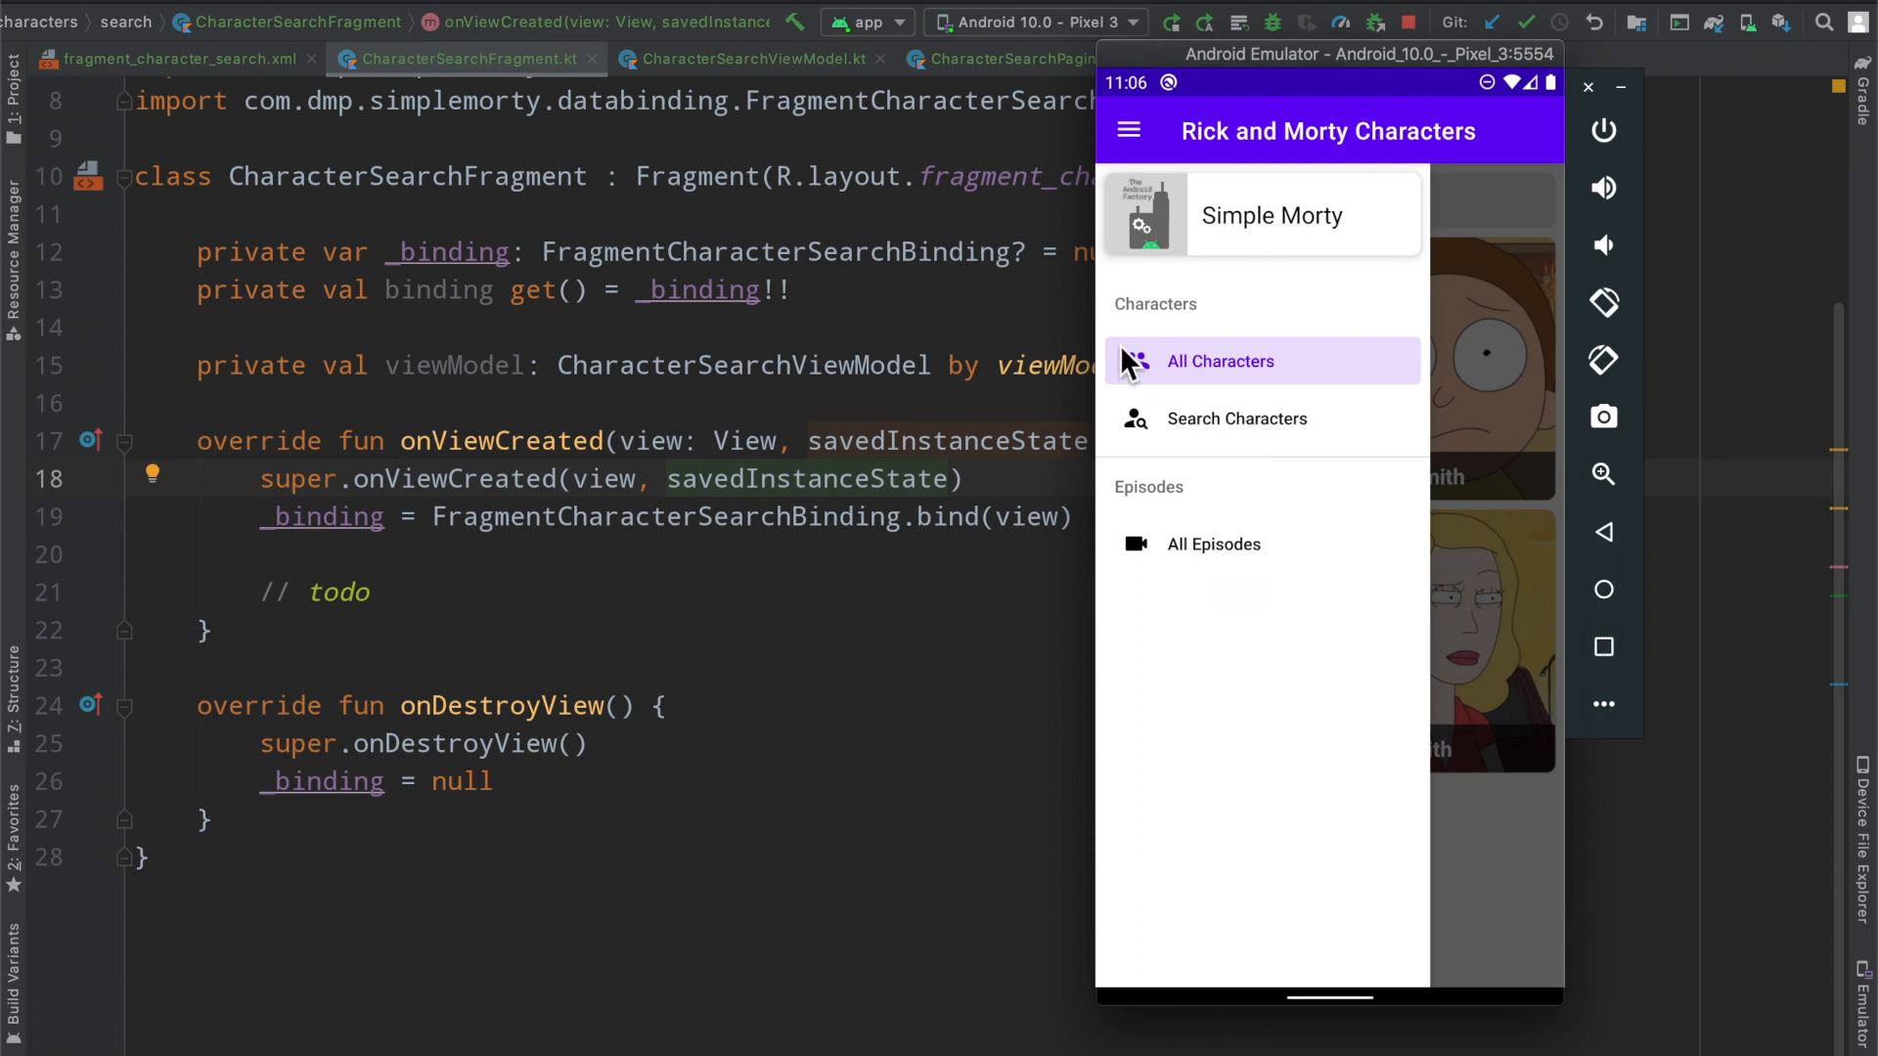
Open Search Characters from the drawer and enter test text 'iuagfiuagfa' in the search box
left_click(1237, 418)
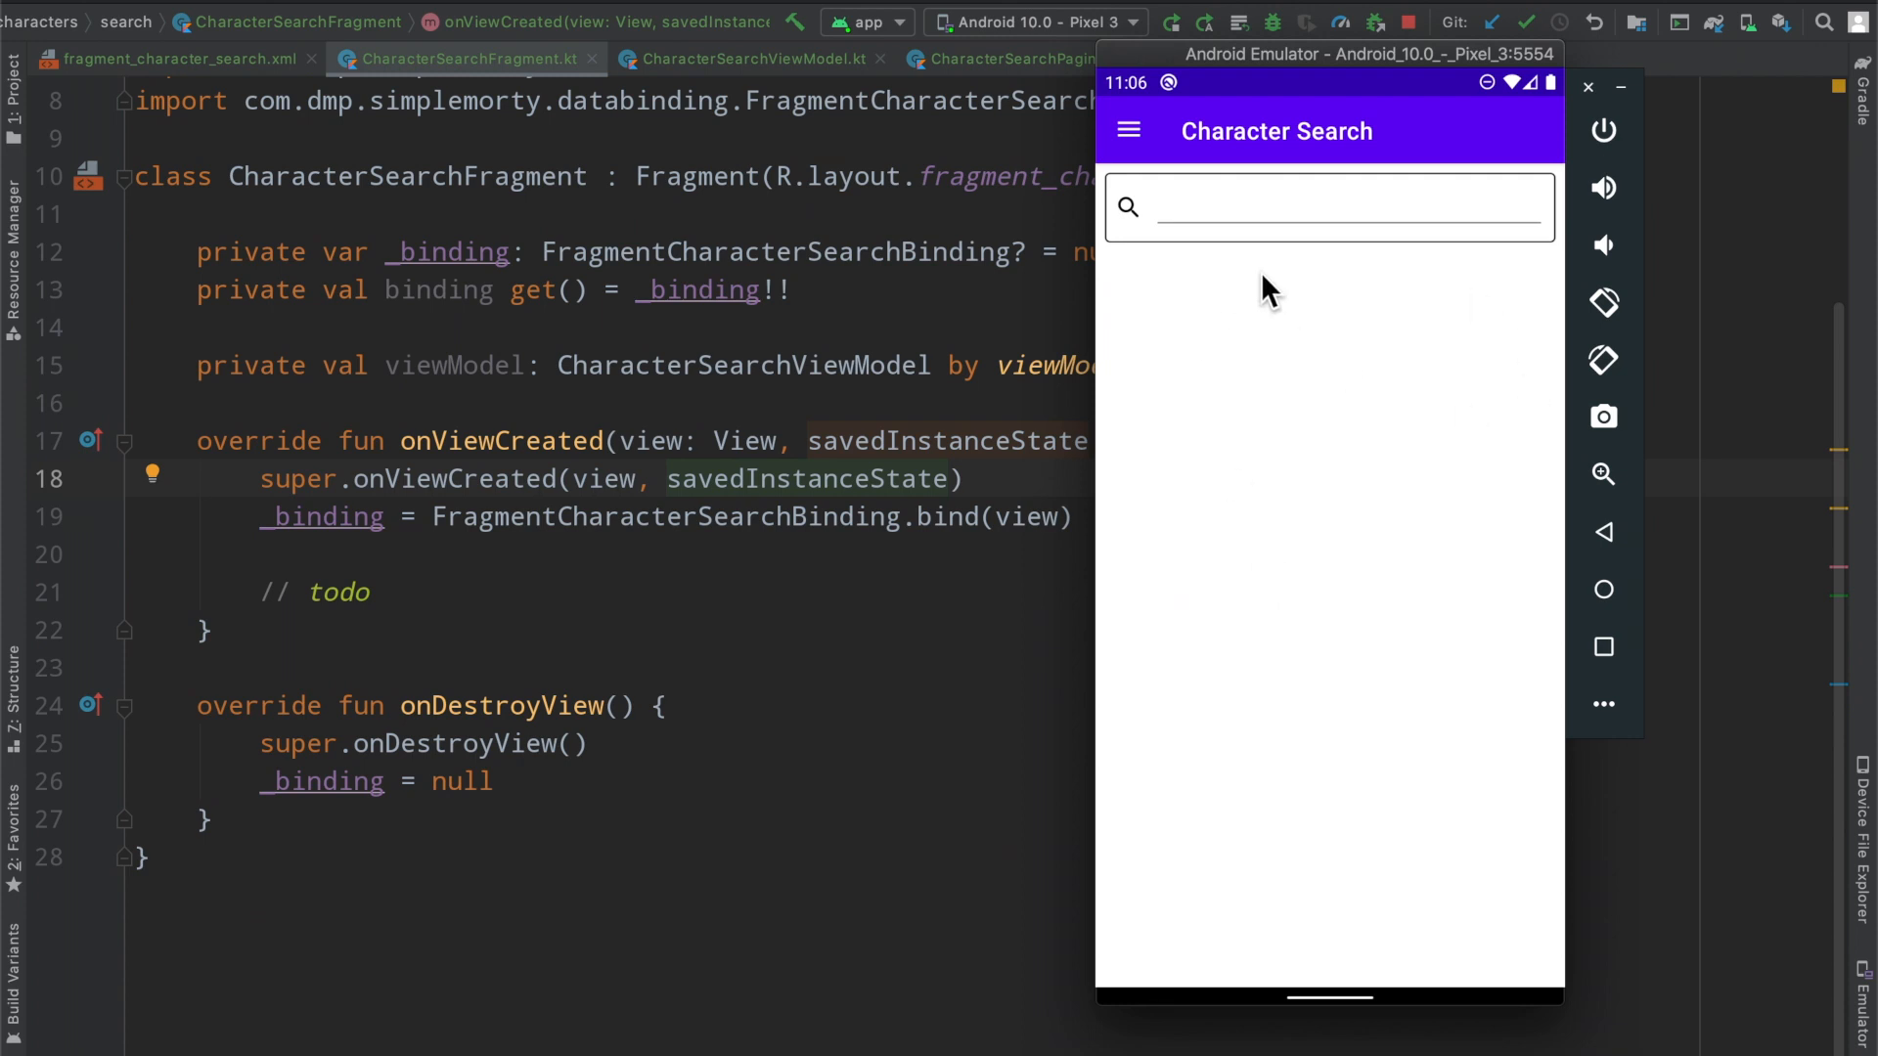
left_click(1341, 205)
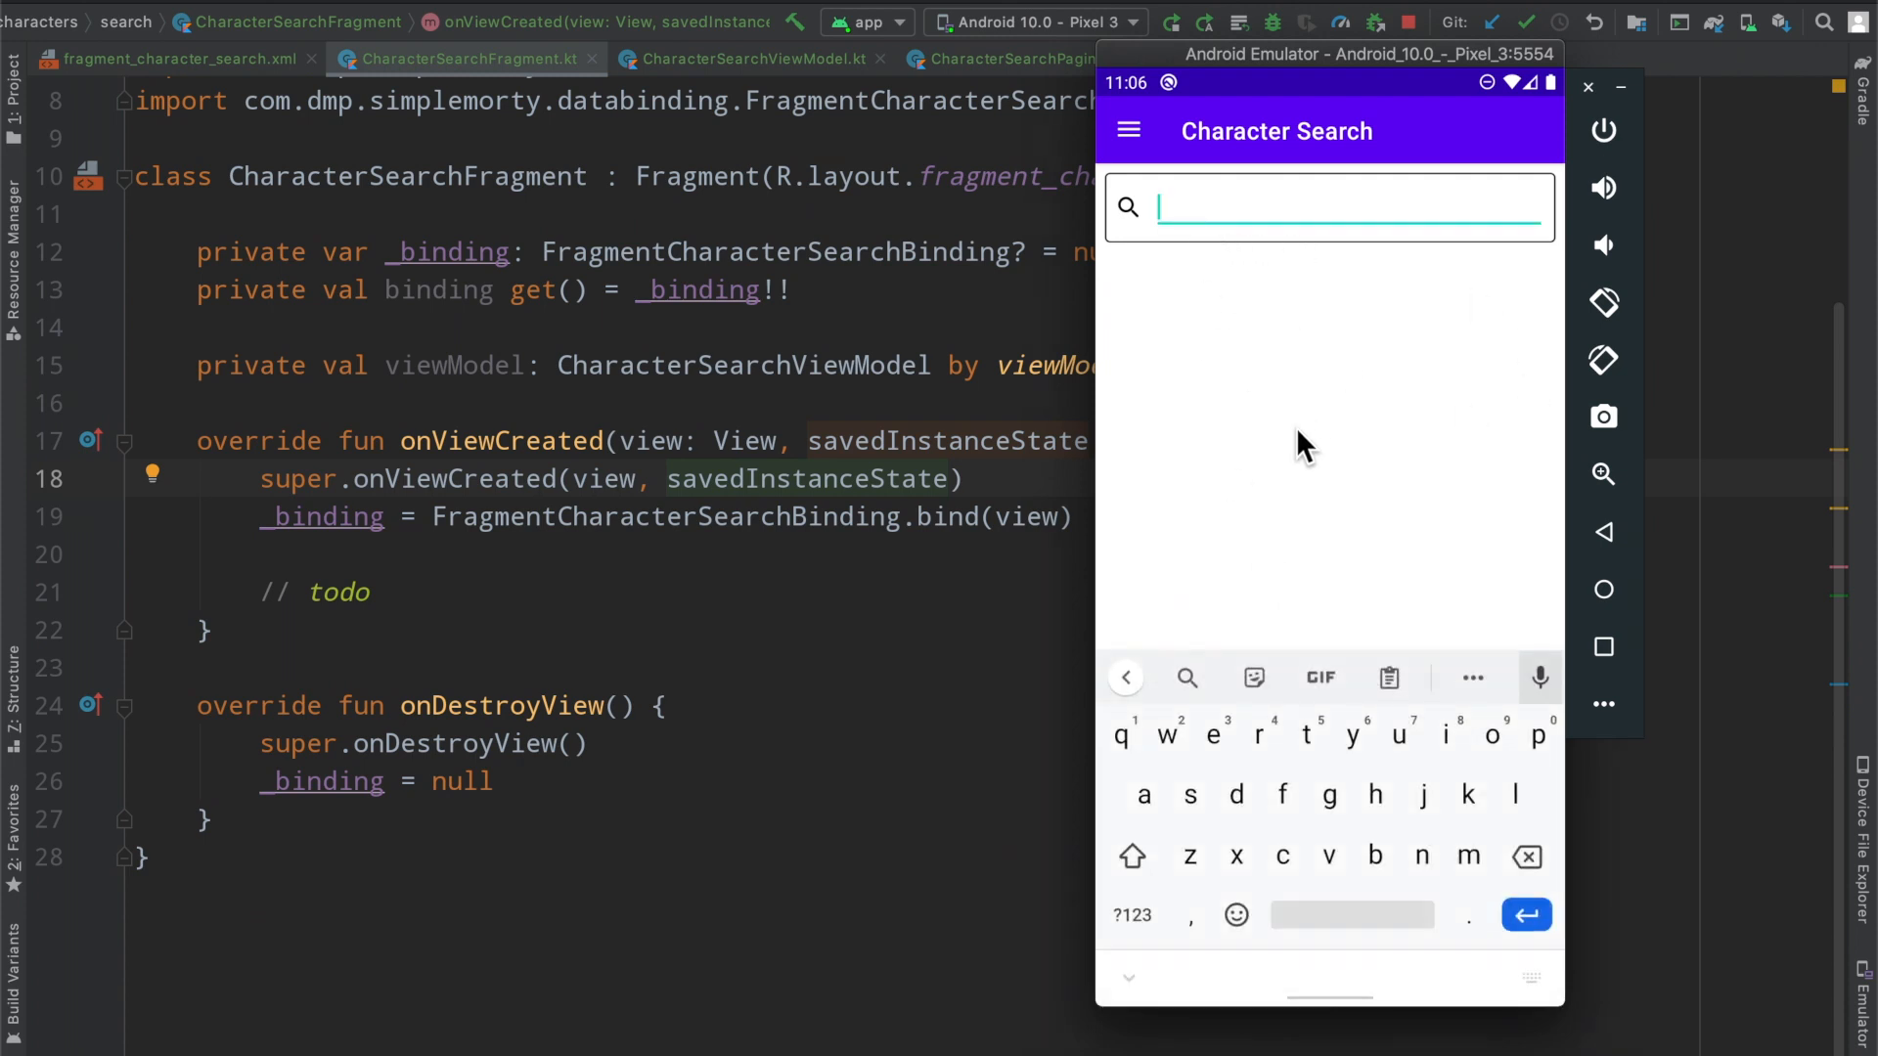
type("iuagfiuagfa")
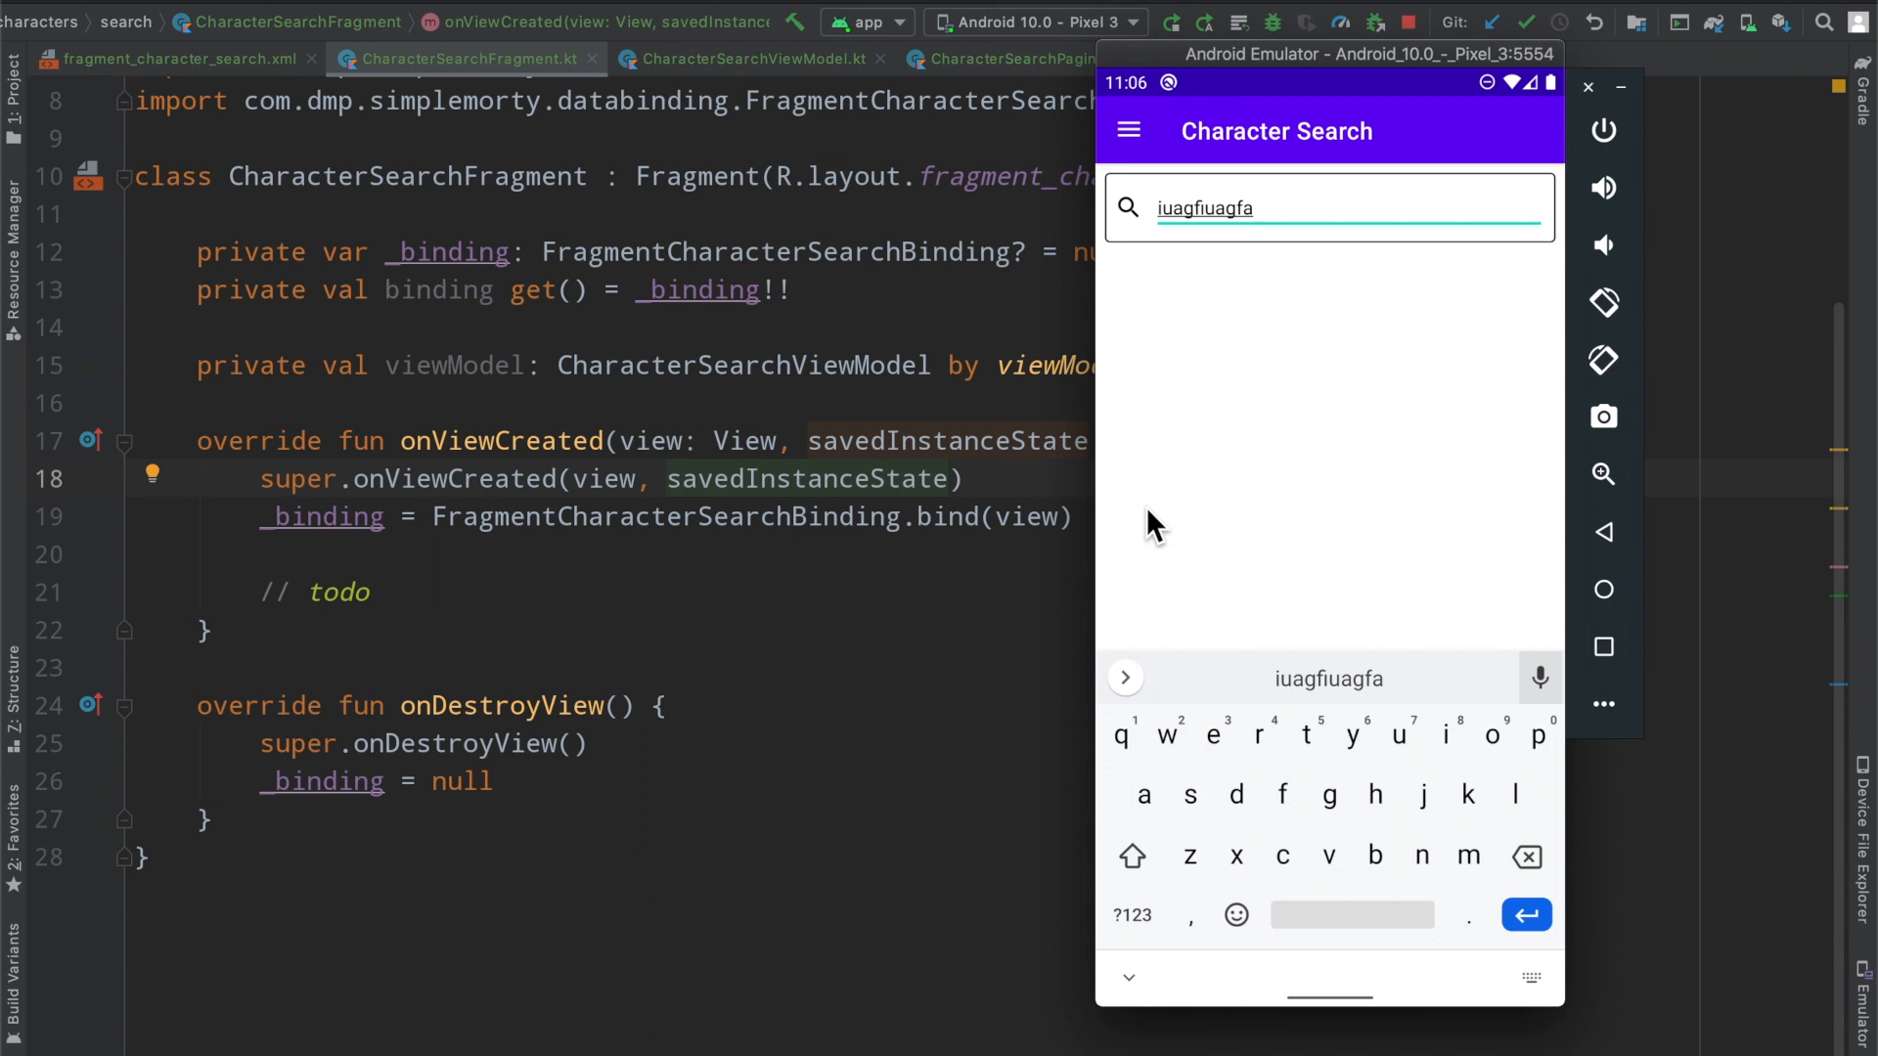
mouse_move(994, 389)
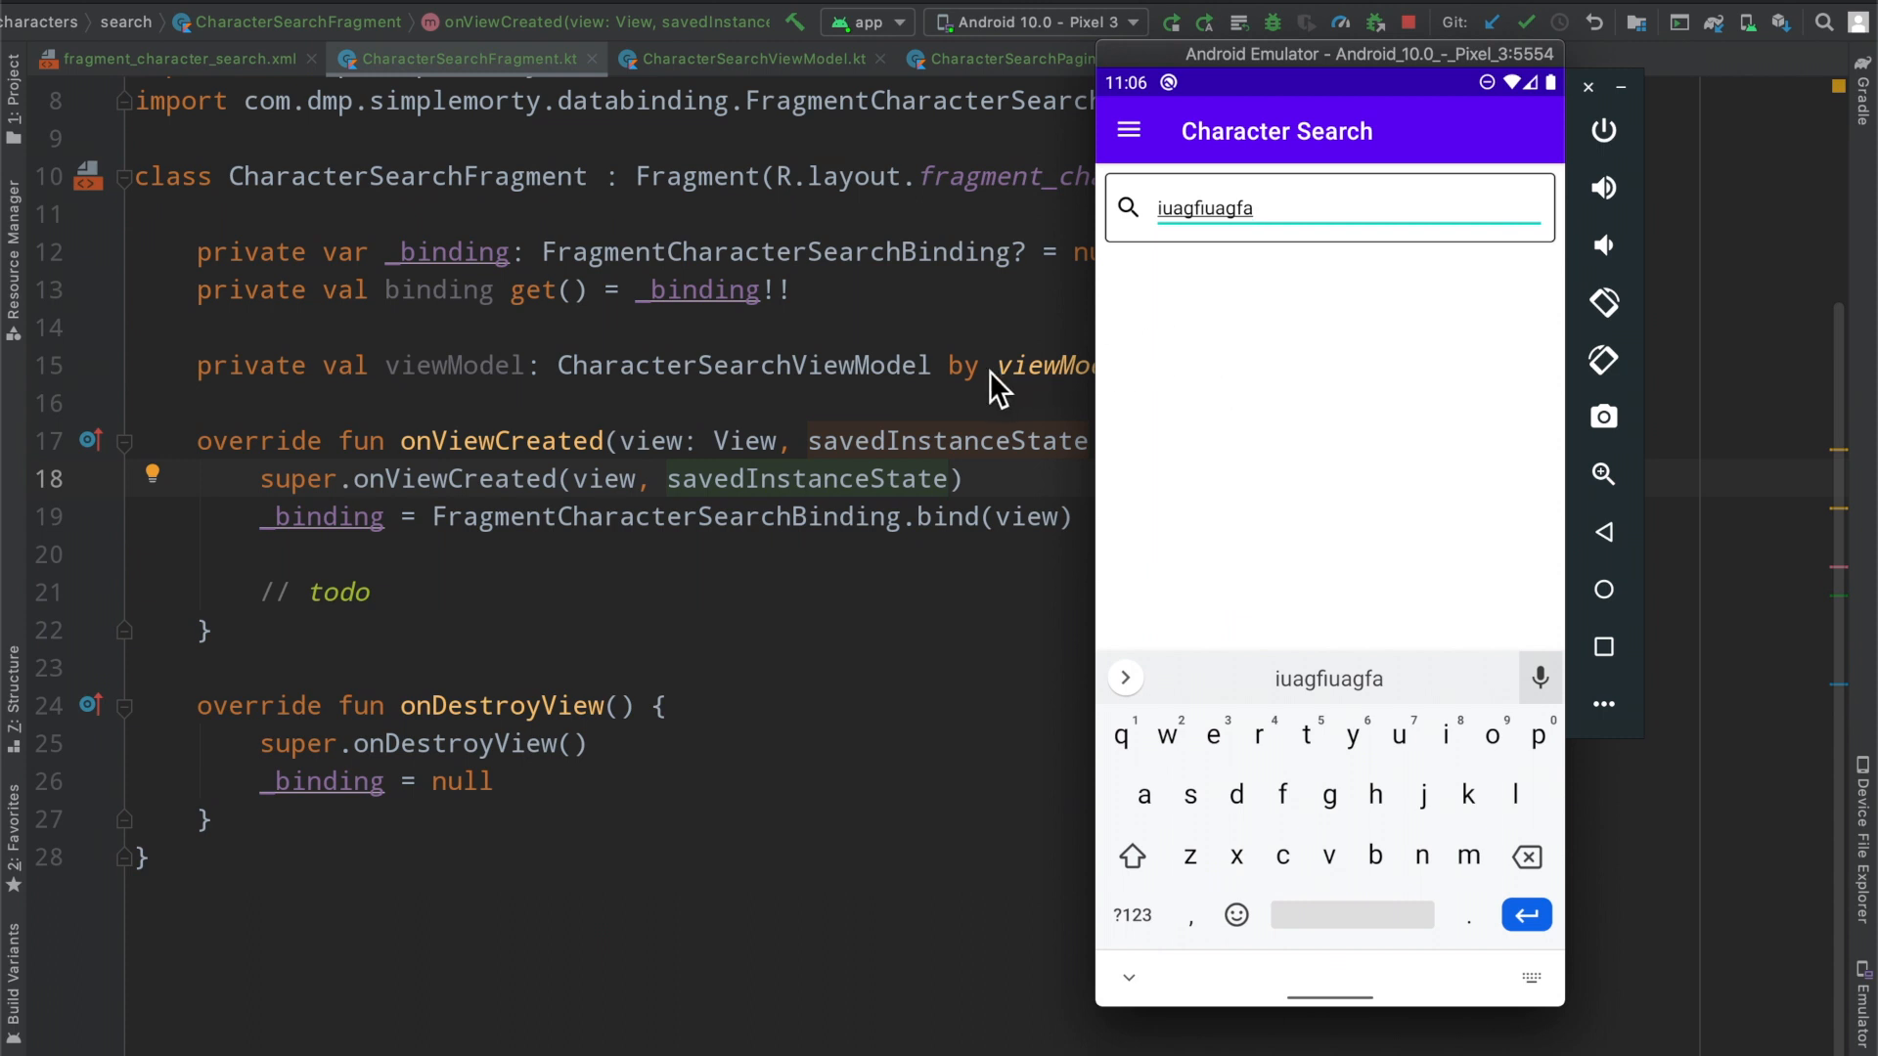
mouse_move(938, 372)
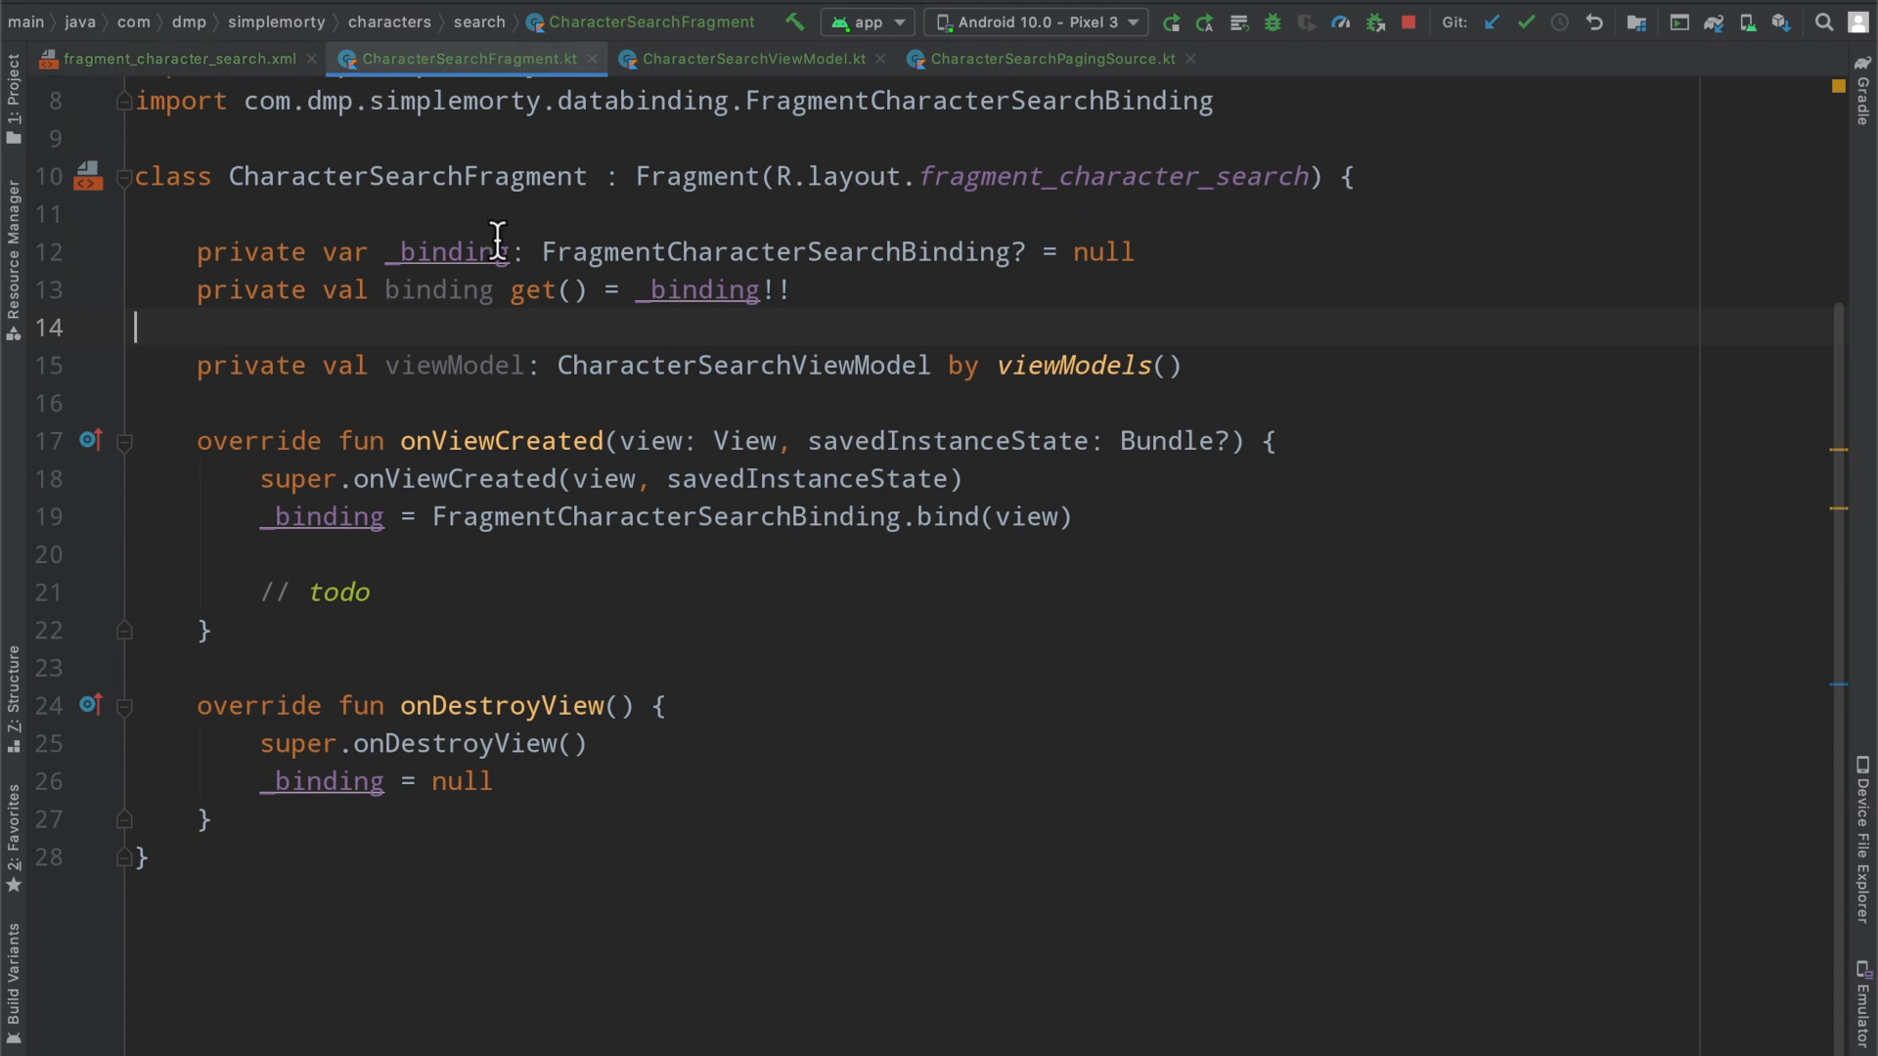
double_click(407, 176)
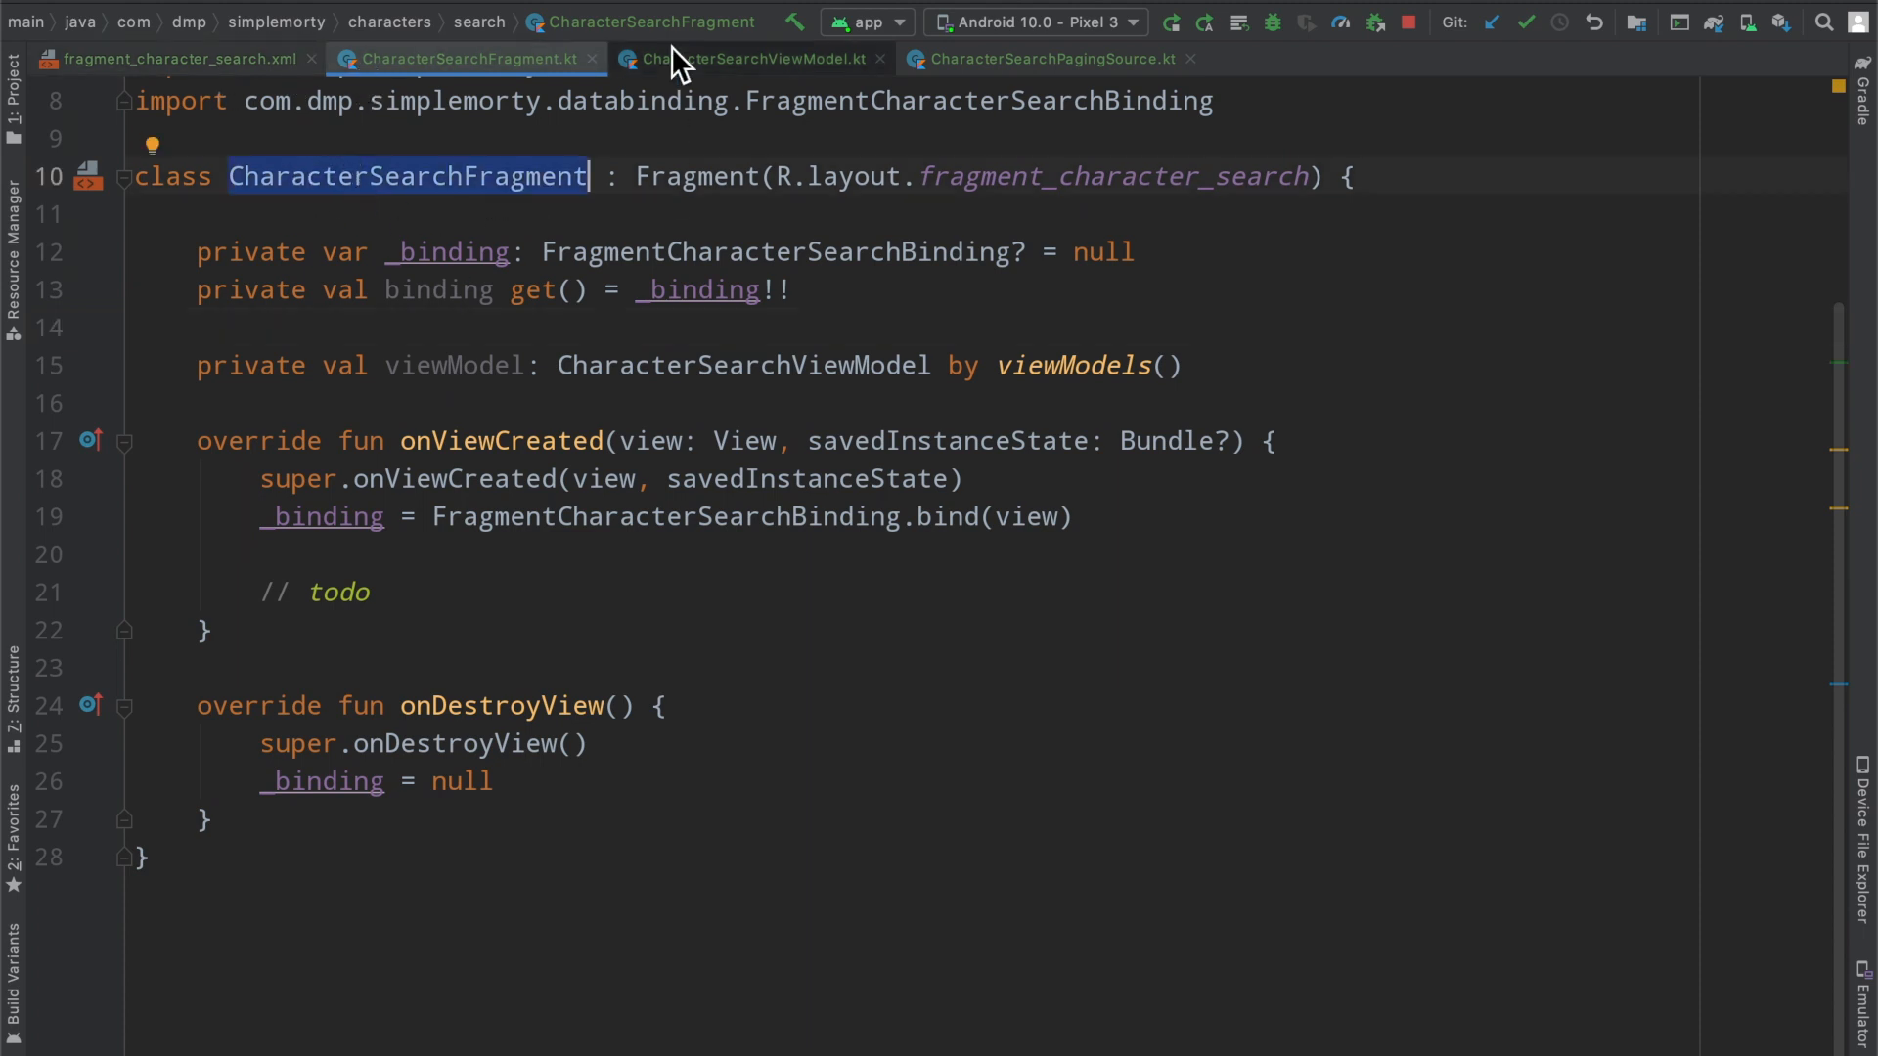
left_click(743, 59)
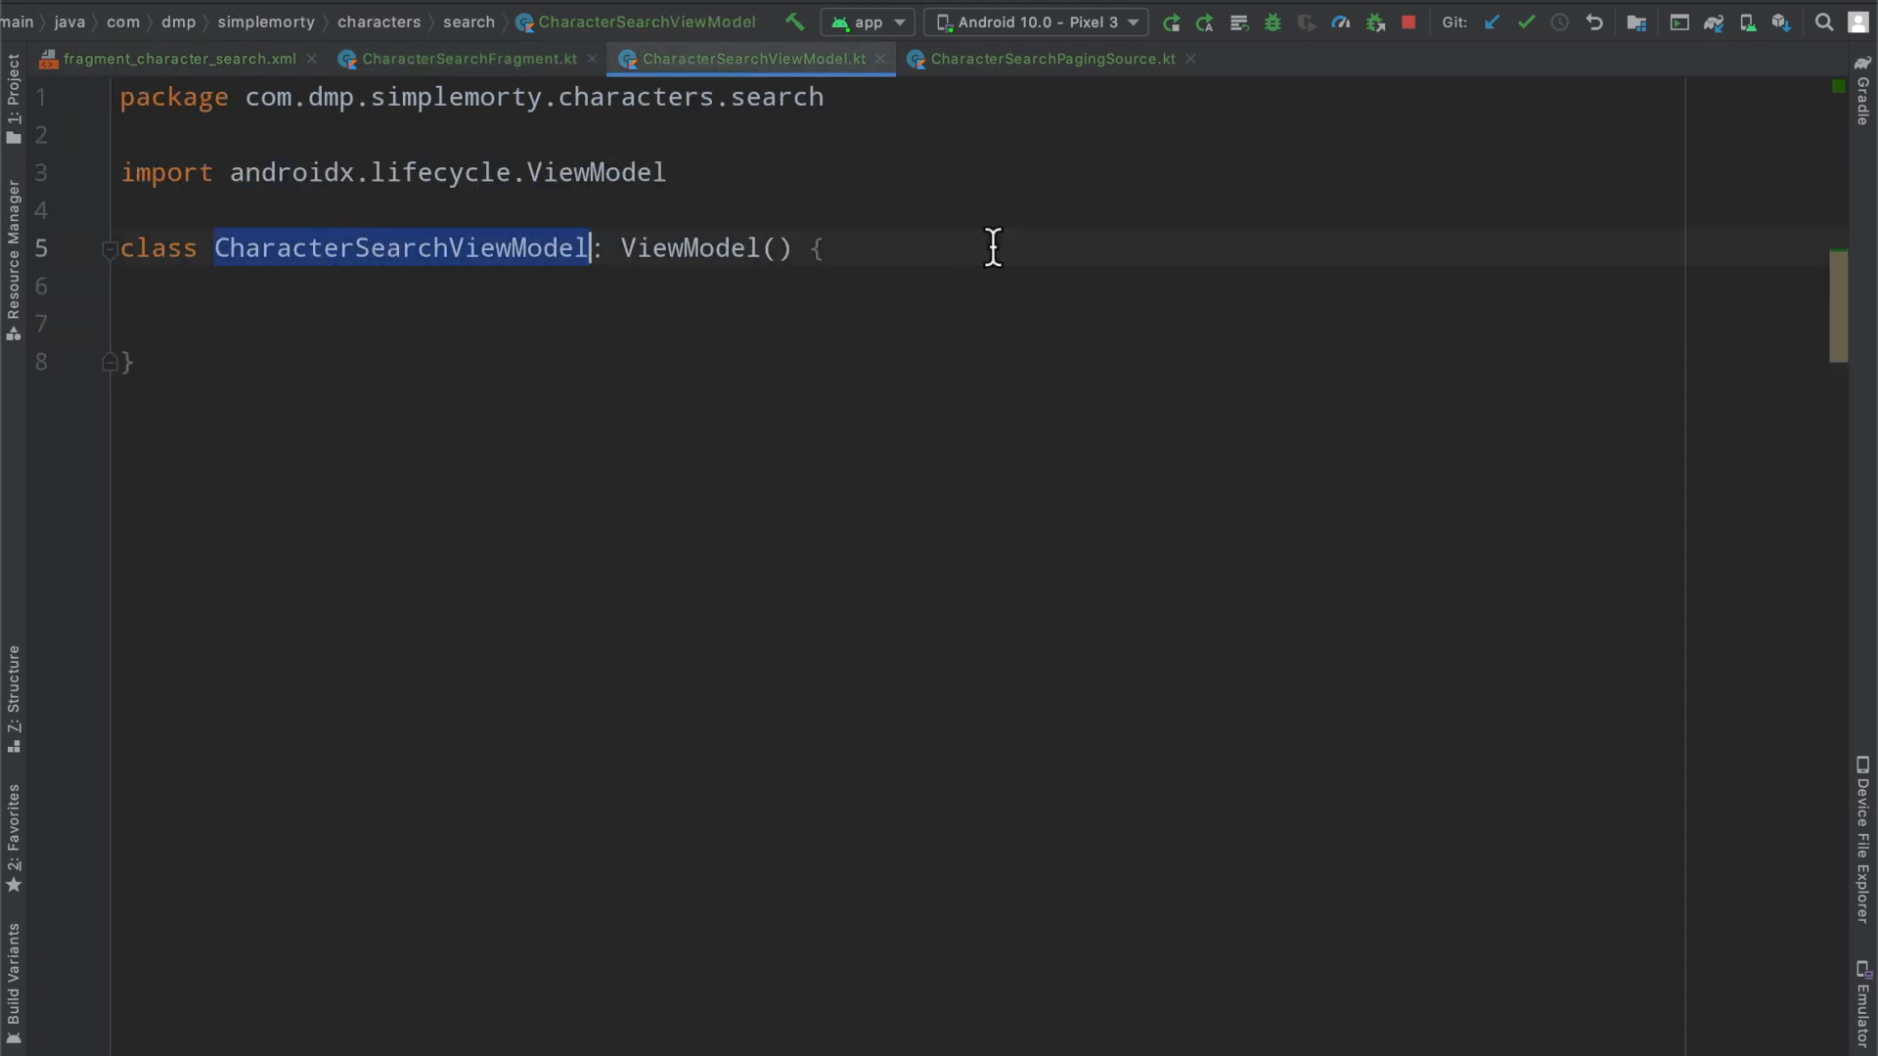
left_click(1048, 59)
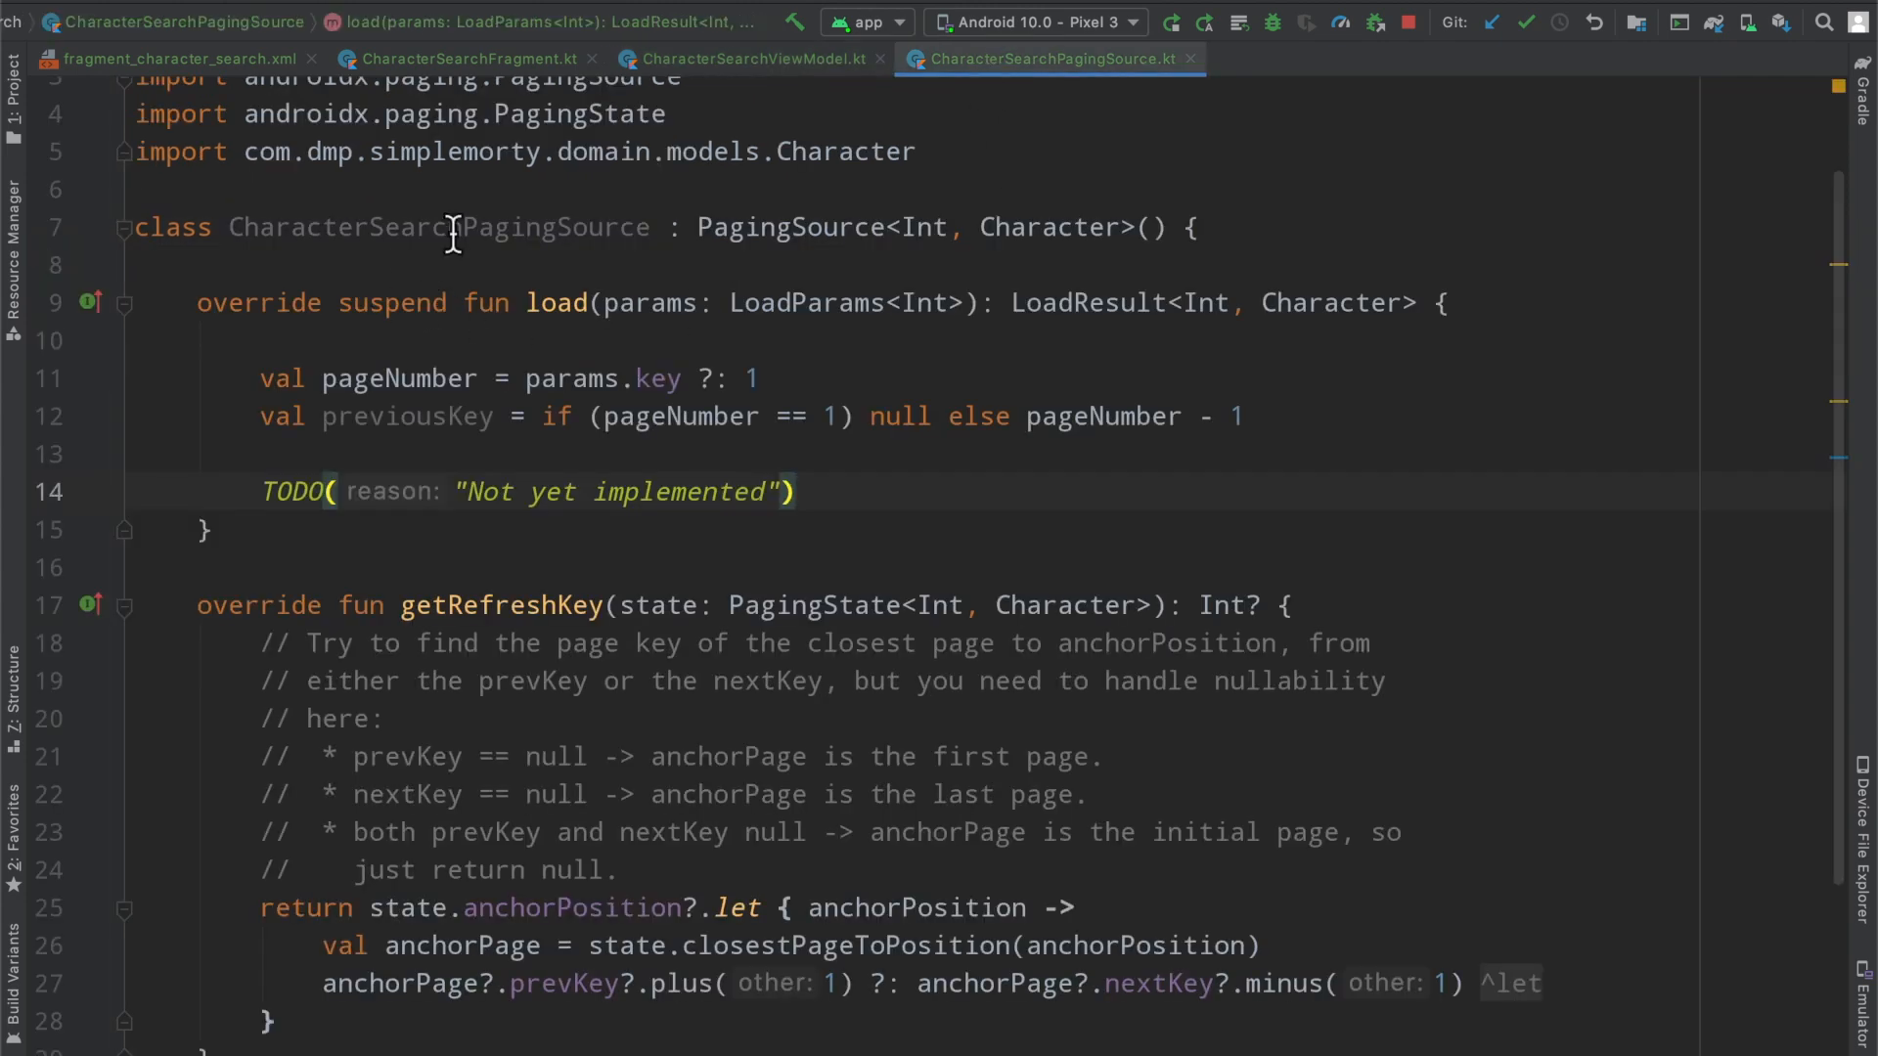
double_click(434, 228)
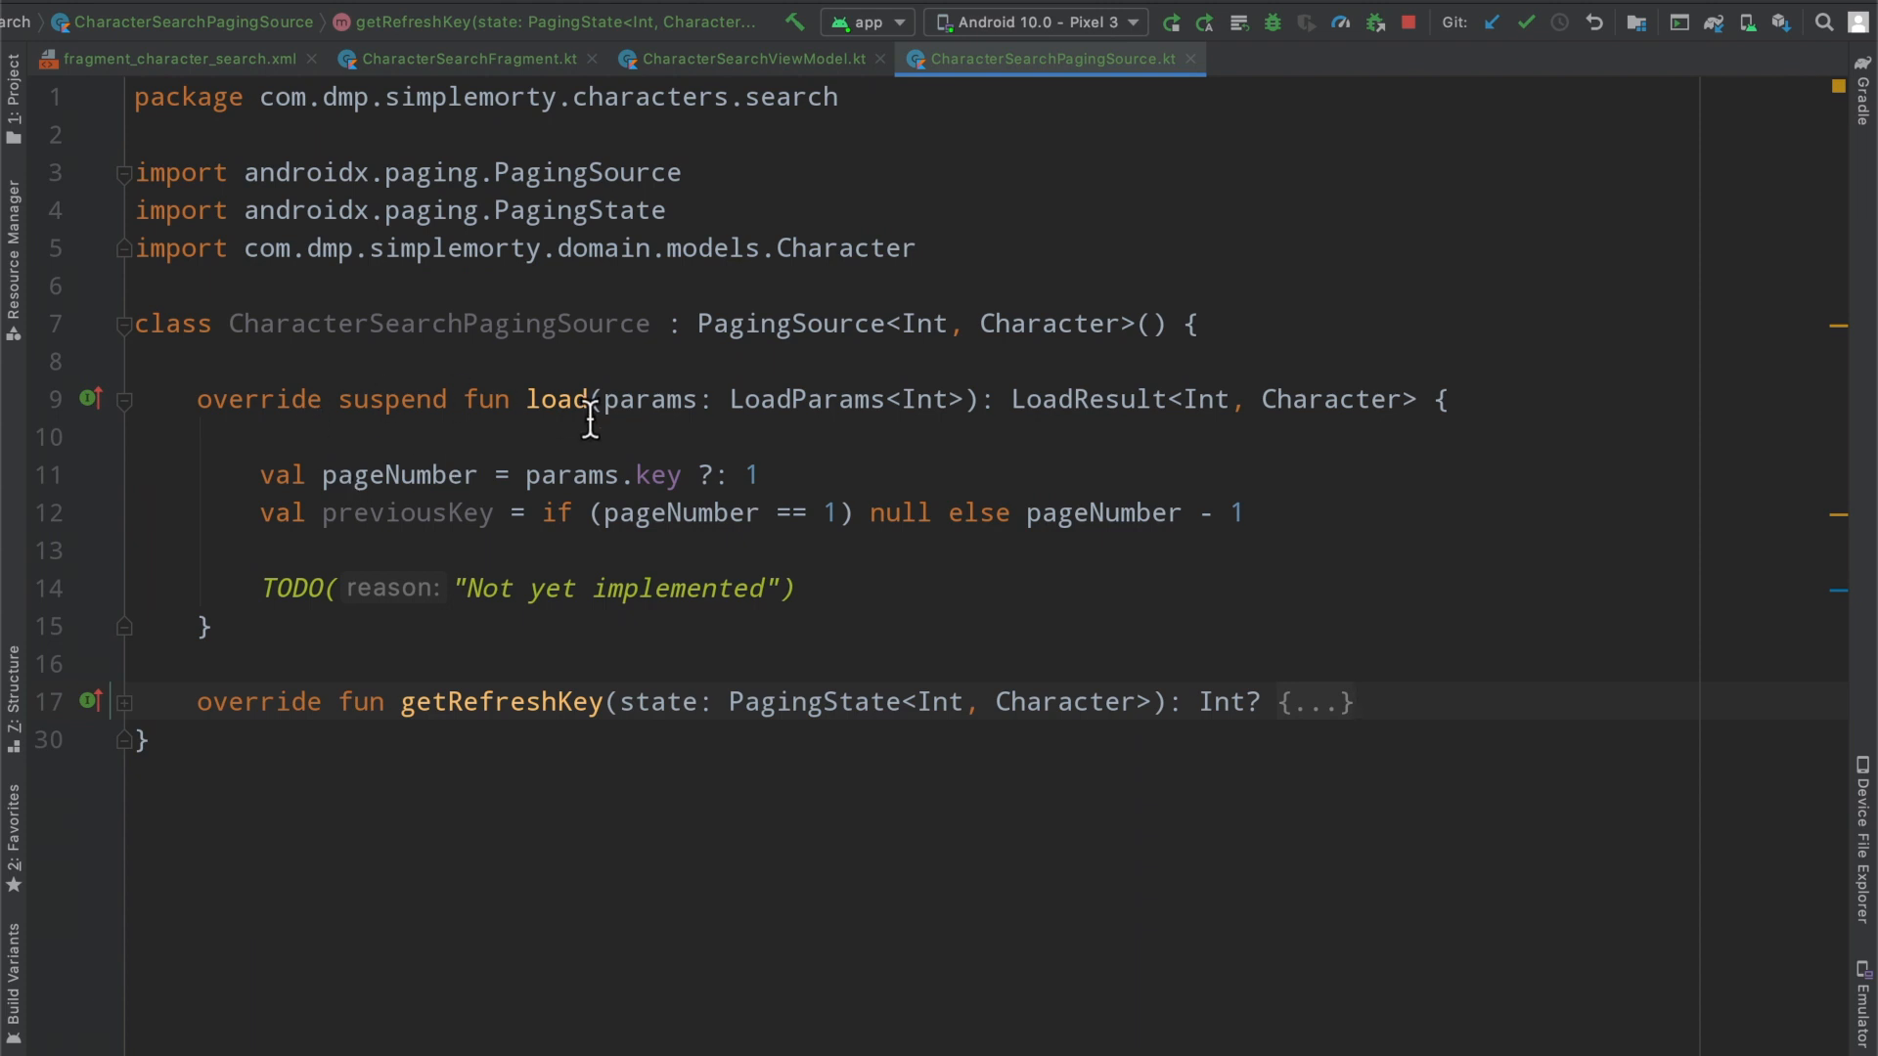
mouse_move(805, 399)
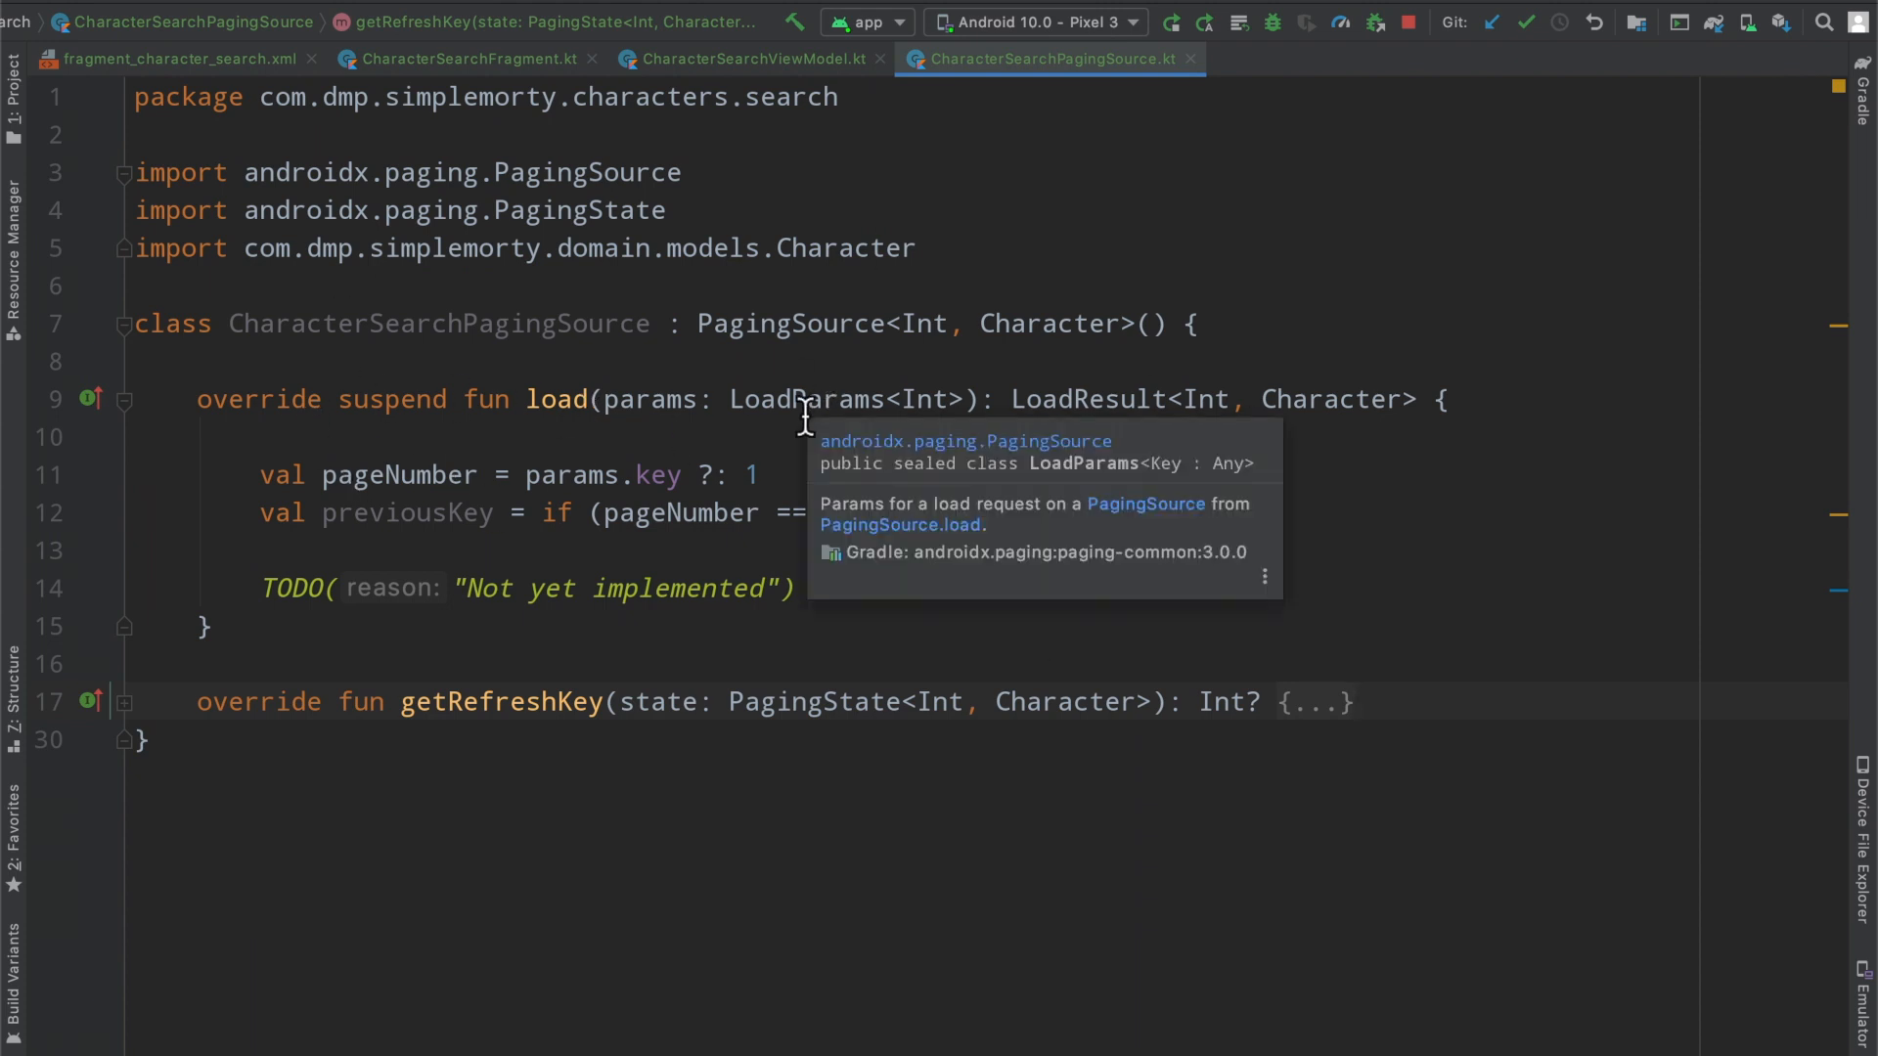
mouse_move(467, 58)
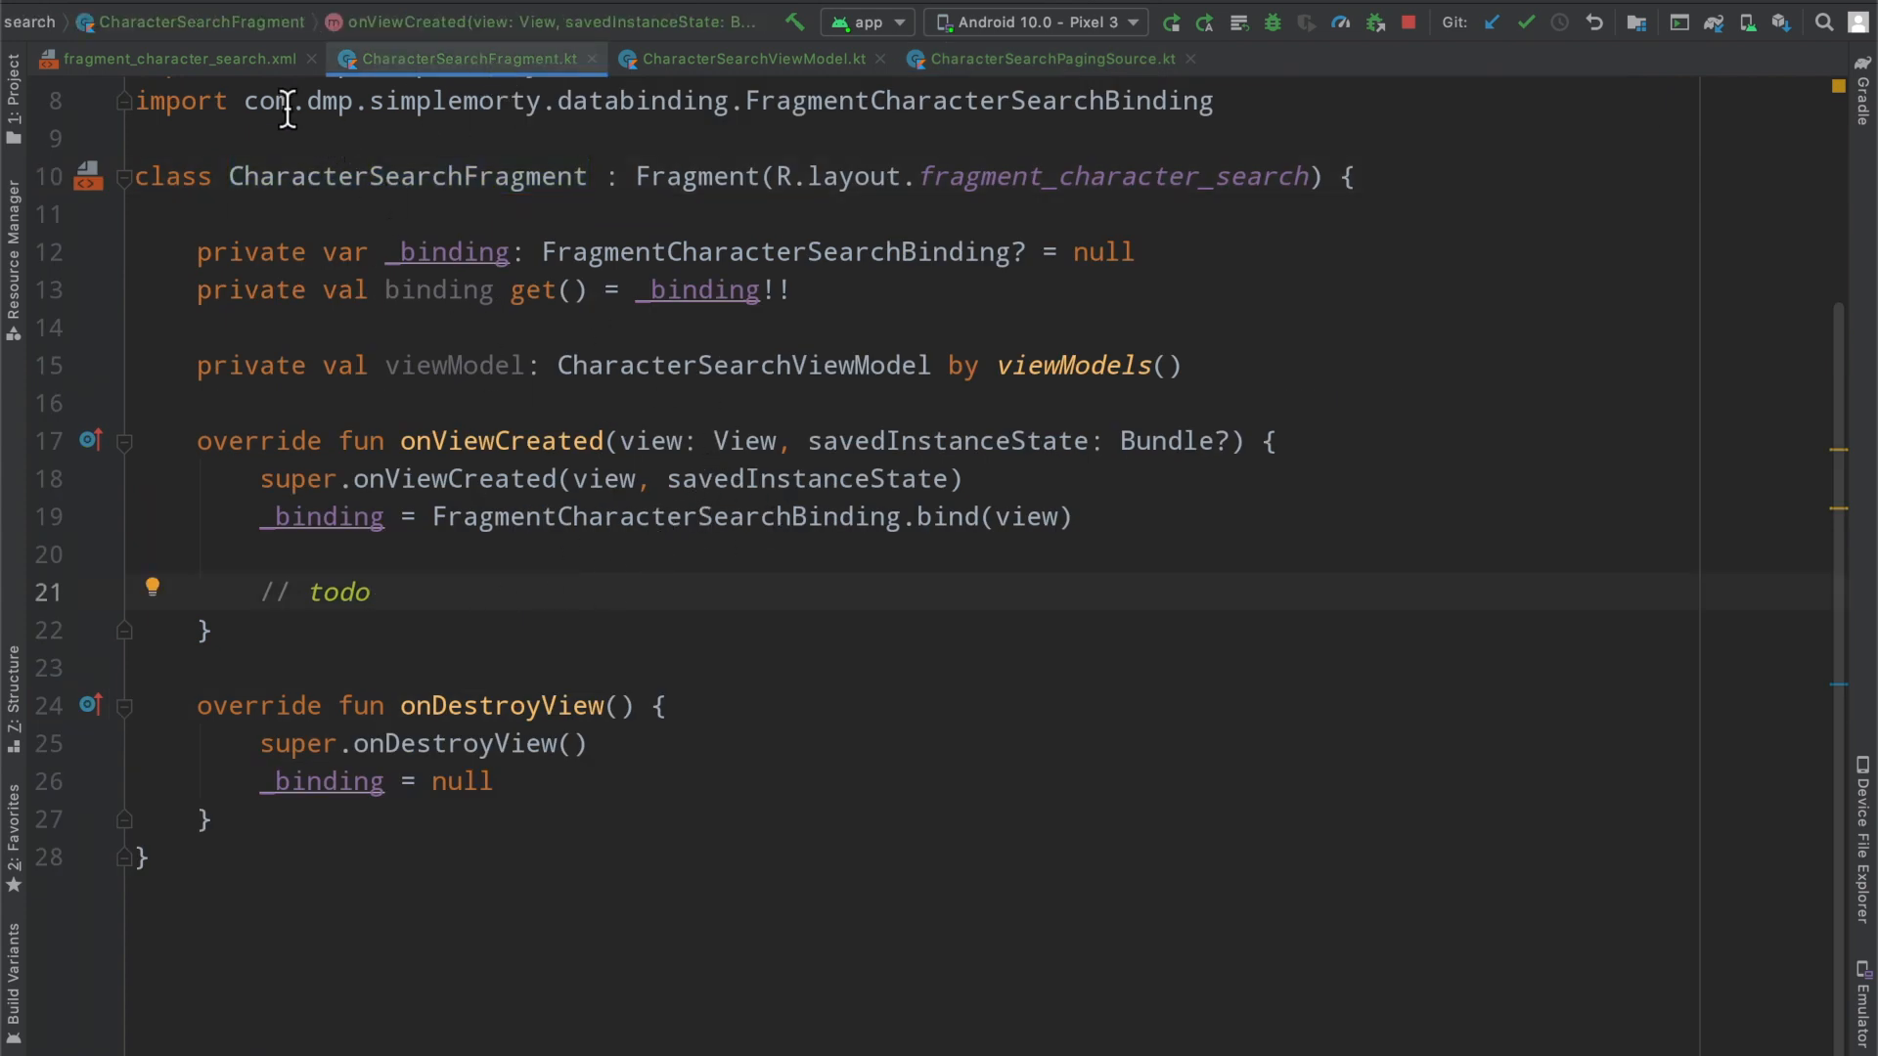
Review fragment_character_search.xml, collapsing the MaterialCardView and EpoxyRecyclerView blocks and selecting the recycler view
left_click(178, 58)
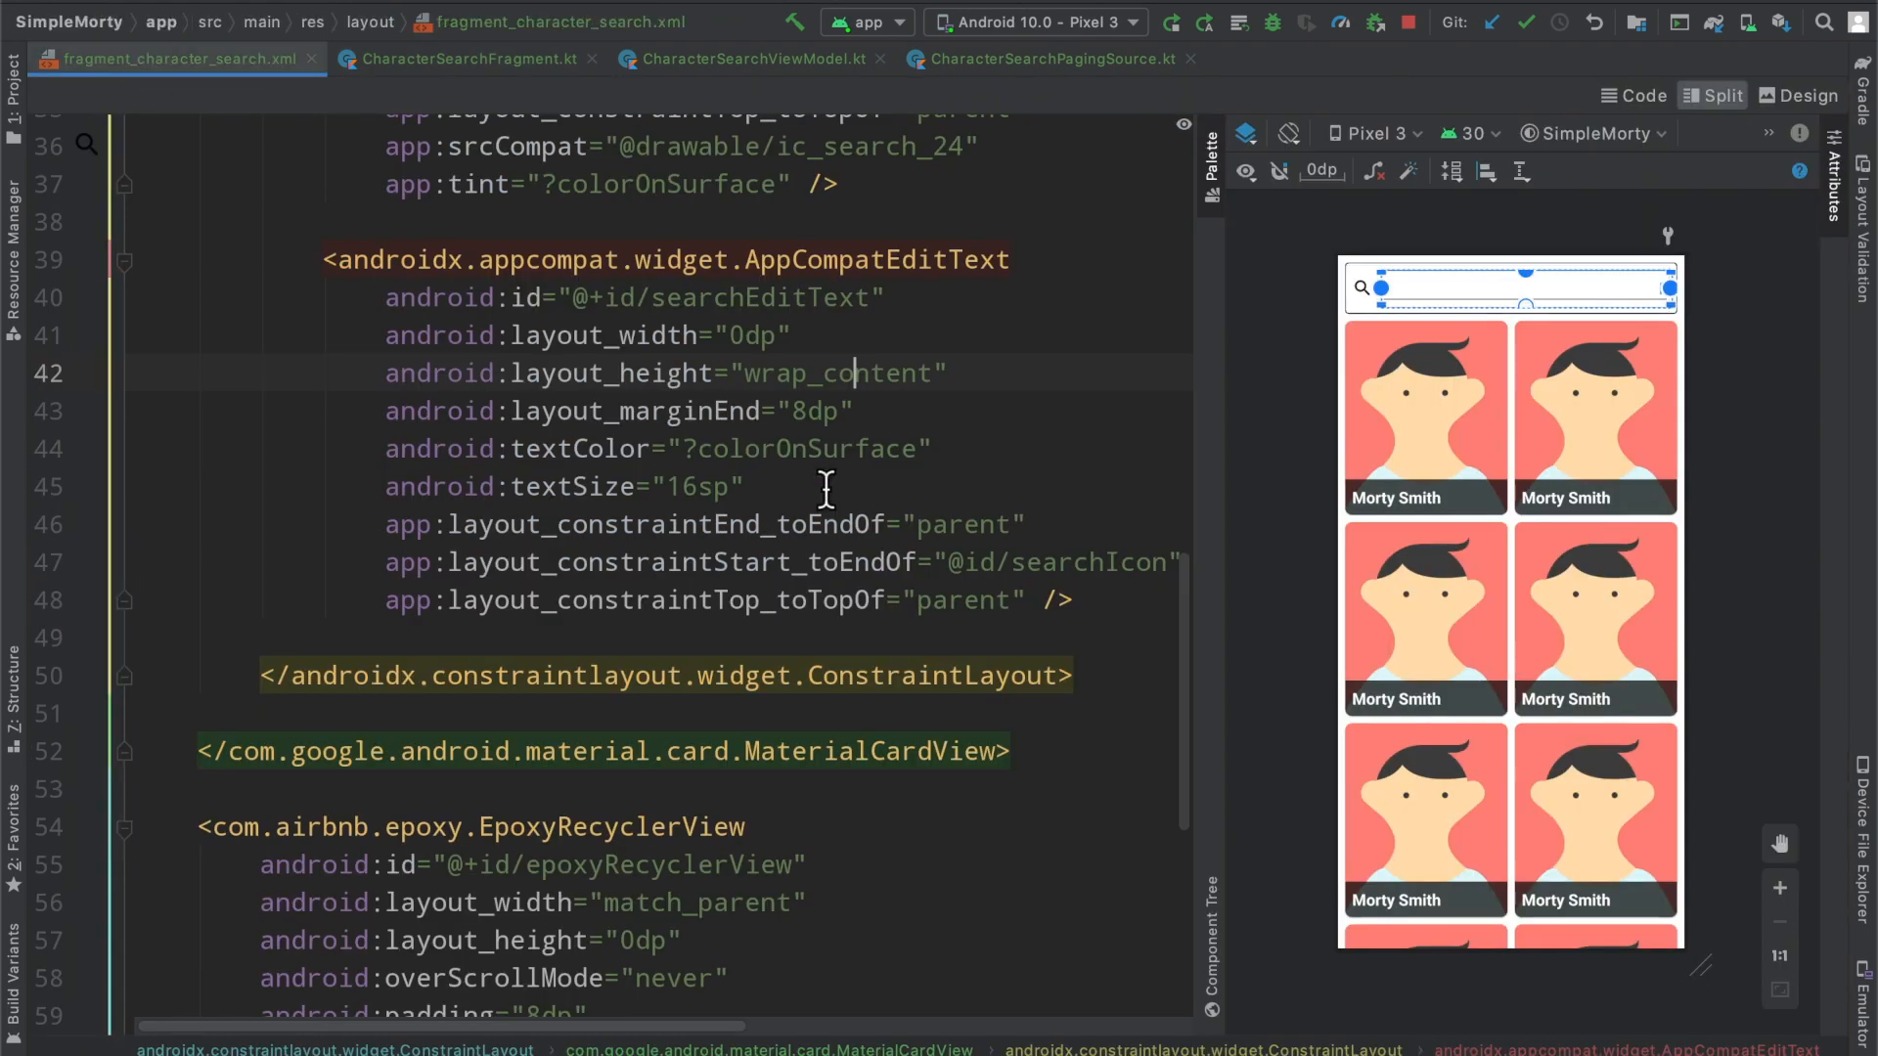
scroll("up", 3)
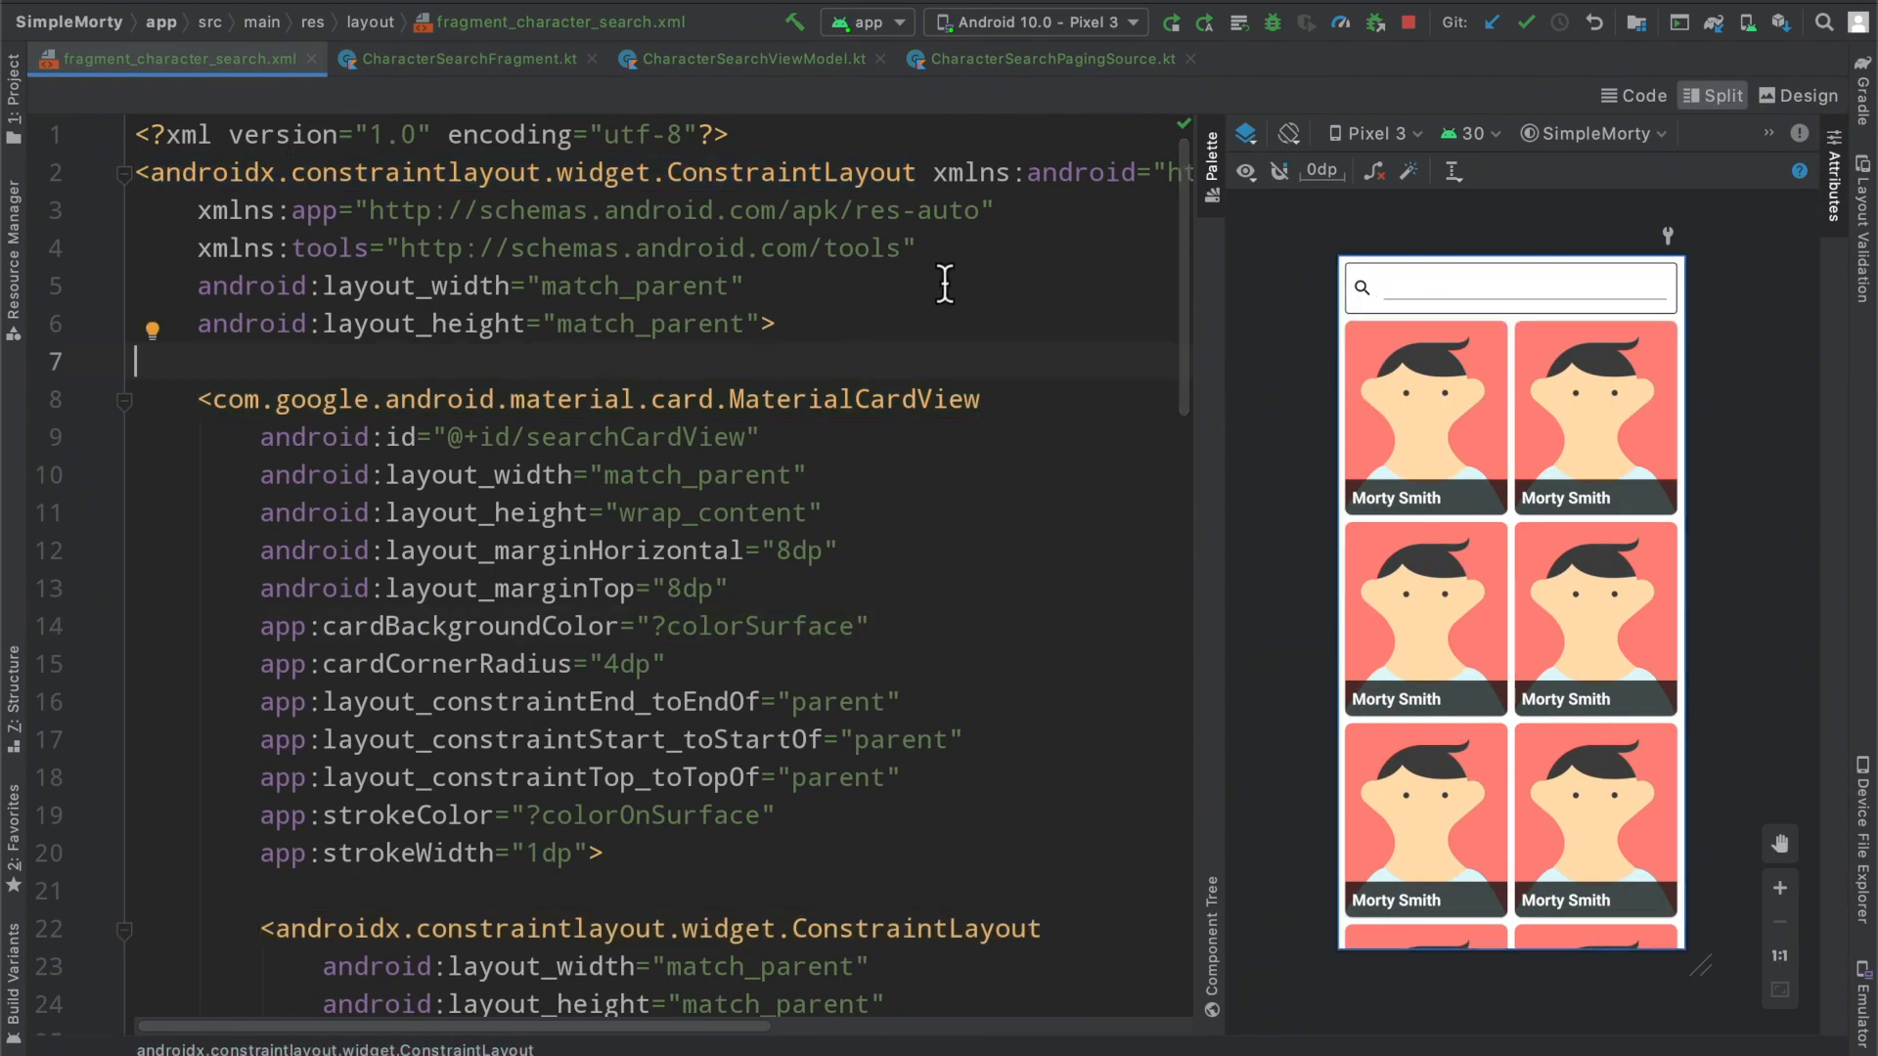
mouse_move(1206, 519)
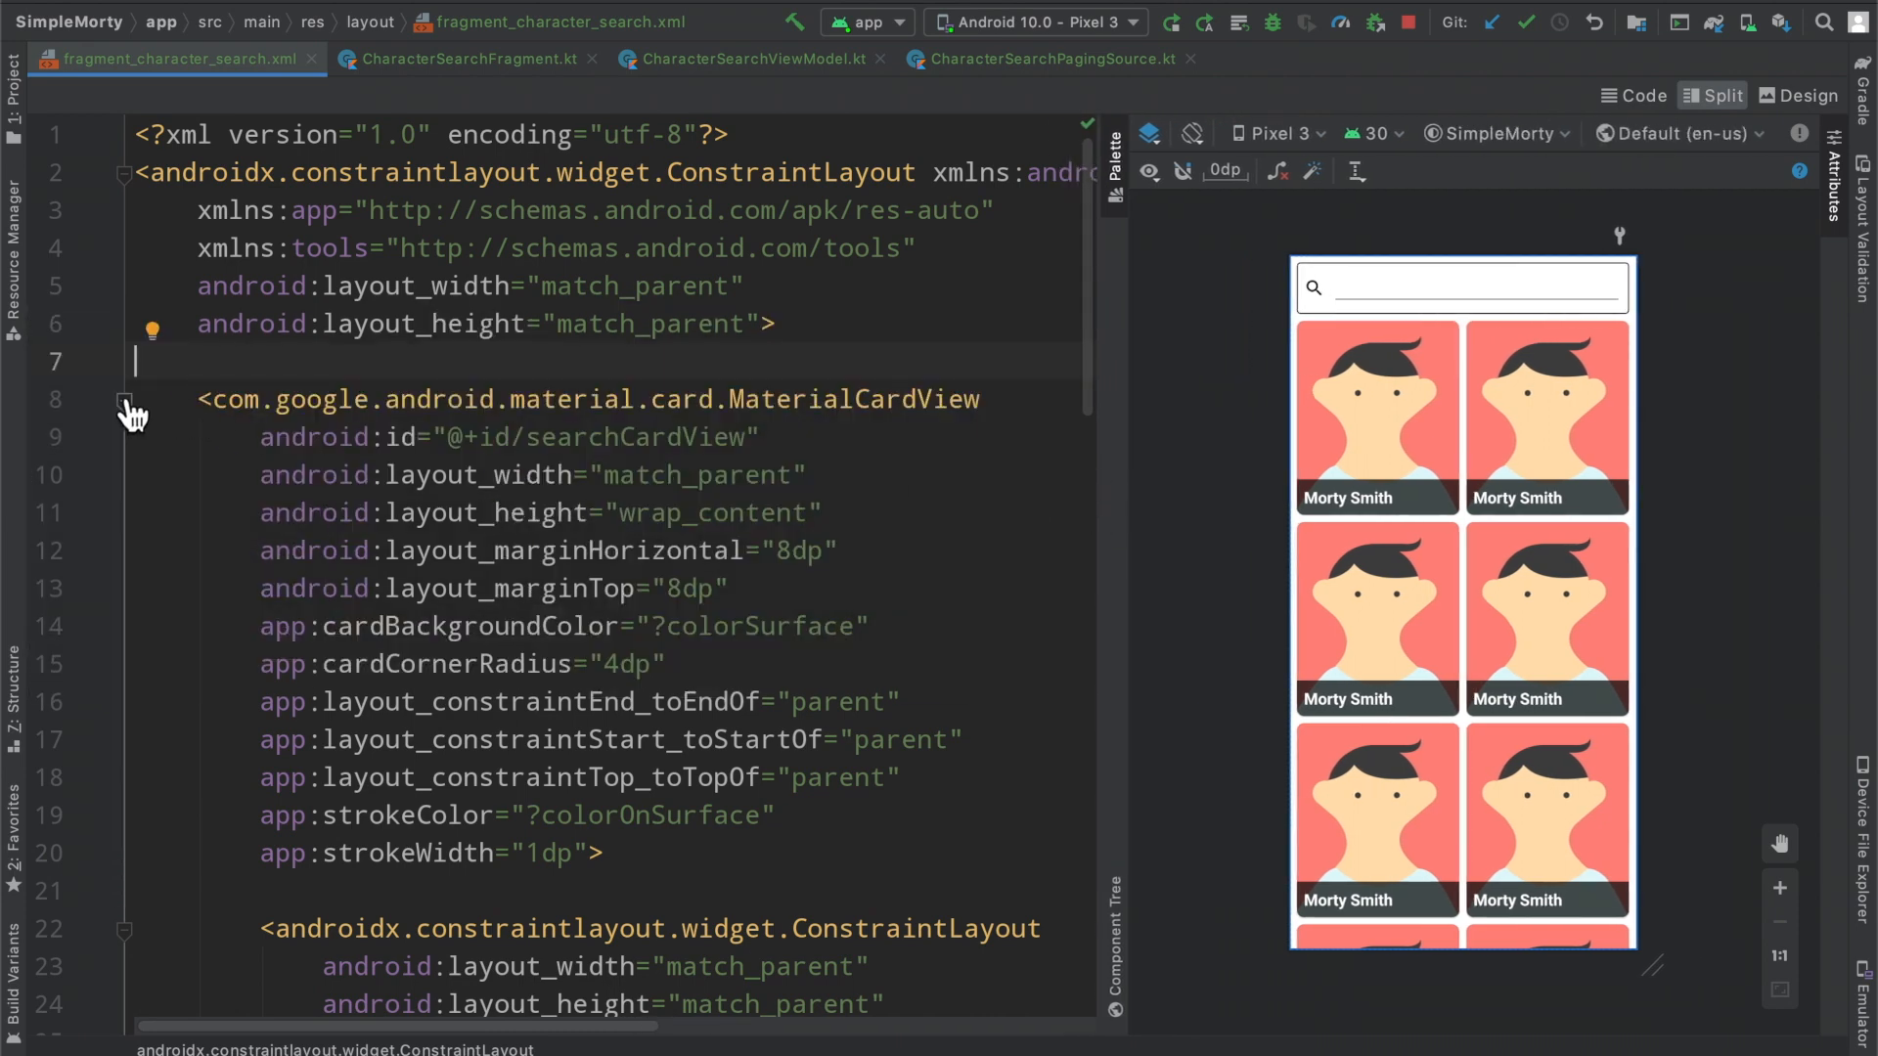
left_click(127, 400)
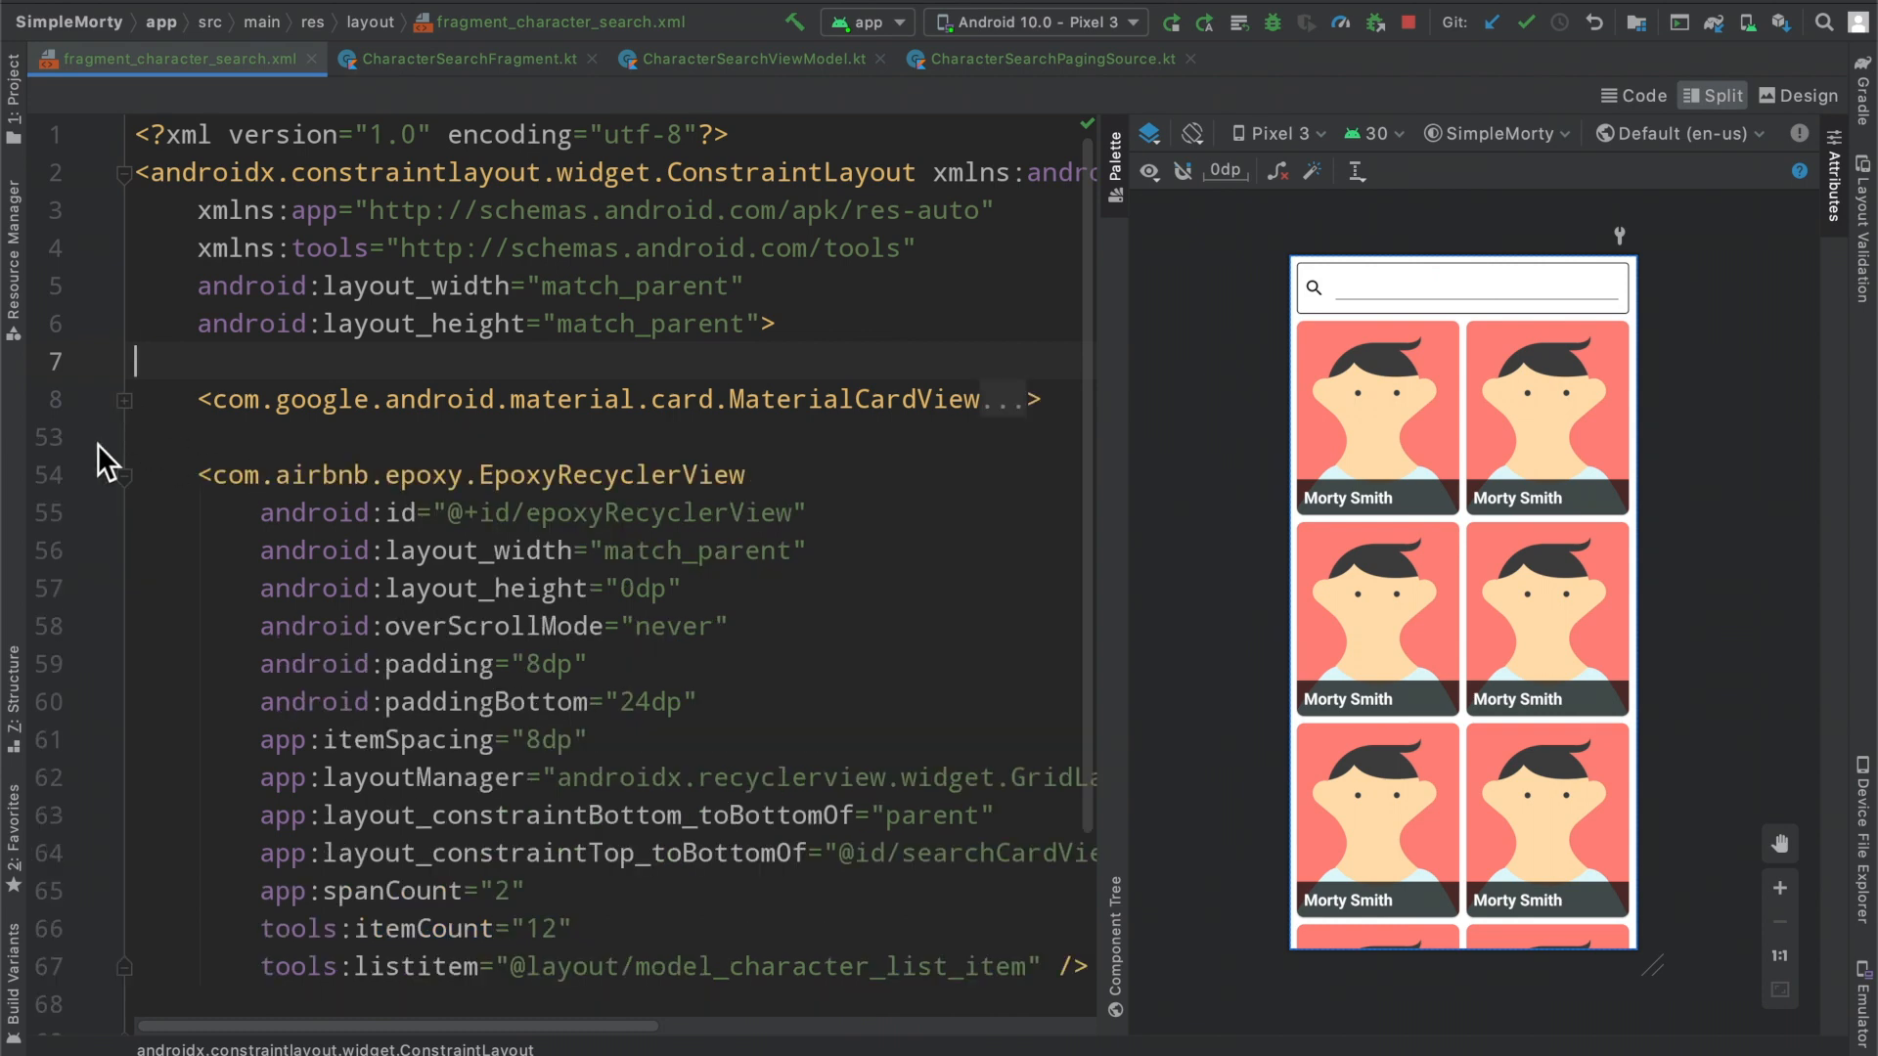
left_click(122, 474)
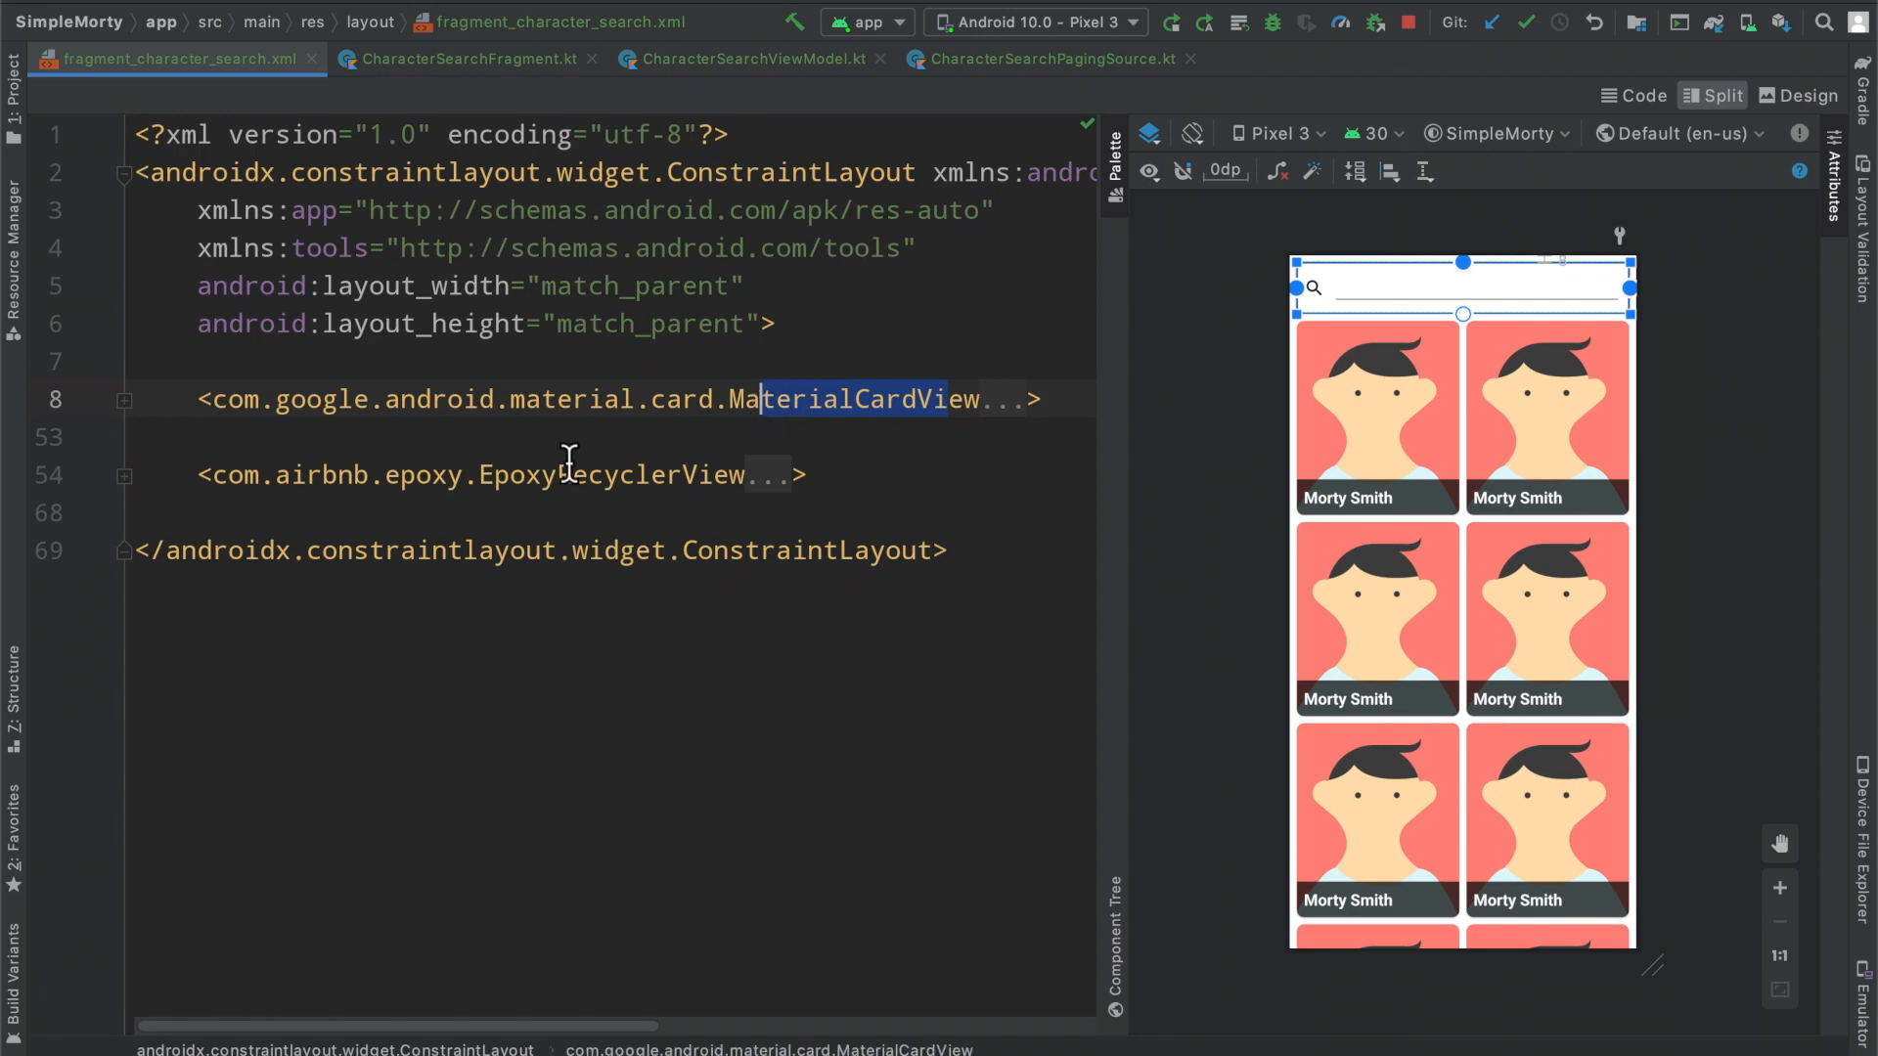
left_click(564, 474)
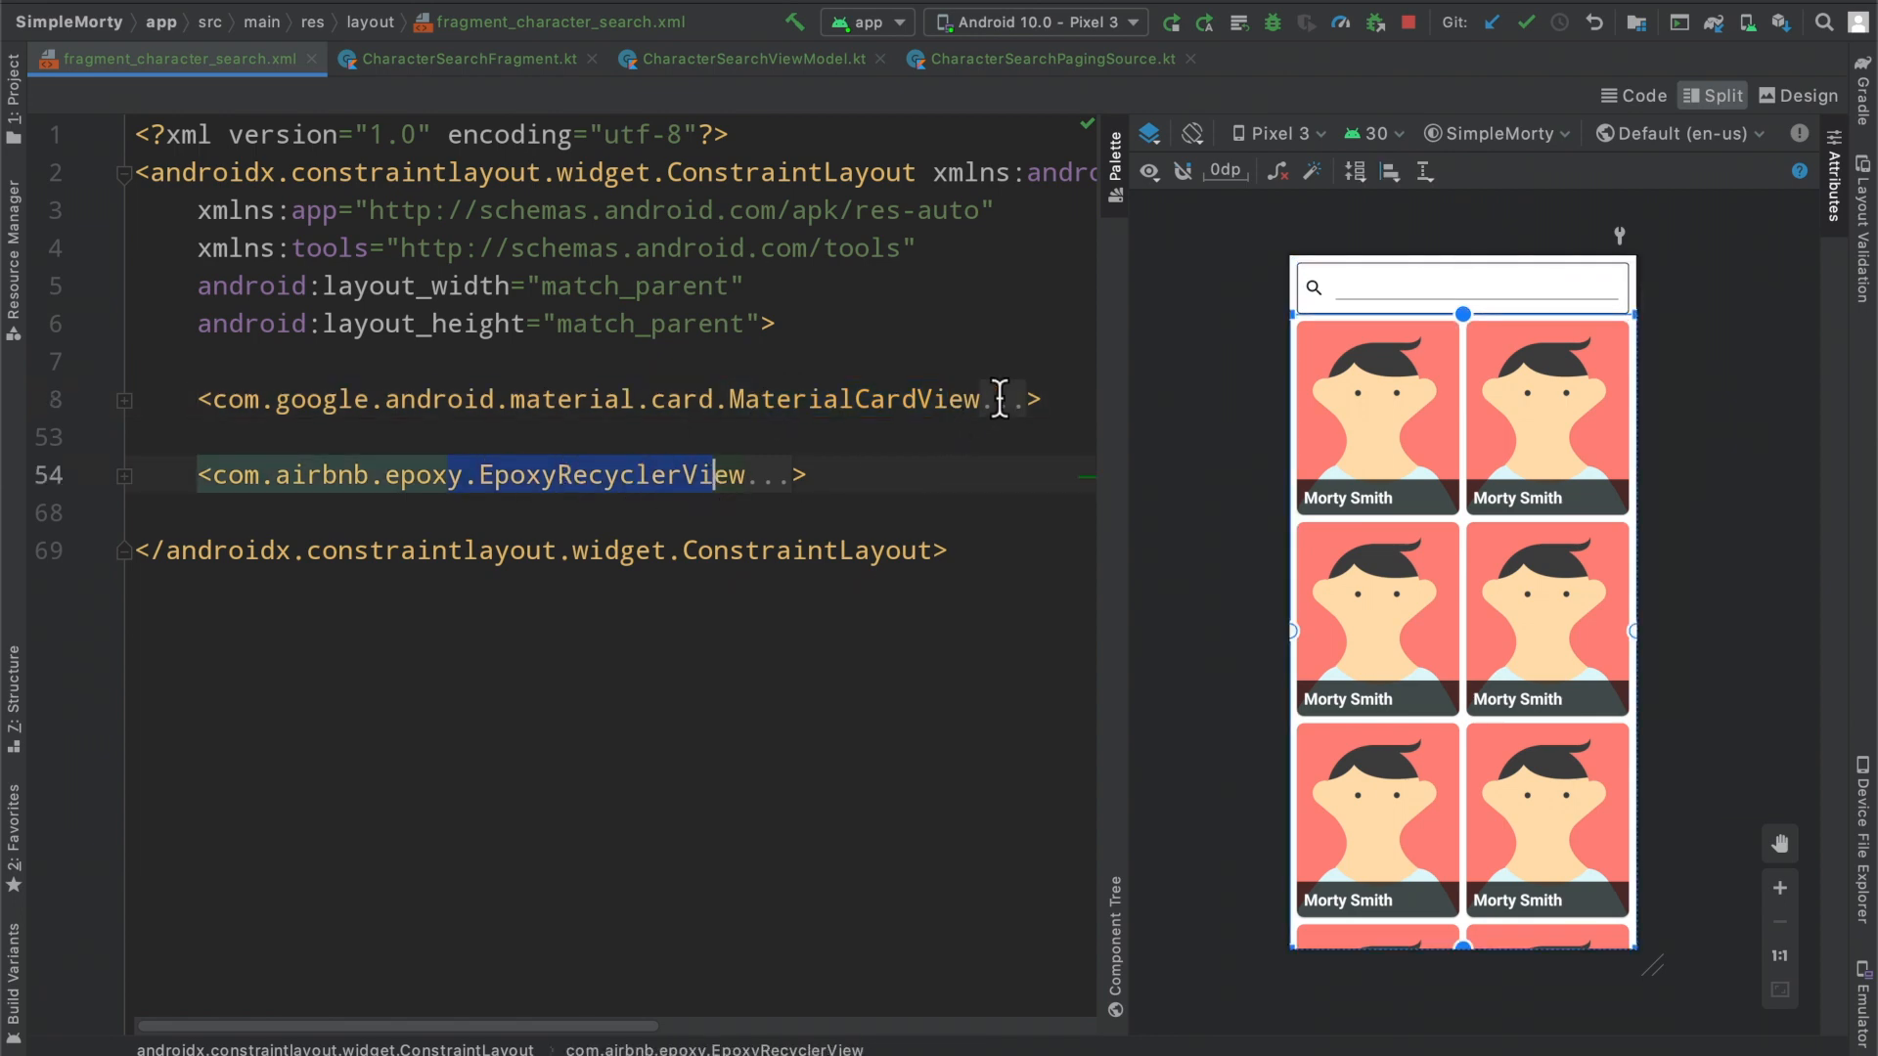
mouse_move(1317, 735)
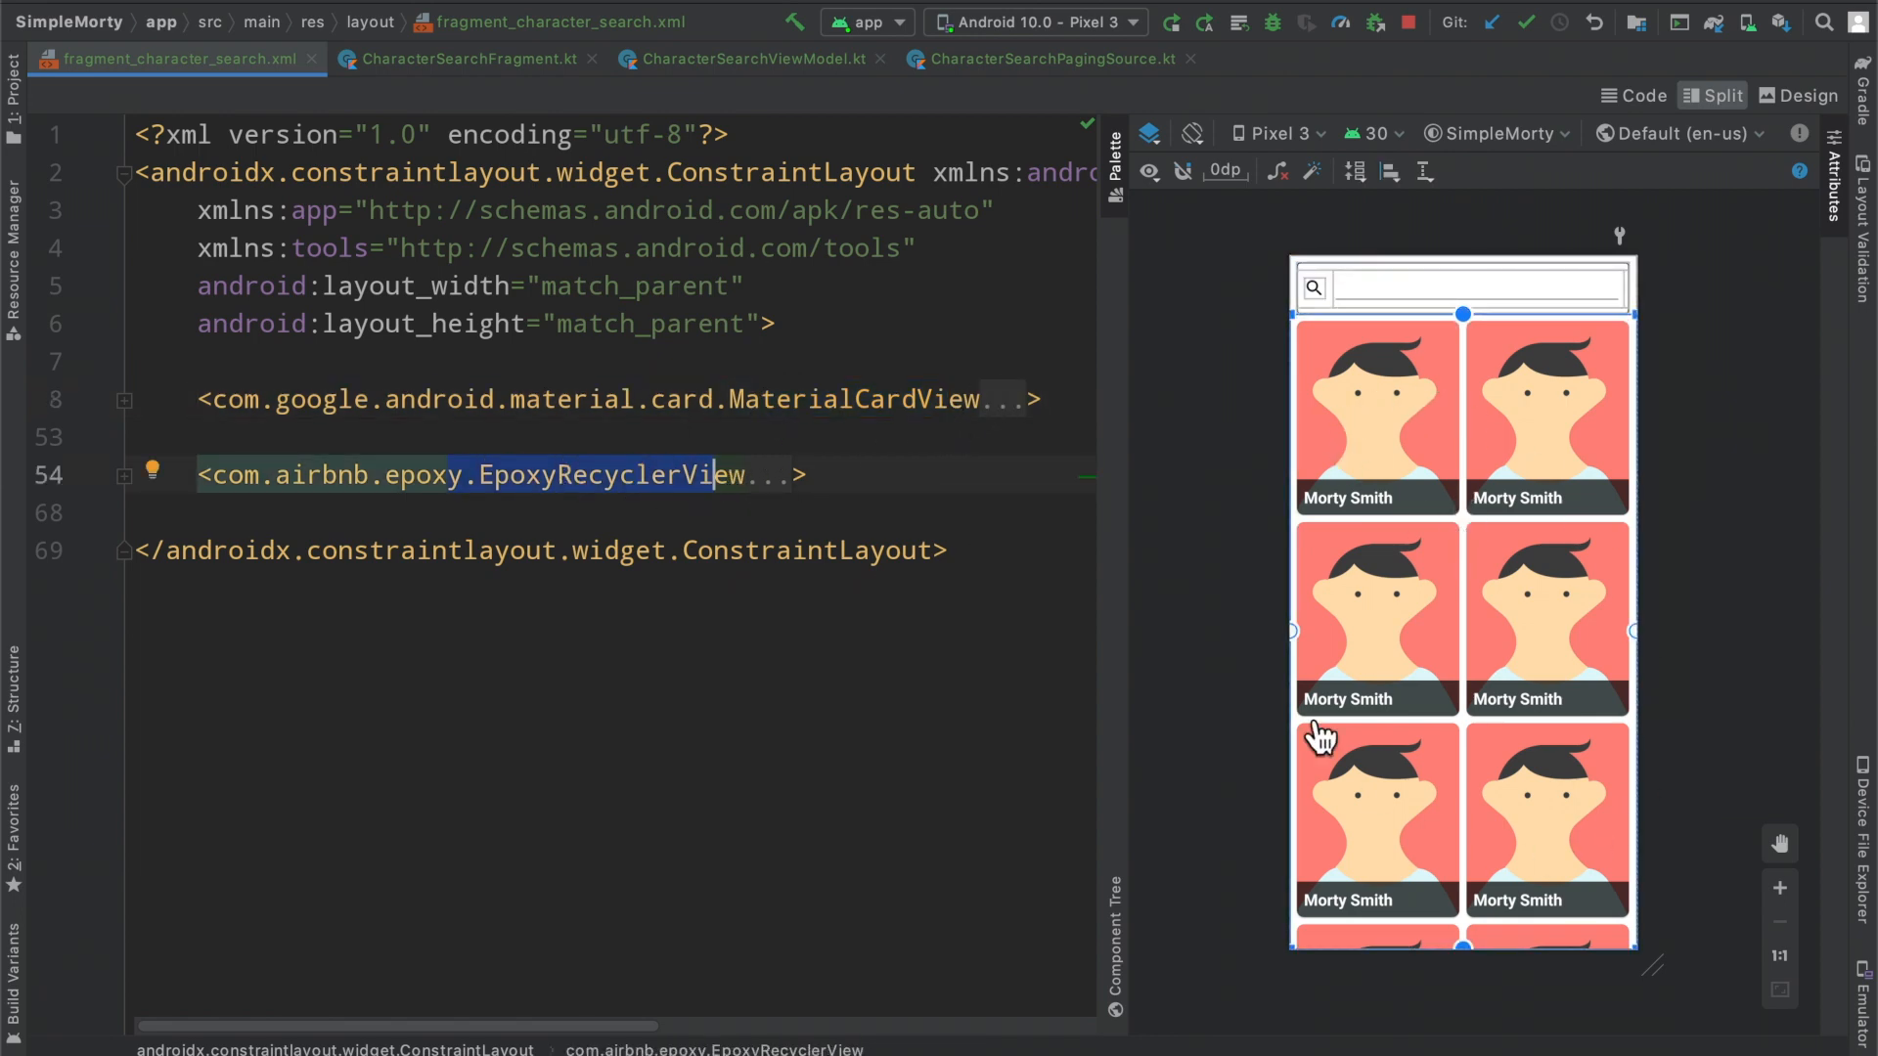
mouse_move(1417, 517)
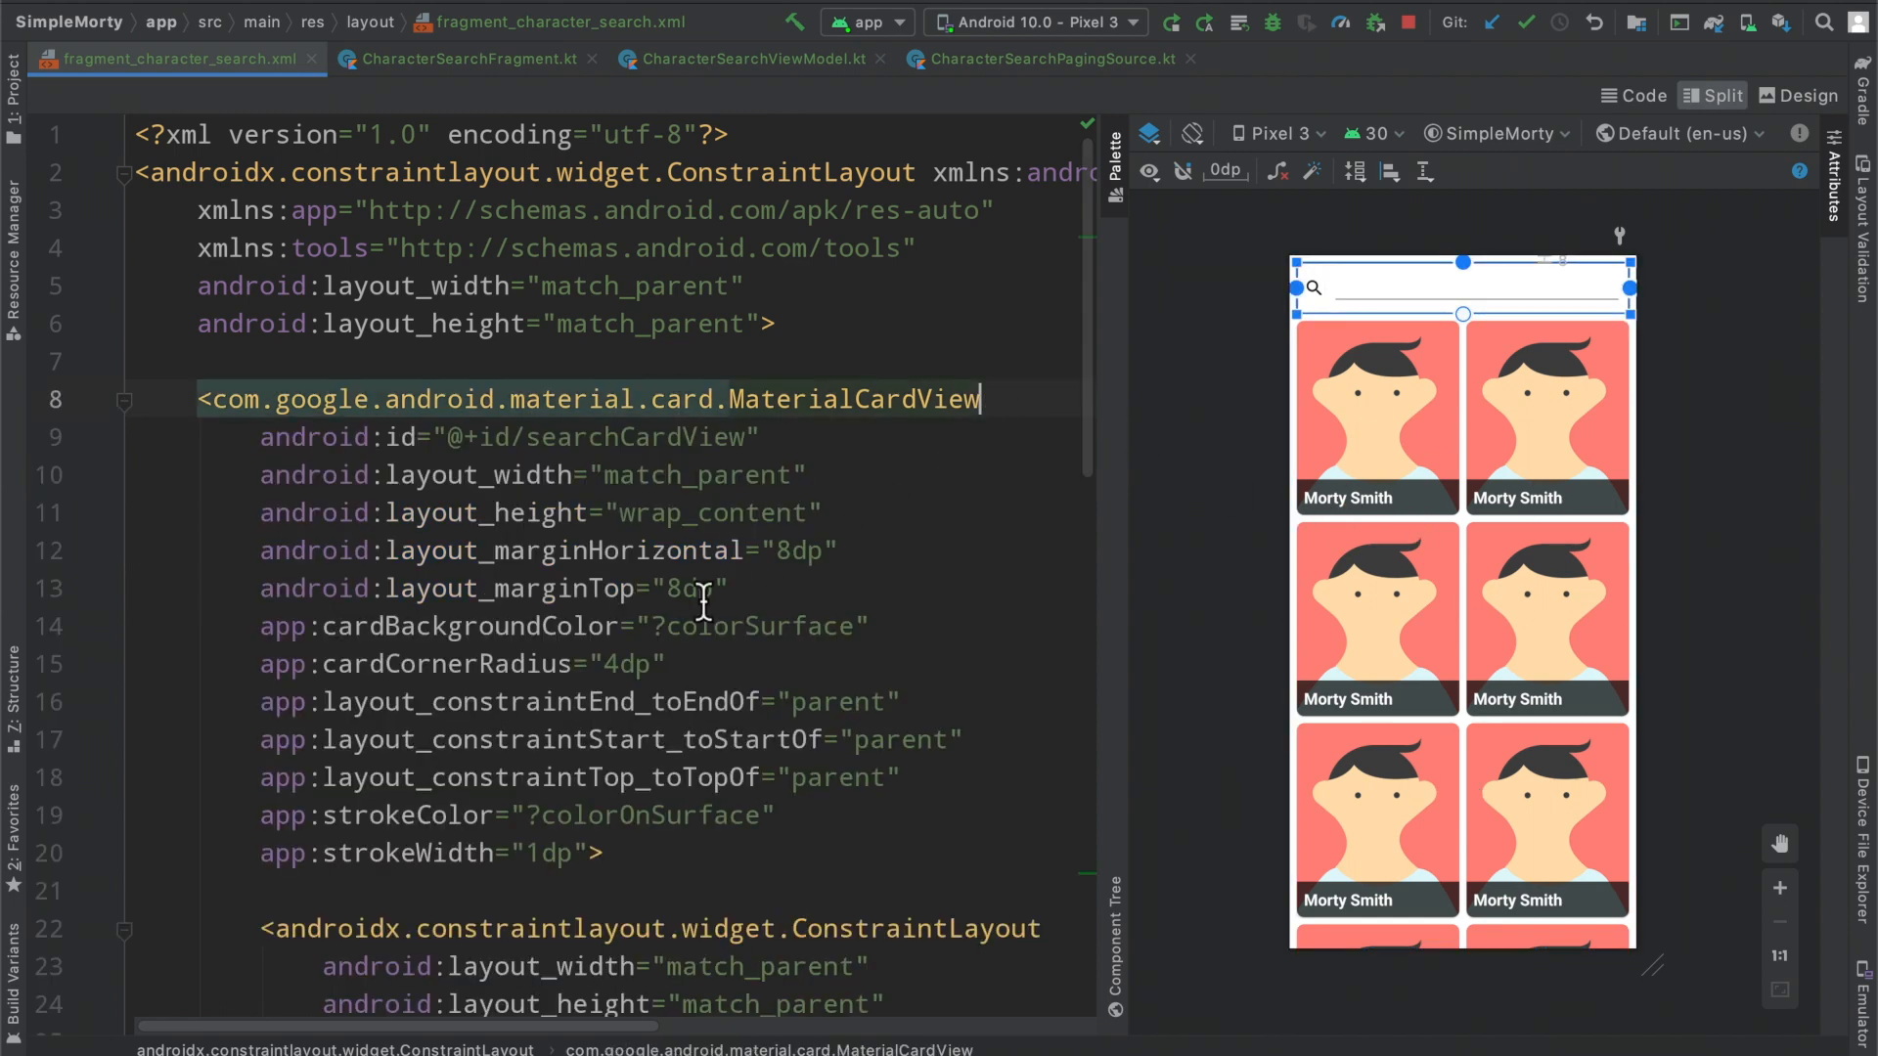
scroll("down", 3)
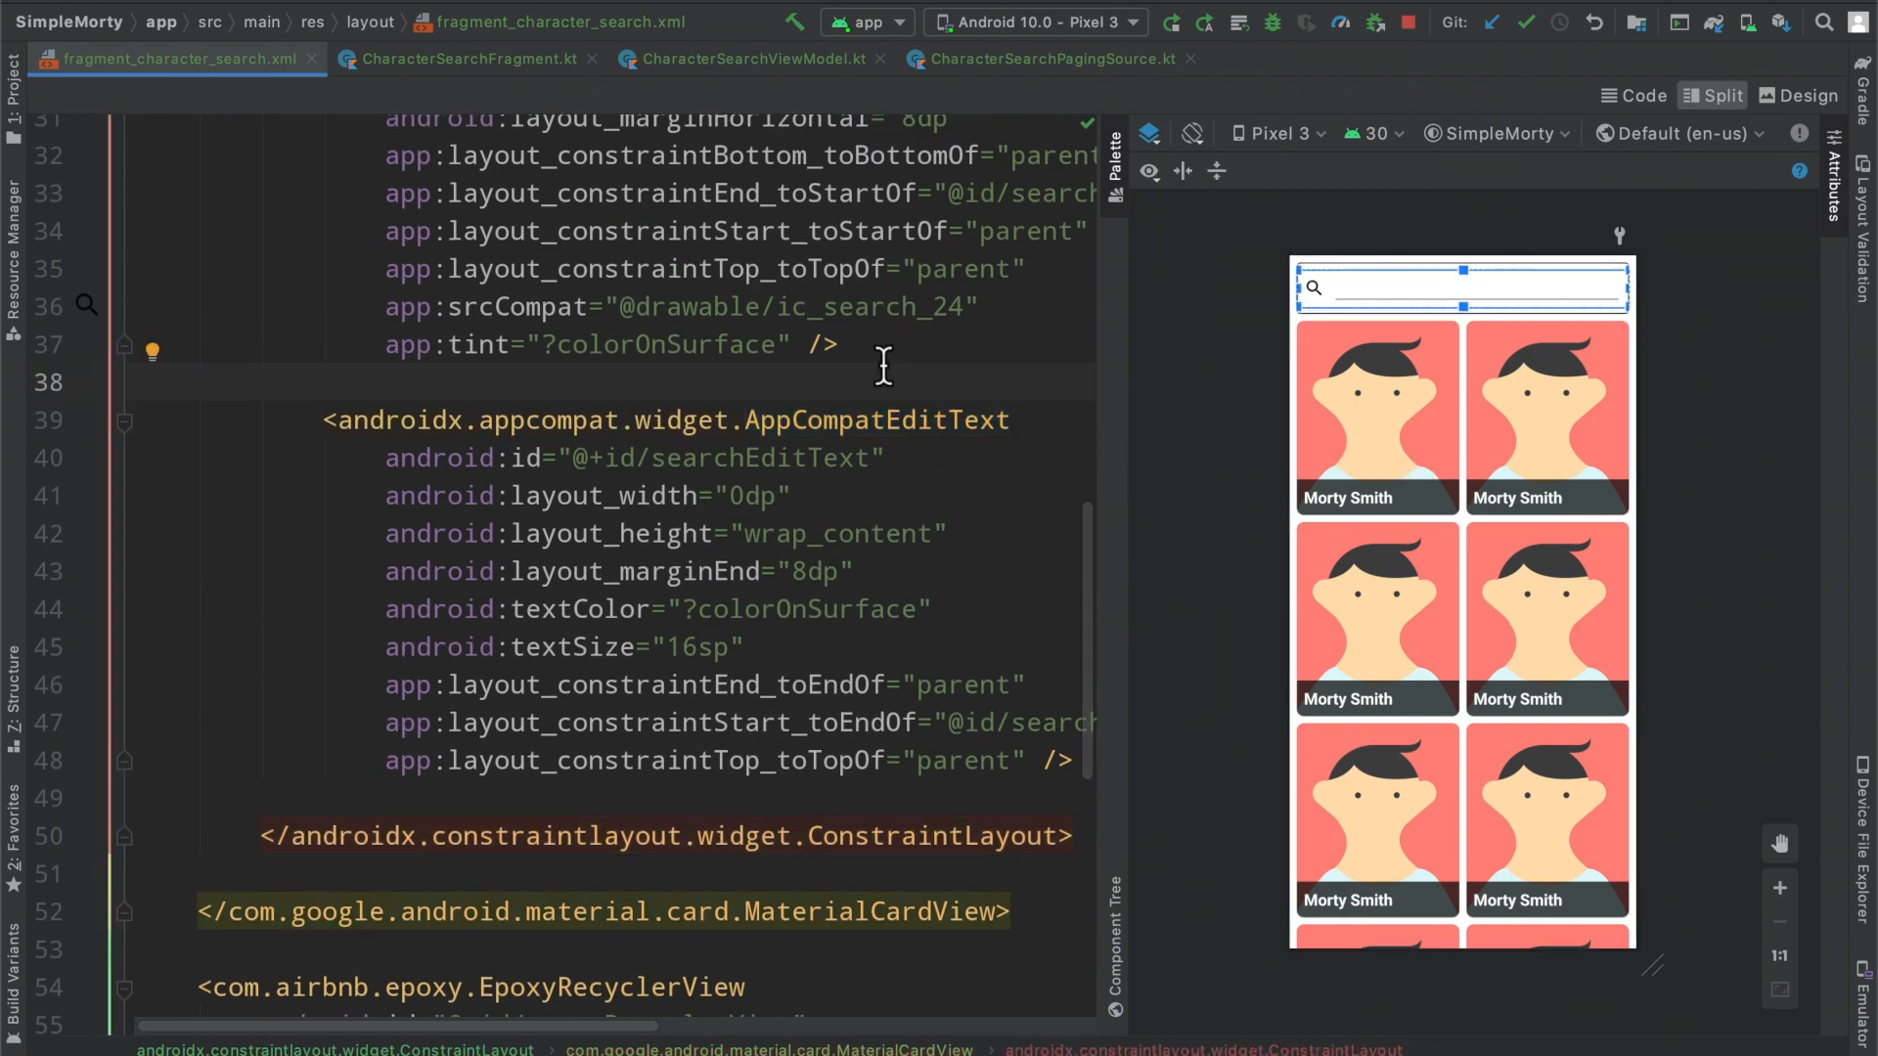
left_click(138, 381)
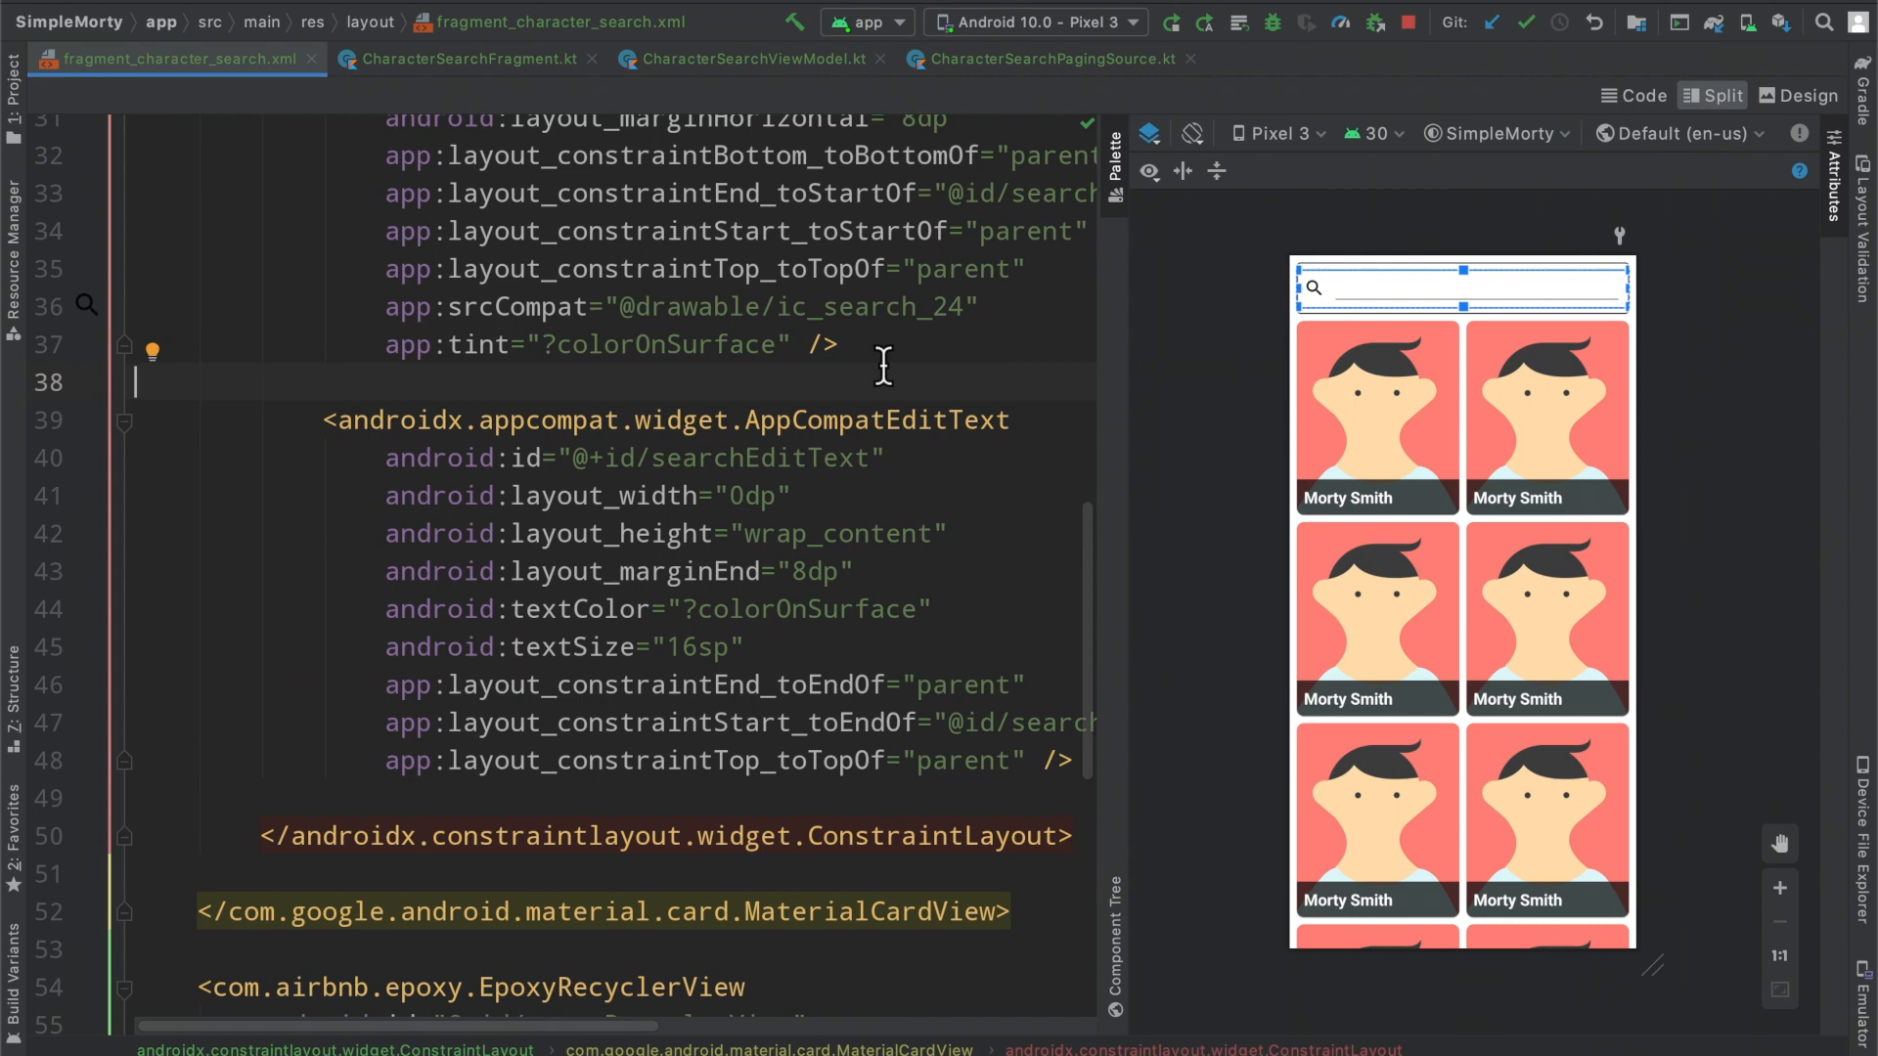
scroll("up", 3)
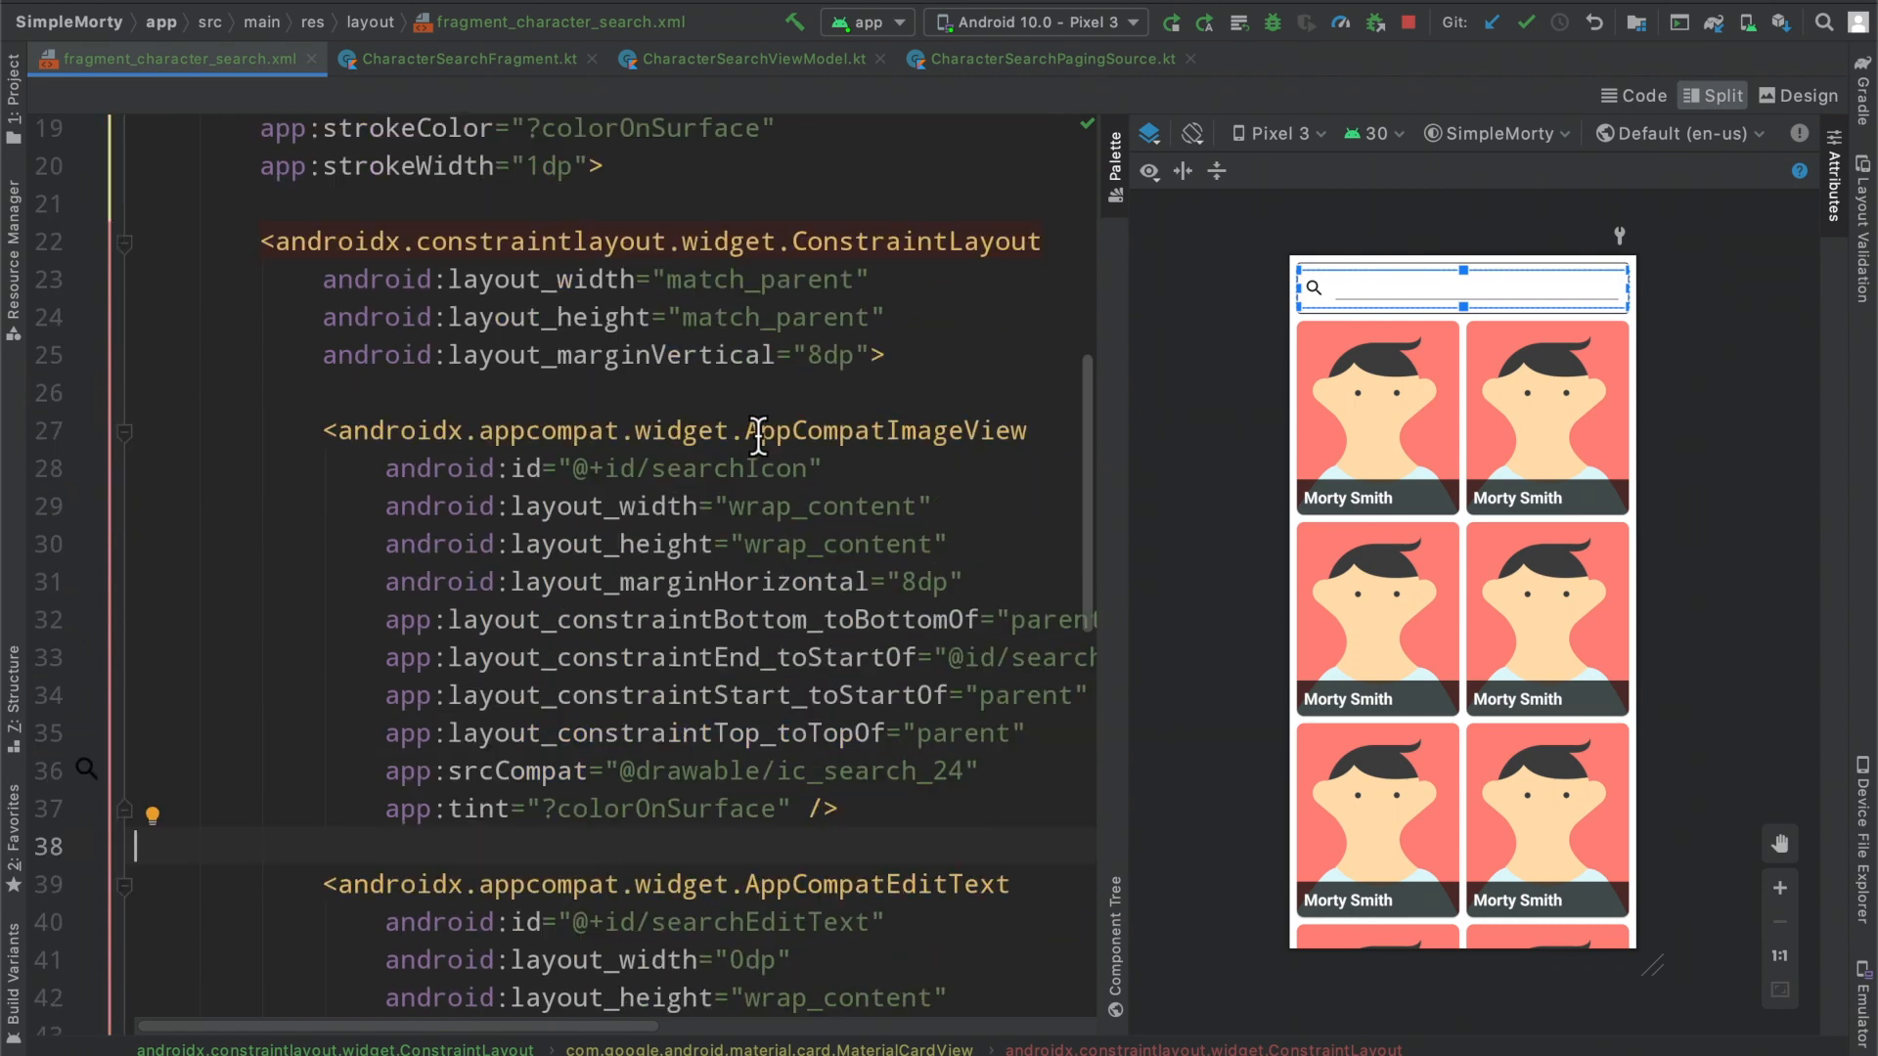
scroll("up", 3)
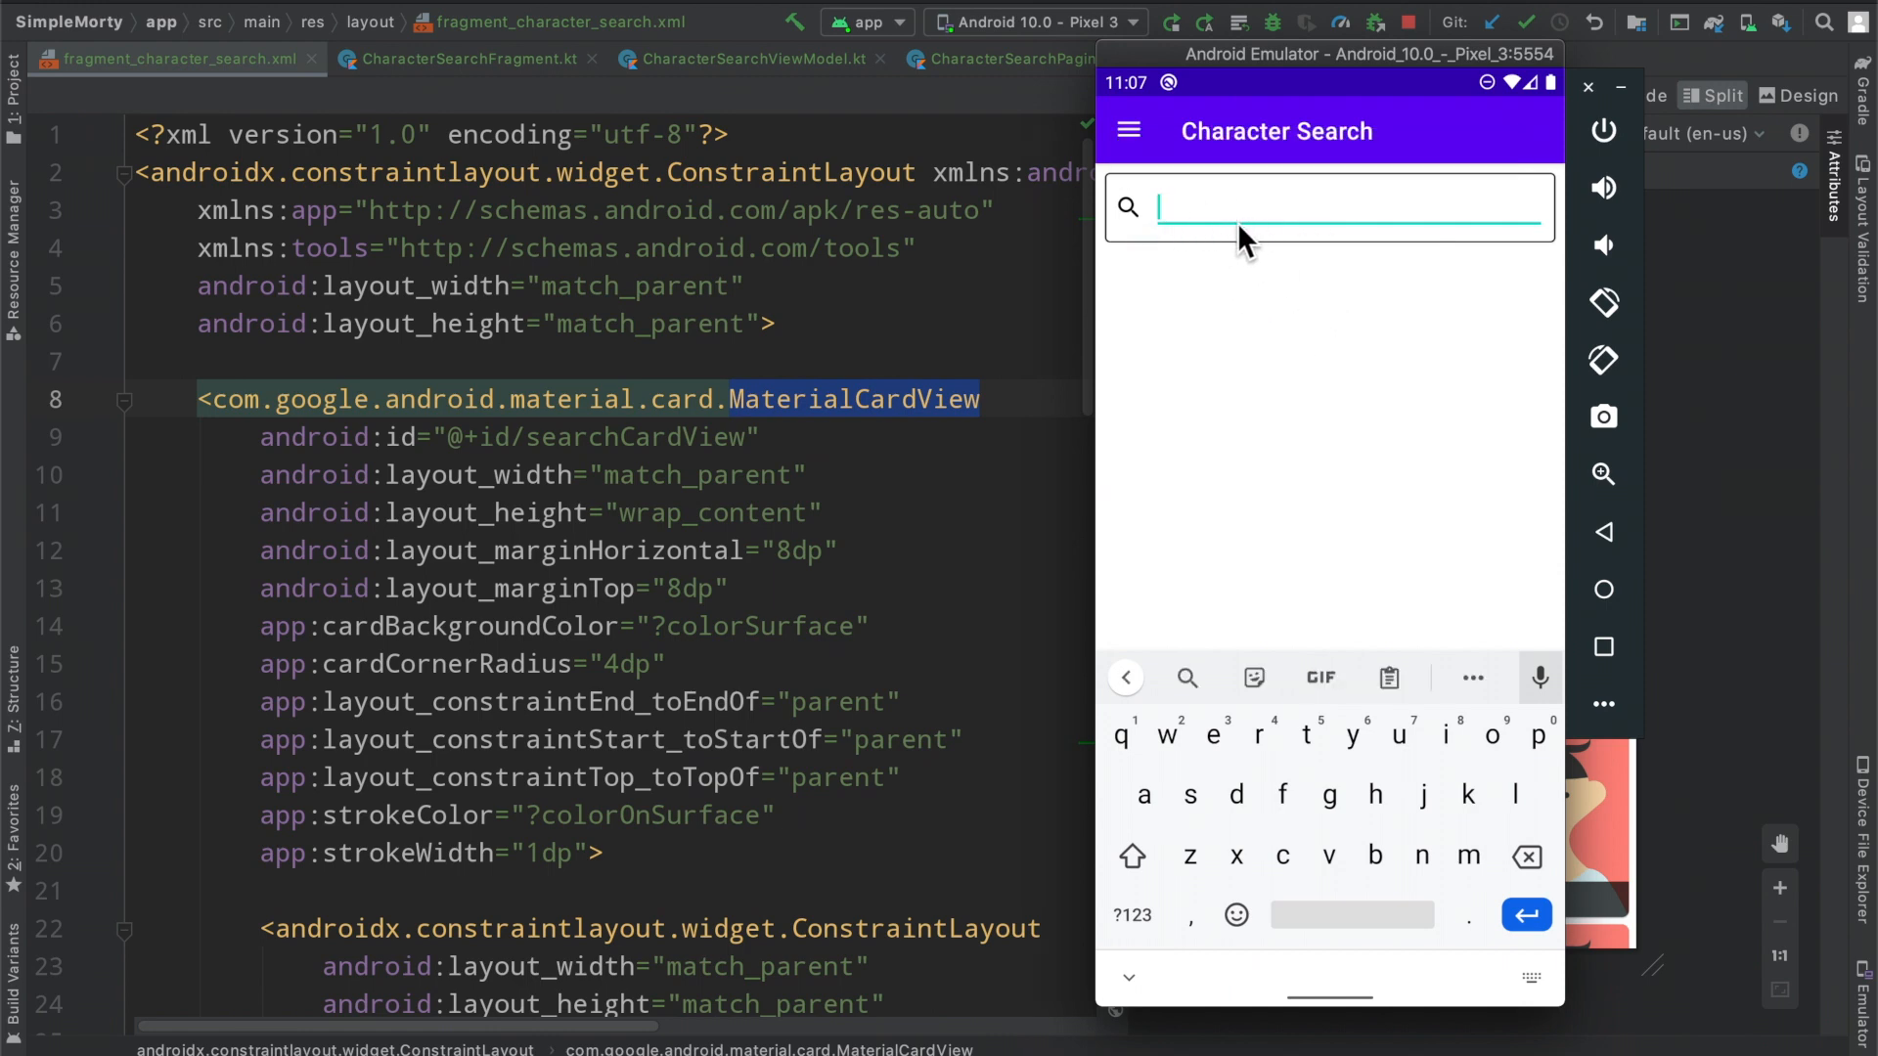
Enter 'morty' in the emulator's Character Search field
type("morty")
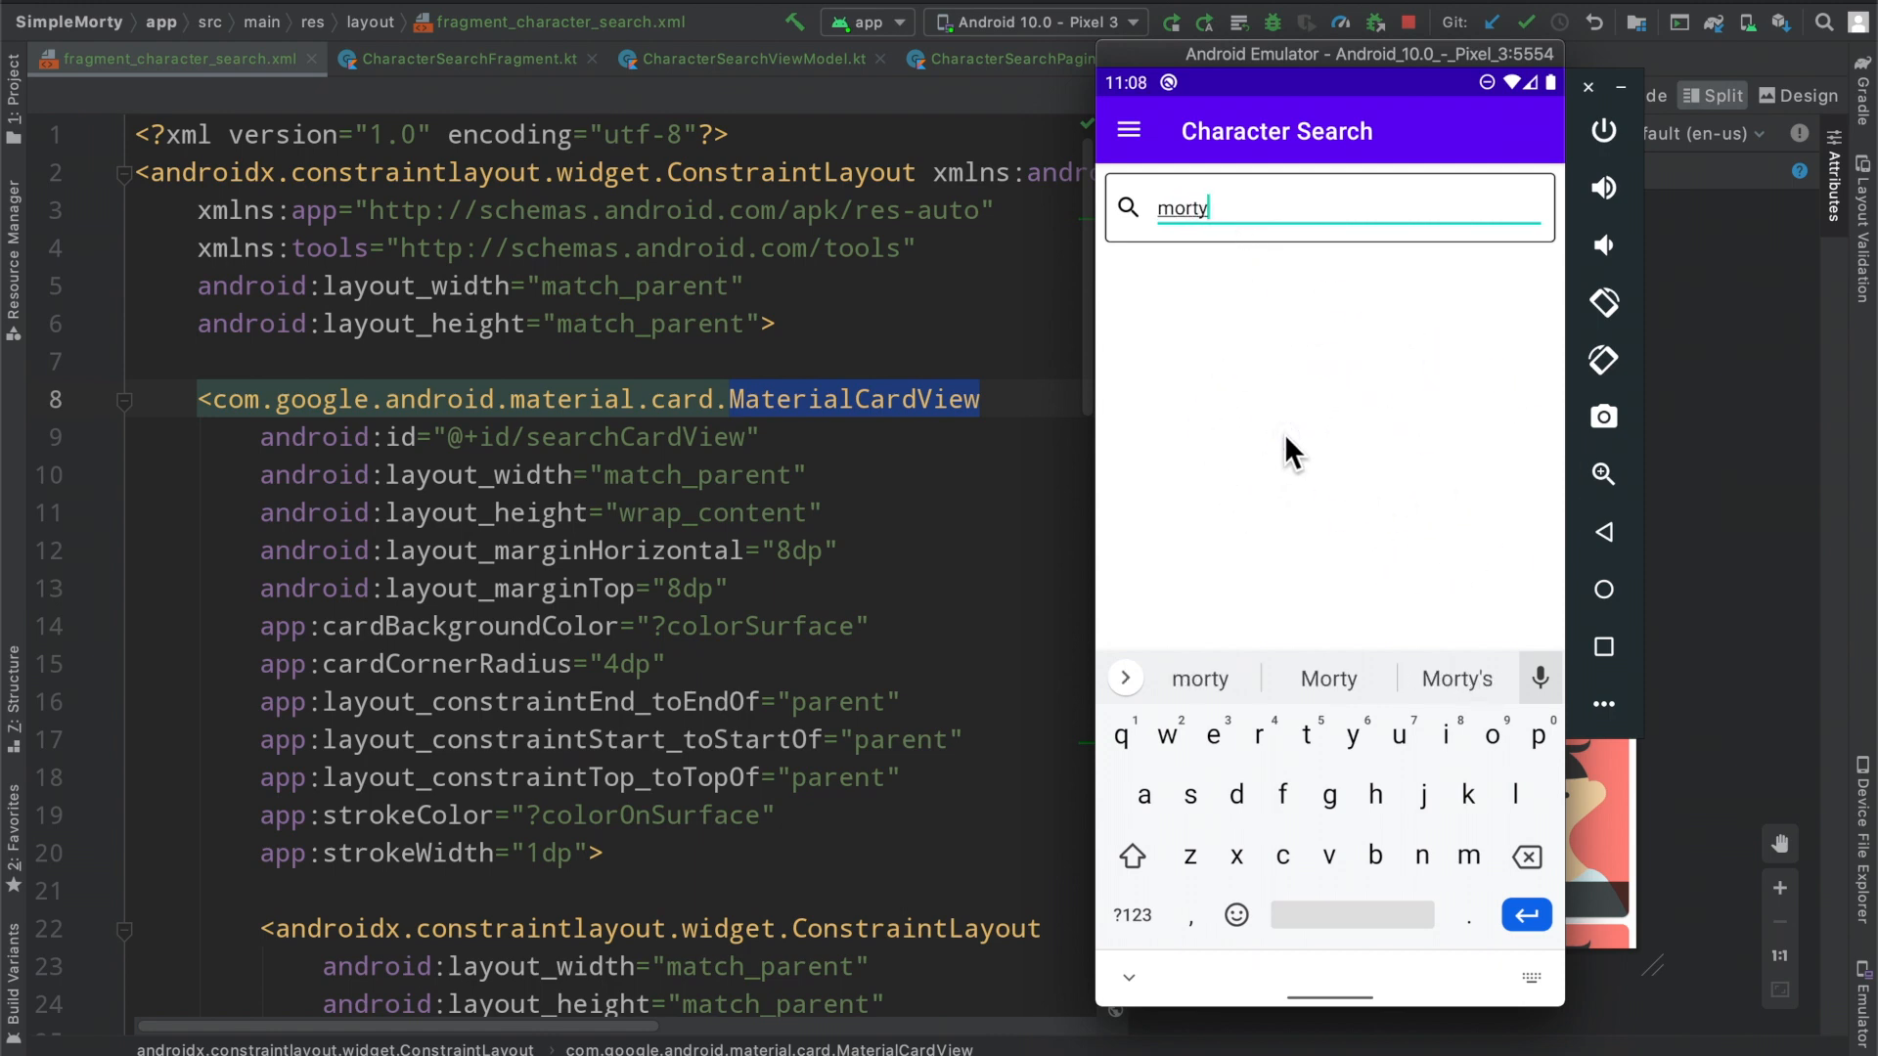
mouse_move(831, 353)
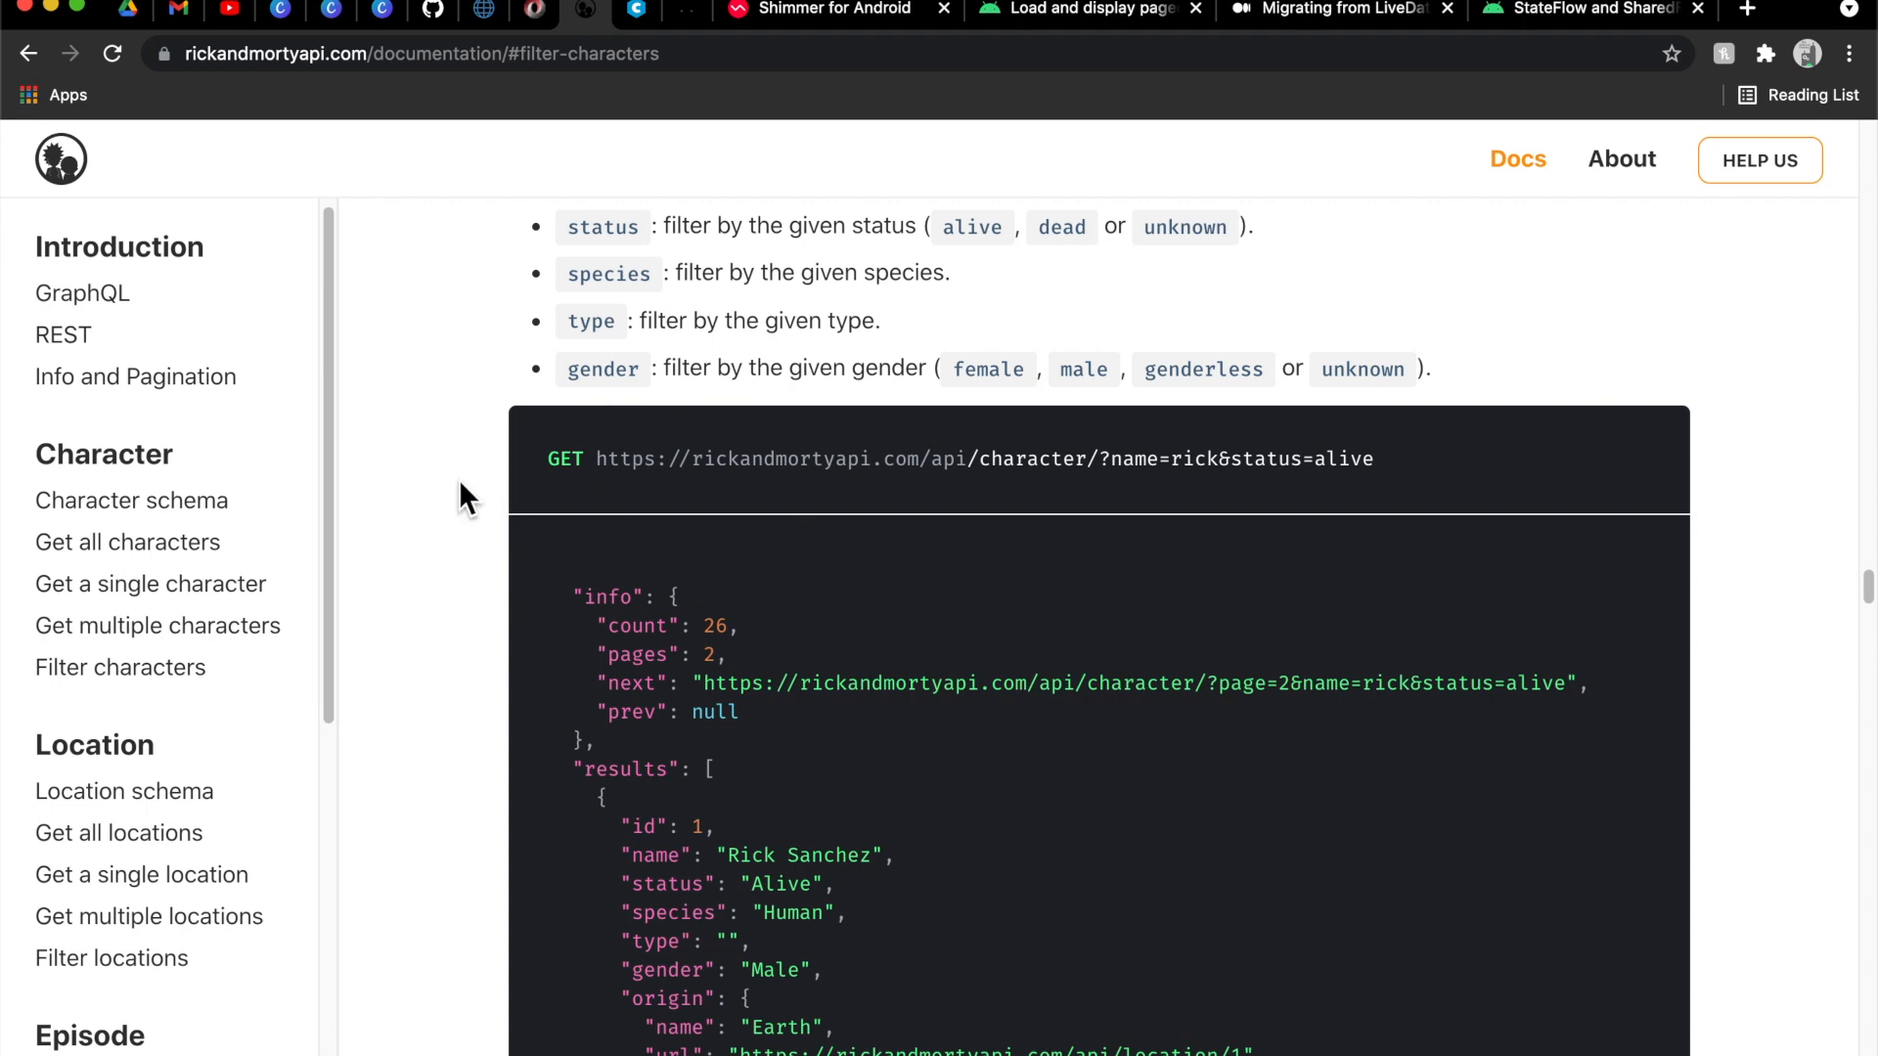
scroll("up", 3)
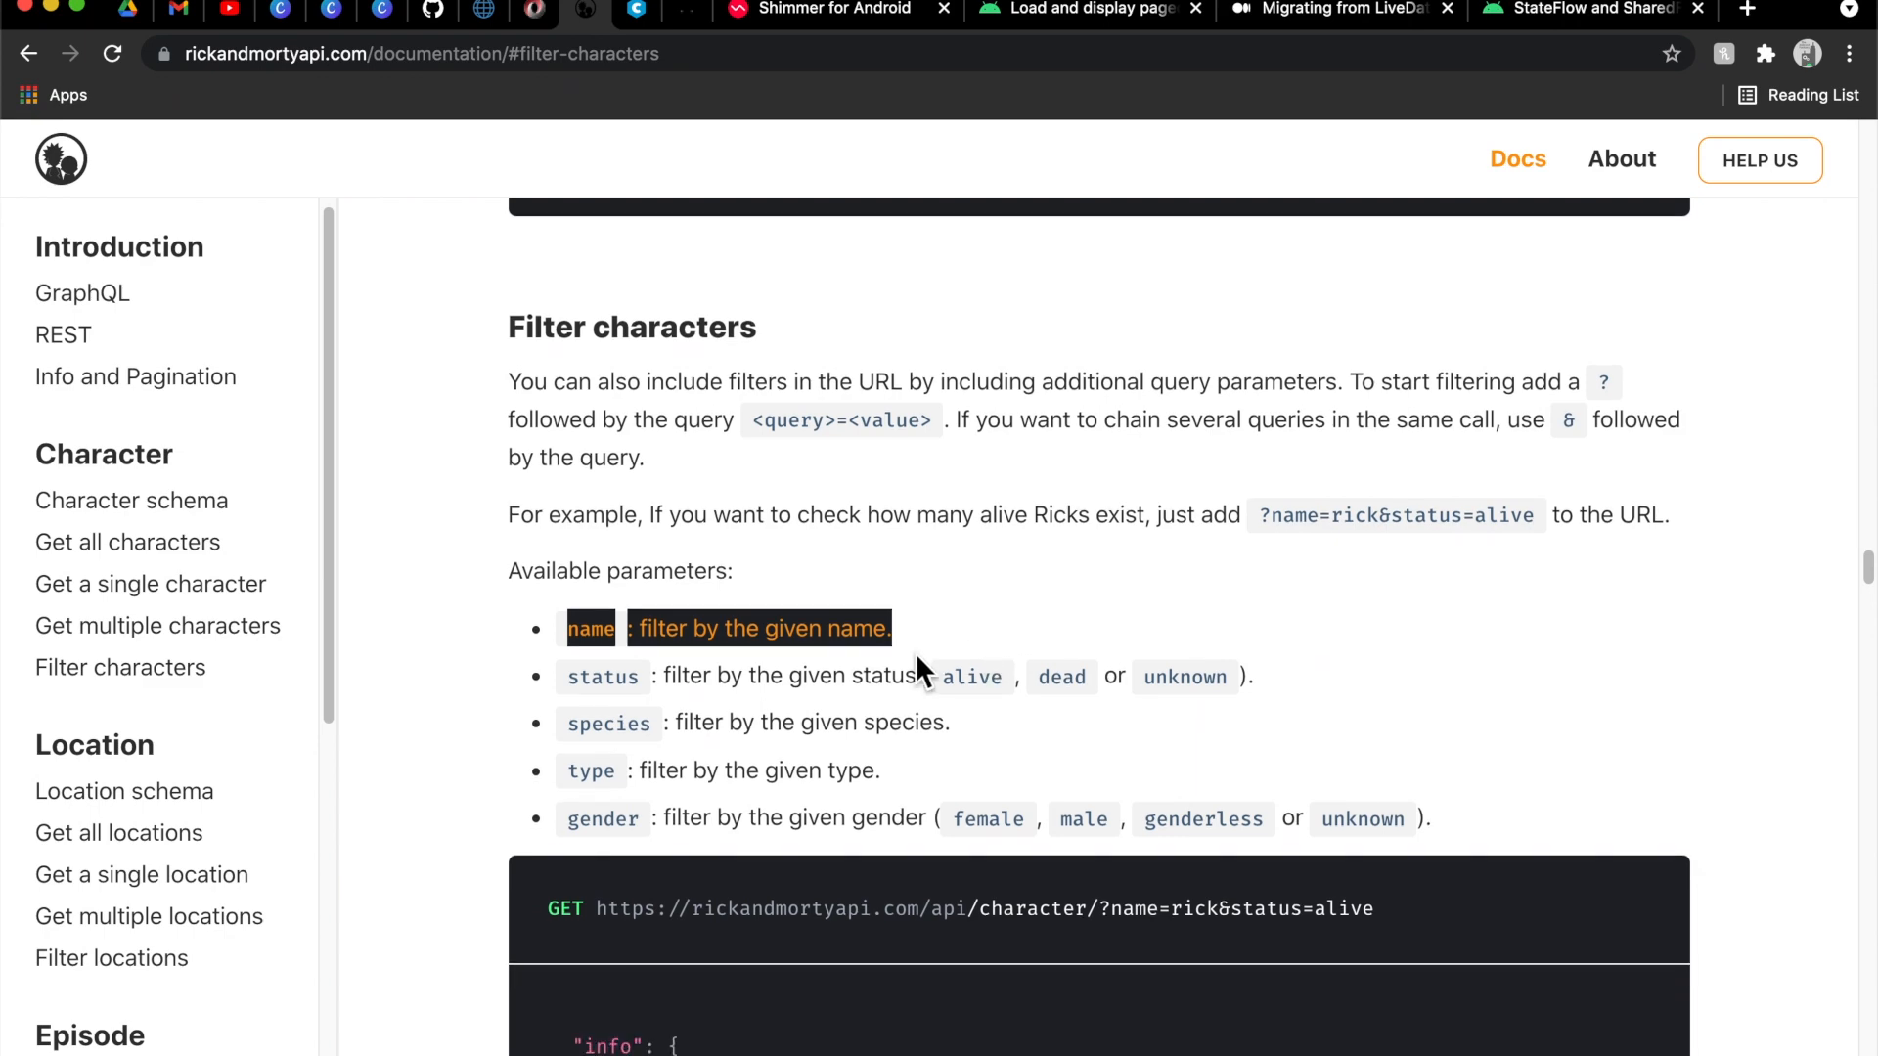
scroll("up", 3)
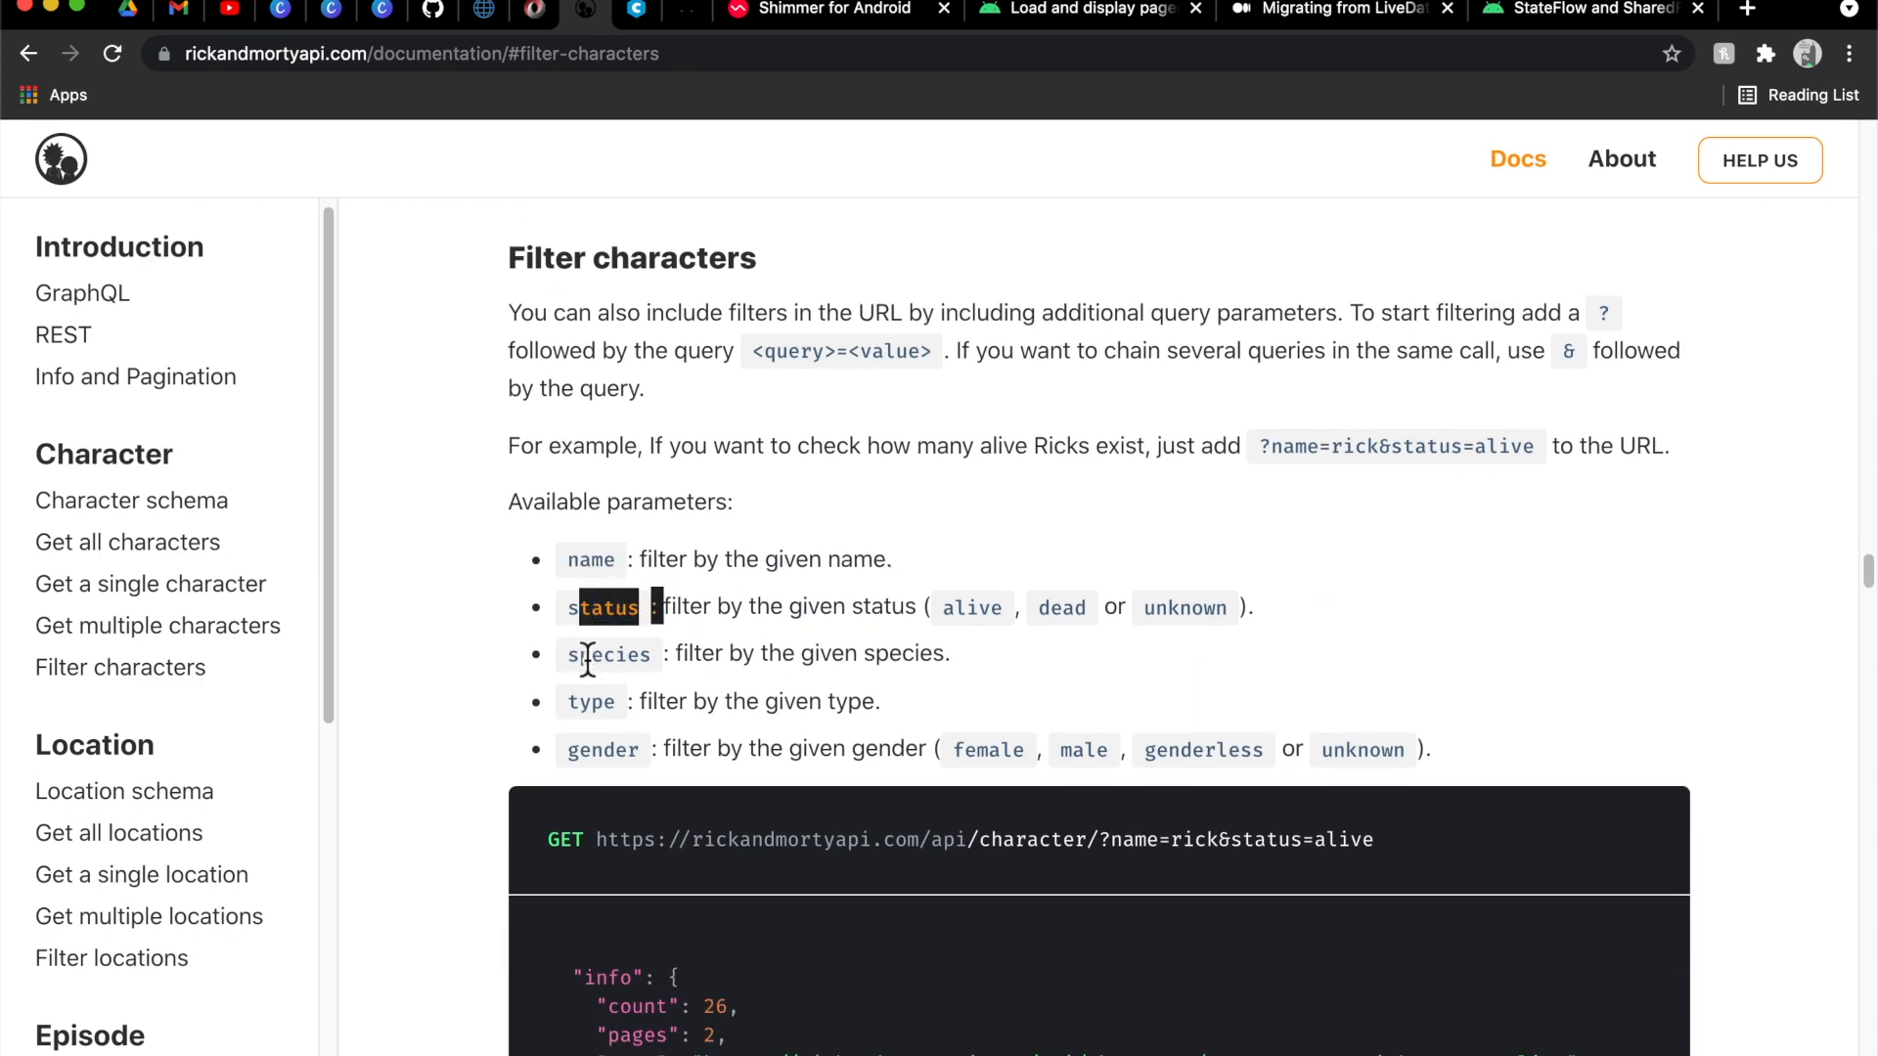
scroll("down", 3)
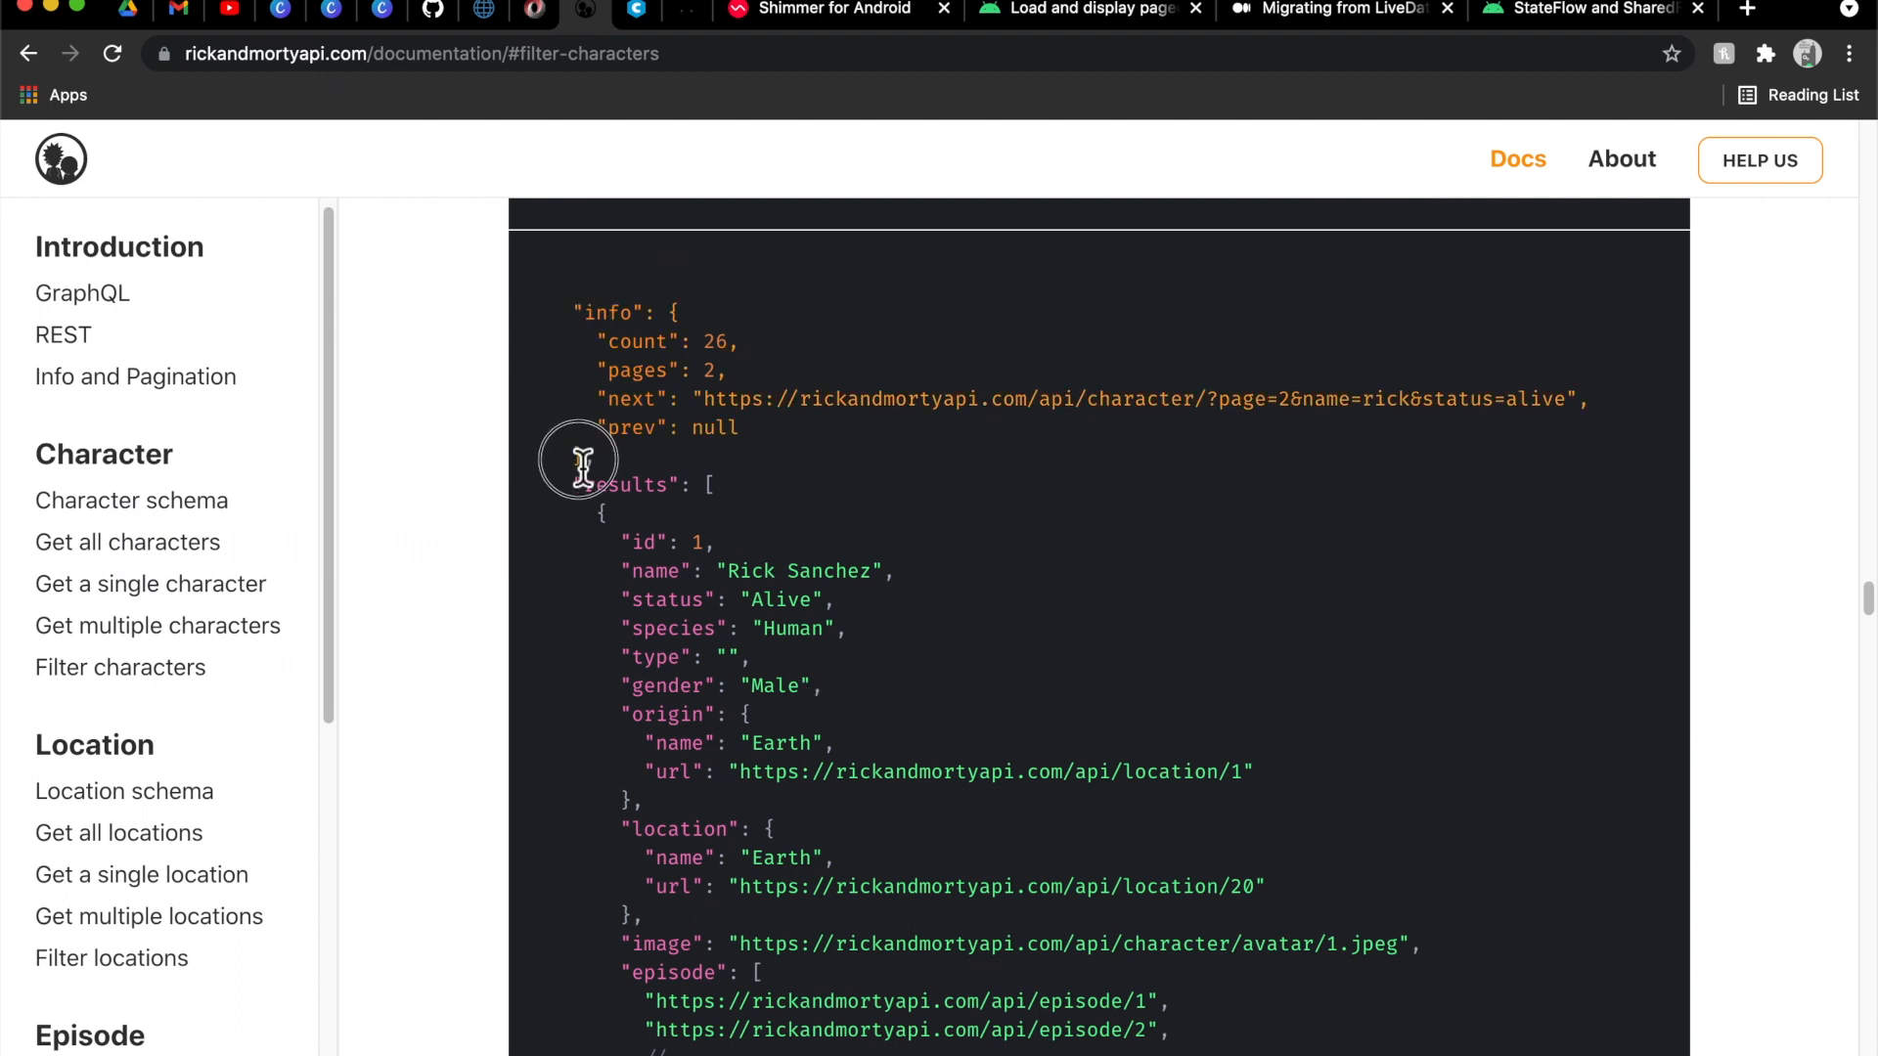
scroll("down", 3)
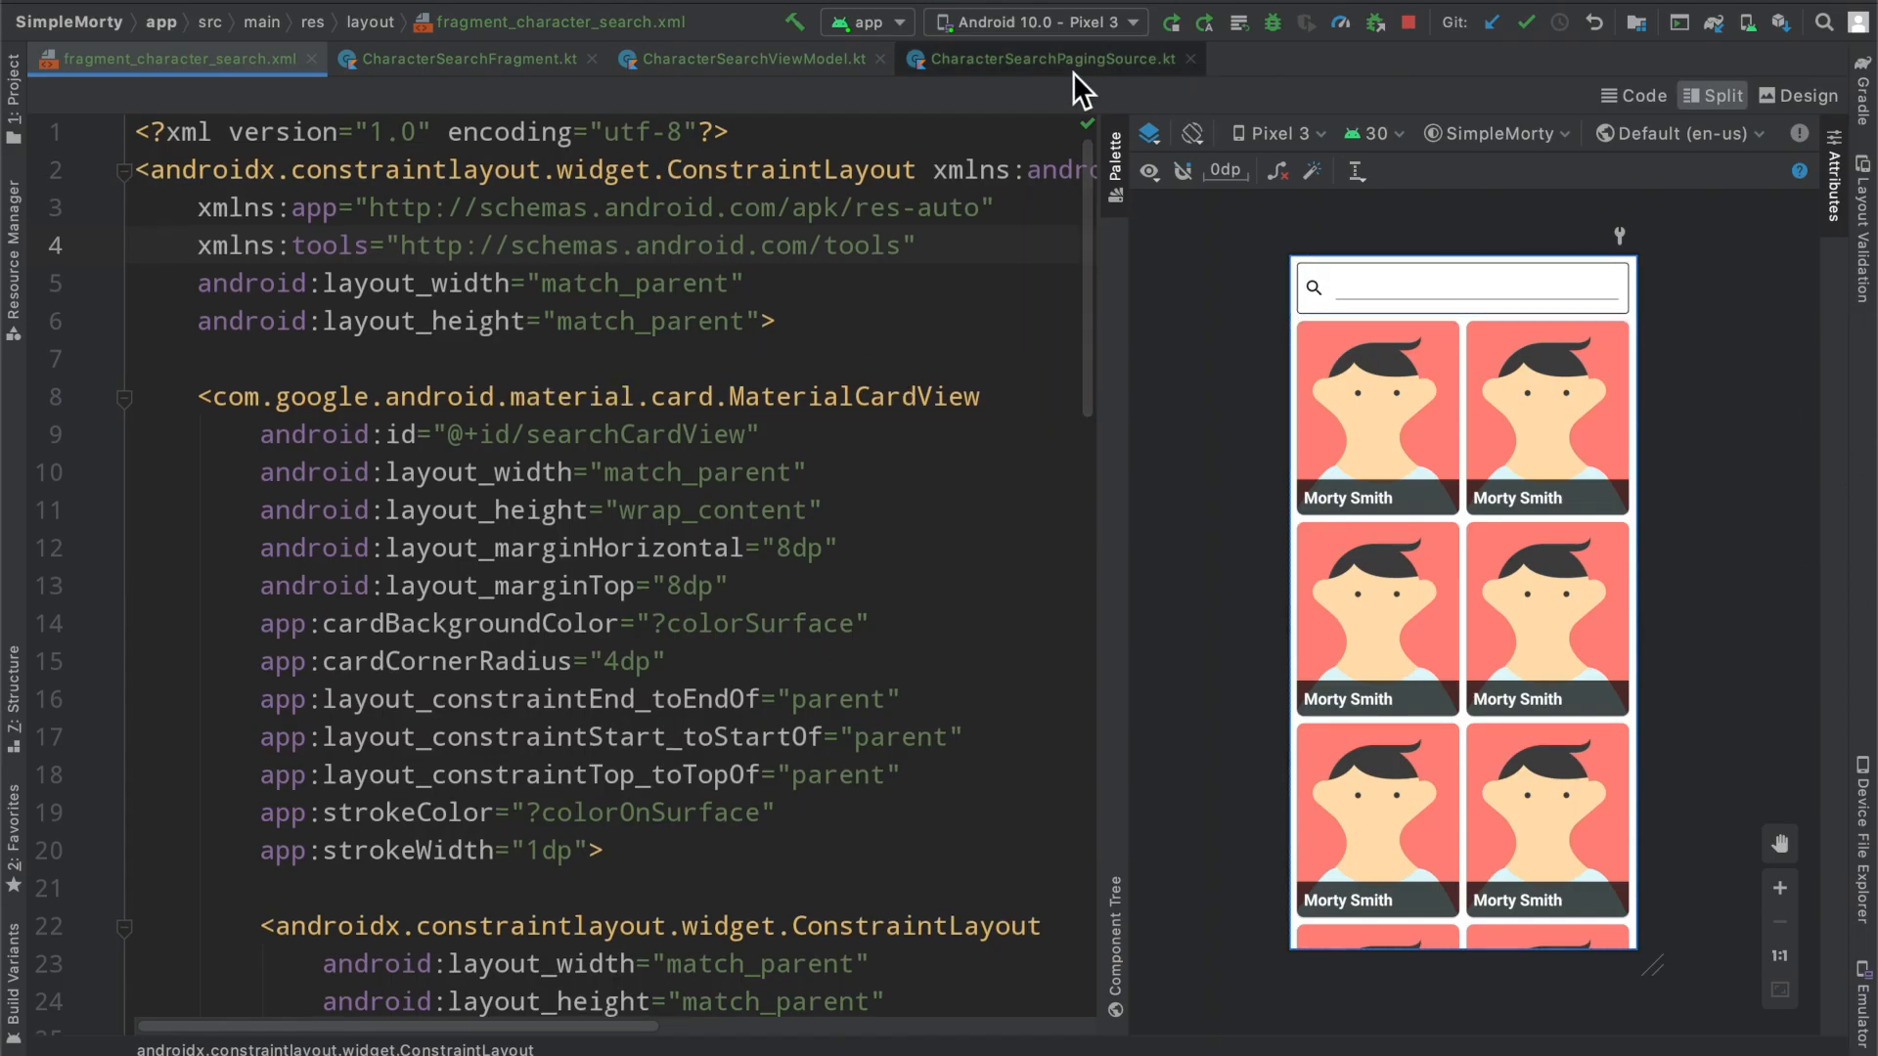
Switch to CharacterSearchFragment.kt and inspect the viewModel line above the onViewCreated todo
left_click(755, 58)
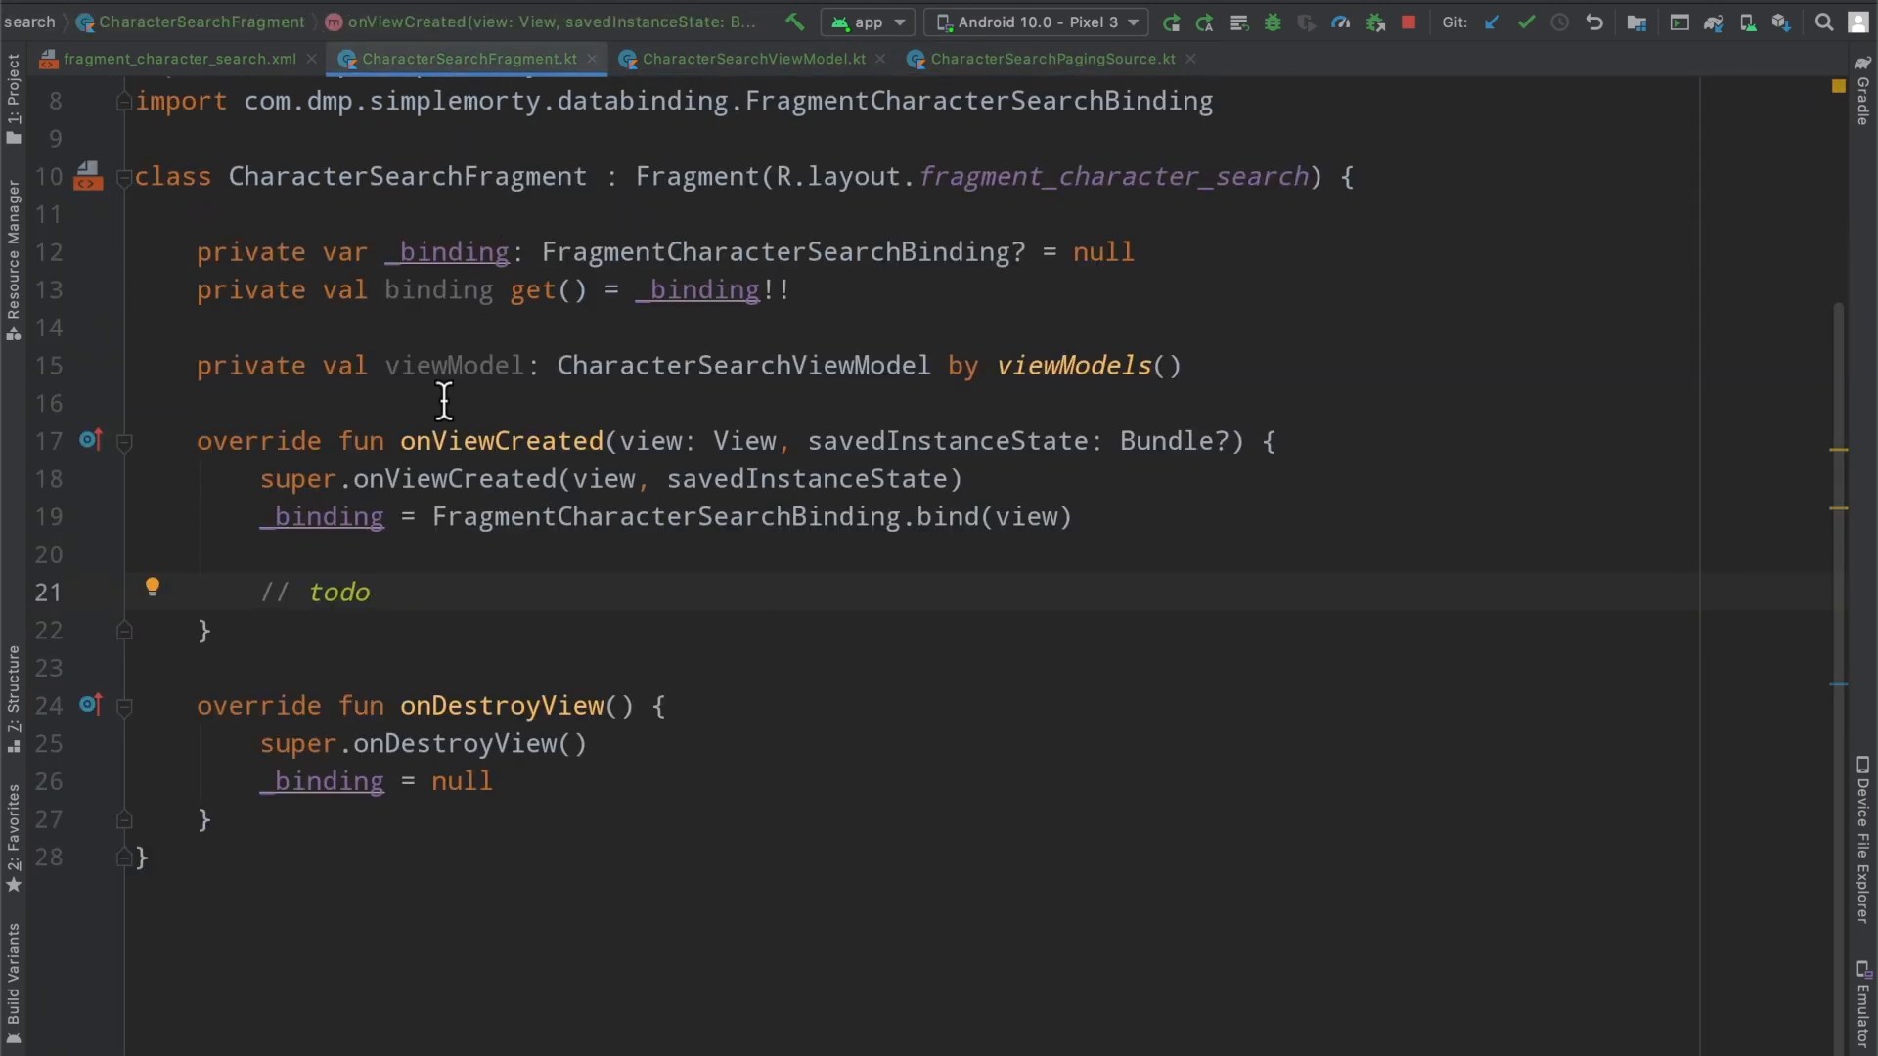
mouse_move(683, 290)
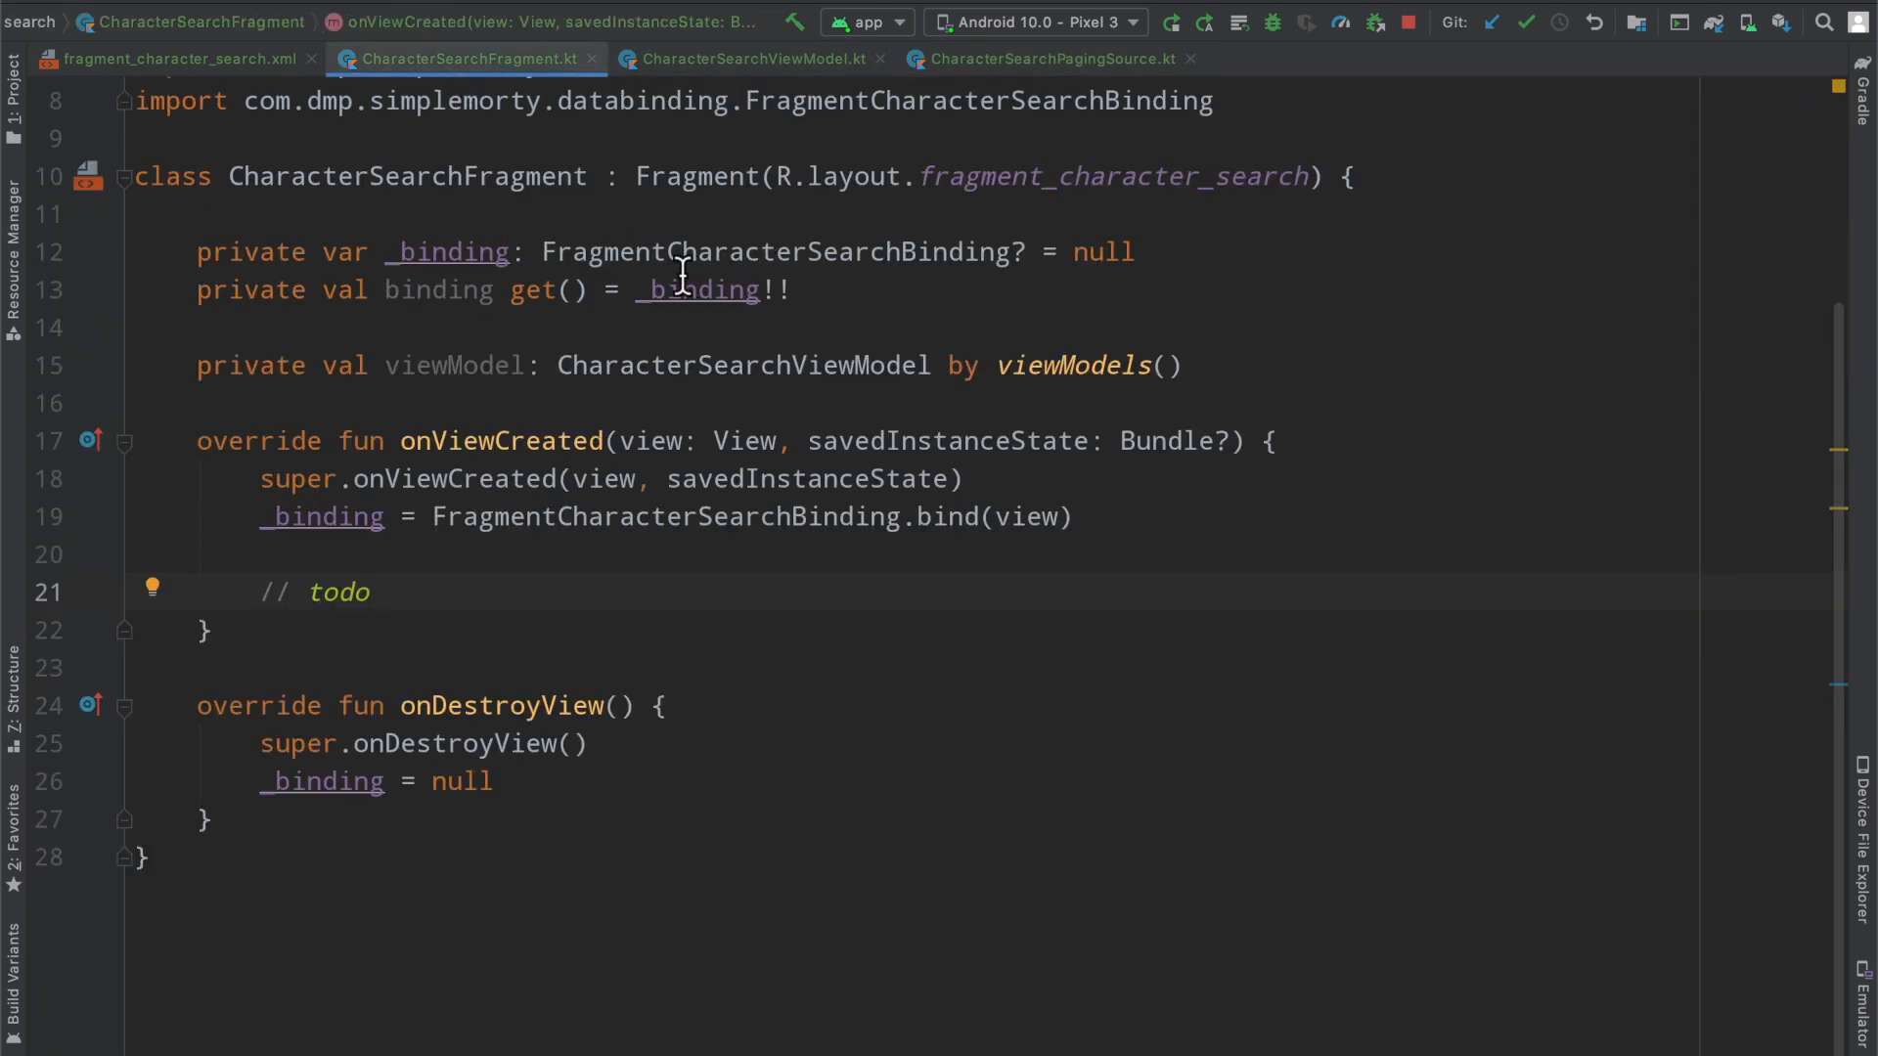
mouse_move(419, 533)
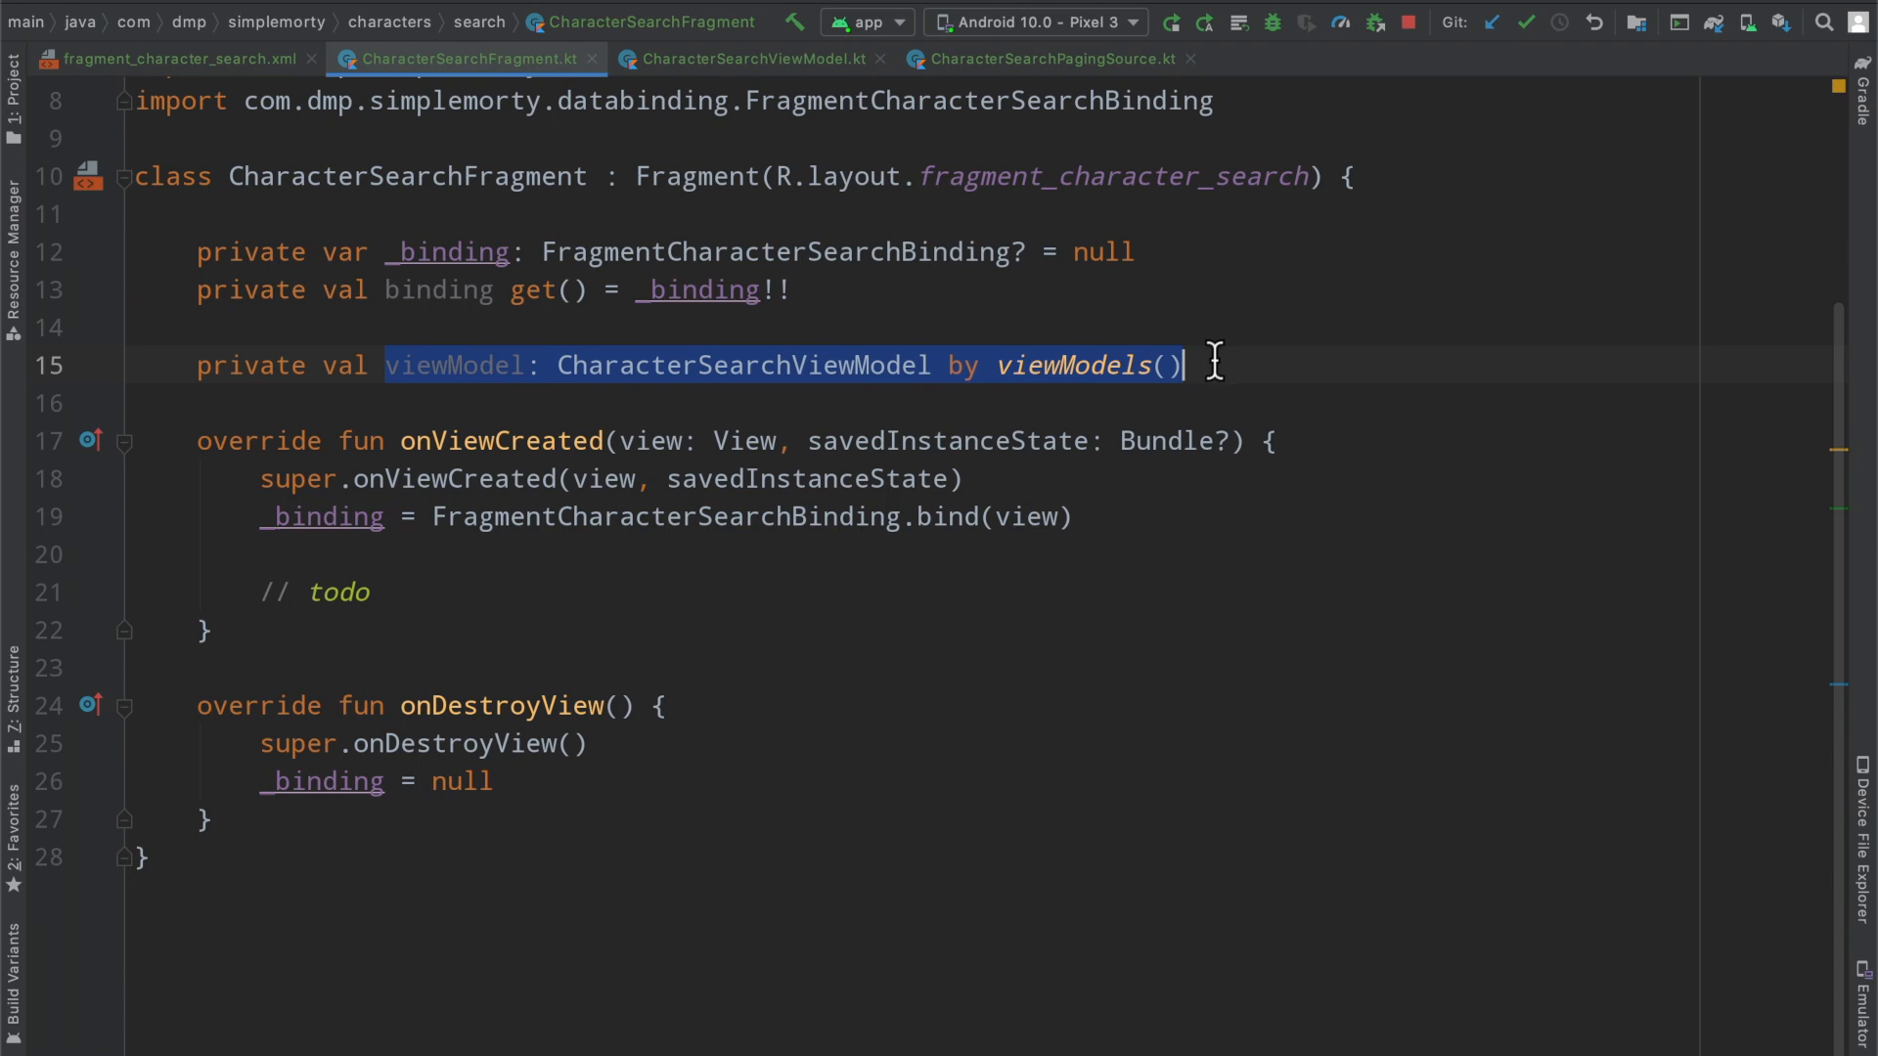
left_click(757, 59)
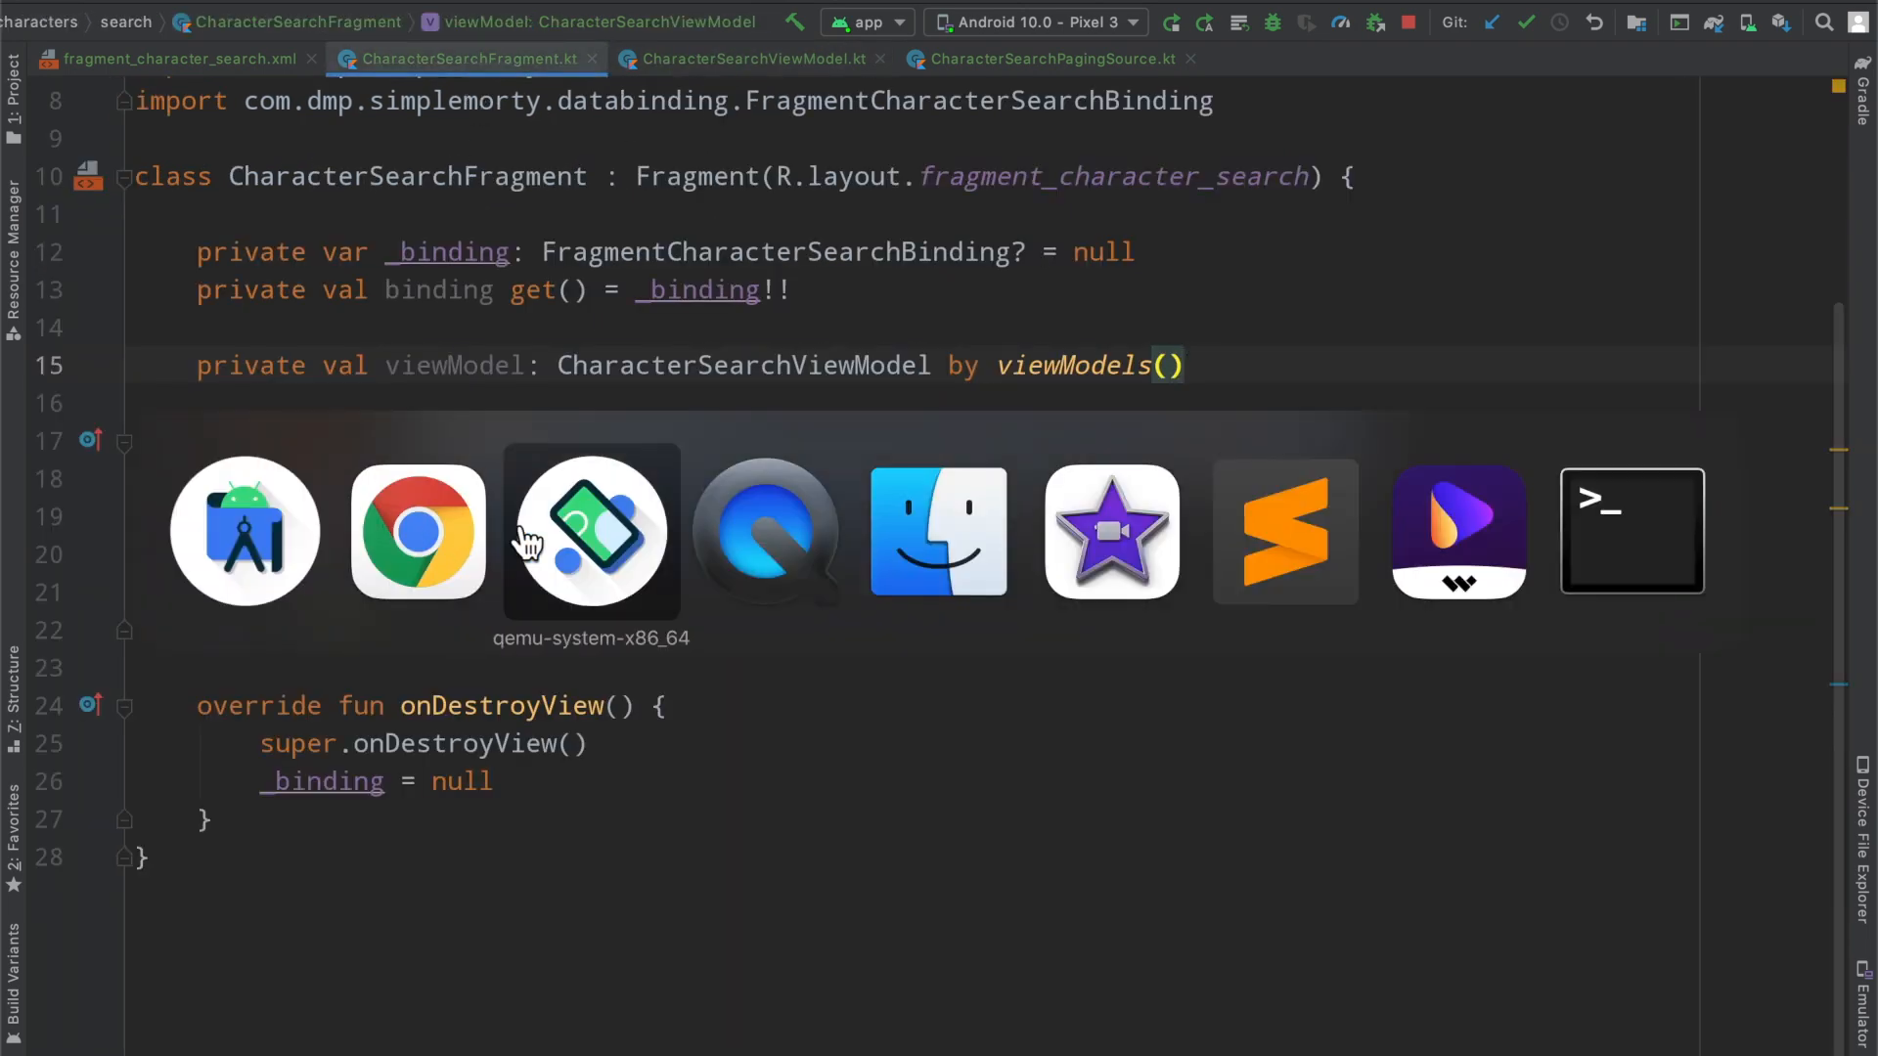
Bring the running qemu emulator window to the front via the app switcher
left_click(591, 532)
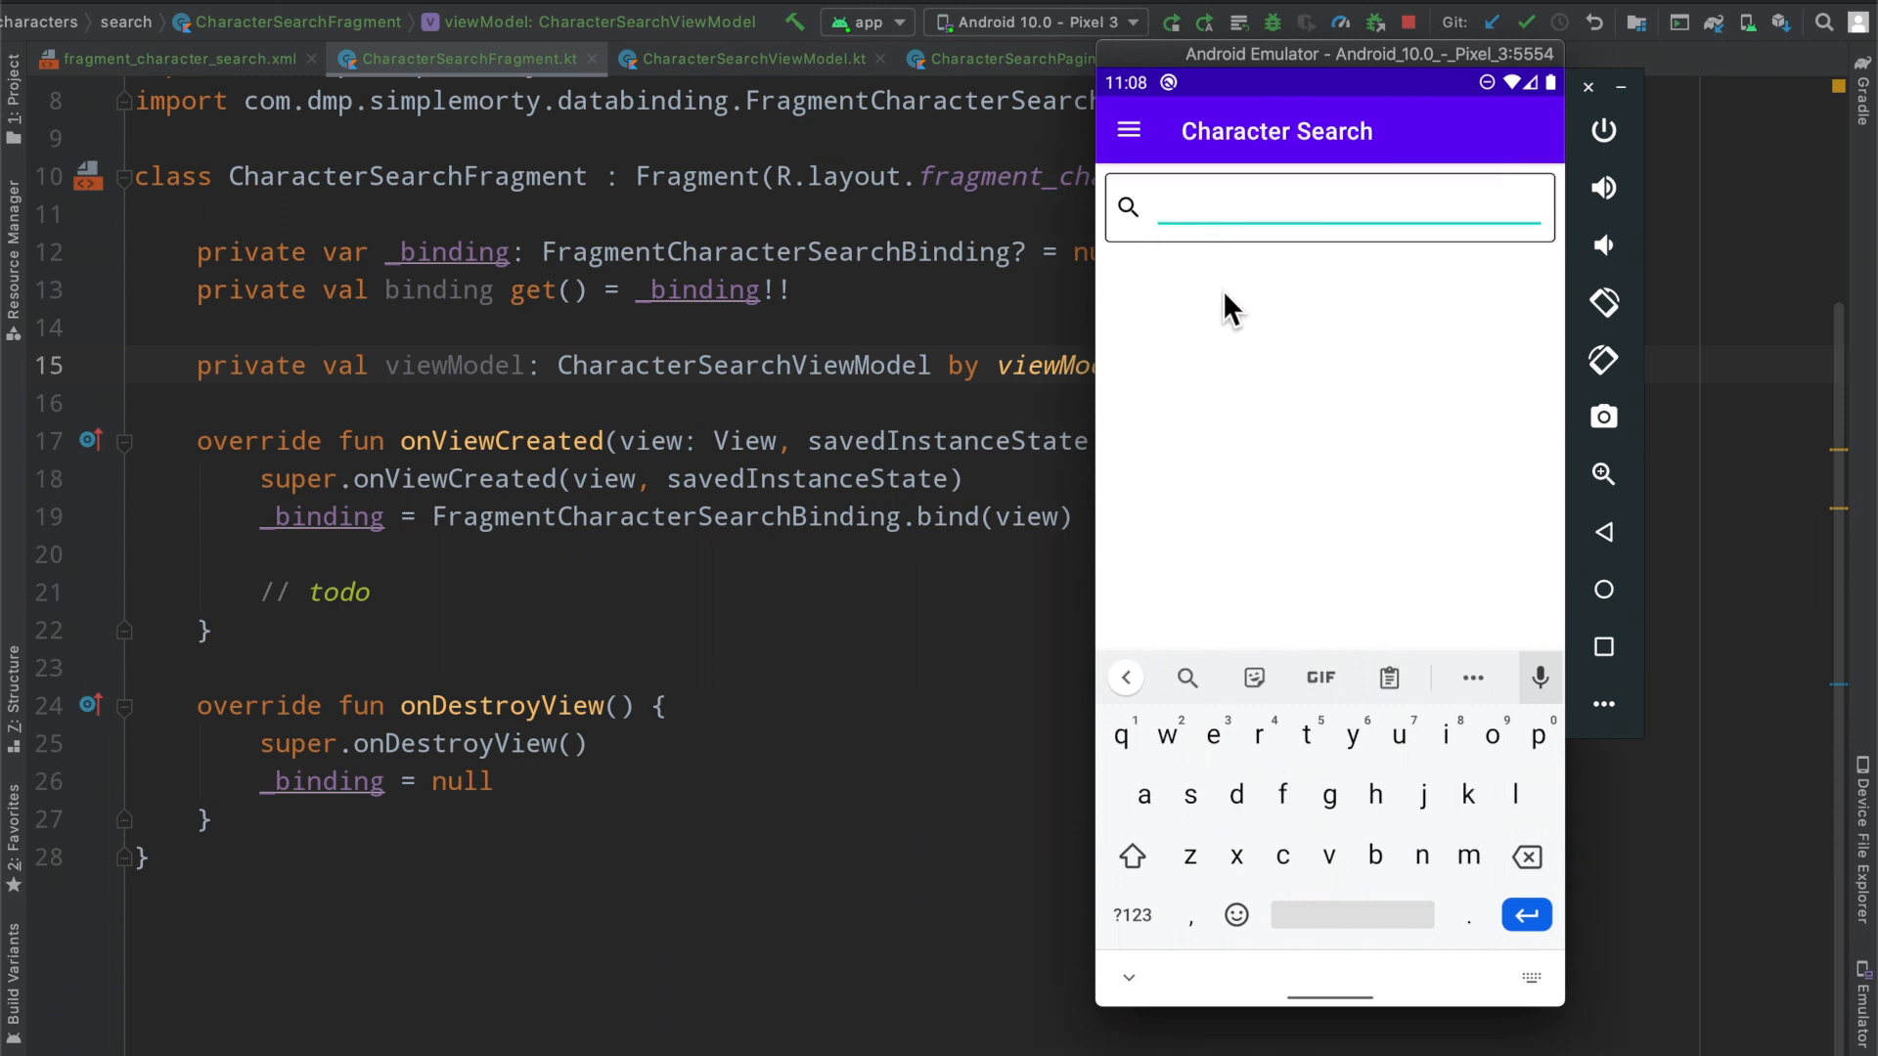
mouse_move(1268, 432)
type("b")
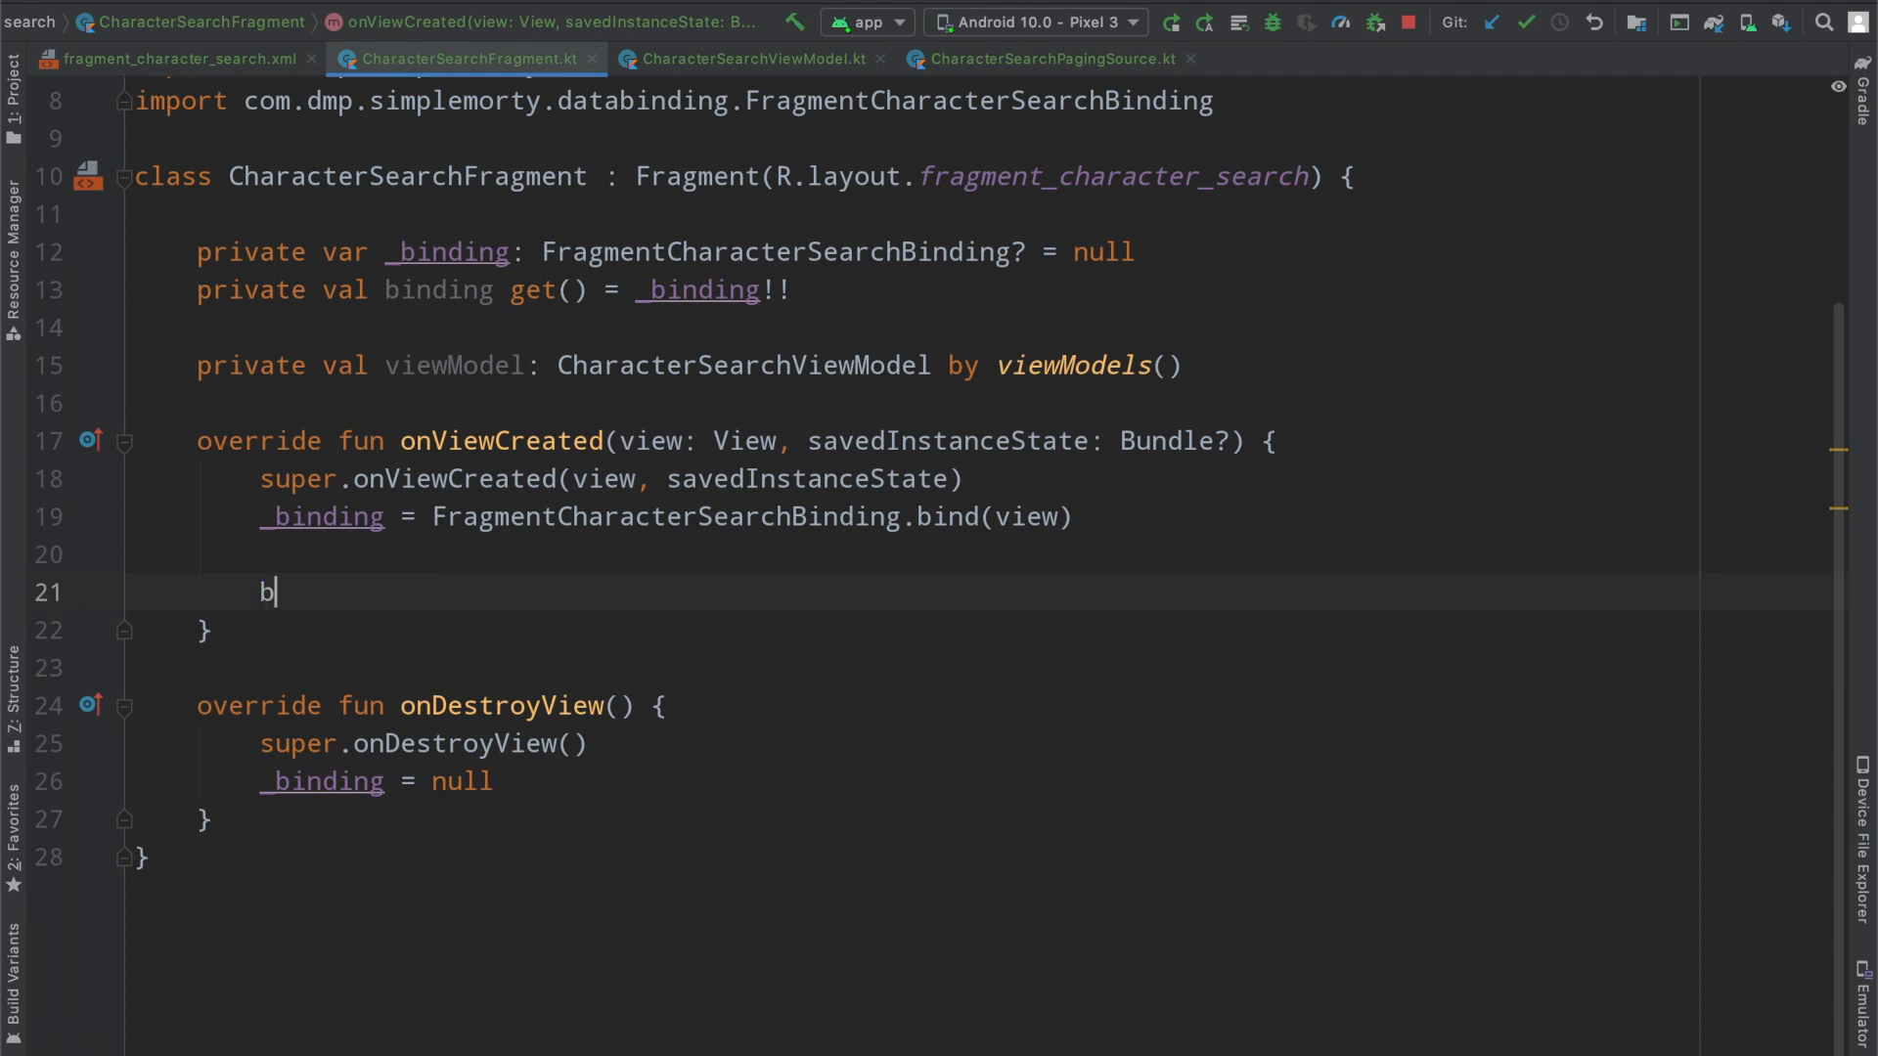
Write binding.searchEditText.doAfterTextChanged { println(it?.toString() ?: "") } in place of the todo
type("inding.searchEditText.")
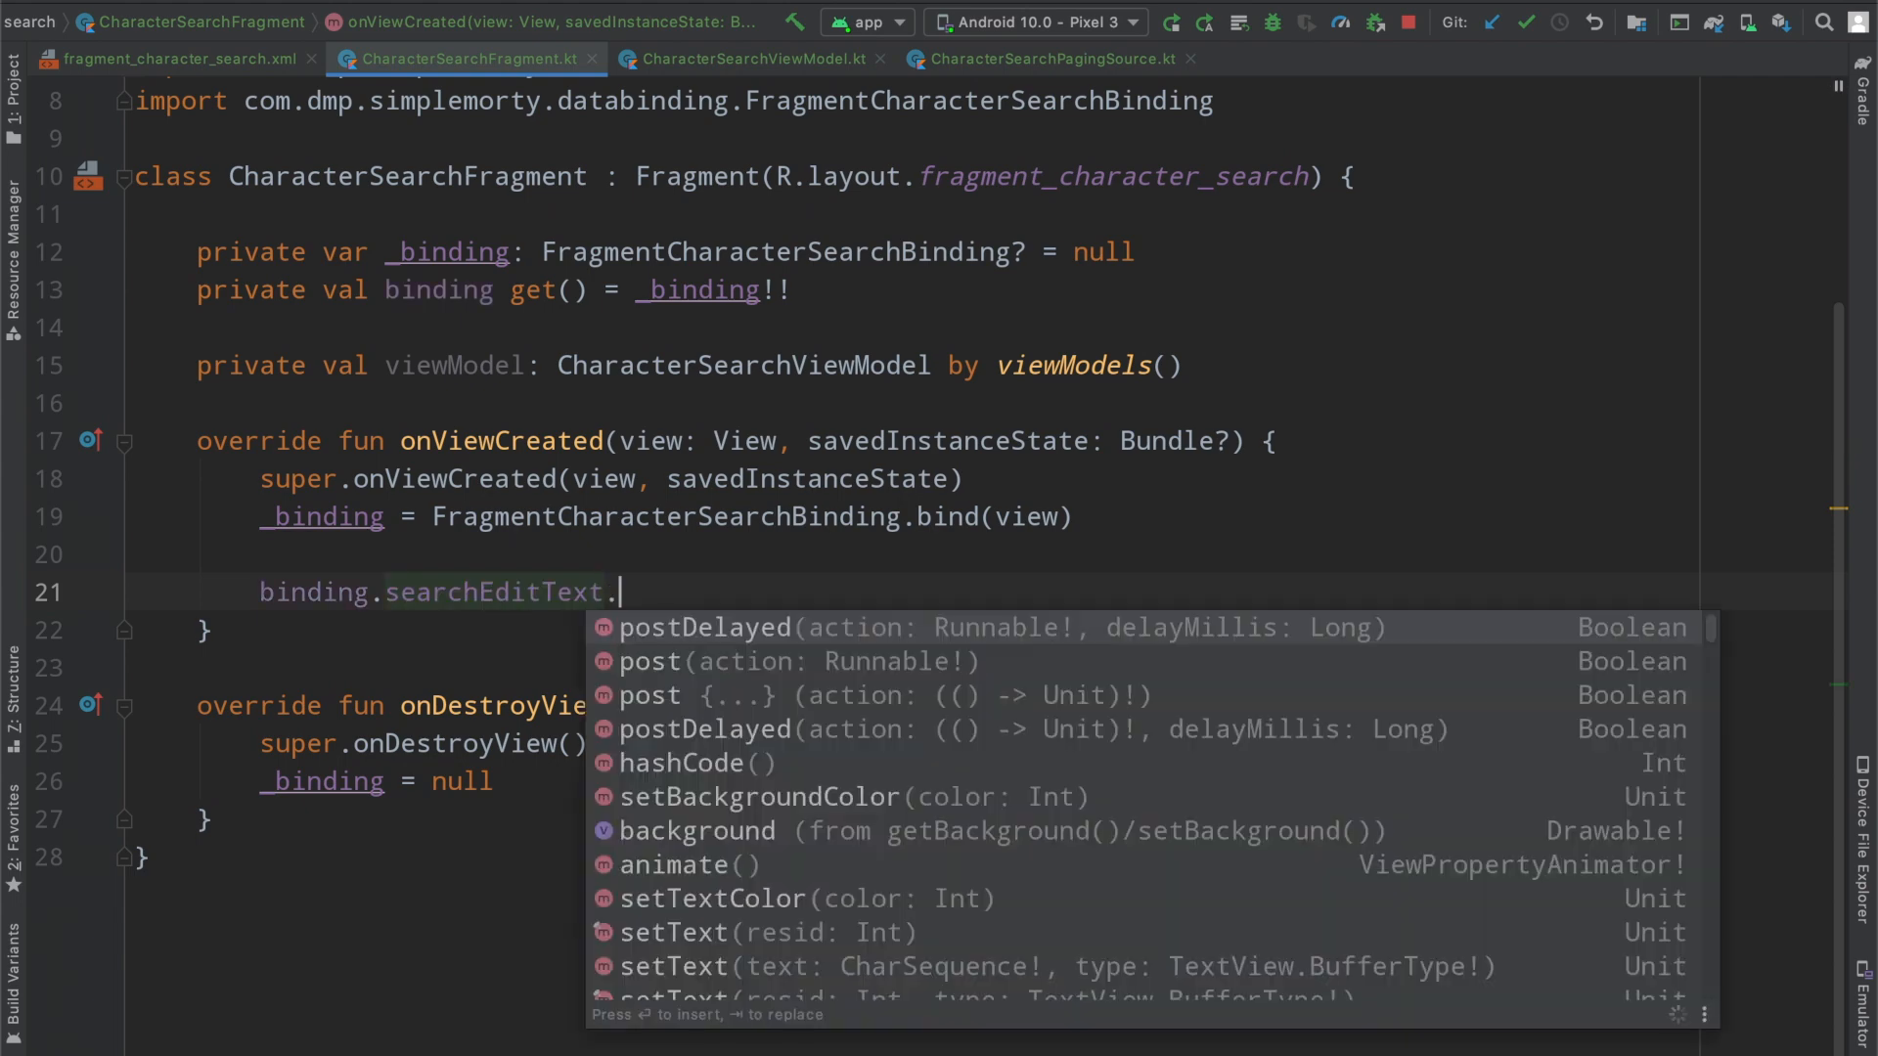
type("addon")
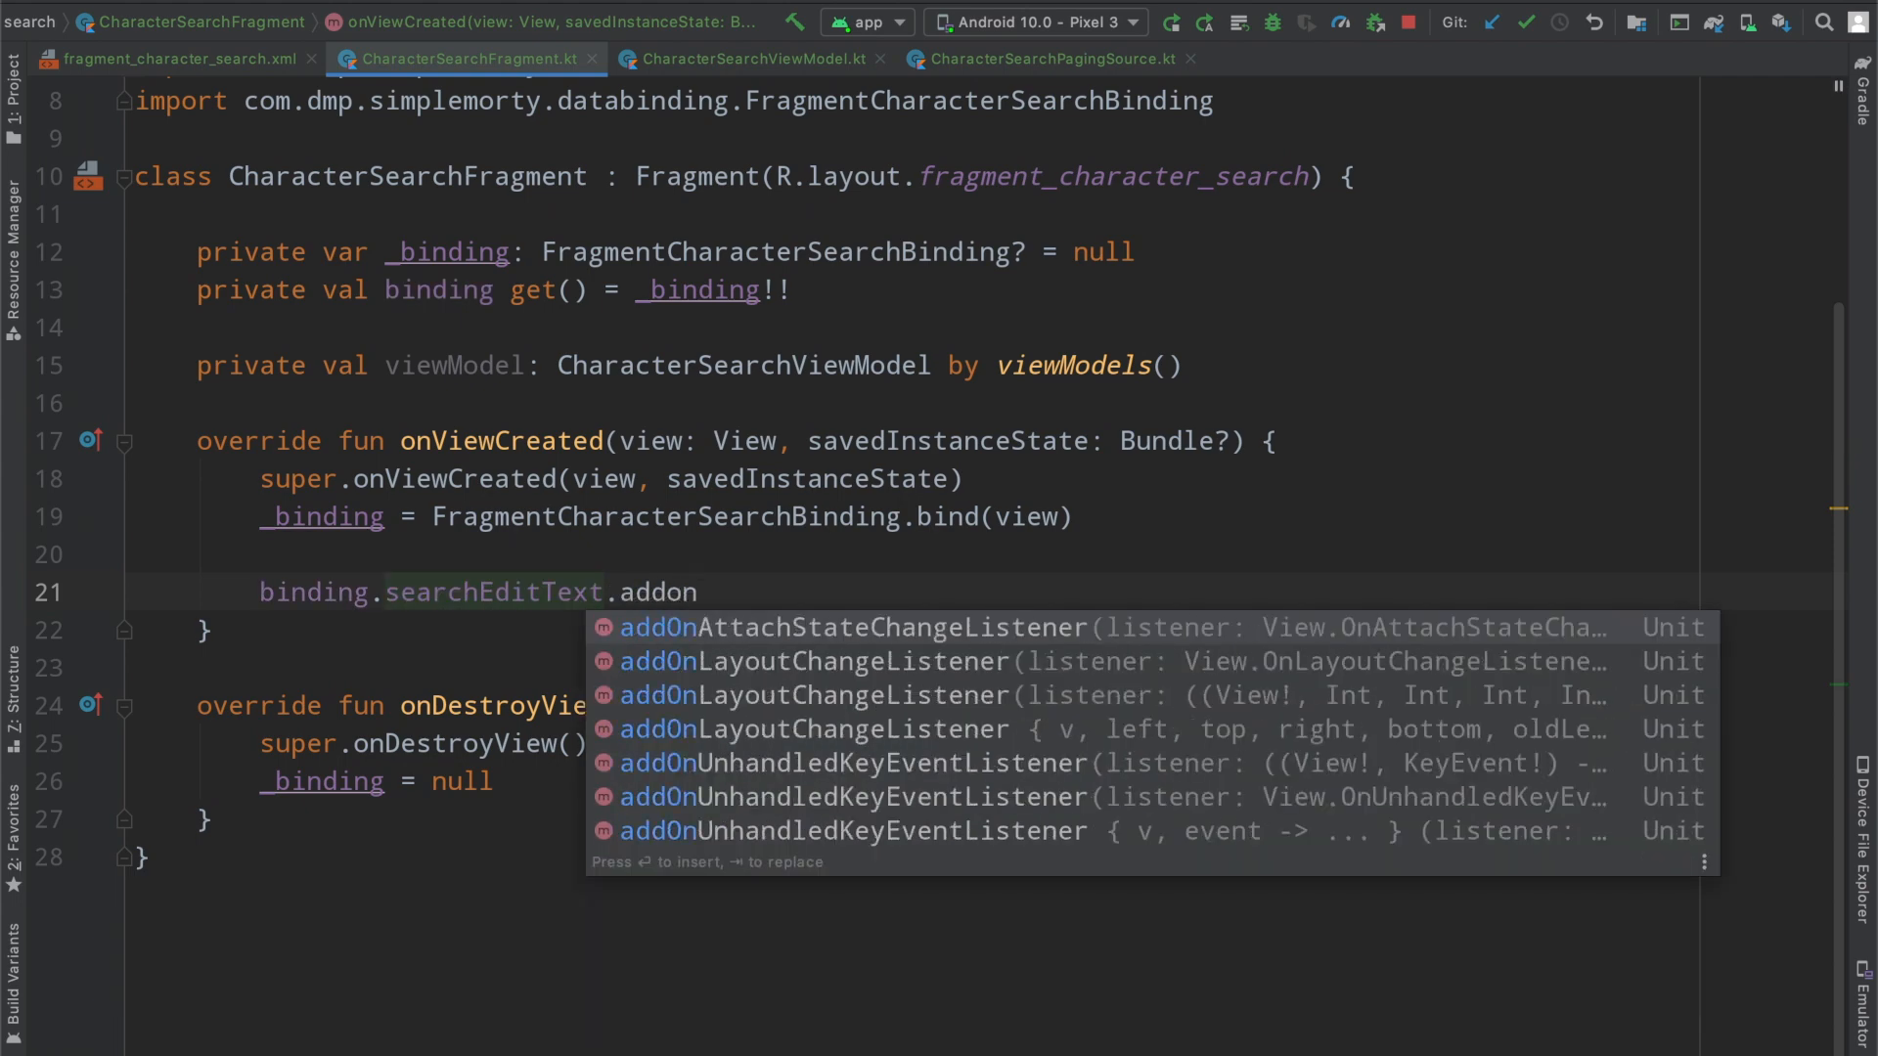
type("doaf")
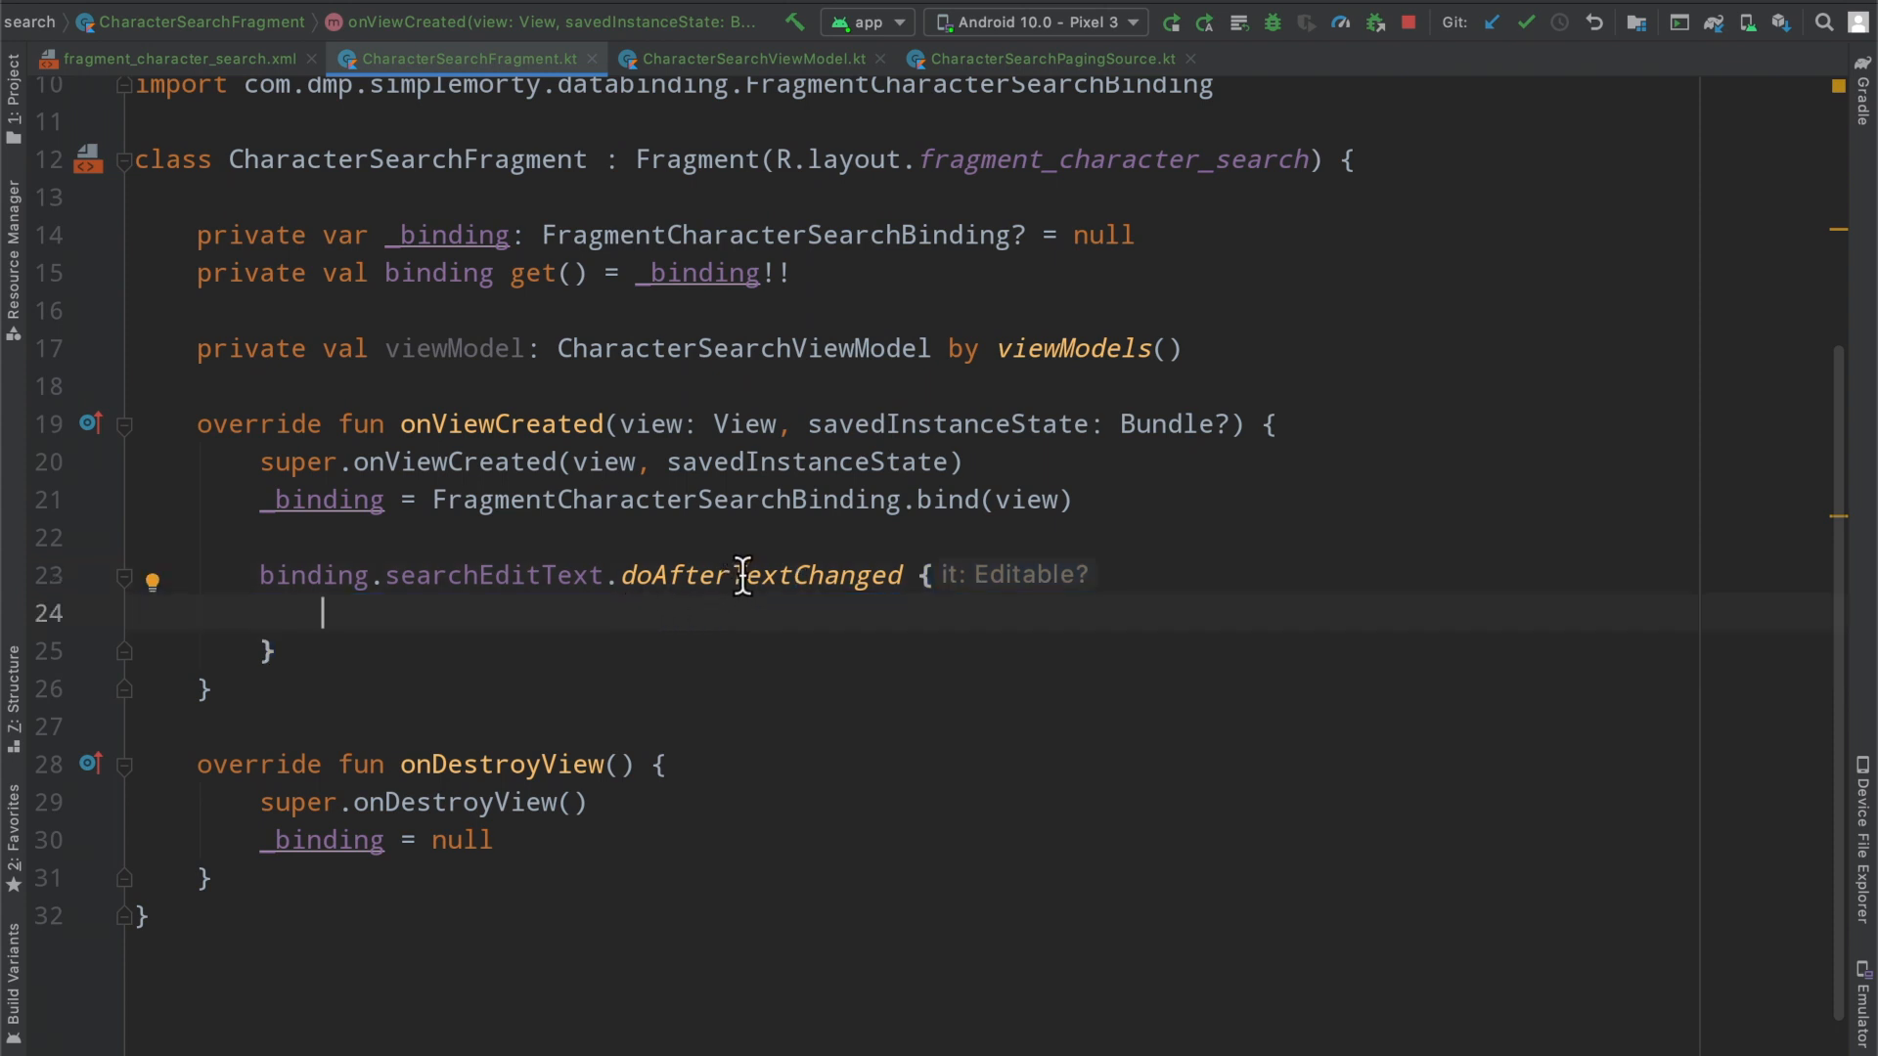
mouse_move(512, 614)
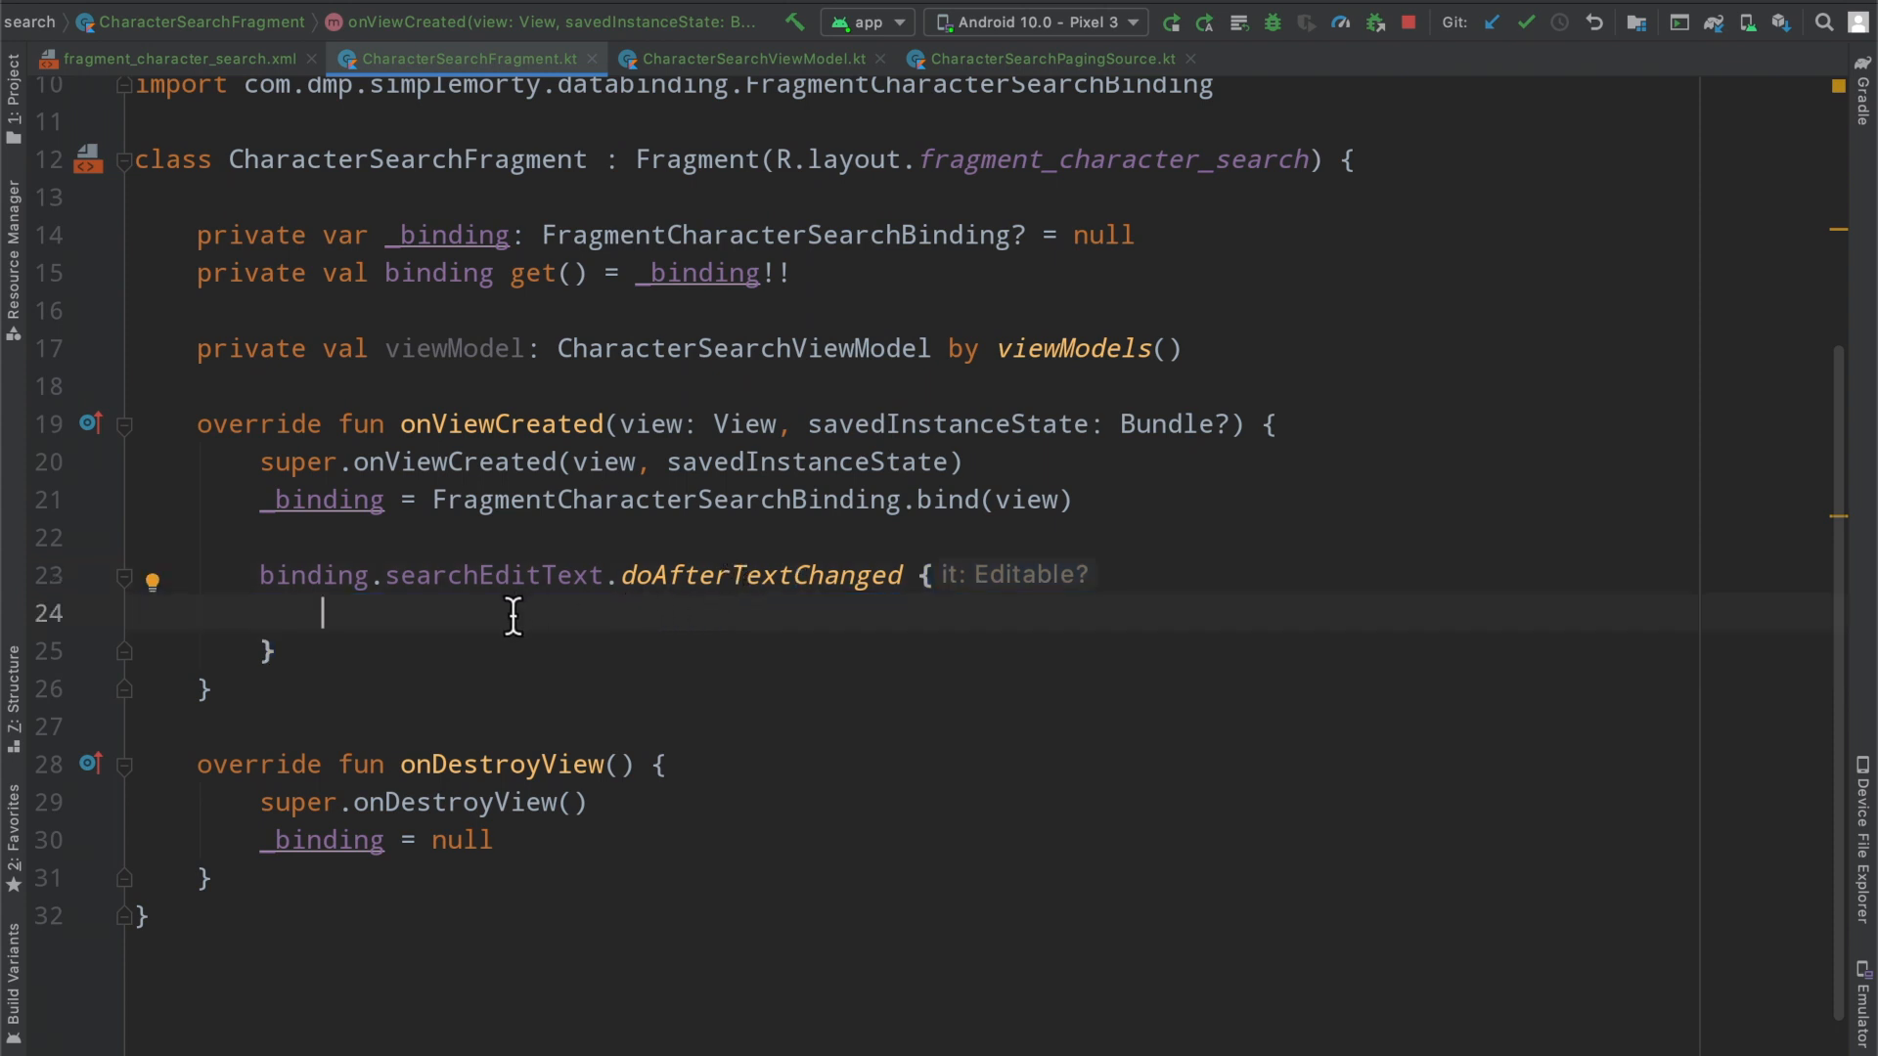
type("println(")
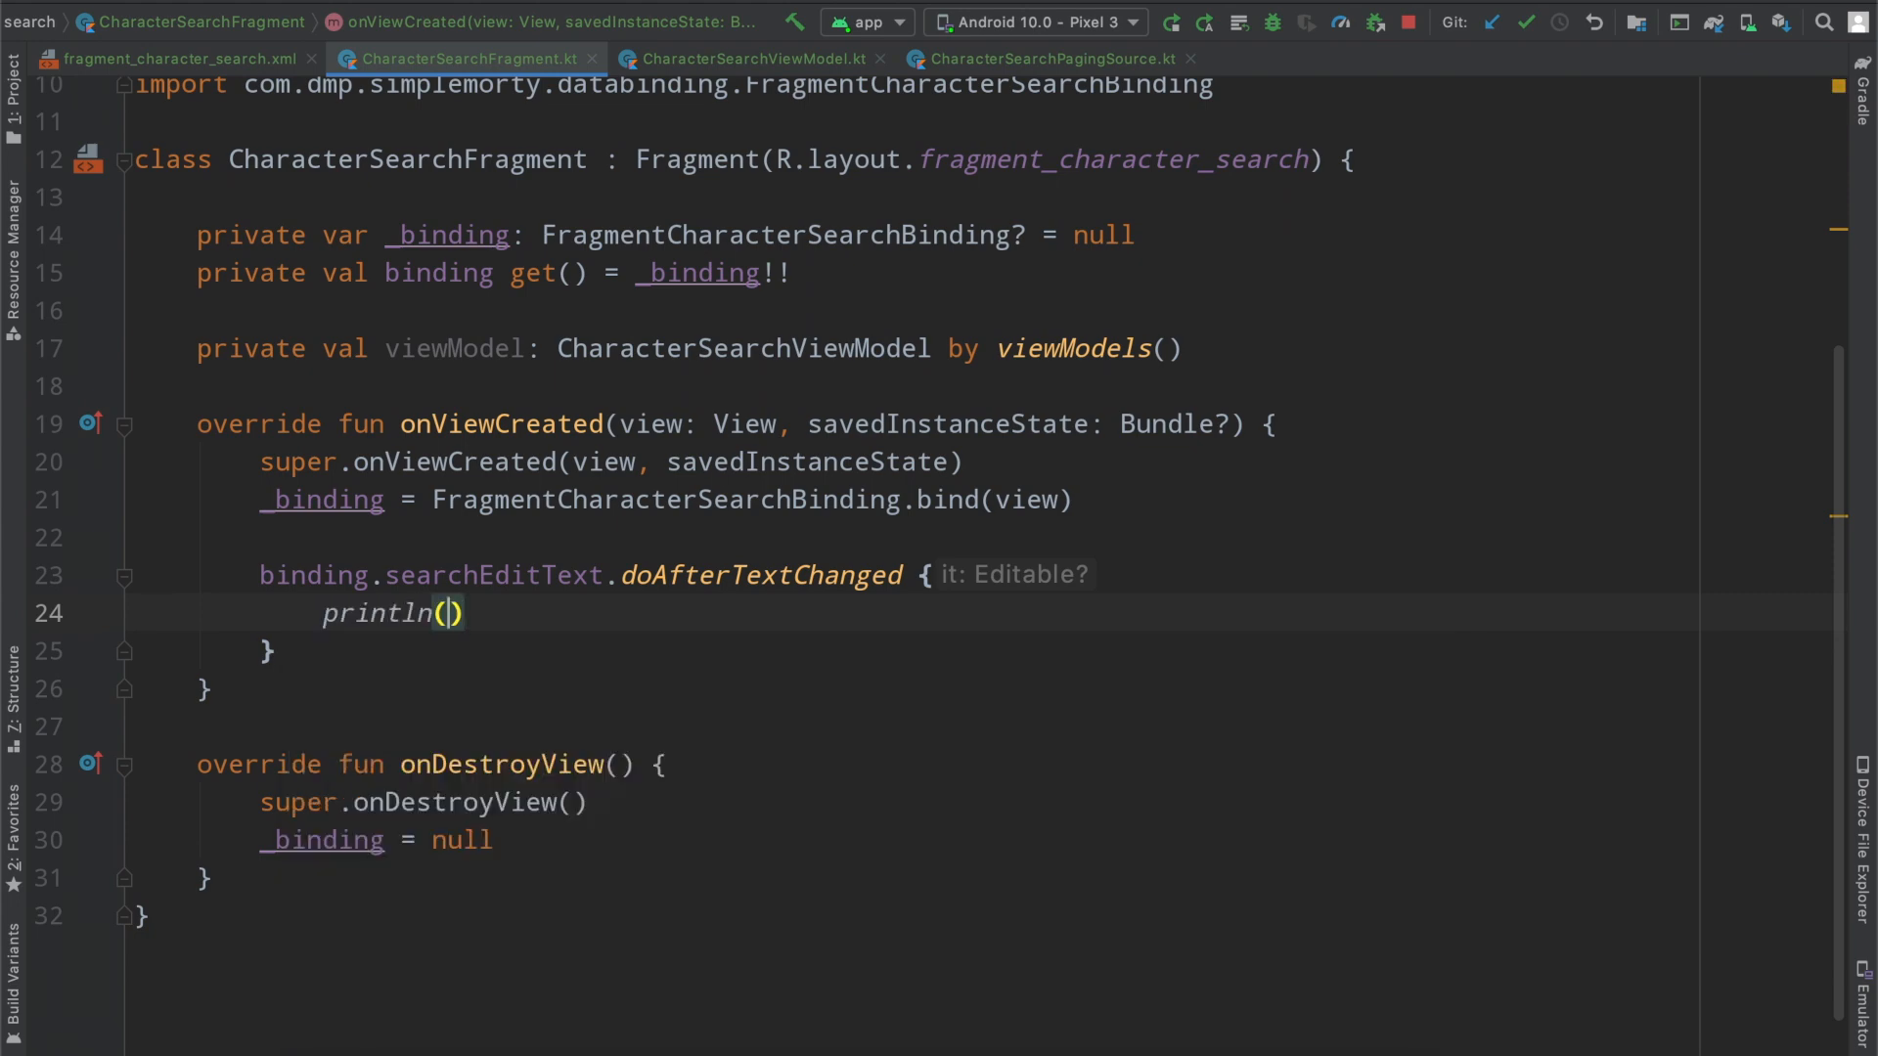
type("it?.toString(")
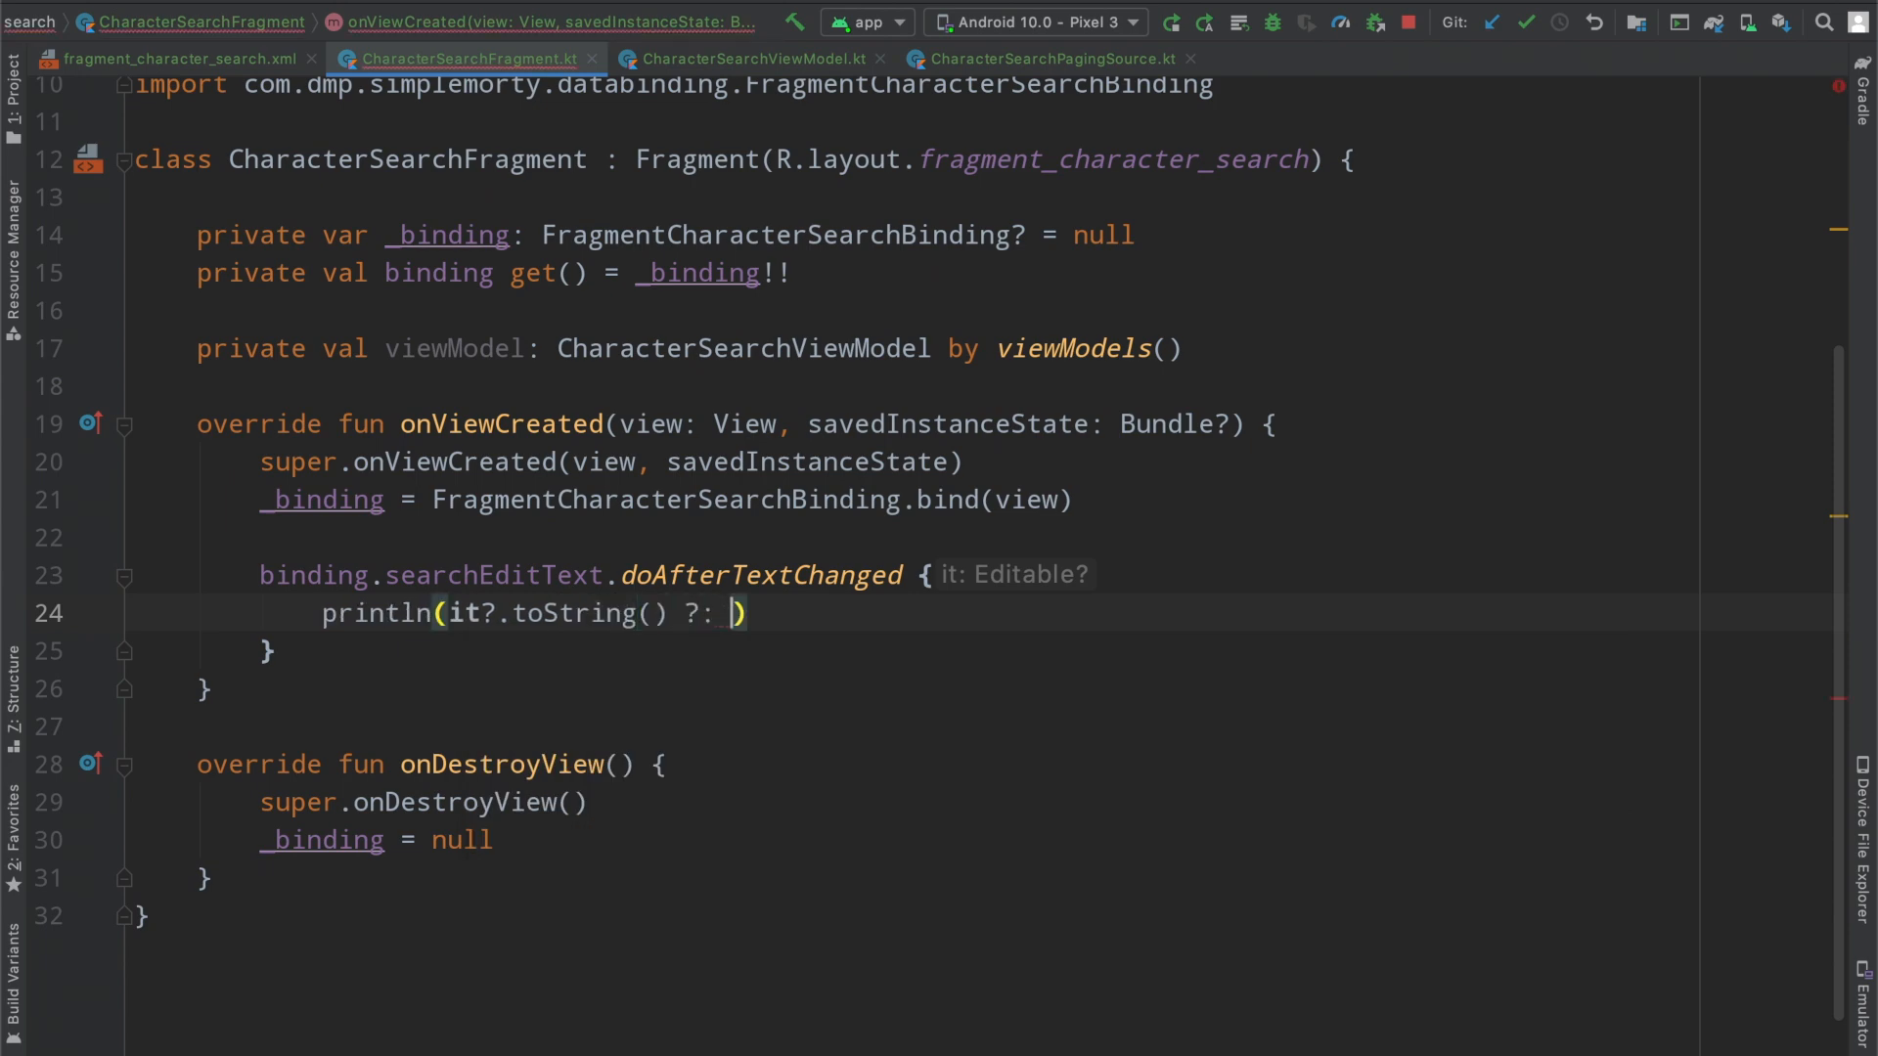
type("\"\"")
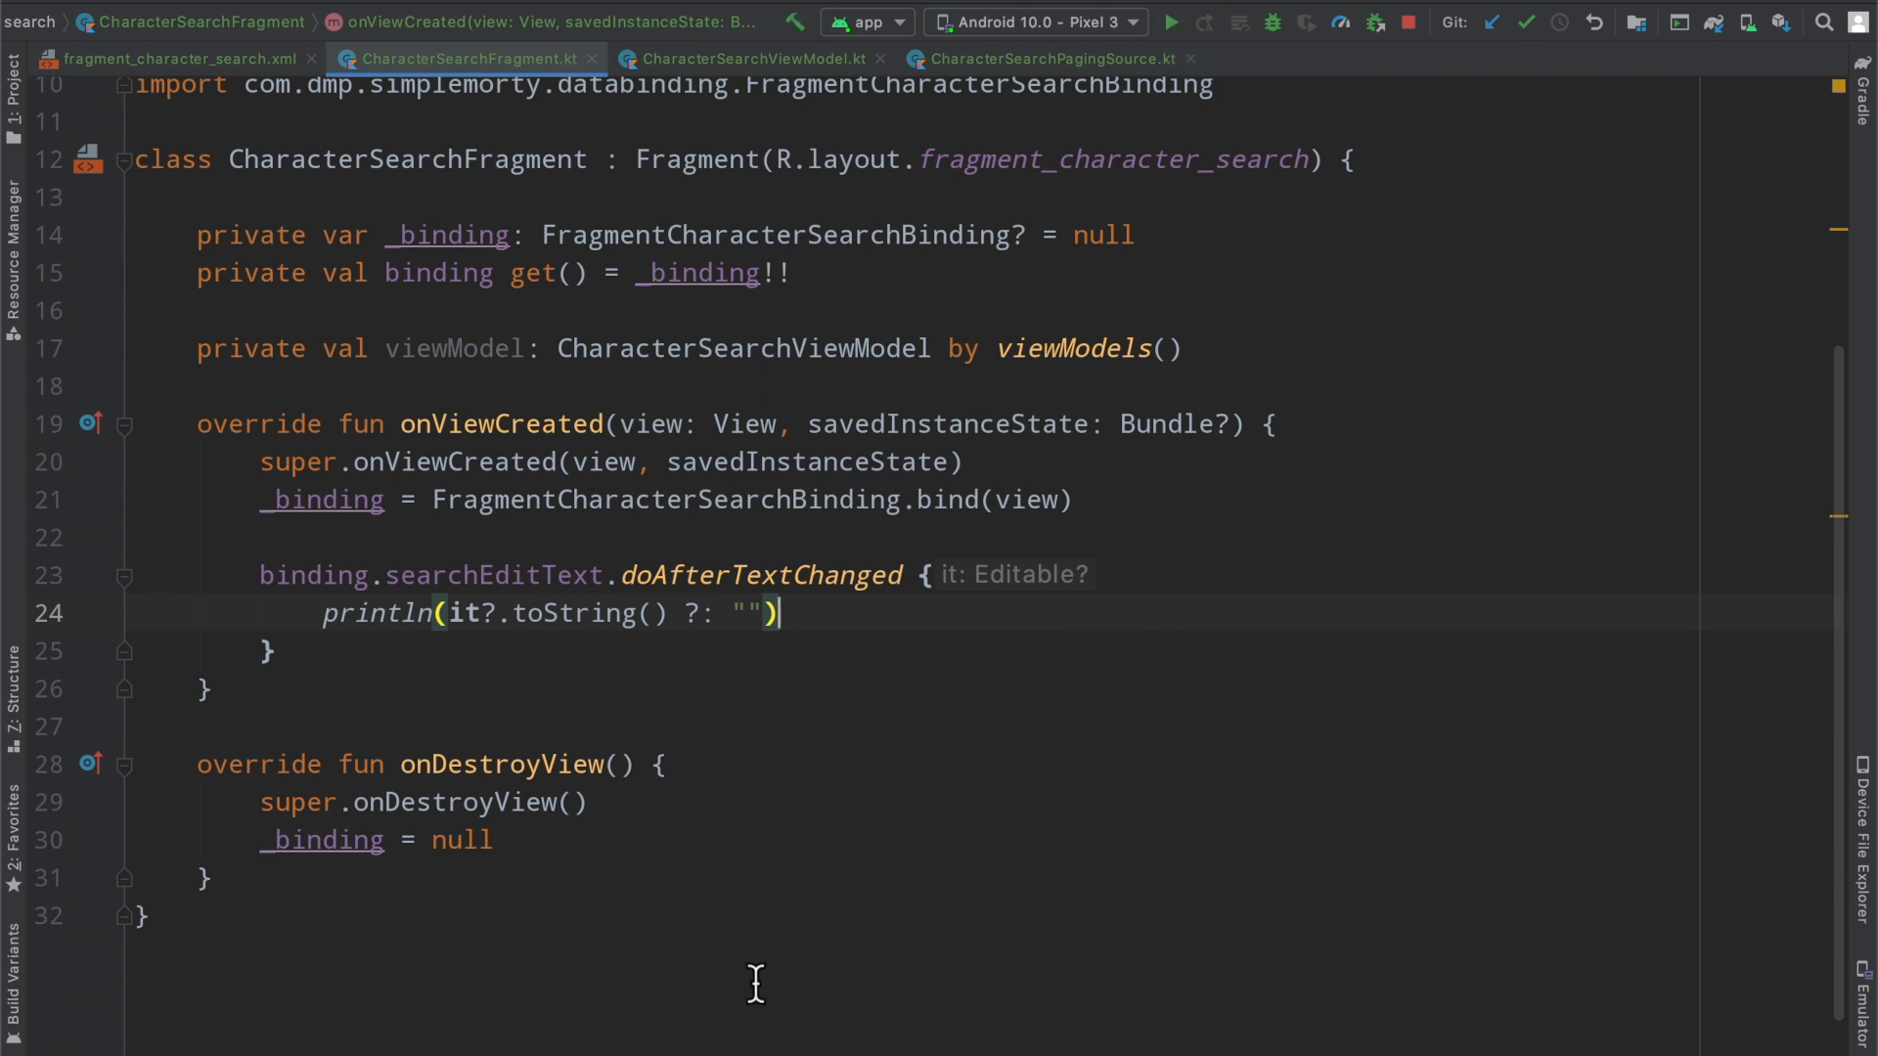
Rerun the app and search 'morty' so the log lists each prefix from m to morty
left_click(1172, 21)
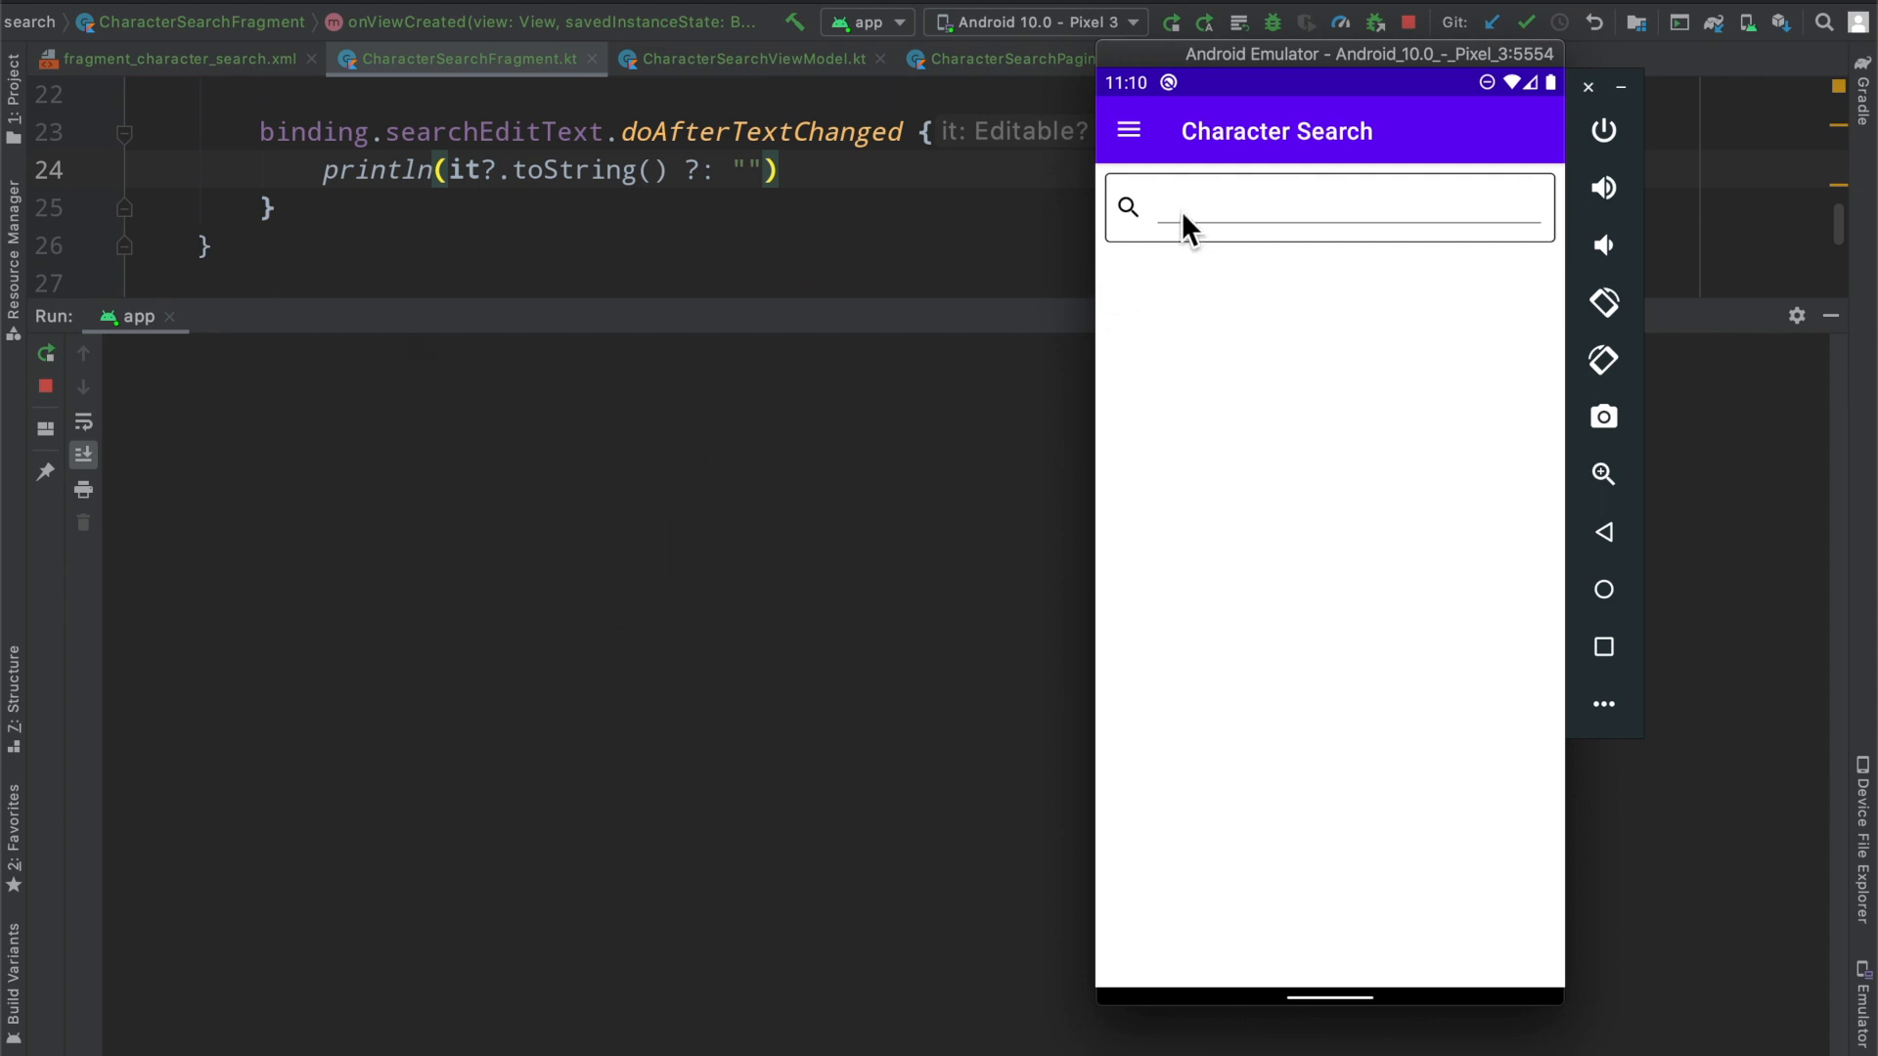
left_click(1317, 207)
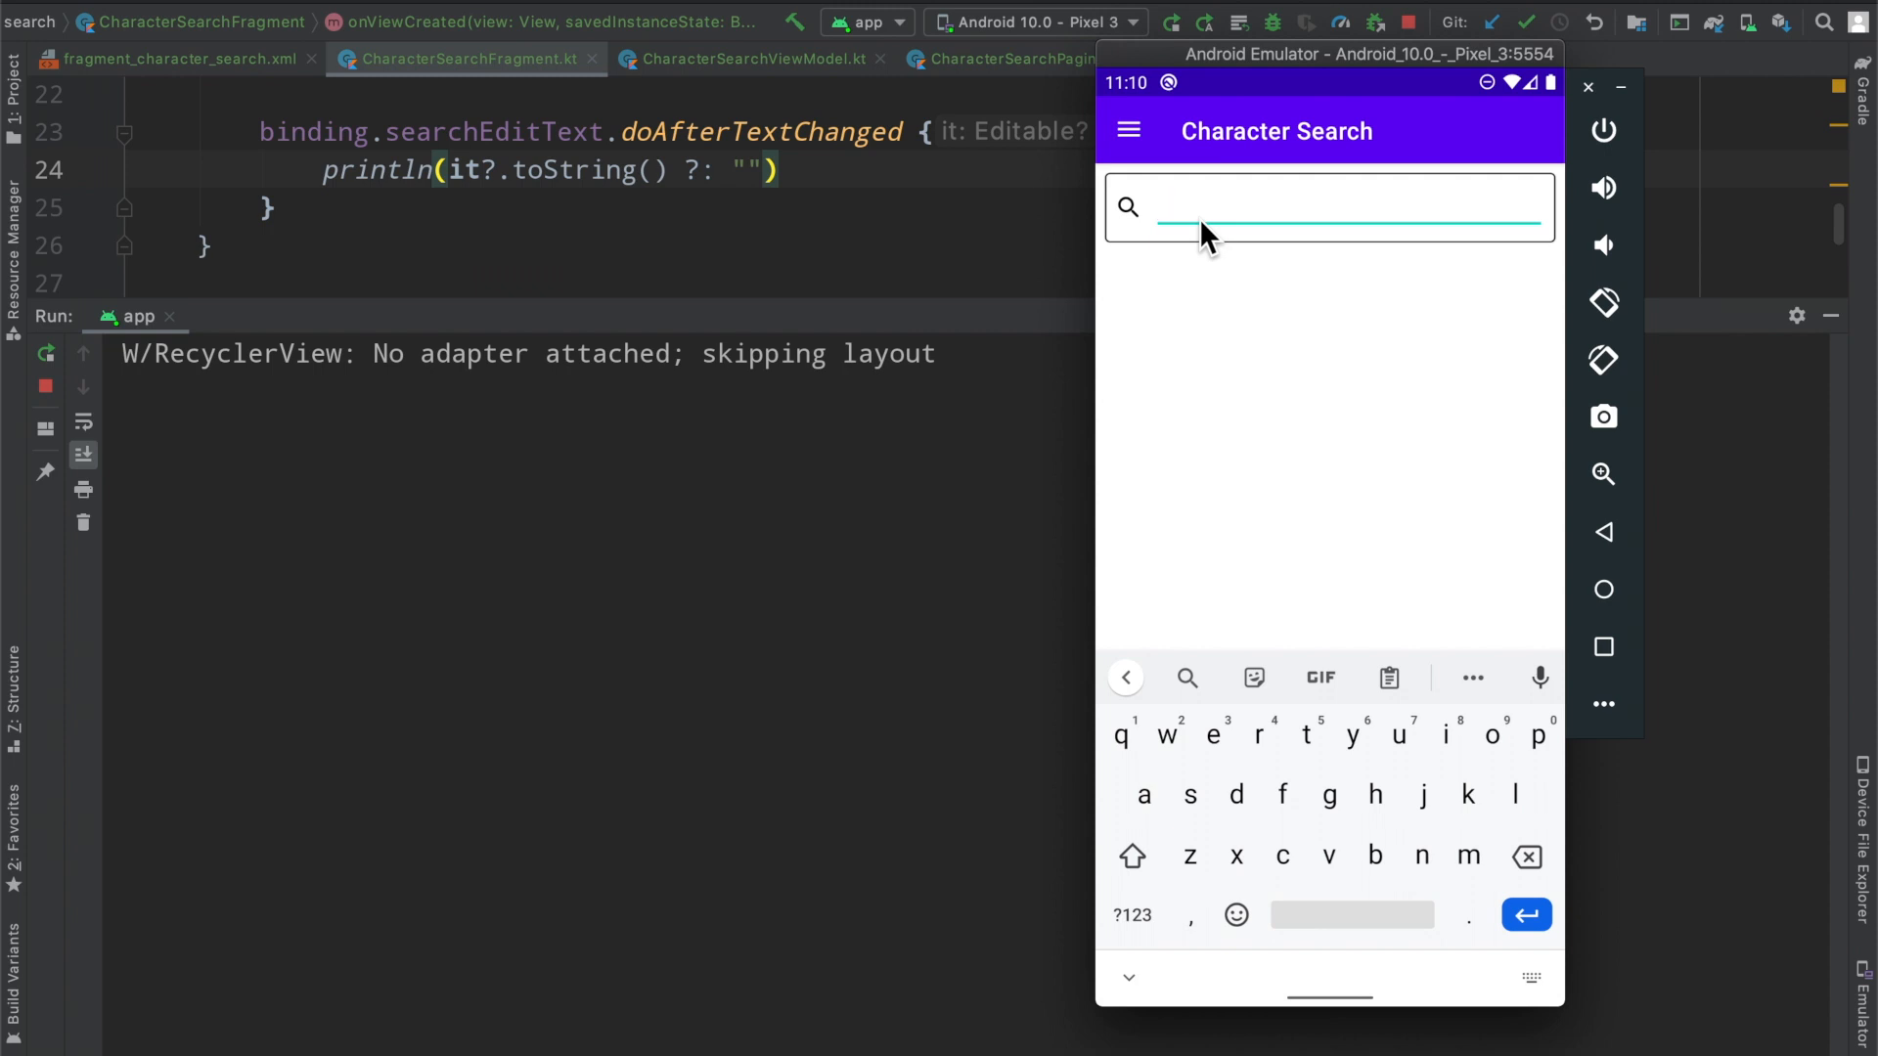
type("morty")
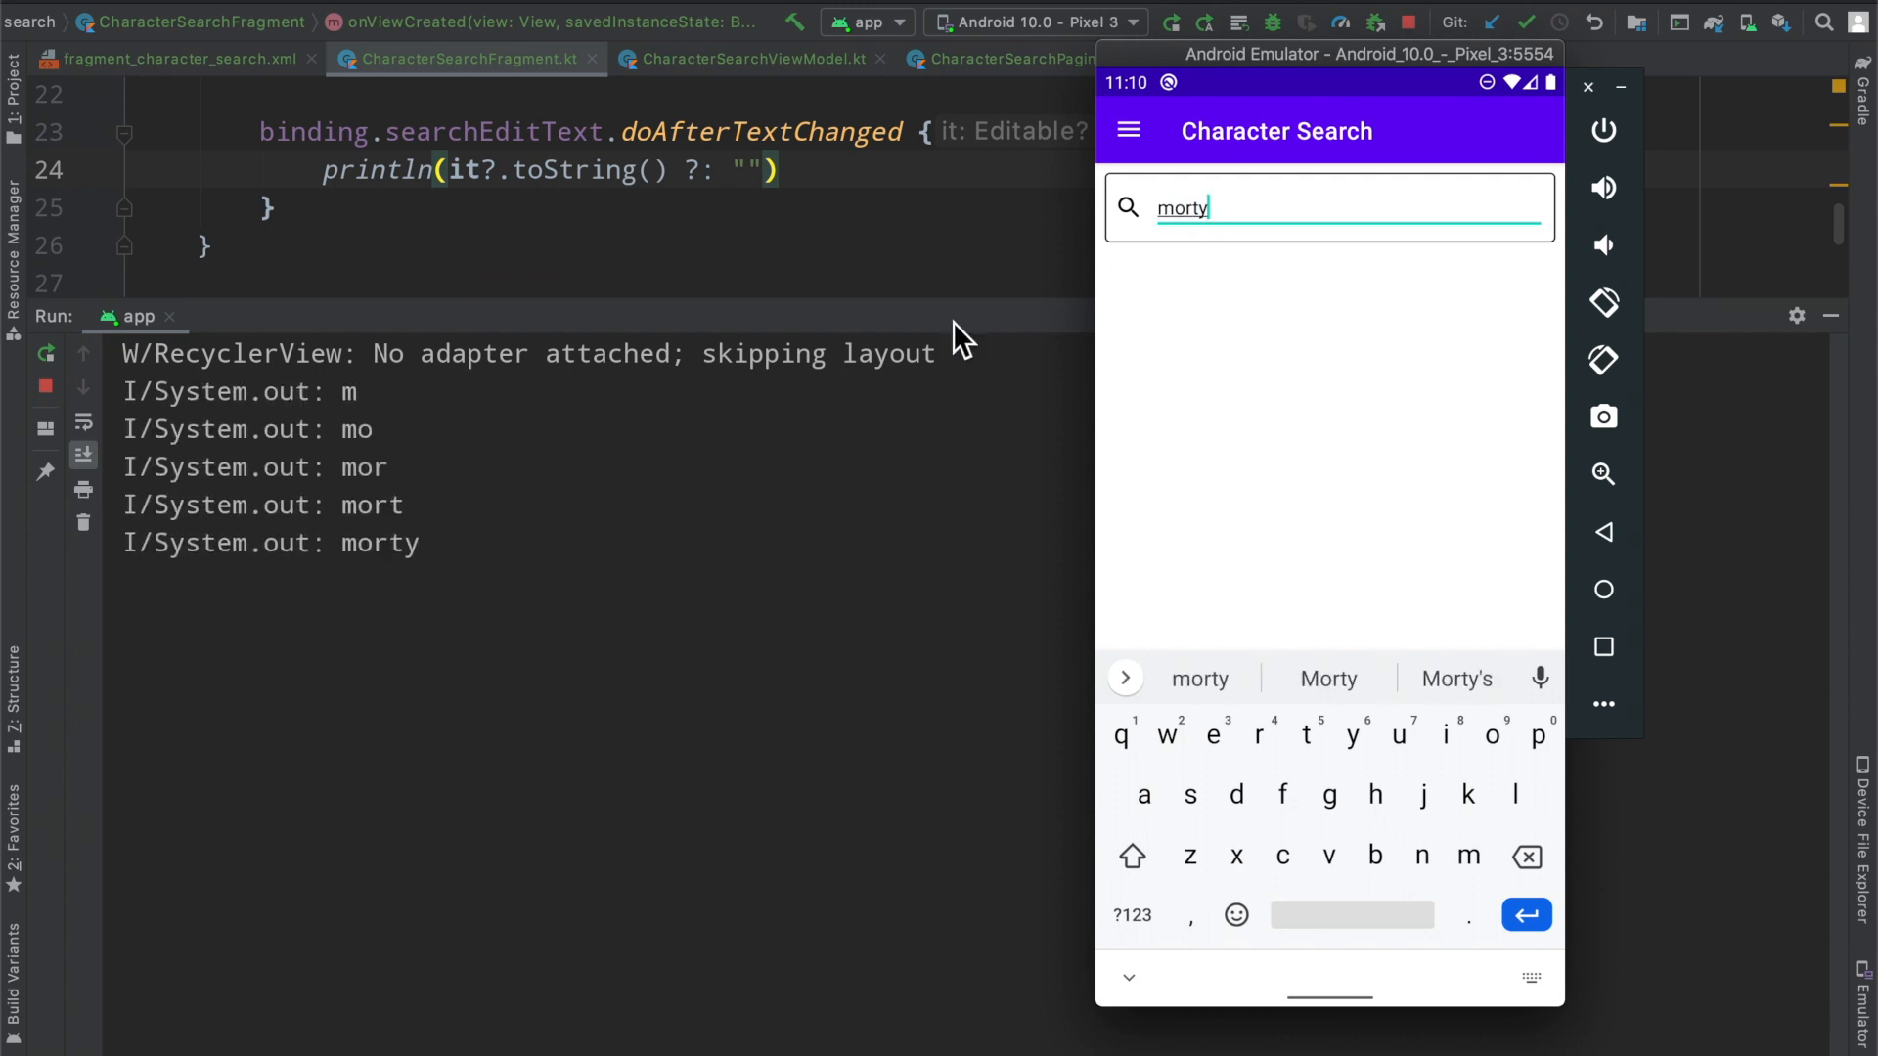
mouse_move(353, 422)
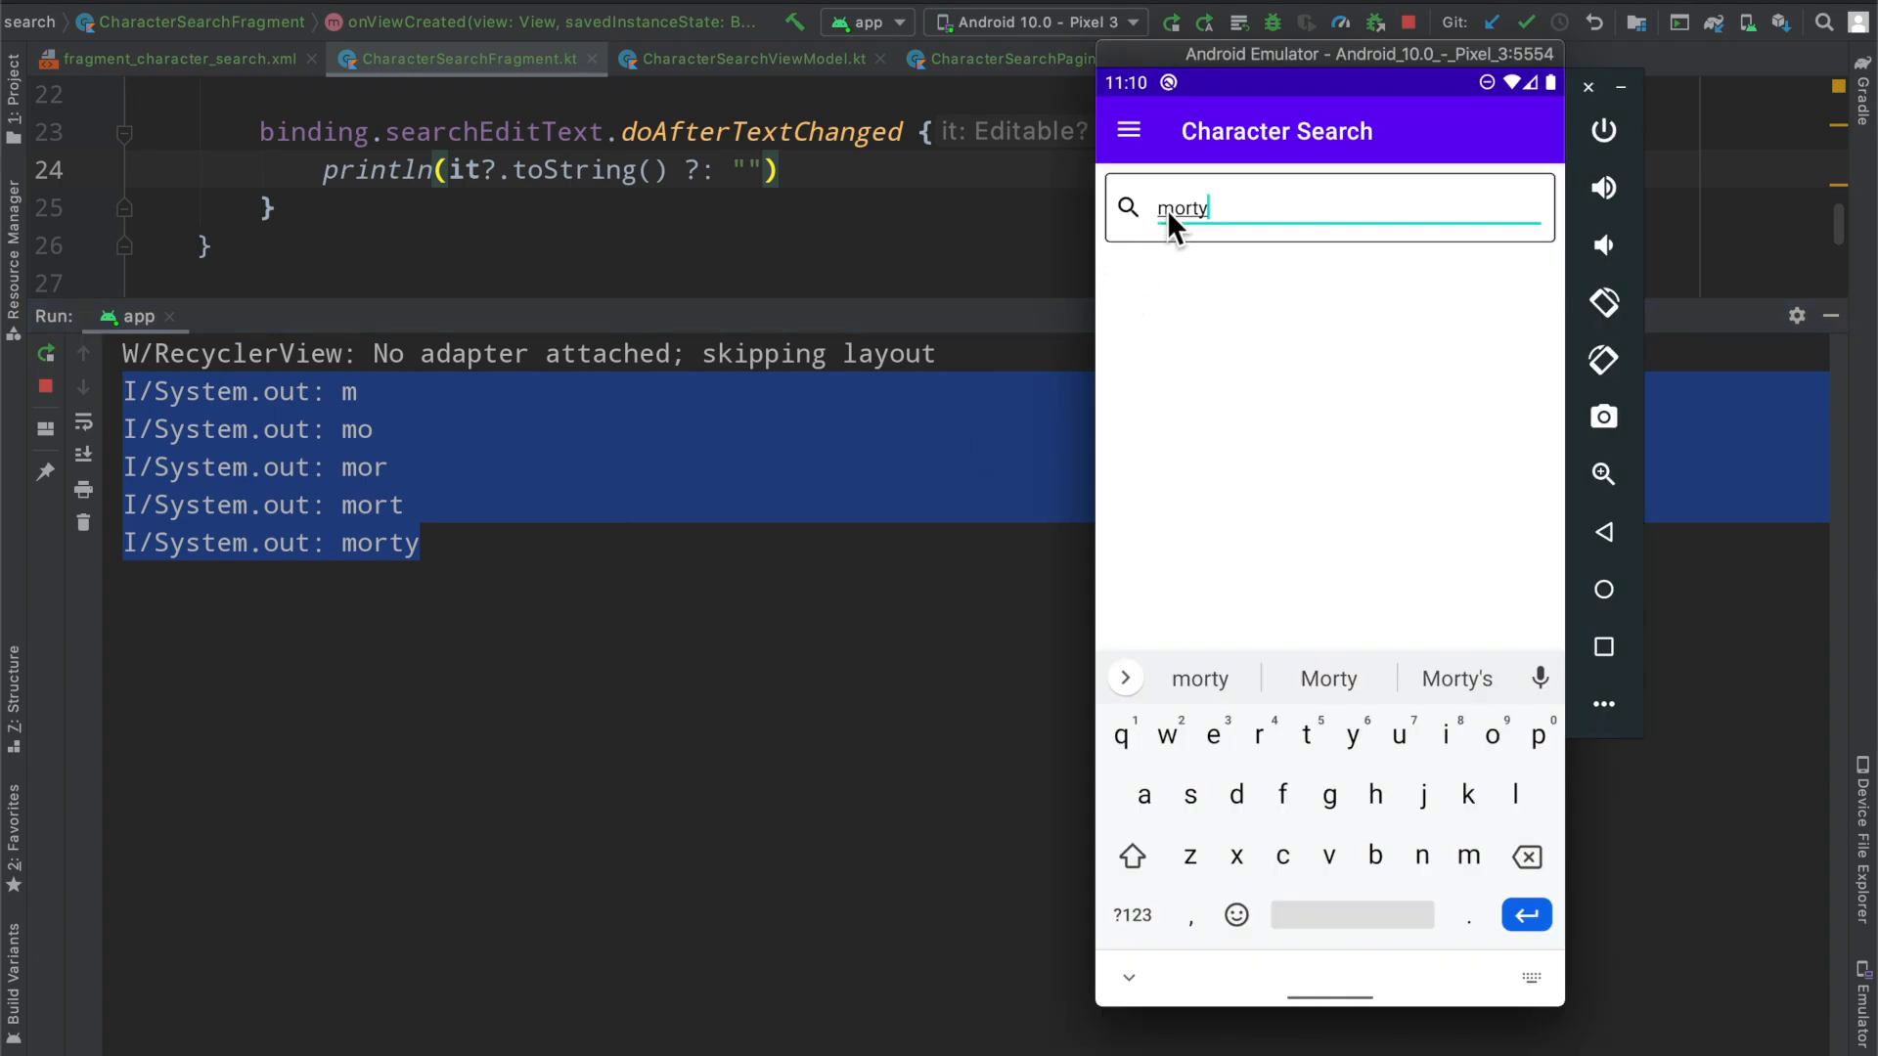
mouse_move(1232, 230)
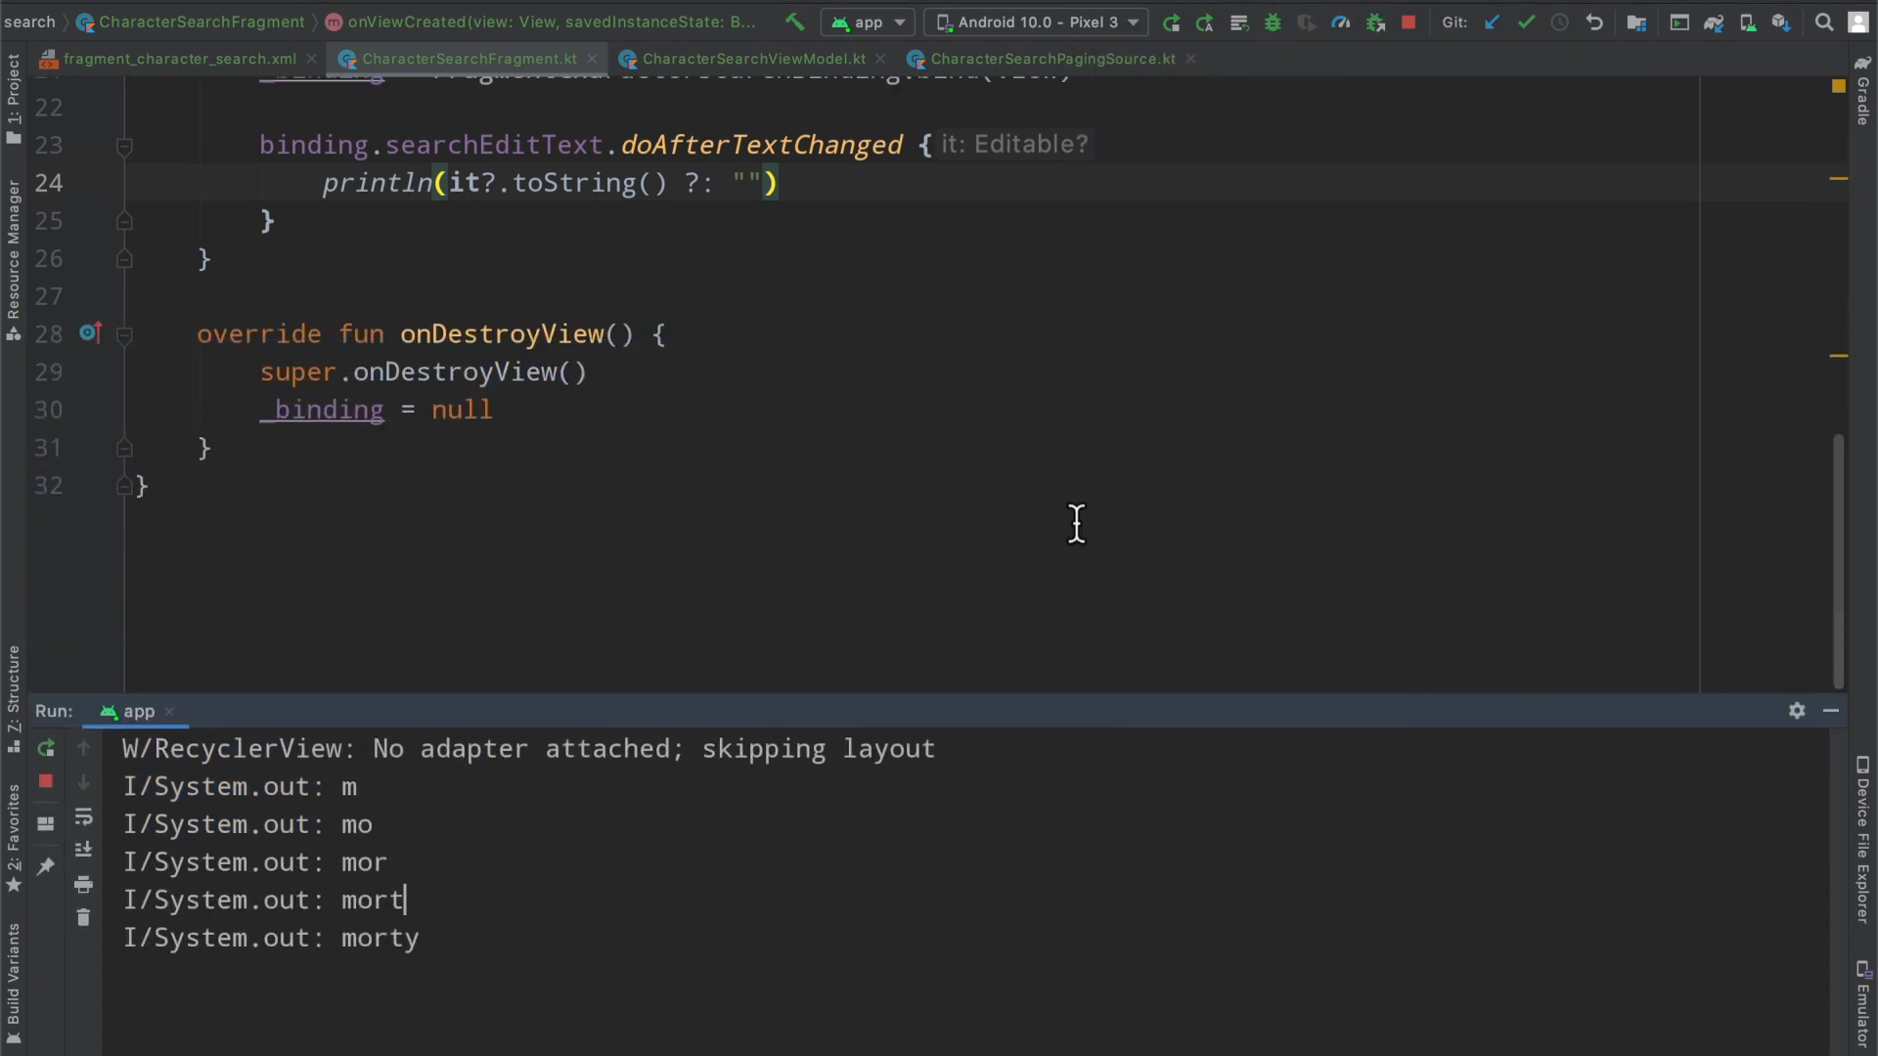
Highlight the doAfterTextChanged call as the source of the per-keystroke log lines
scroll("up", 3)
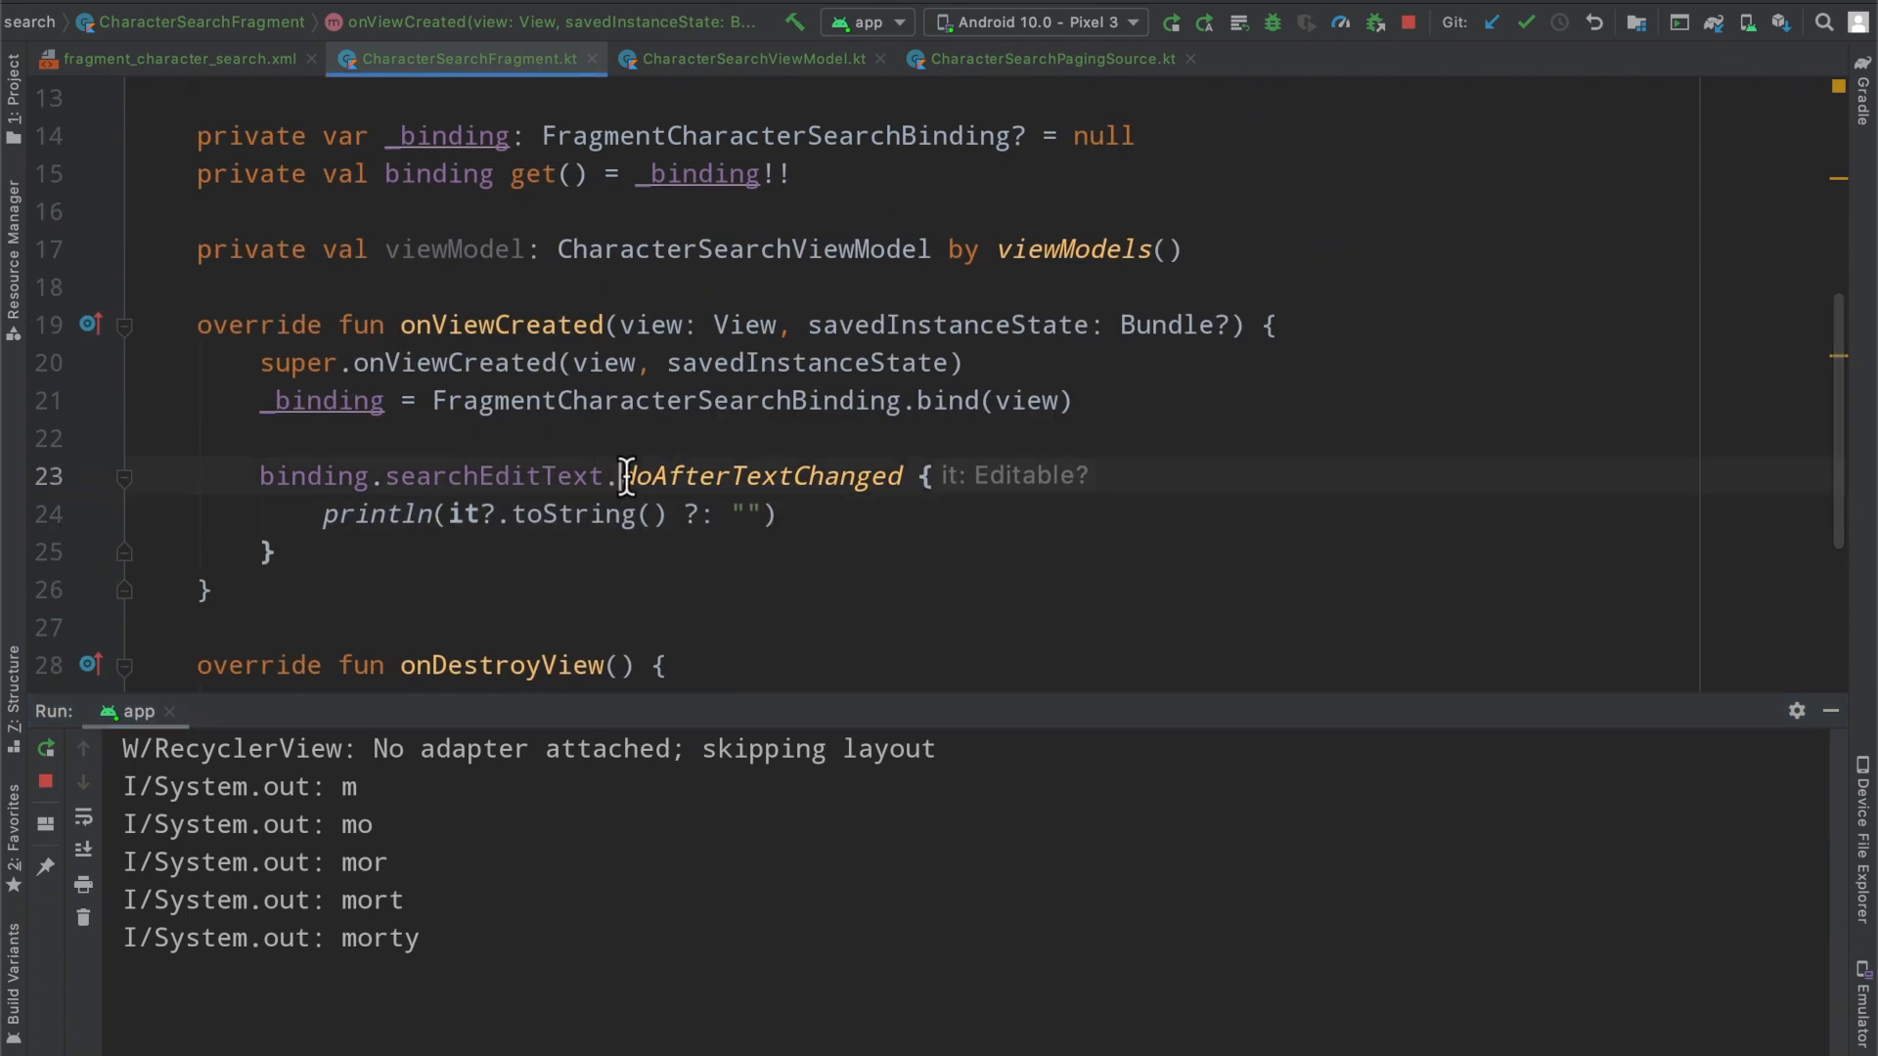
double_click(762, 475)
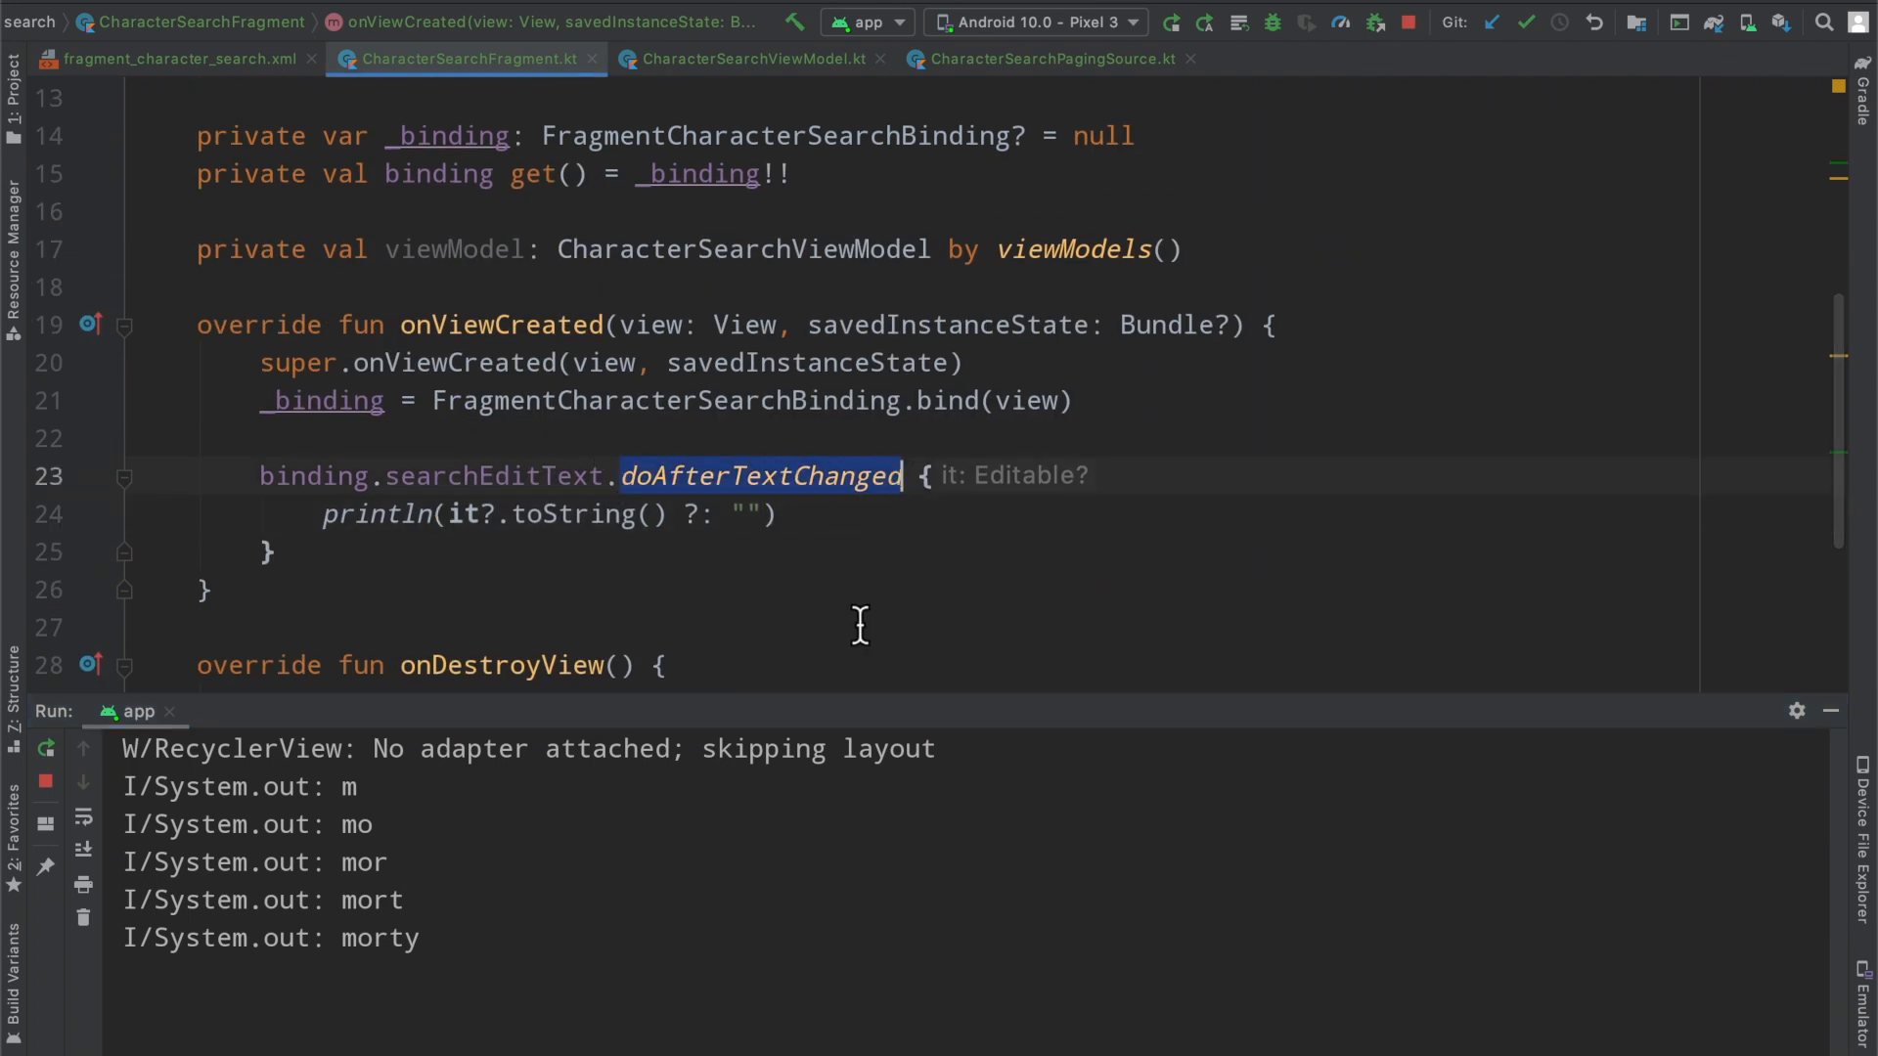
mouse_move(714, 644)
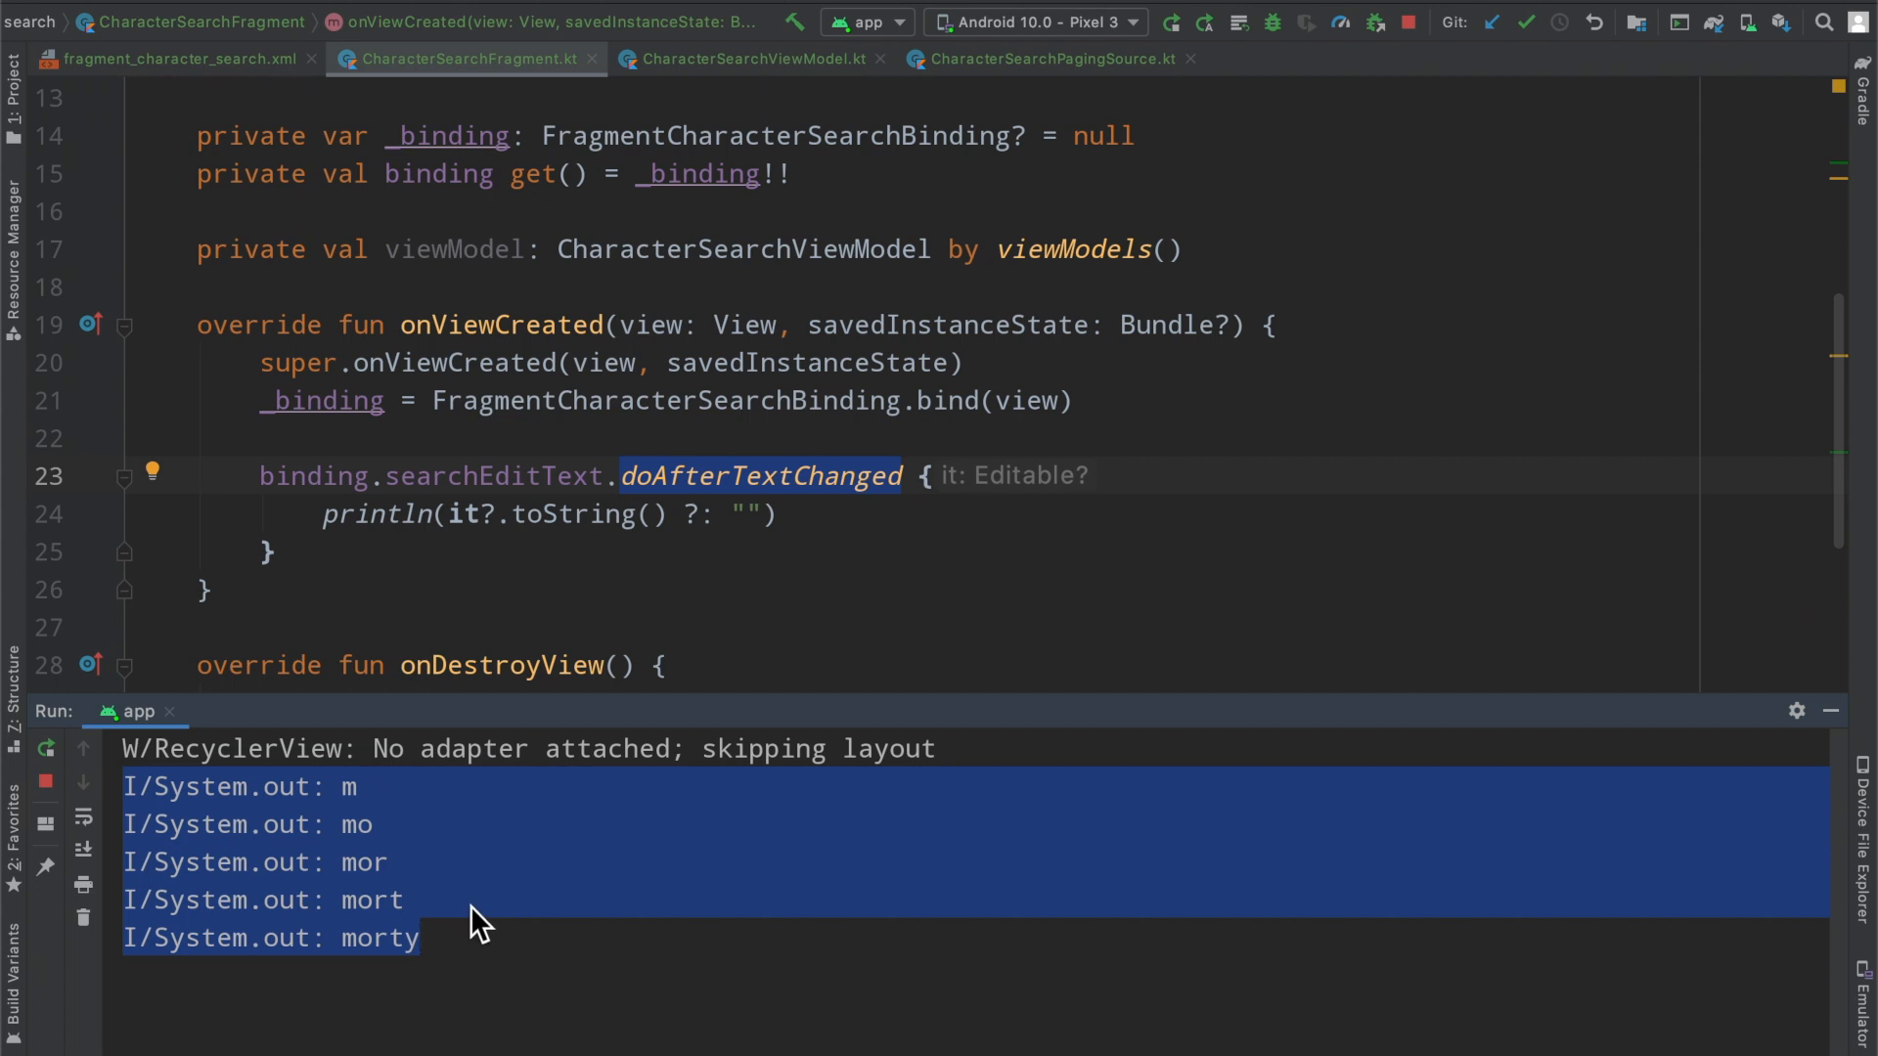
mouse_move(941, 491)
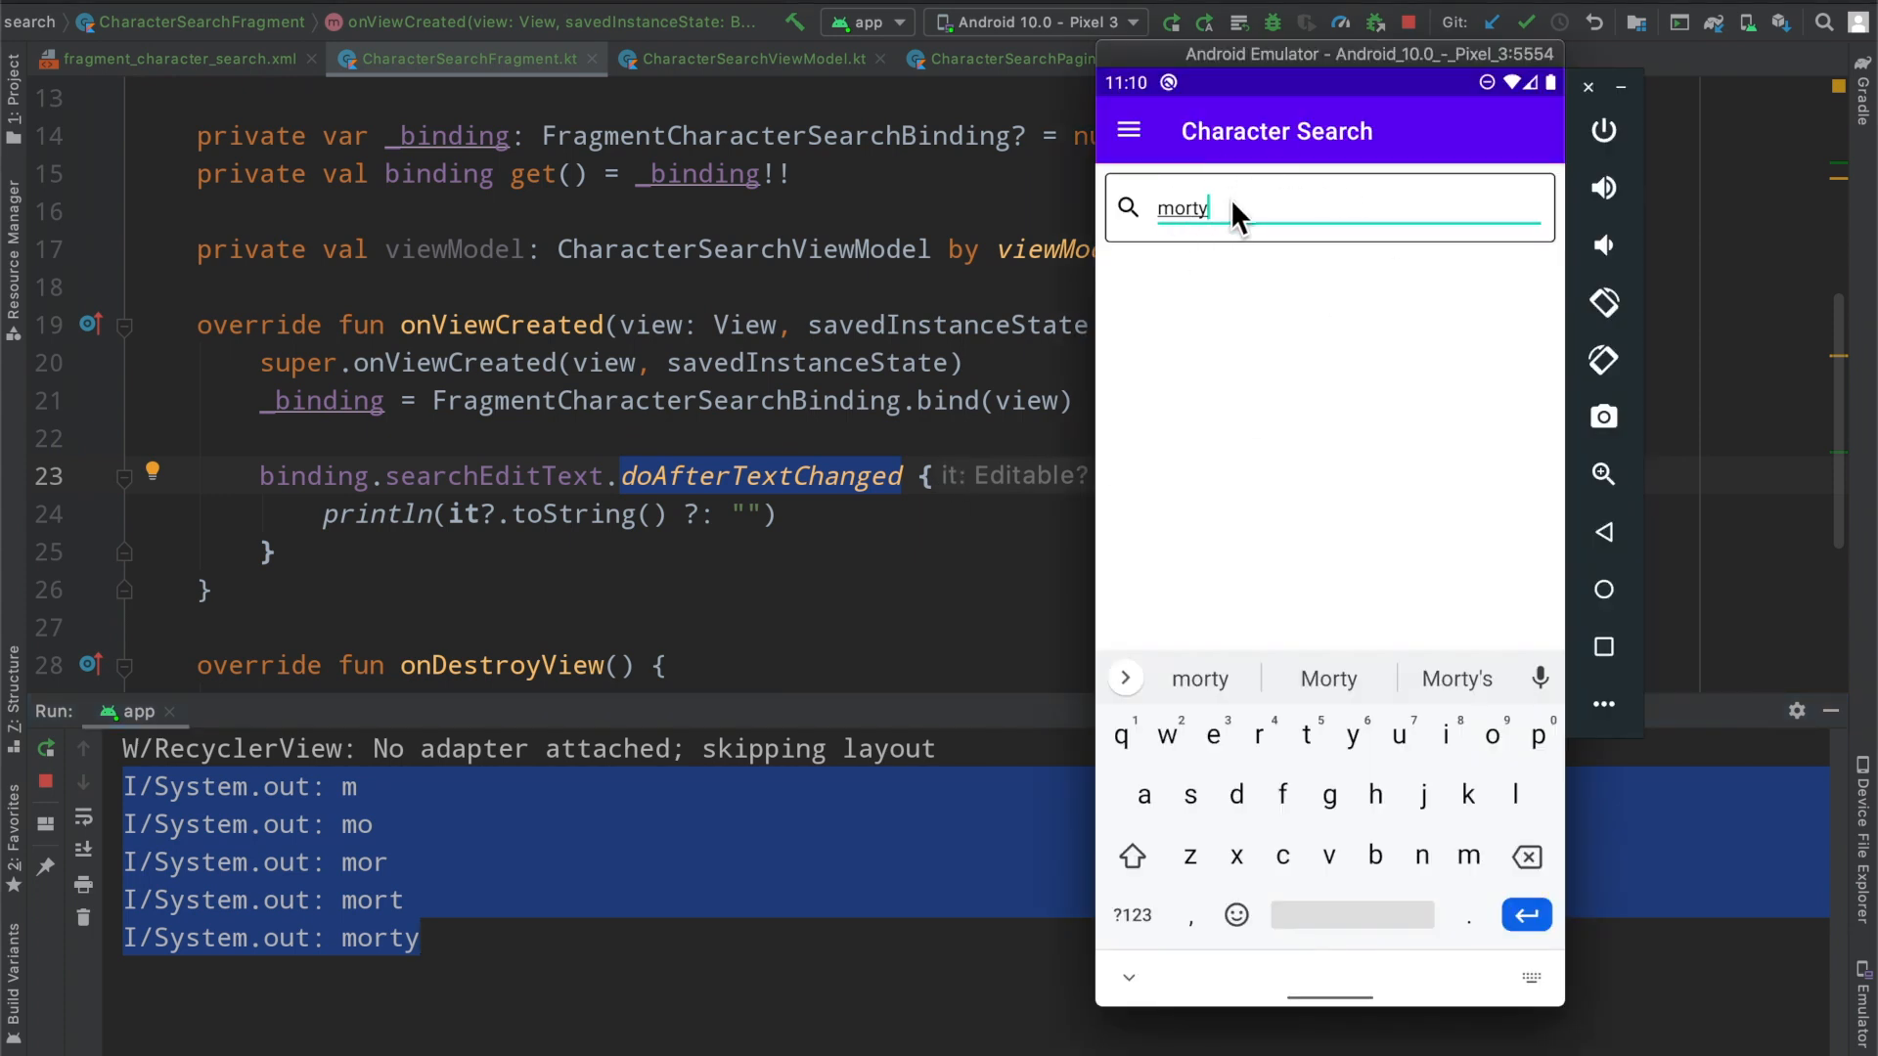
Replace the search text with 'rick' so the log prints r, ri, ric and rick
left_click(1527, 854)
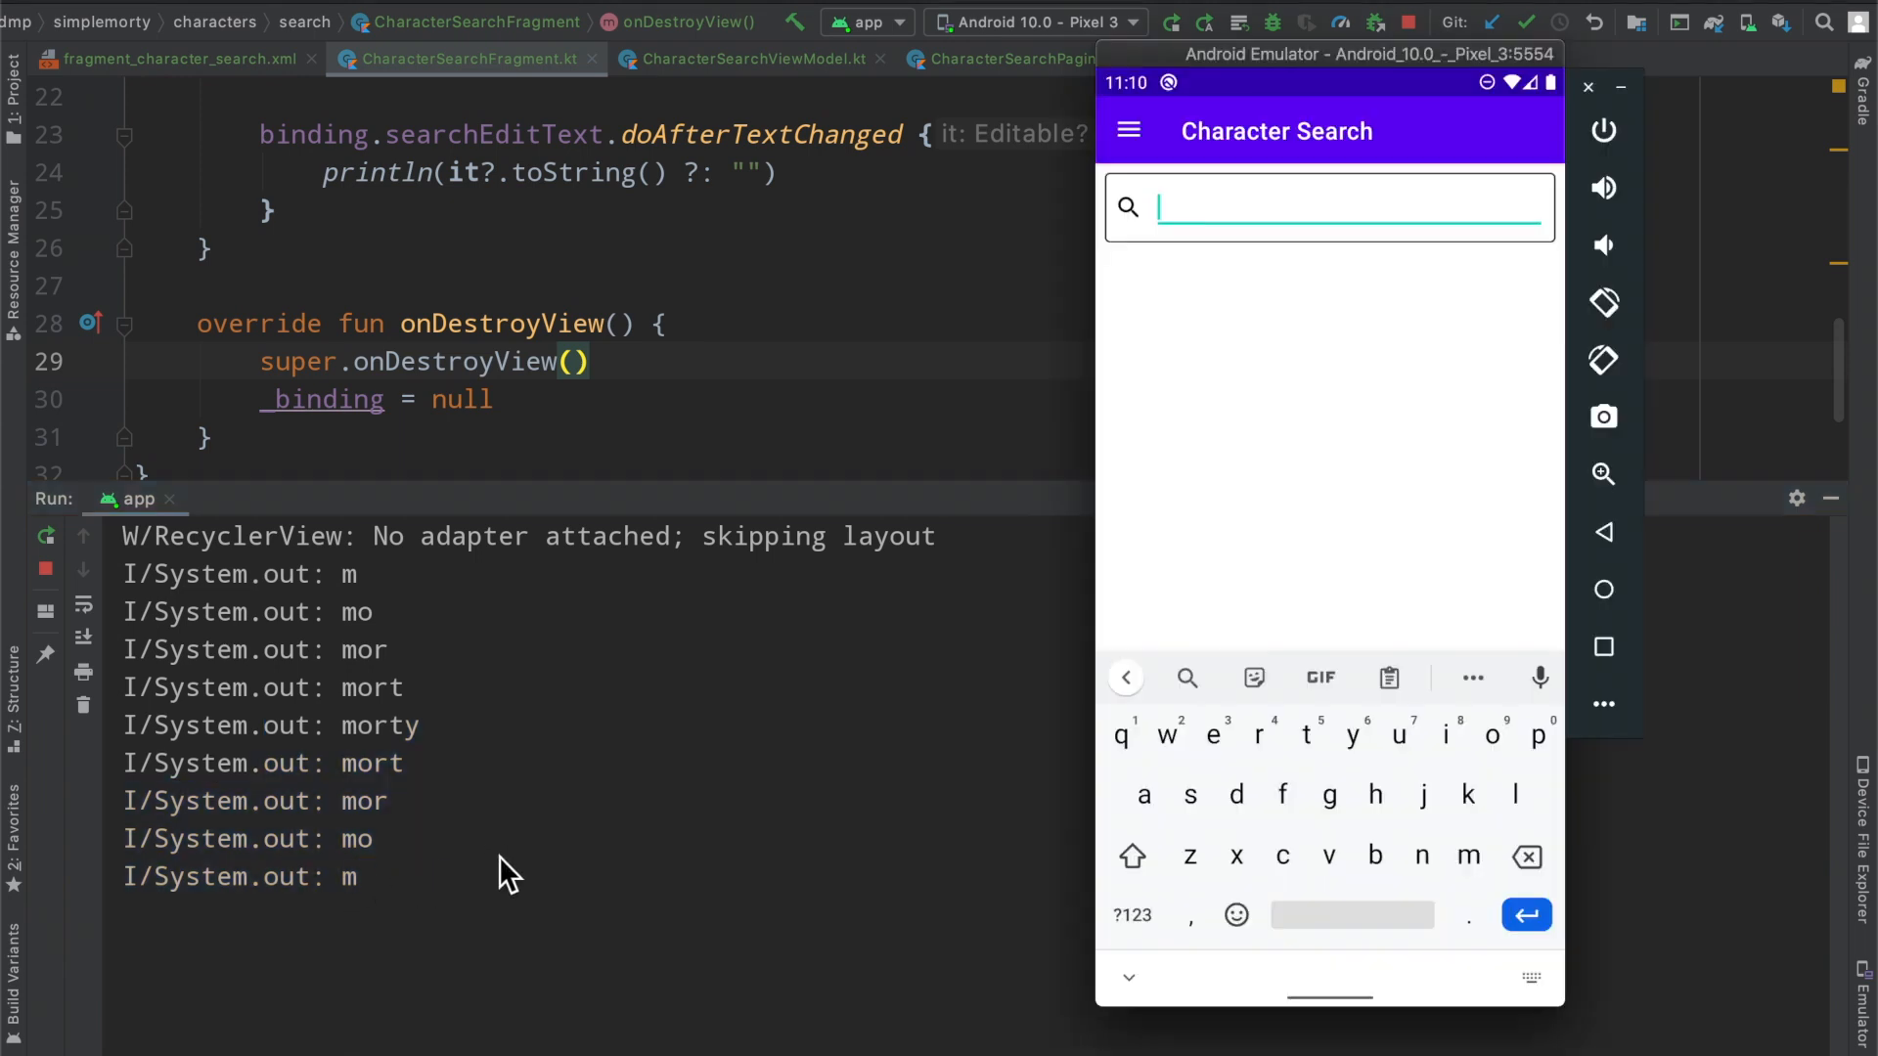
mouse_move(880, 516)
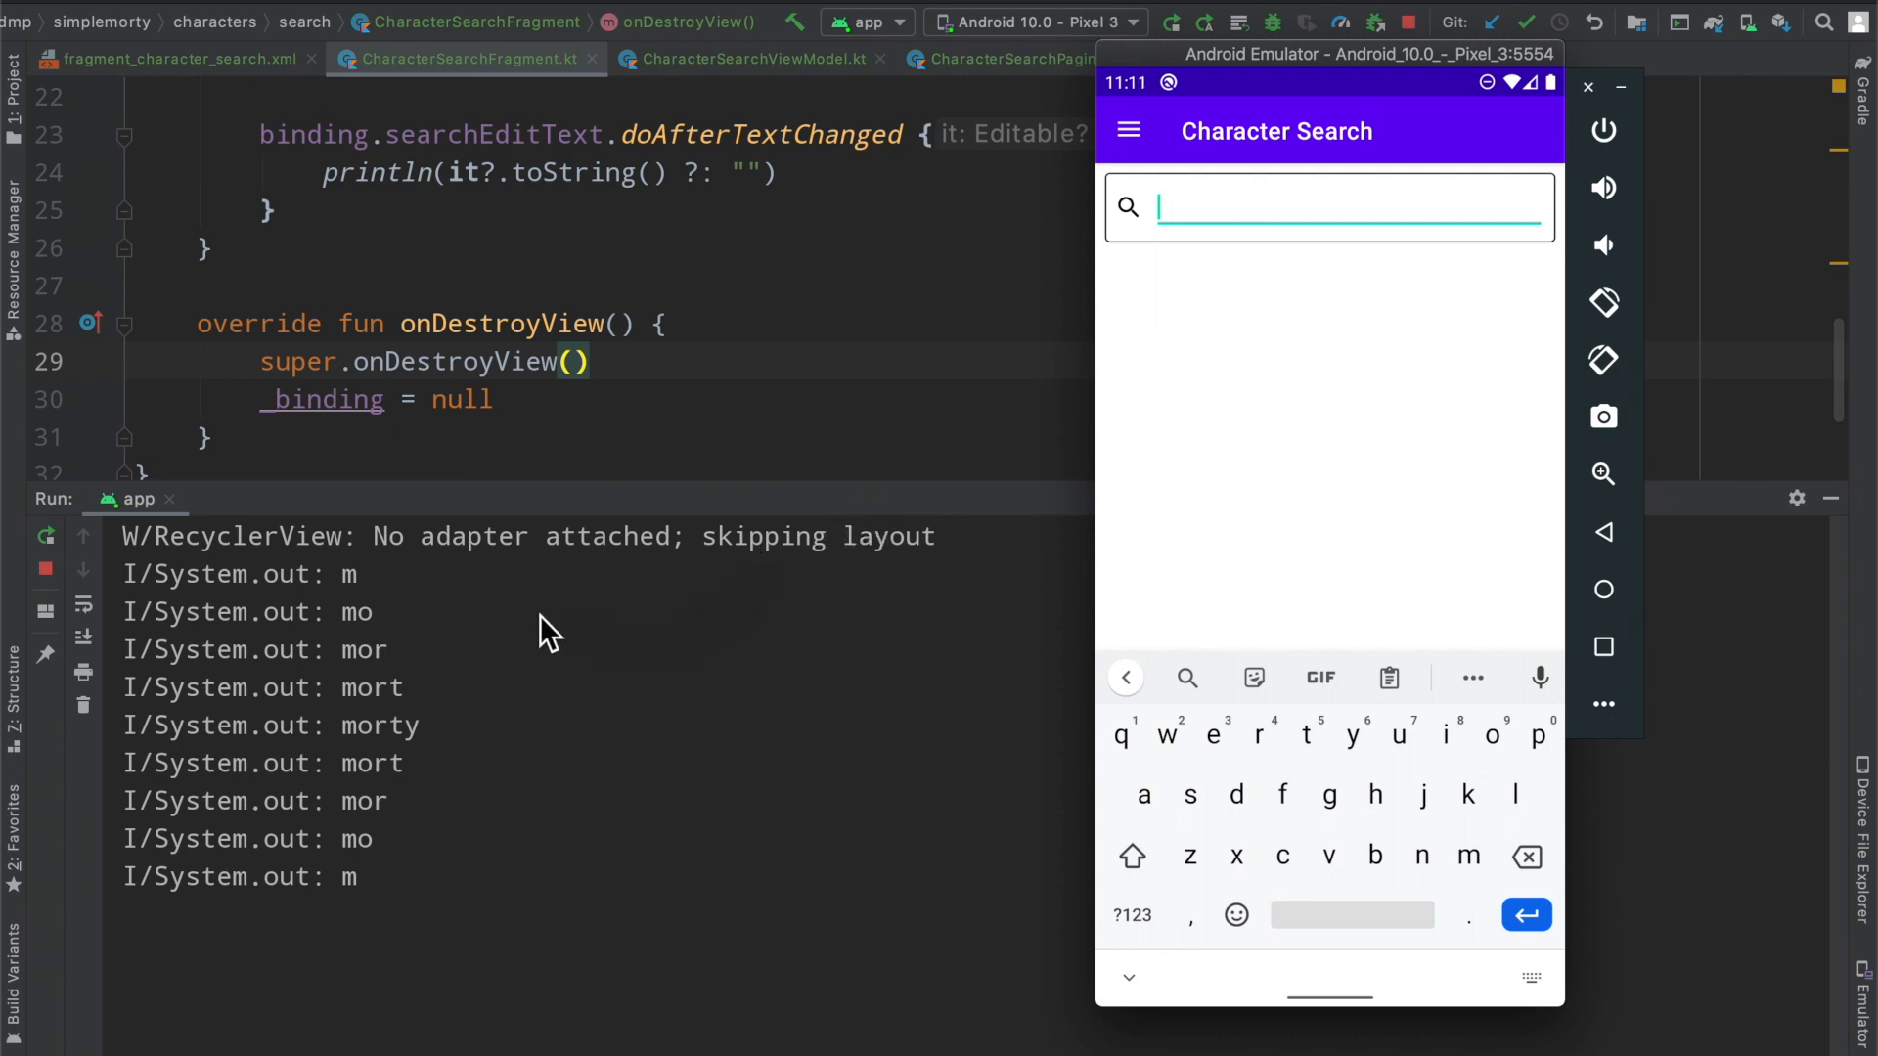
mouse_move(413, 850)
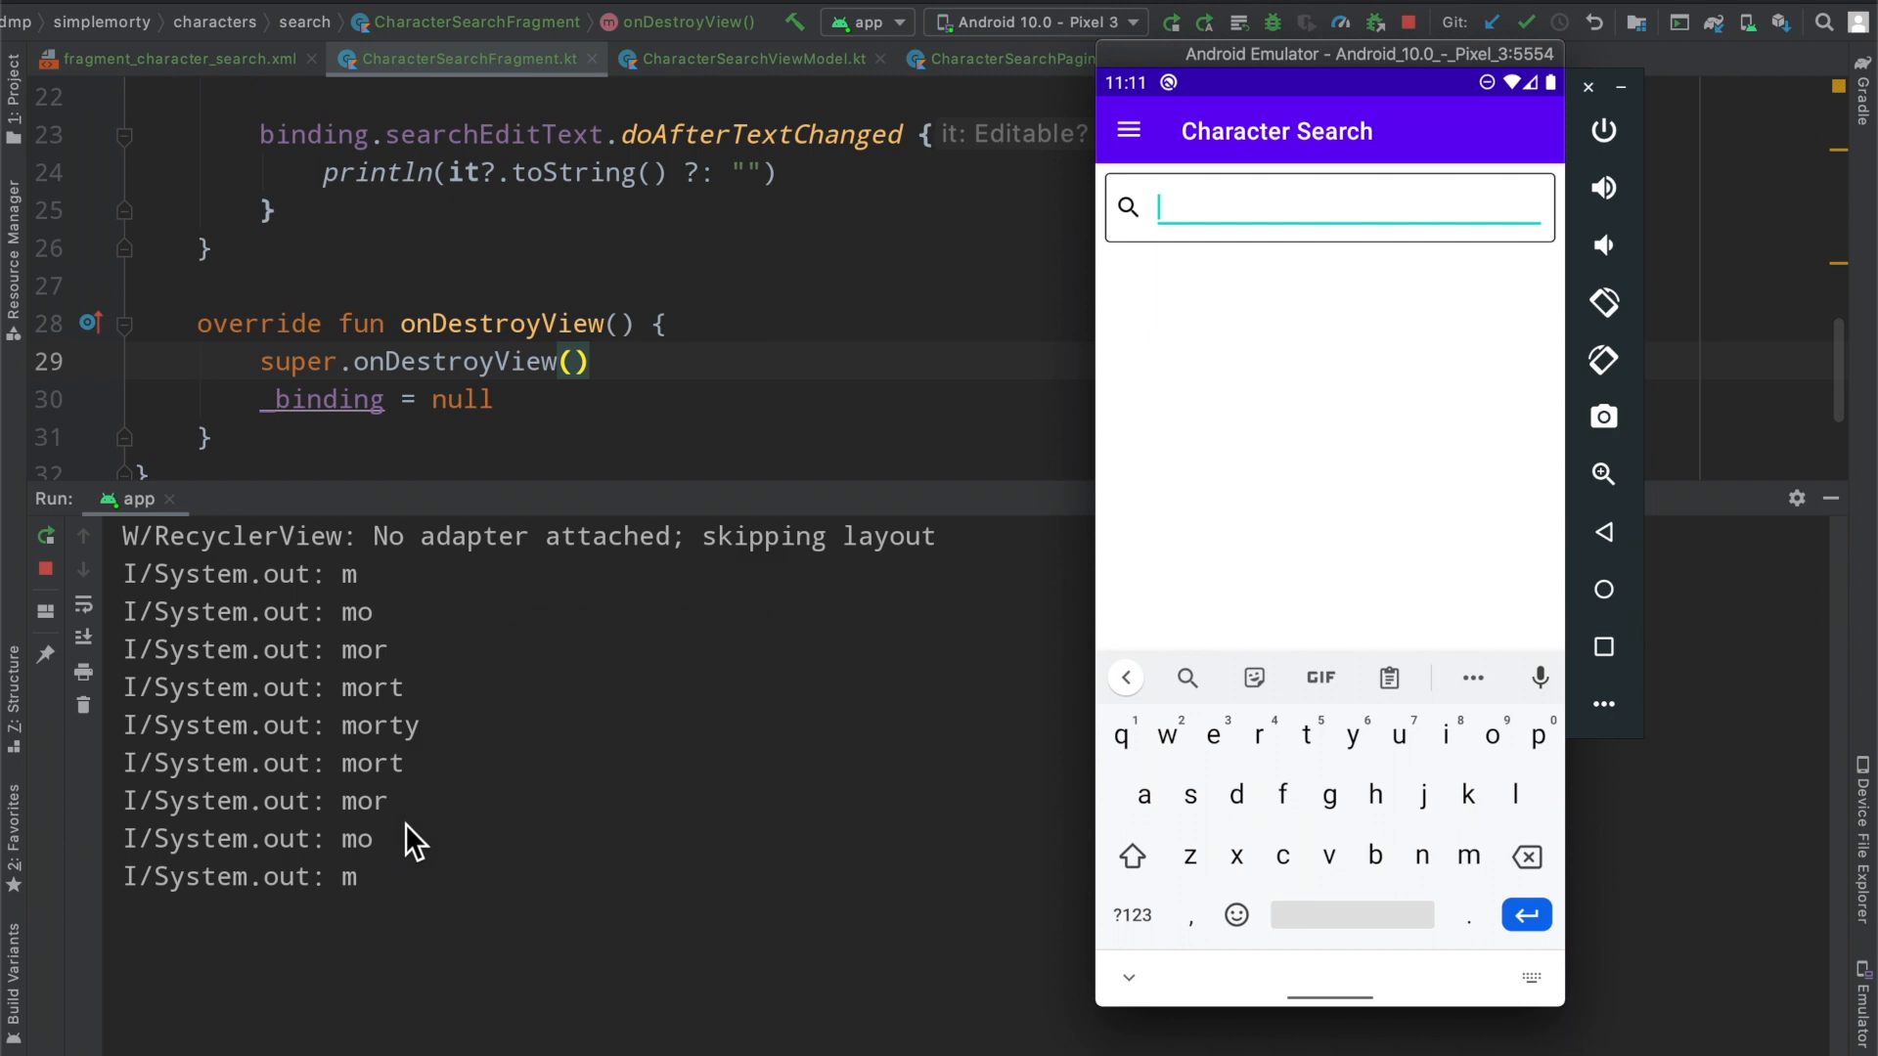
type("r")
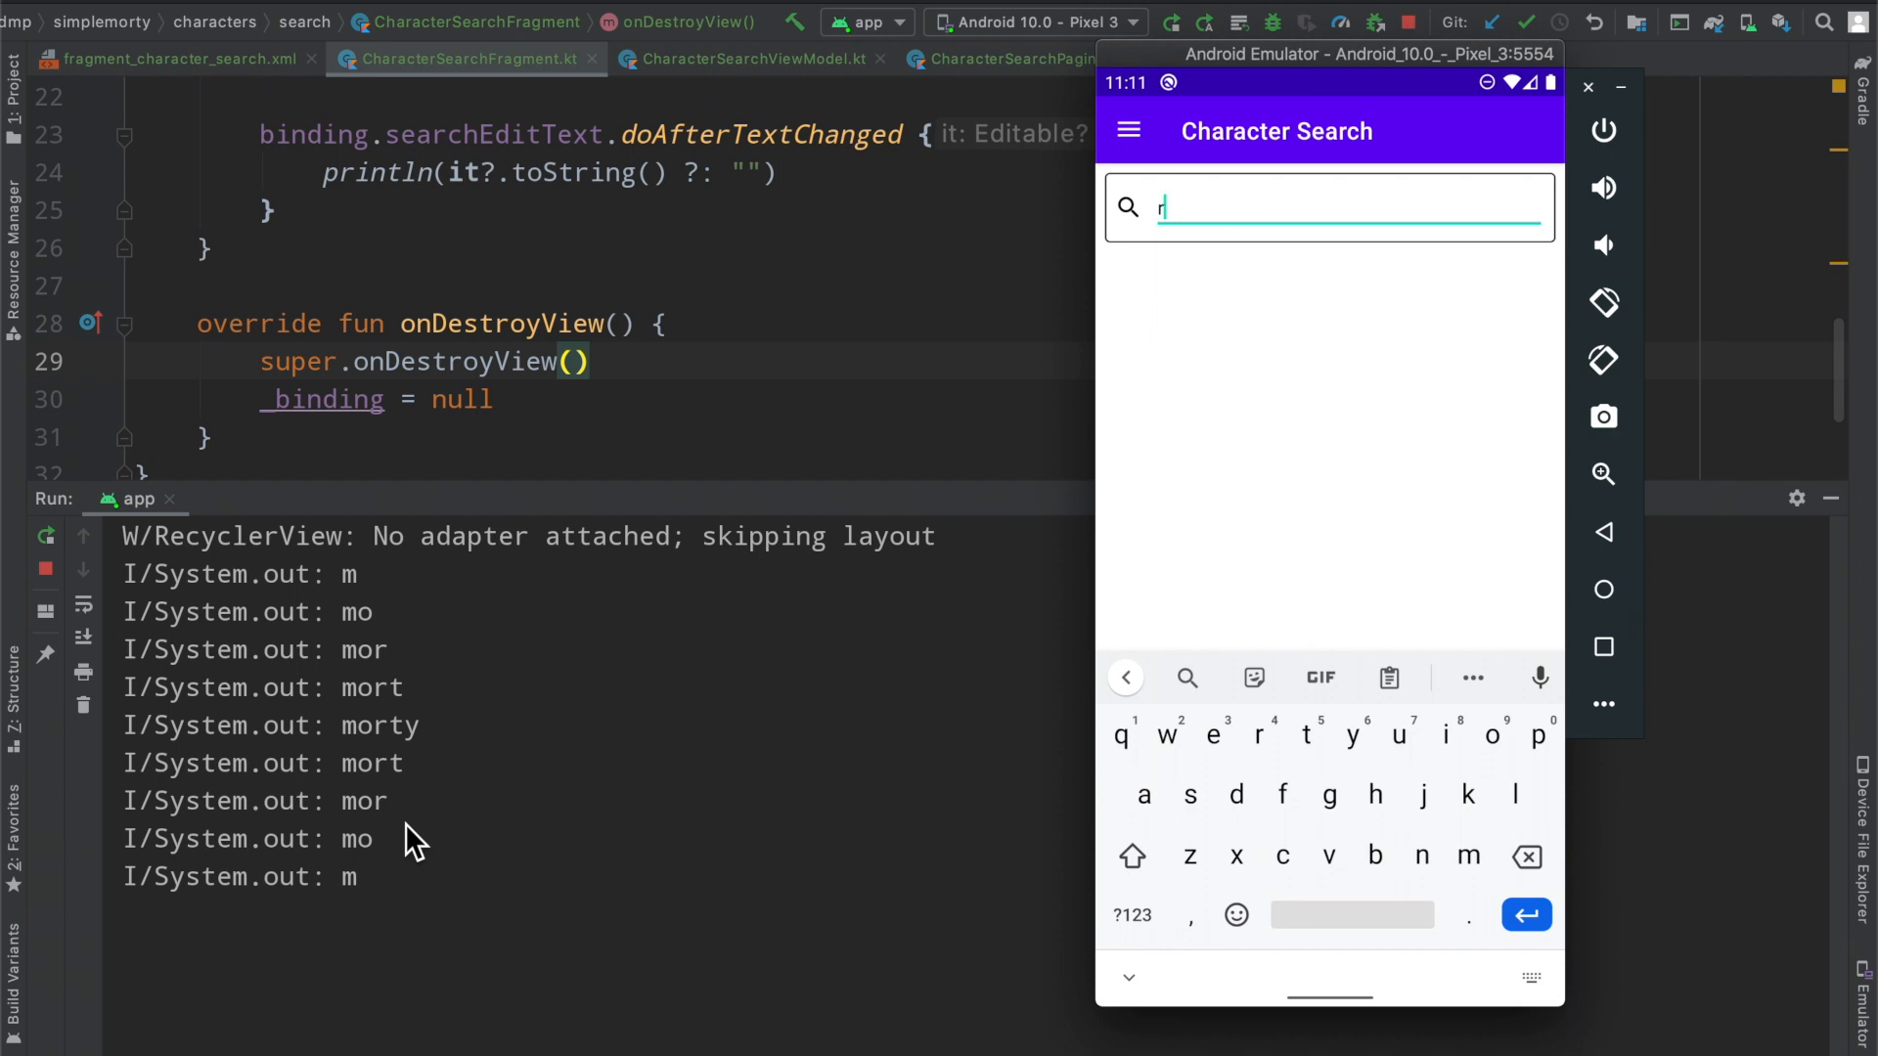
type("ick")
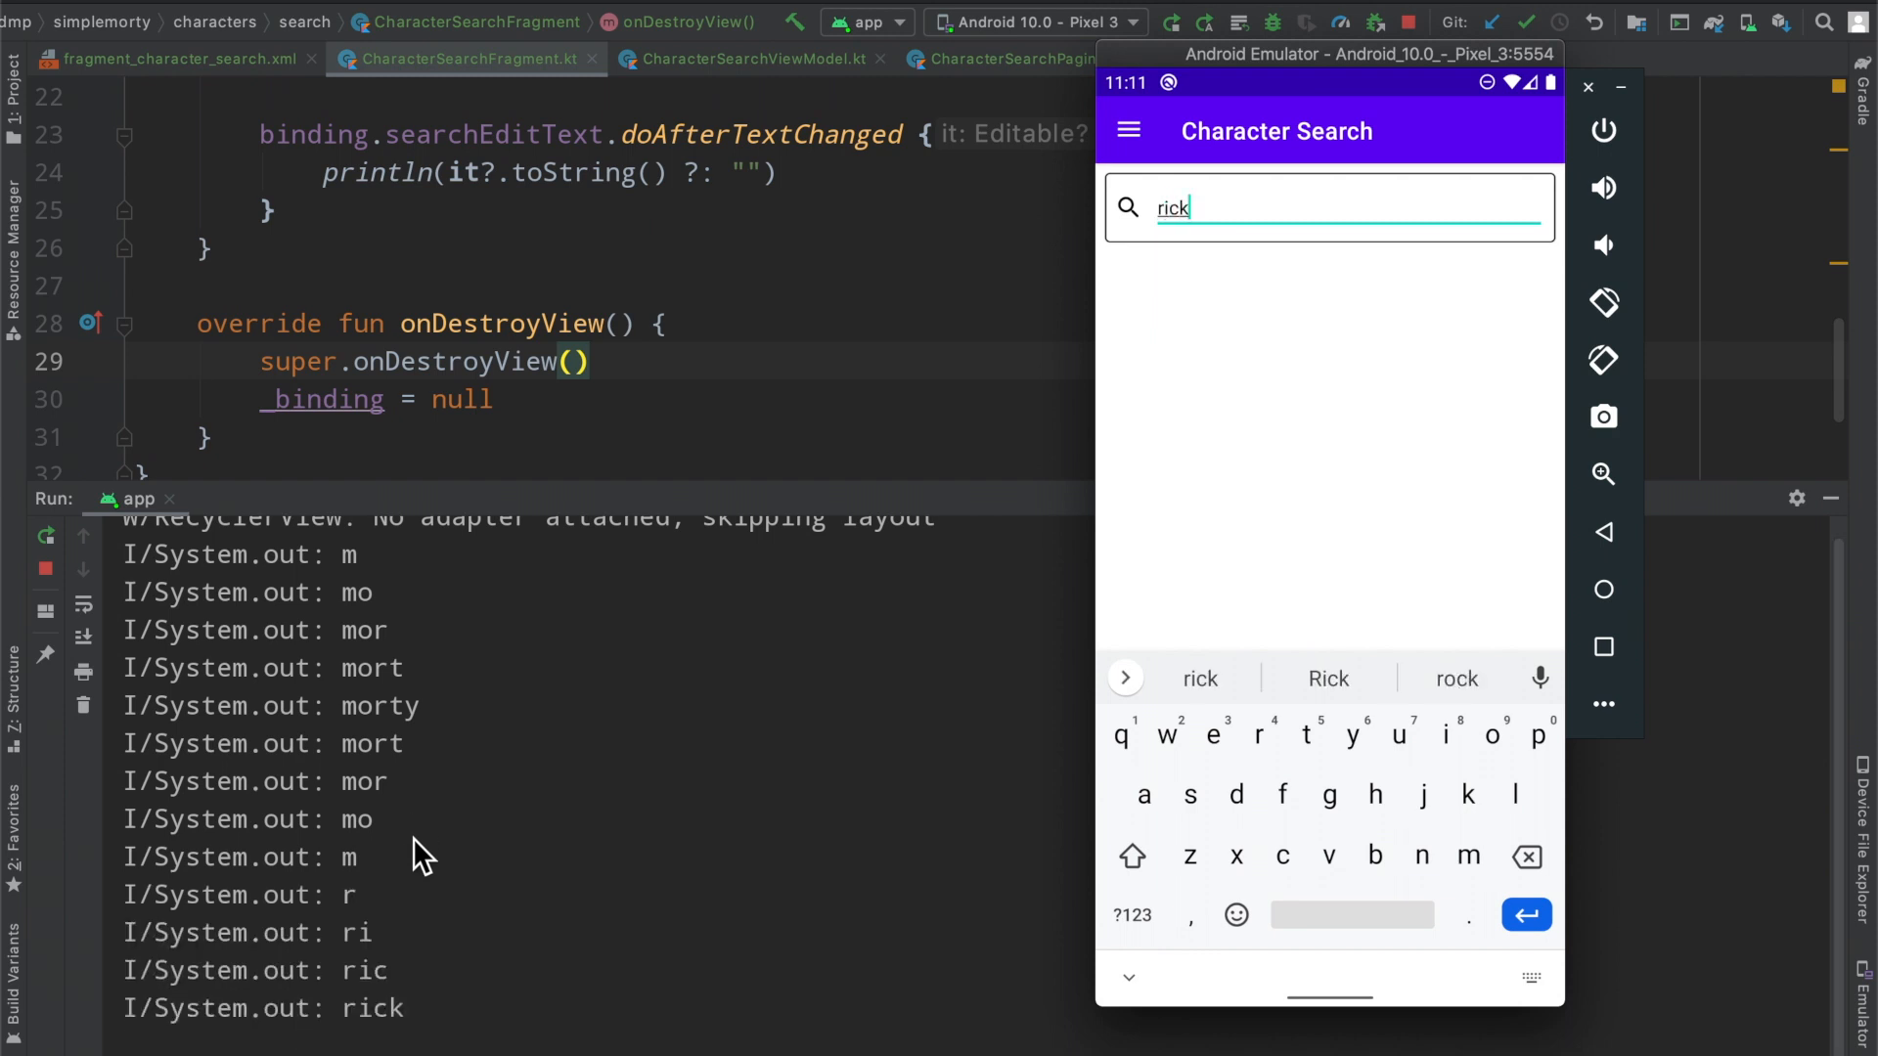
mouse_move(902, 146)
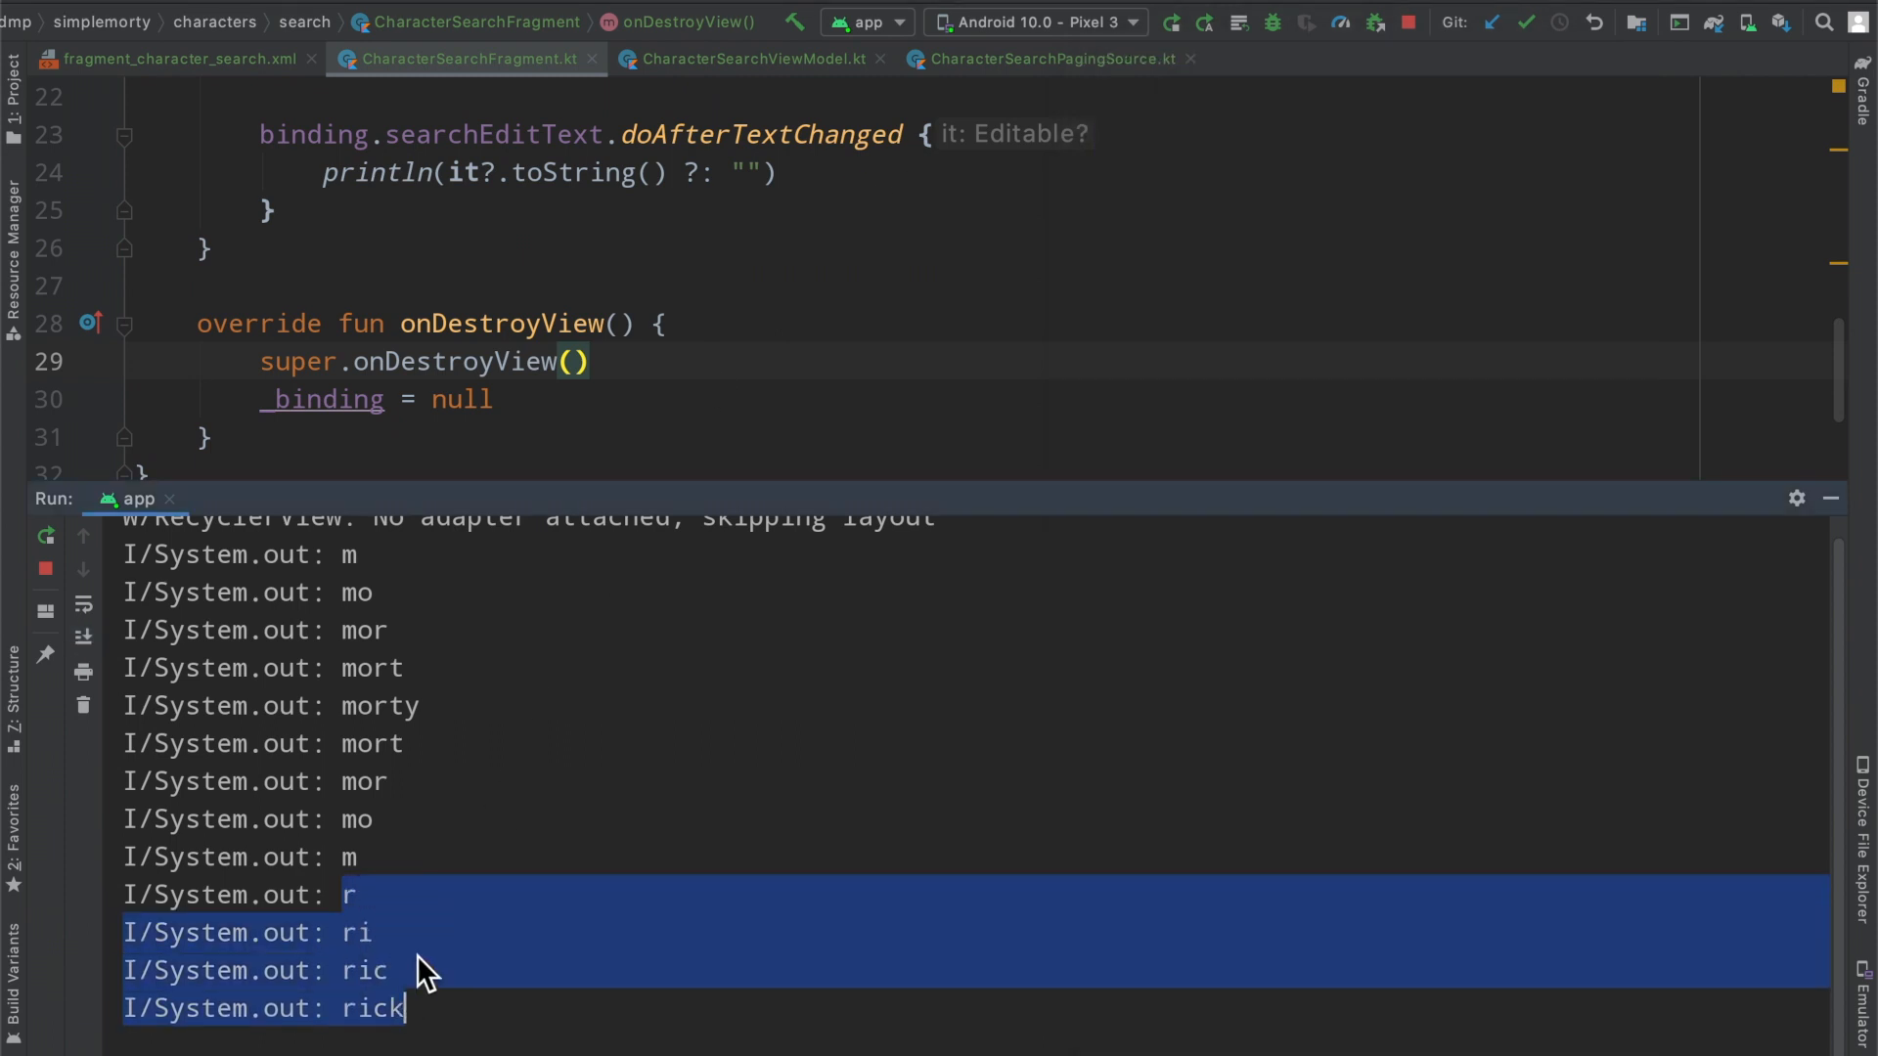
mouse_move(485, 928)
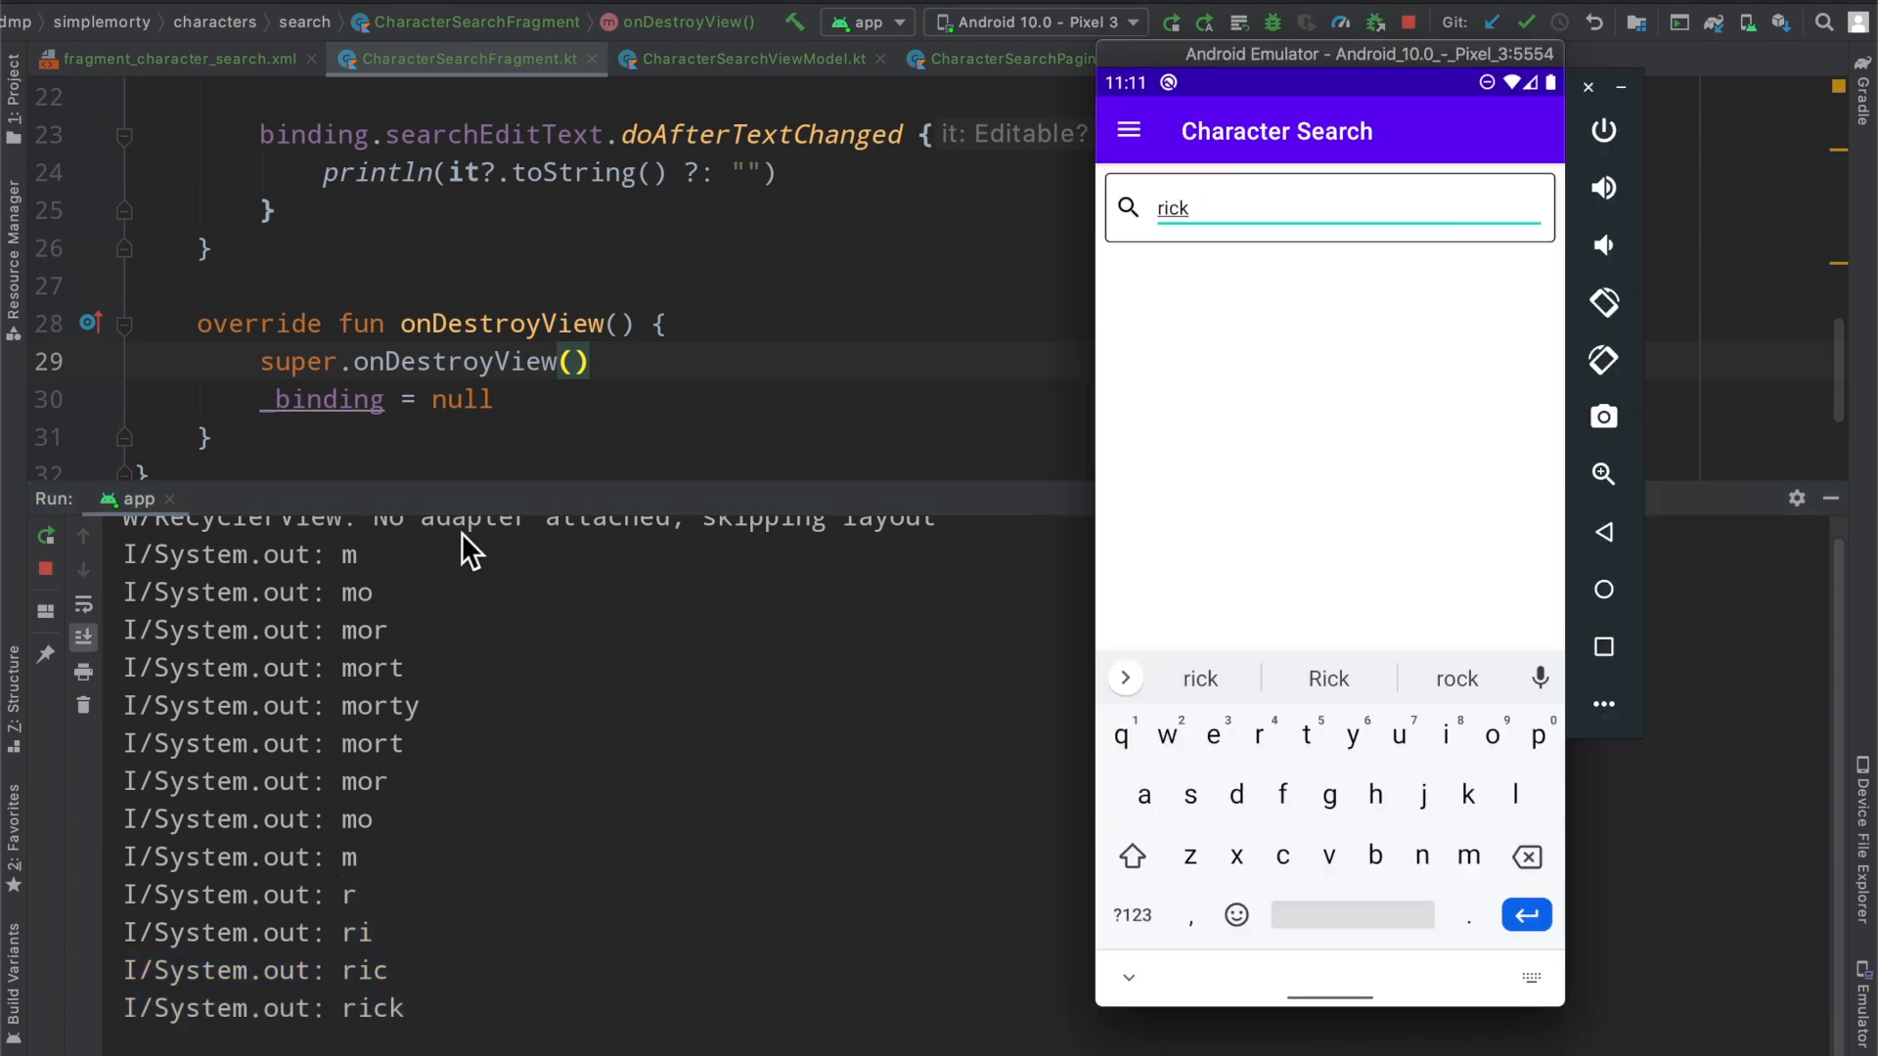
mouse_move(462, 582)
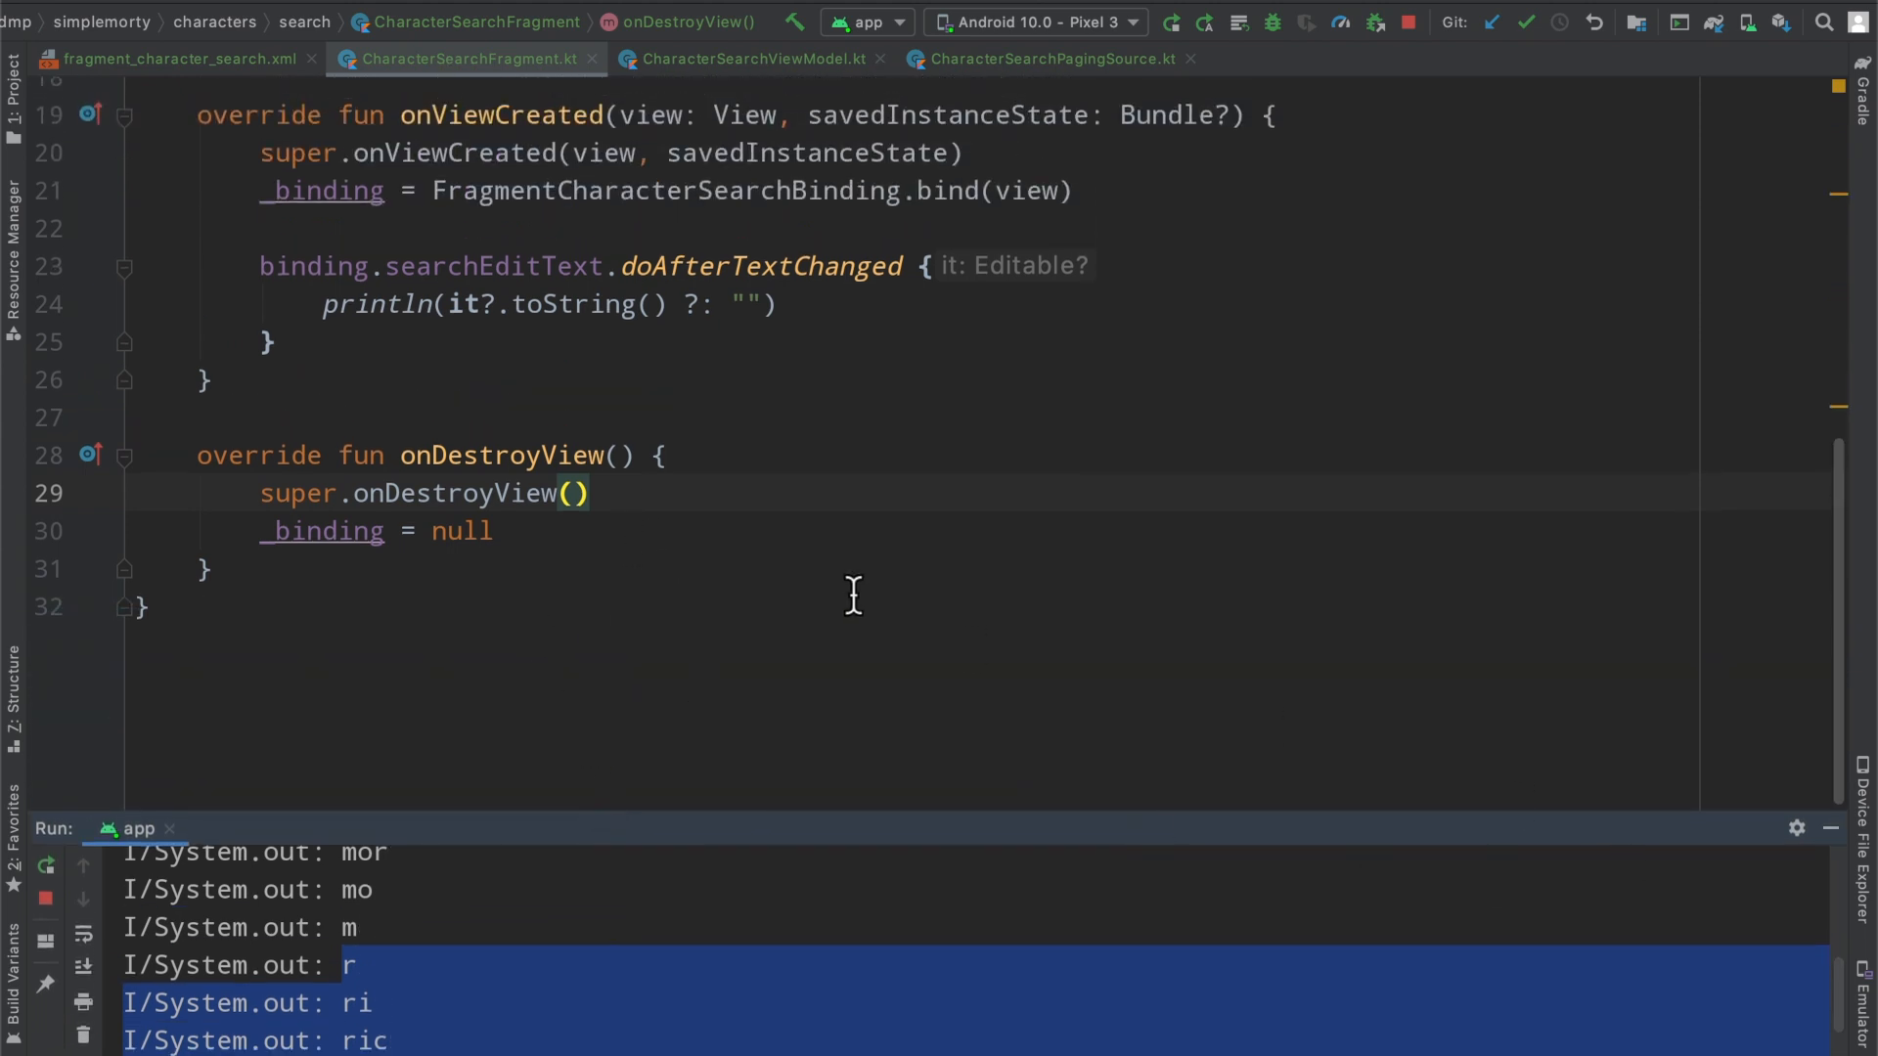
Declare currentText and handler = Handler(Looper.getMainLooper()) in CharacterSearchFragment
scroll("up", 3)
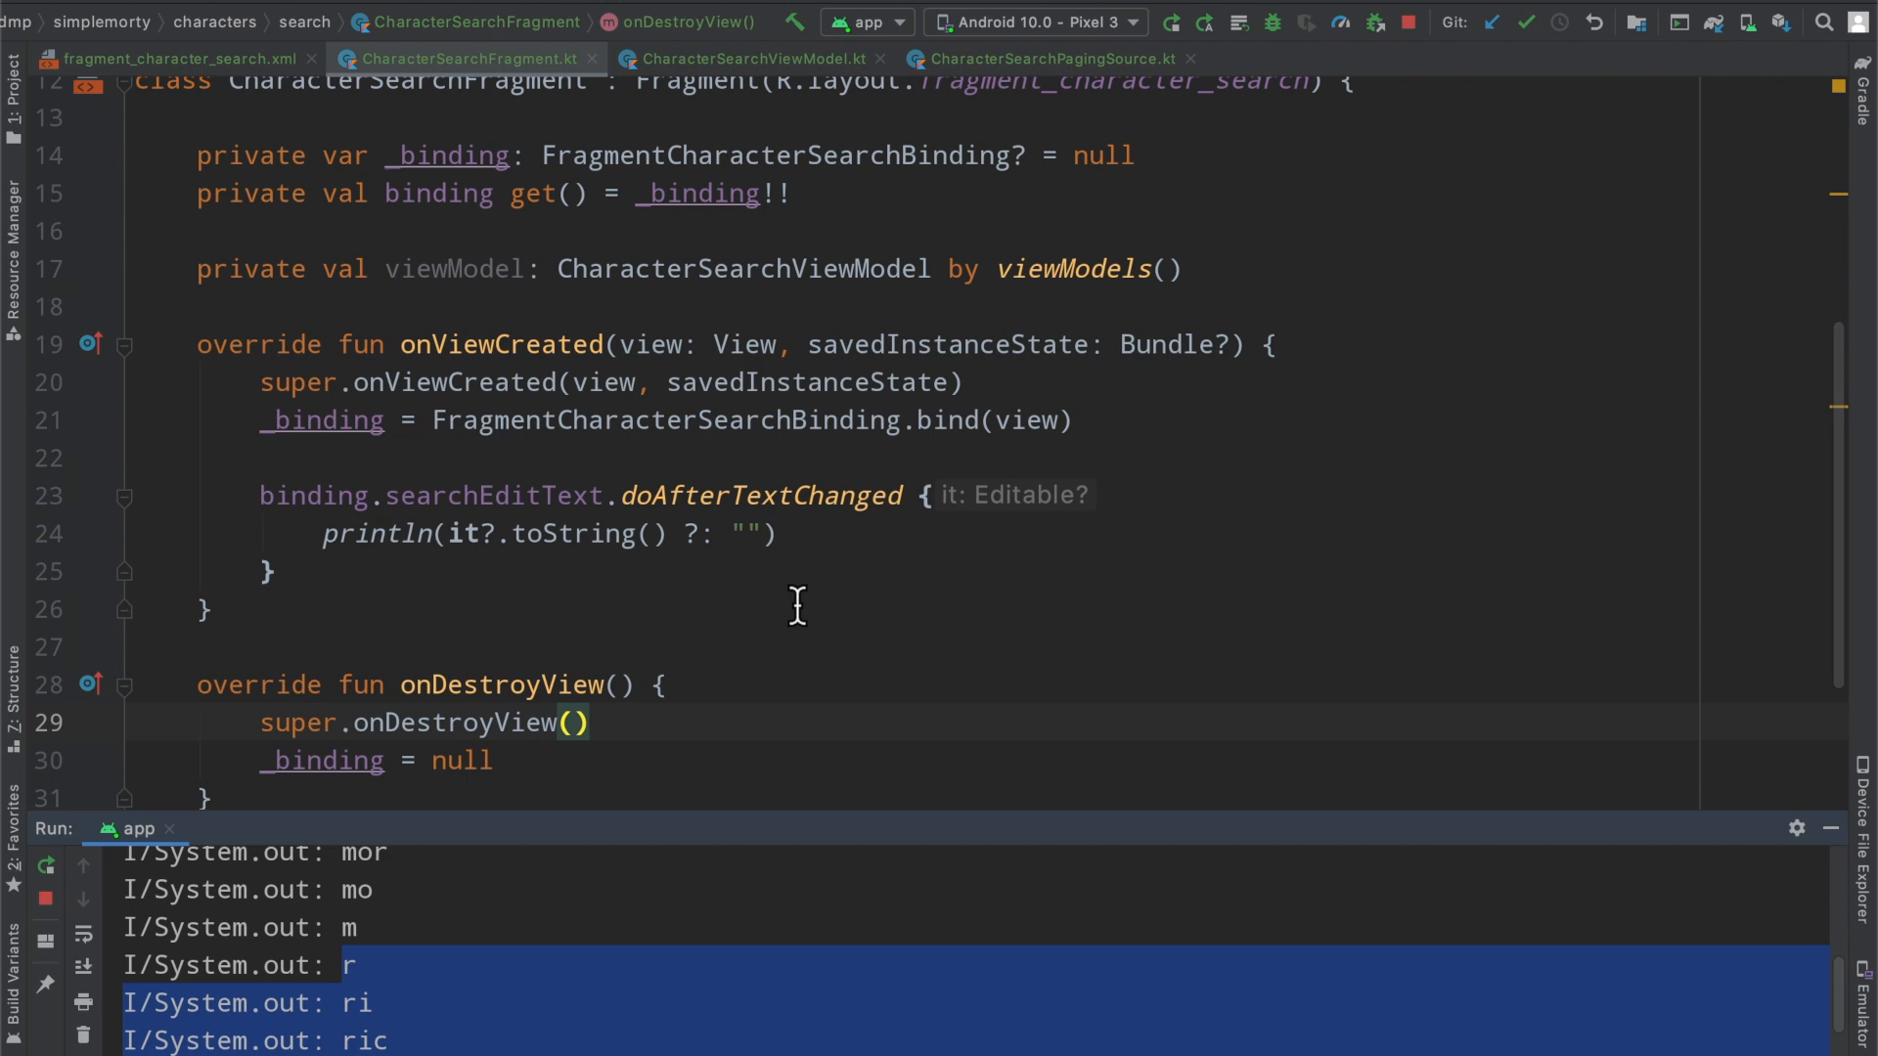
mouse_move(774, 615)
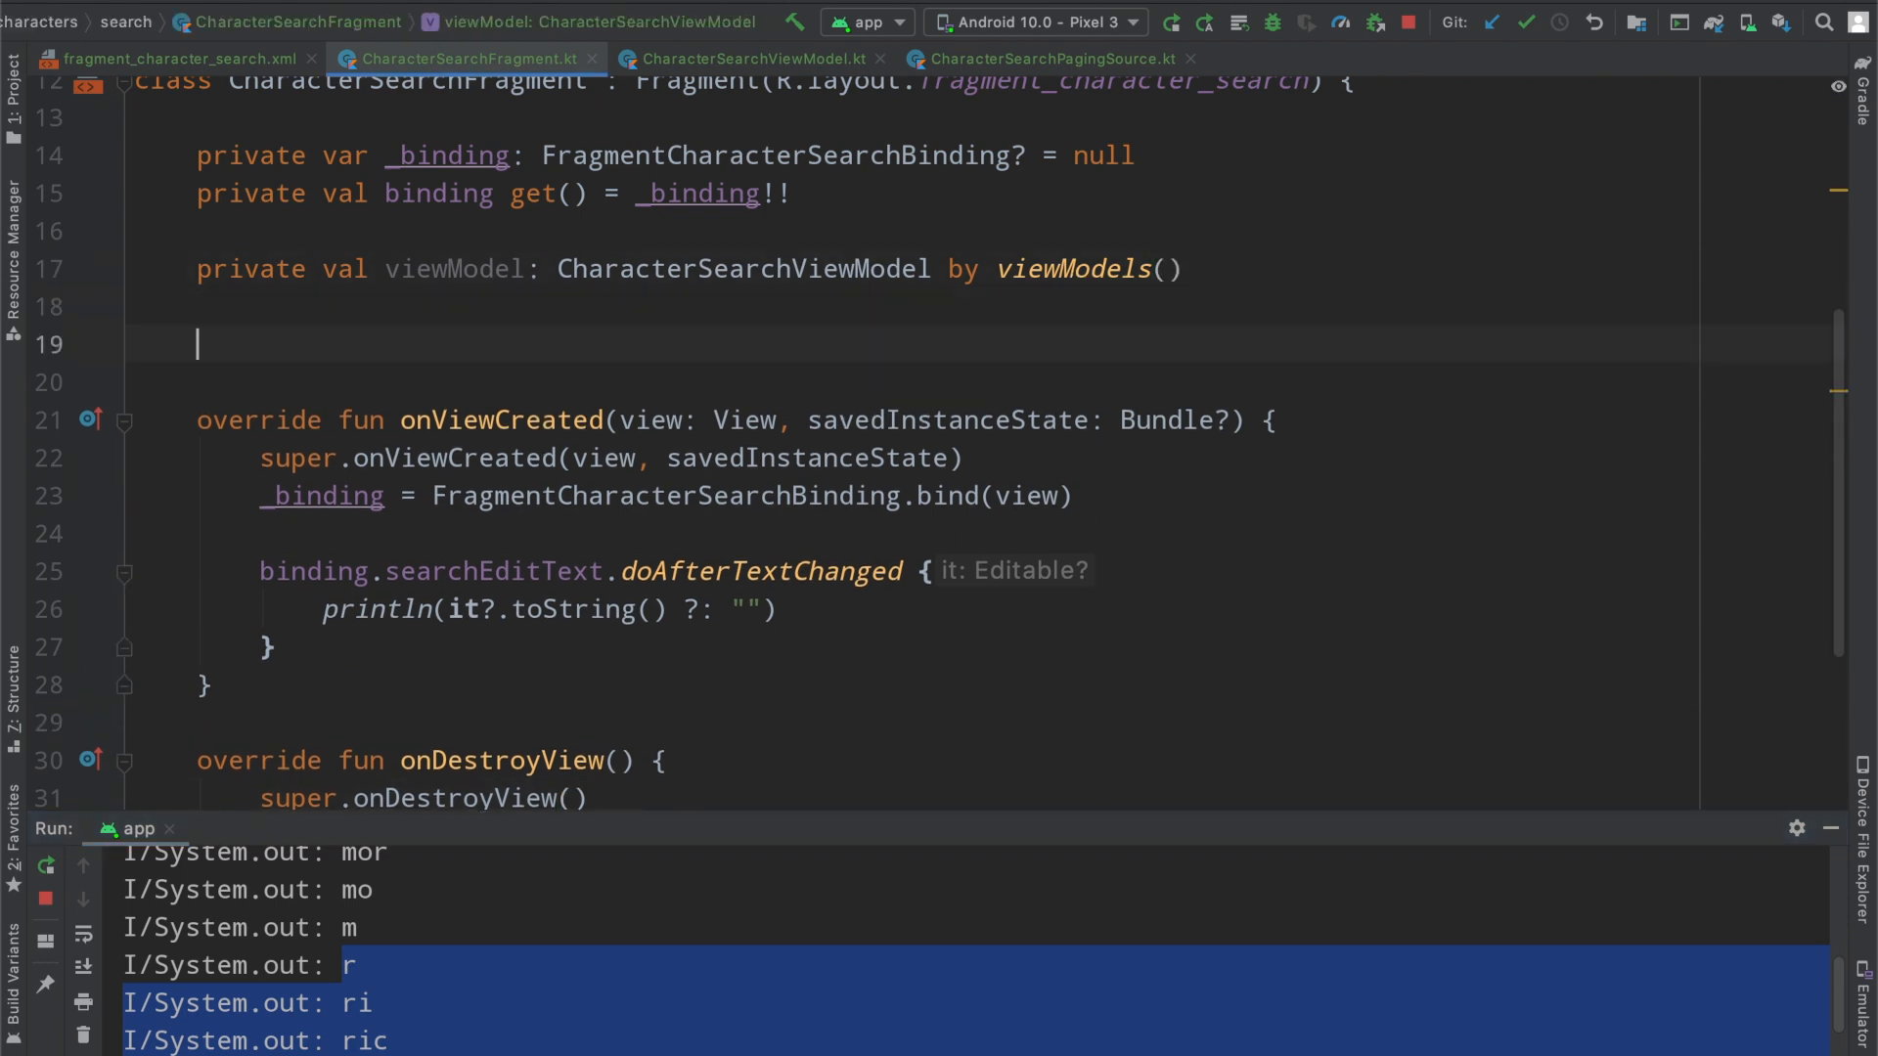
type("private var currentText = \"")
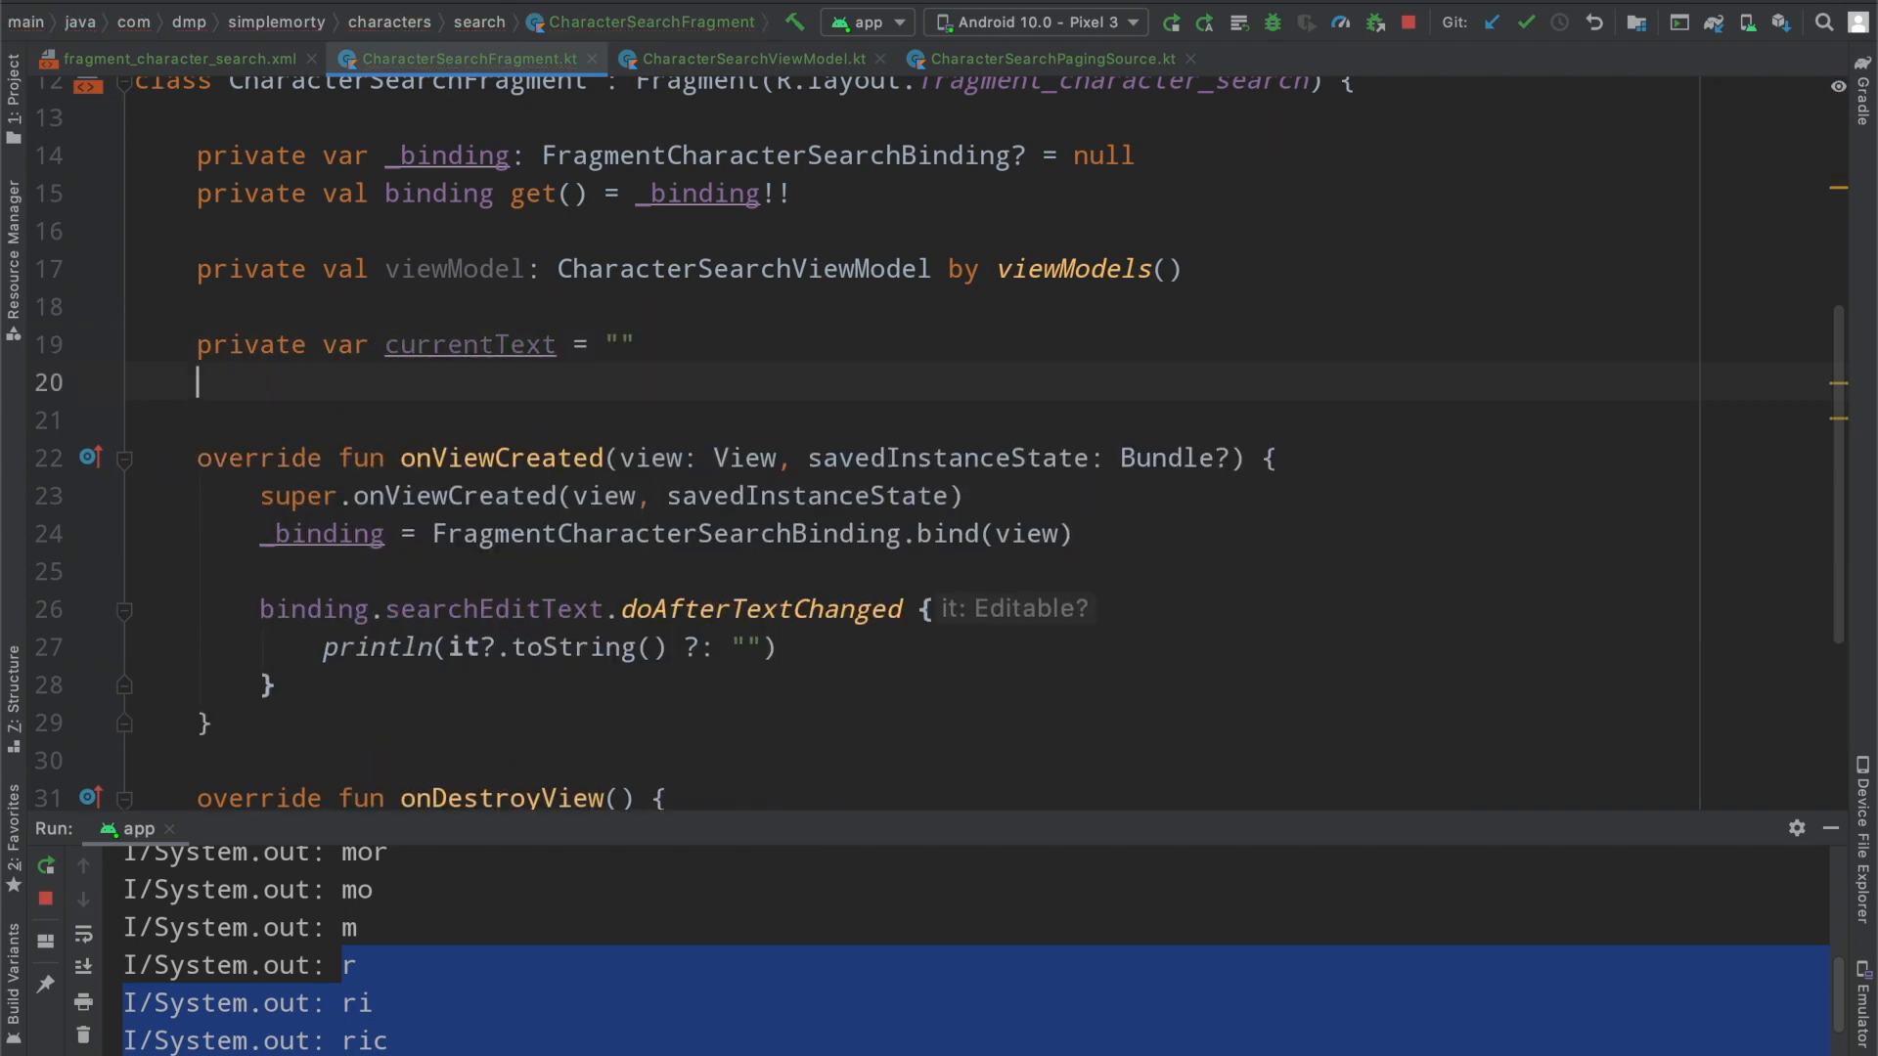
type("private val han")
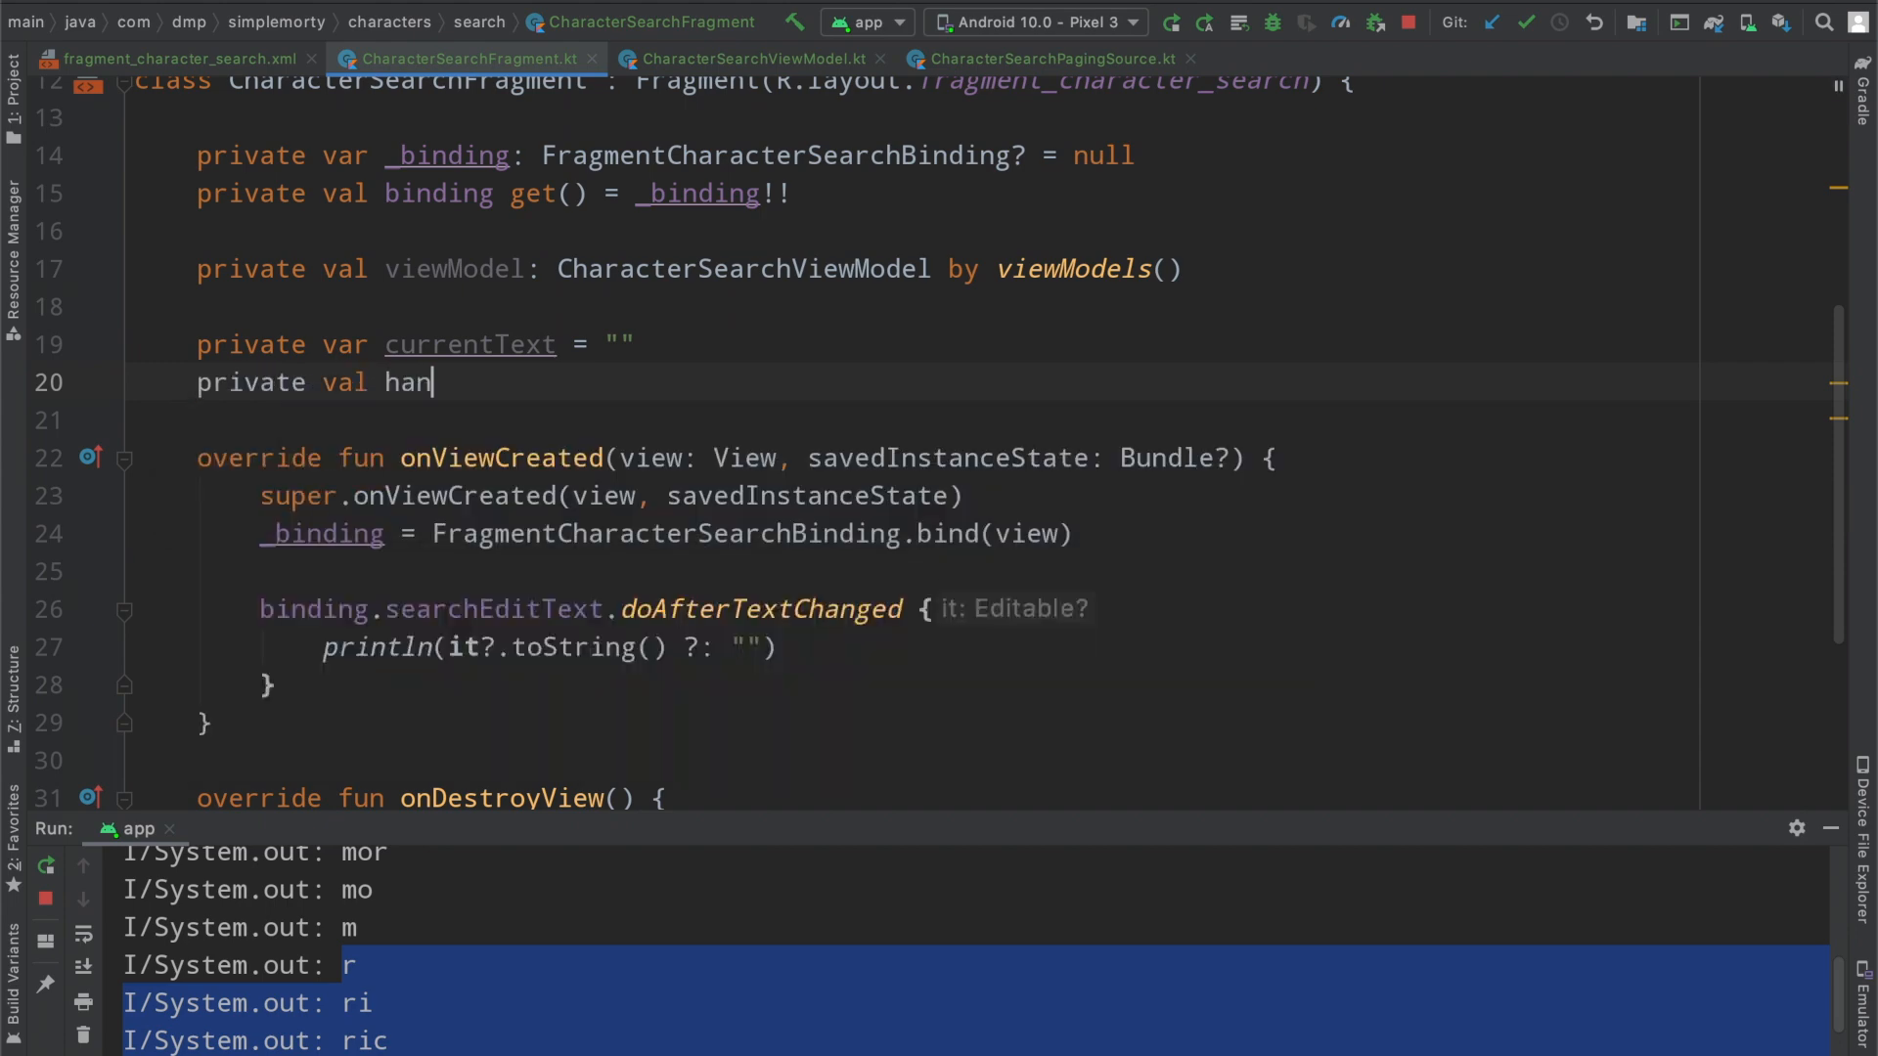
type("dler = Handler(")
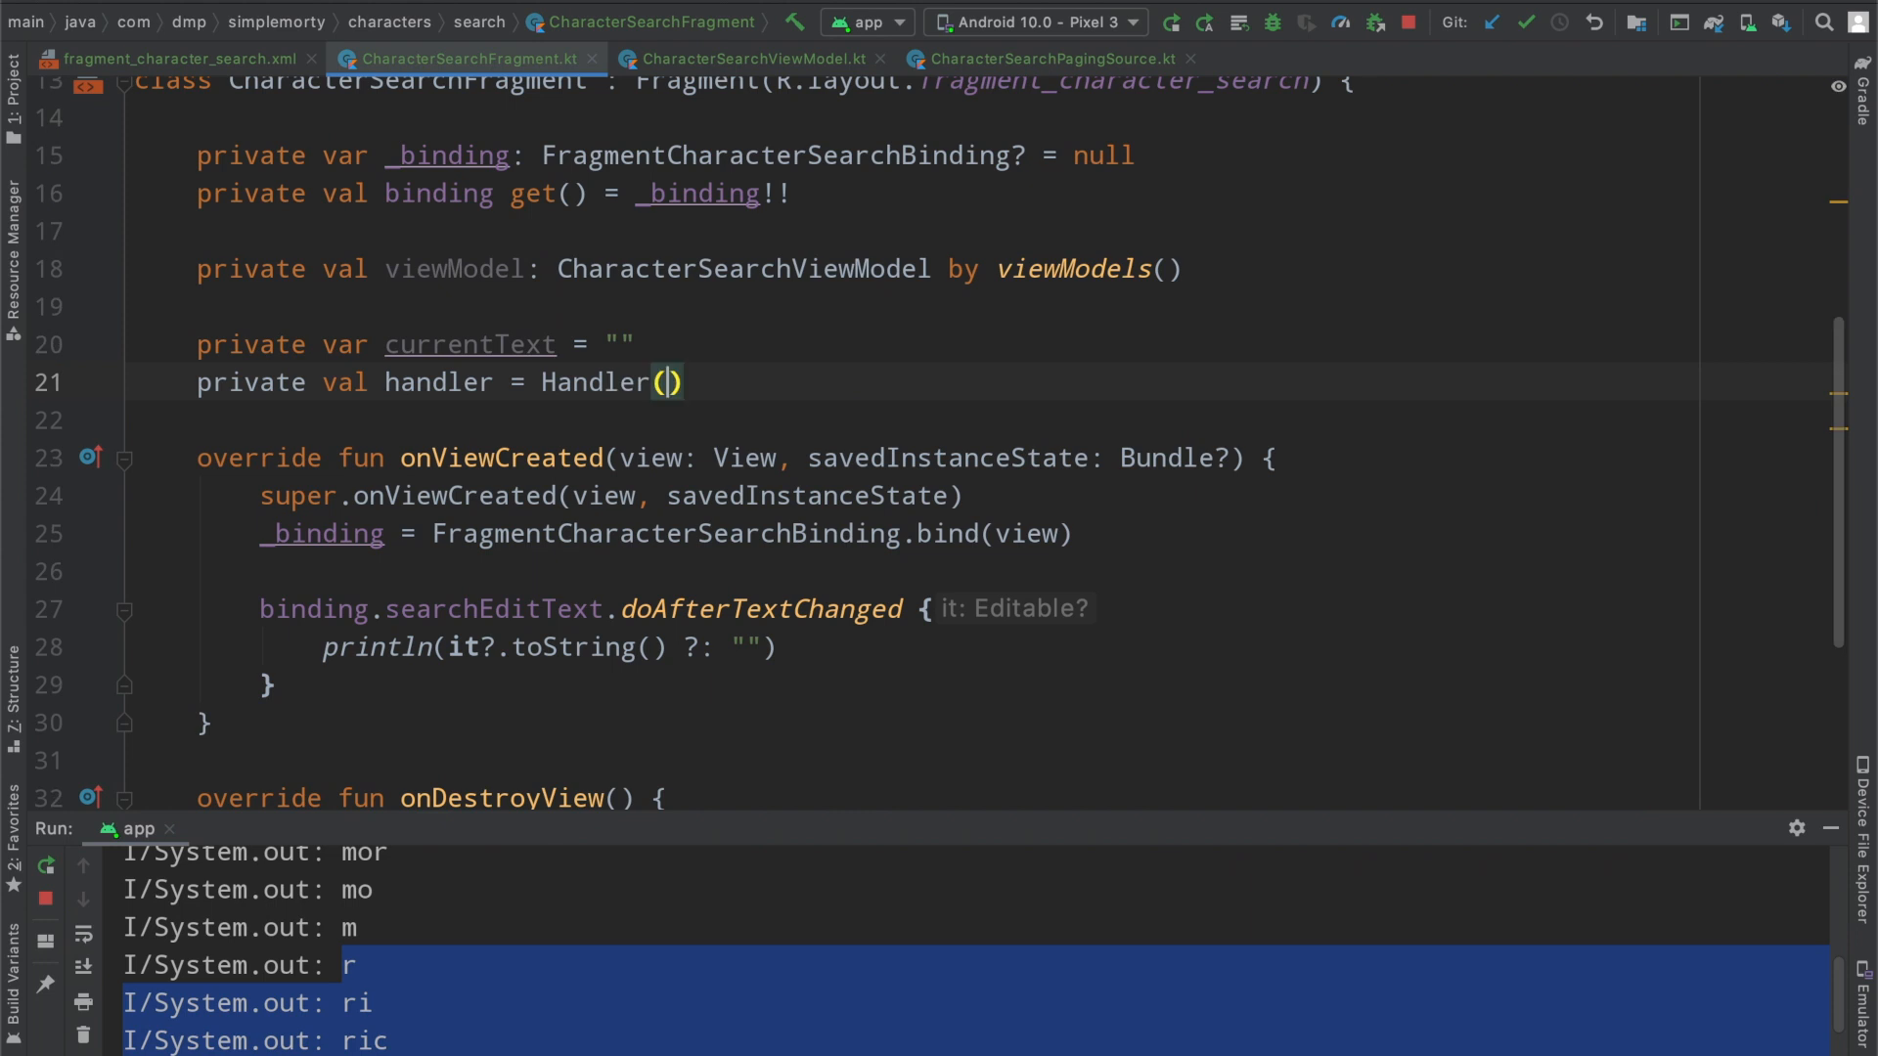
type("Loo")
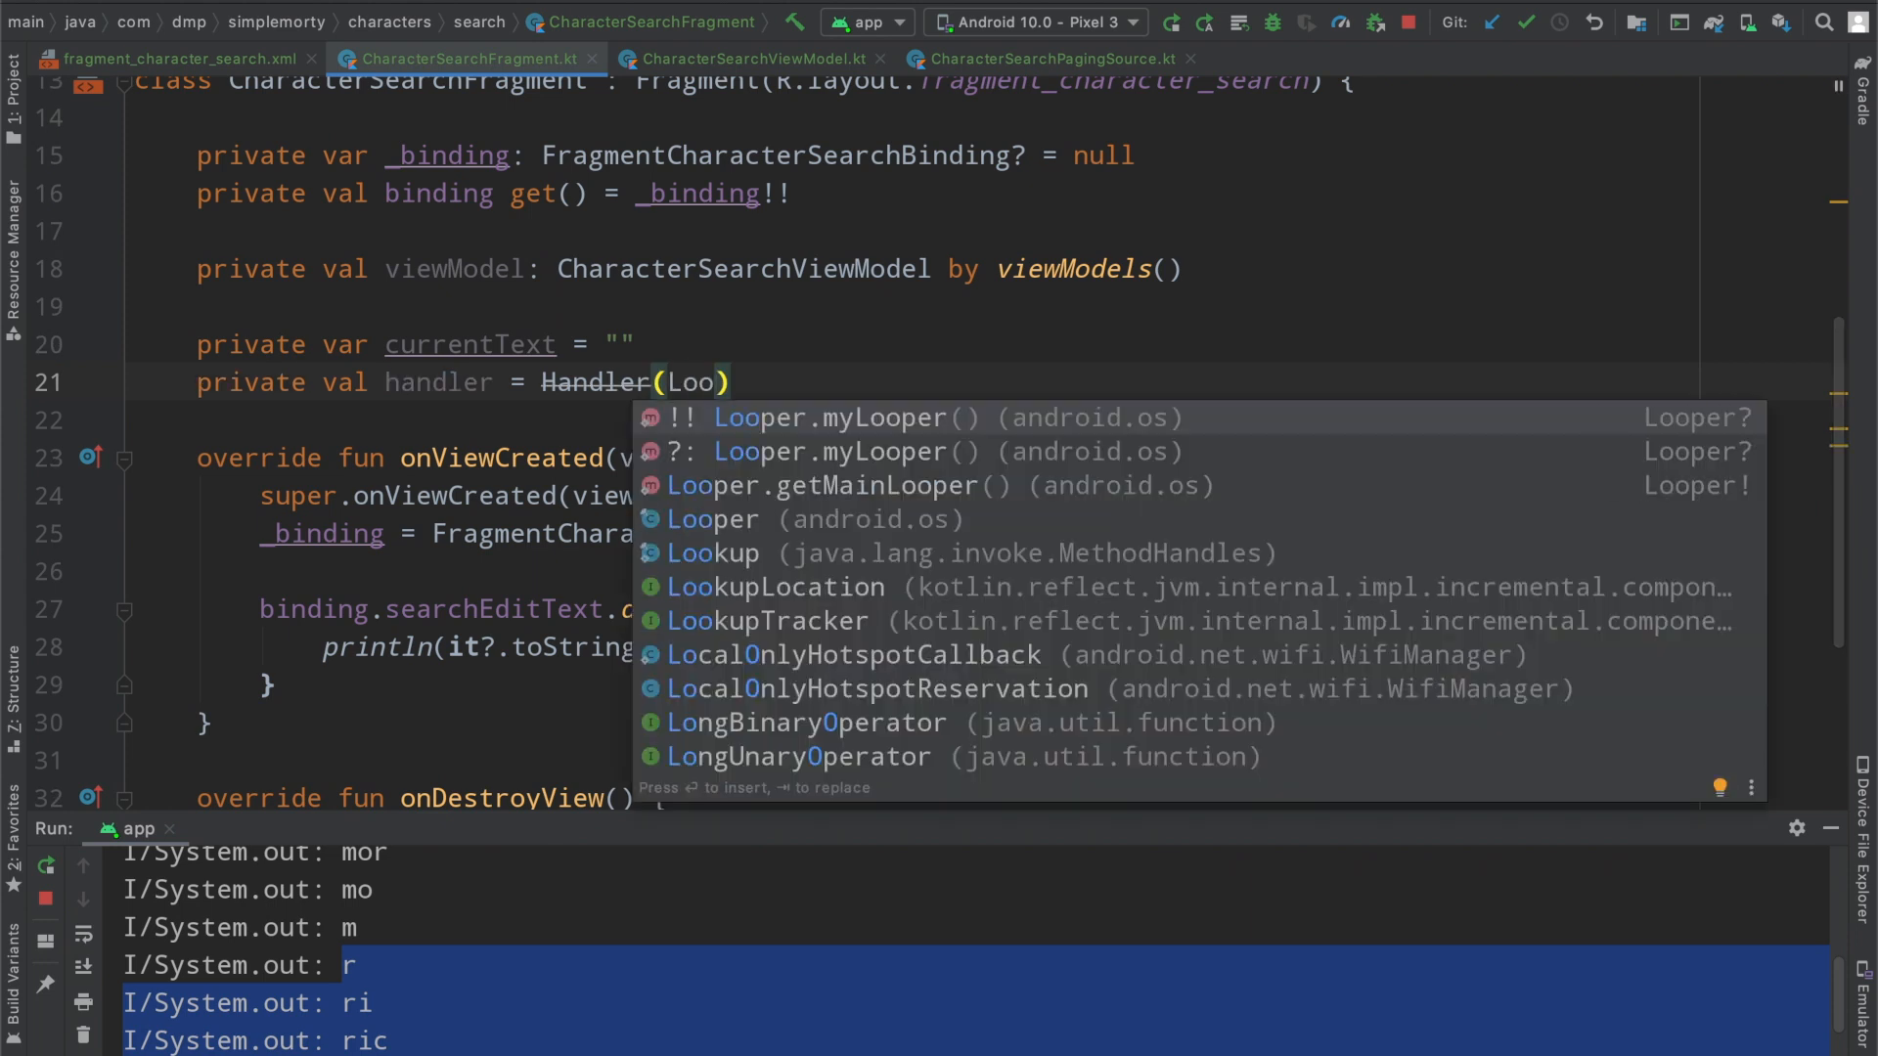
left_click(826, 485)
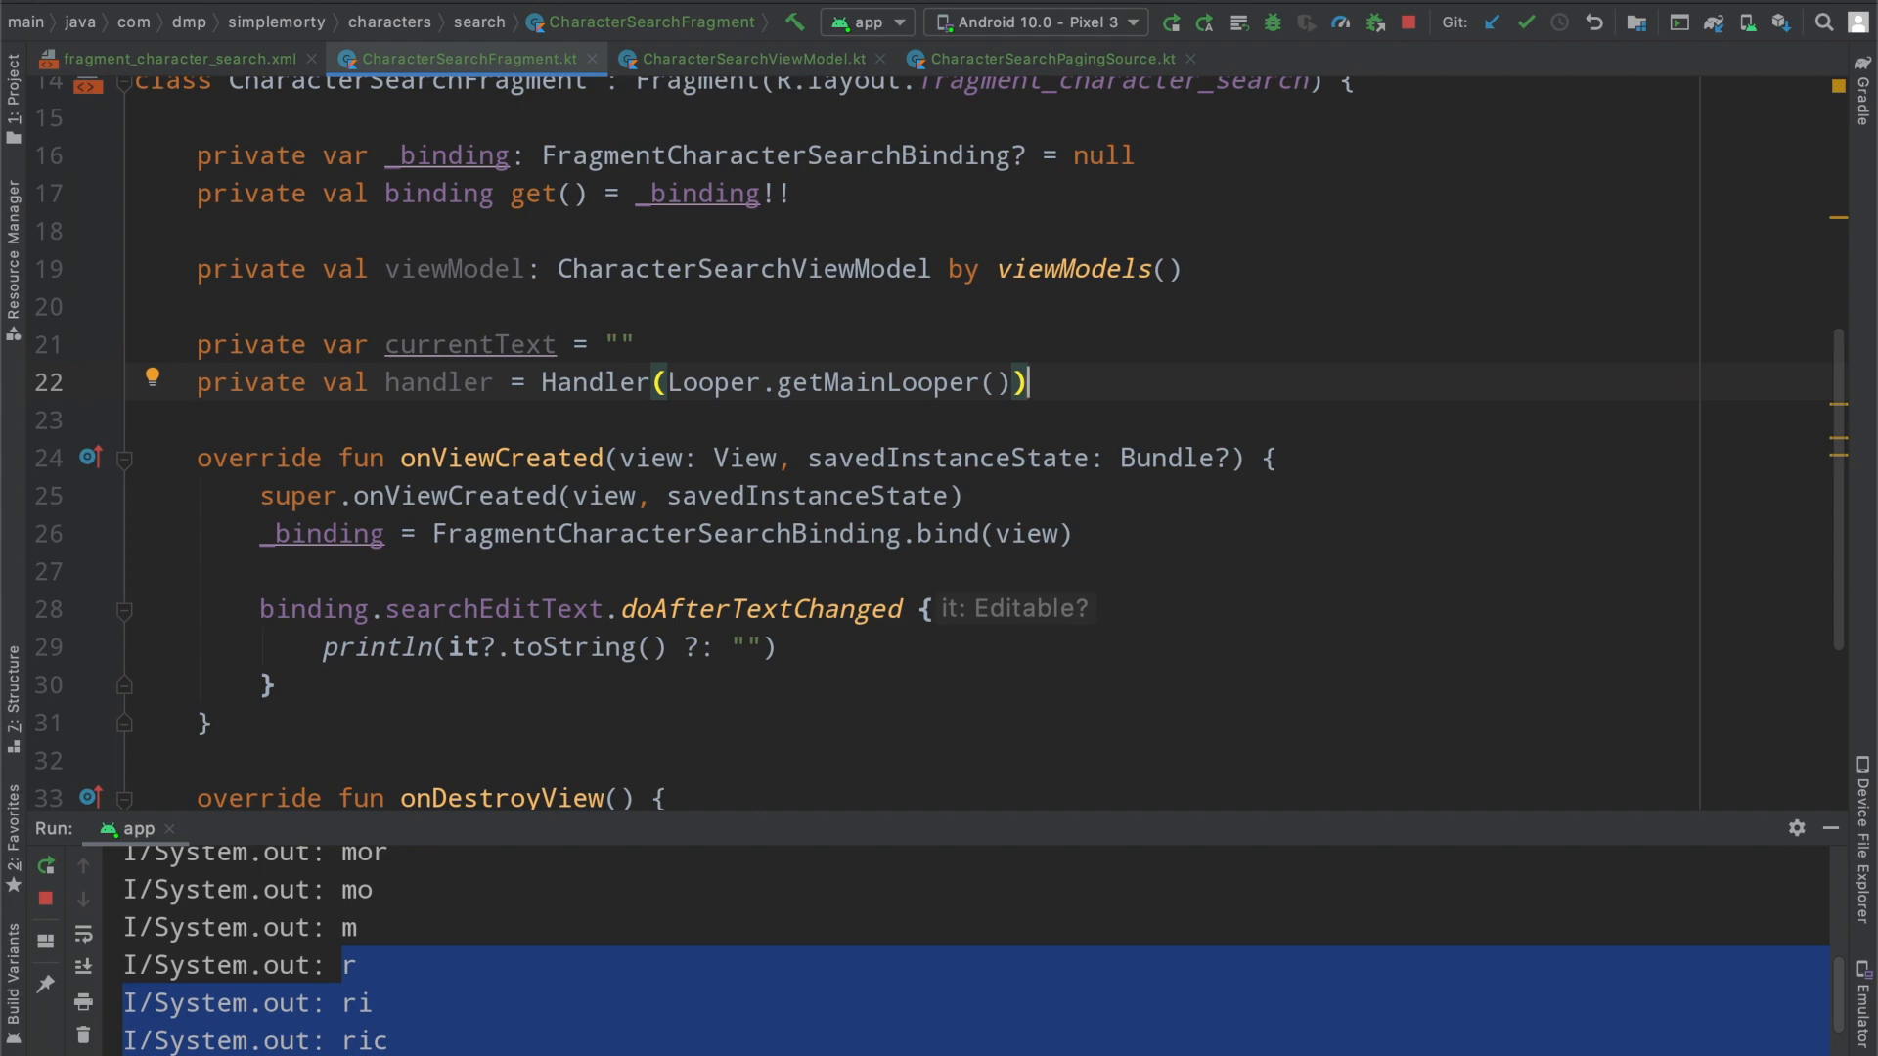
Declare searchRunnable = Runnable { println(currentText) }
type("private")
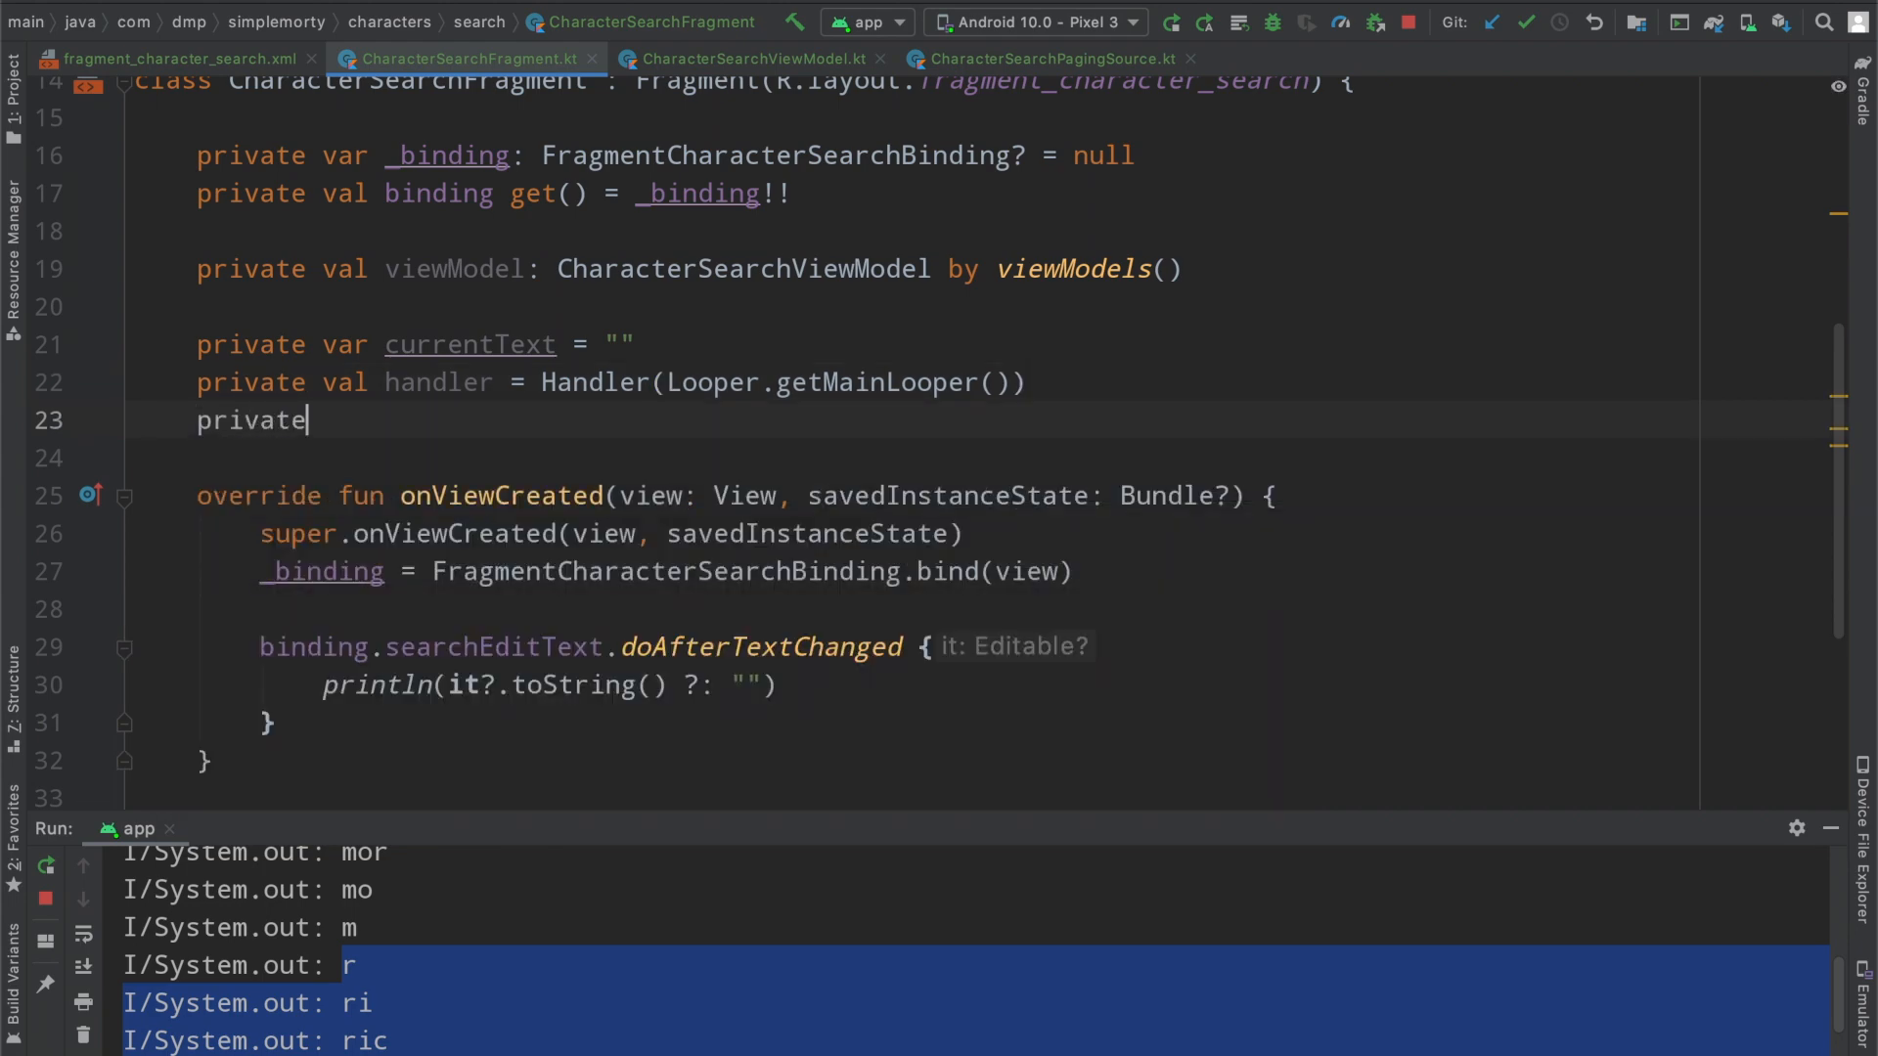
type("val _ru")
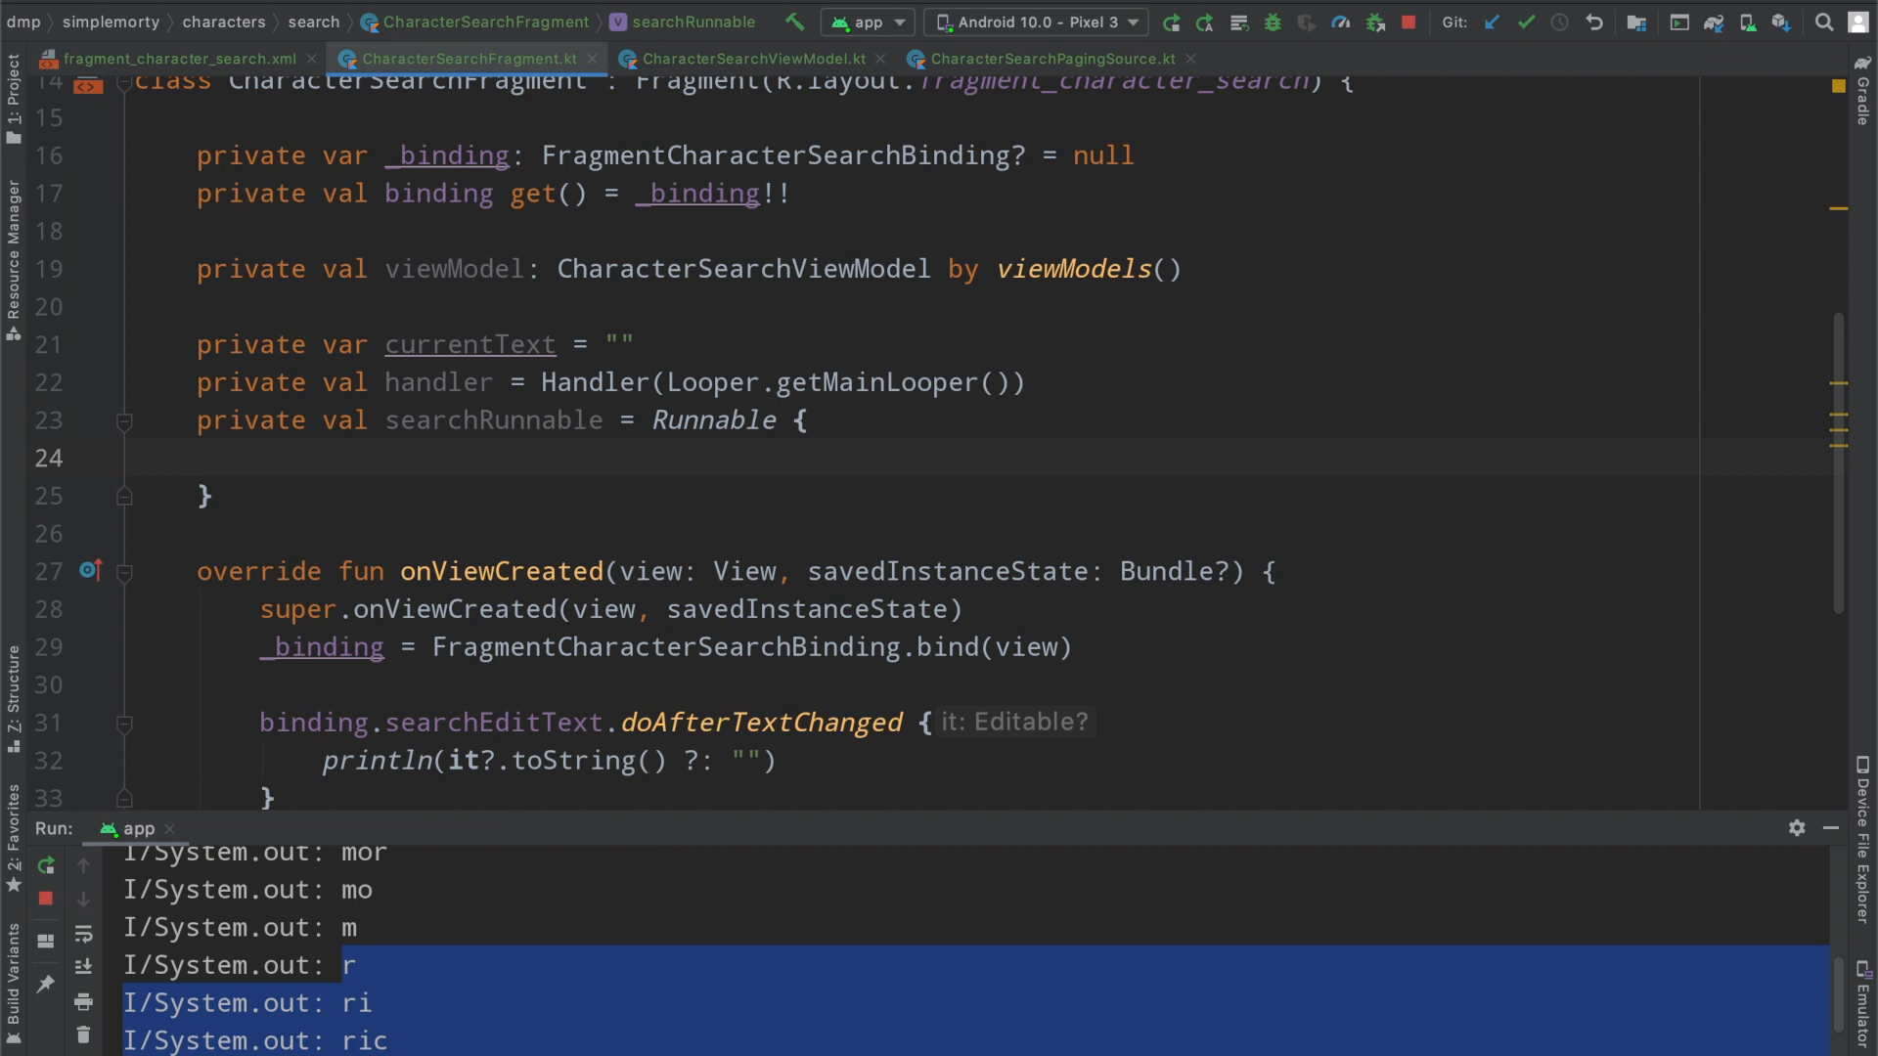
type("println")
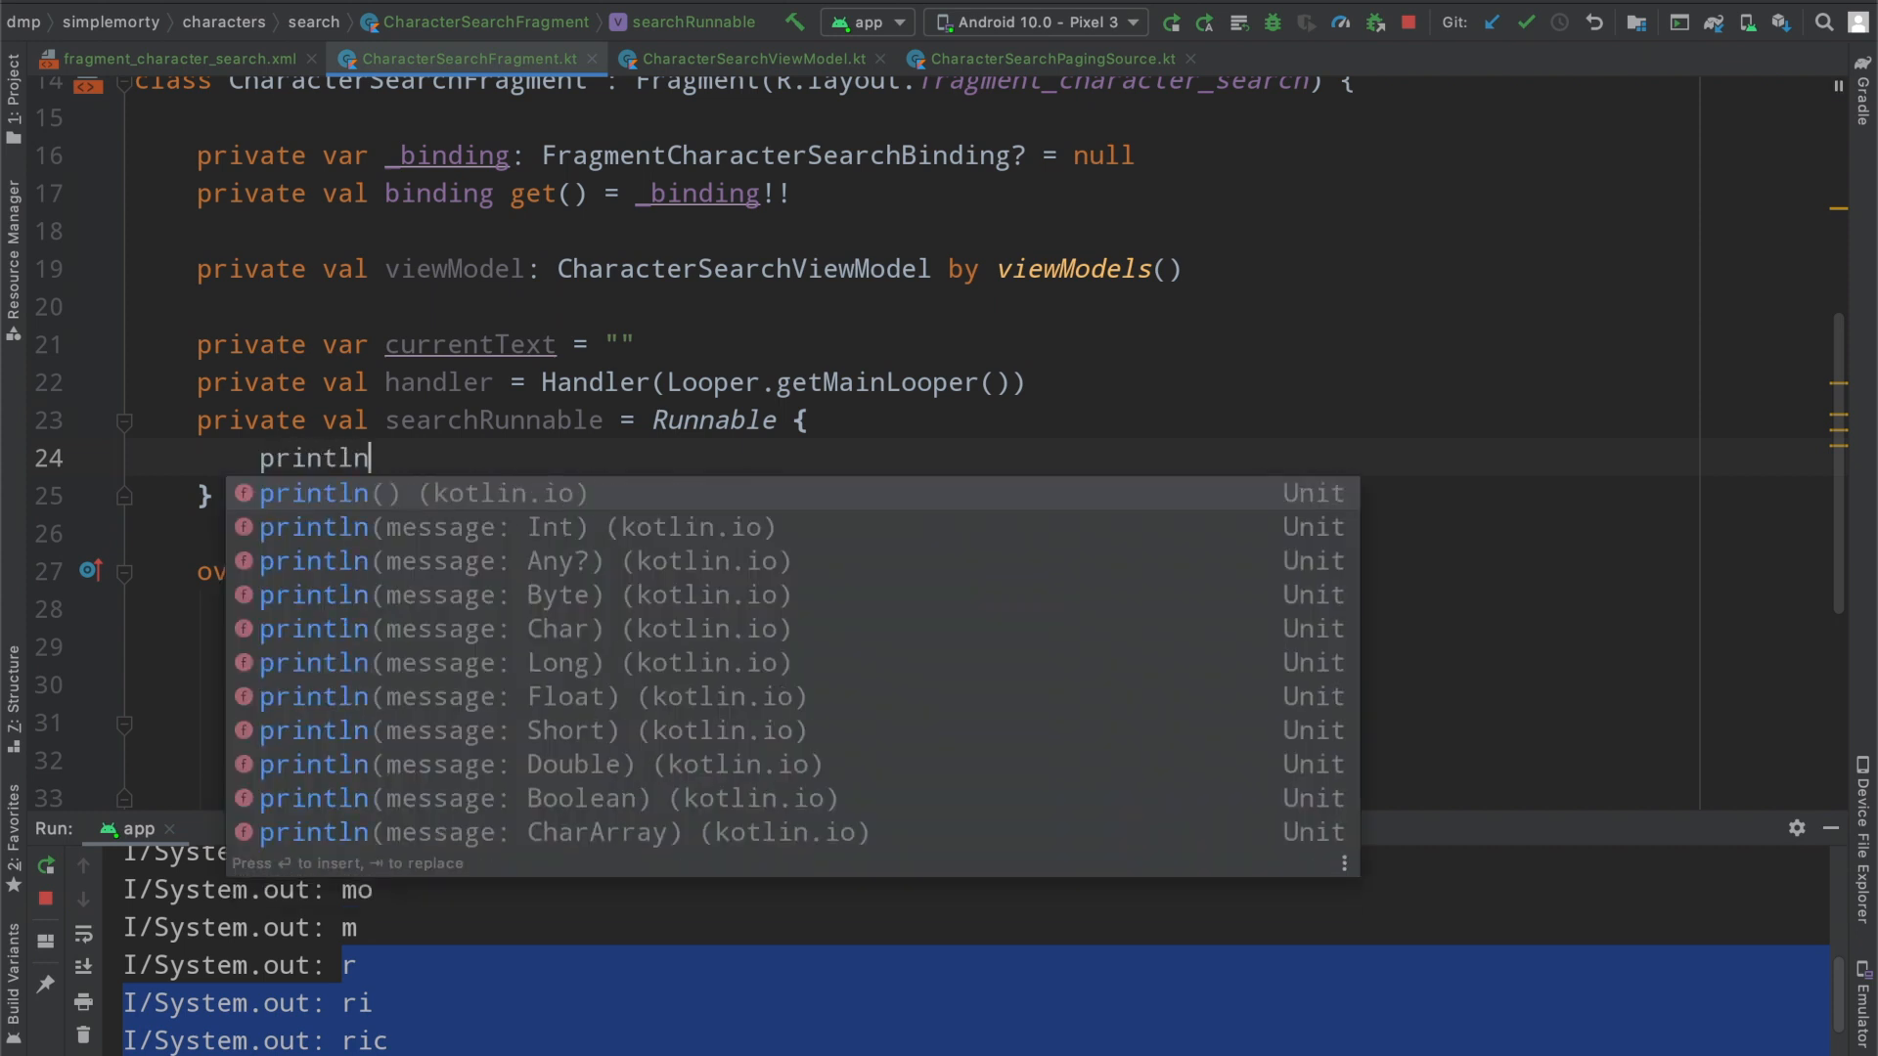
type("(currentText")
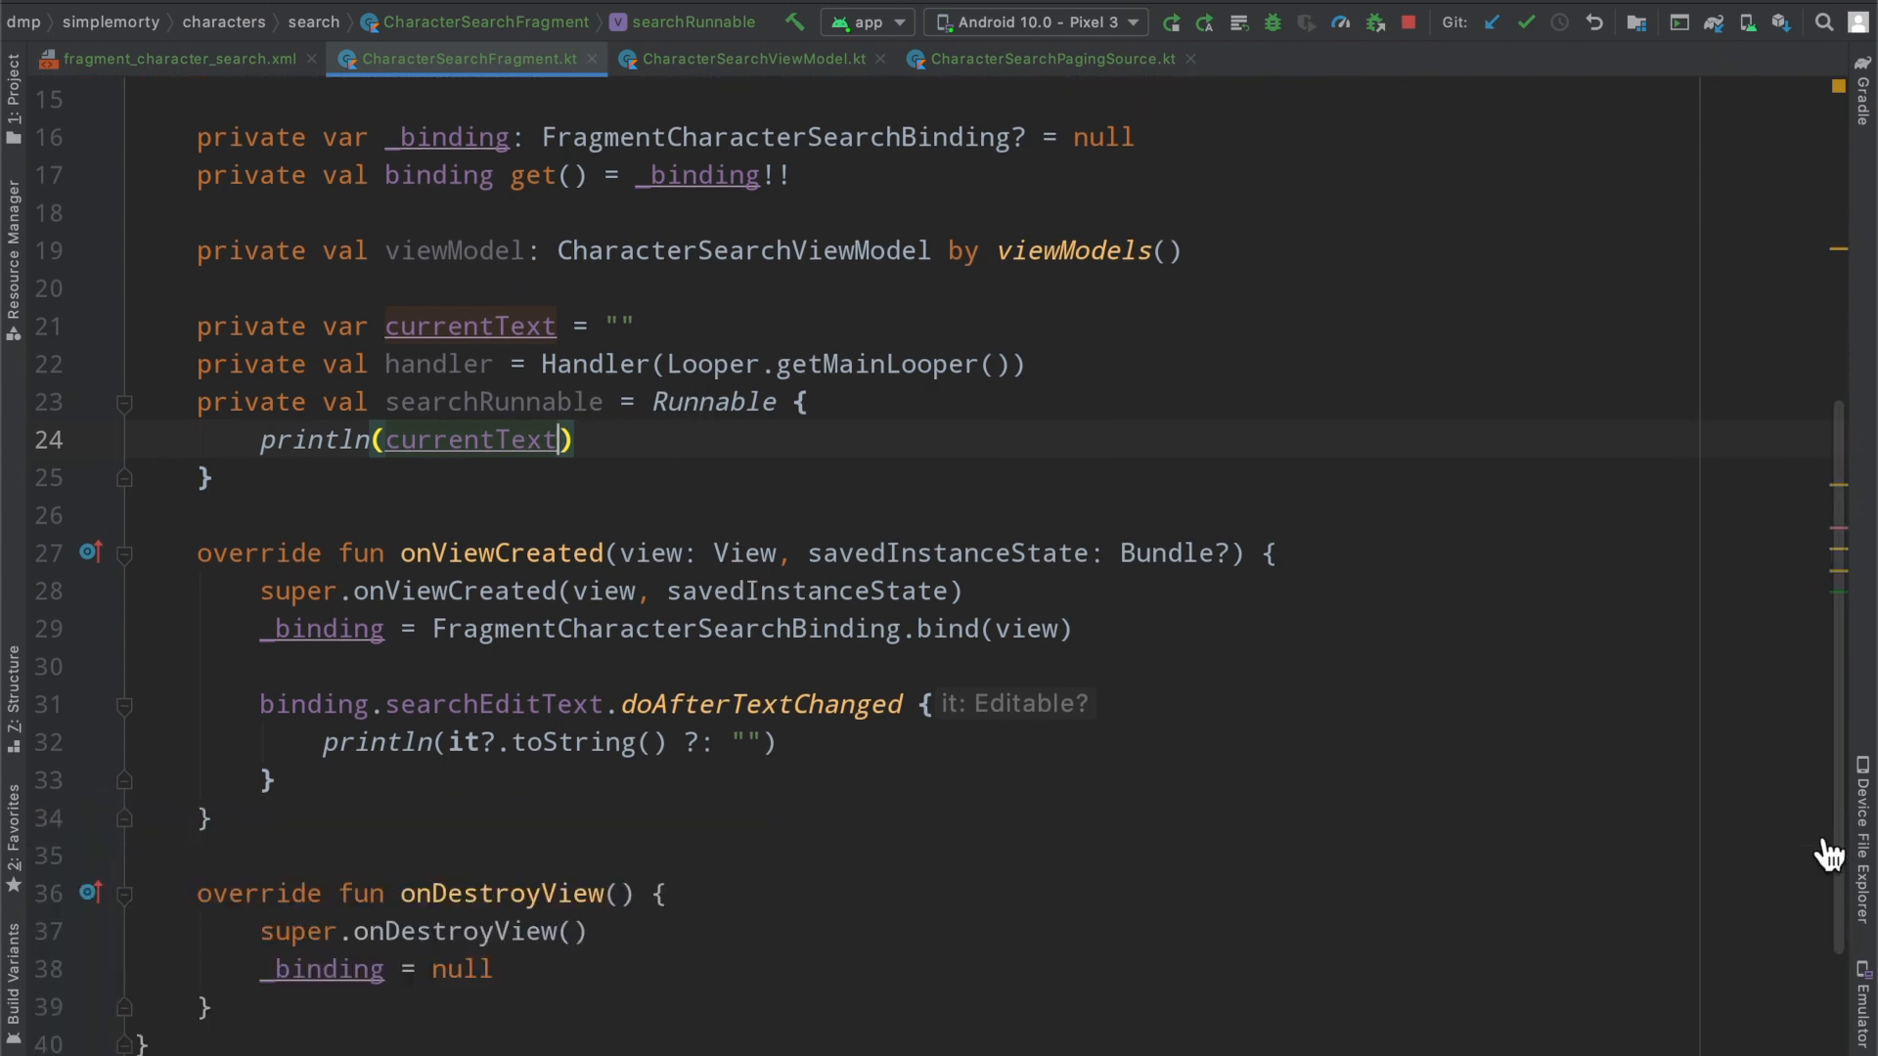
mouse_move(830, 741)
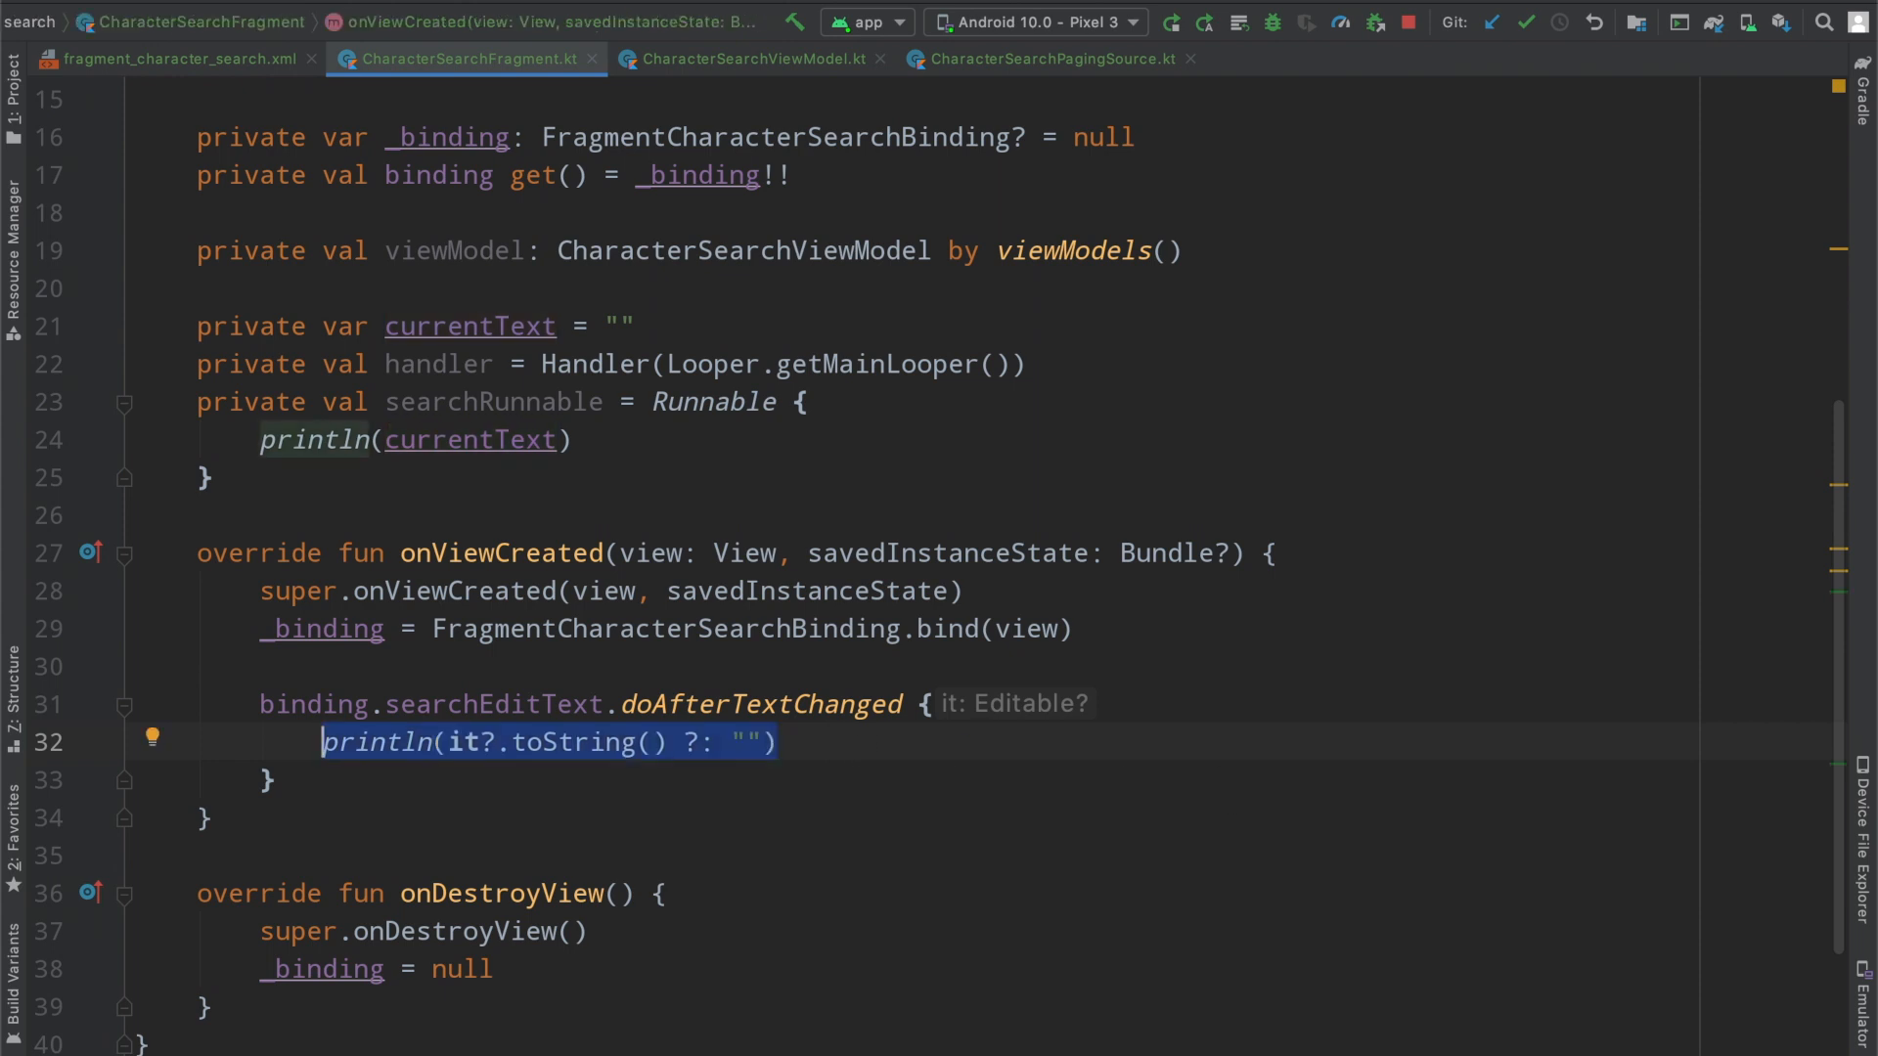
Replace the println in doAfterTextChanged with handler.post(searchRunnable)
type("handler.")
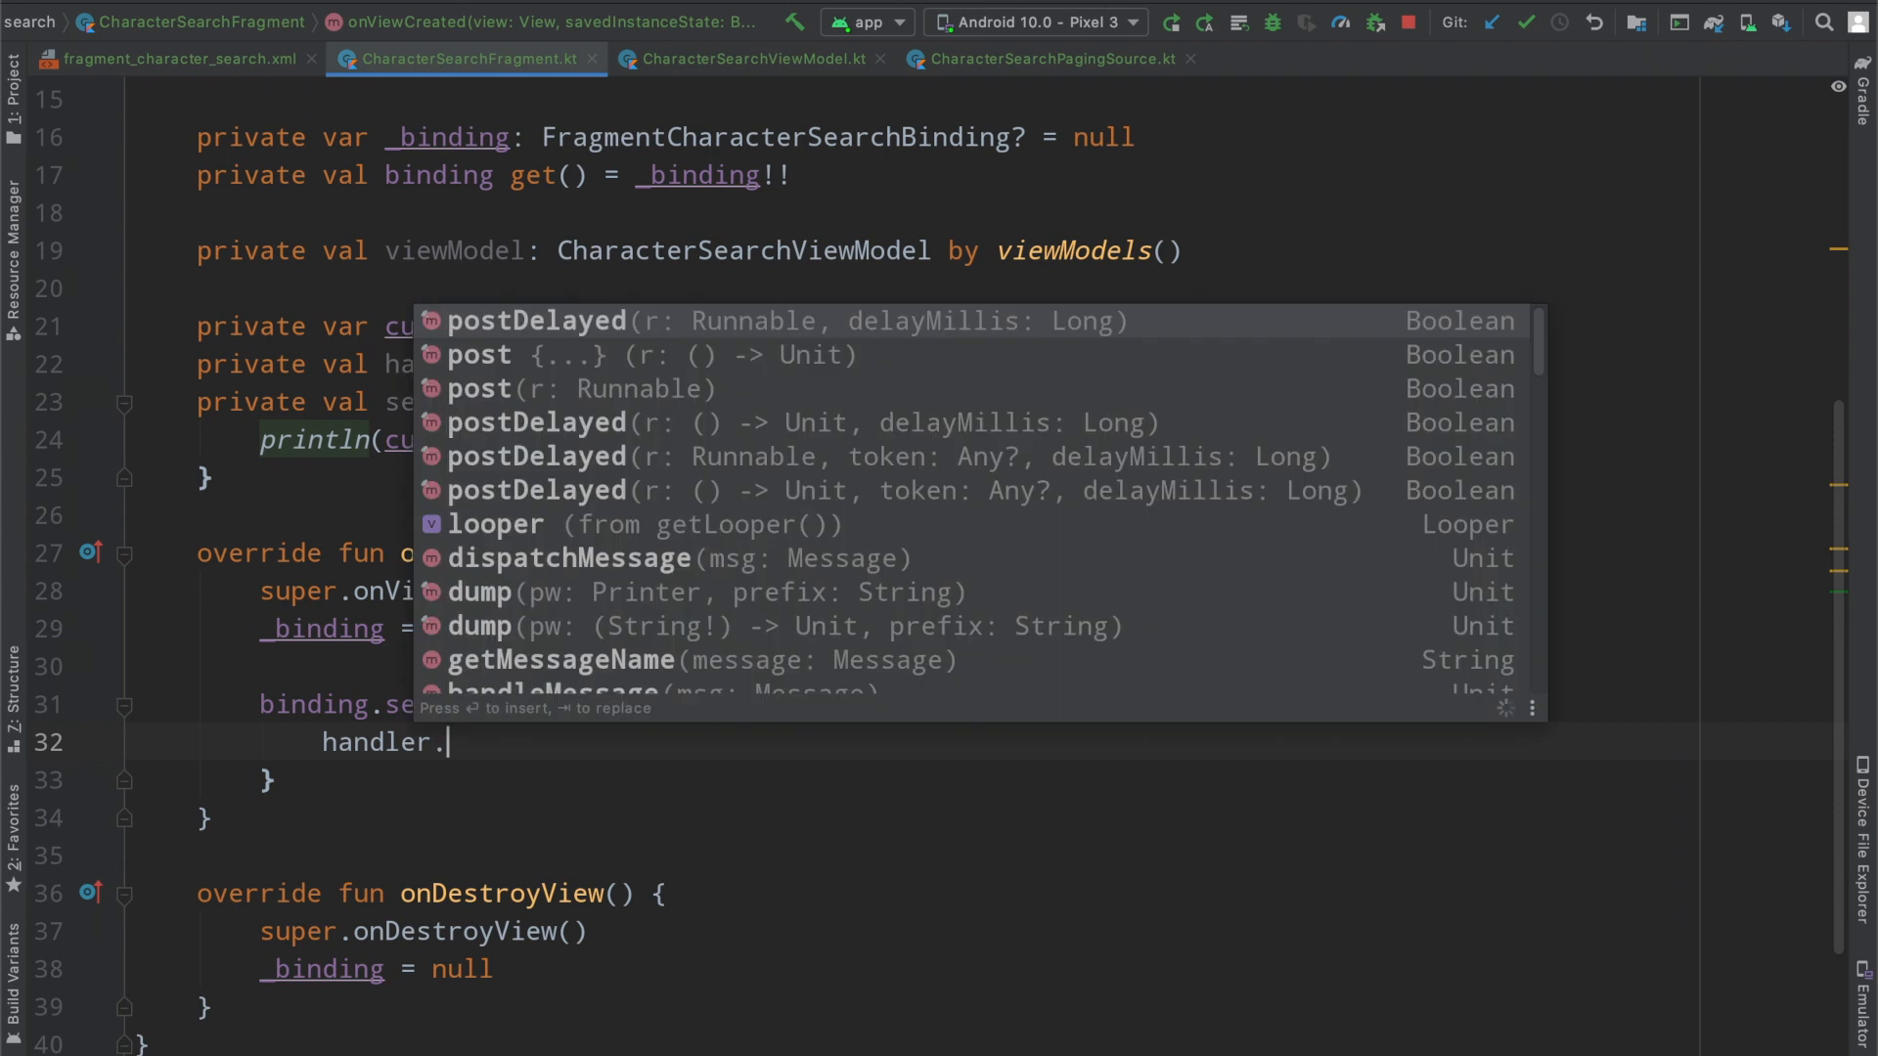
type("post")
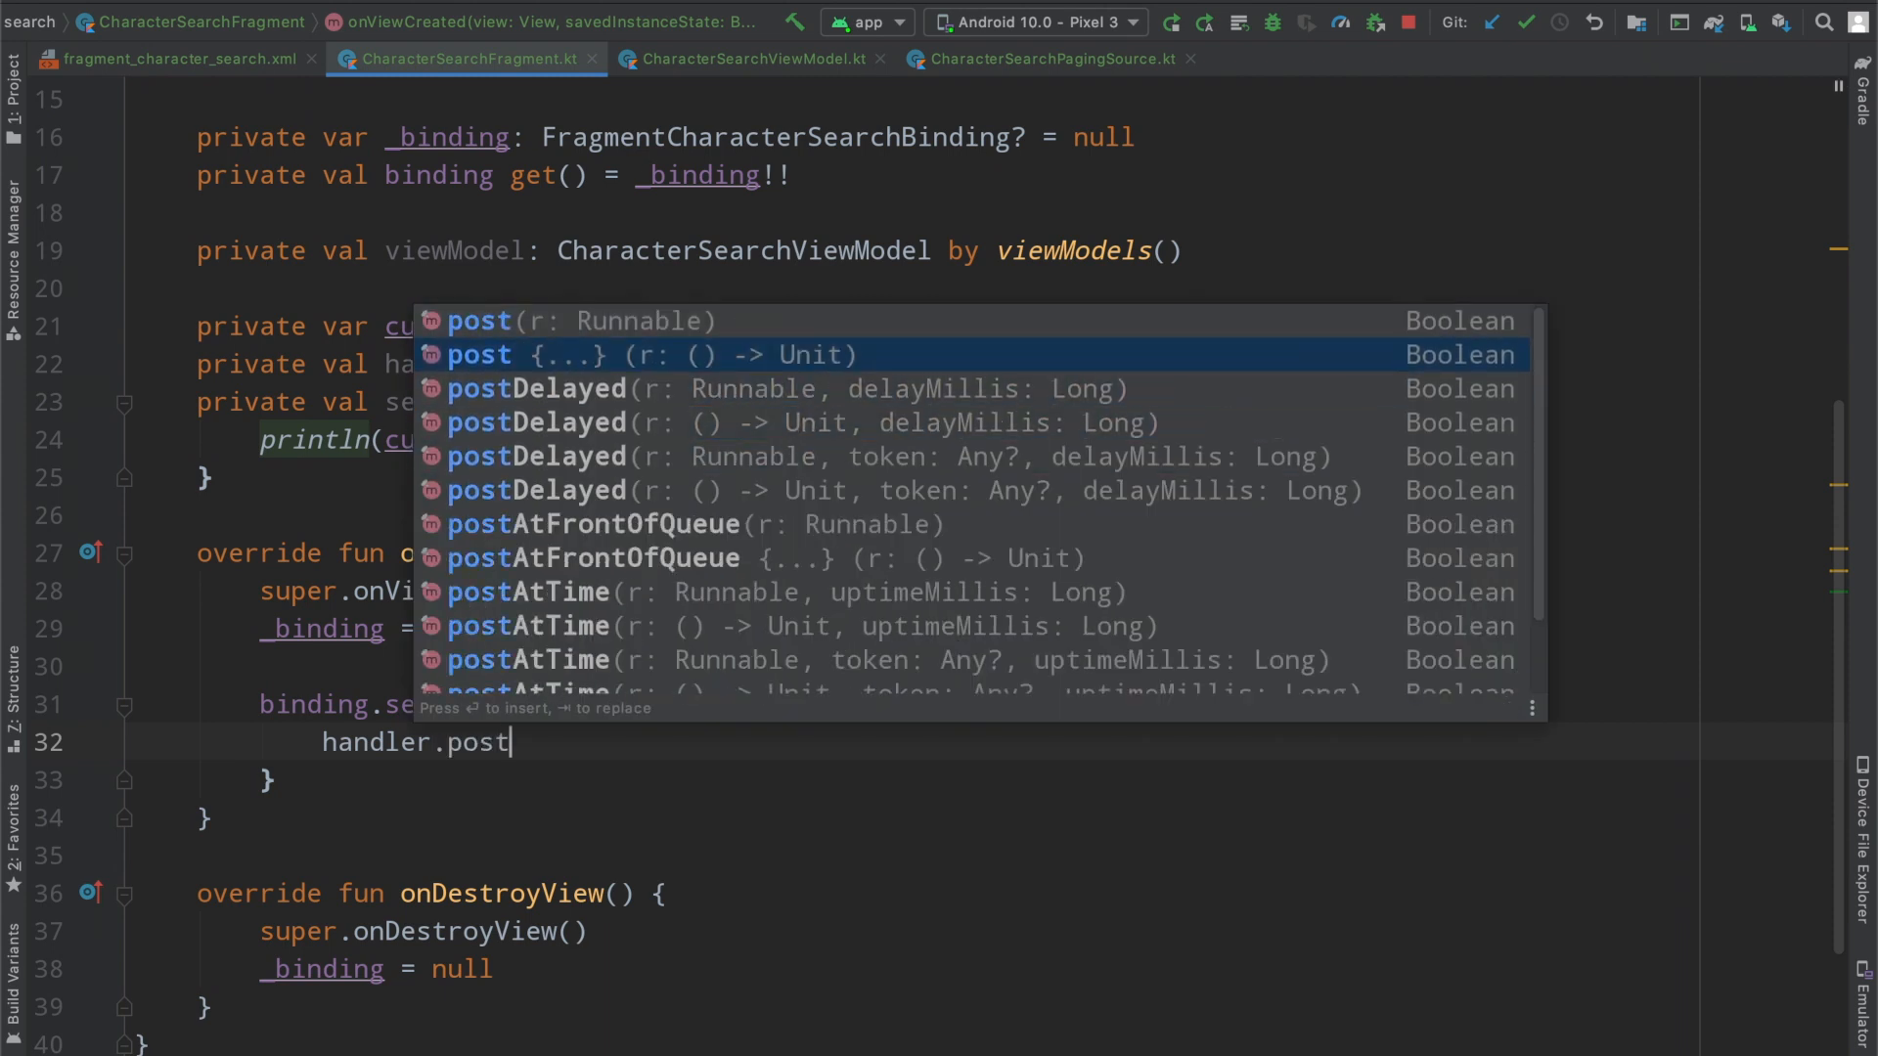
mouse_move(754, 551)
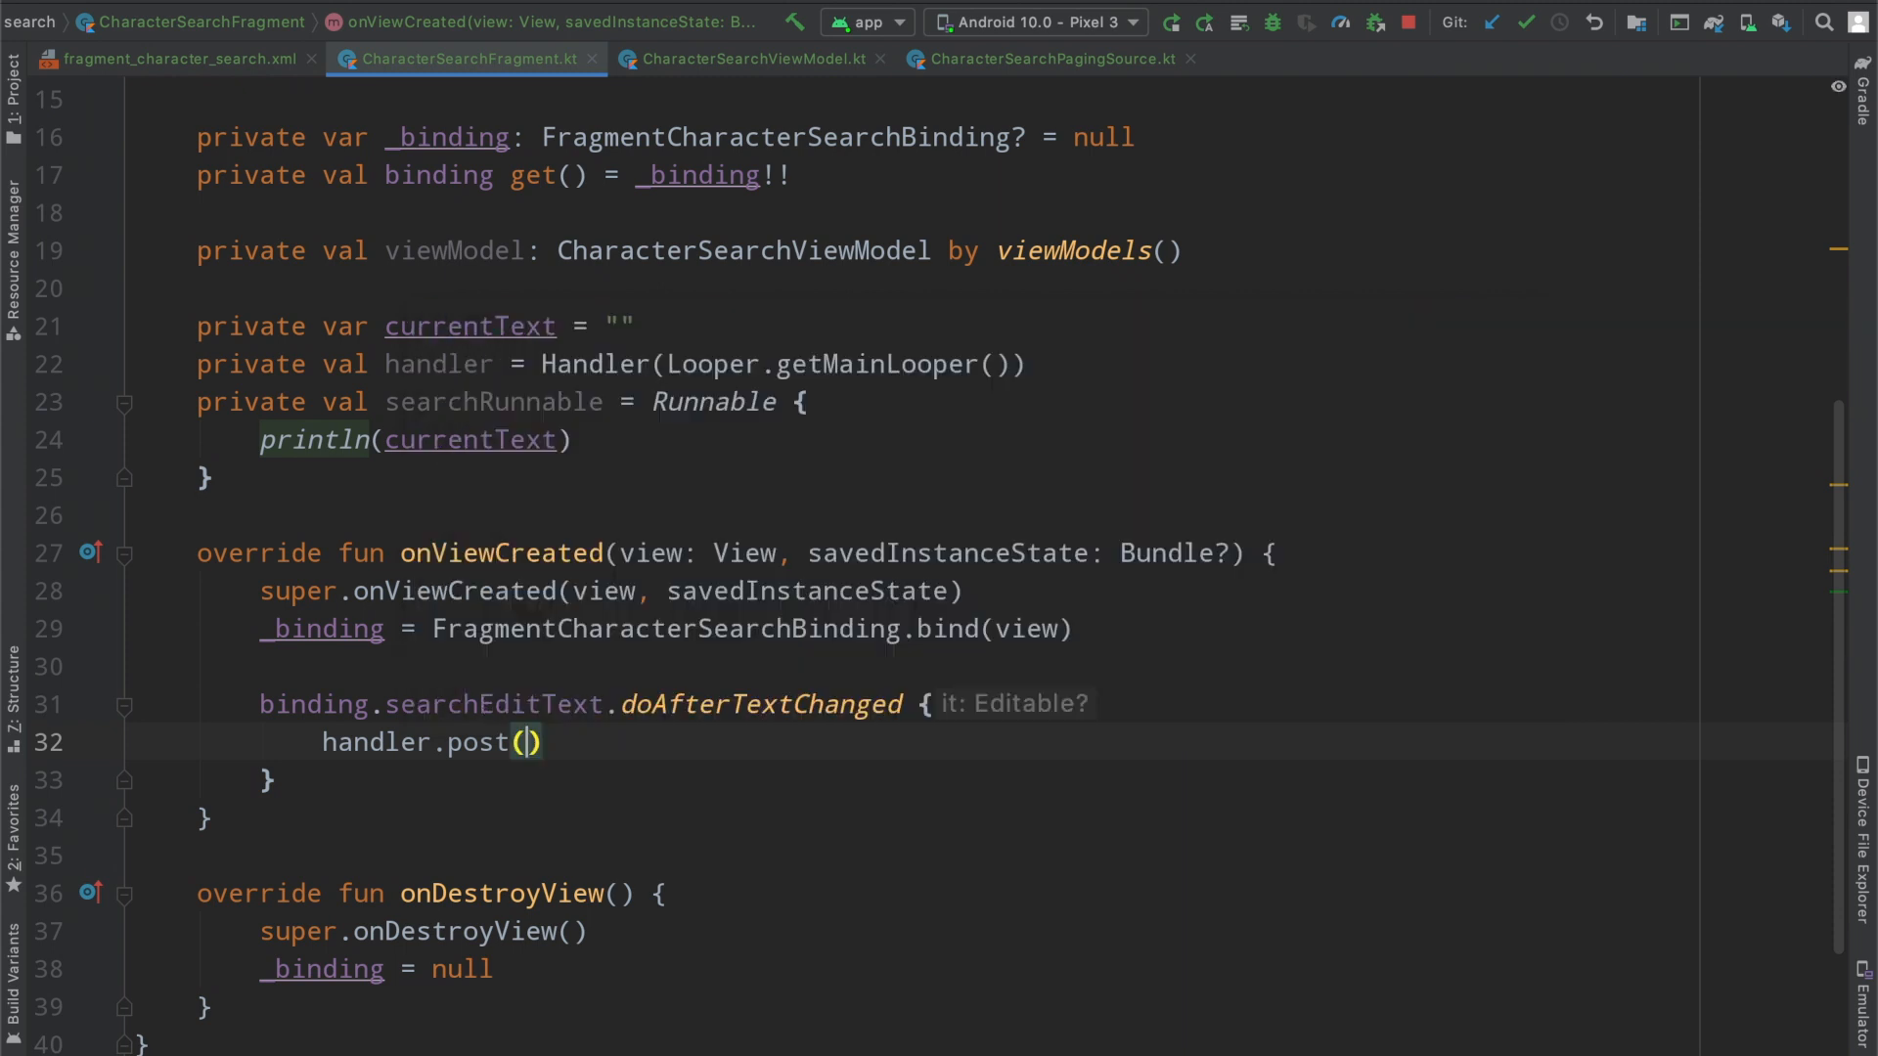
type("searchRunnable")
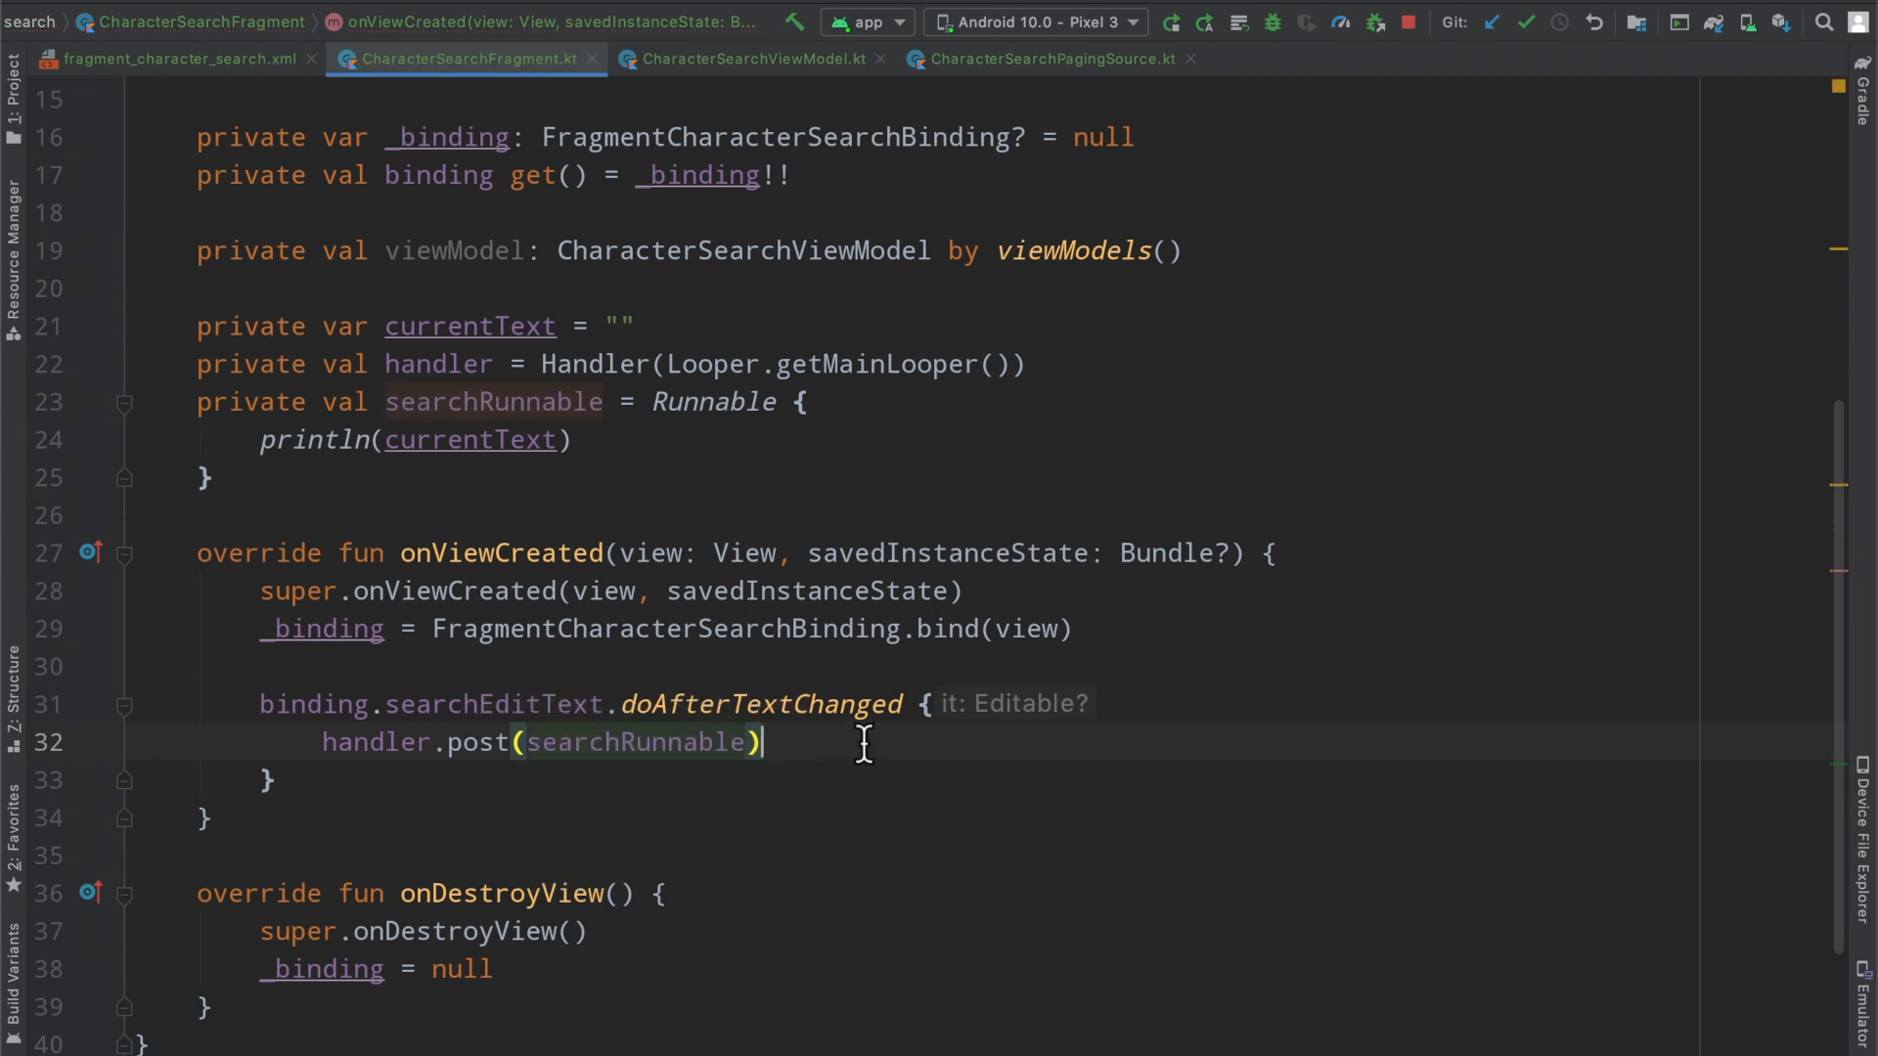
double_click(492, 401)
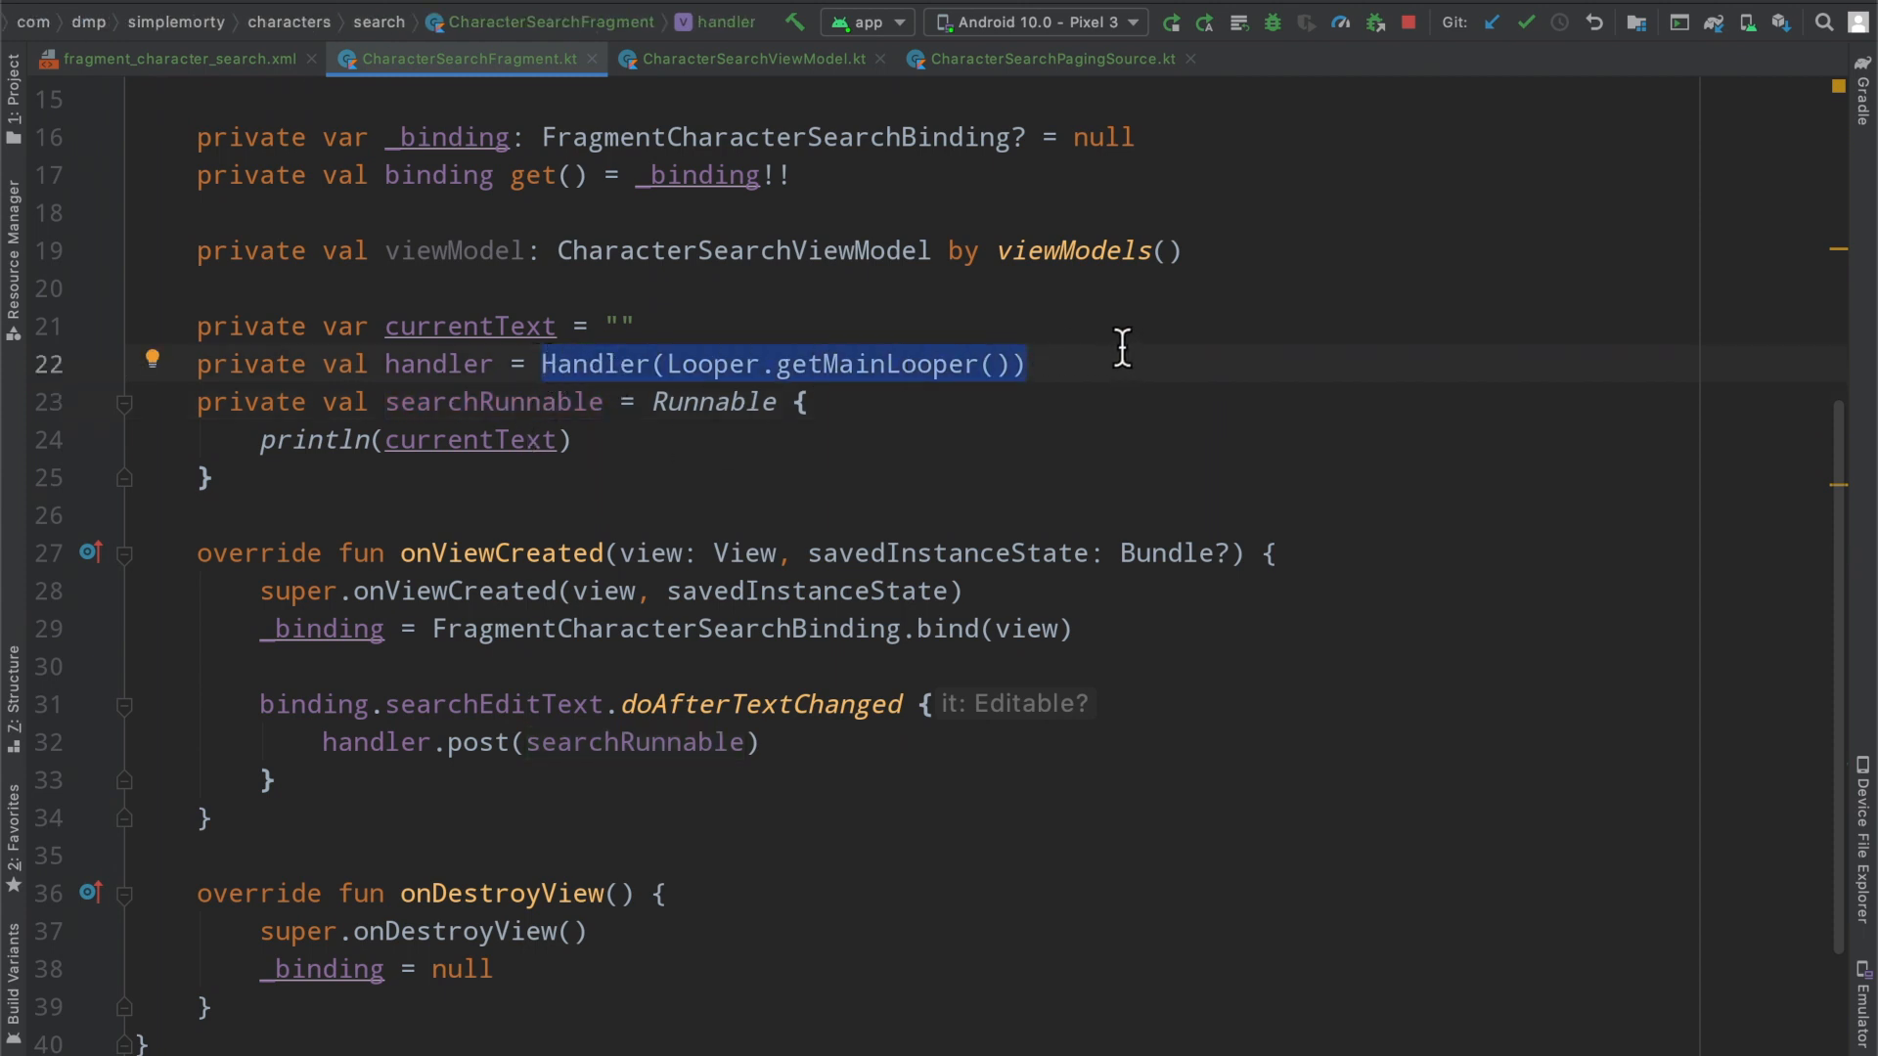
Rerun the app on the emulator and type 'hello' into the search field
left_click(570, 742)
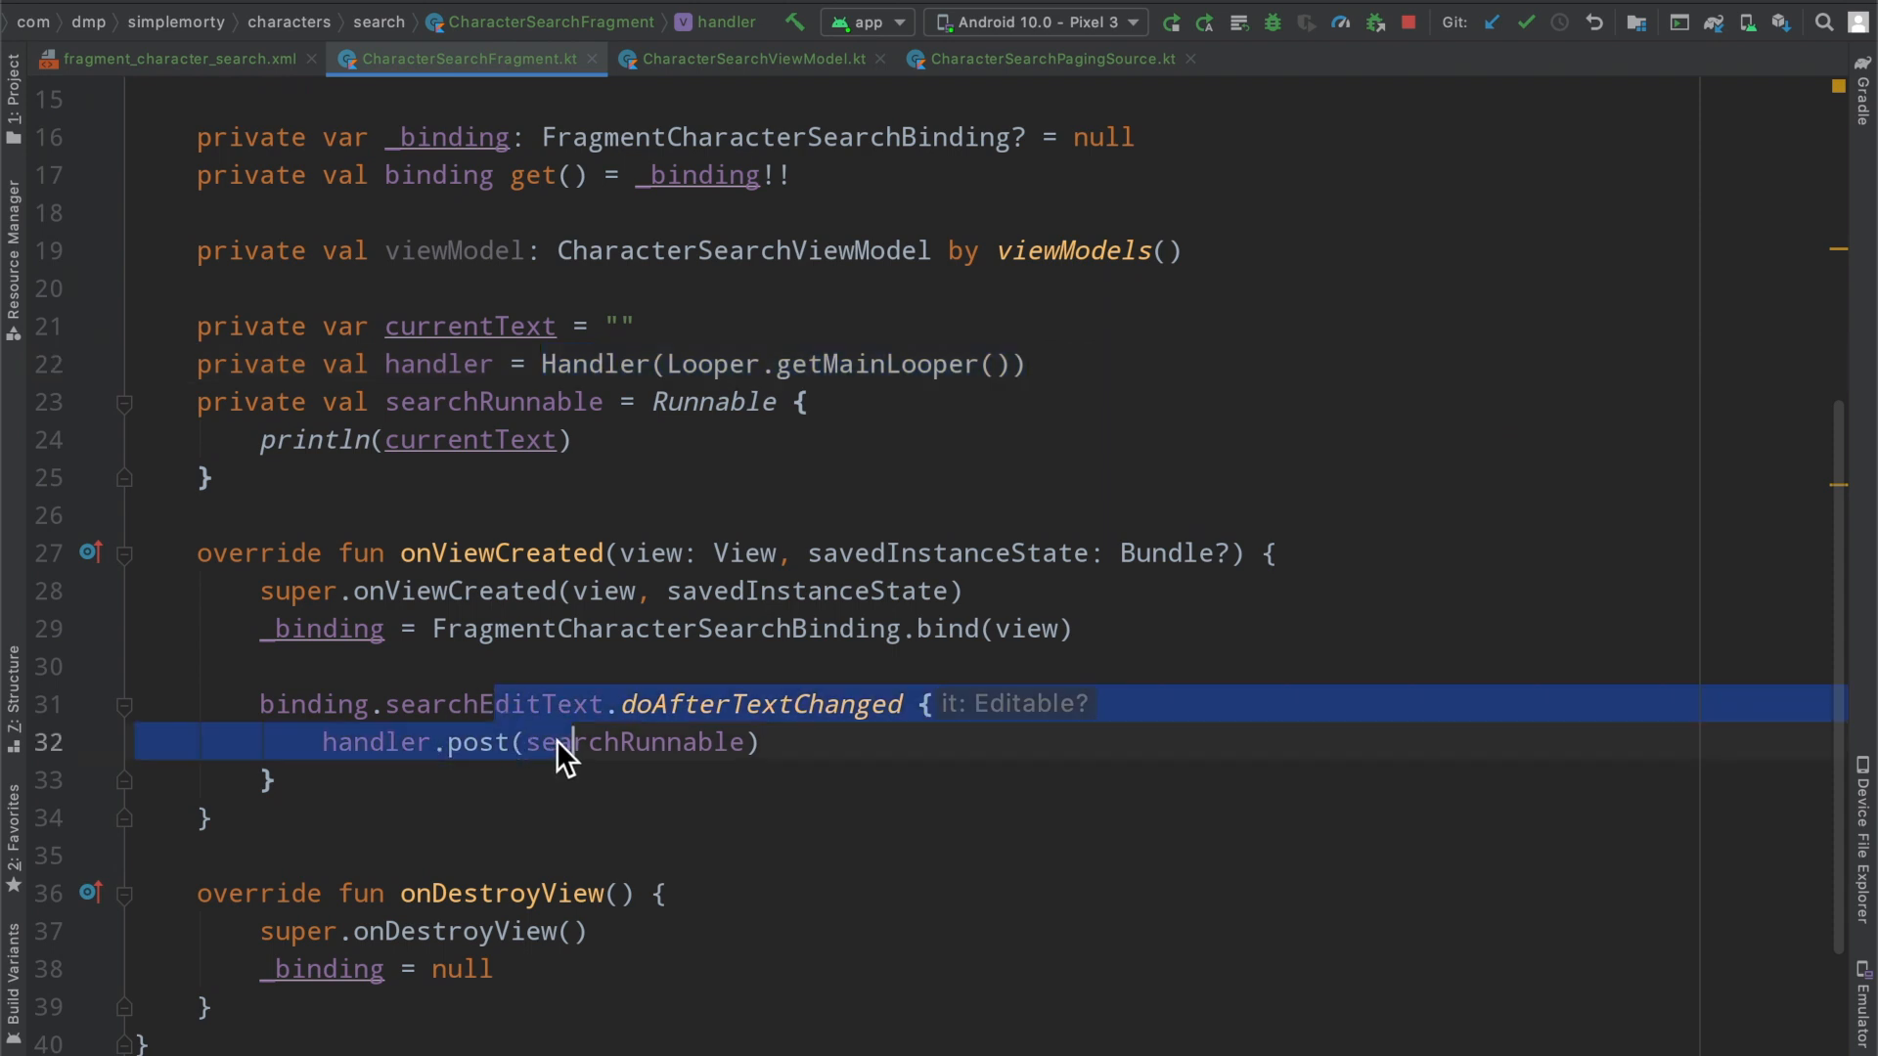
left_click(1204, 834)
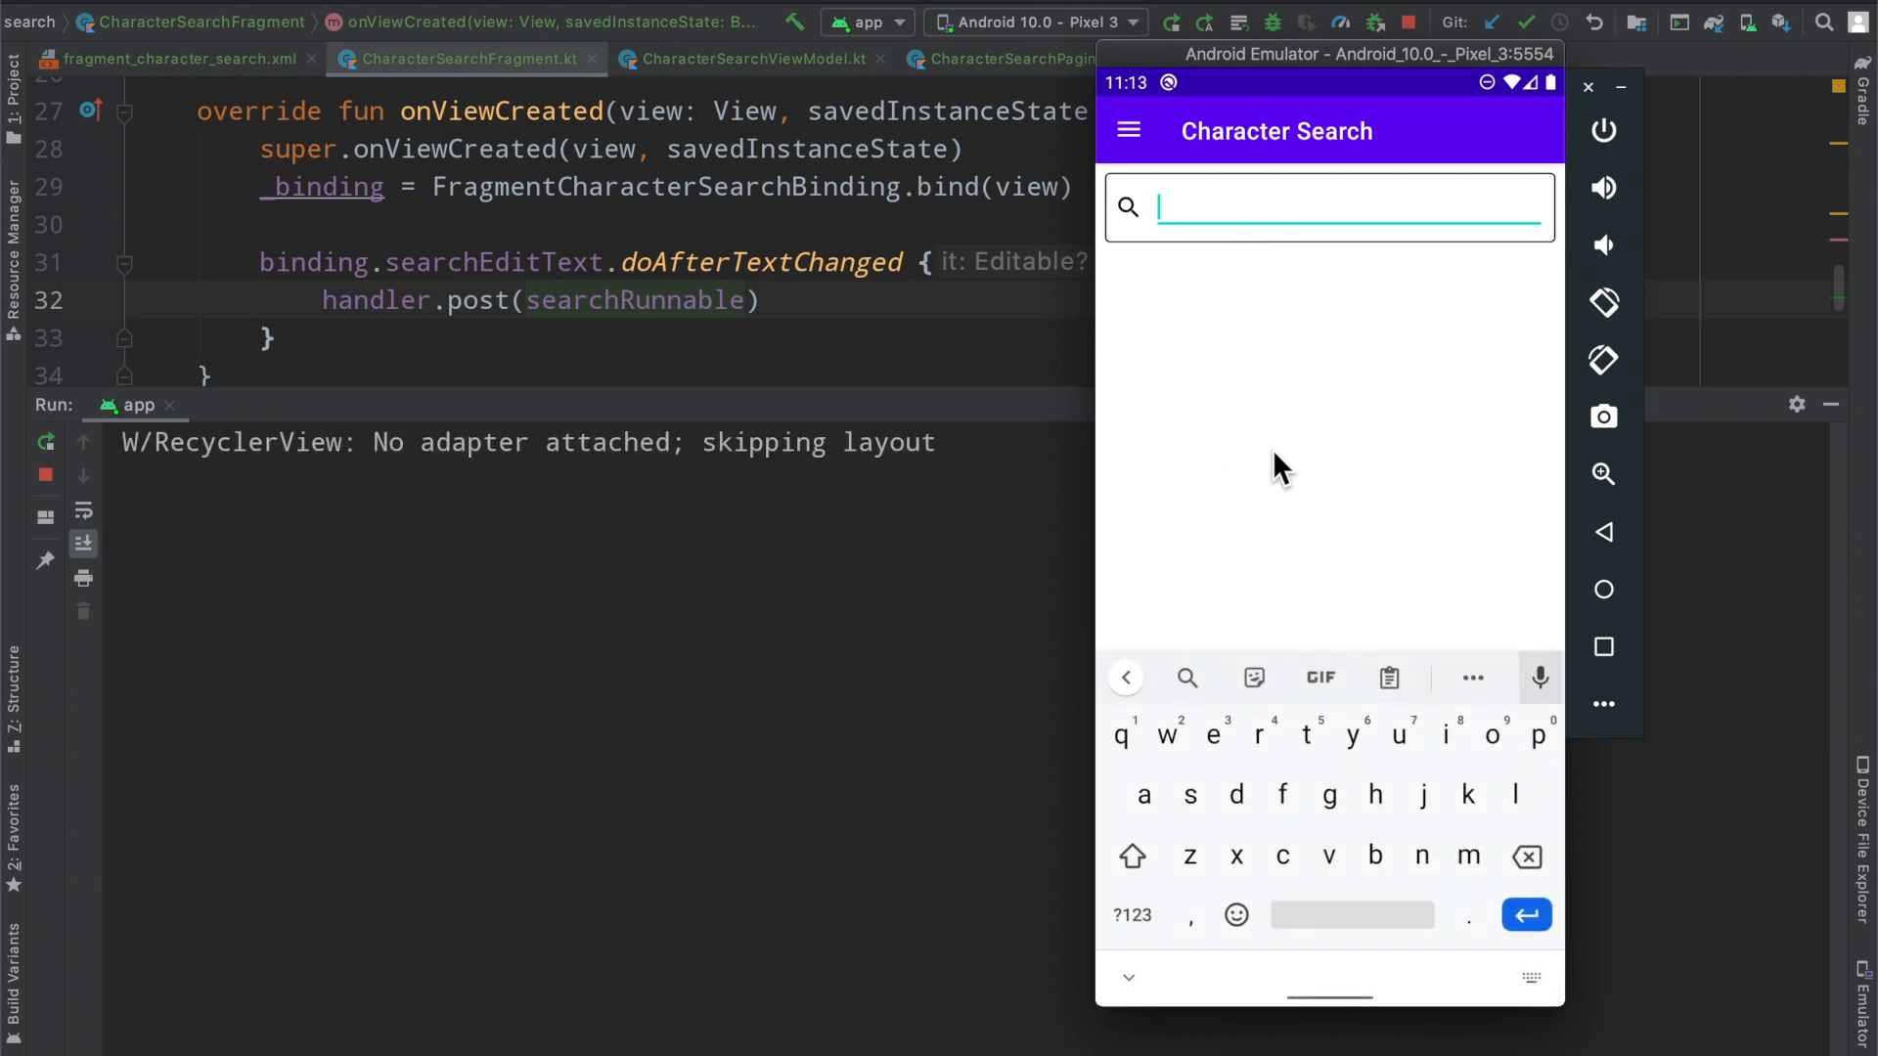
type("hello")
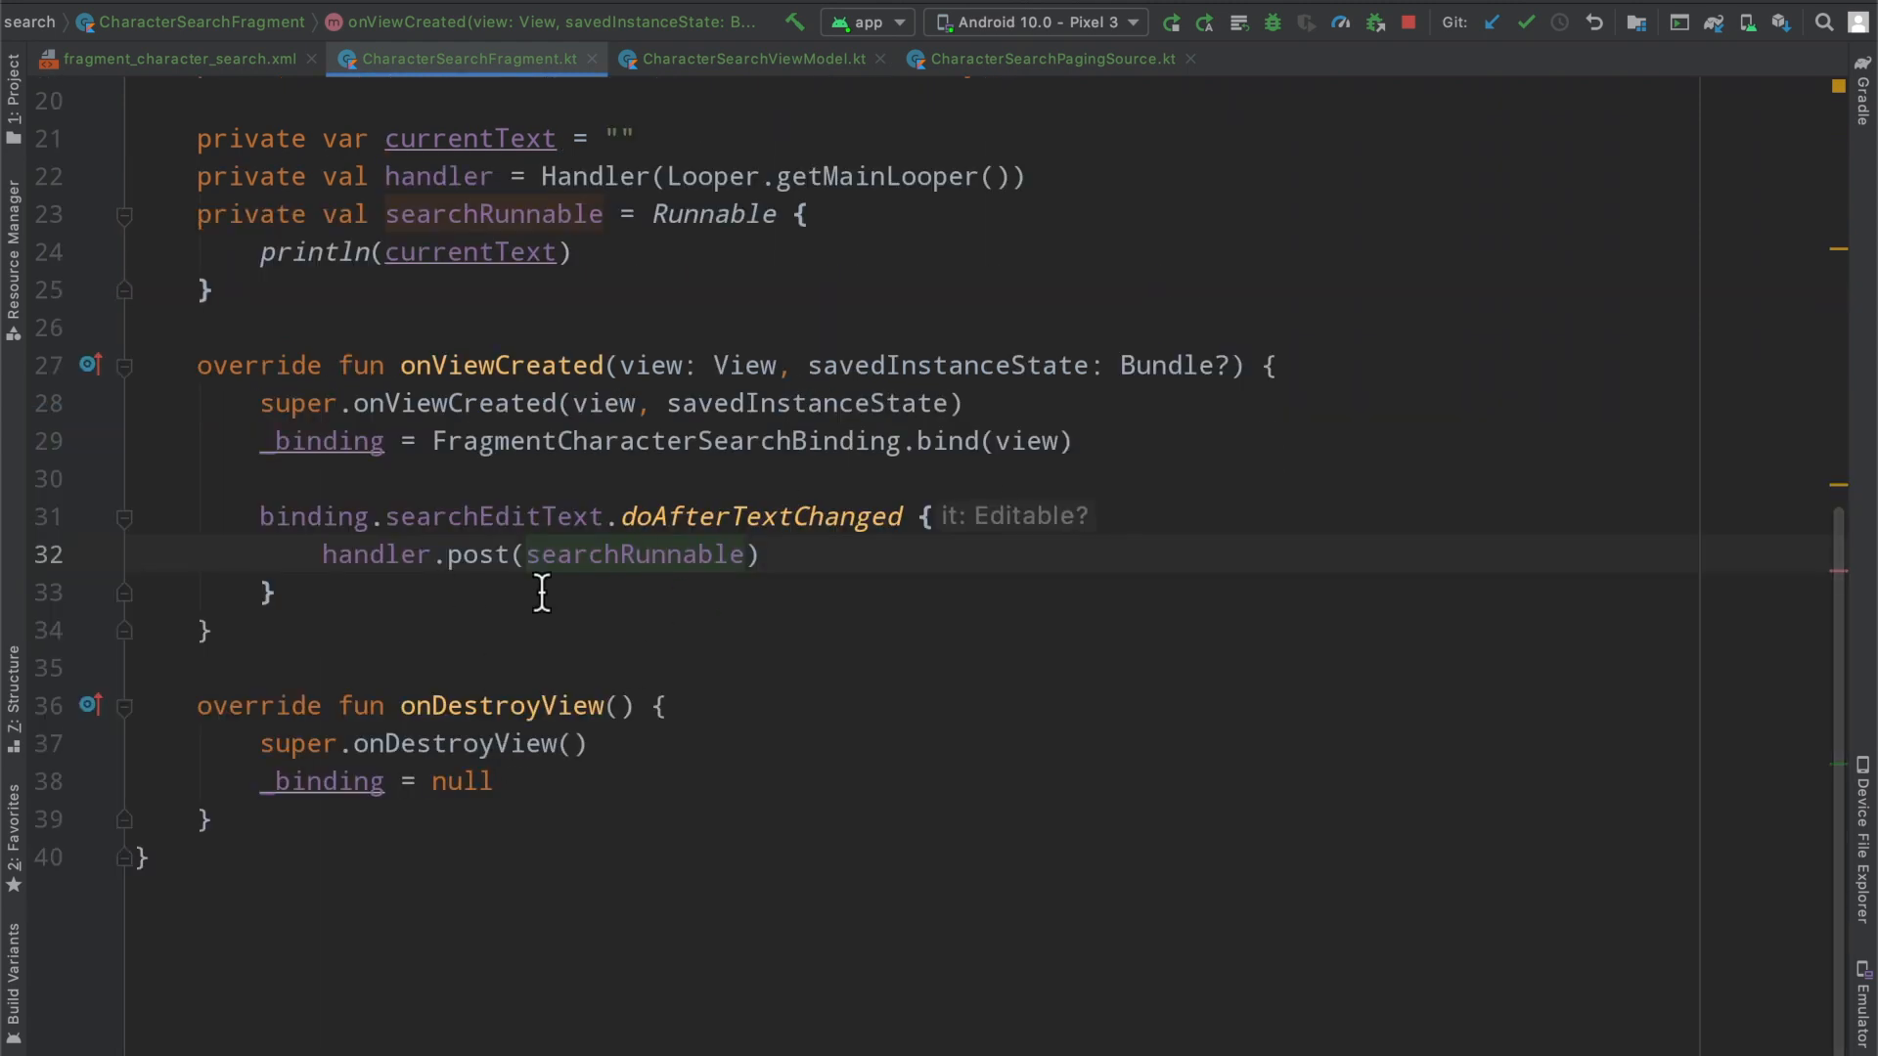
Assign currentText = it?.toString() or empty string in the listener before posting searchRunnable
type("currentText =")
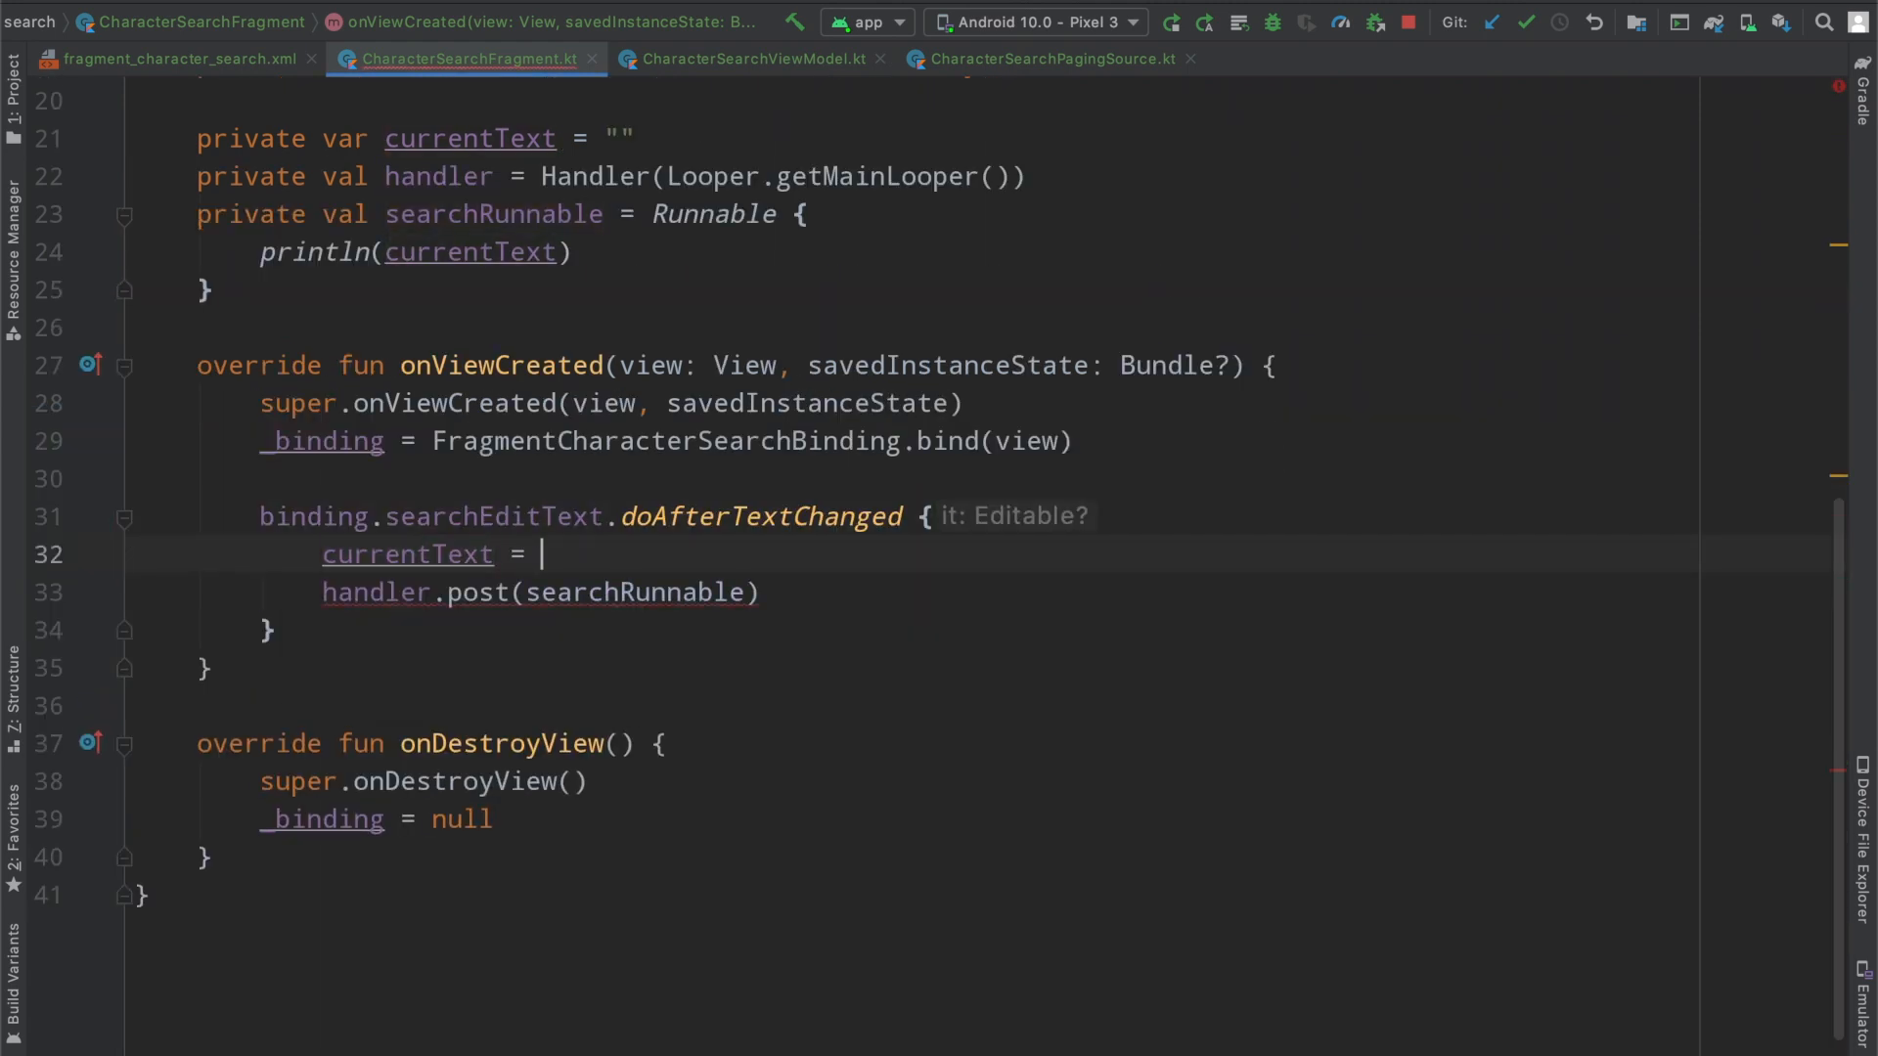
type("it")
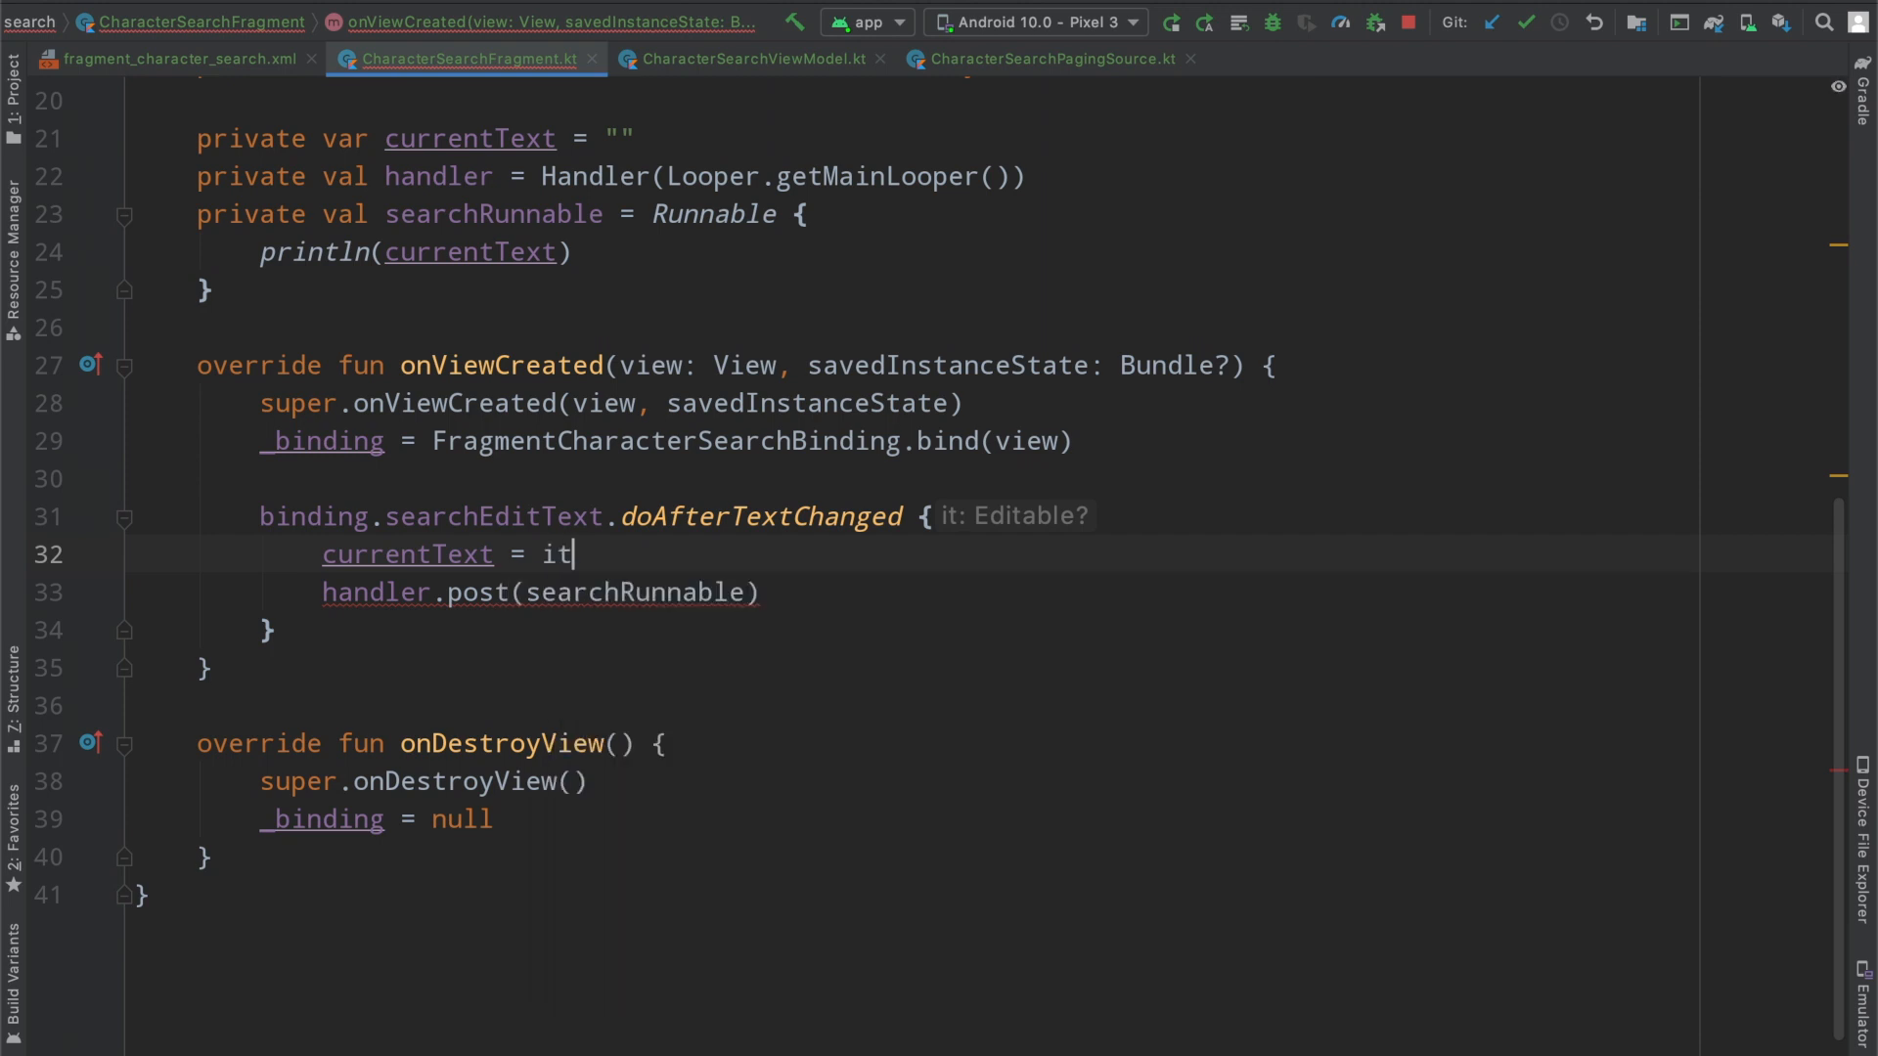
type("?.tostring() ?: \"")
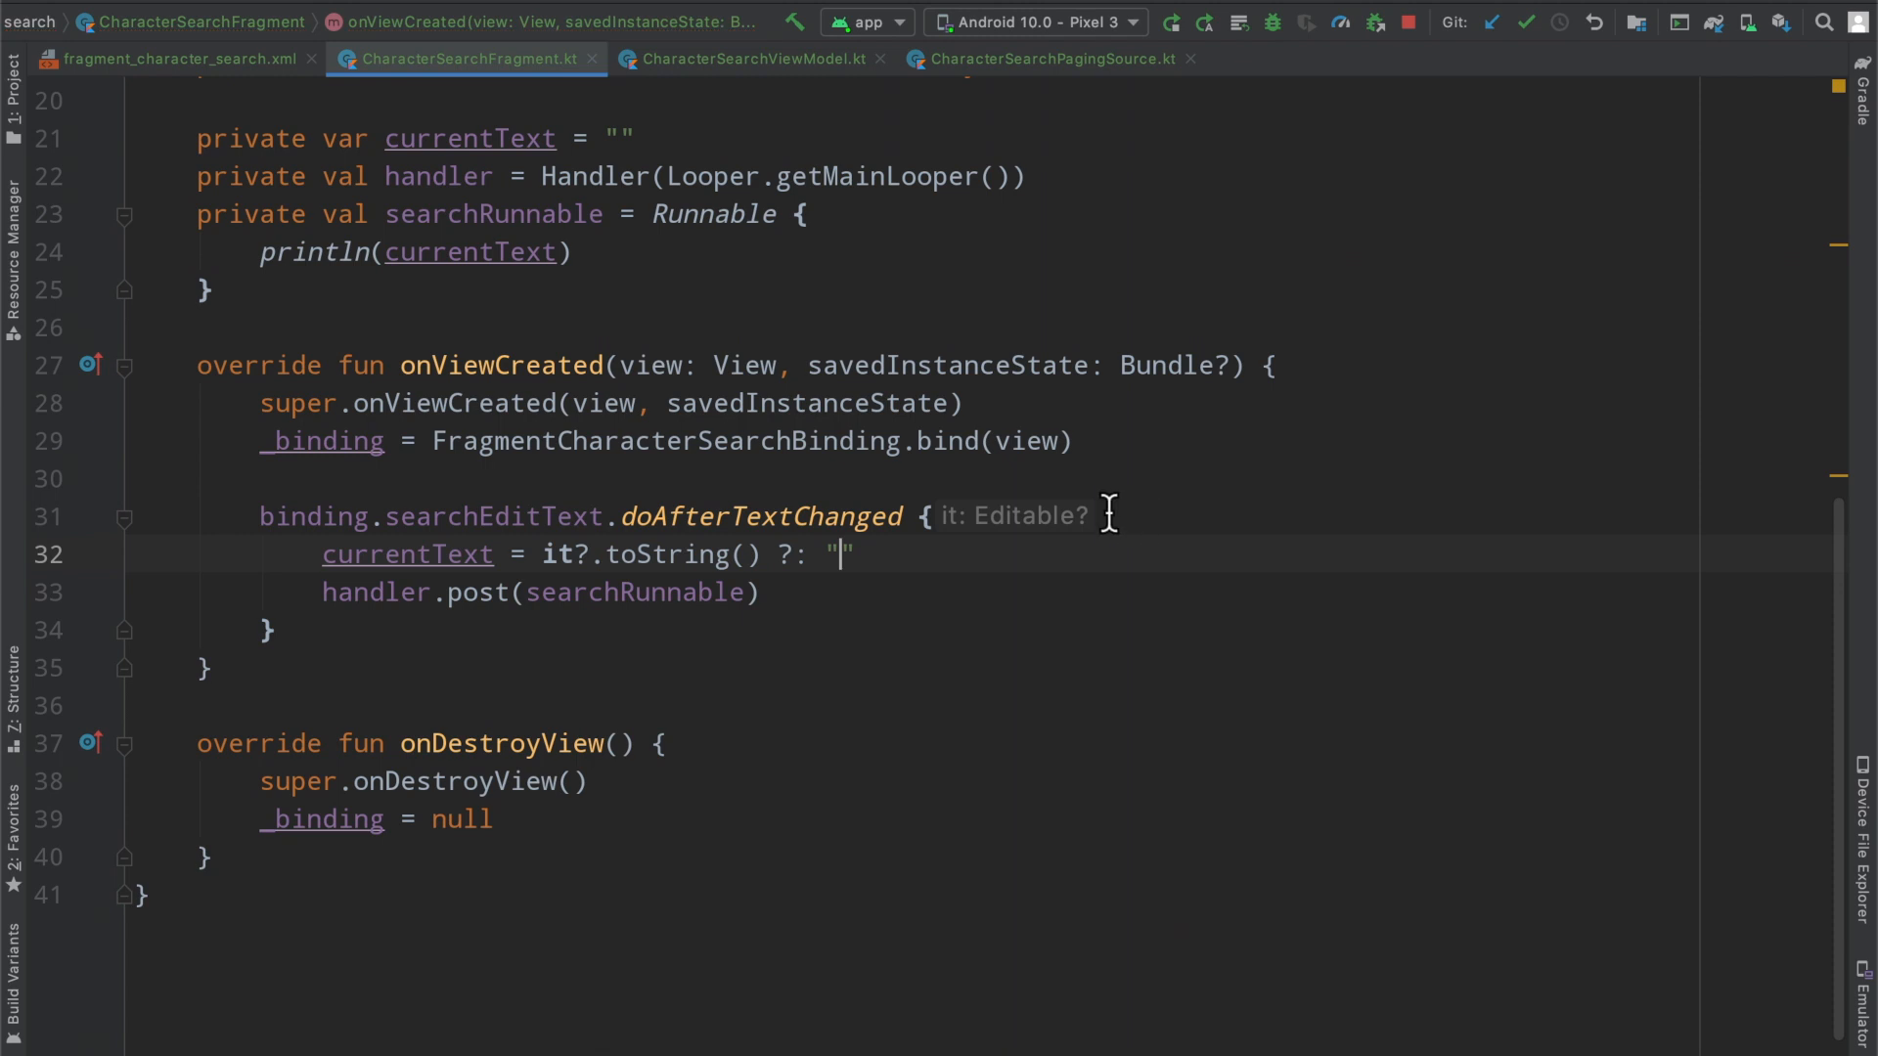
double_click(838, 554)
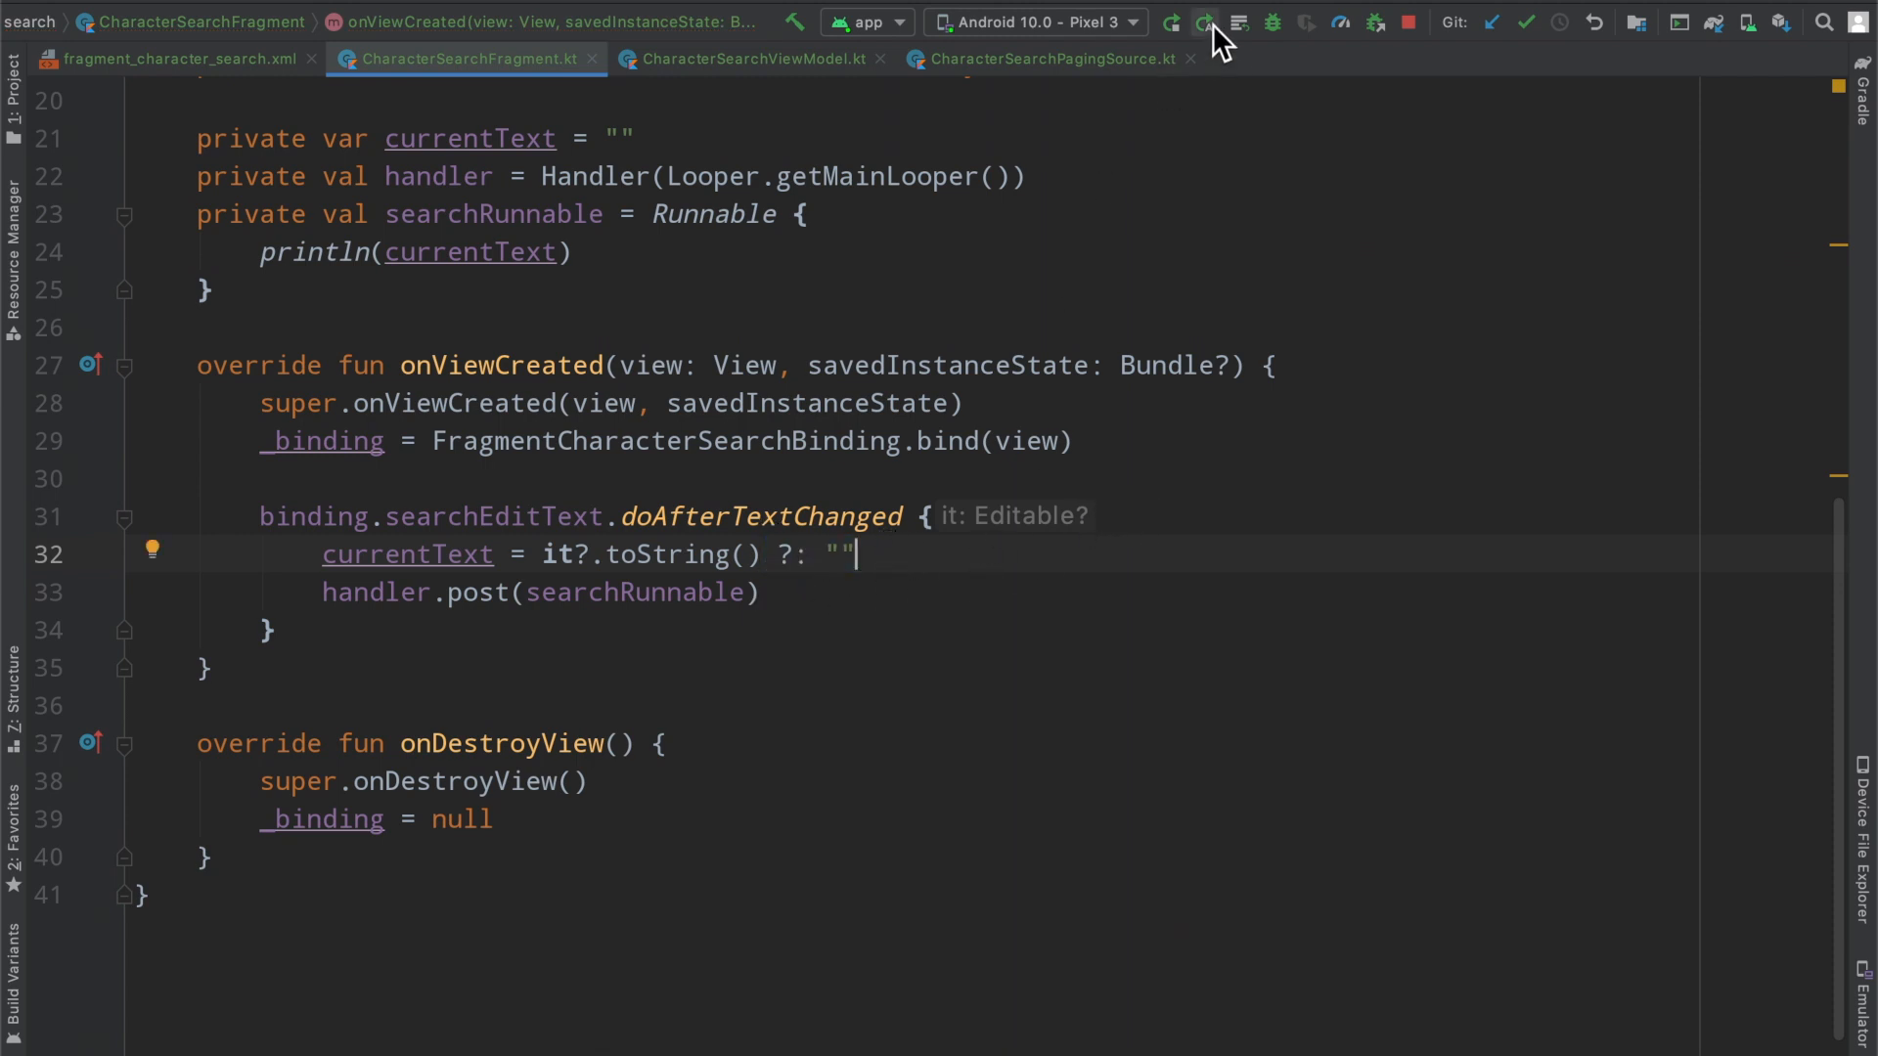
scroll("up", 3)
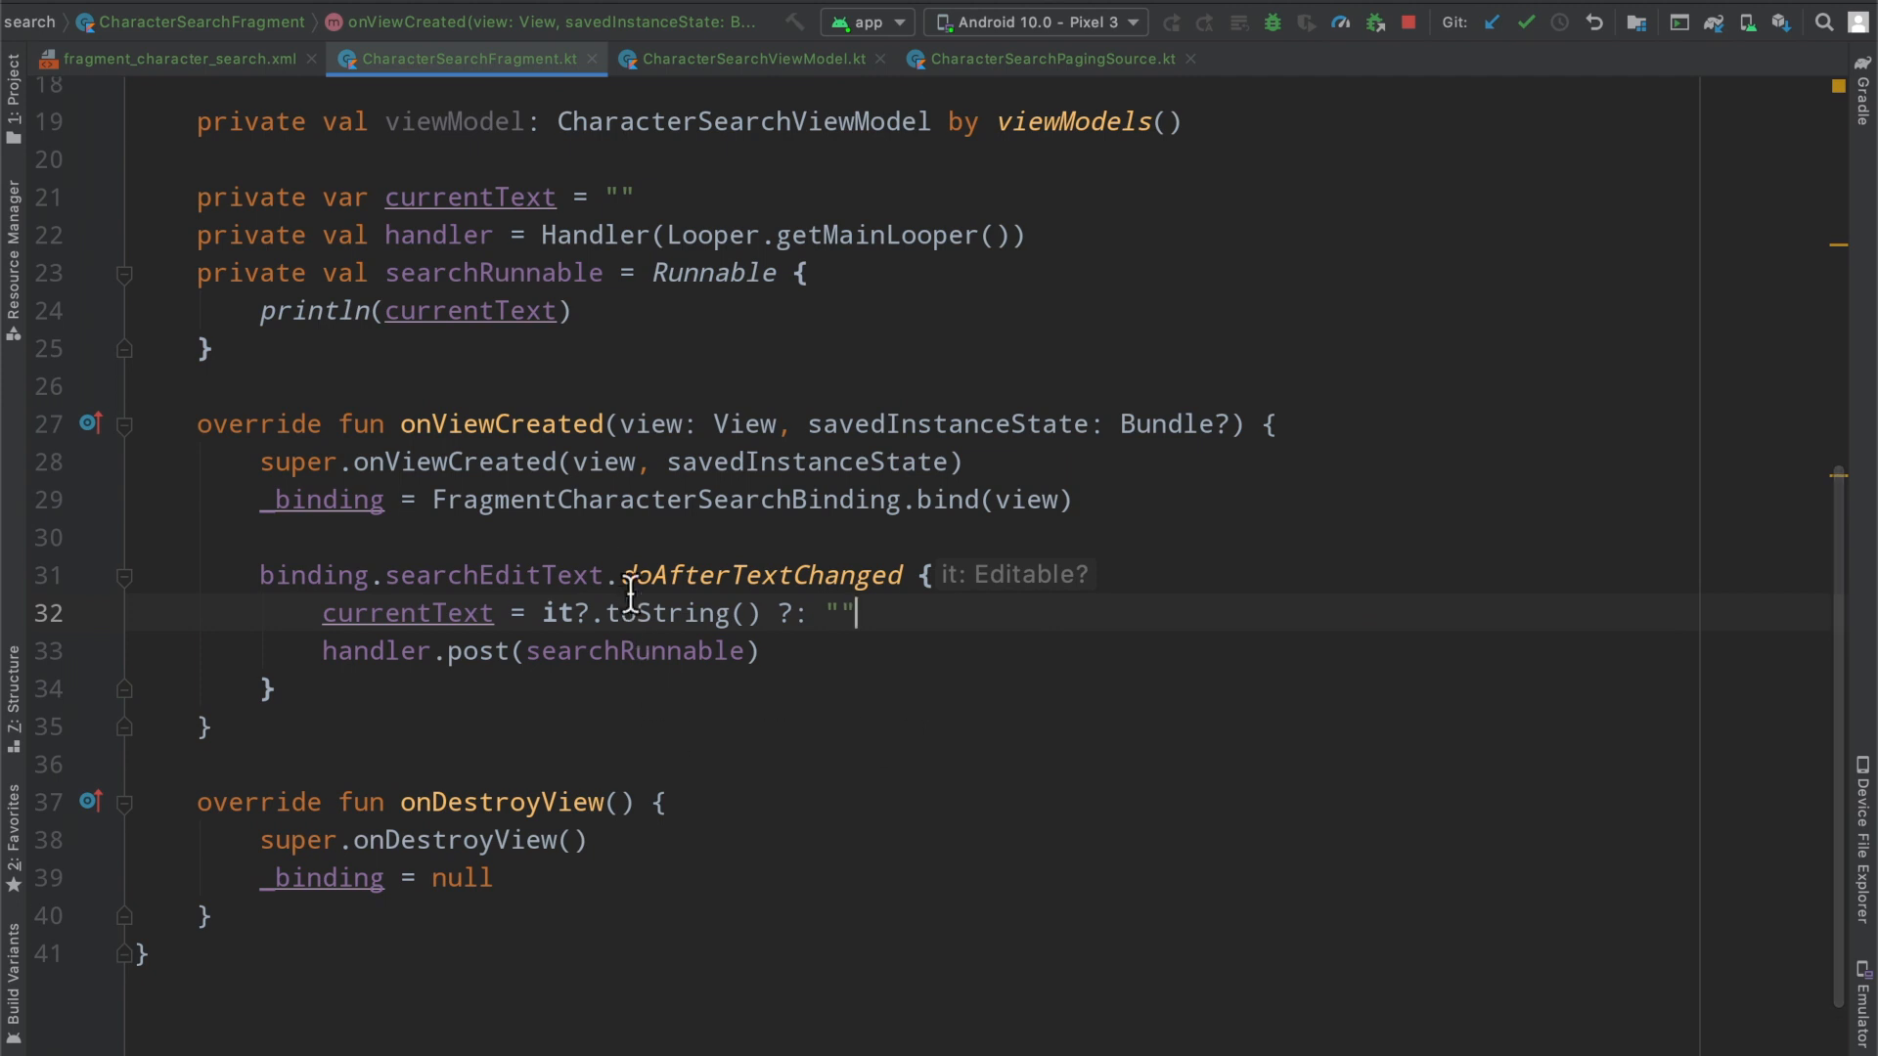
double_click(754, 575)
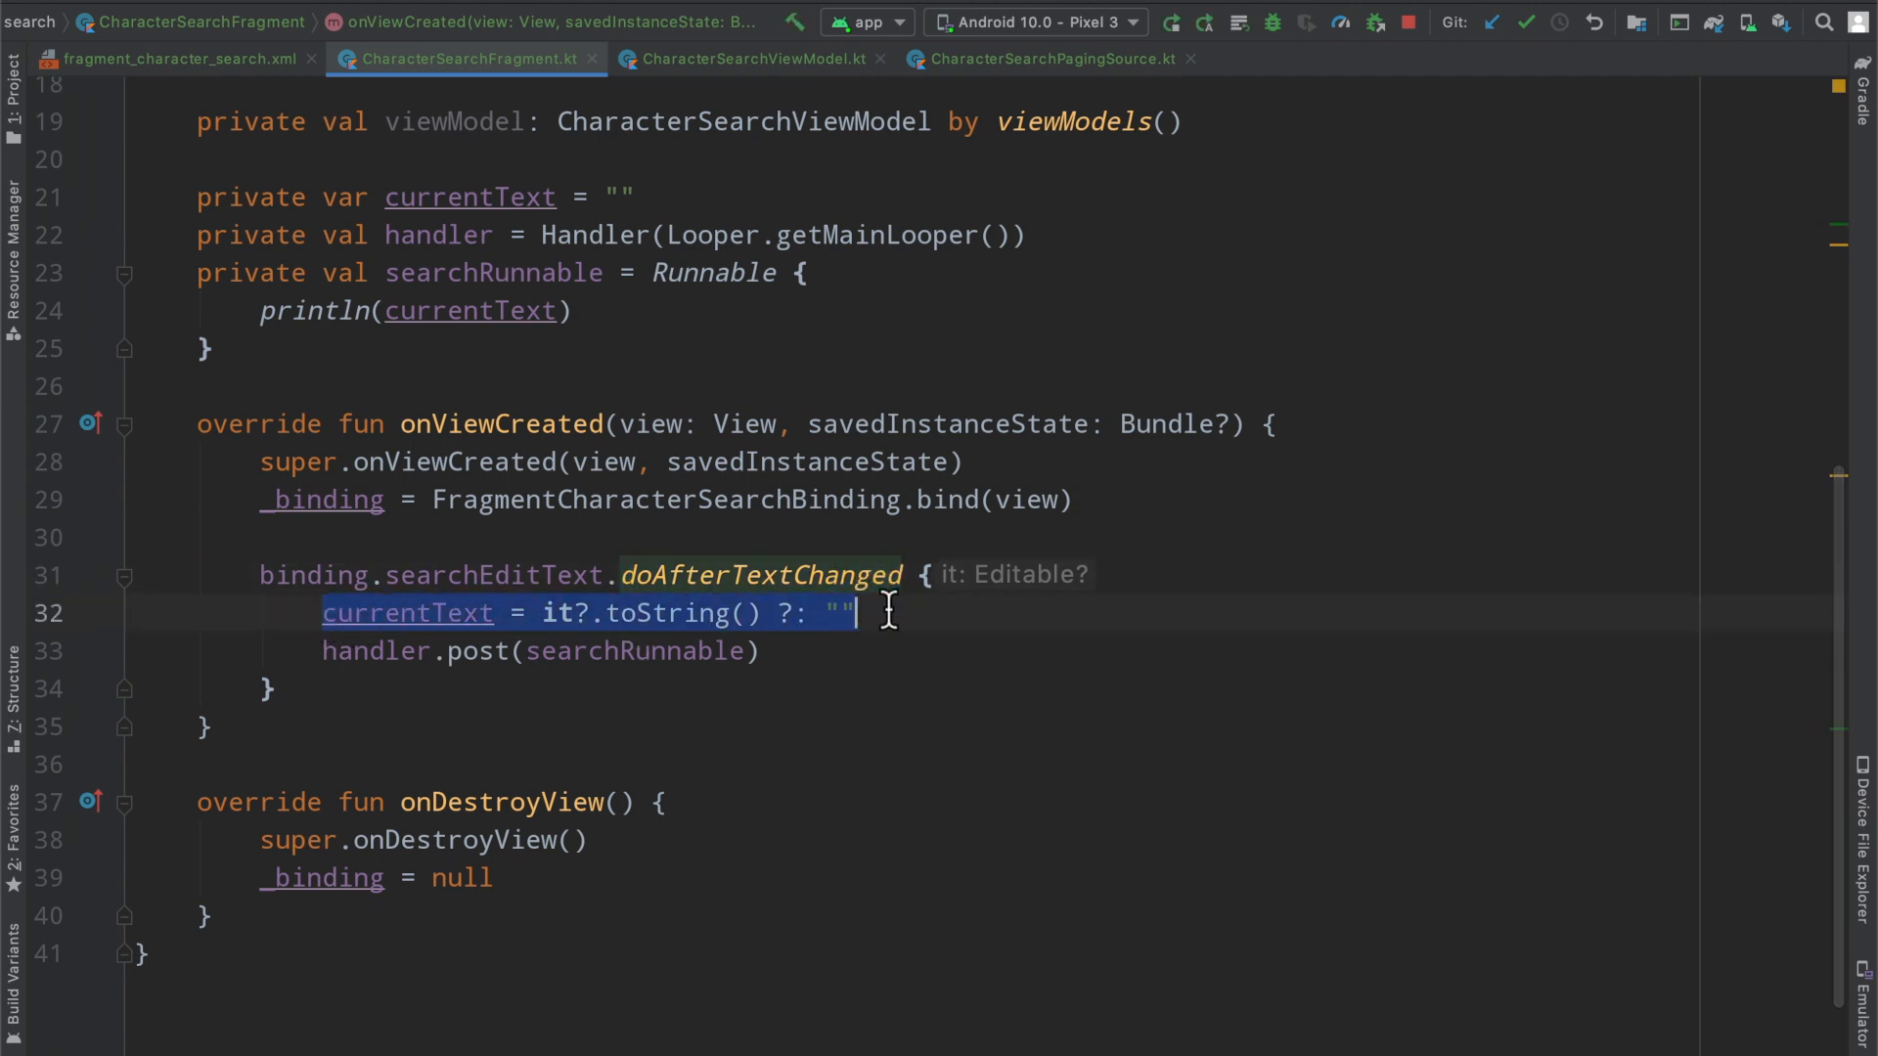
mouse_move(314, 650)
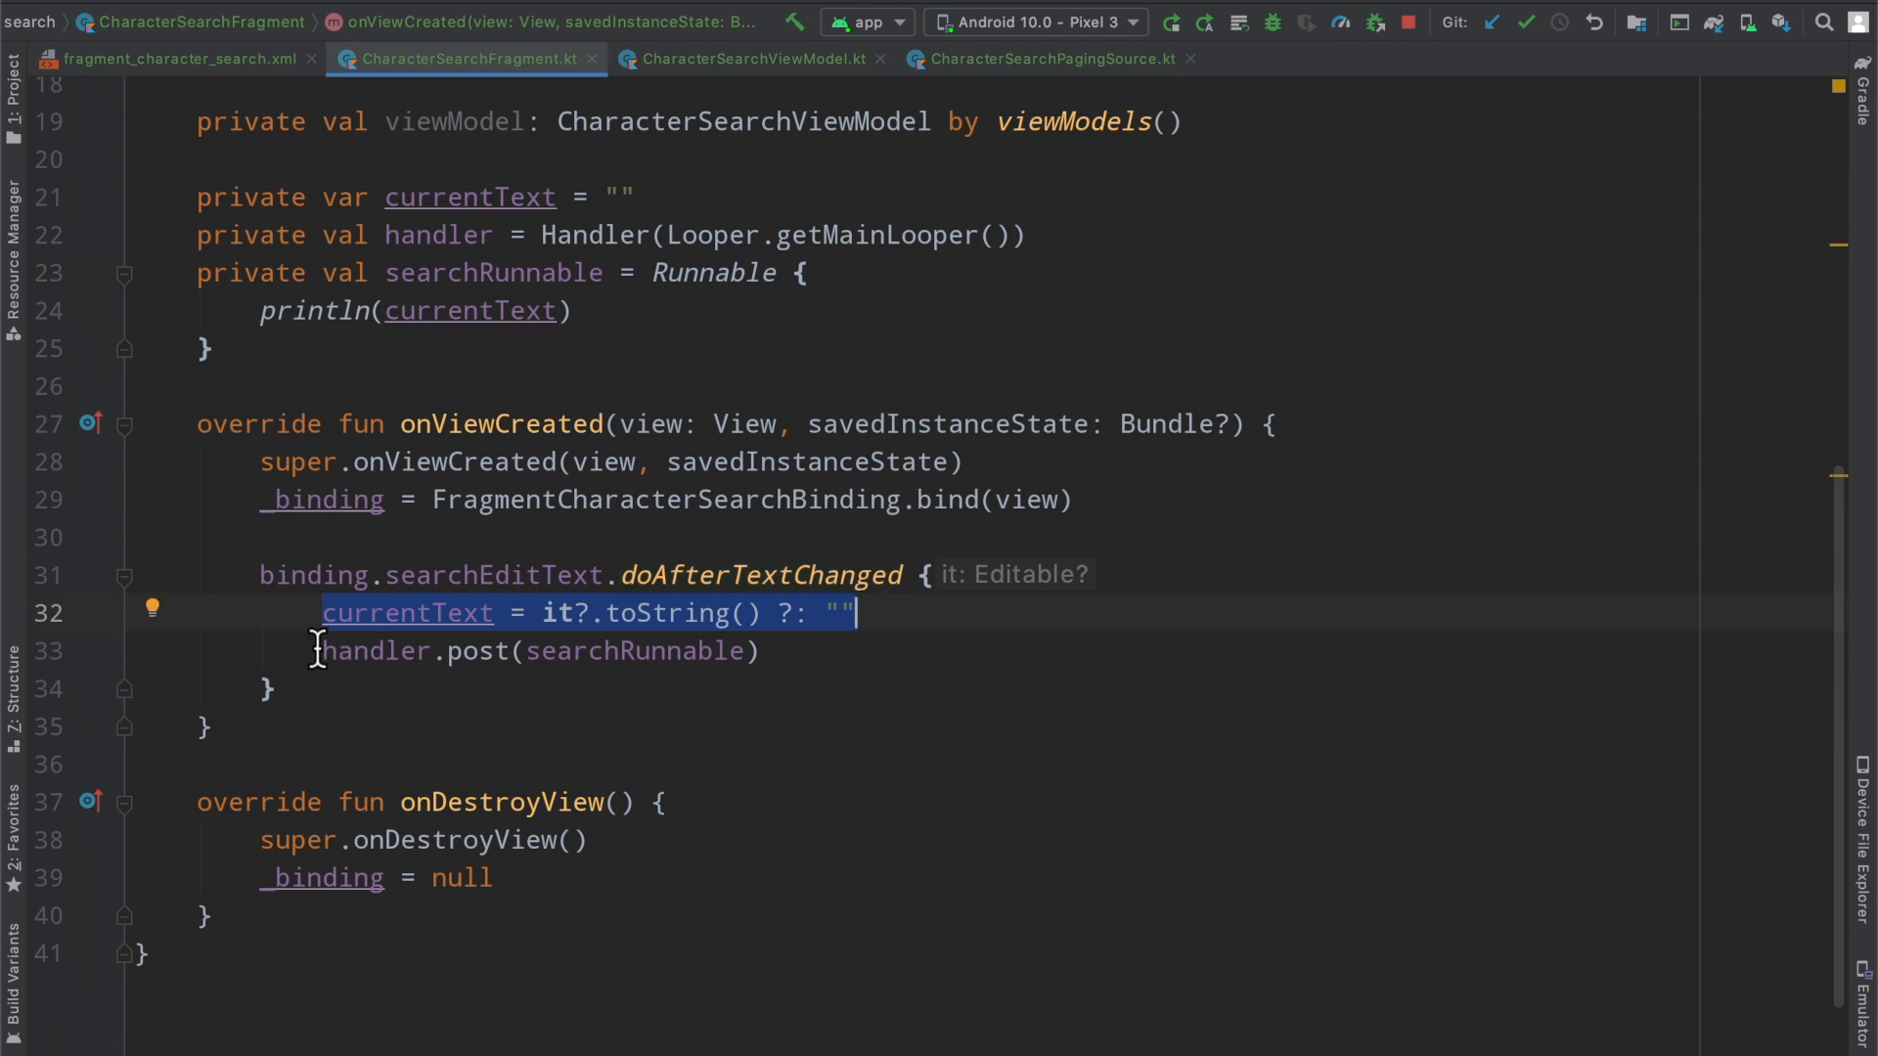
left_click(767, 651)
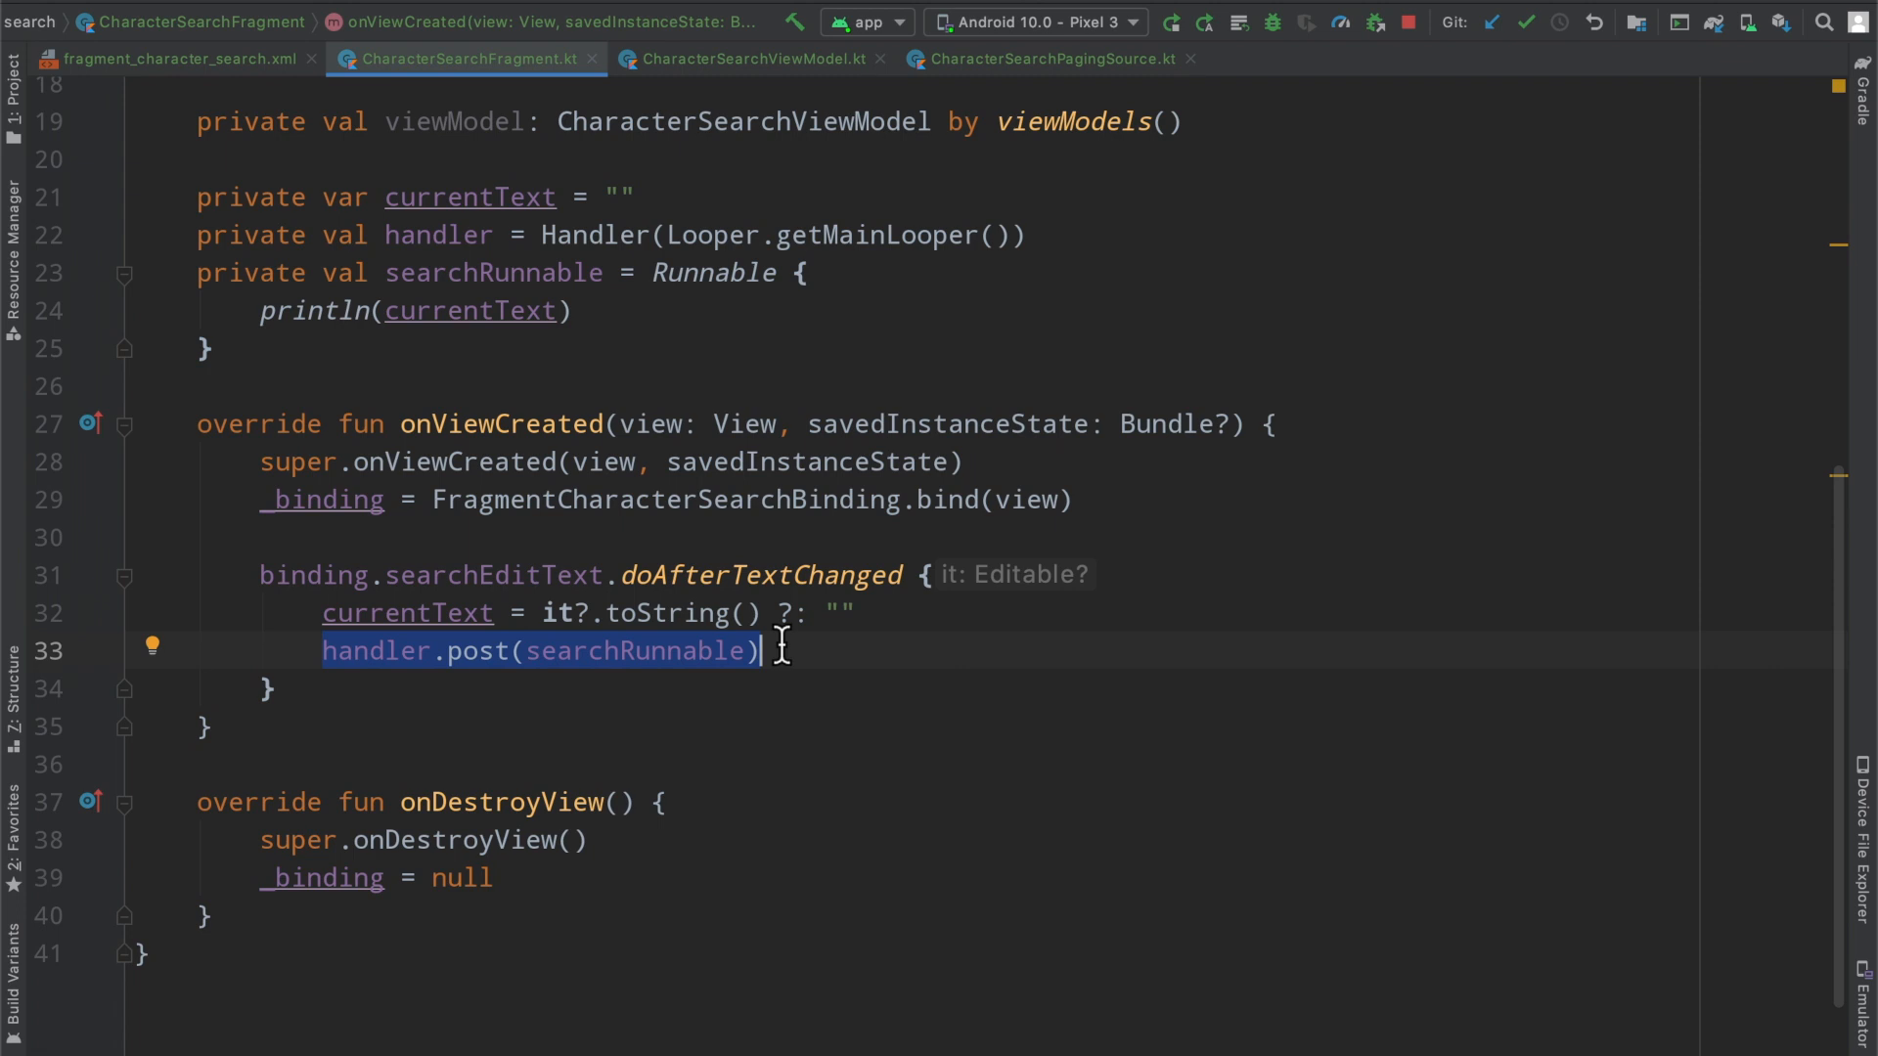
mouse_move(623, 651)
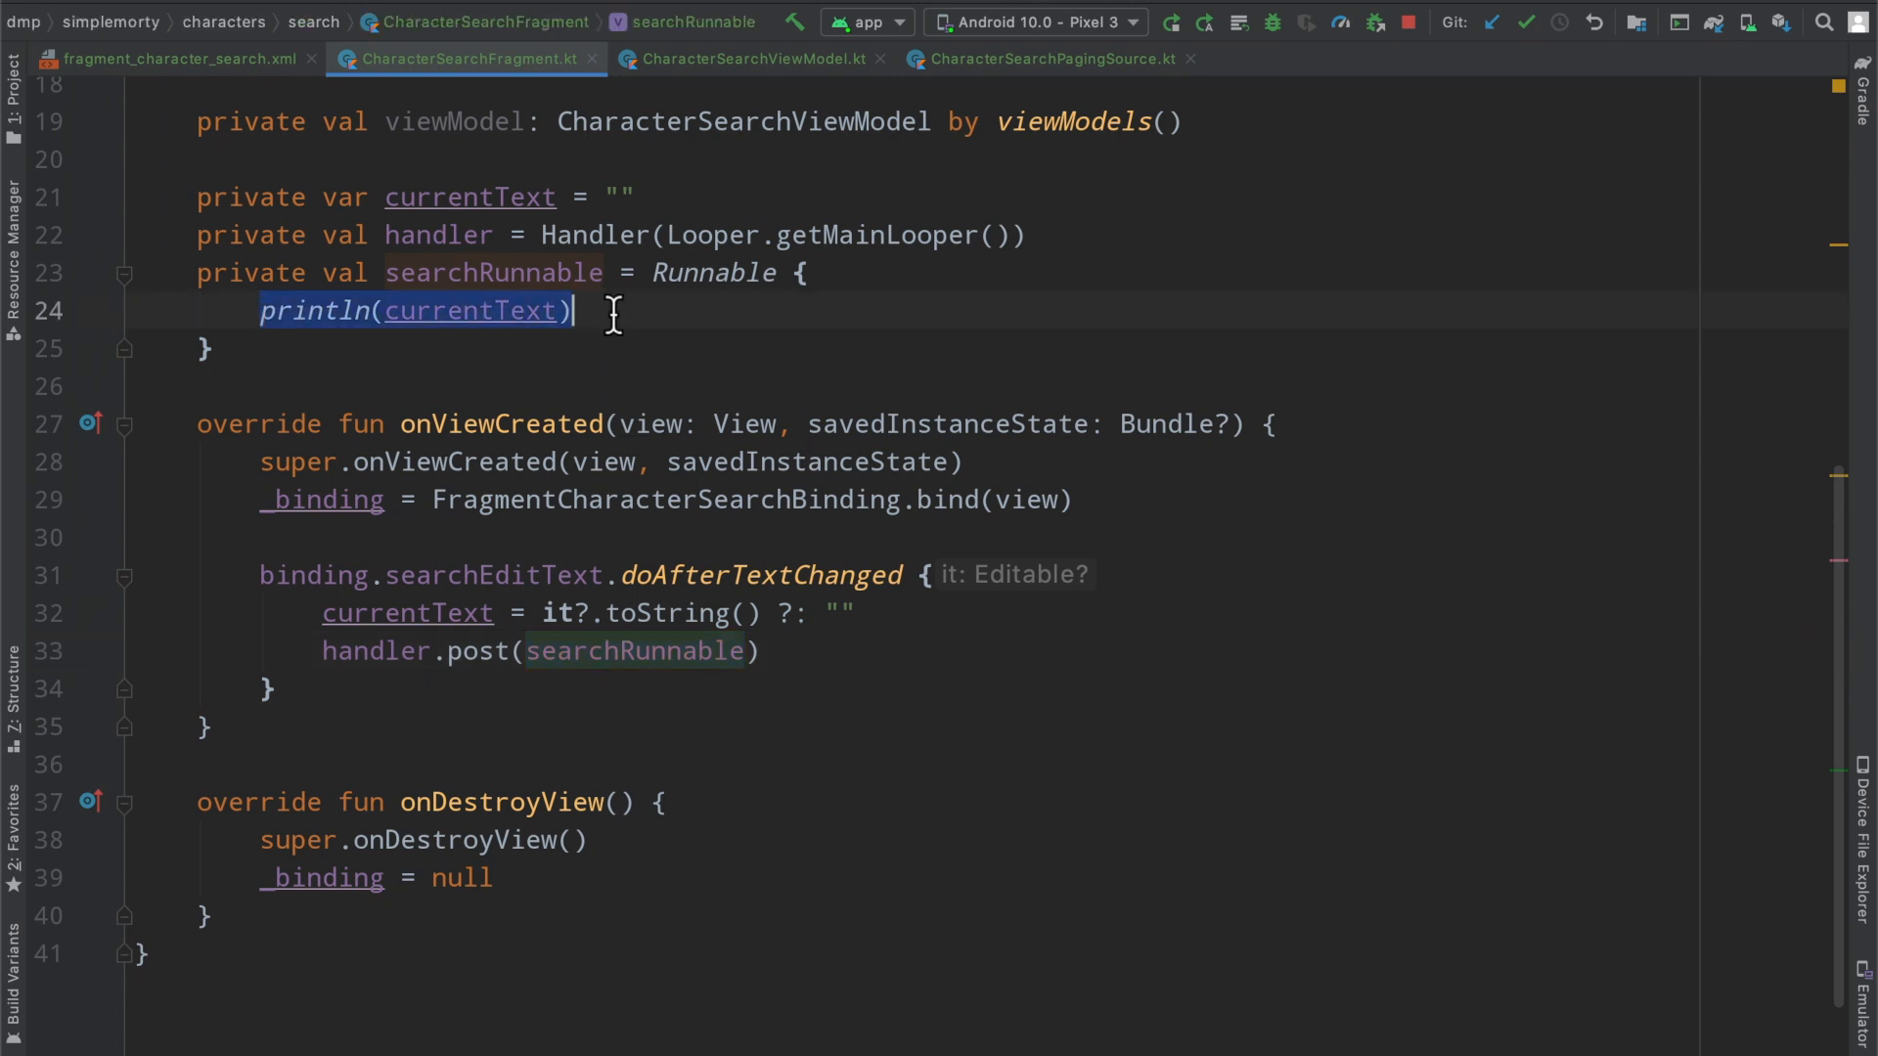
Run the app, type 'rick' in the search field and watch each prefix logged separately
left_click(635, 198)
type("hello")
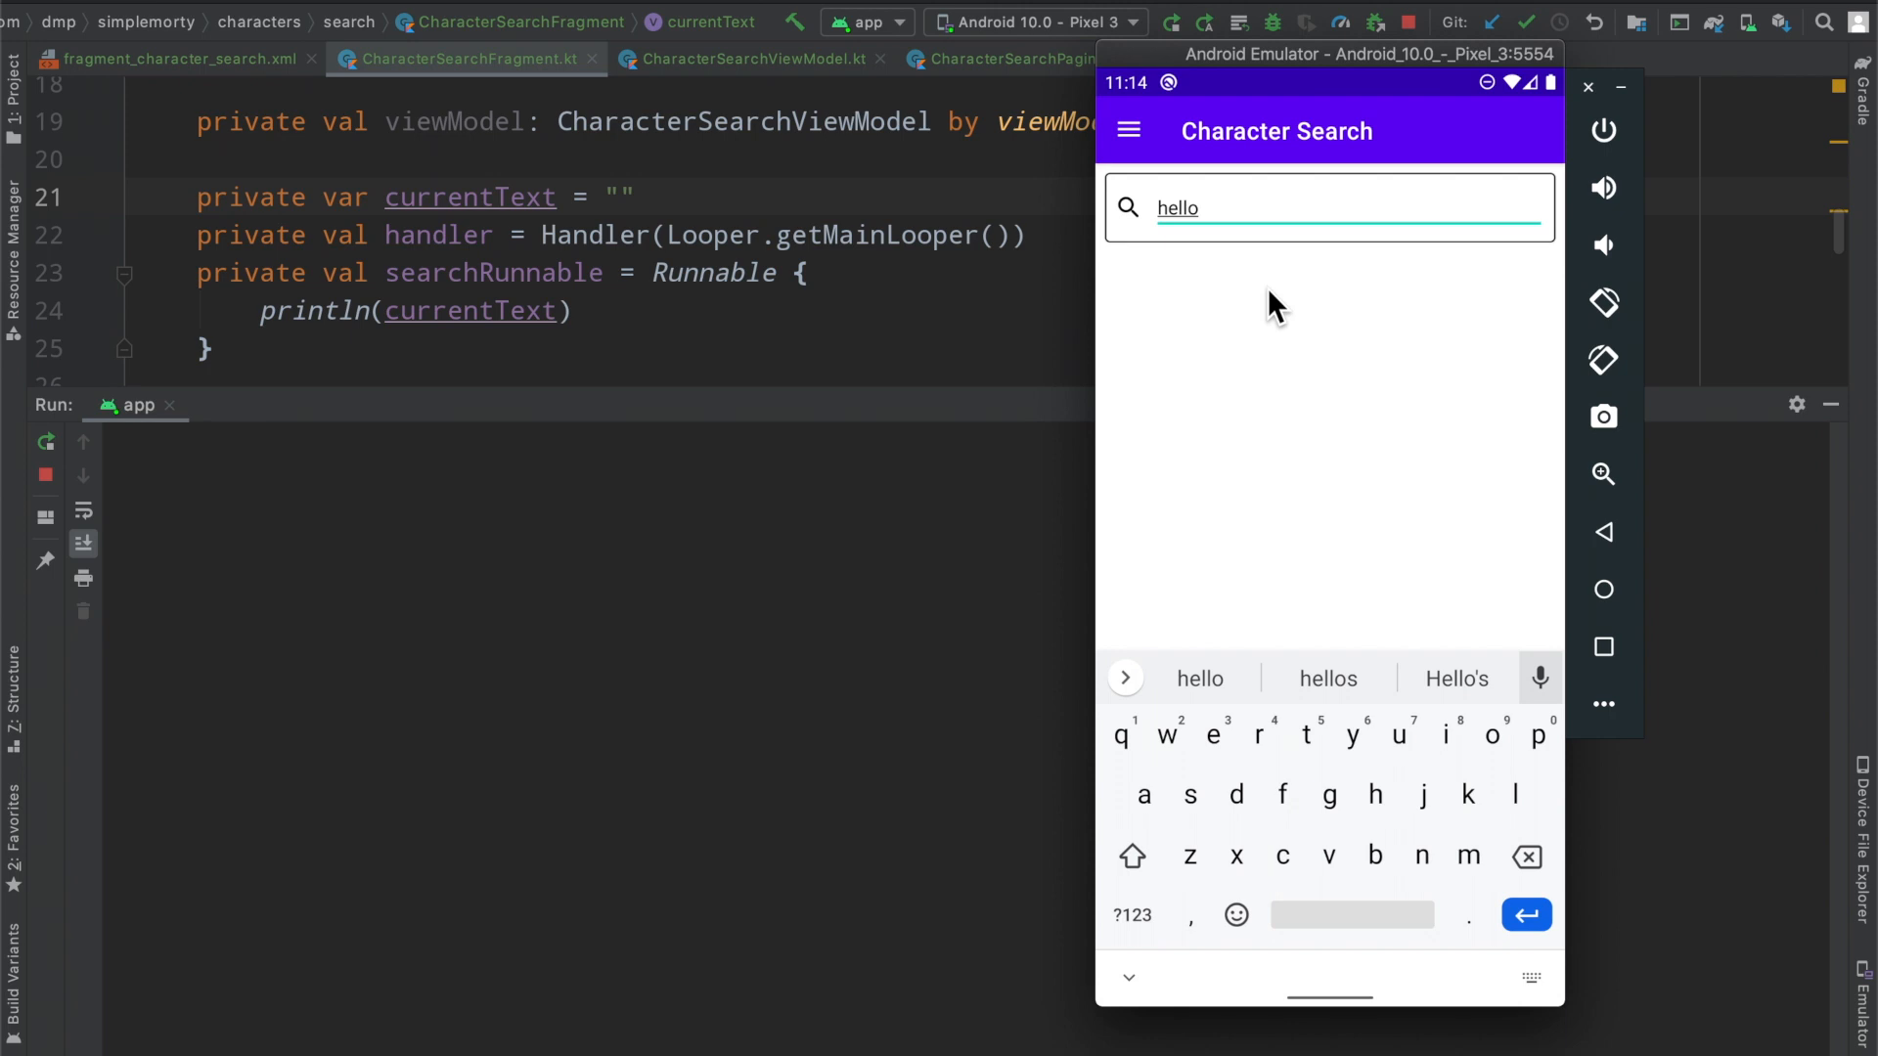
left_click(1526, 857)
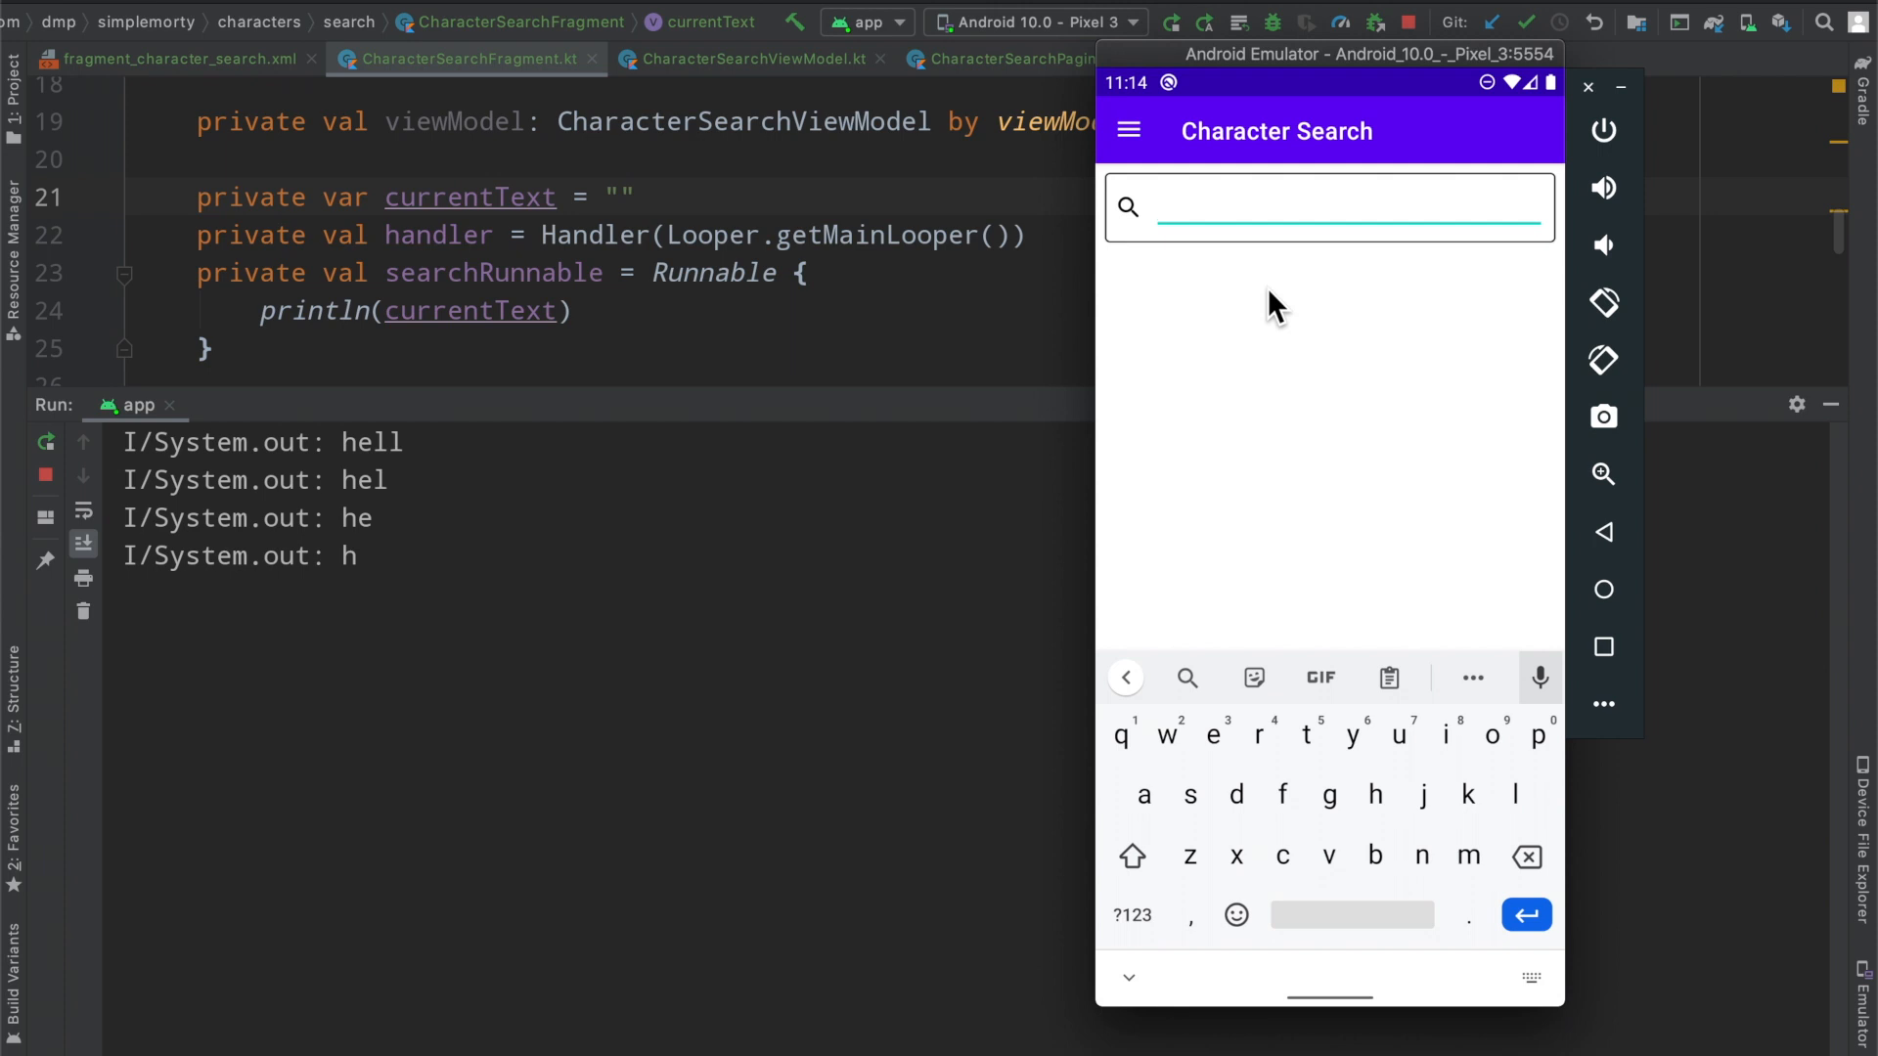
type("rick")
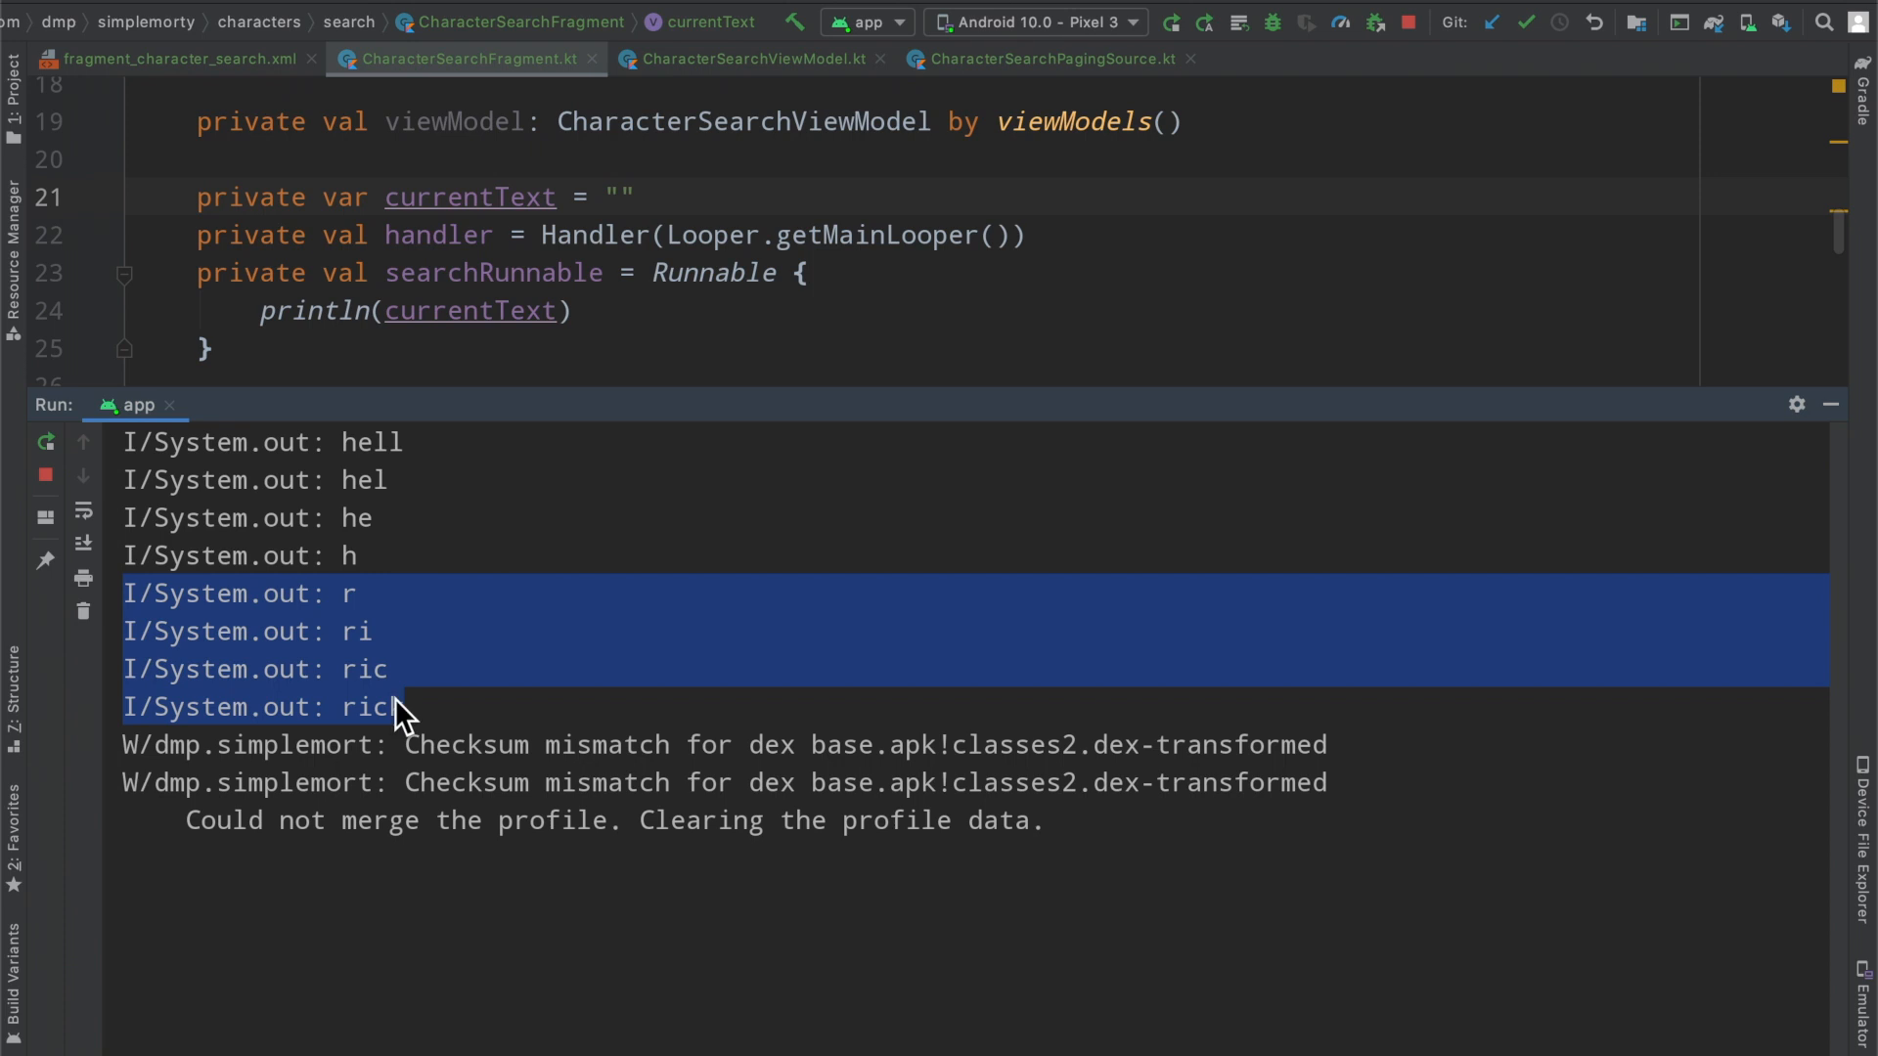
mouse_move(393, 719)
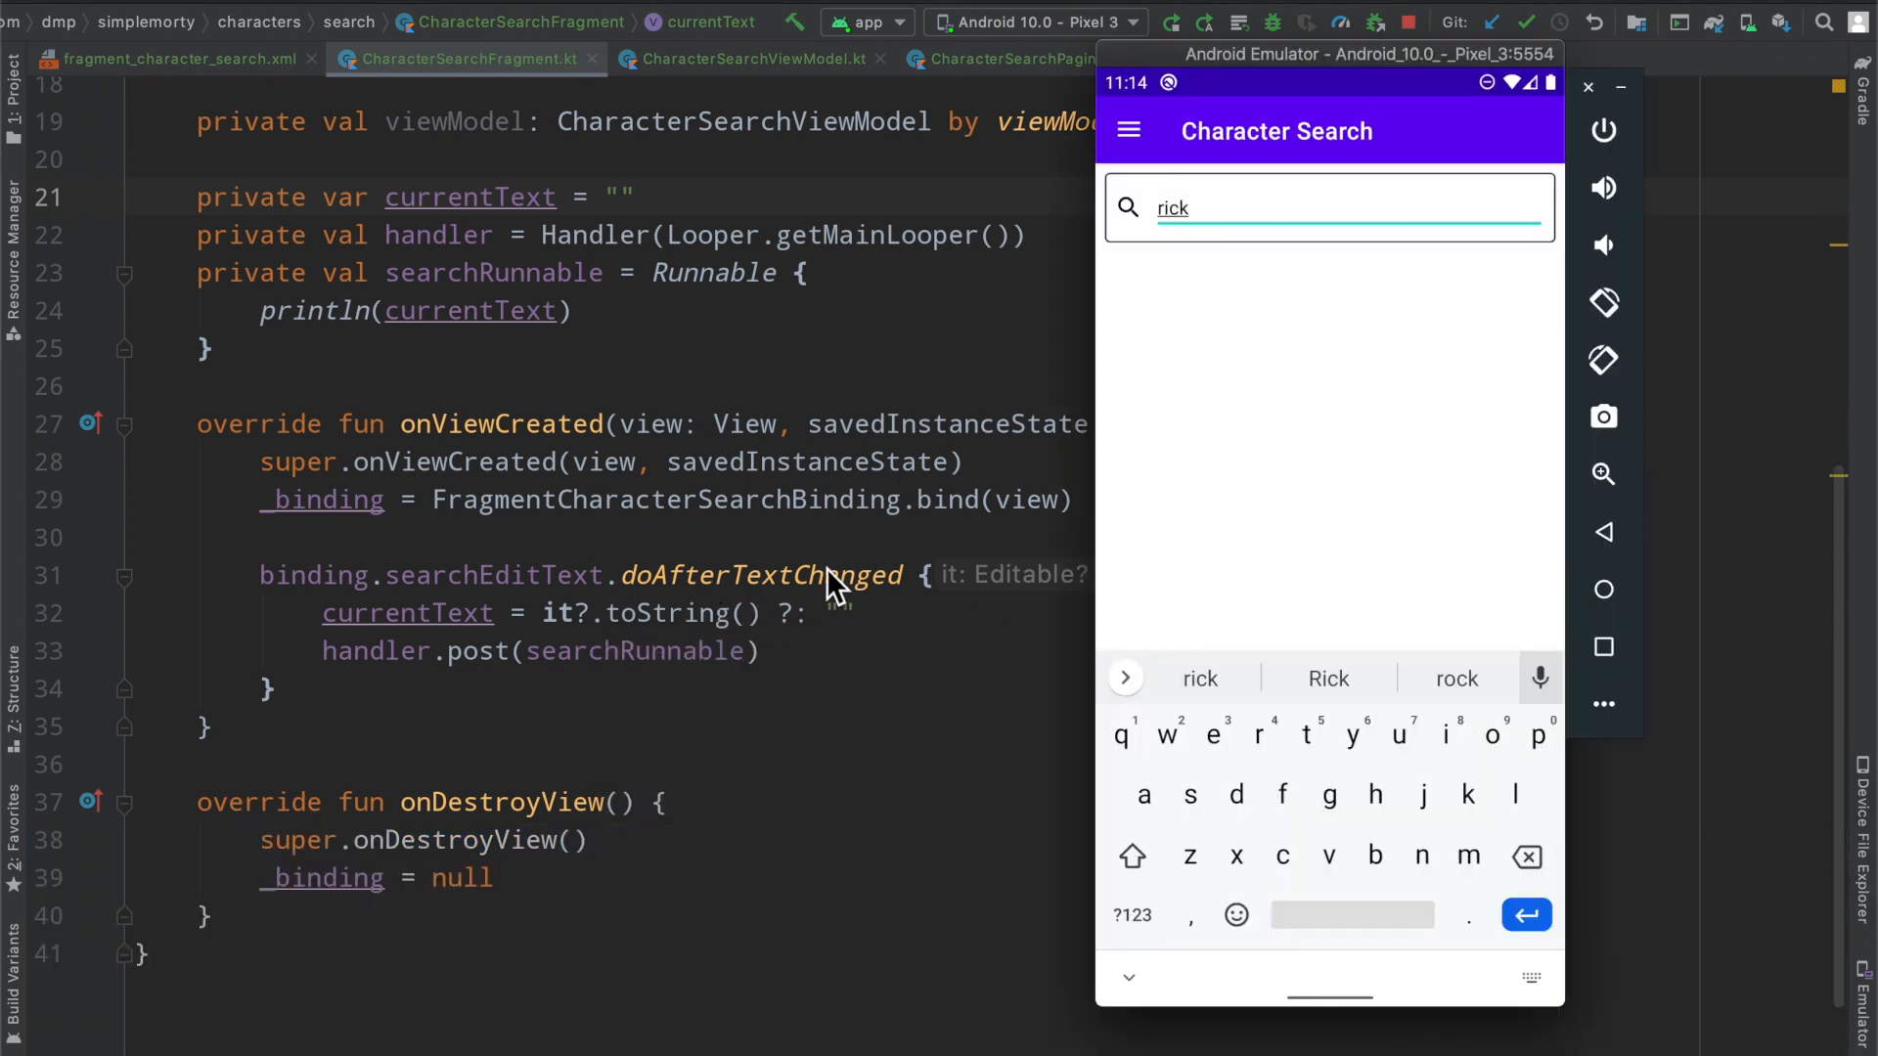
mouse_move(1143, 303)
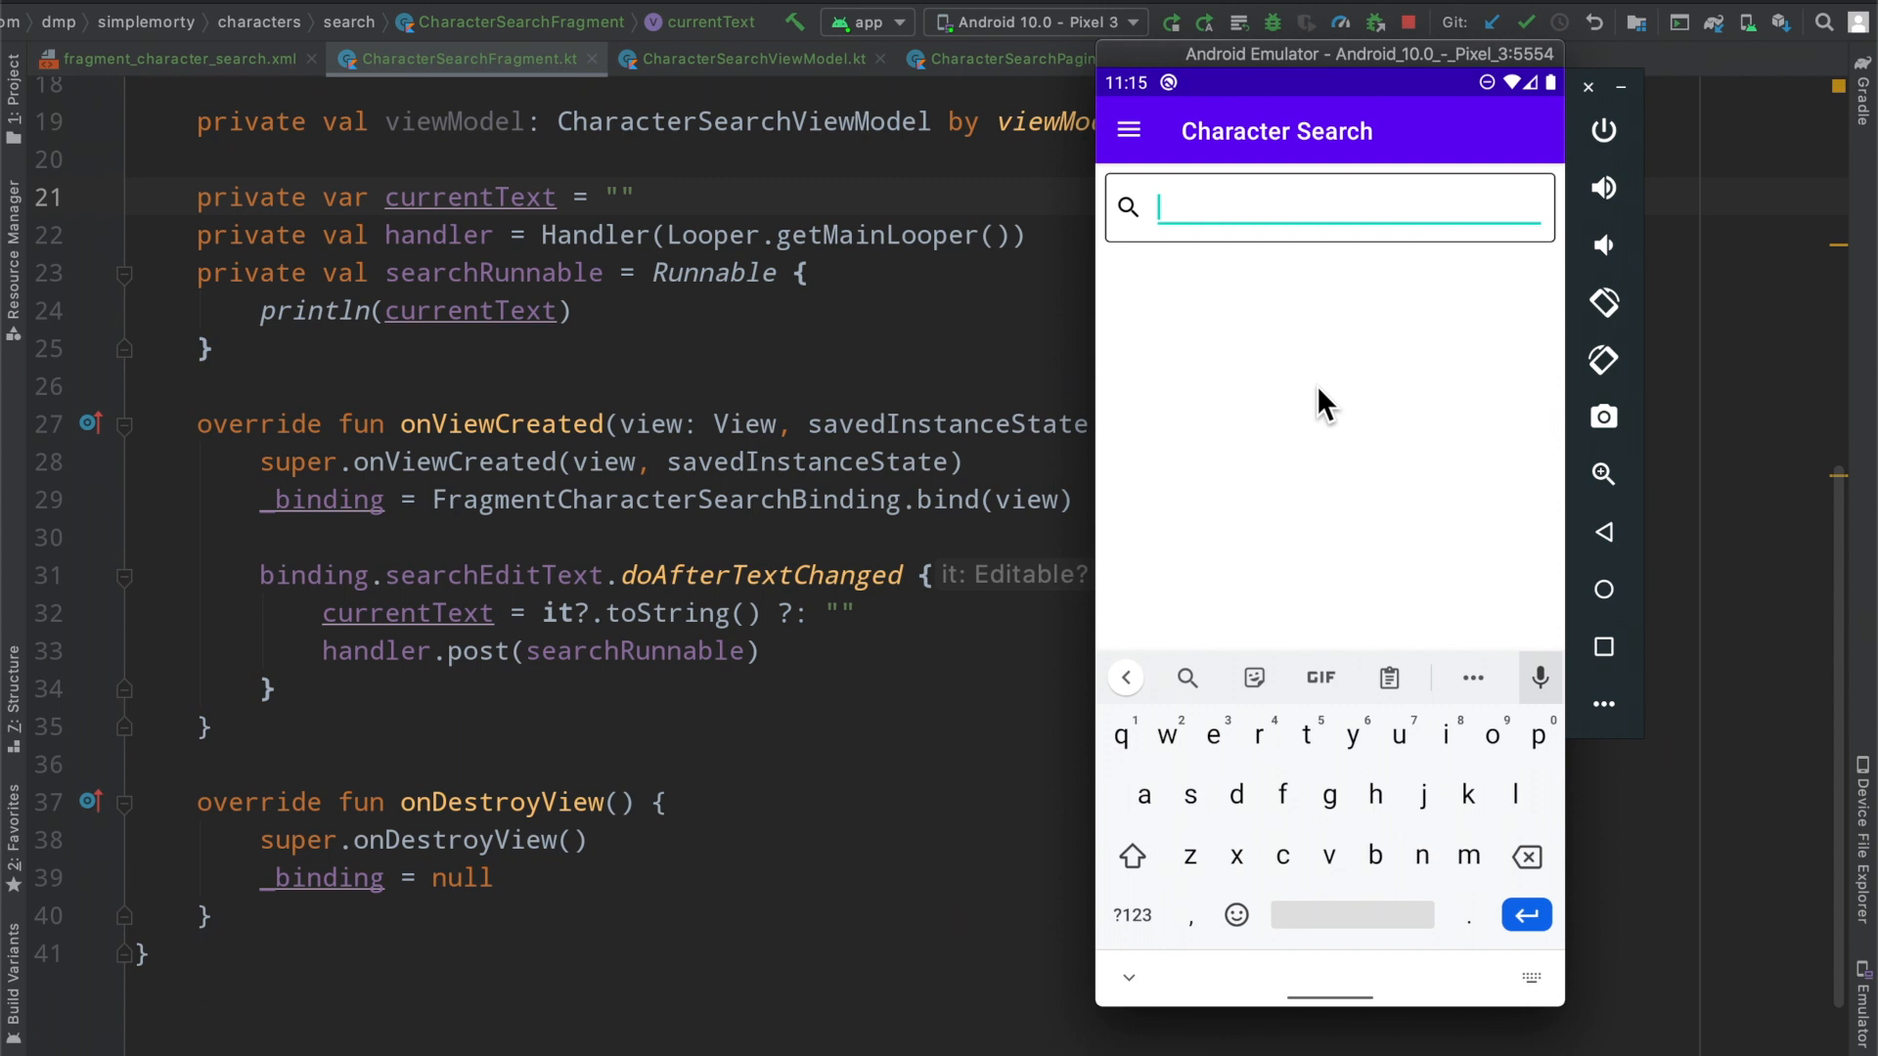
type("rick")
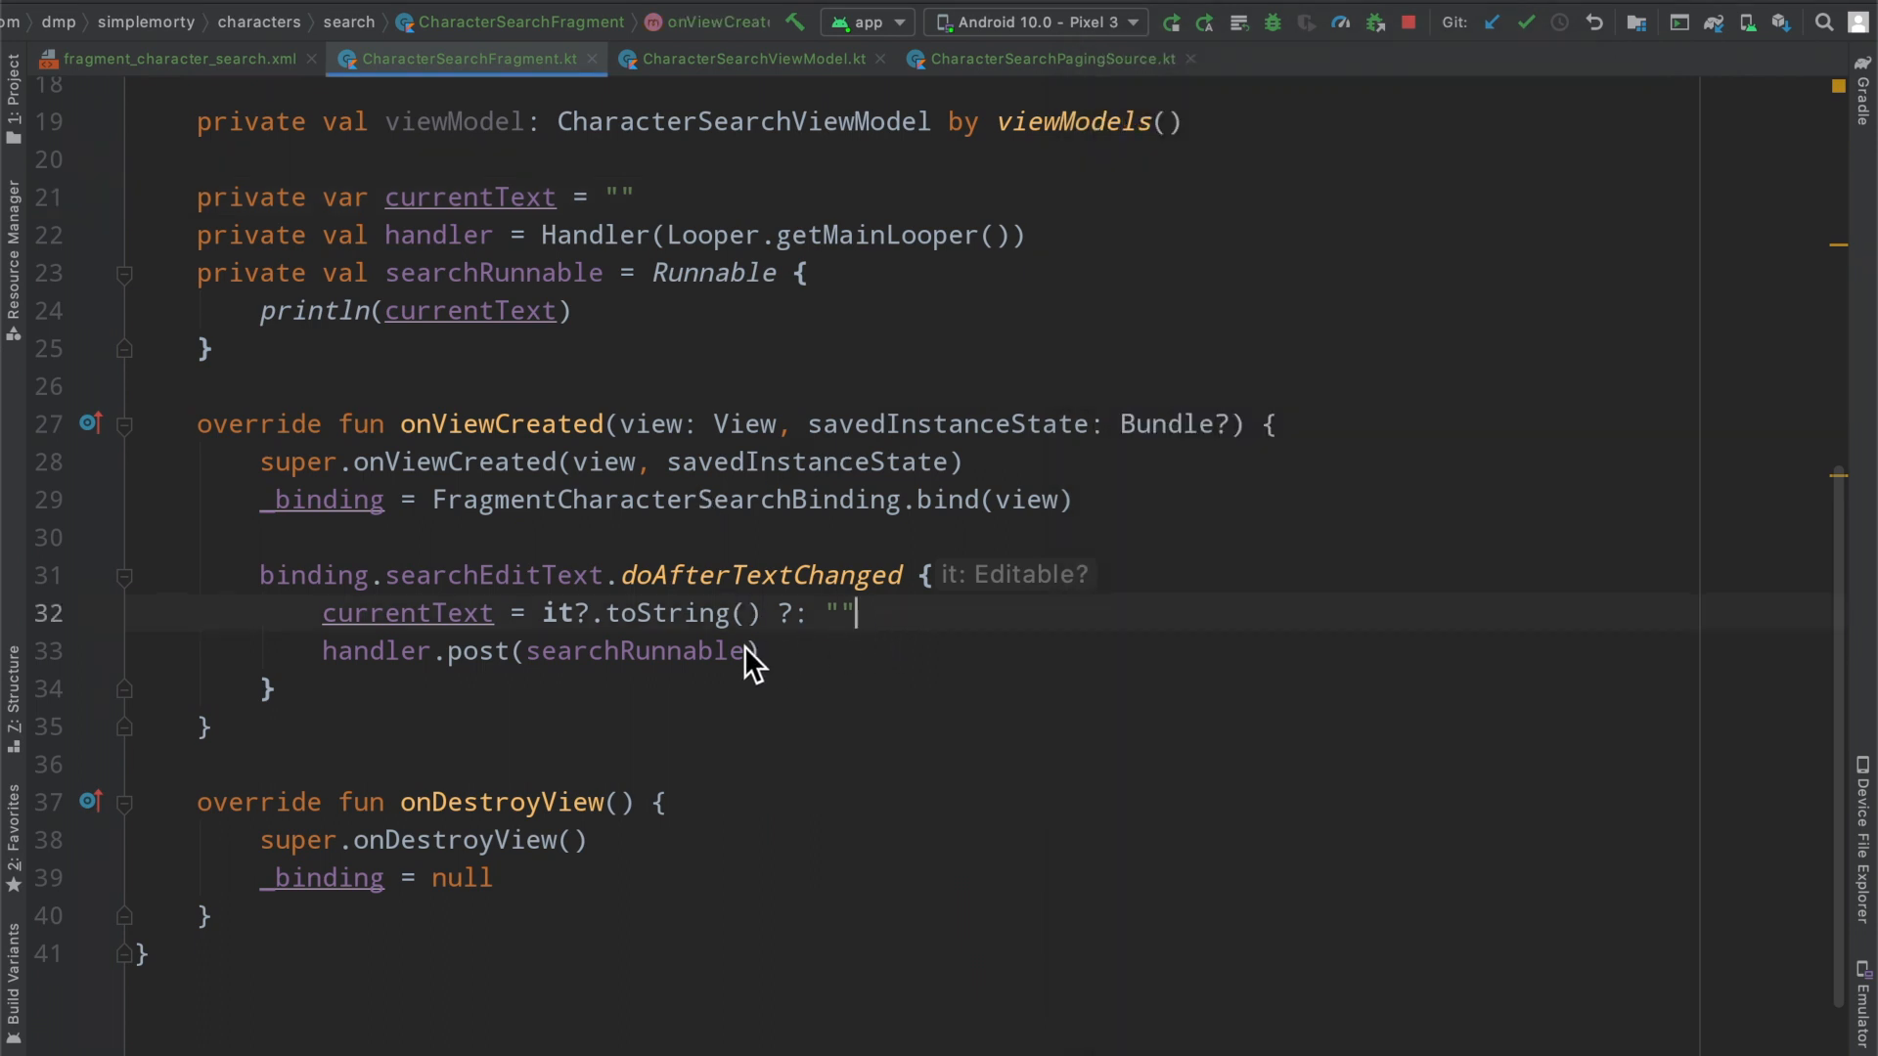
Insert handler.removeCallbacks(searchRunnable) on a new line above the post call
scroll("up", 3)
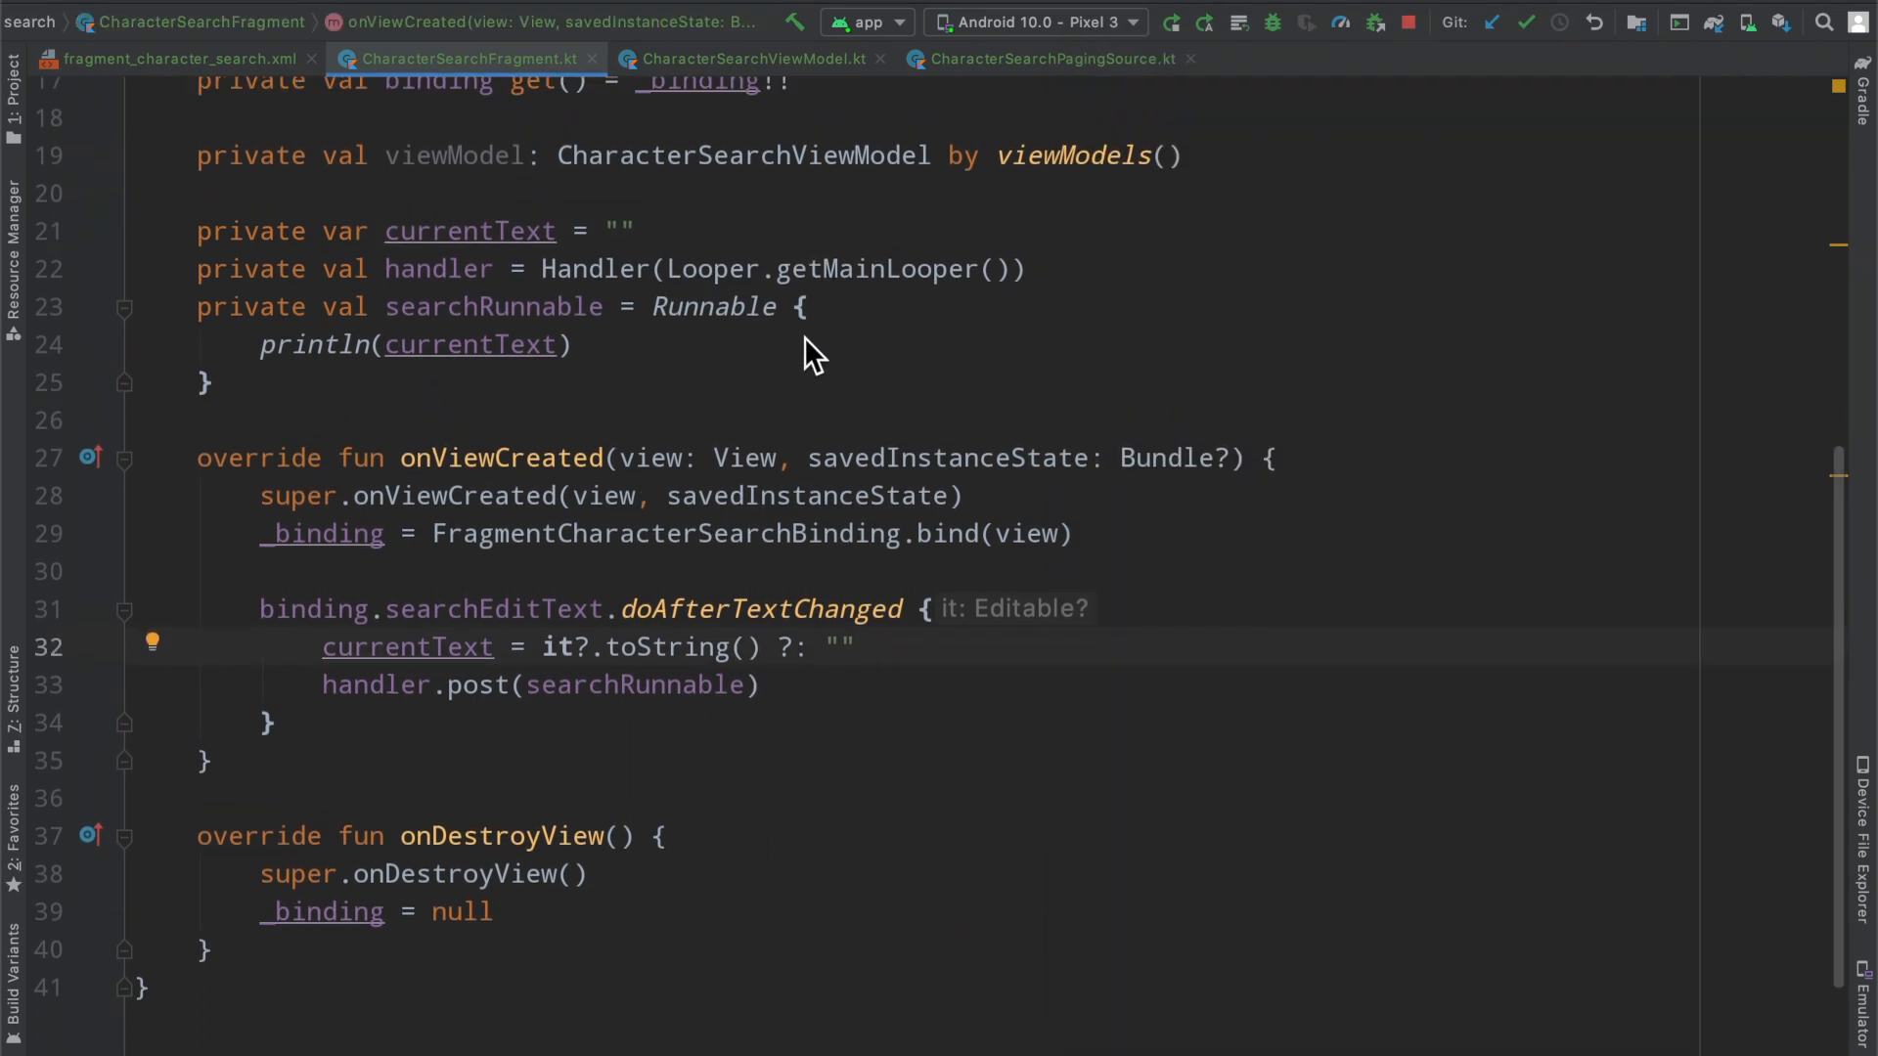
scroll("up", 3)
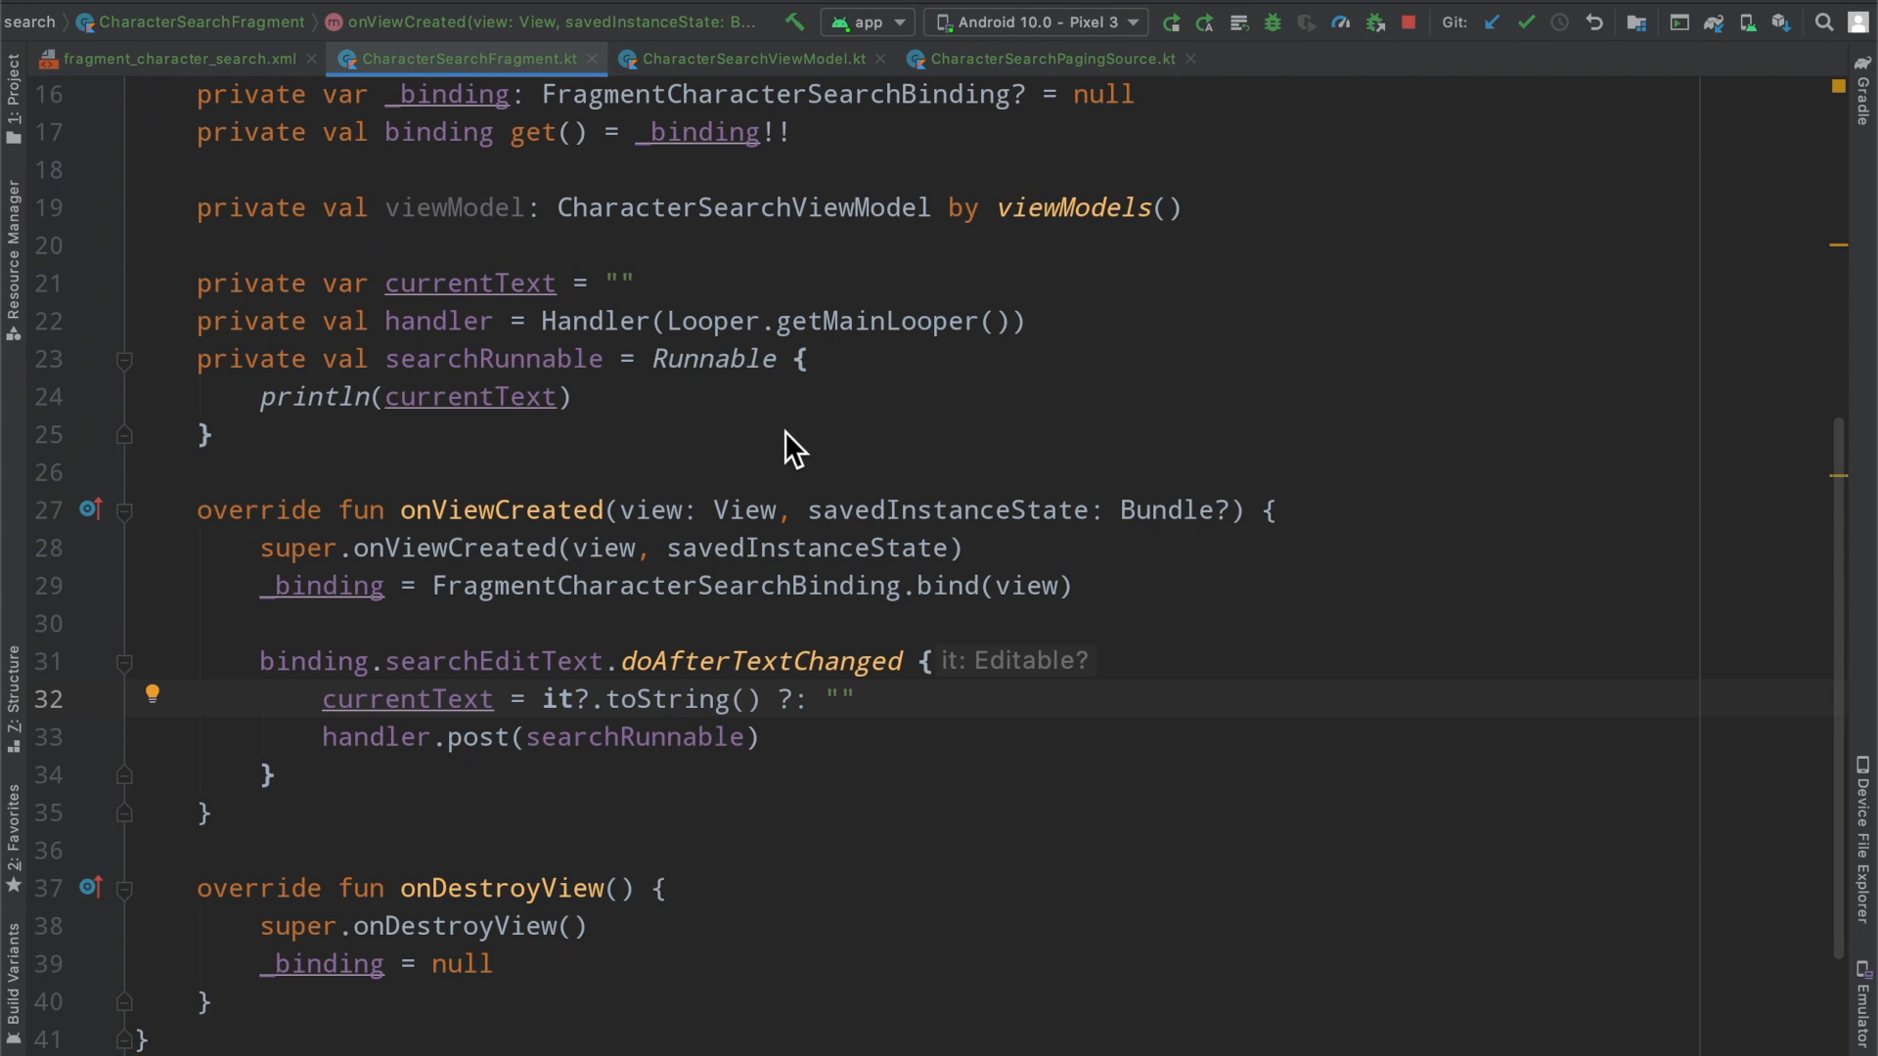
scroll("up", 3)
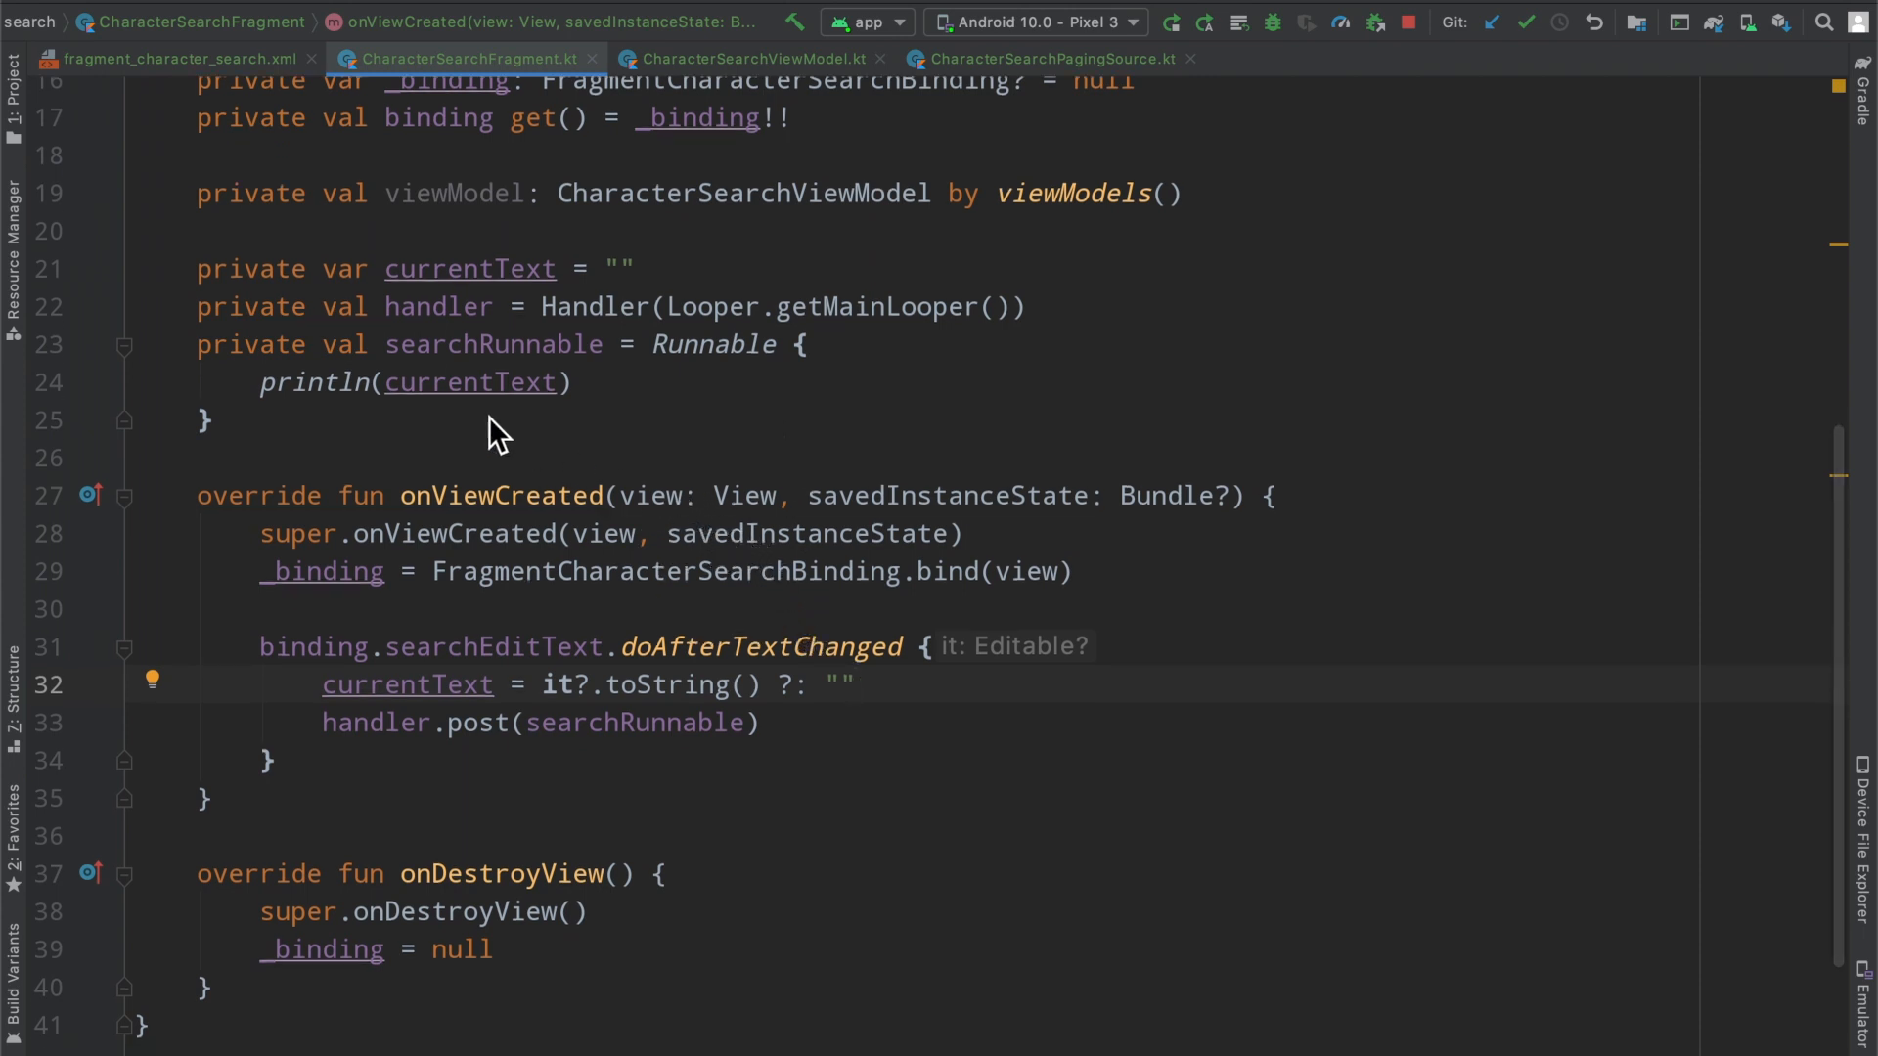
mouse_move(497, 390)
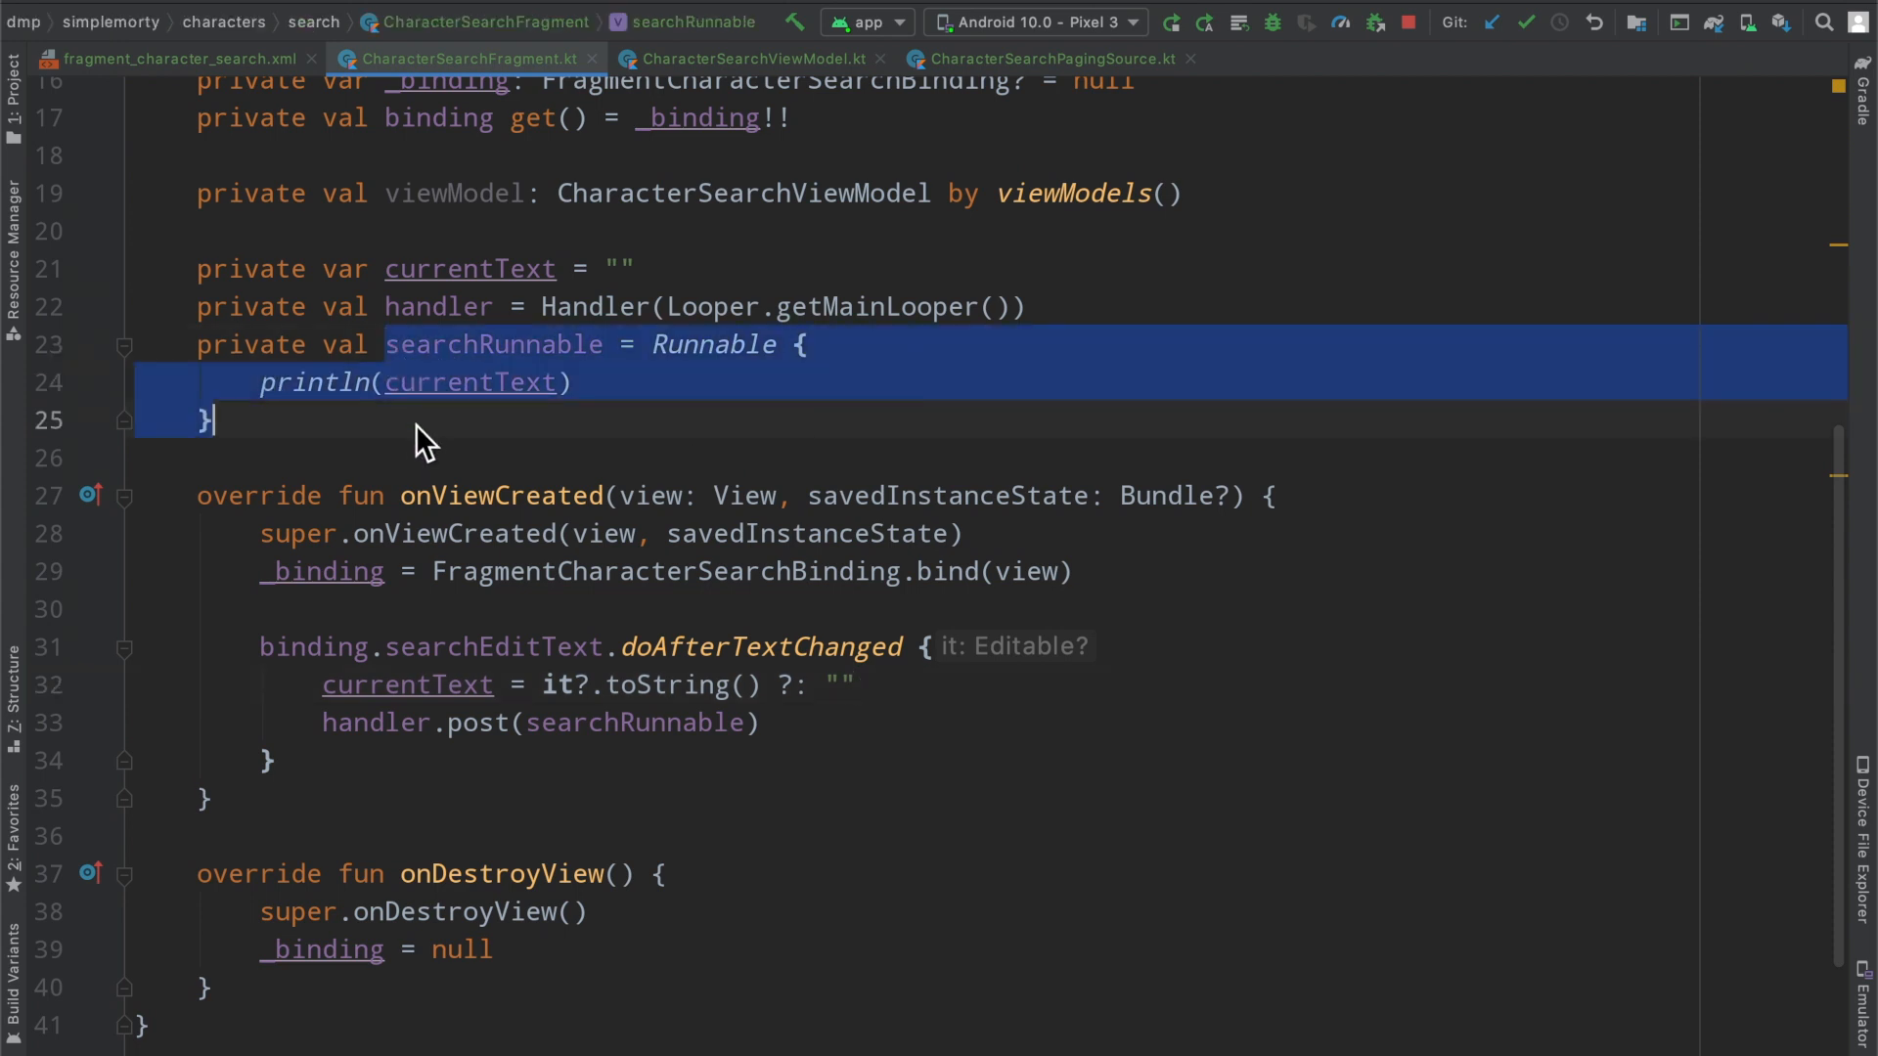
key("enter")
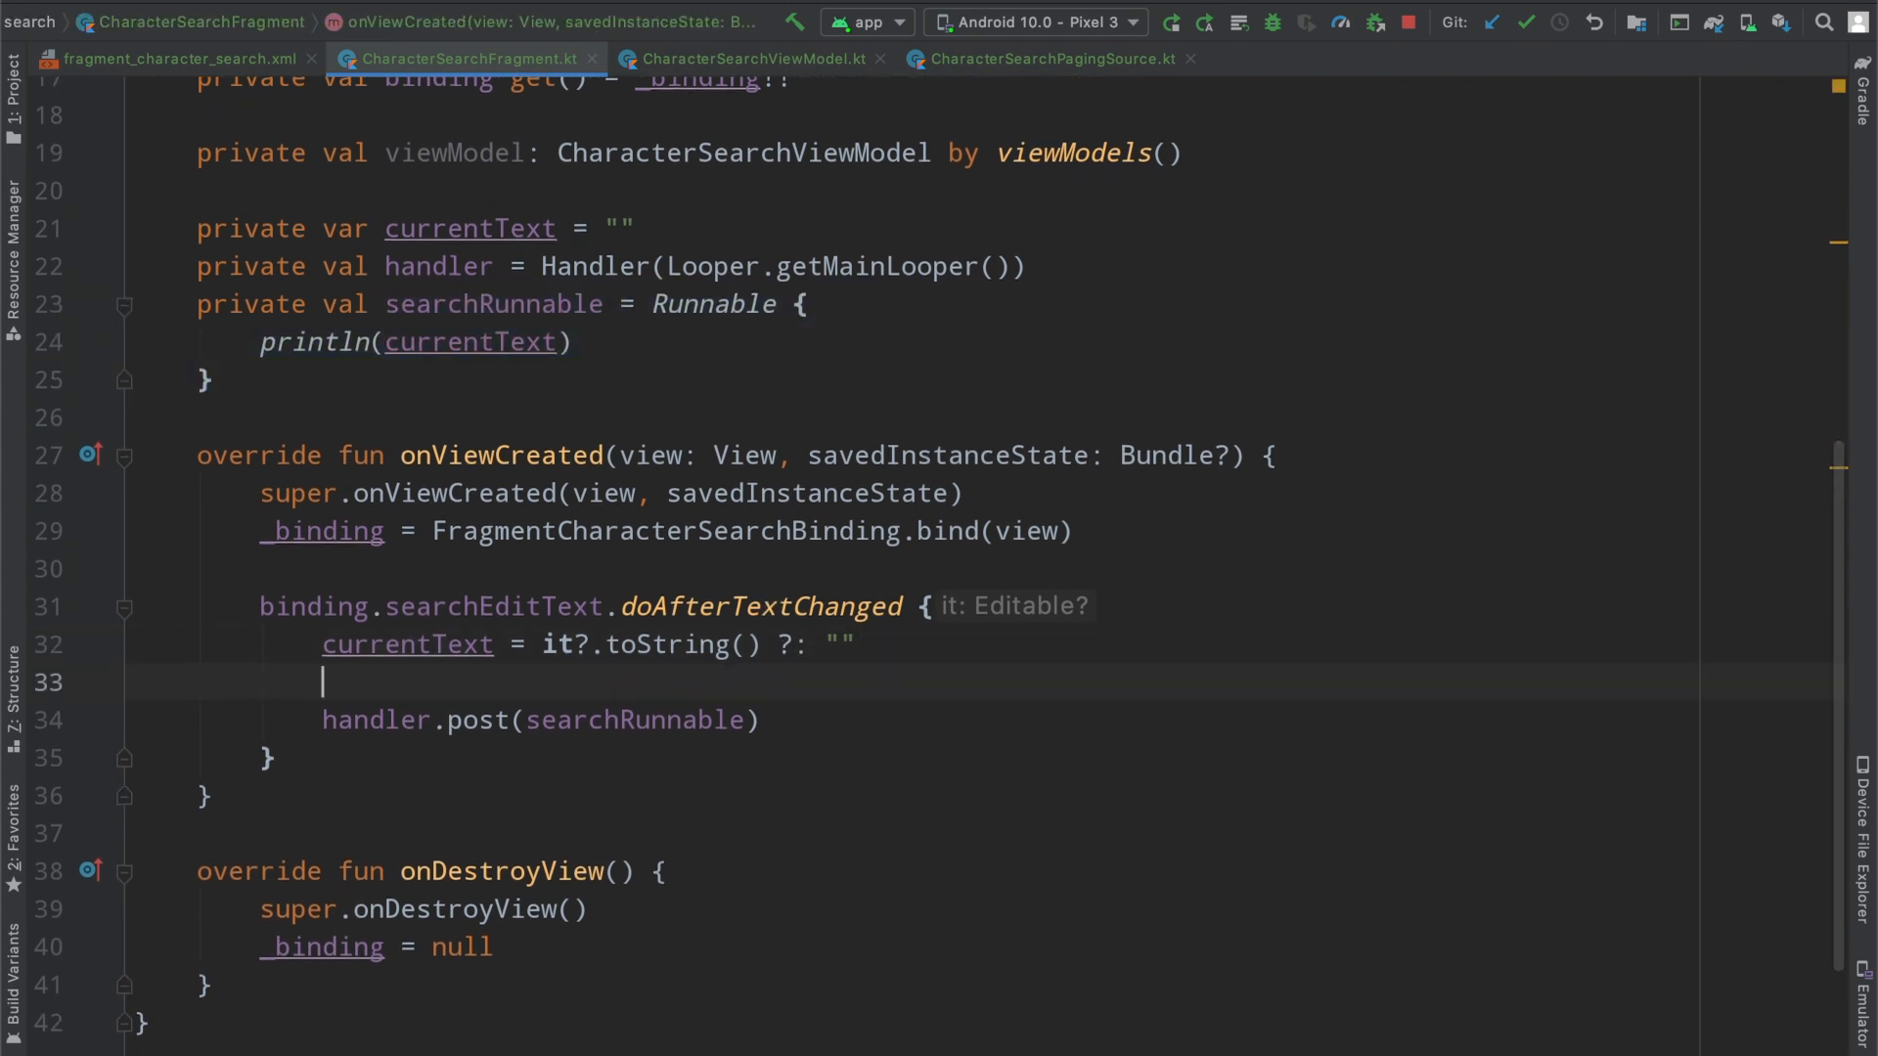
key("enter")
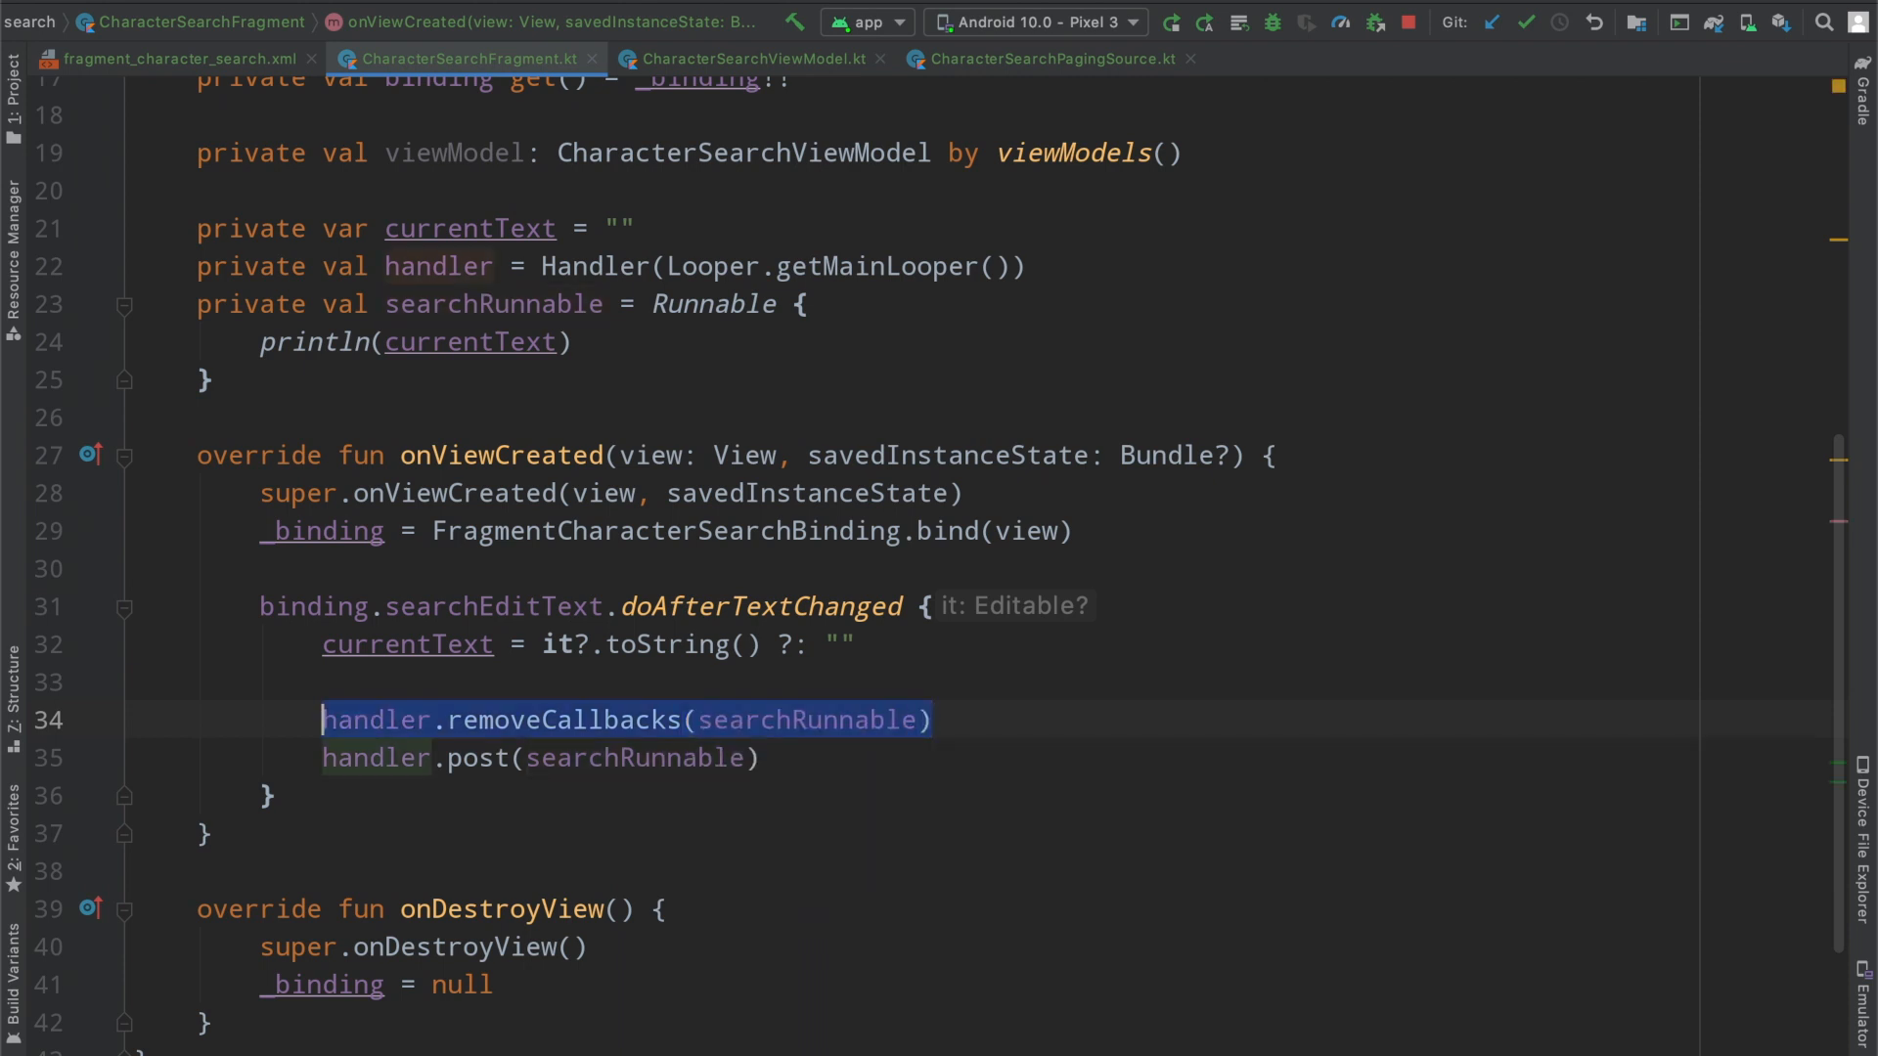
mouse_move(450, 303)
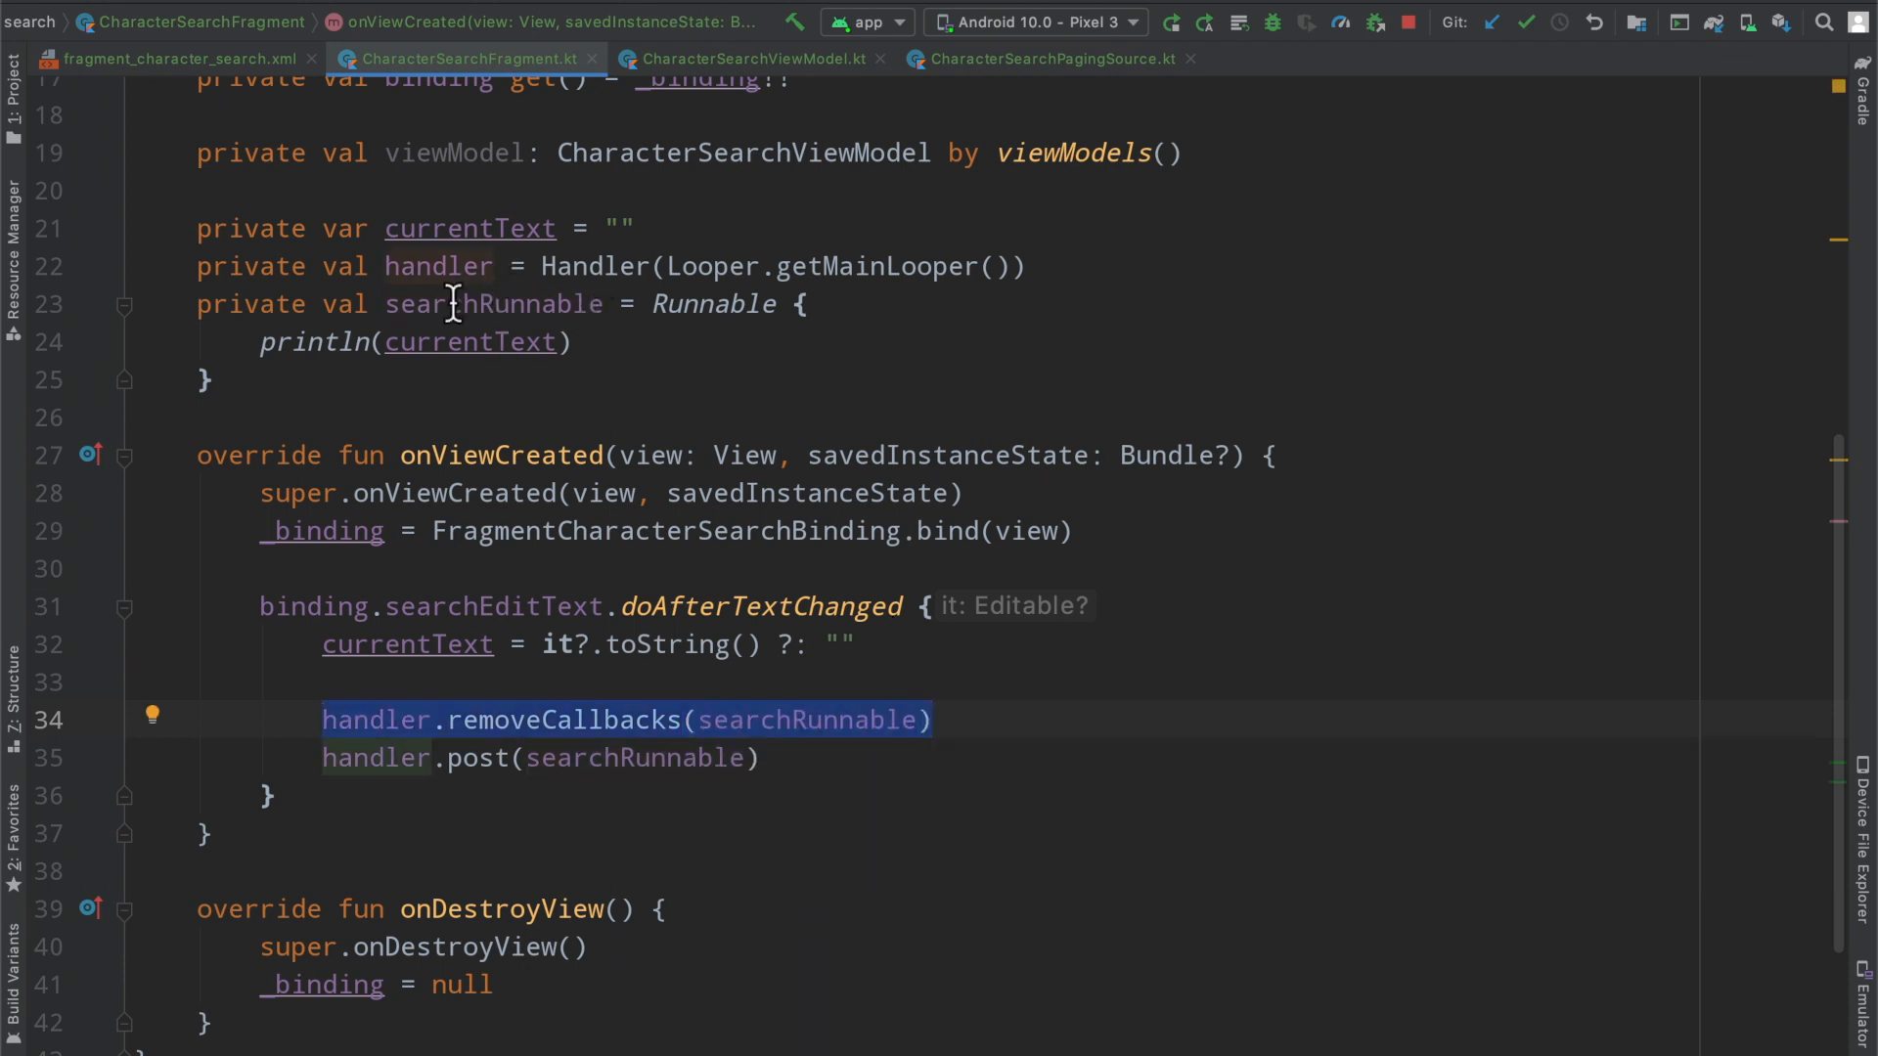
Inspect the Handler constructor on line 22 before changing post to postDelayed
left_click(599, 266)
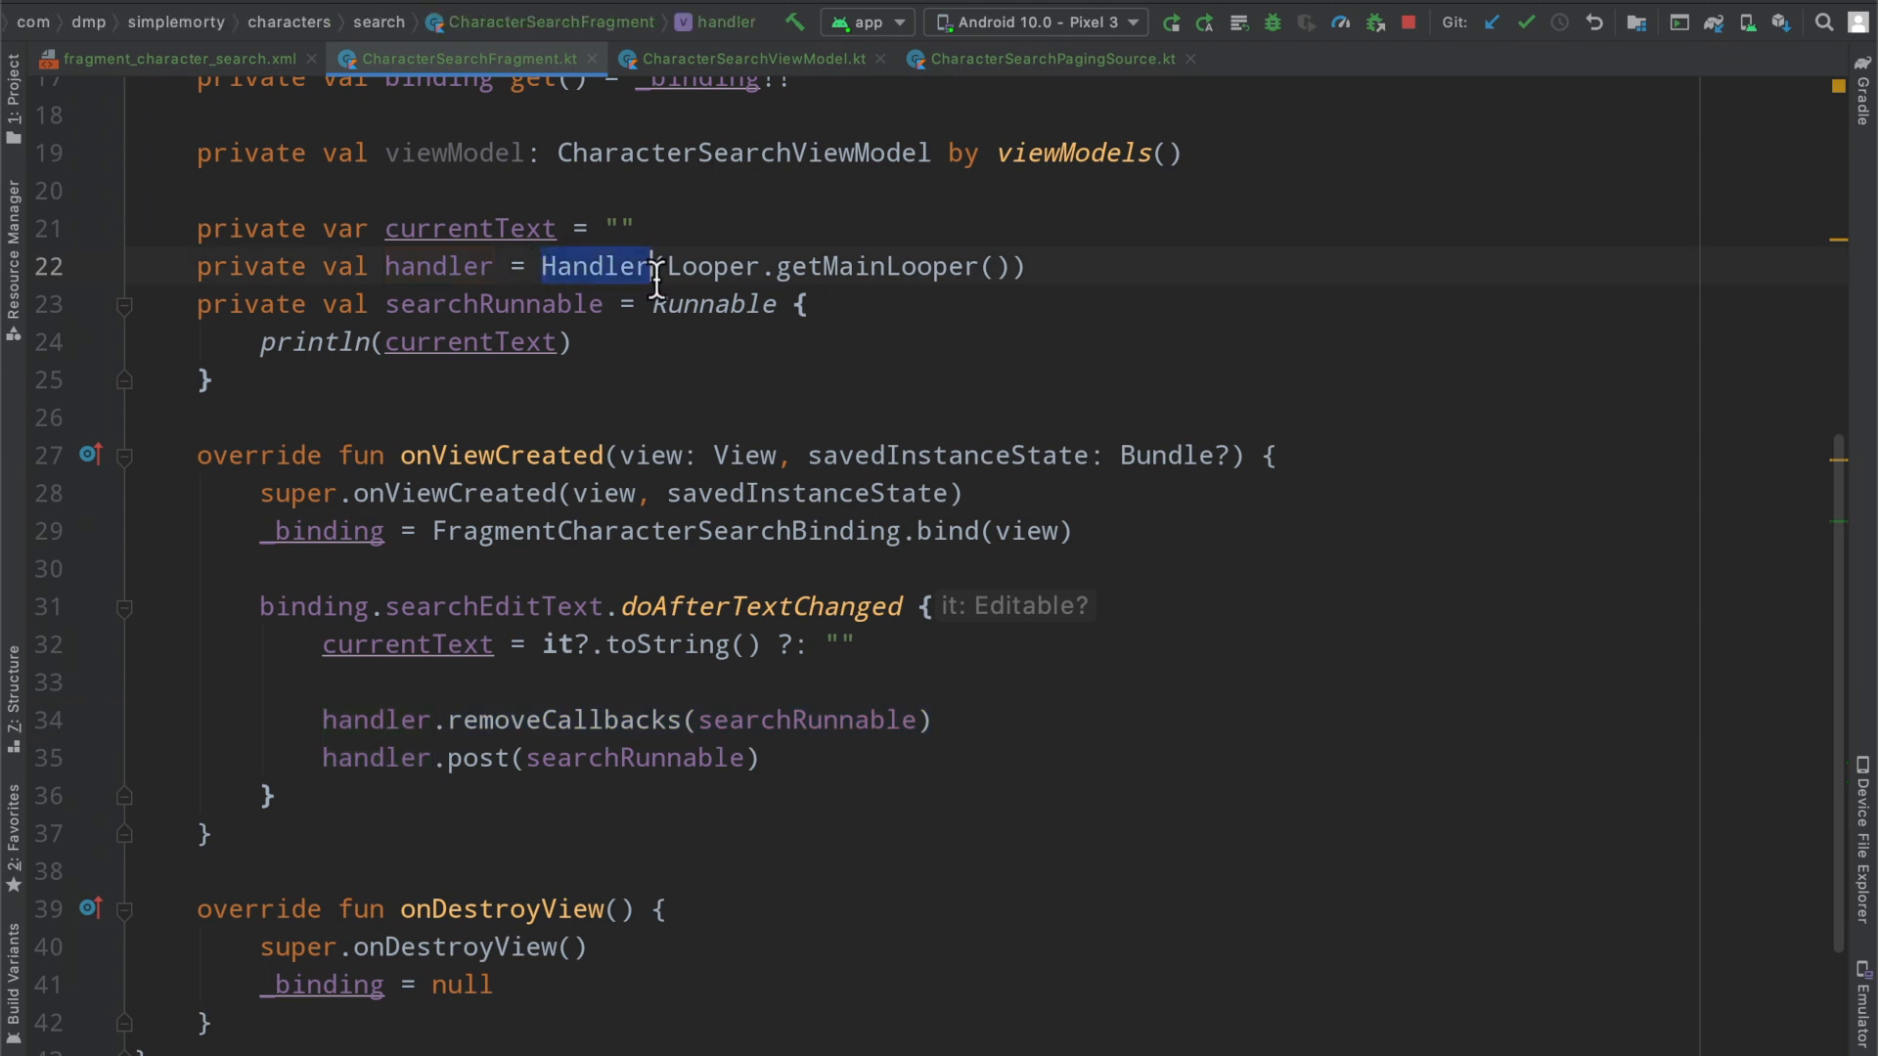
left_click(1100, 266)
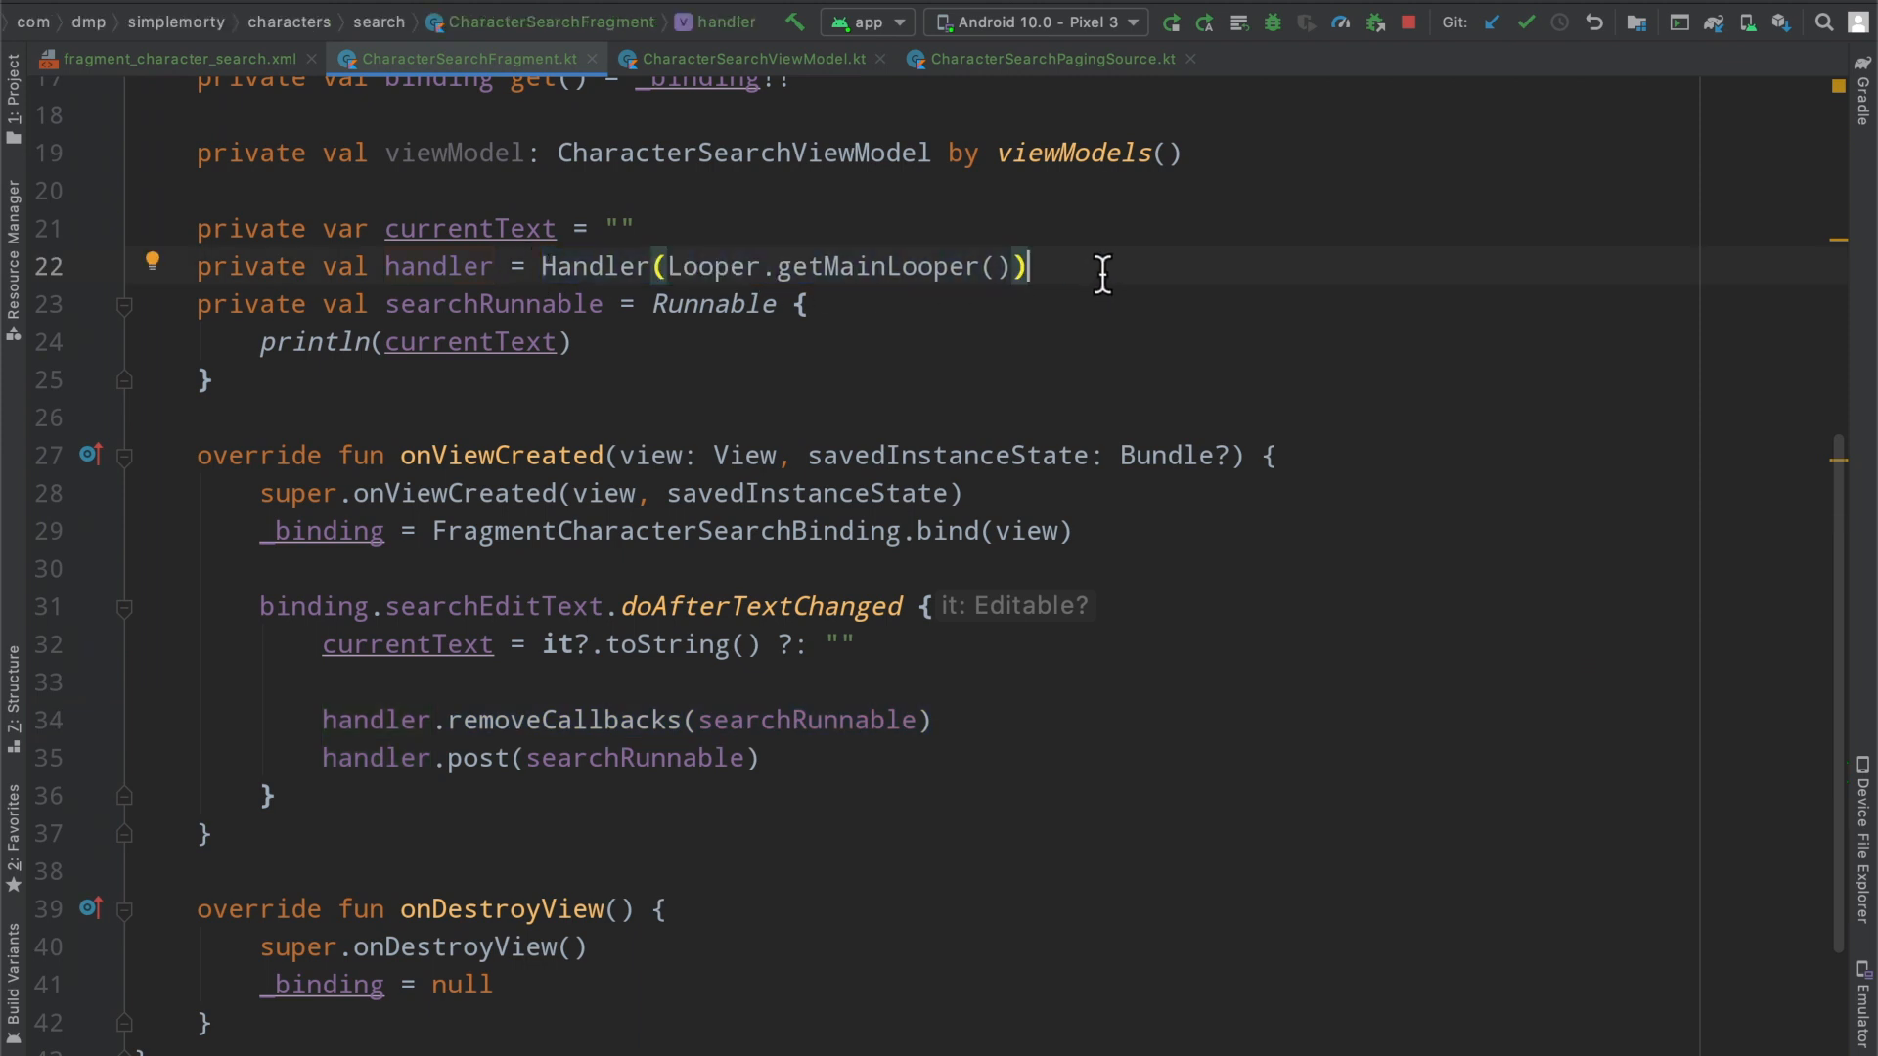
mouse_move(503, 757)
type("Delayed")
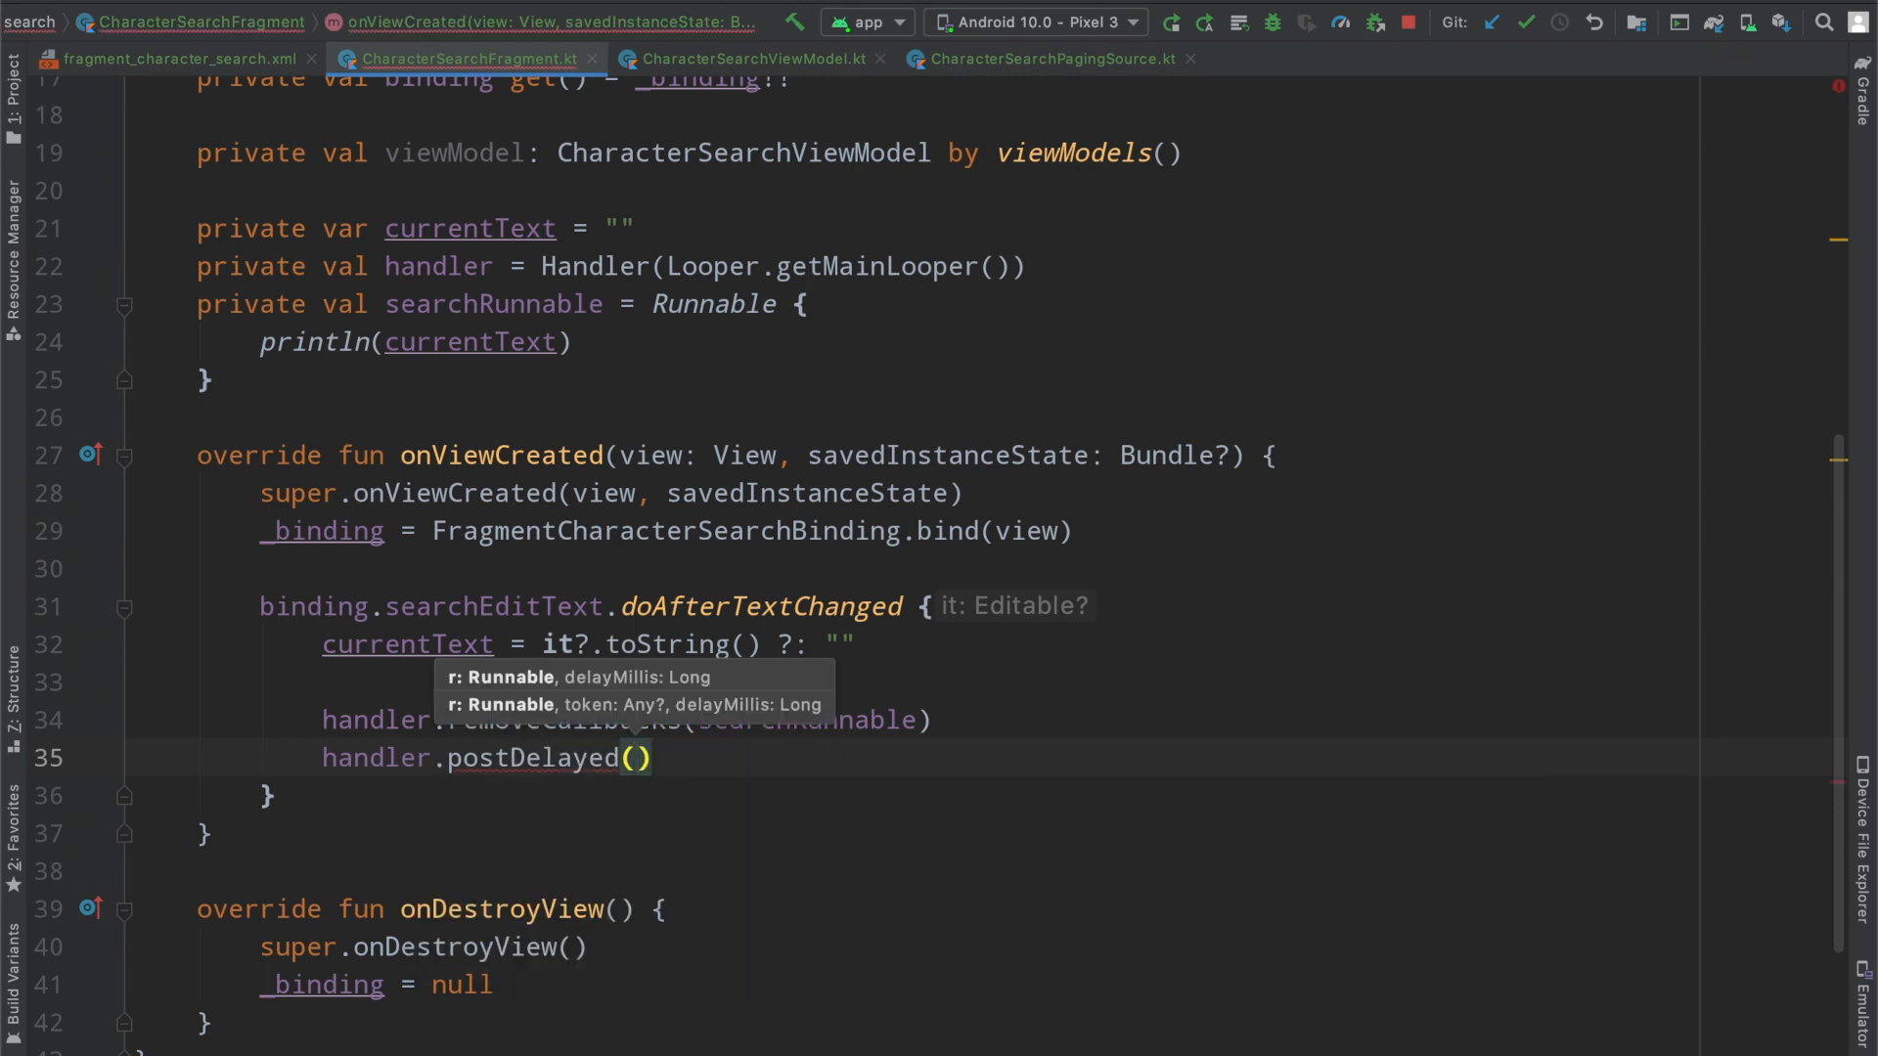
Complete handler.postDelayed(searchRunnable, 500L) in doAfterTextChanged and rerun the app
type("searchRunnable, 500")
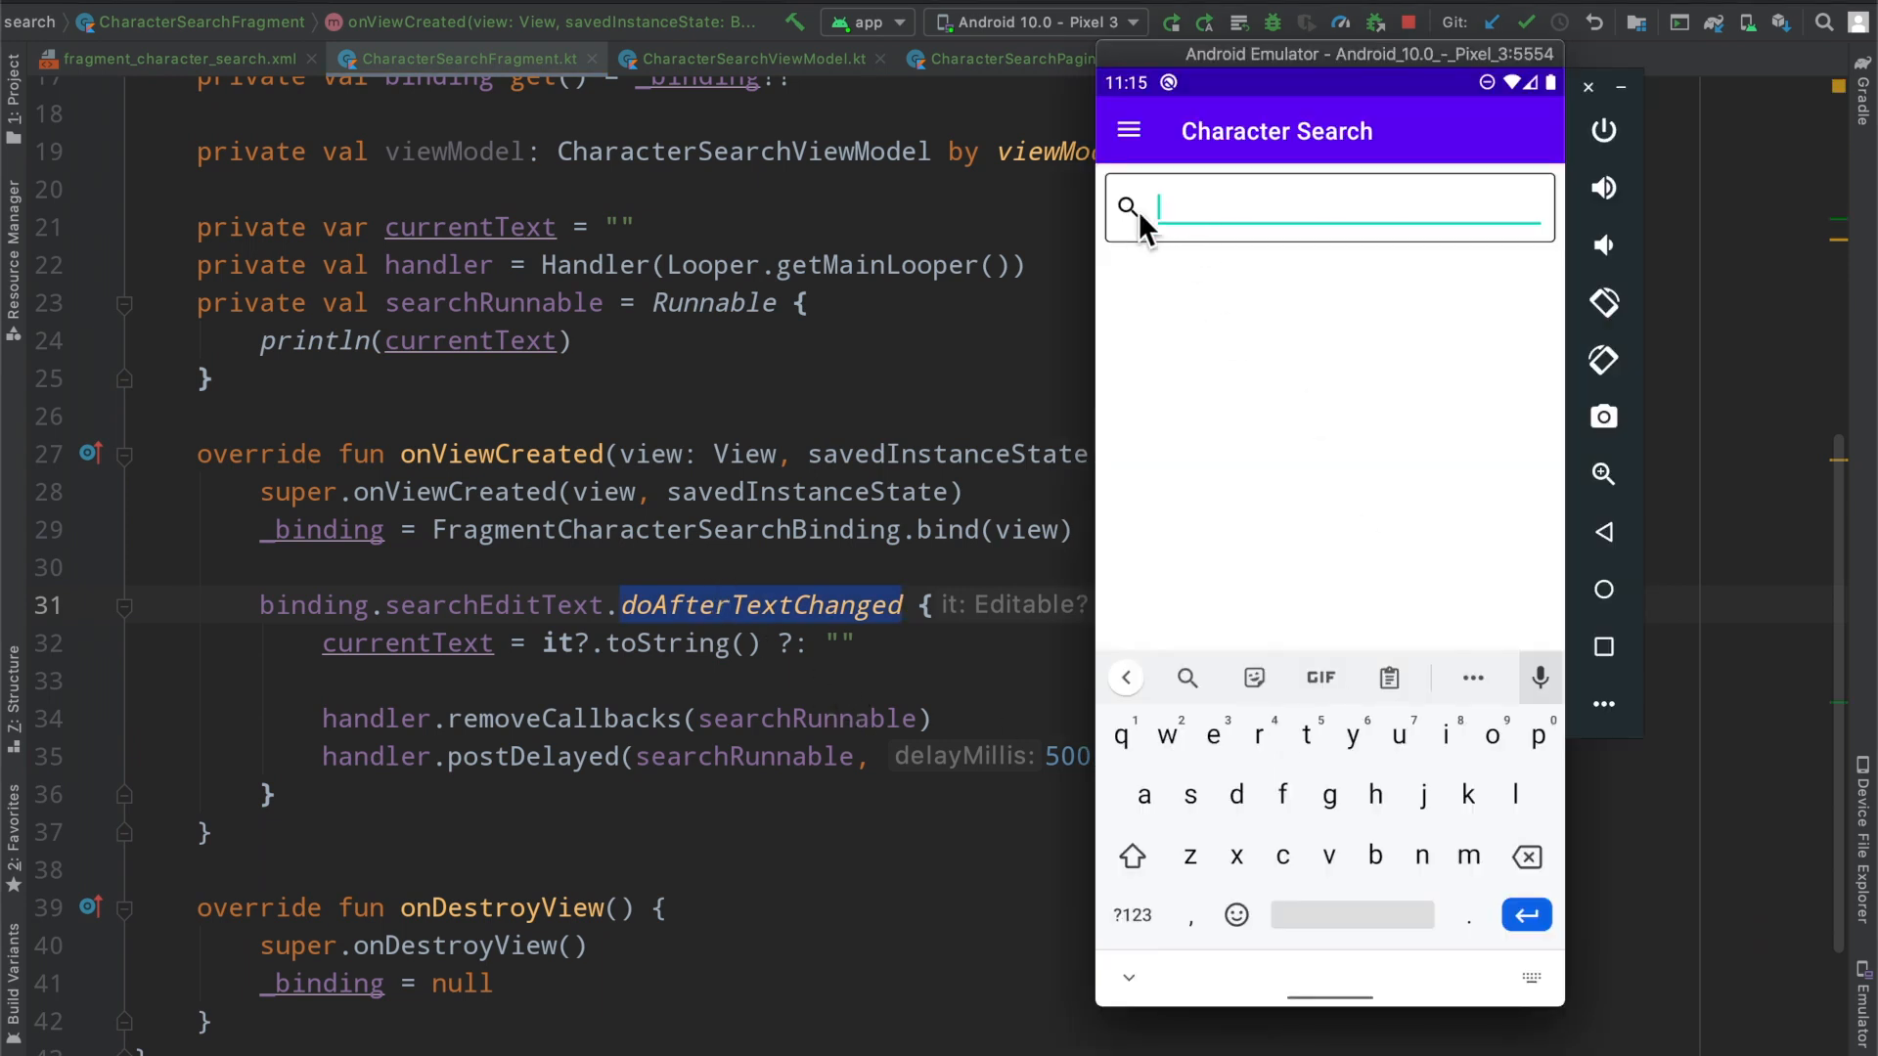
mouse_move(928, 608)
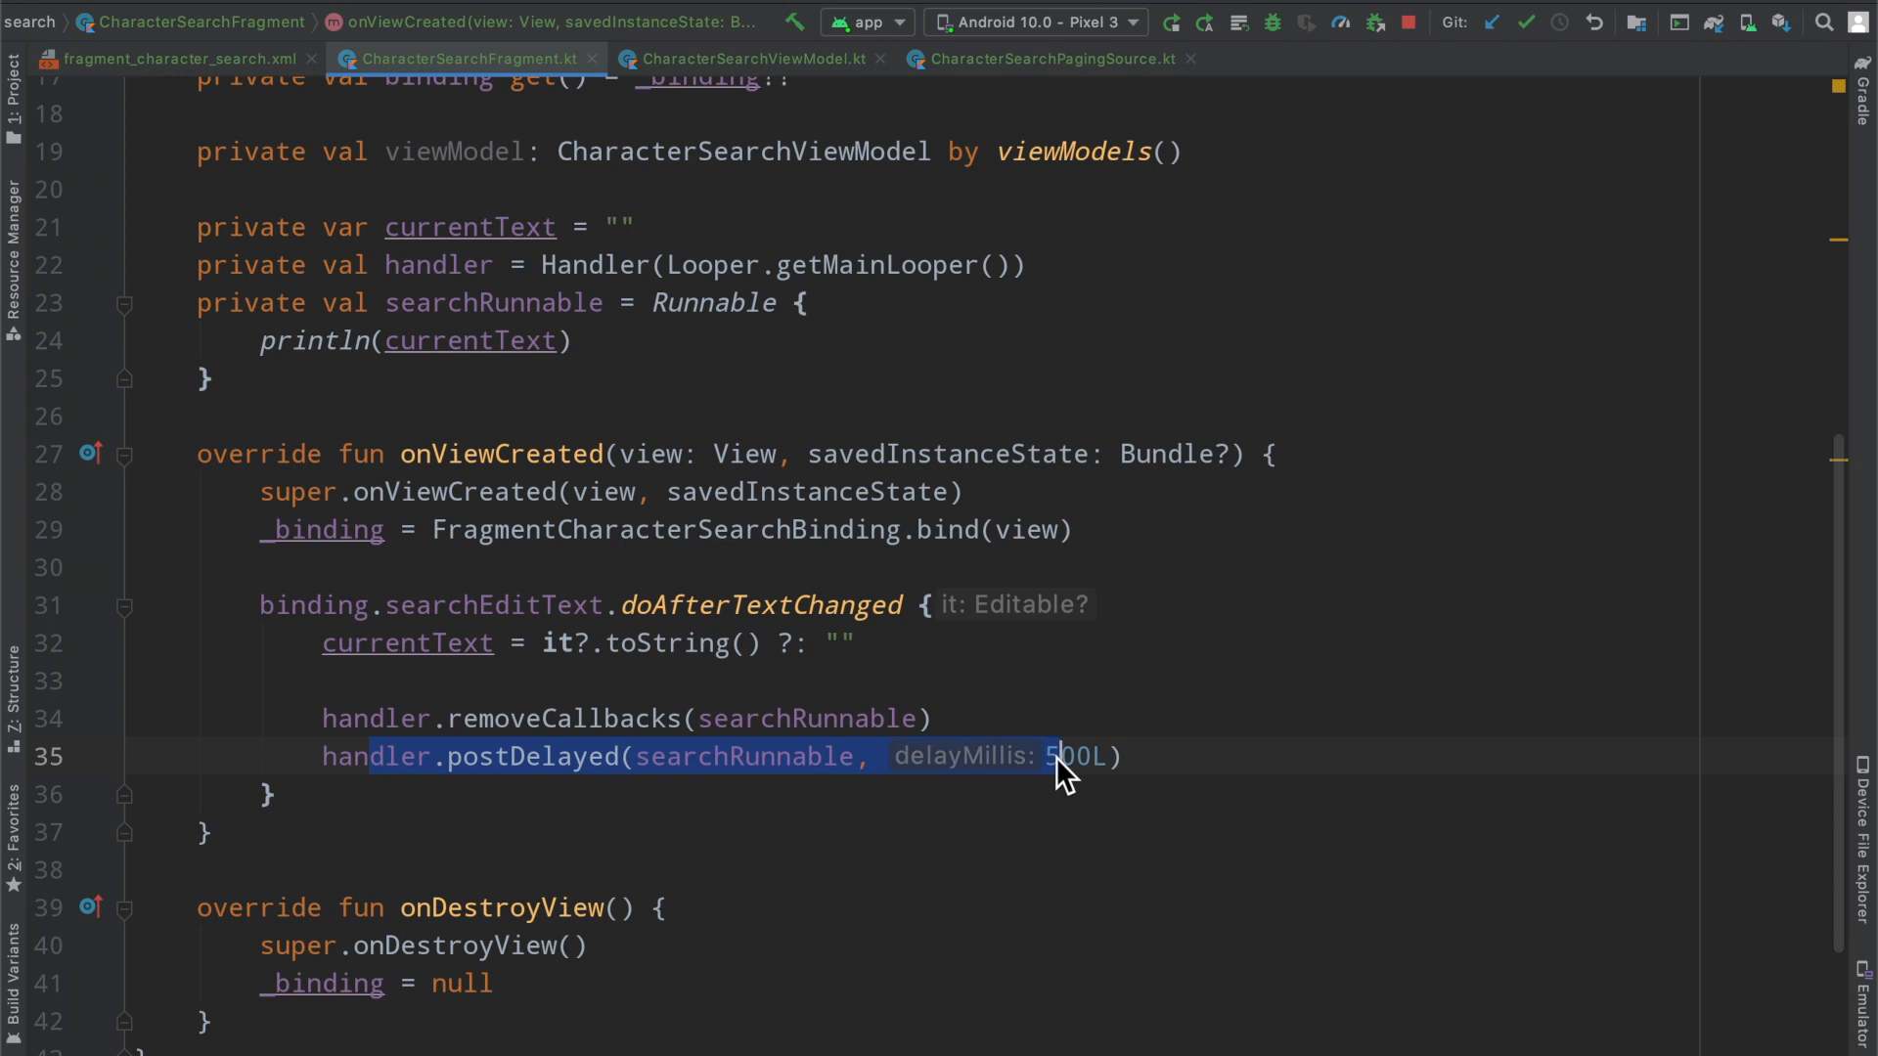
double_click(743, 756)
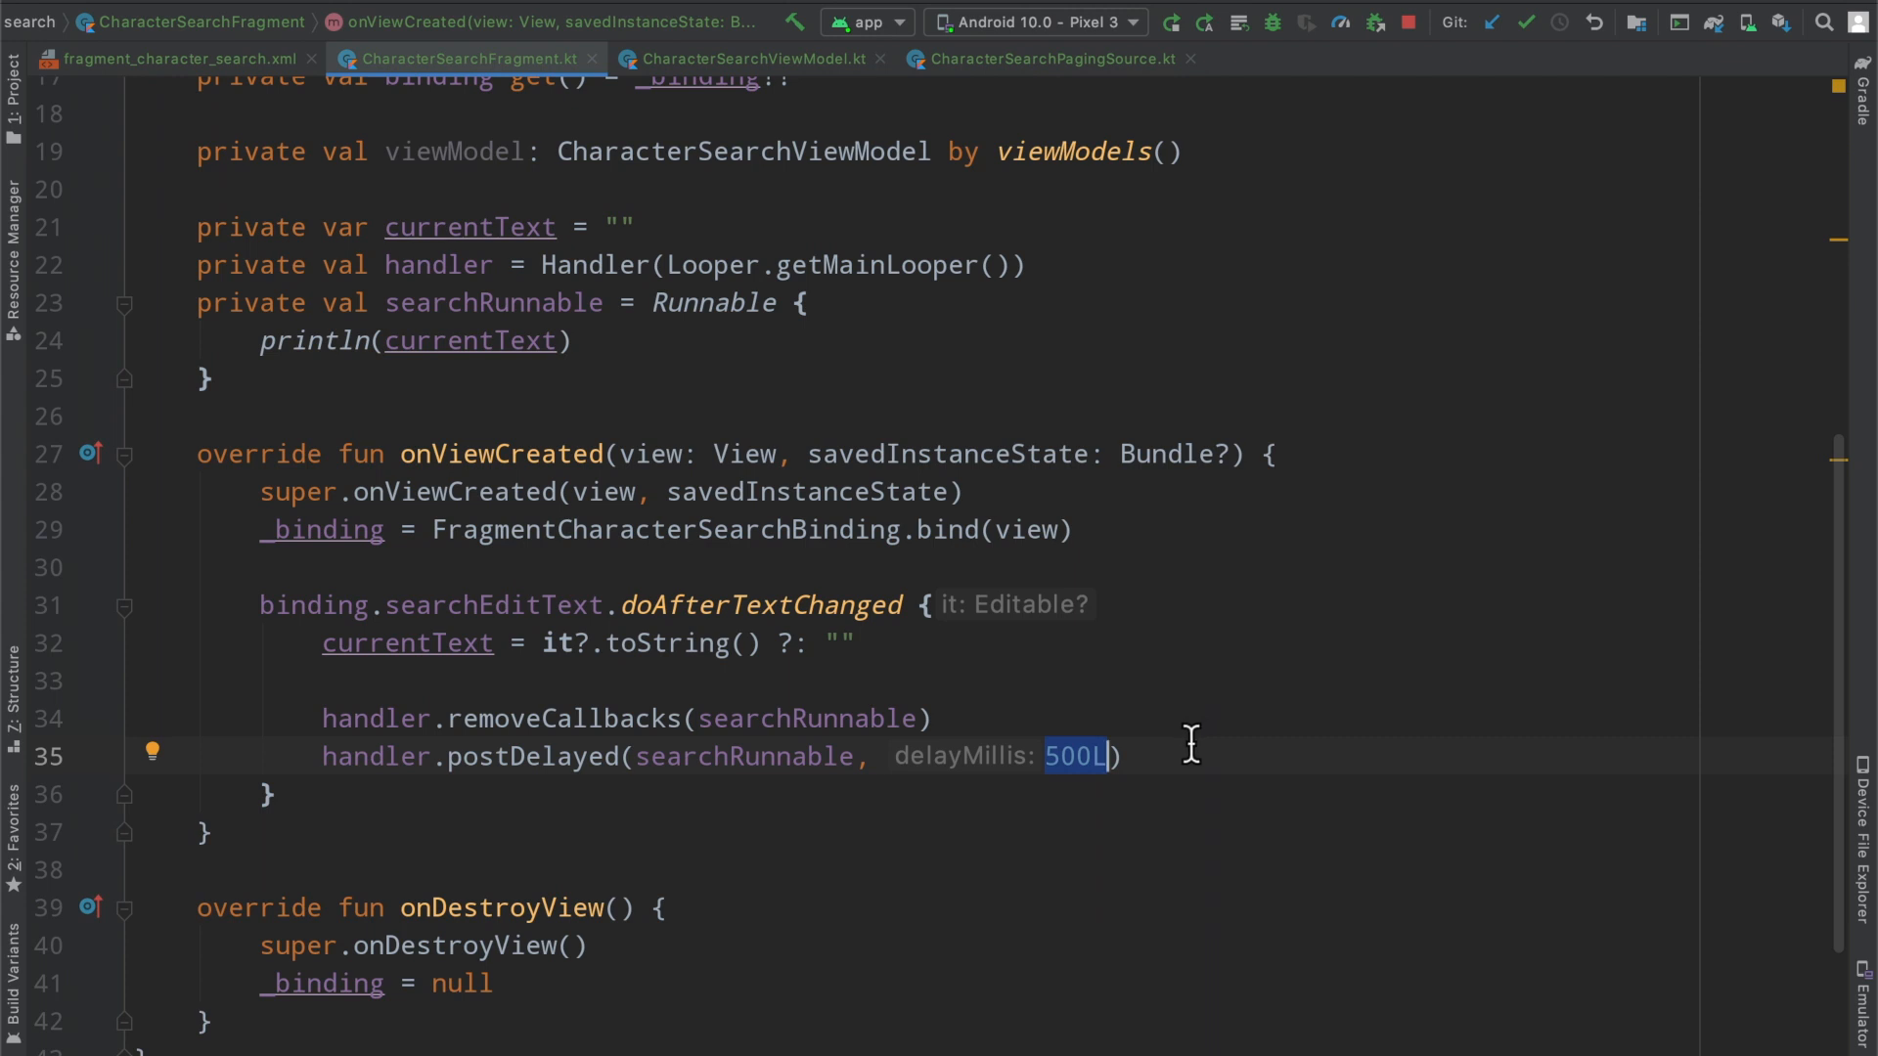
double_click(761, 604)
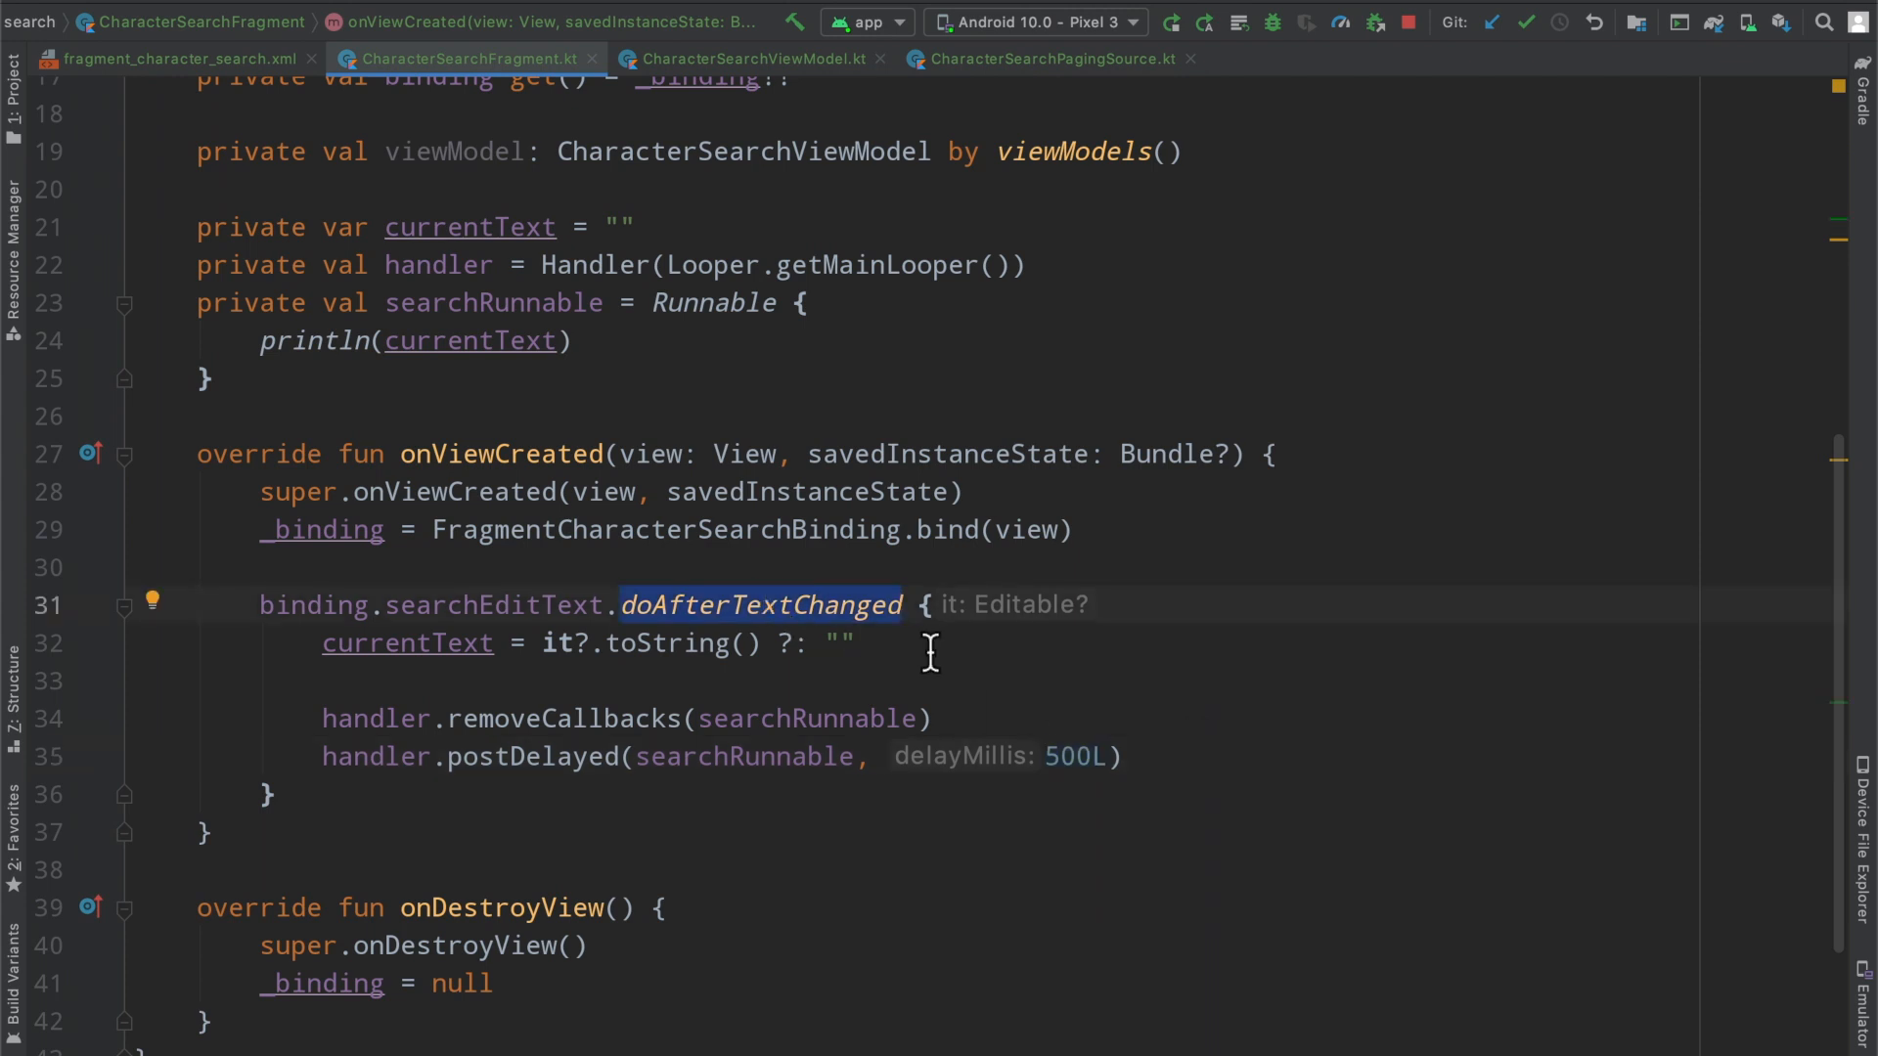
left_click(1172, 21)
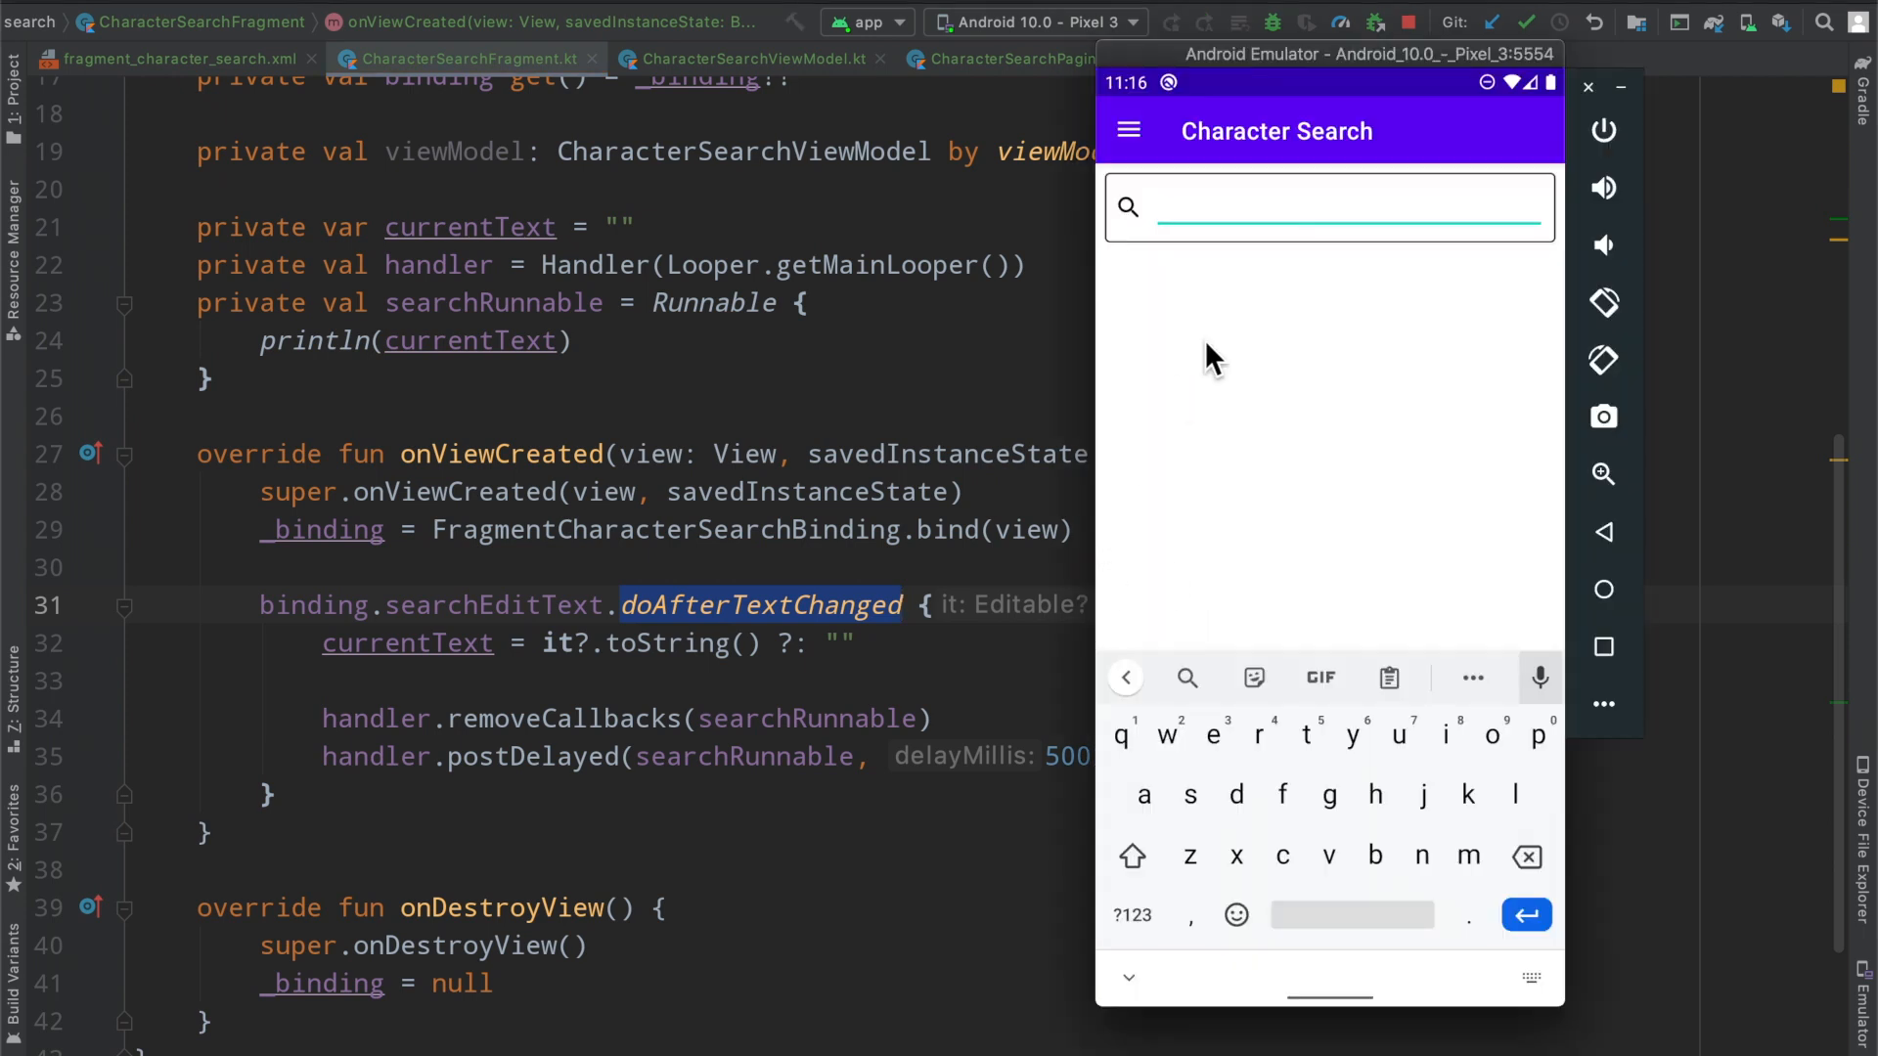
Restart the app on the emulator and go to the Character Search screen
left_click(1603, 589)
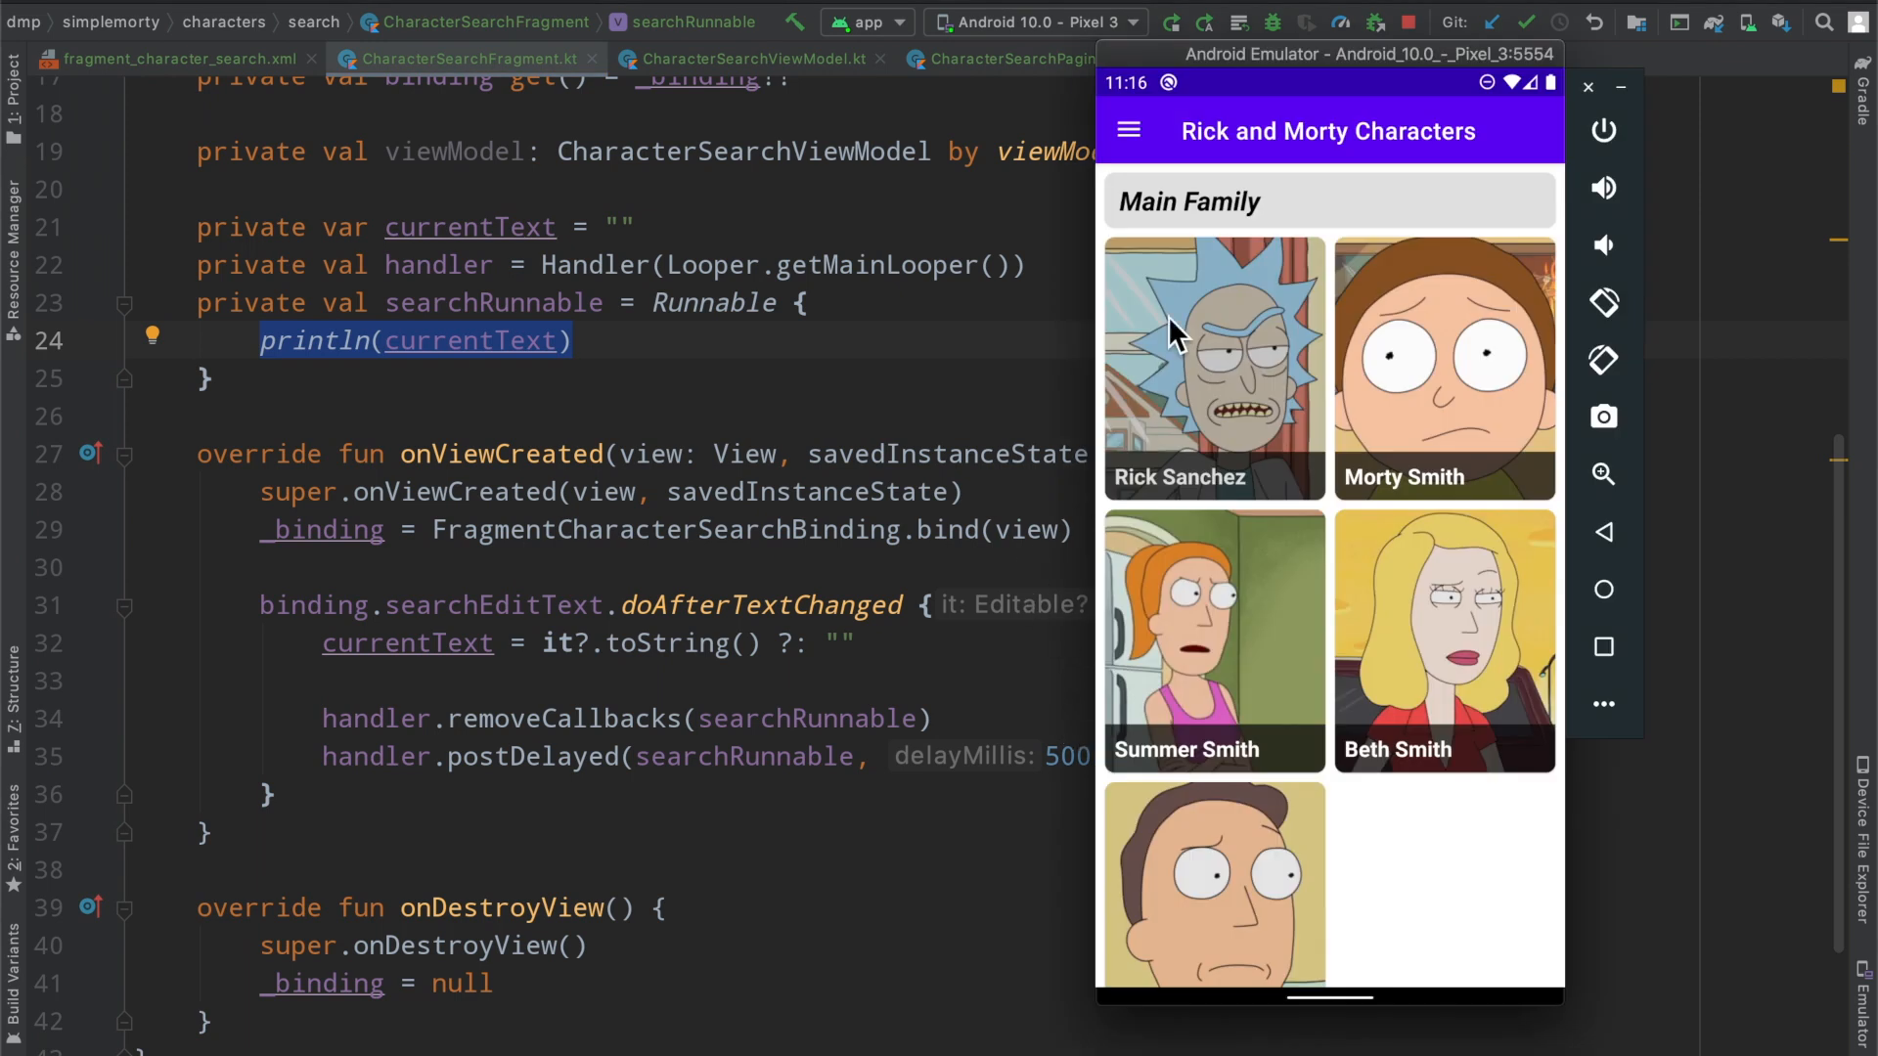
left_click(1127, 130)
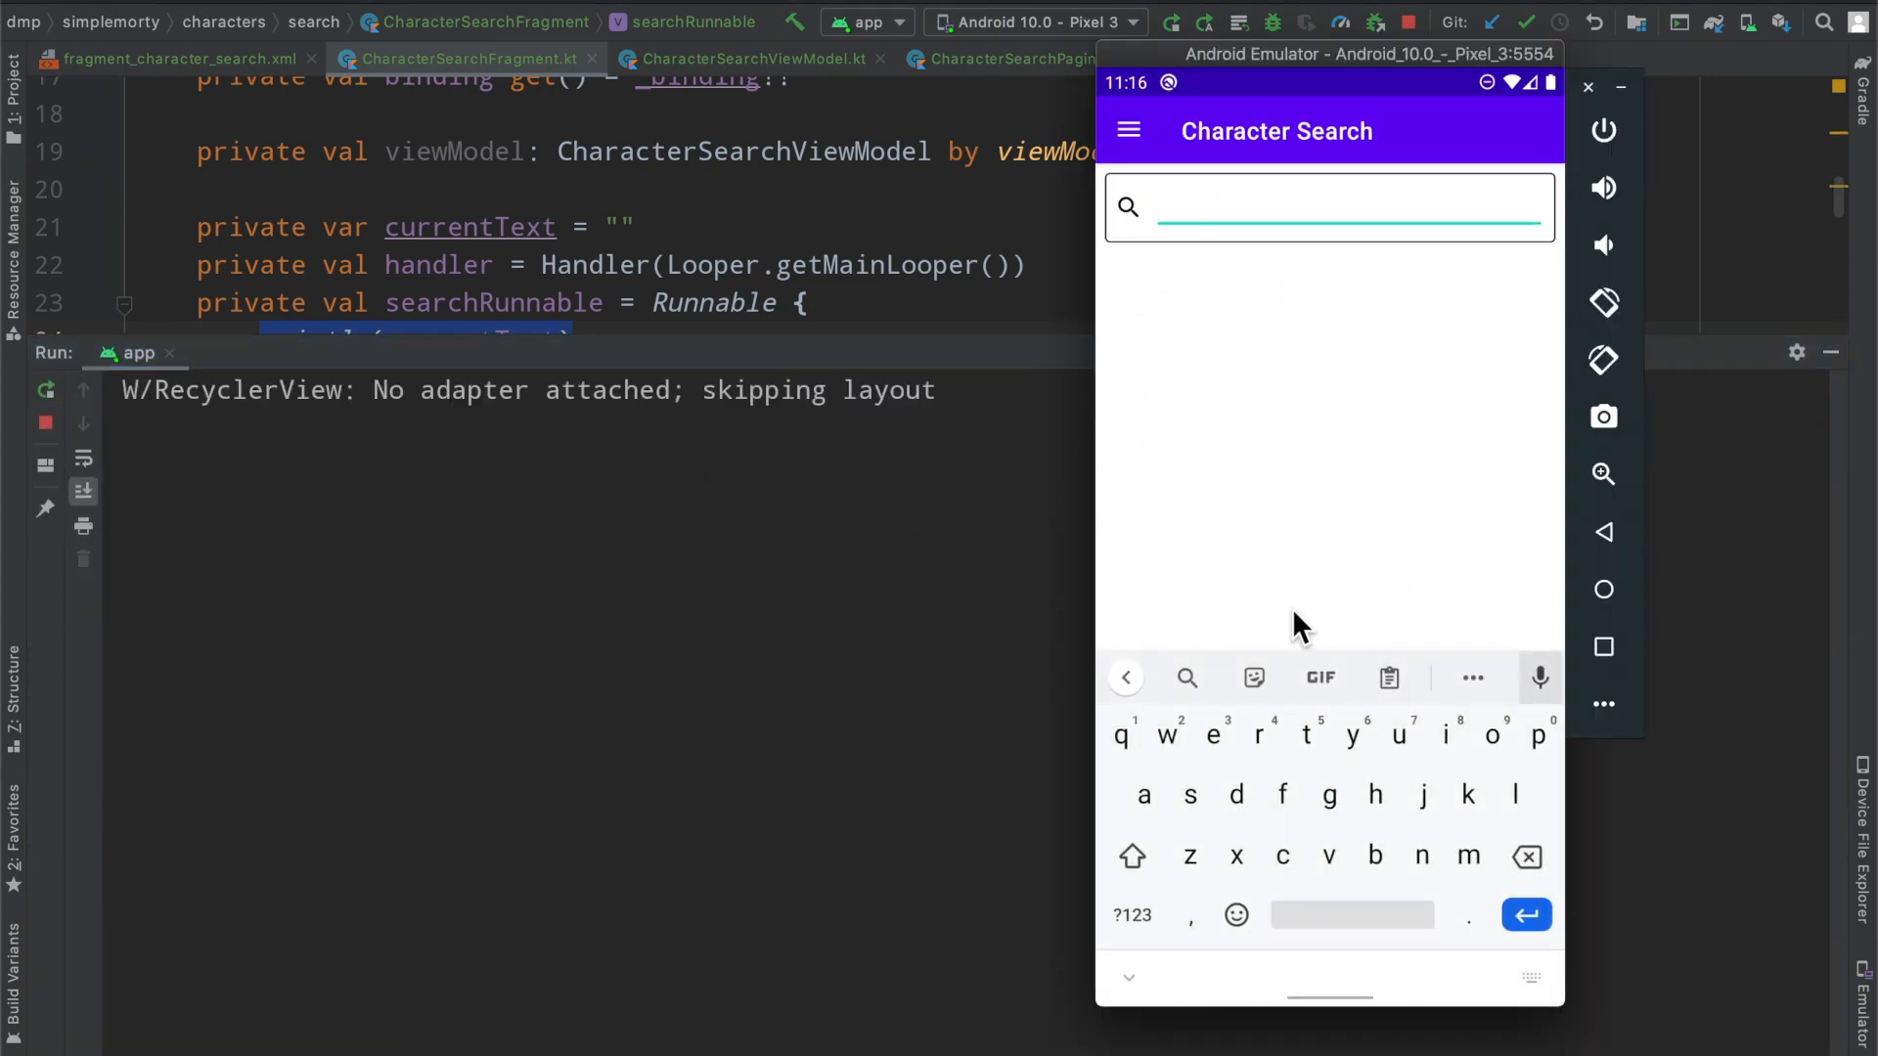
Type 'rick and morty' into the search field so the phrase is logged once
type("r")
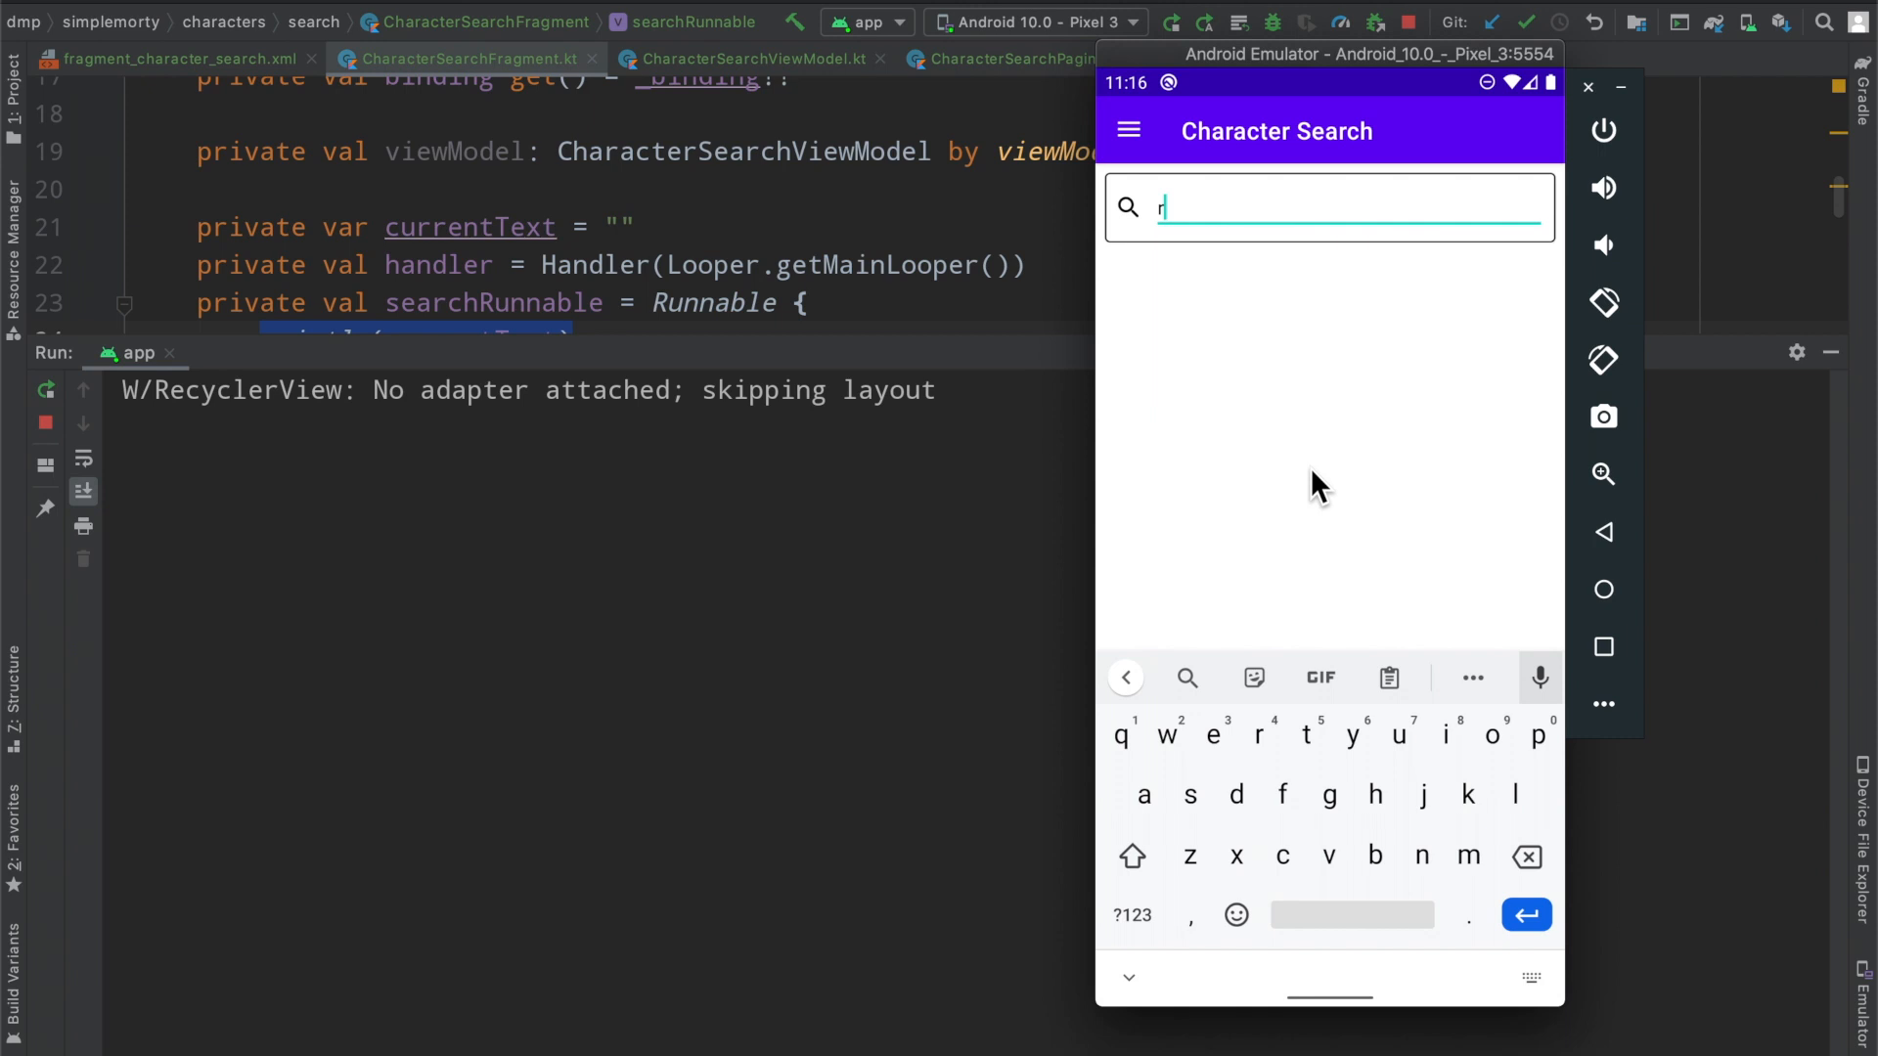
type("ick and morty")
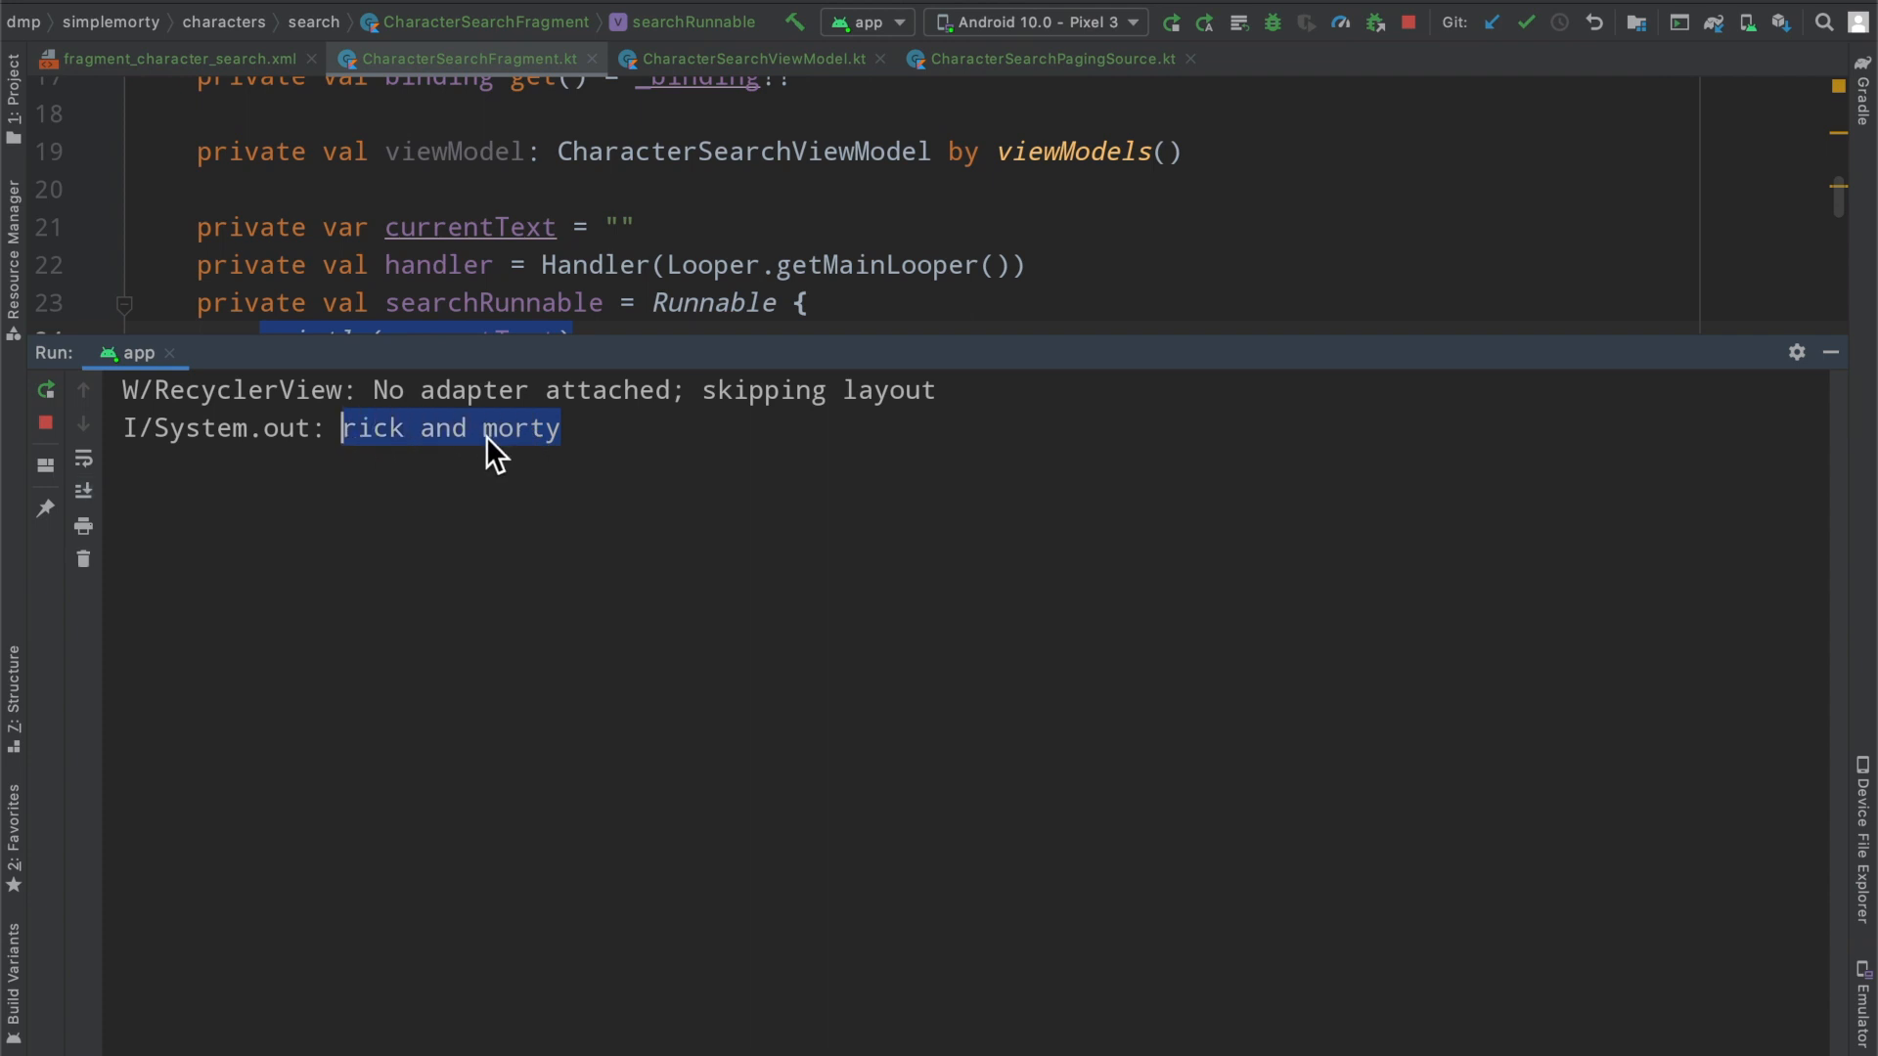
mouse_move(593, 434)
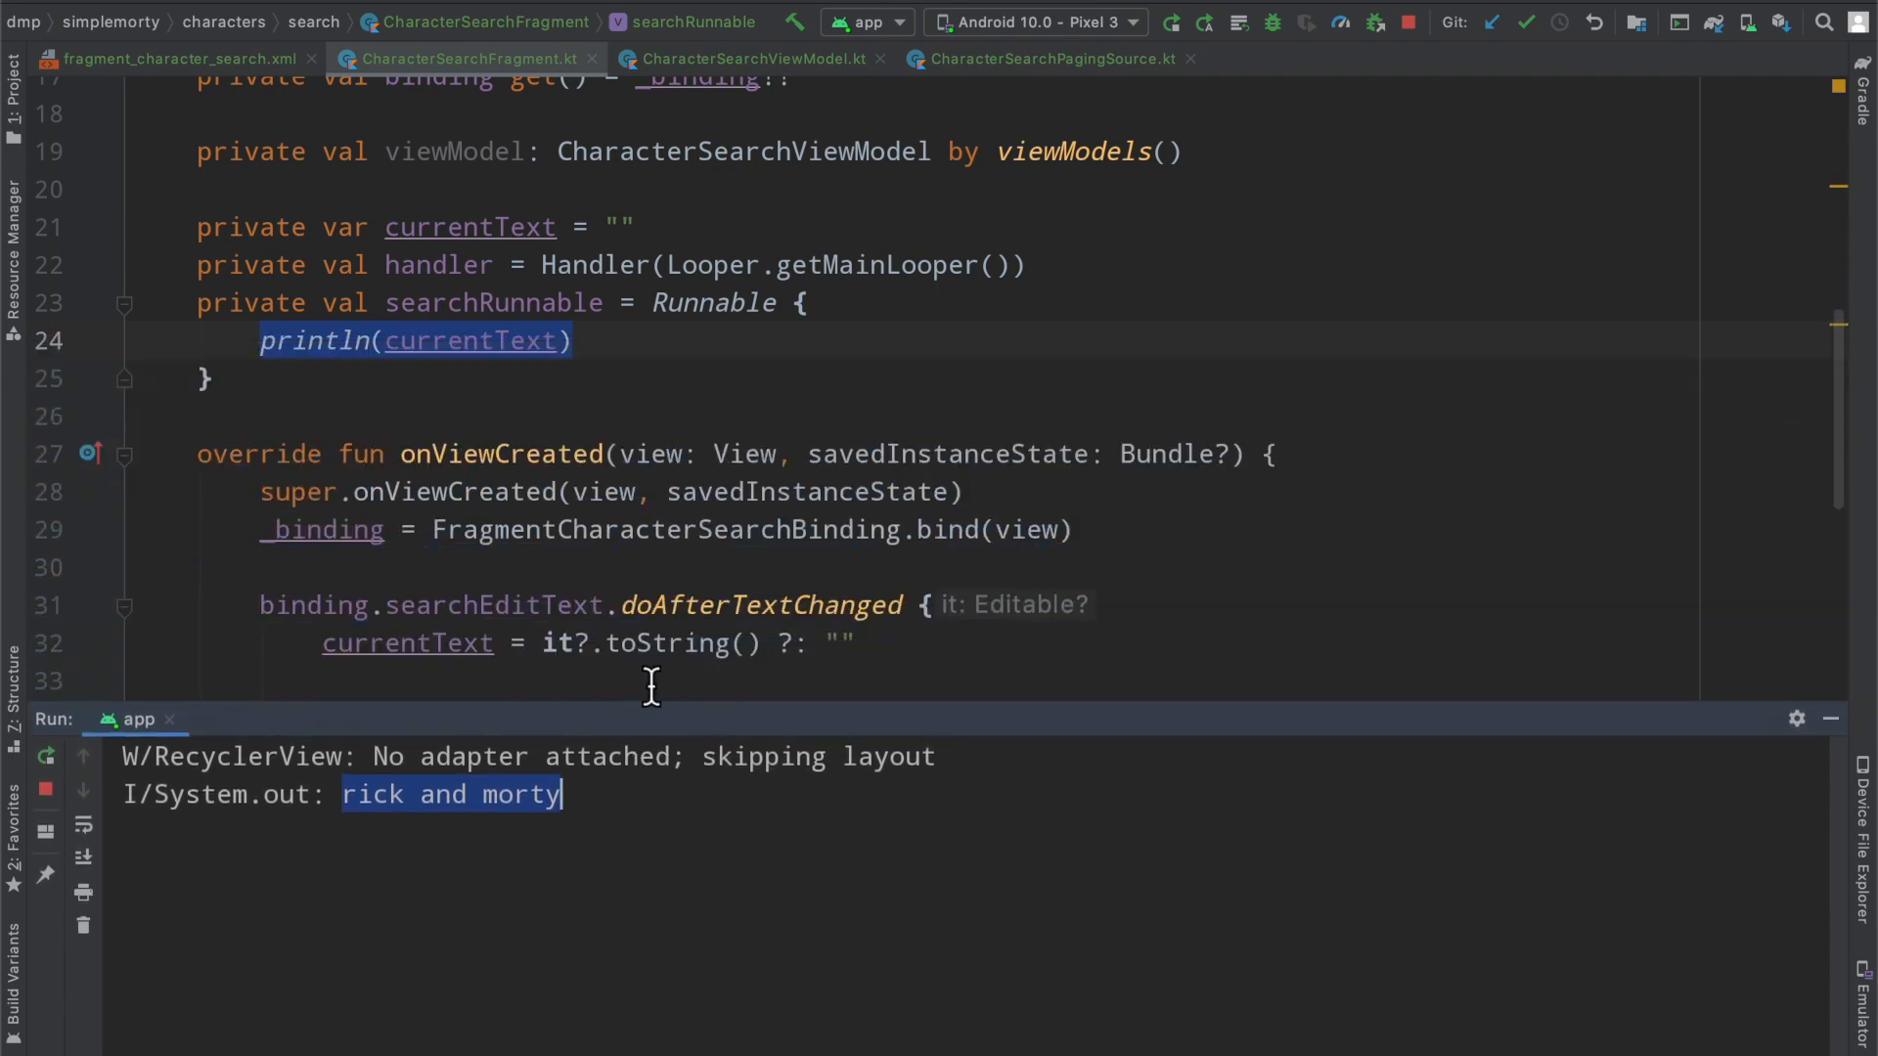
scroll("down", 3)
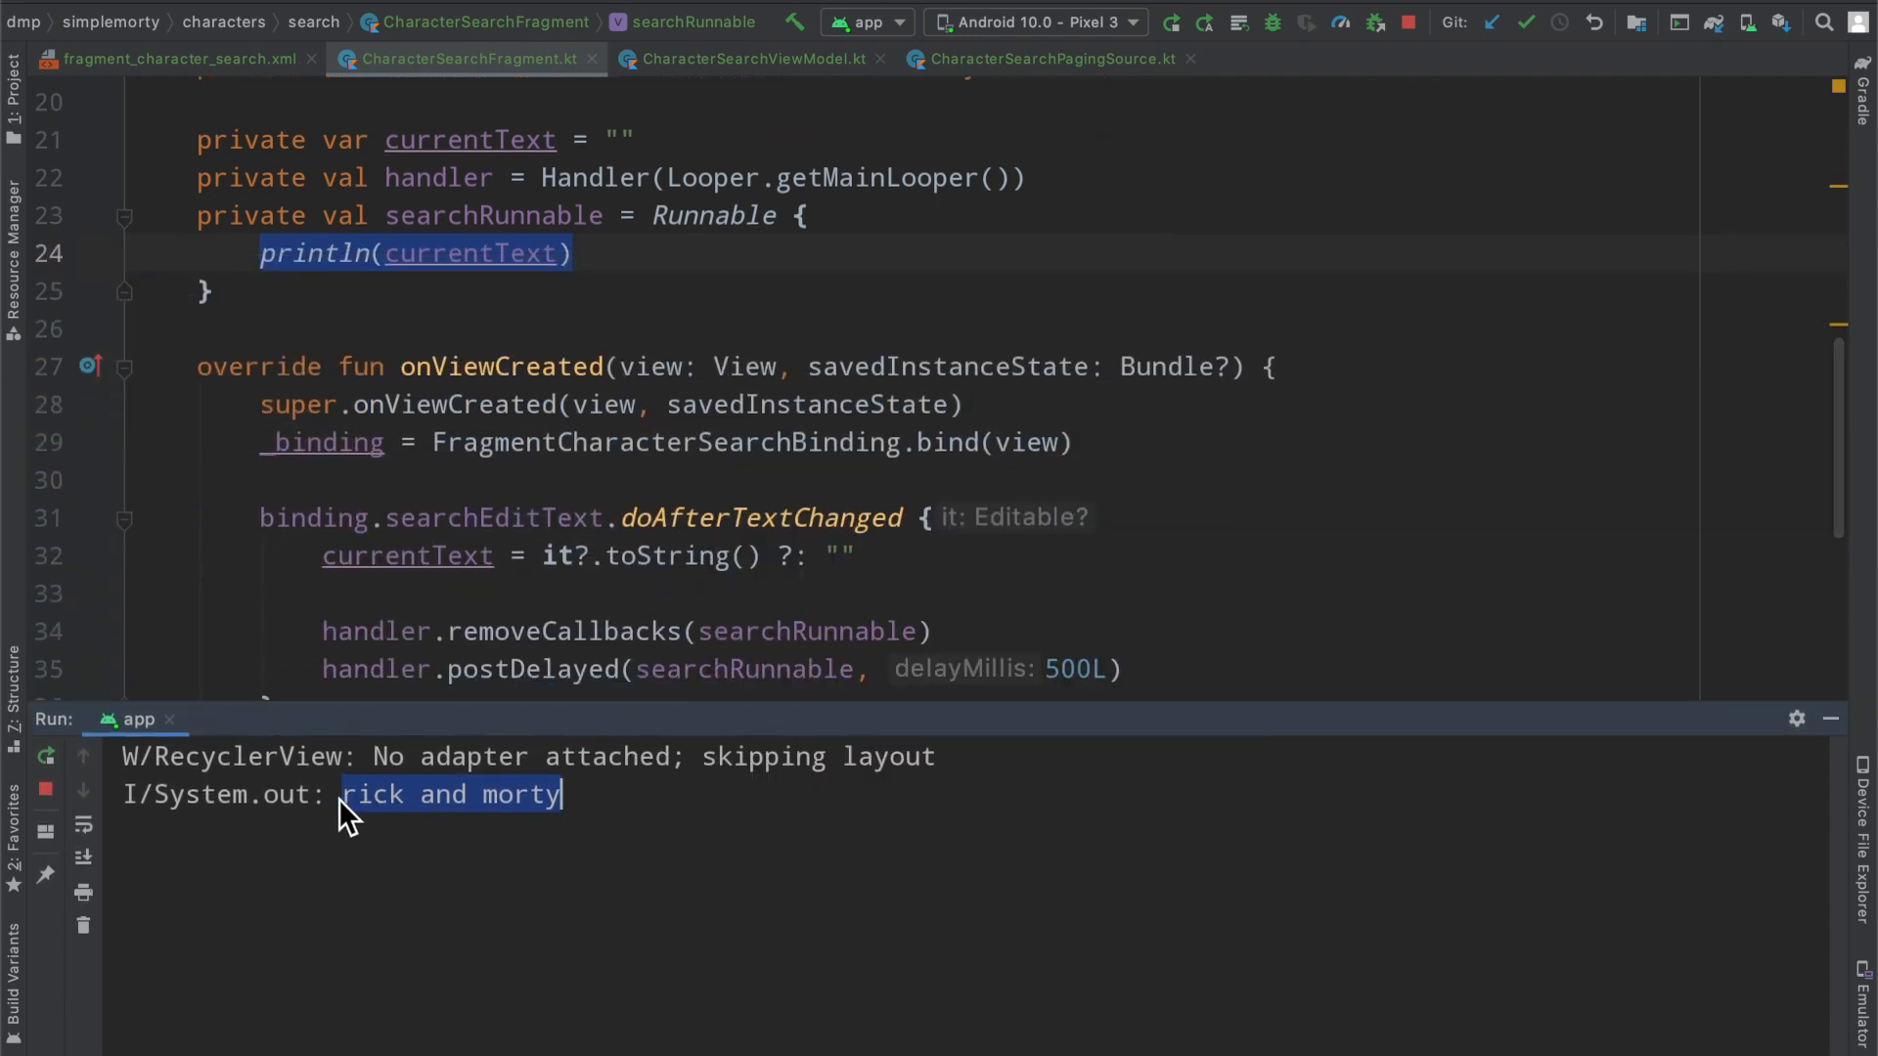
mouse_move(383, 812)
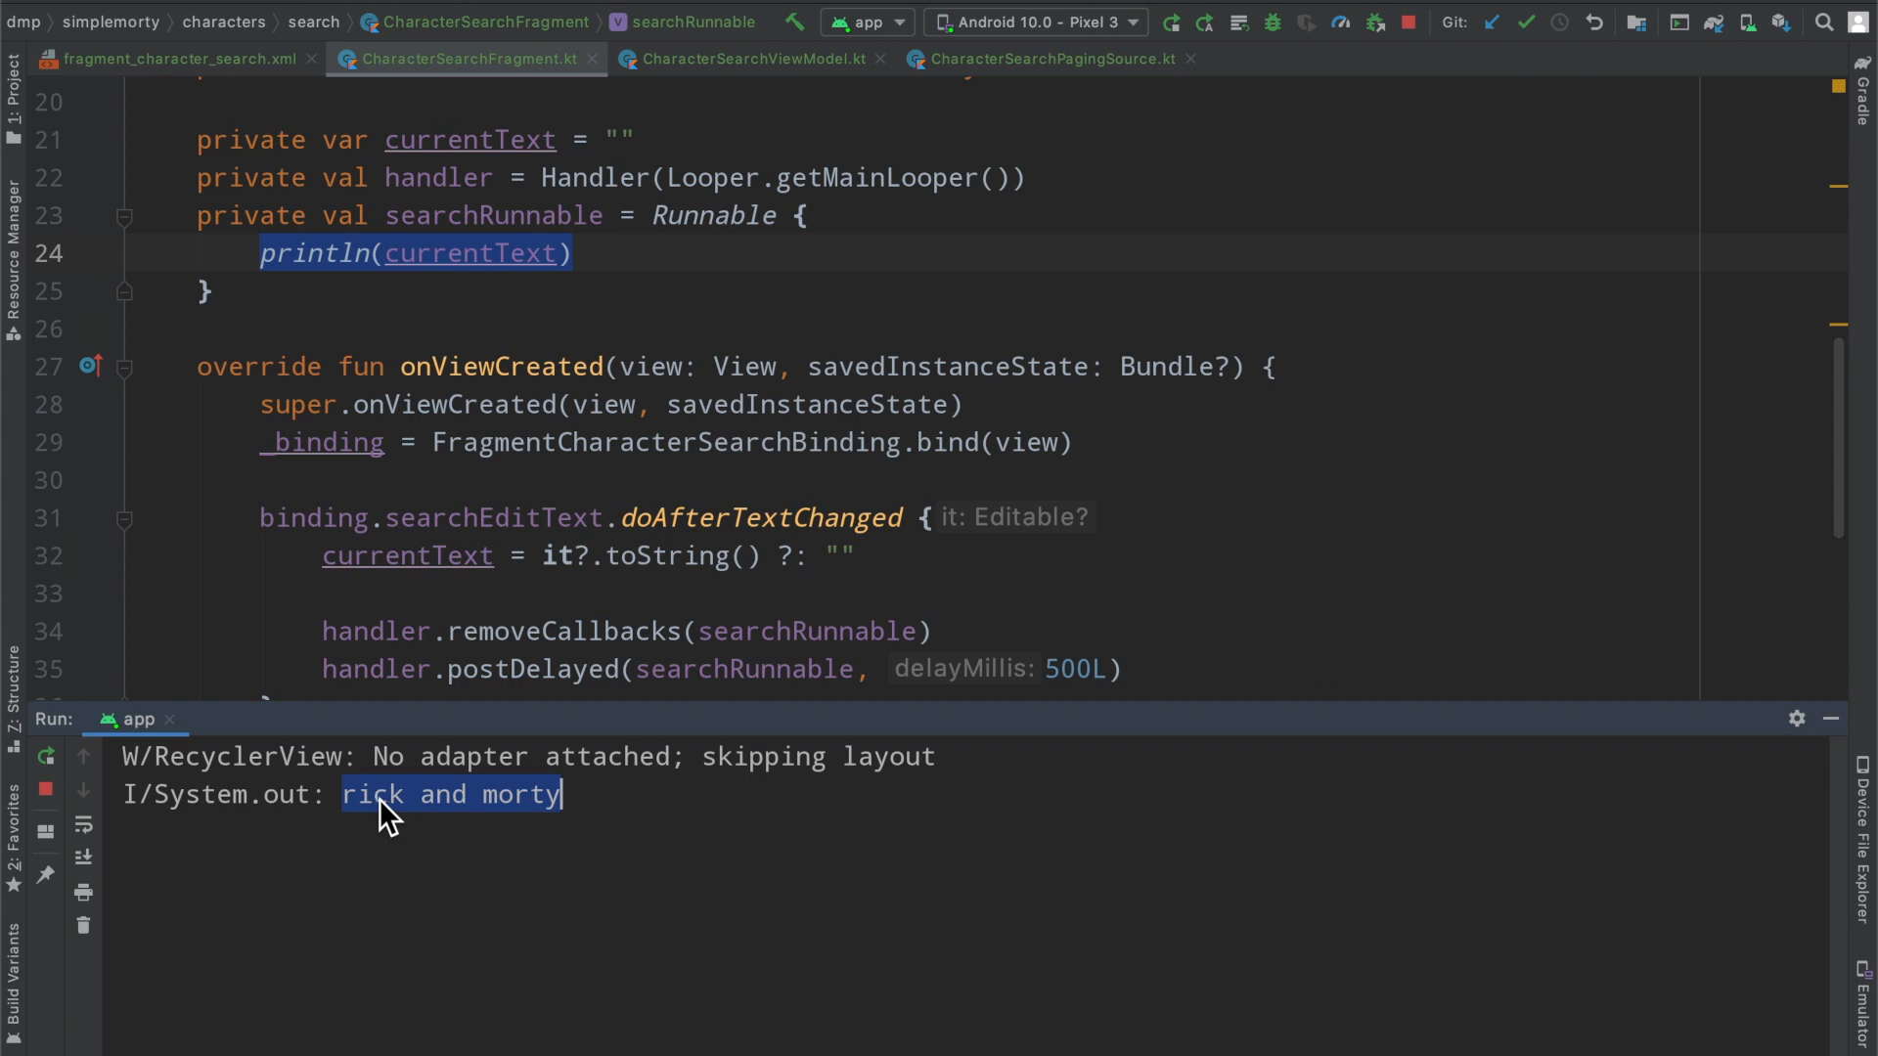
mouse_move(710, 730)
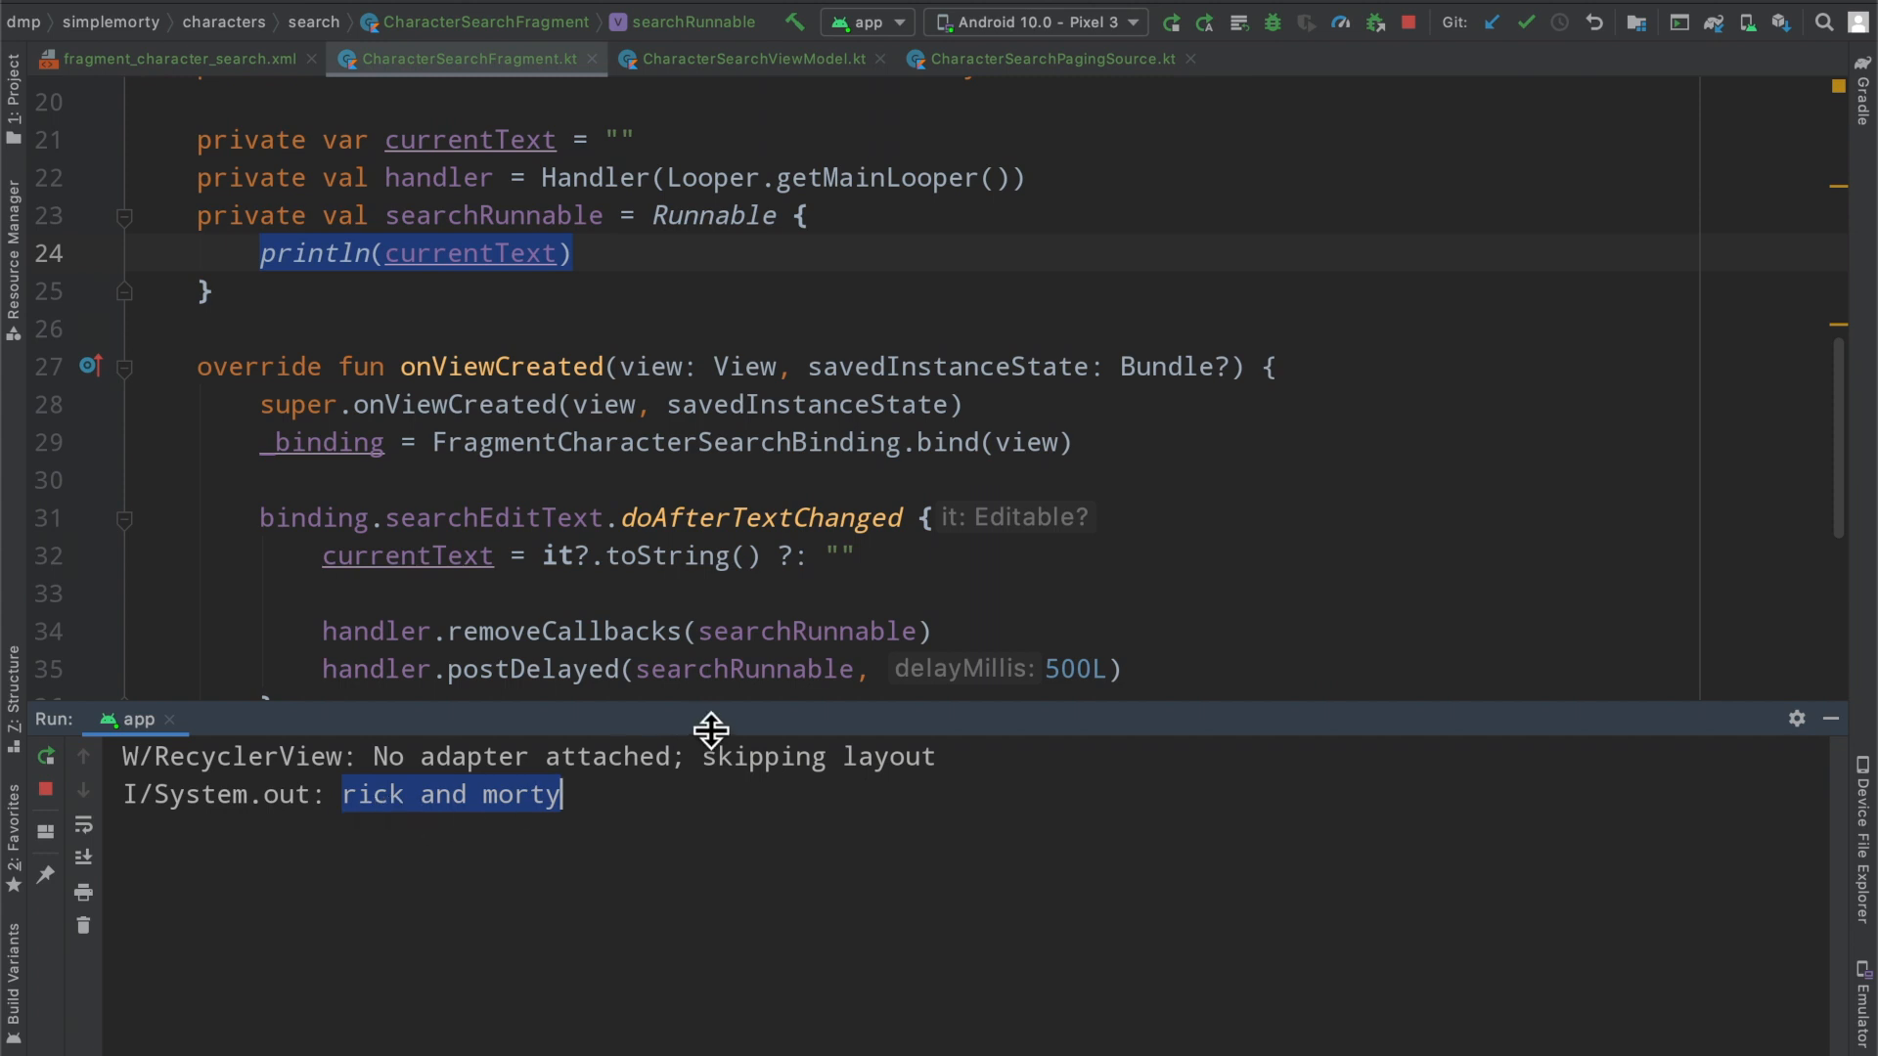
mouse_move(671, 682)
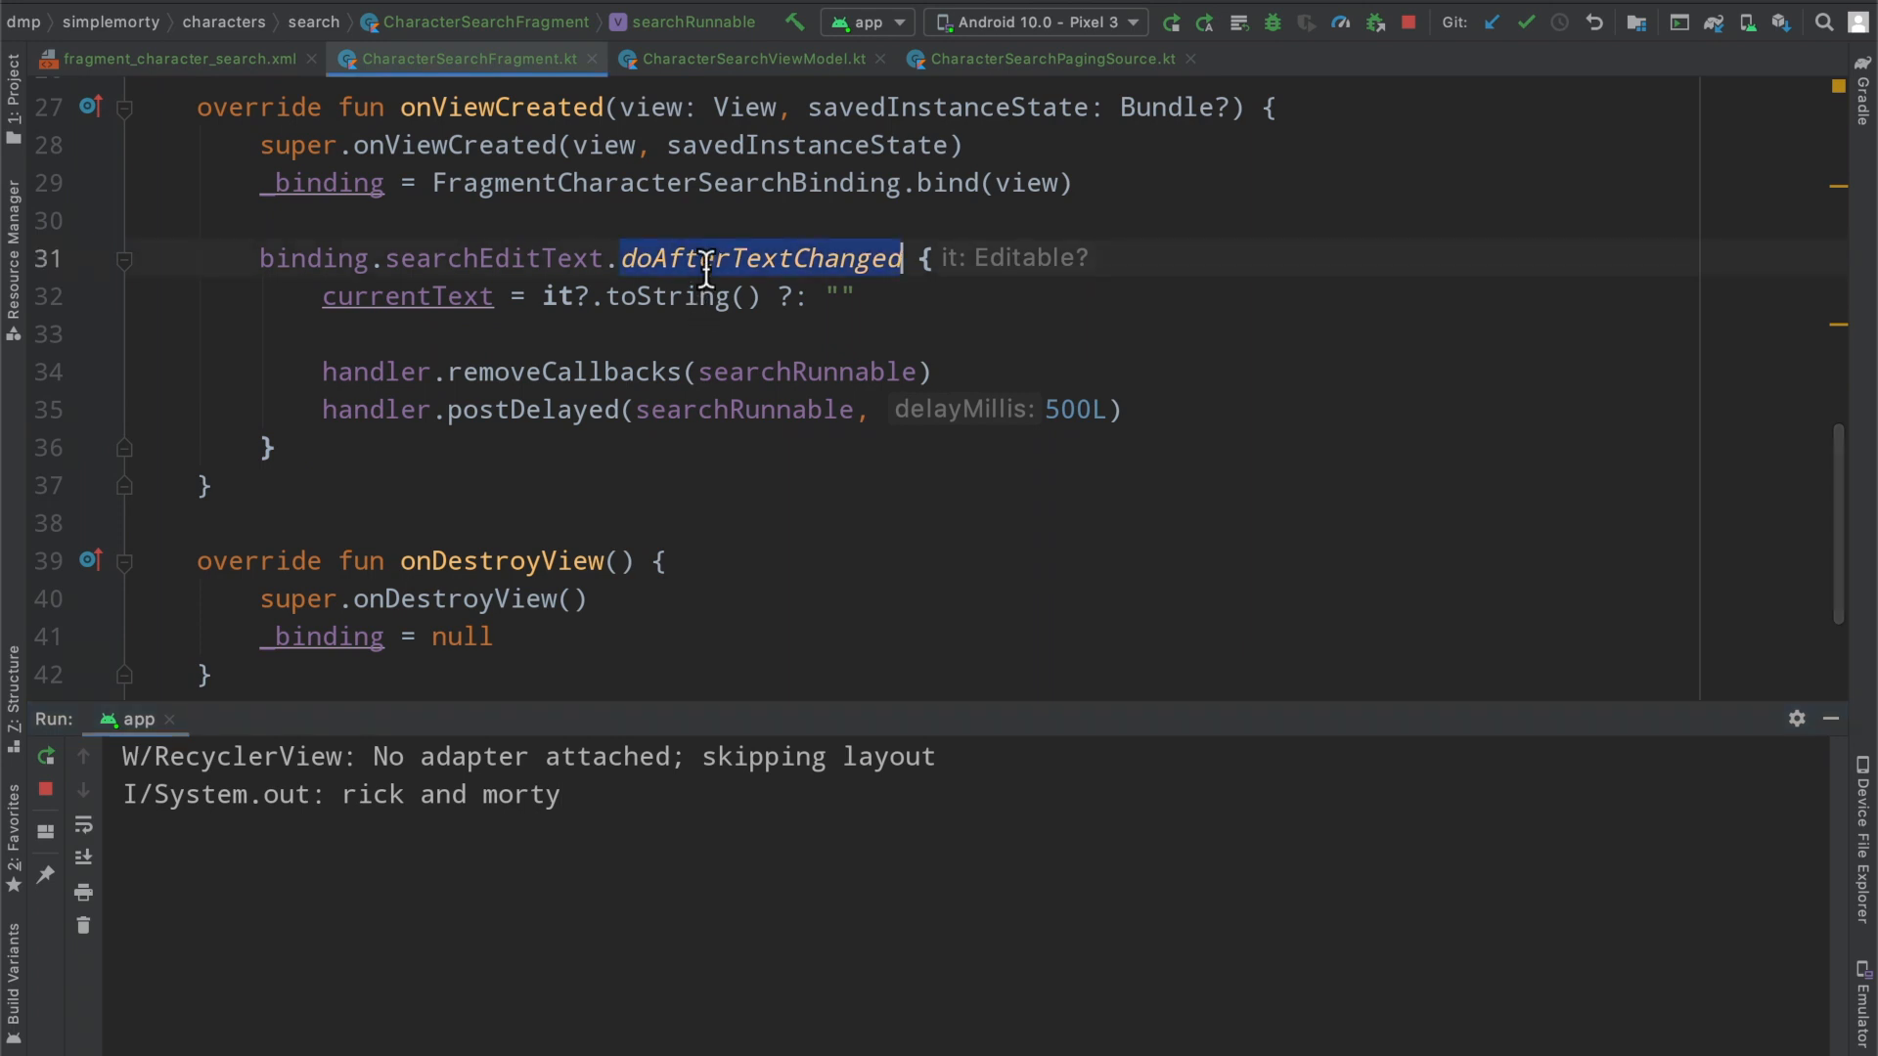
mouse_move(678, 297)
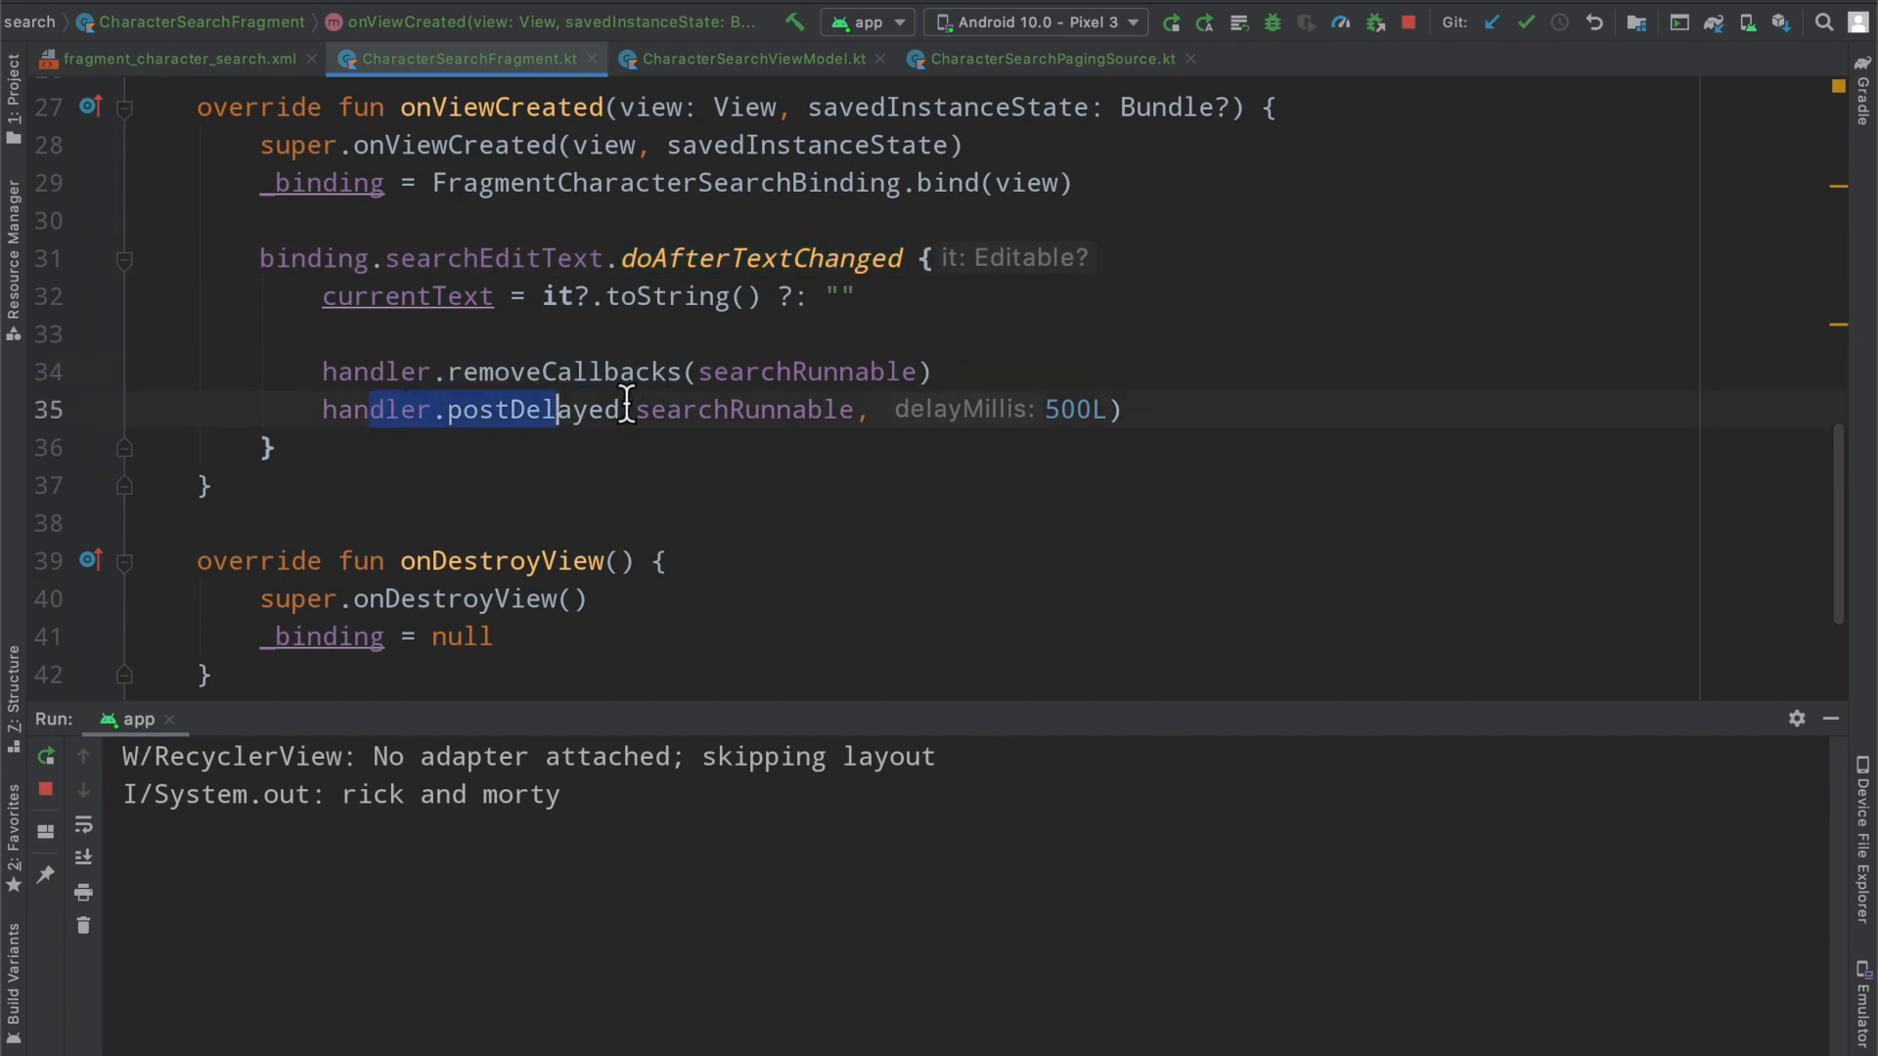
left_click(1132, 409)
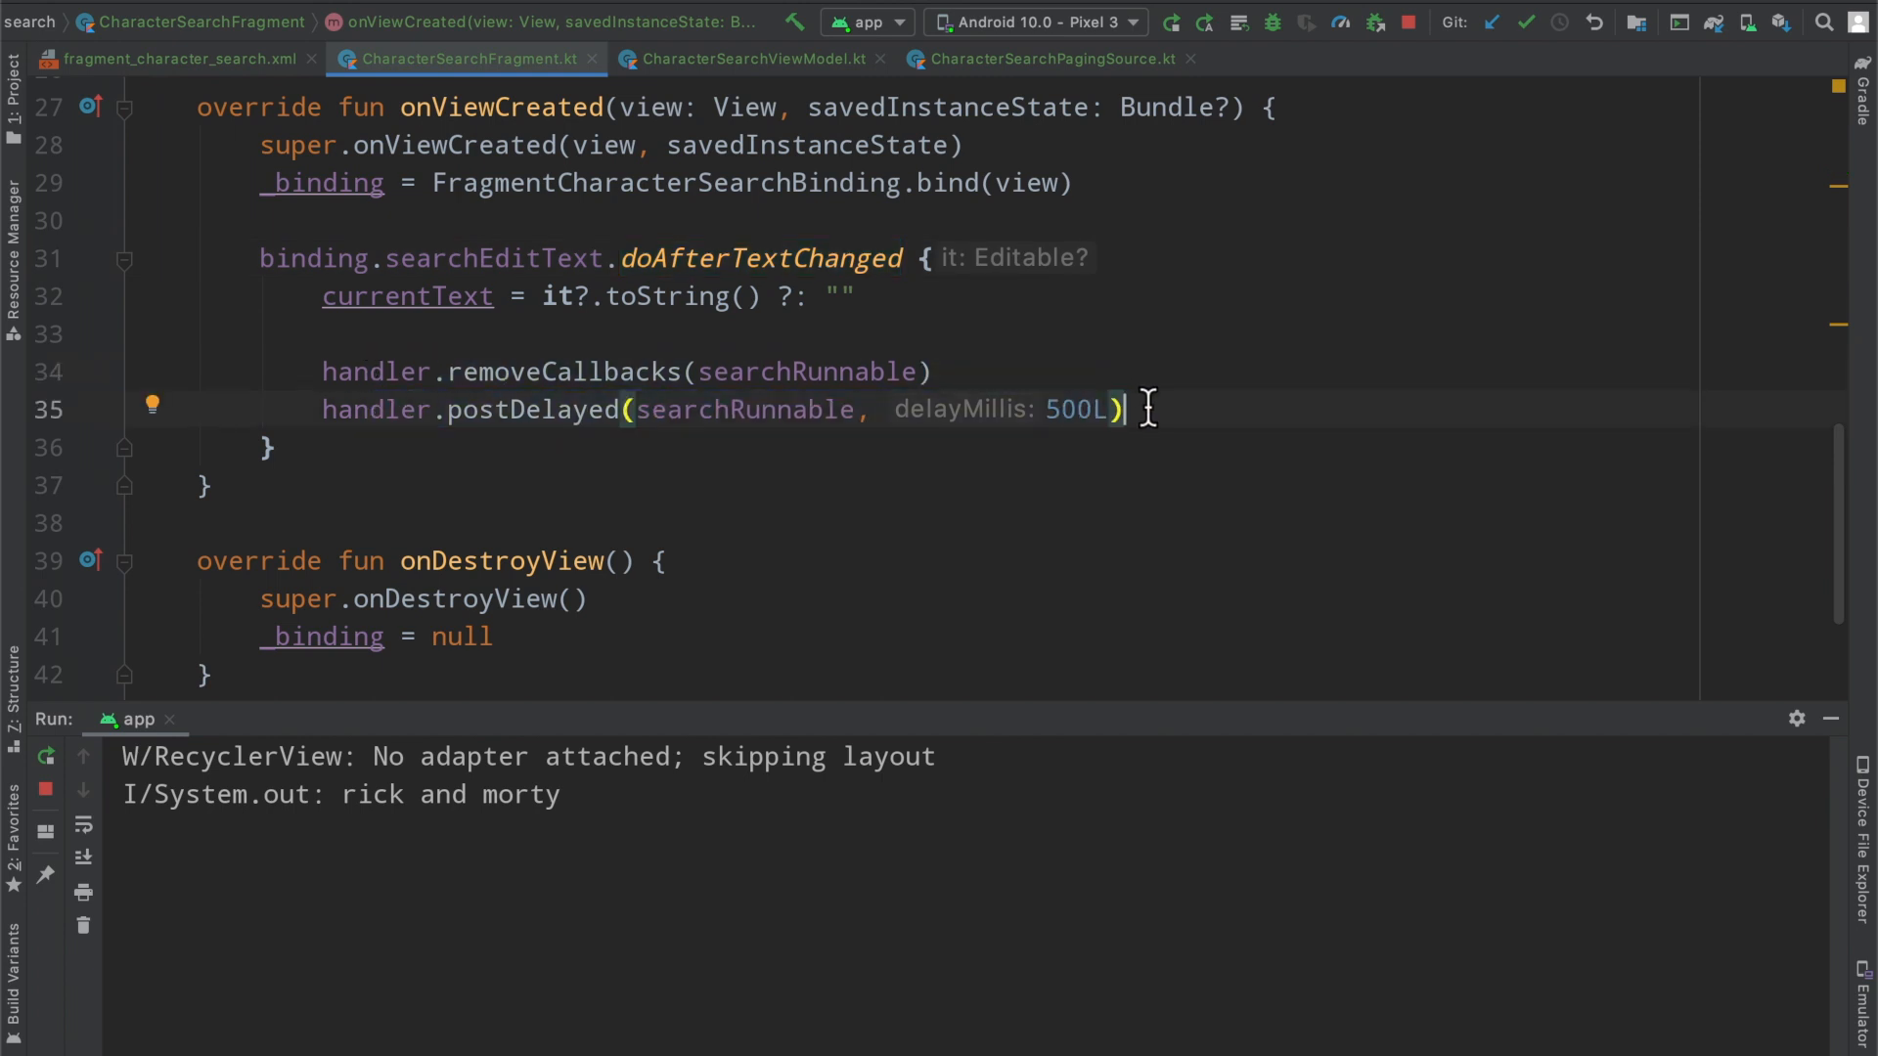
scroll("up", 3)
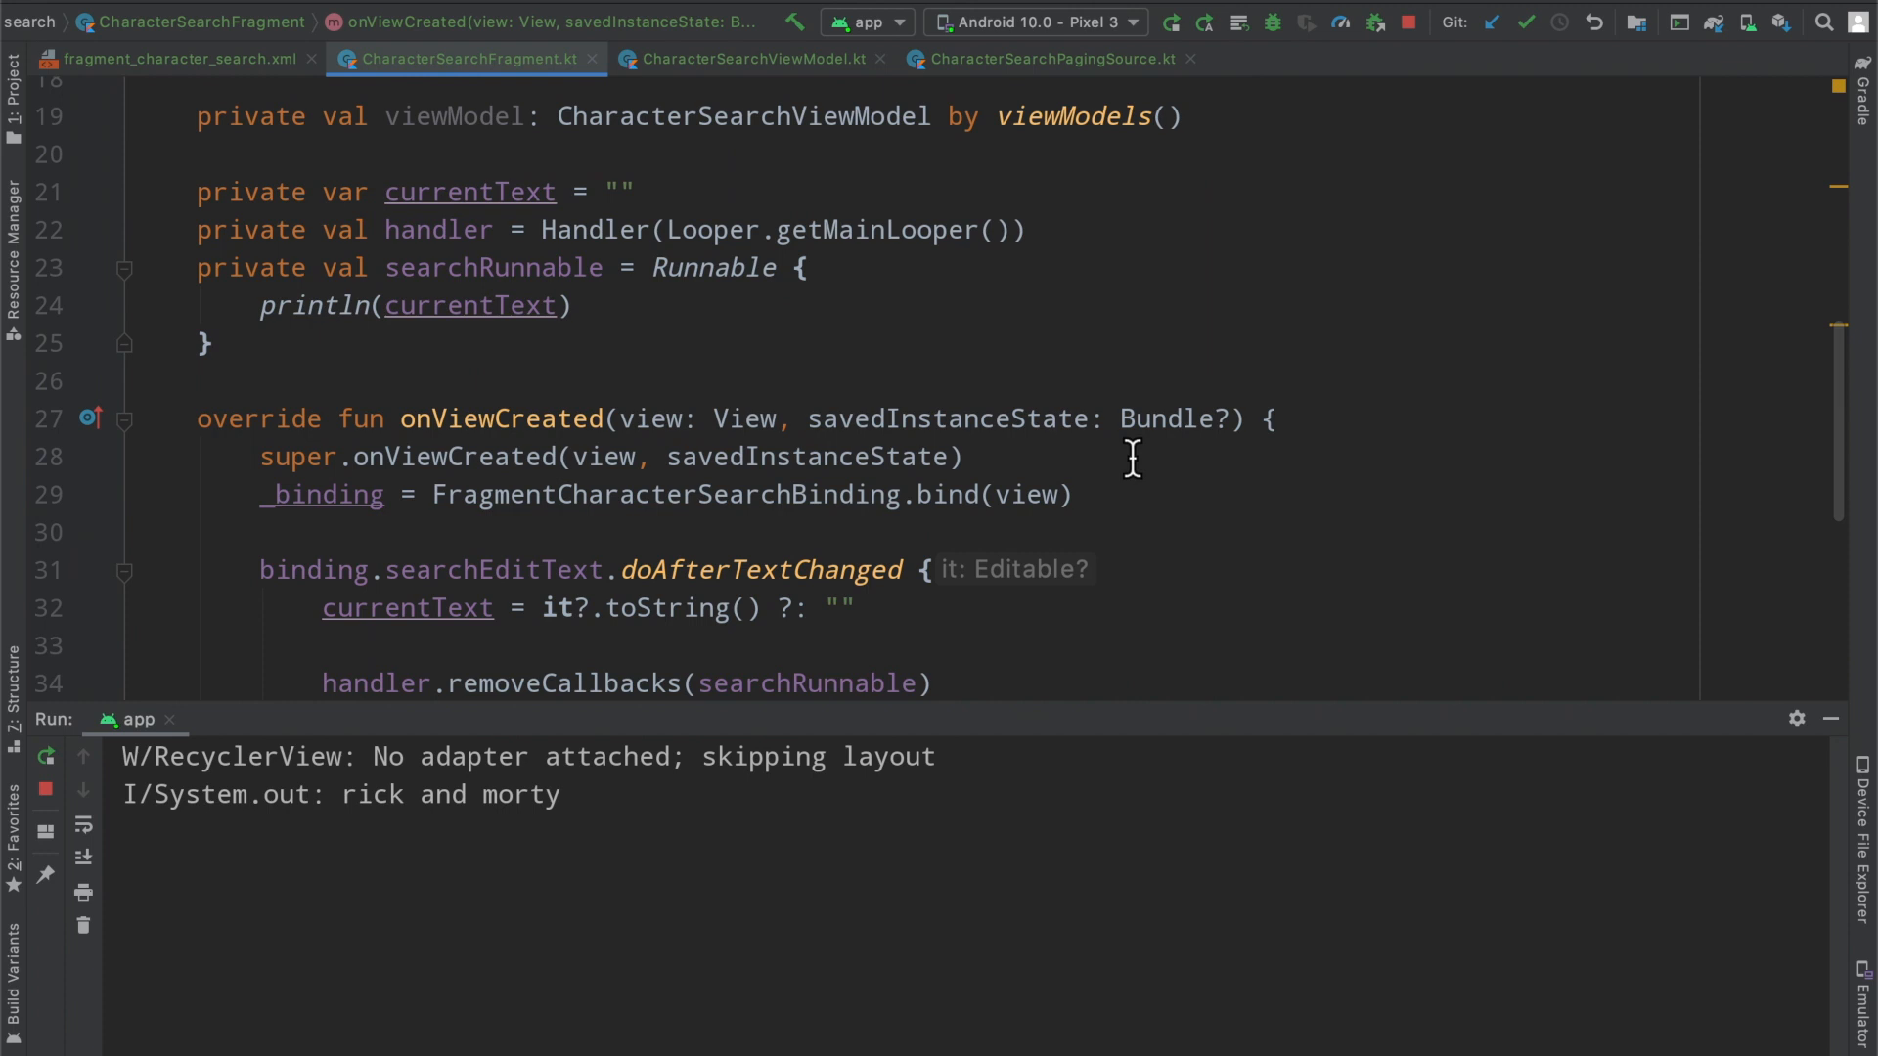
scroll("down", 3)
type("rick")
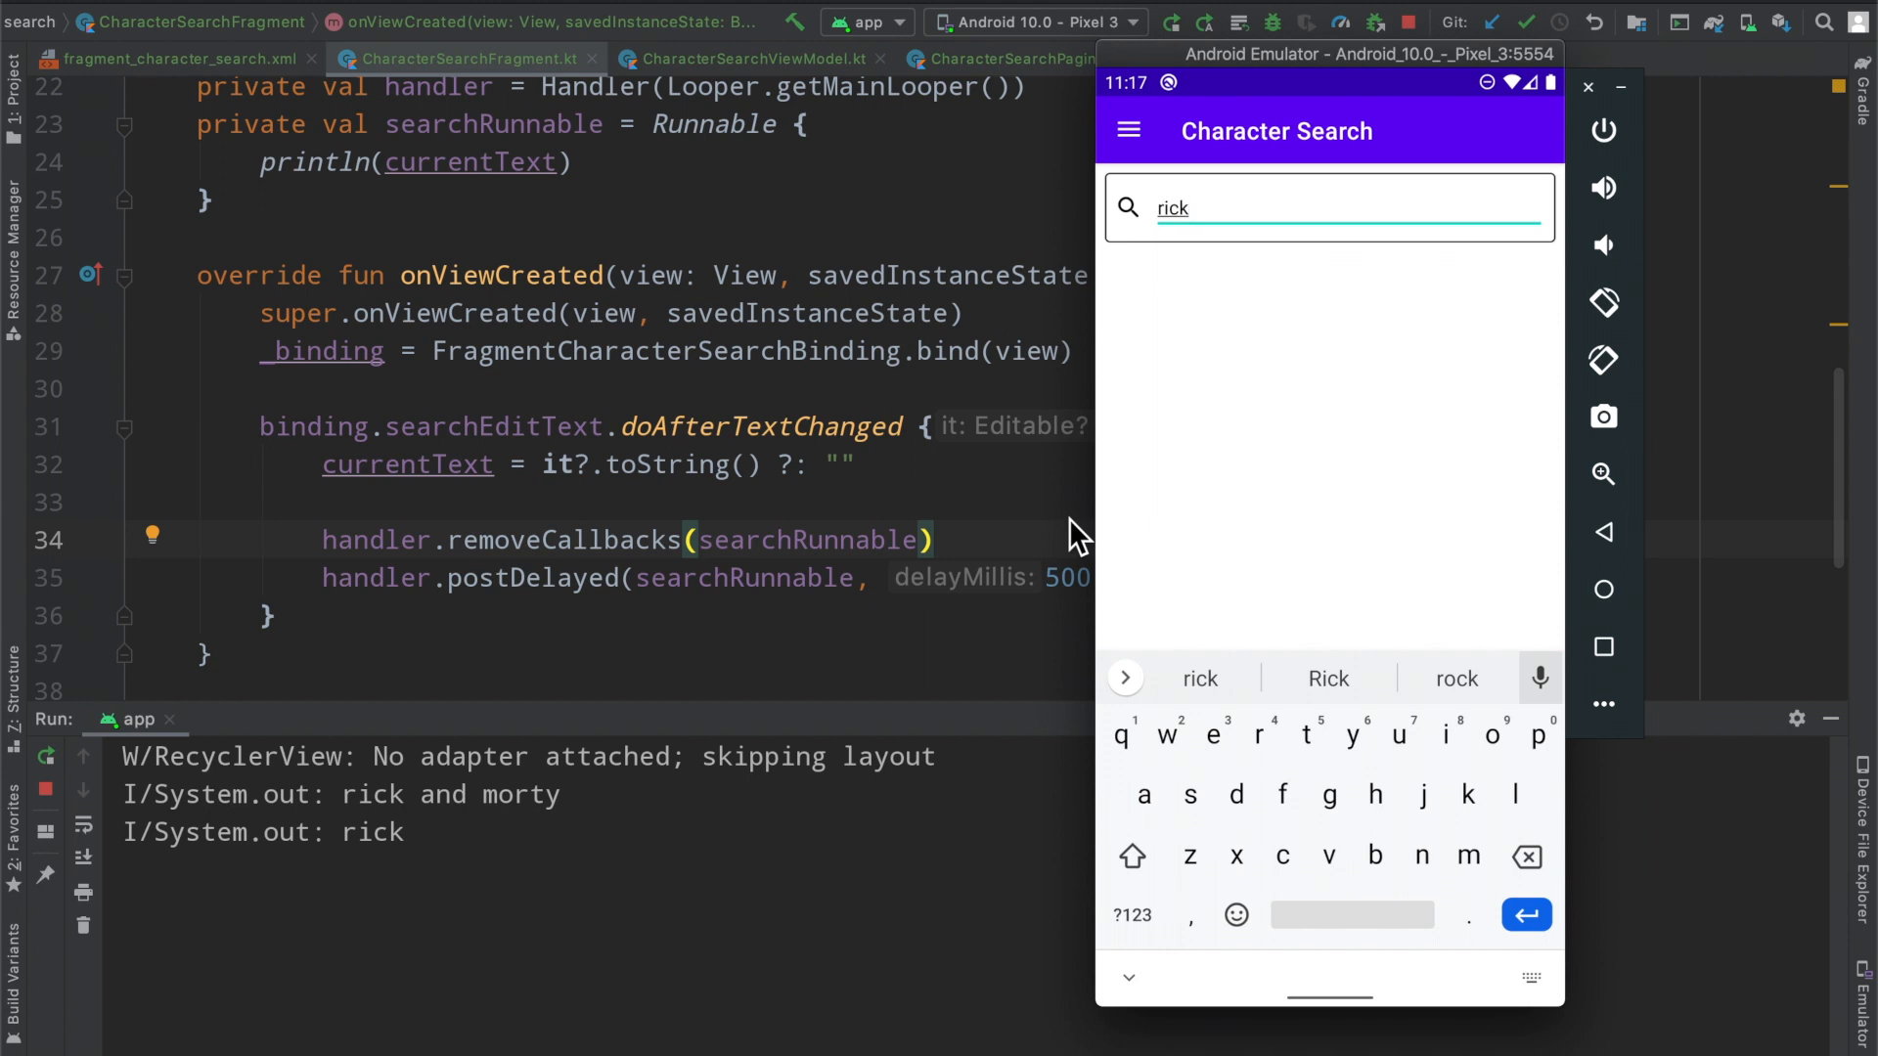
mouse_move(413, 874)
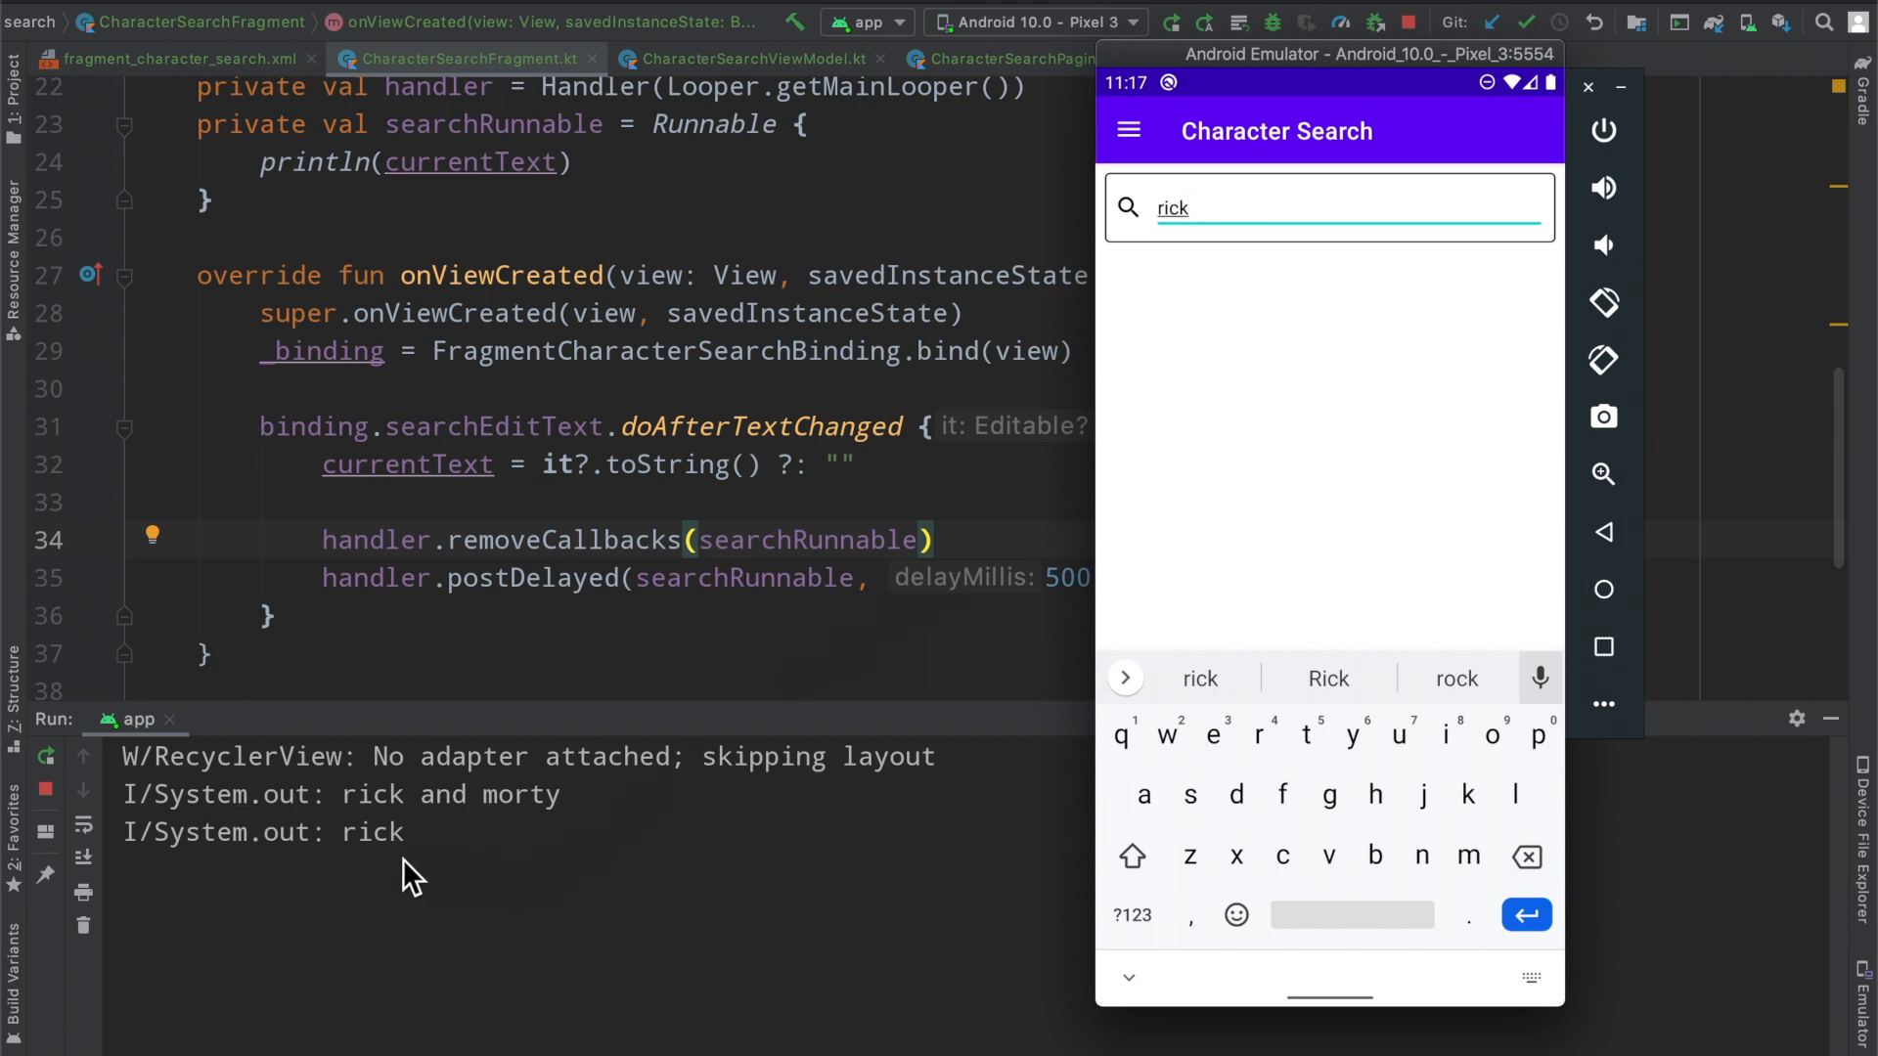
Type 'mort' in the emulator search field and check the Run console logs it once
left_click(1527, 855)
type("m")
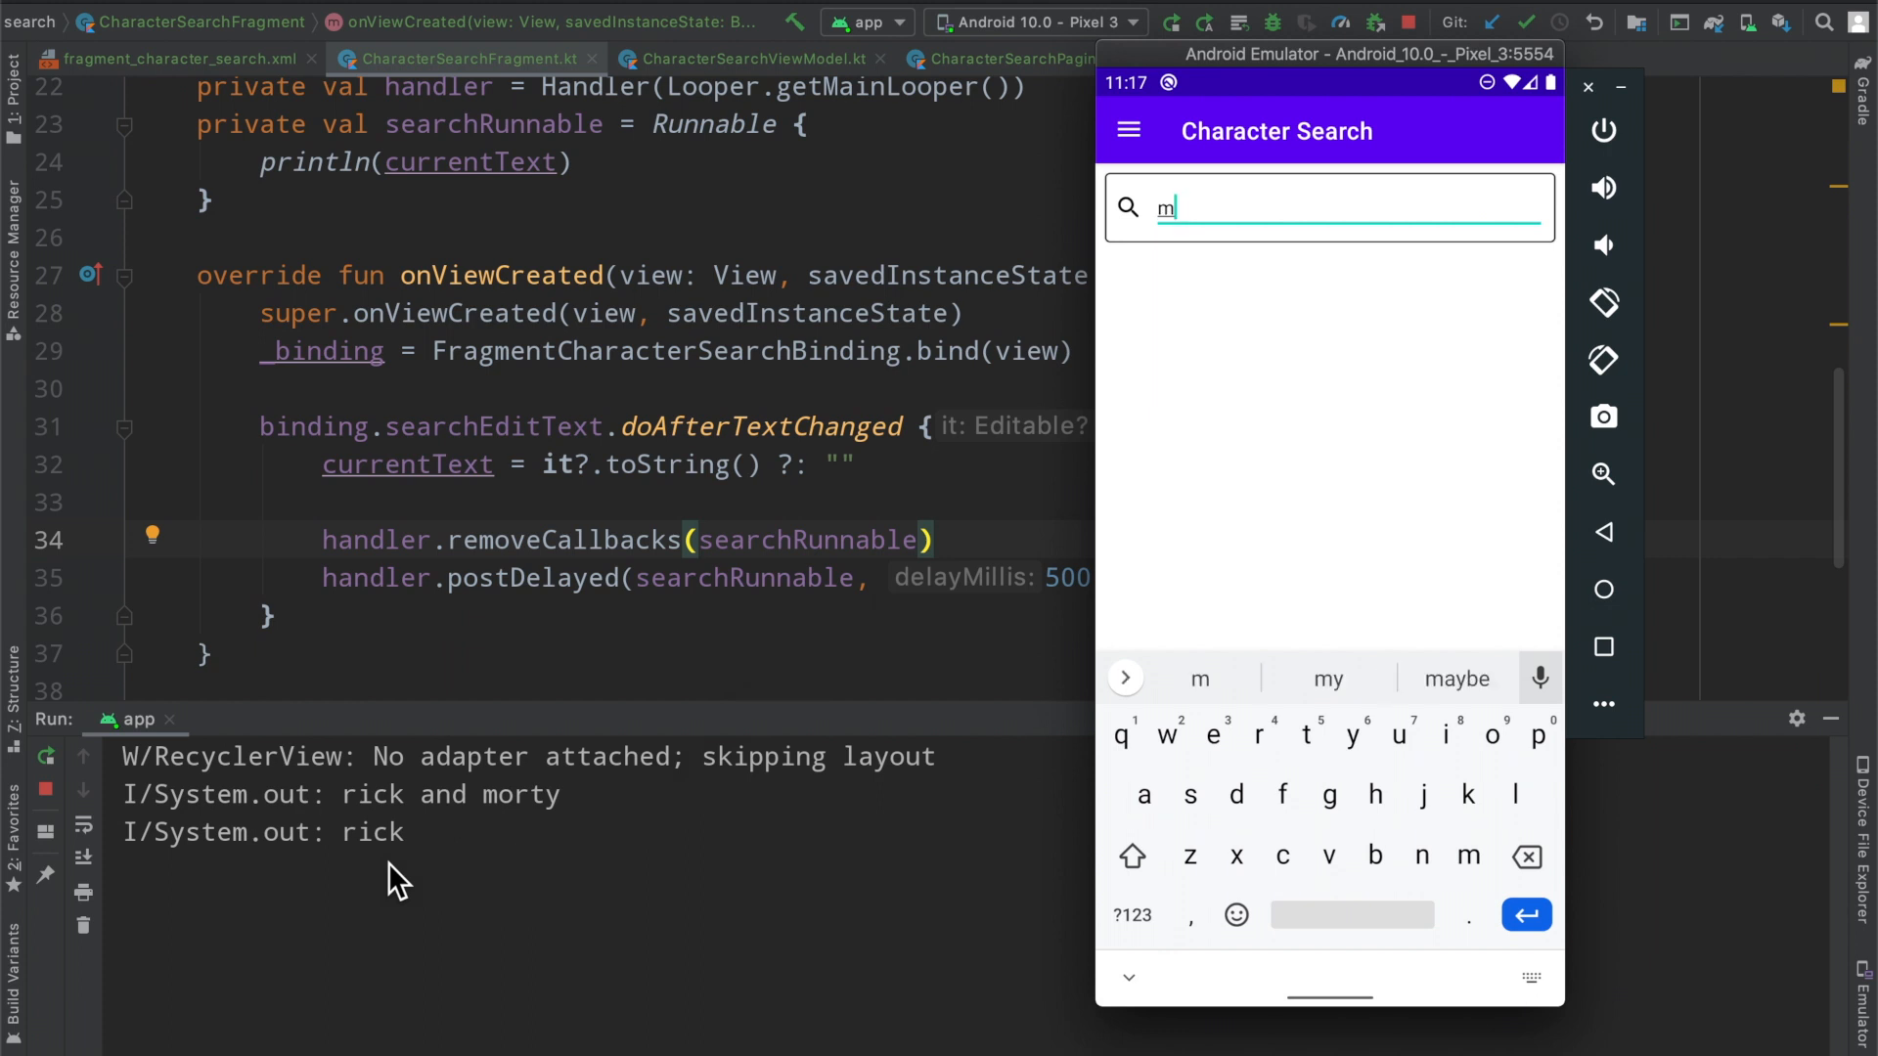
type("ort")
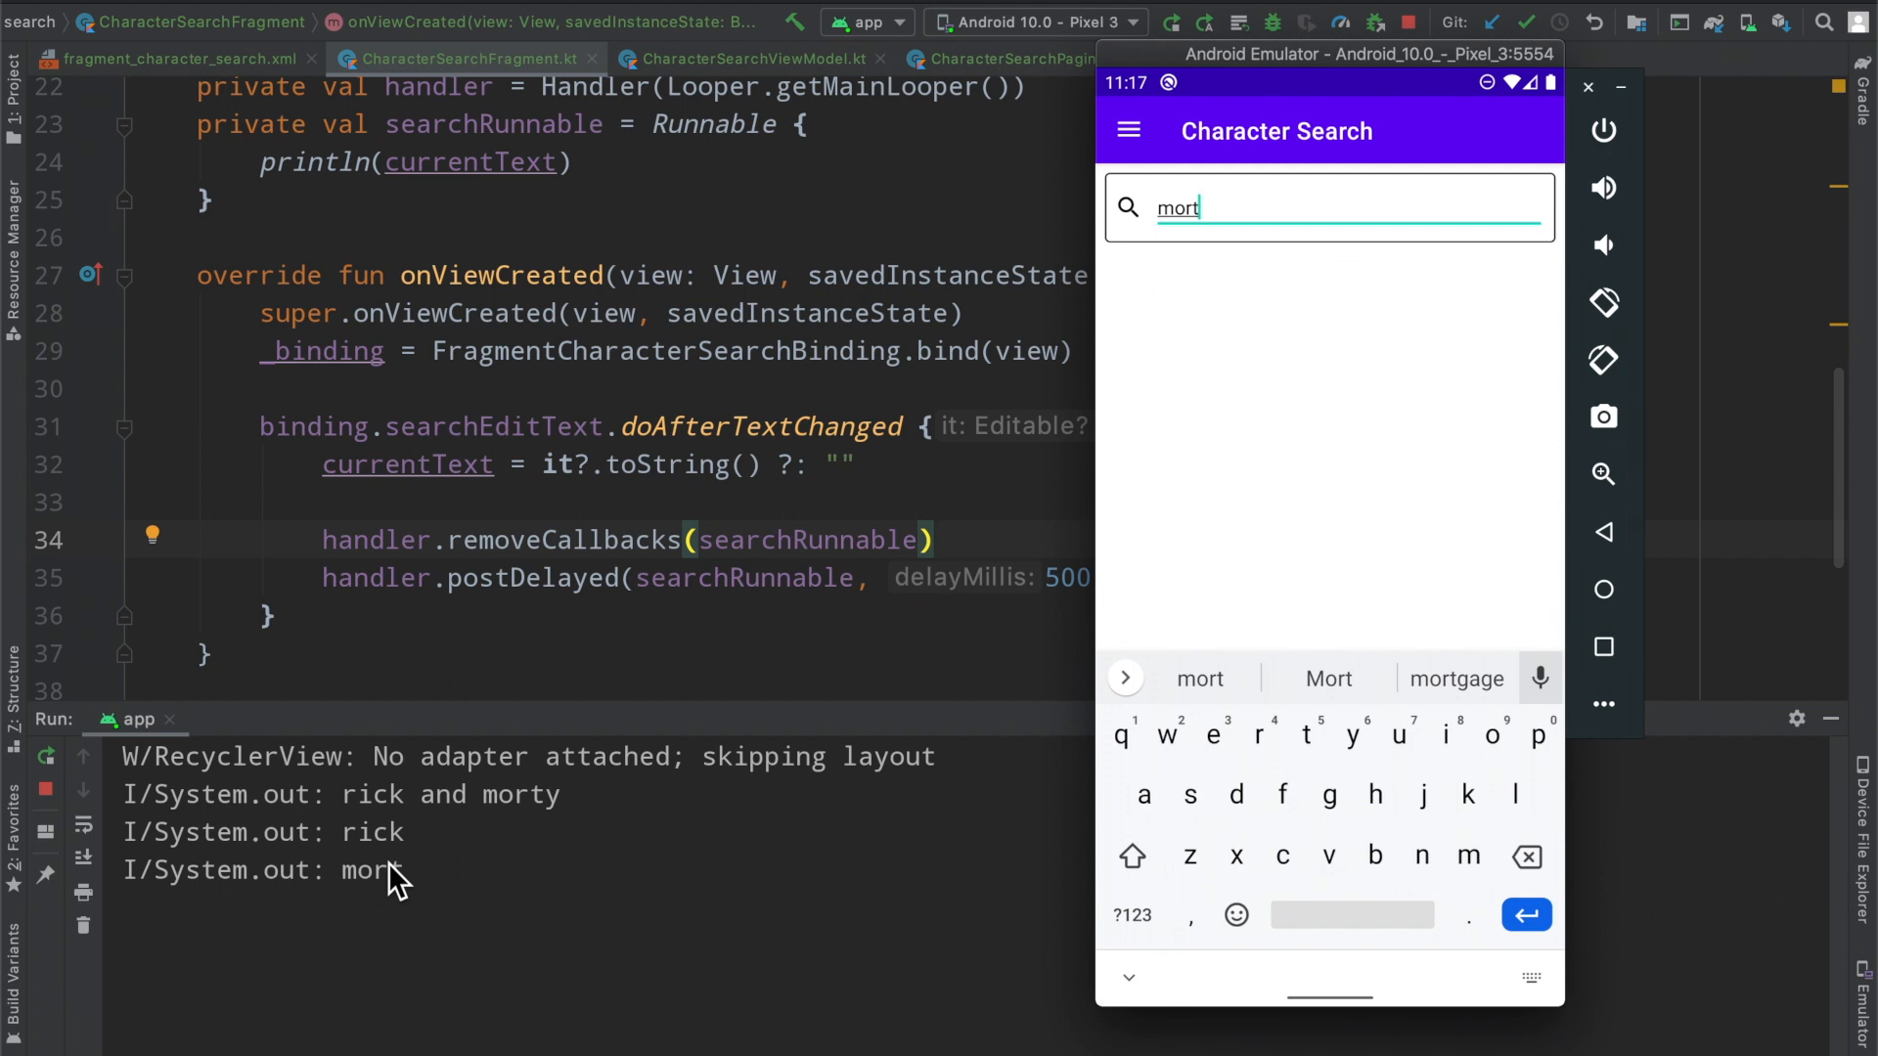
mouse_move(453, 881)
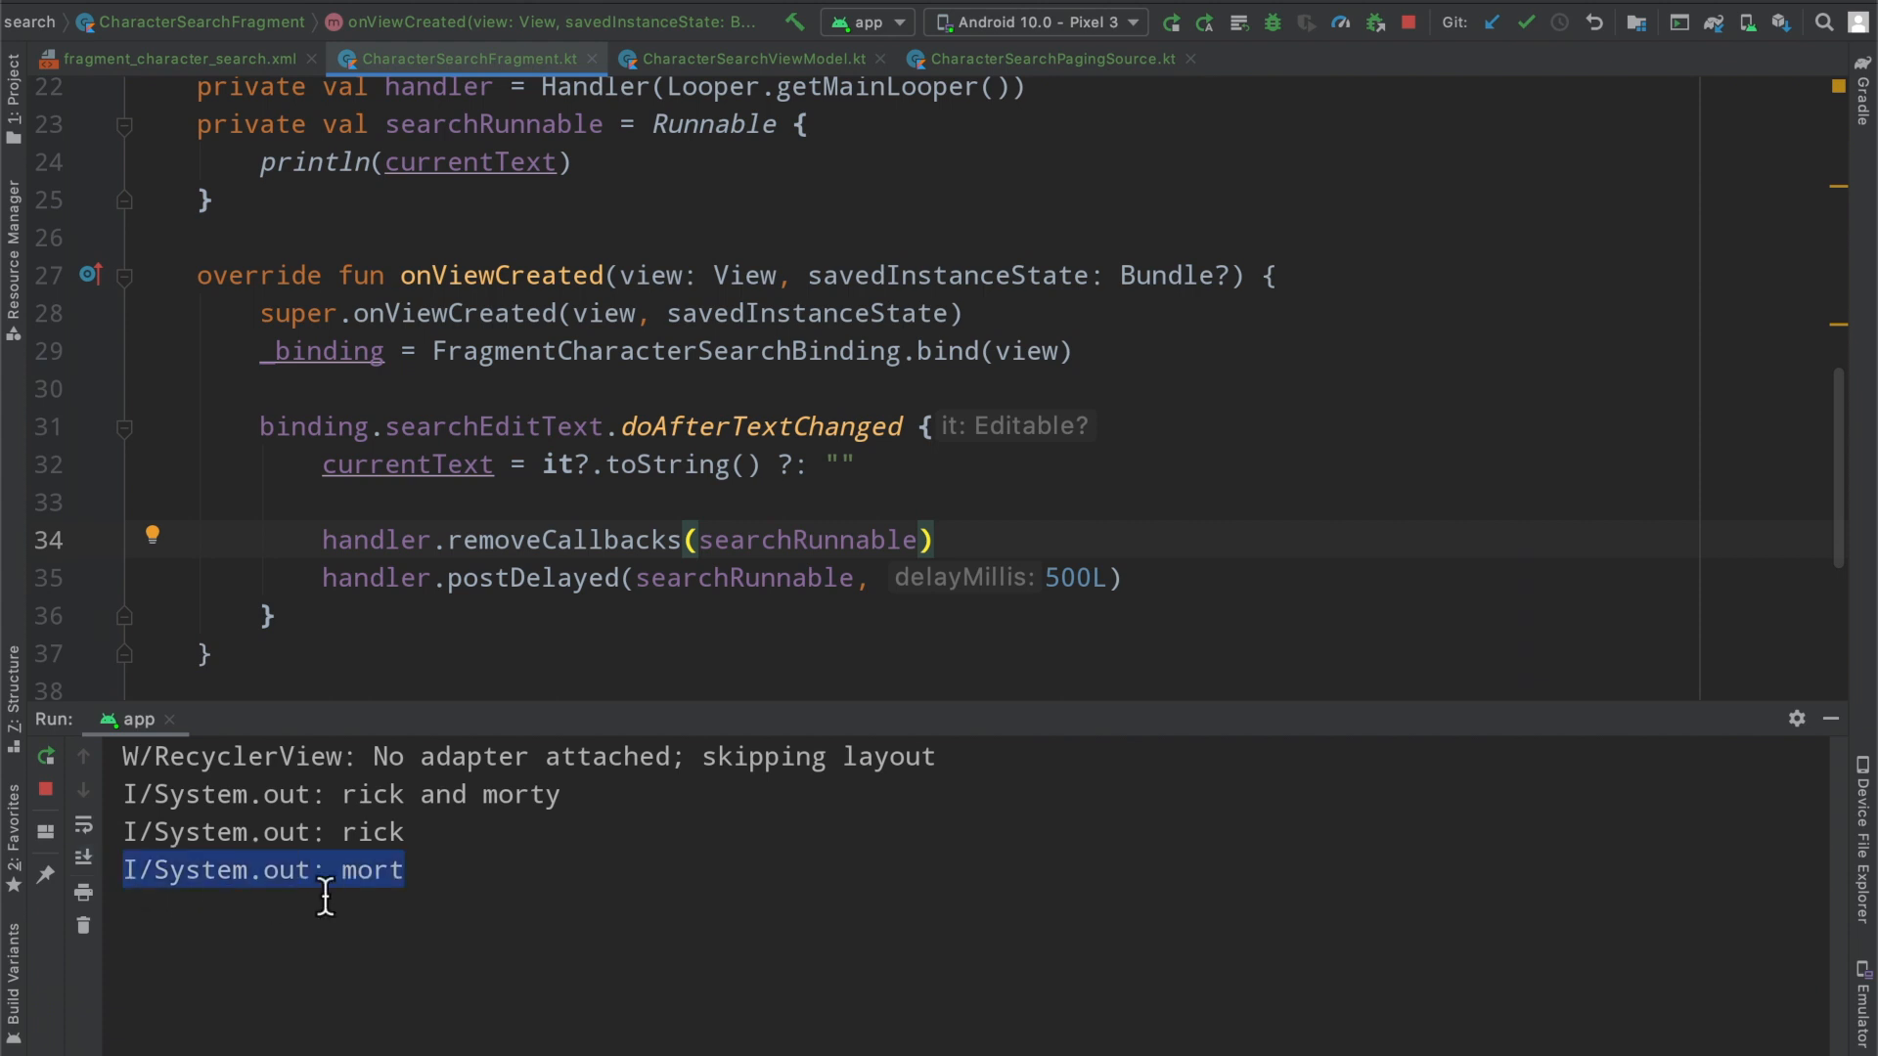
scroll("up", 3)
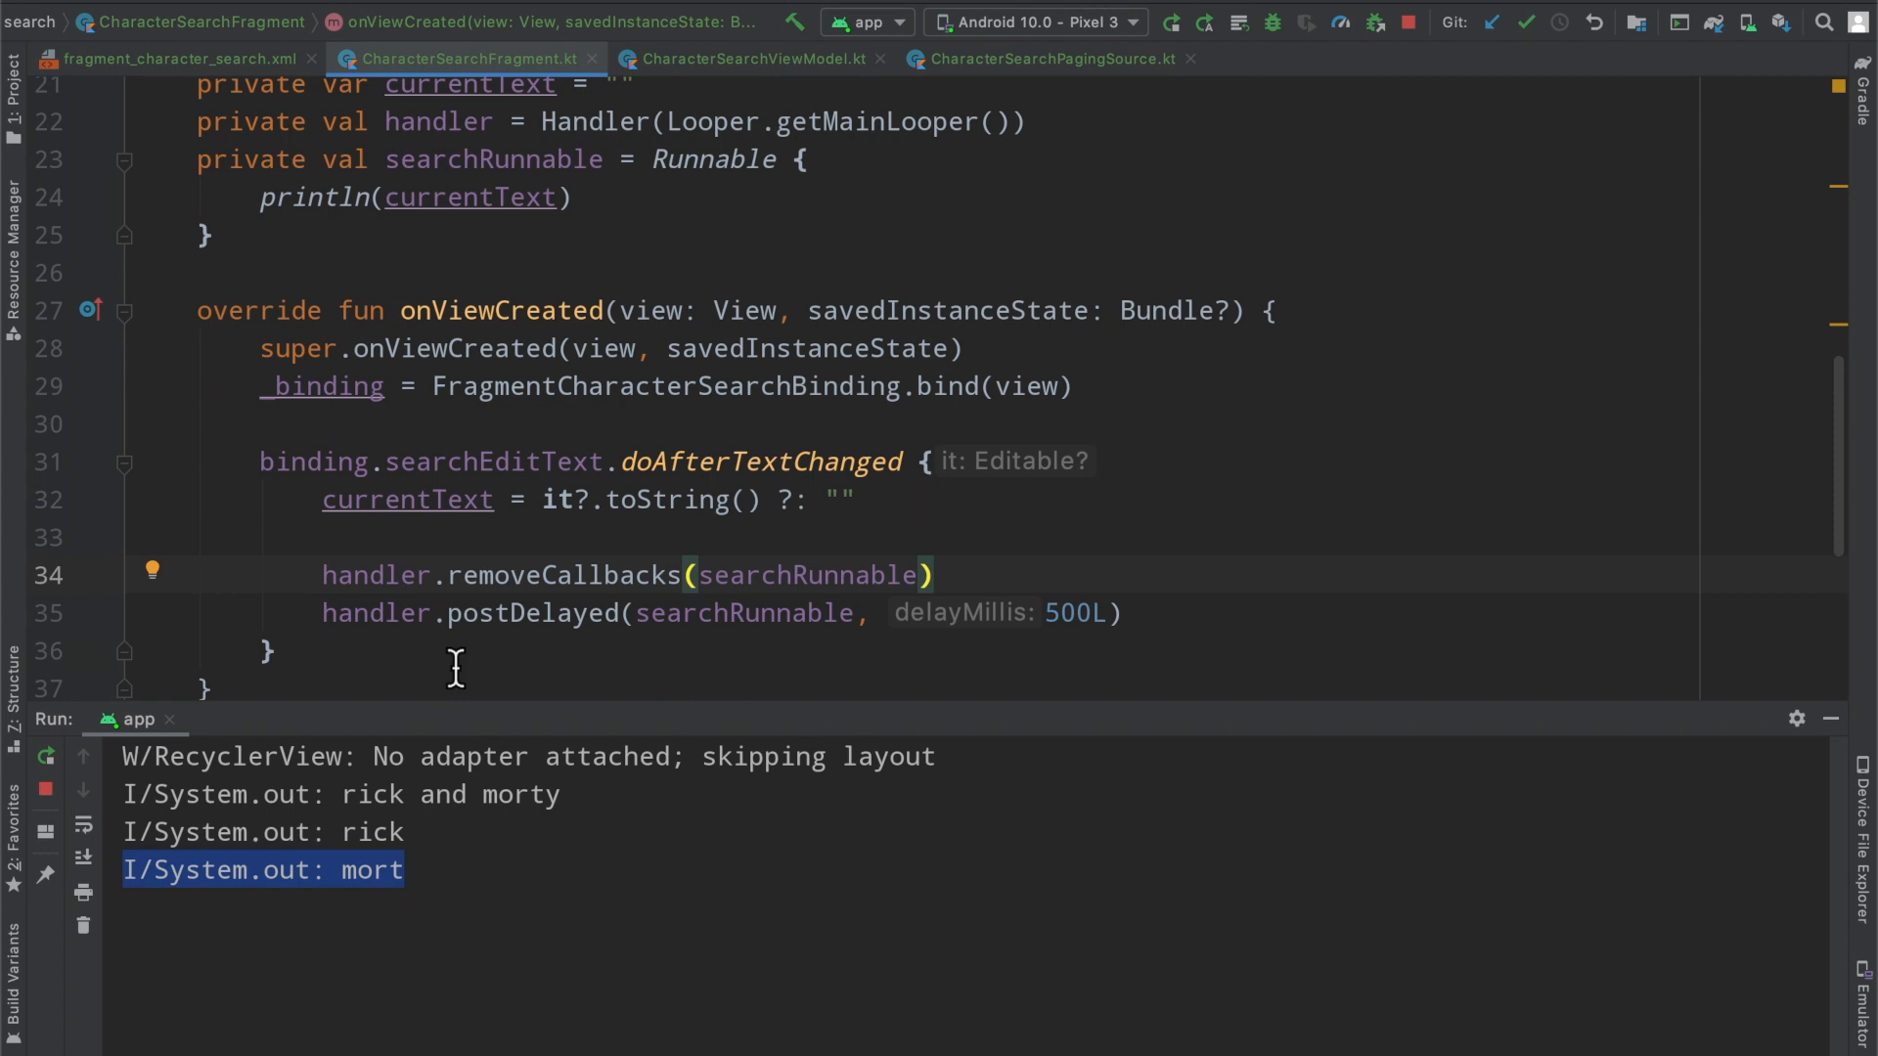
scroll("down", 3)
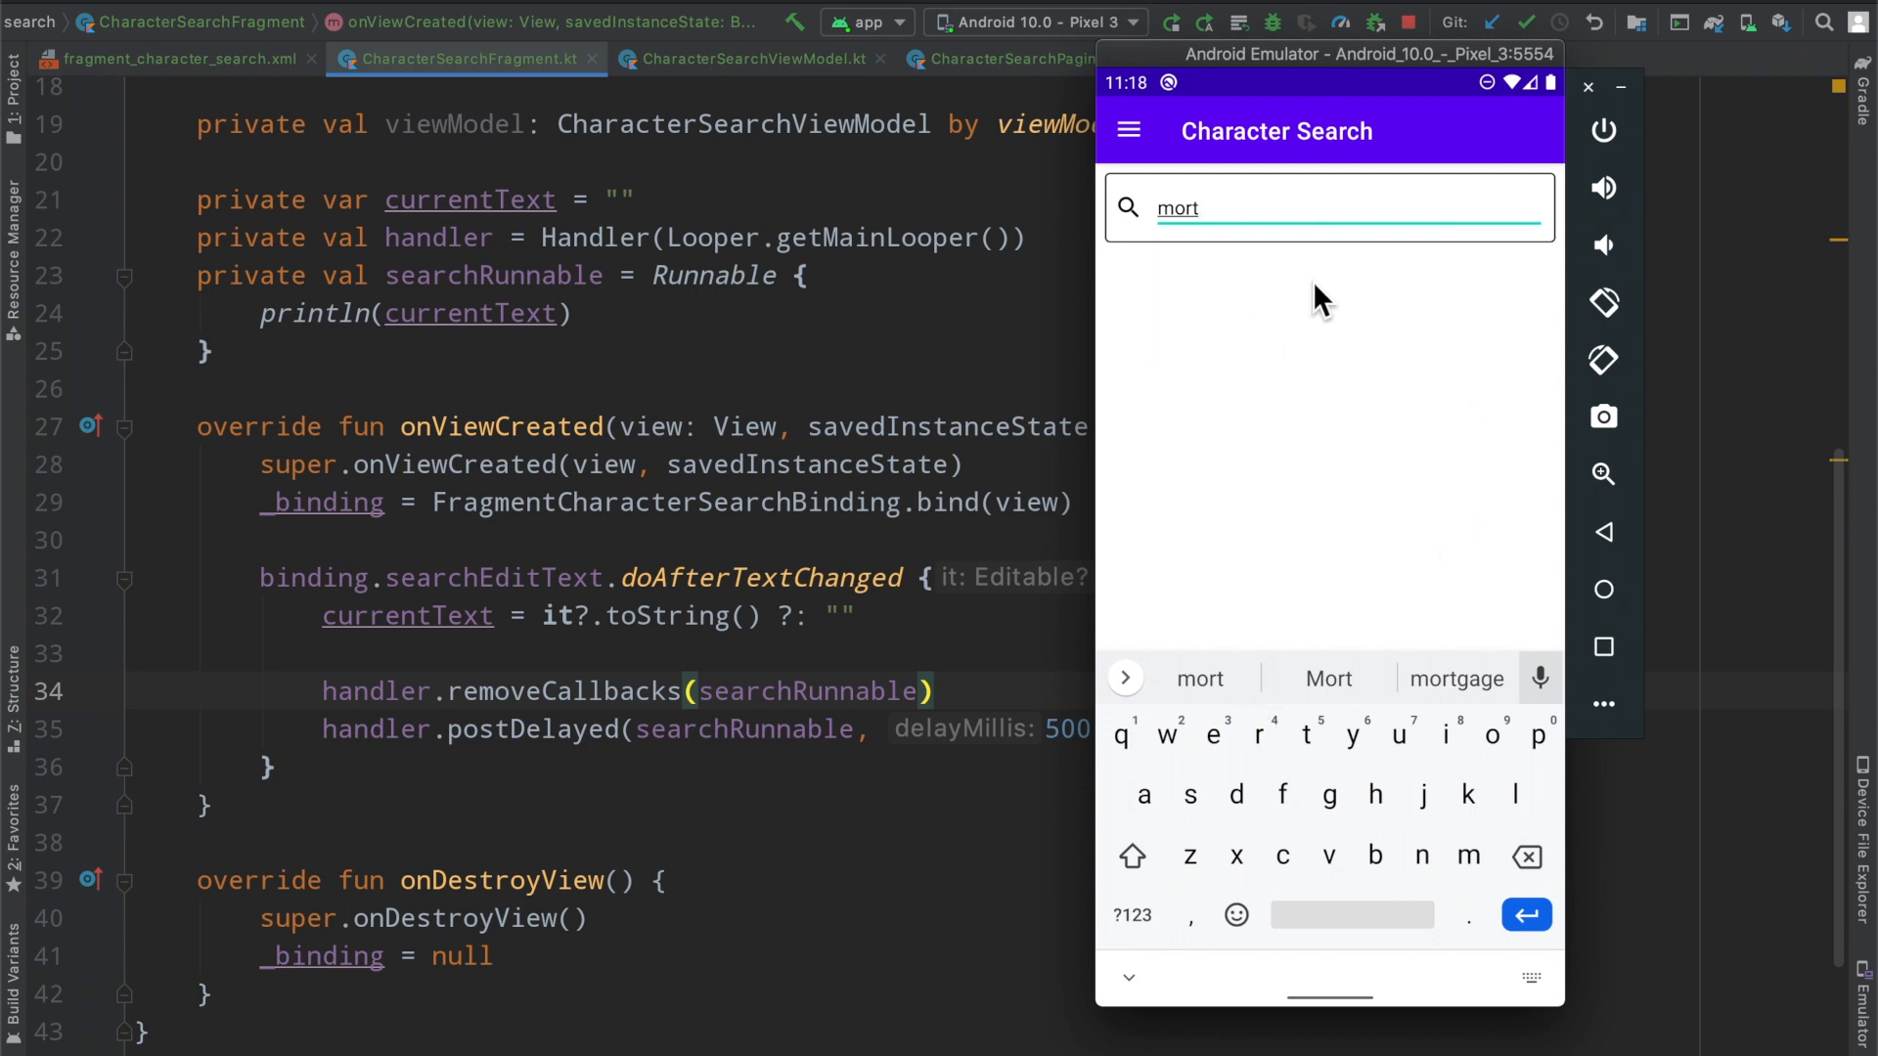
mouse_move(1111, 619)
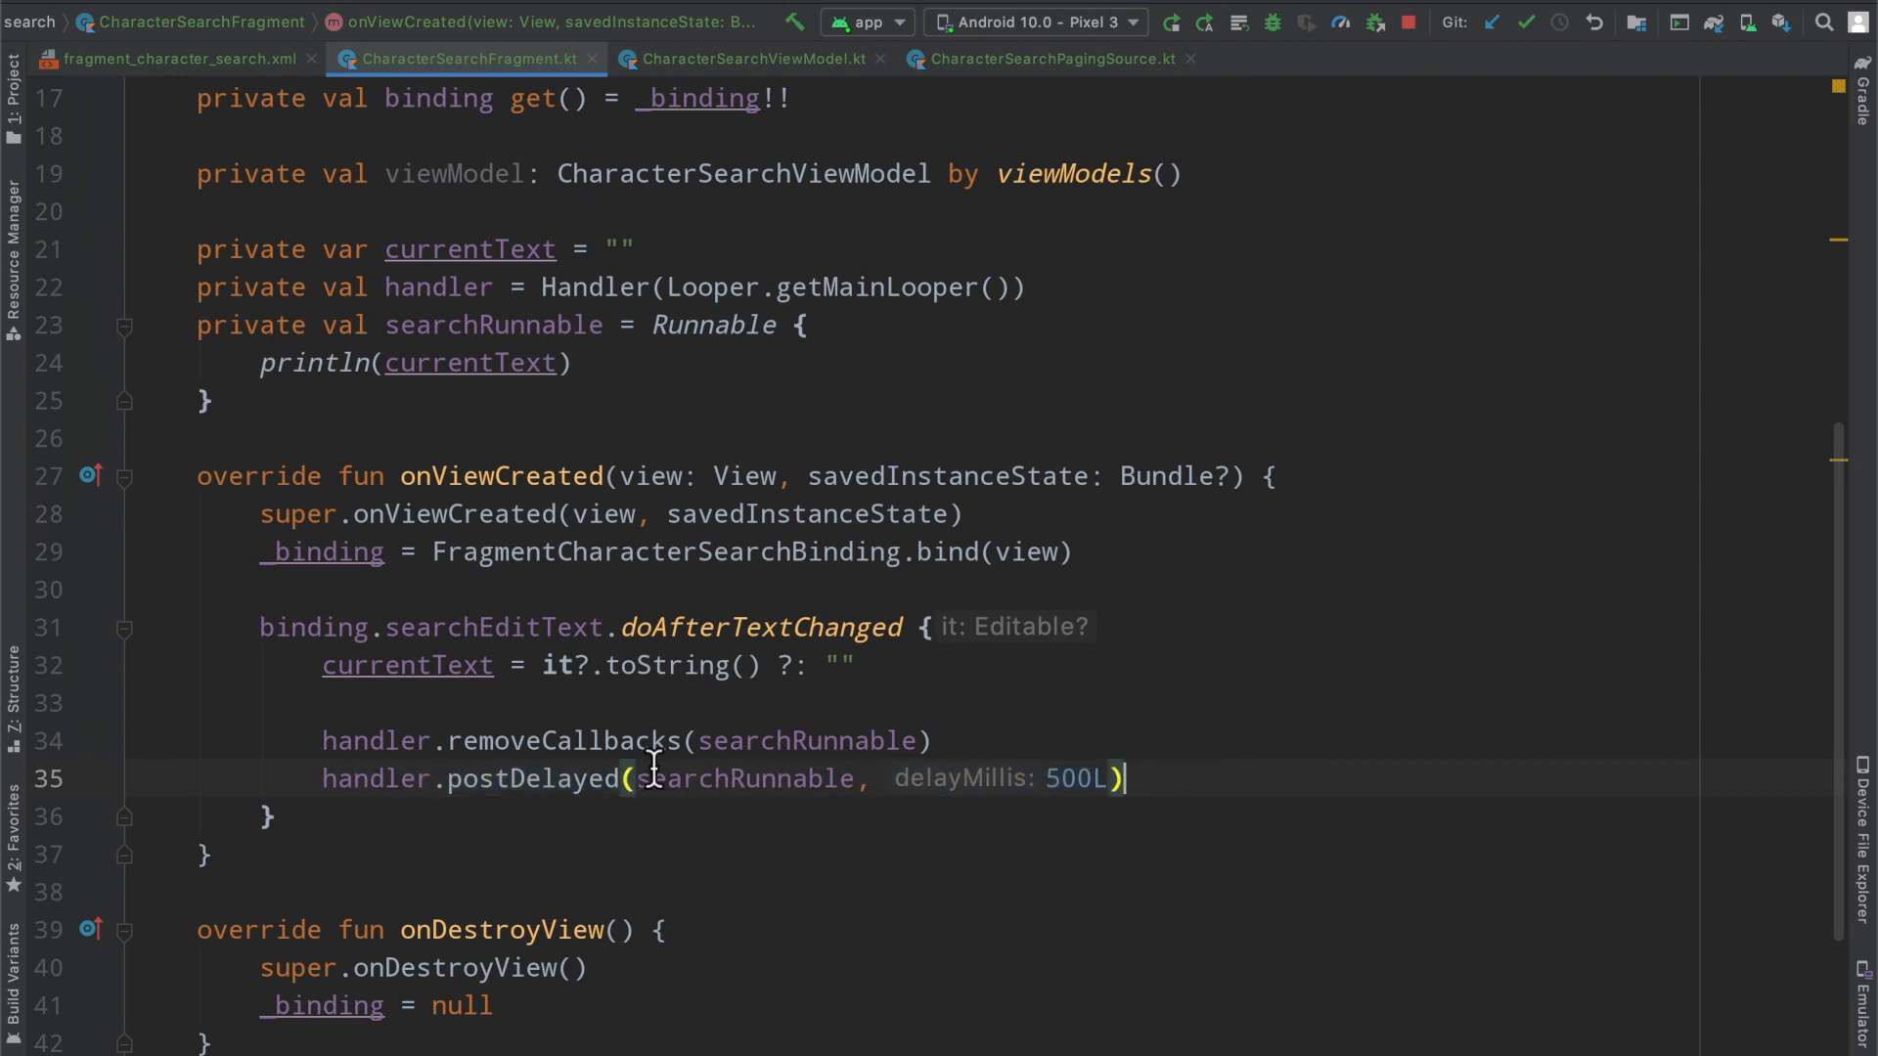
mouse_move(533, 779)
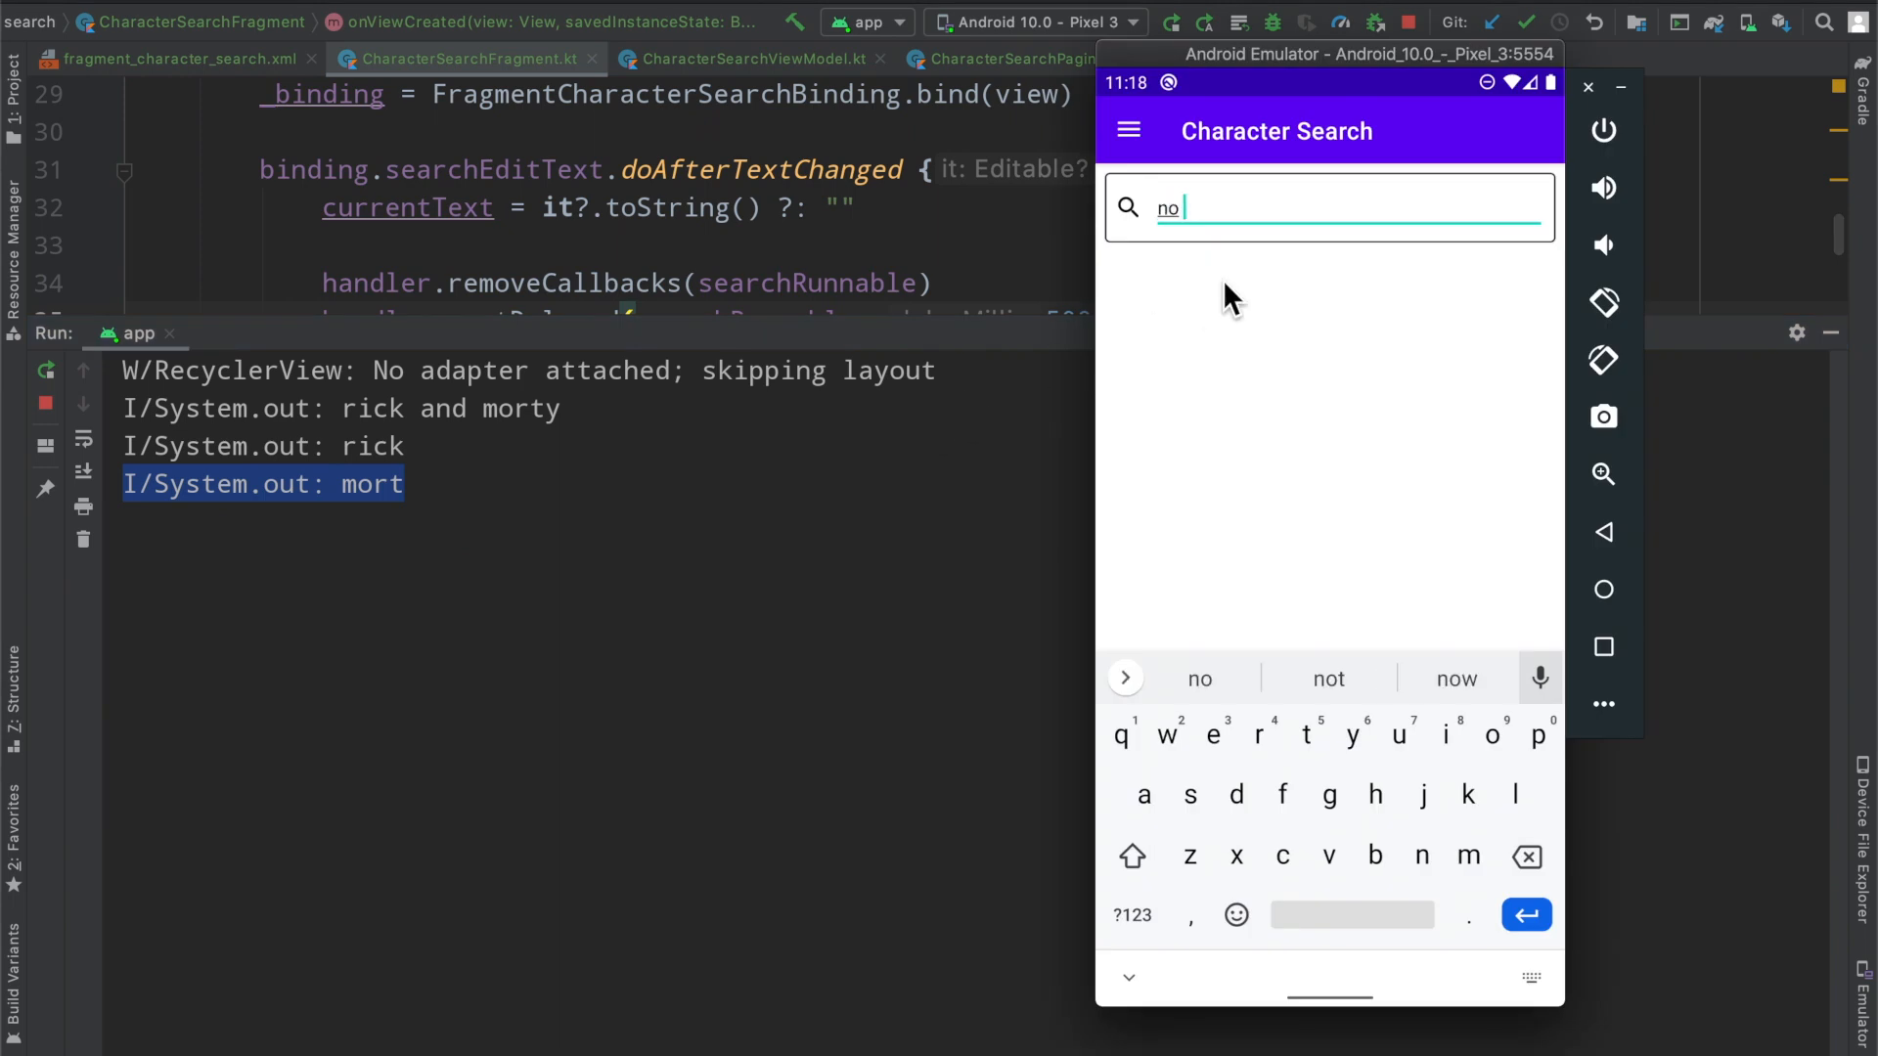
Type the long 'no matter how long…' sentence and confirm it is logged once per pause
type("matter how long")
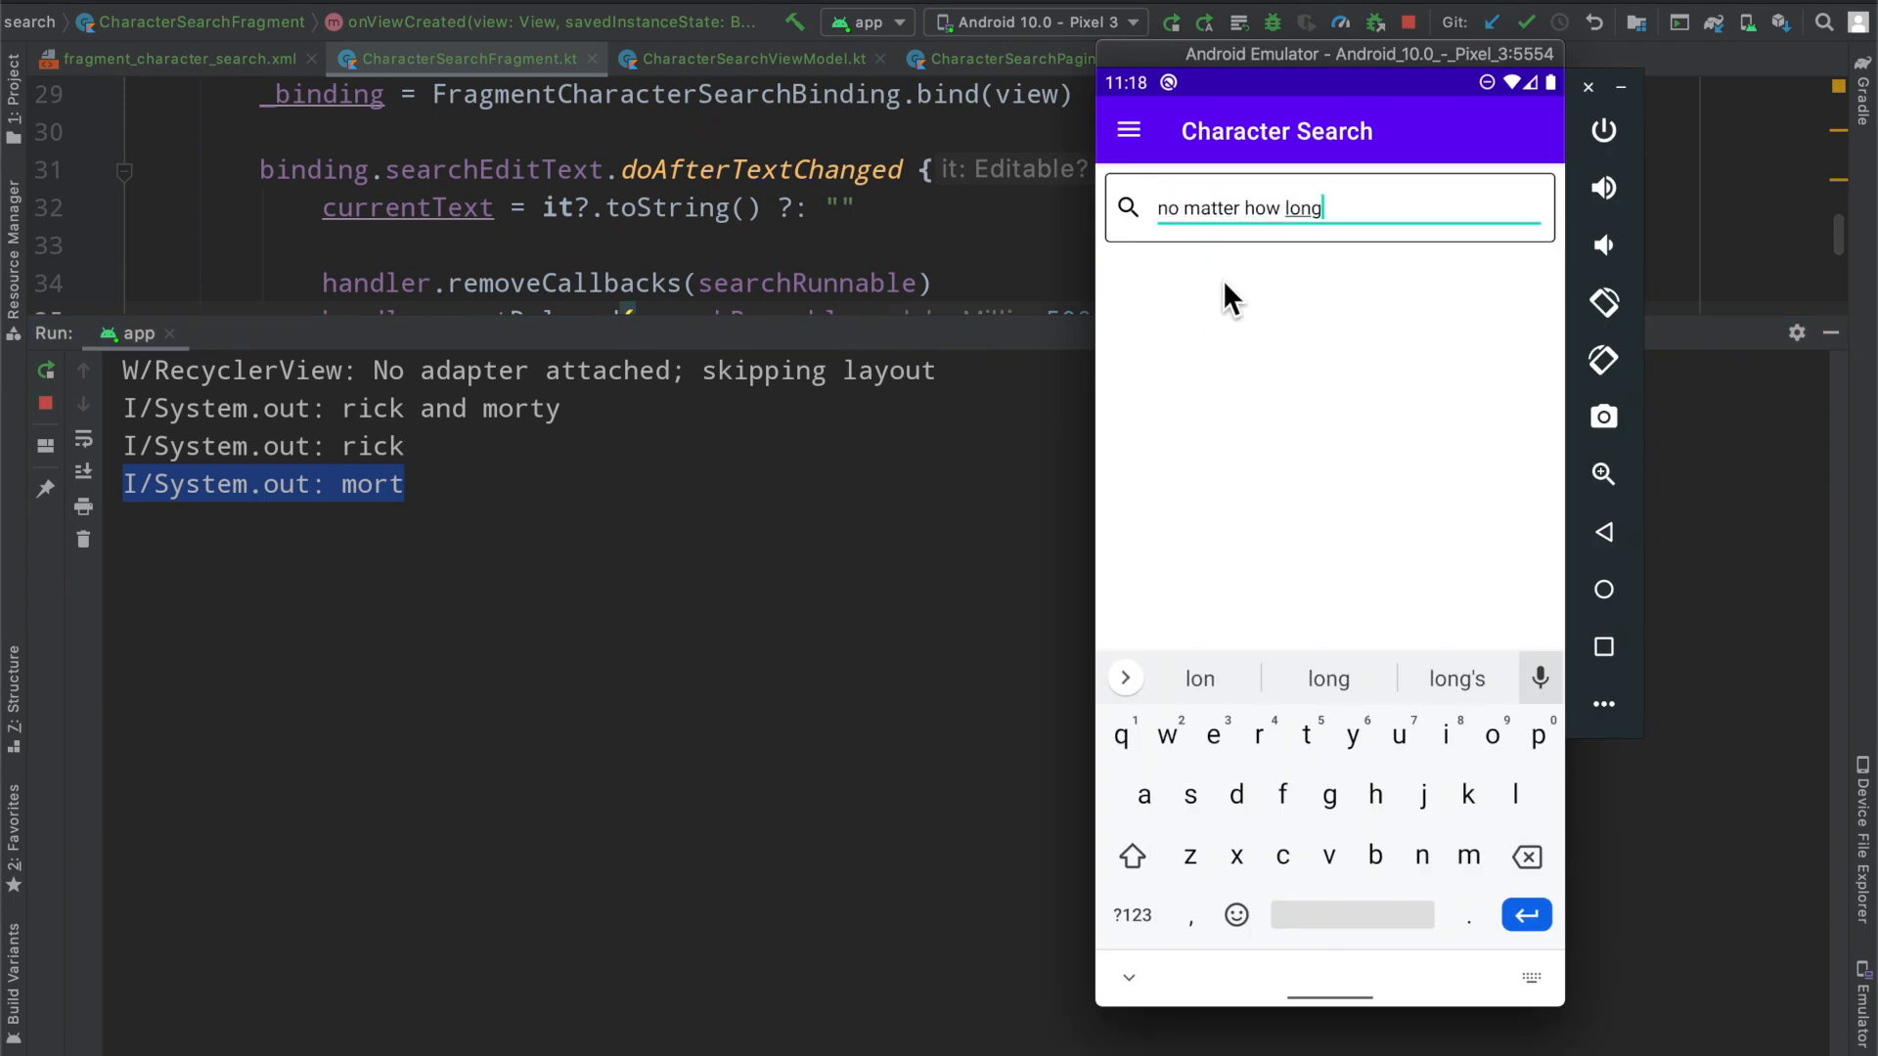
type("i am gtyjaggh efor as long as it i s")
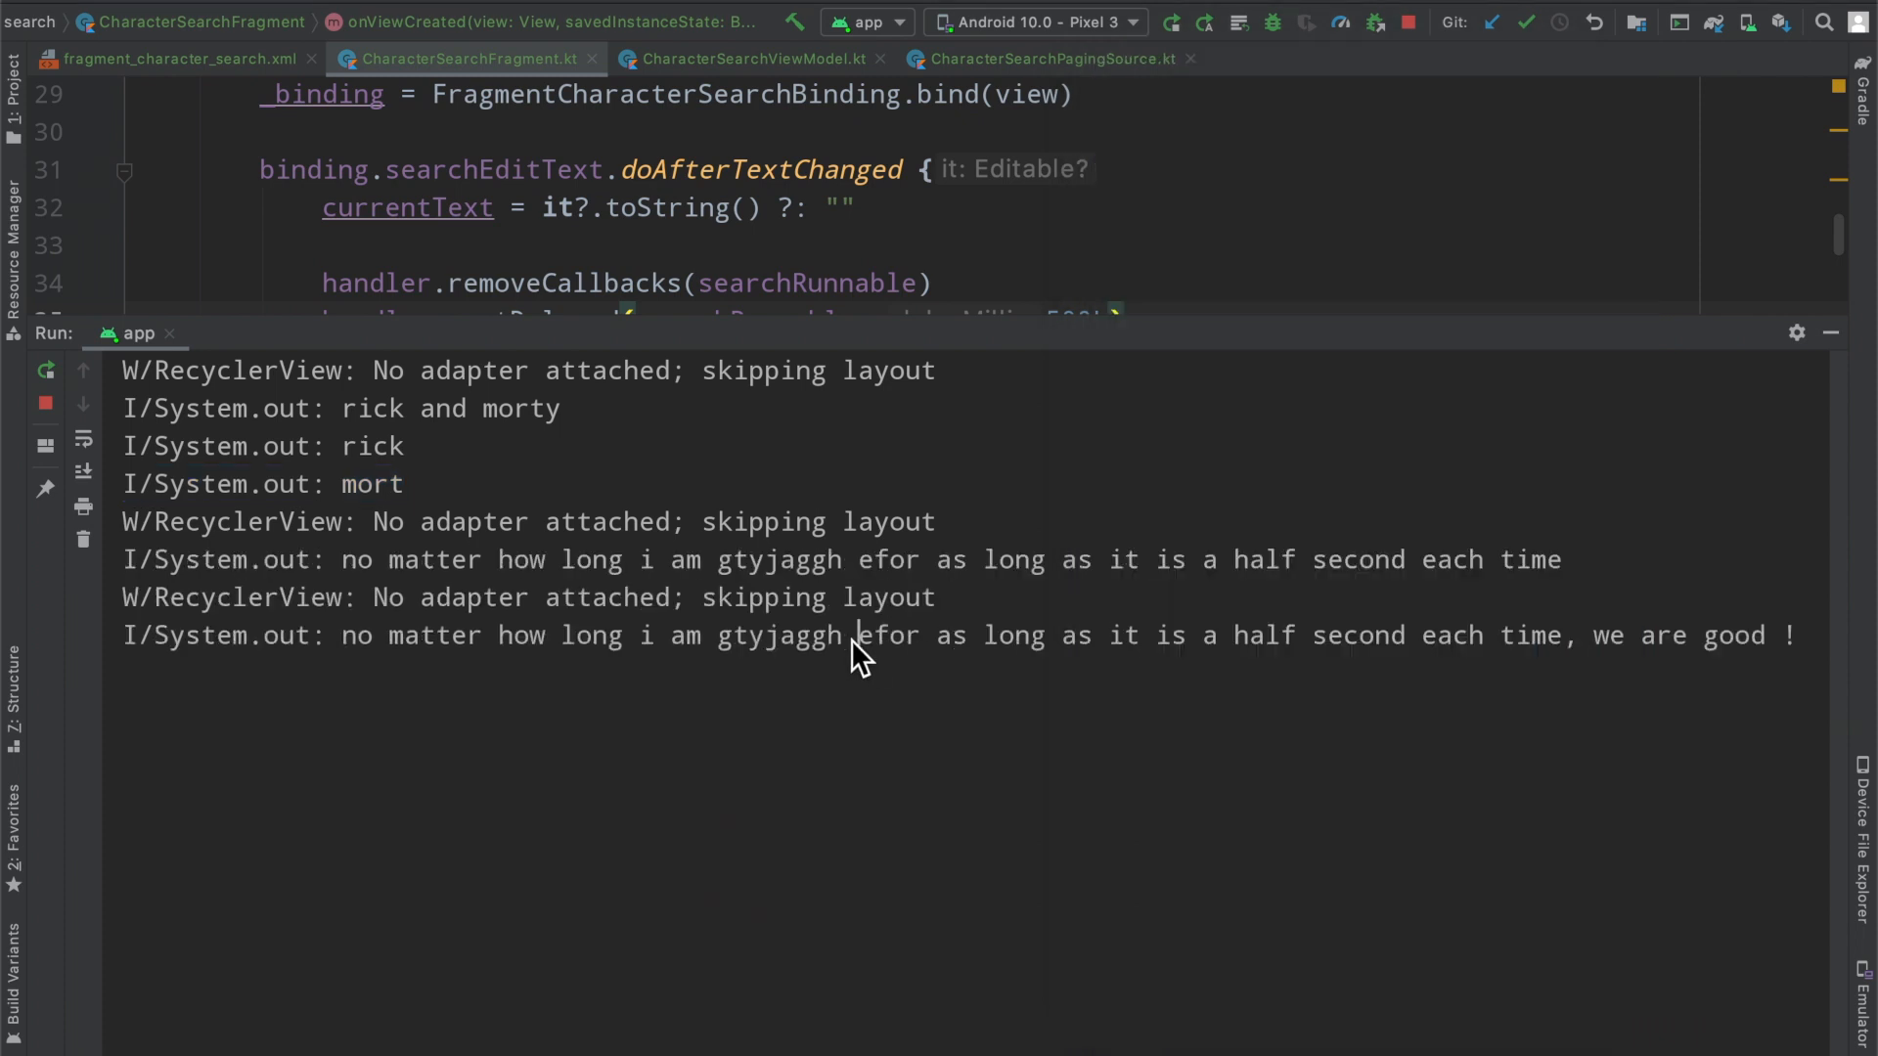
mouse_move(347, 651)
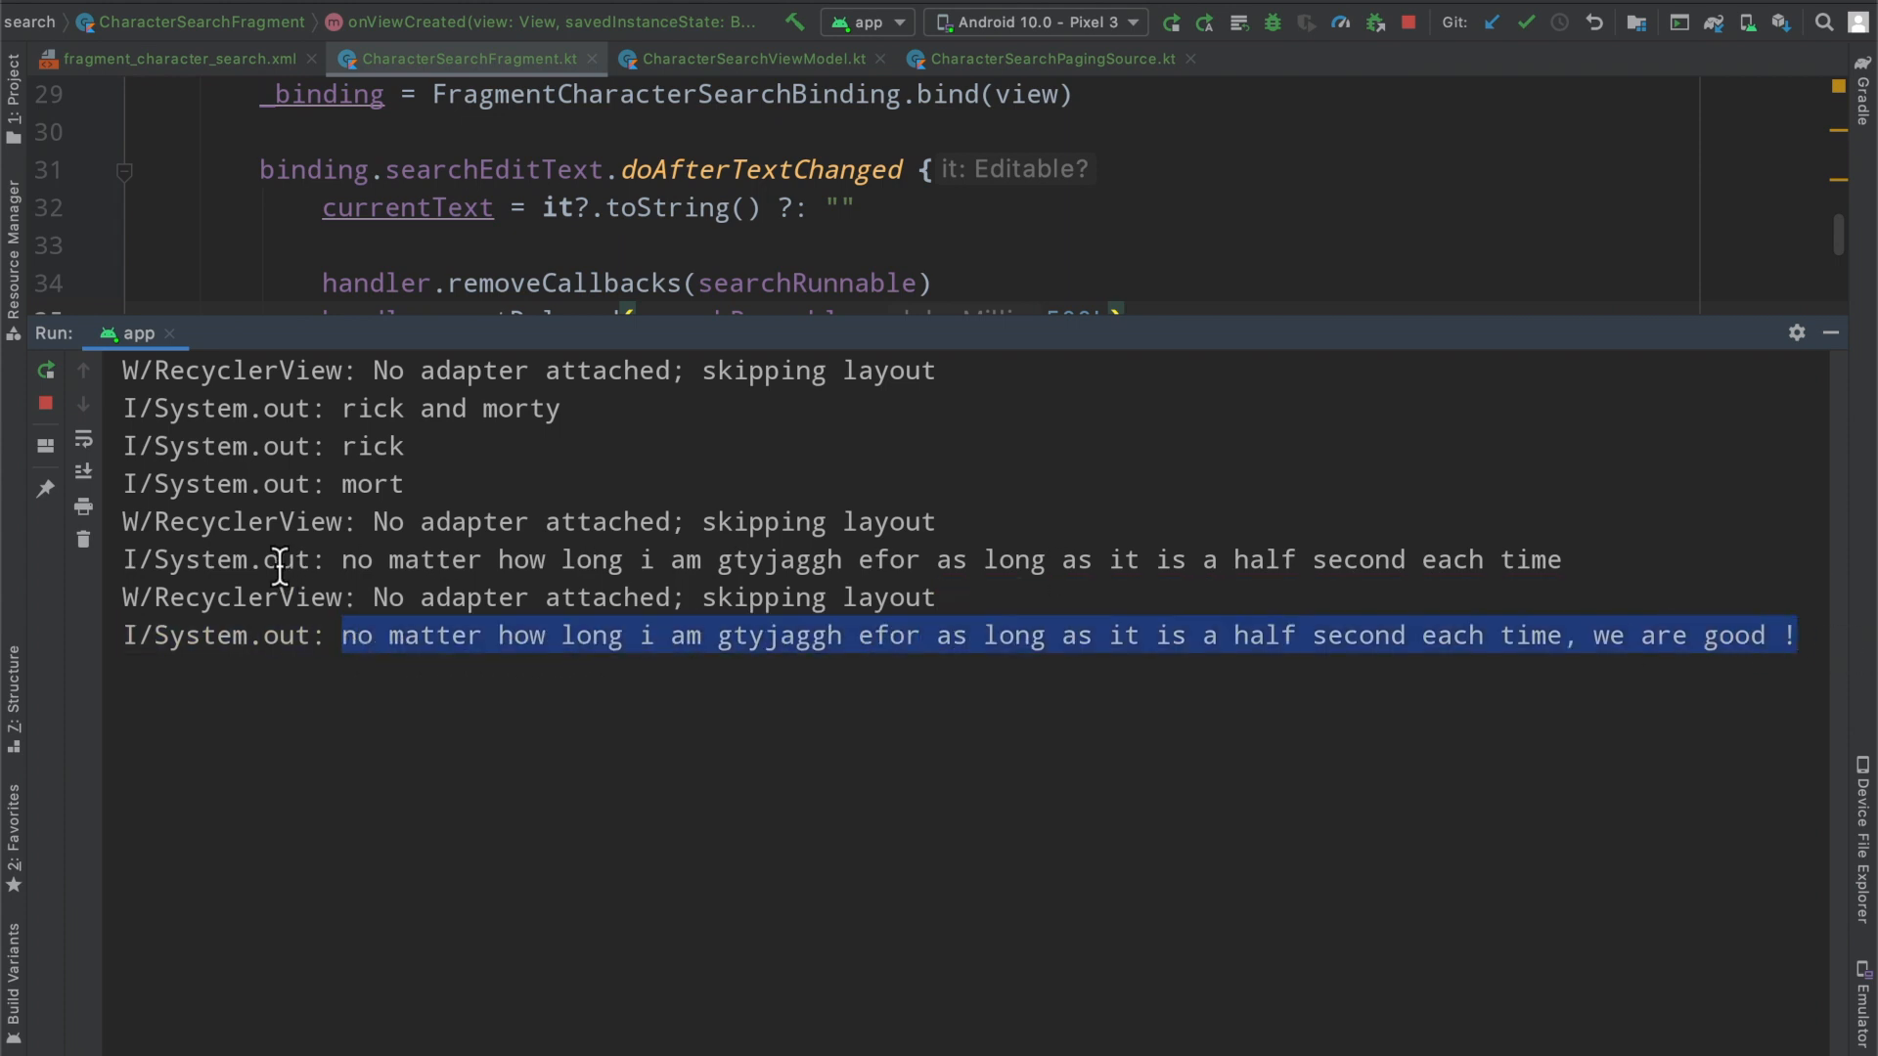
mouse_move(120, 438)
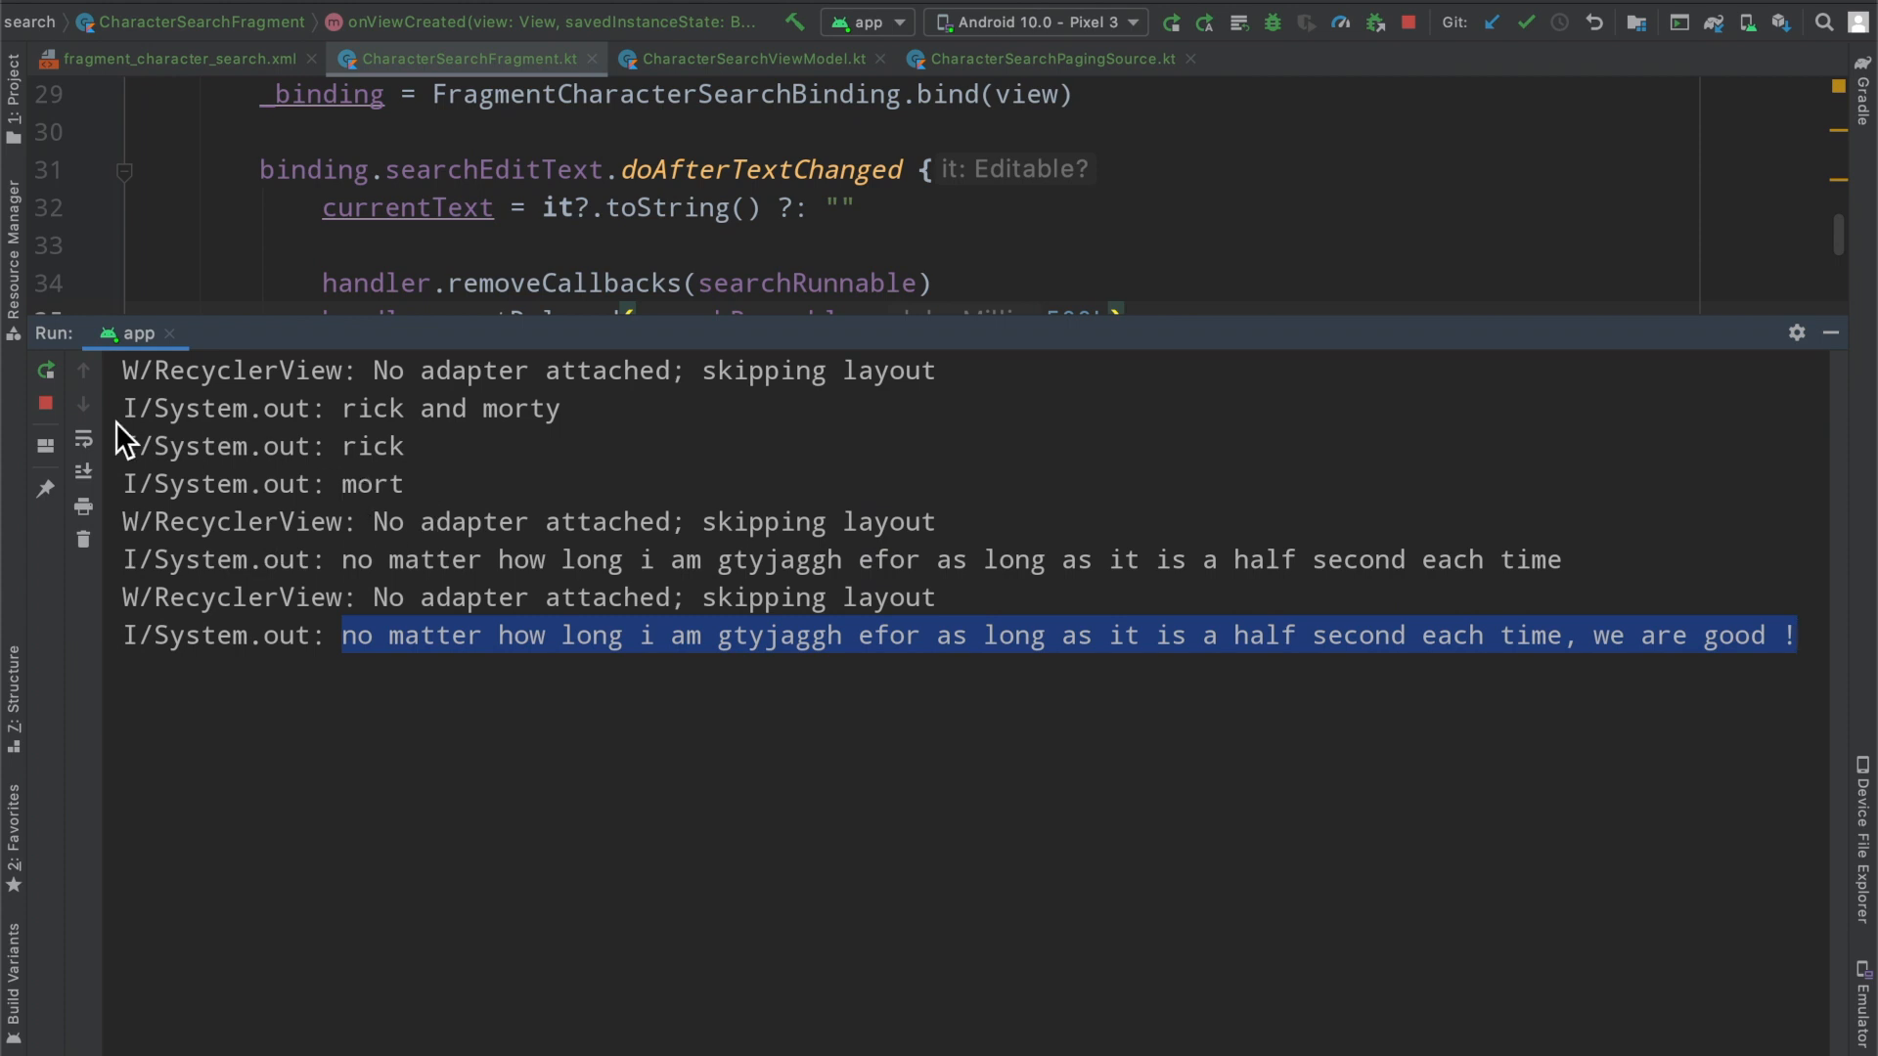
left_click(348, 635)
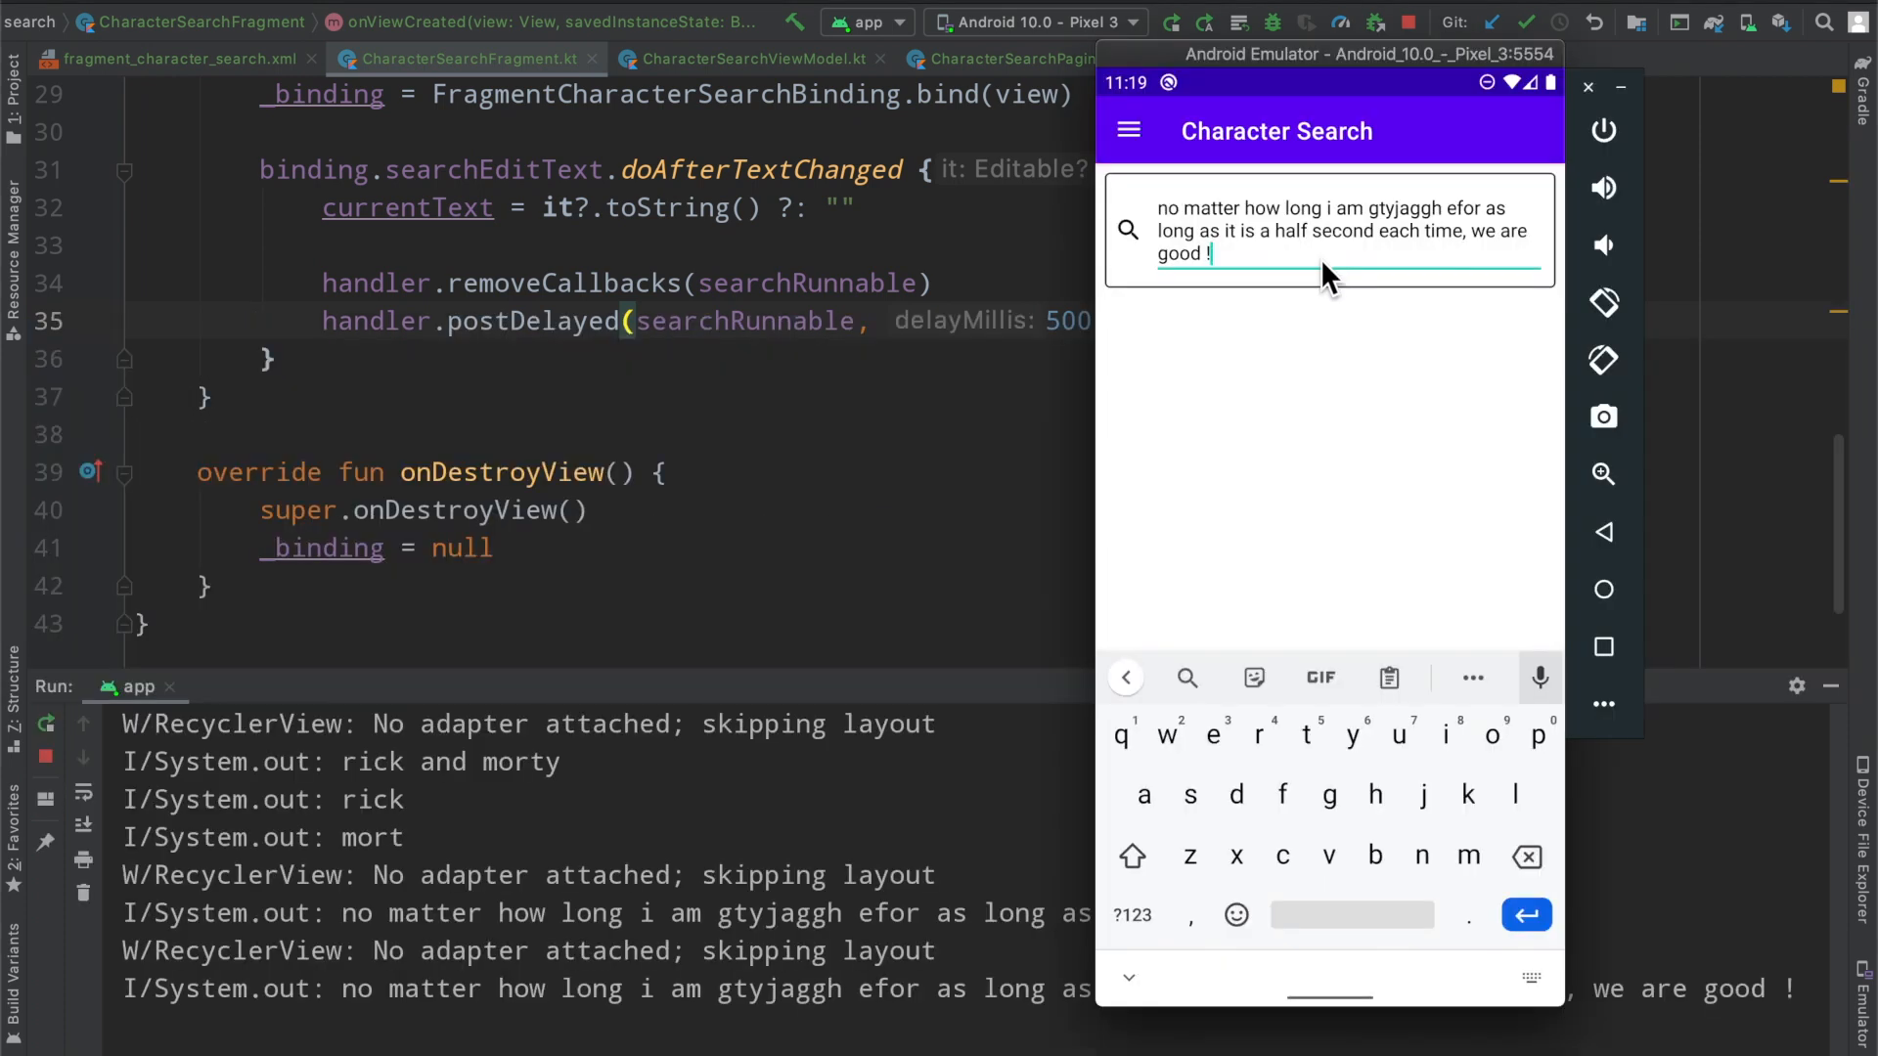
mouse_move(1057, 395)
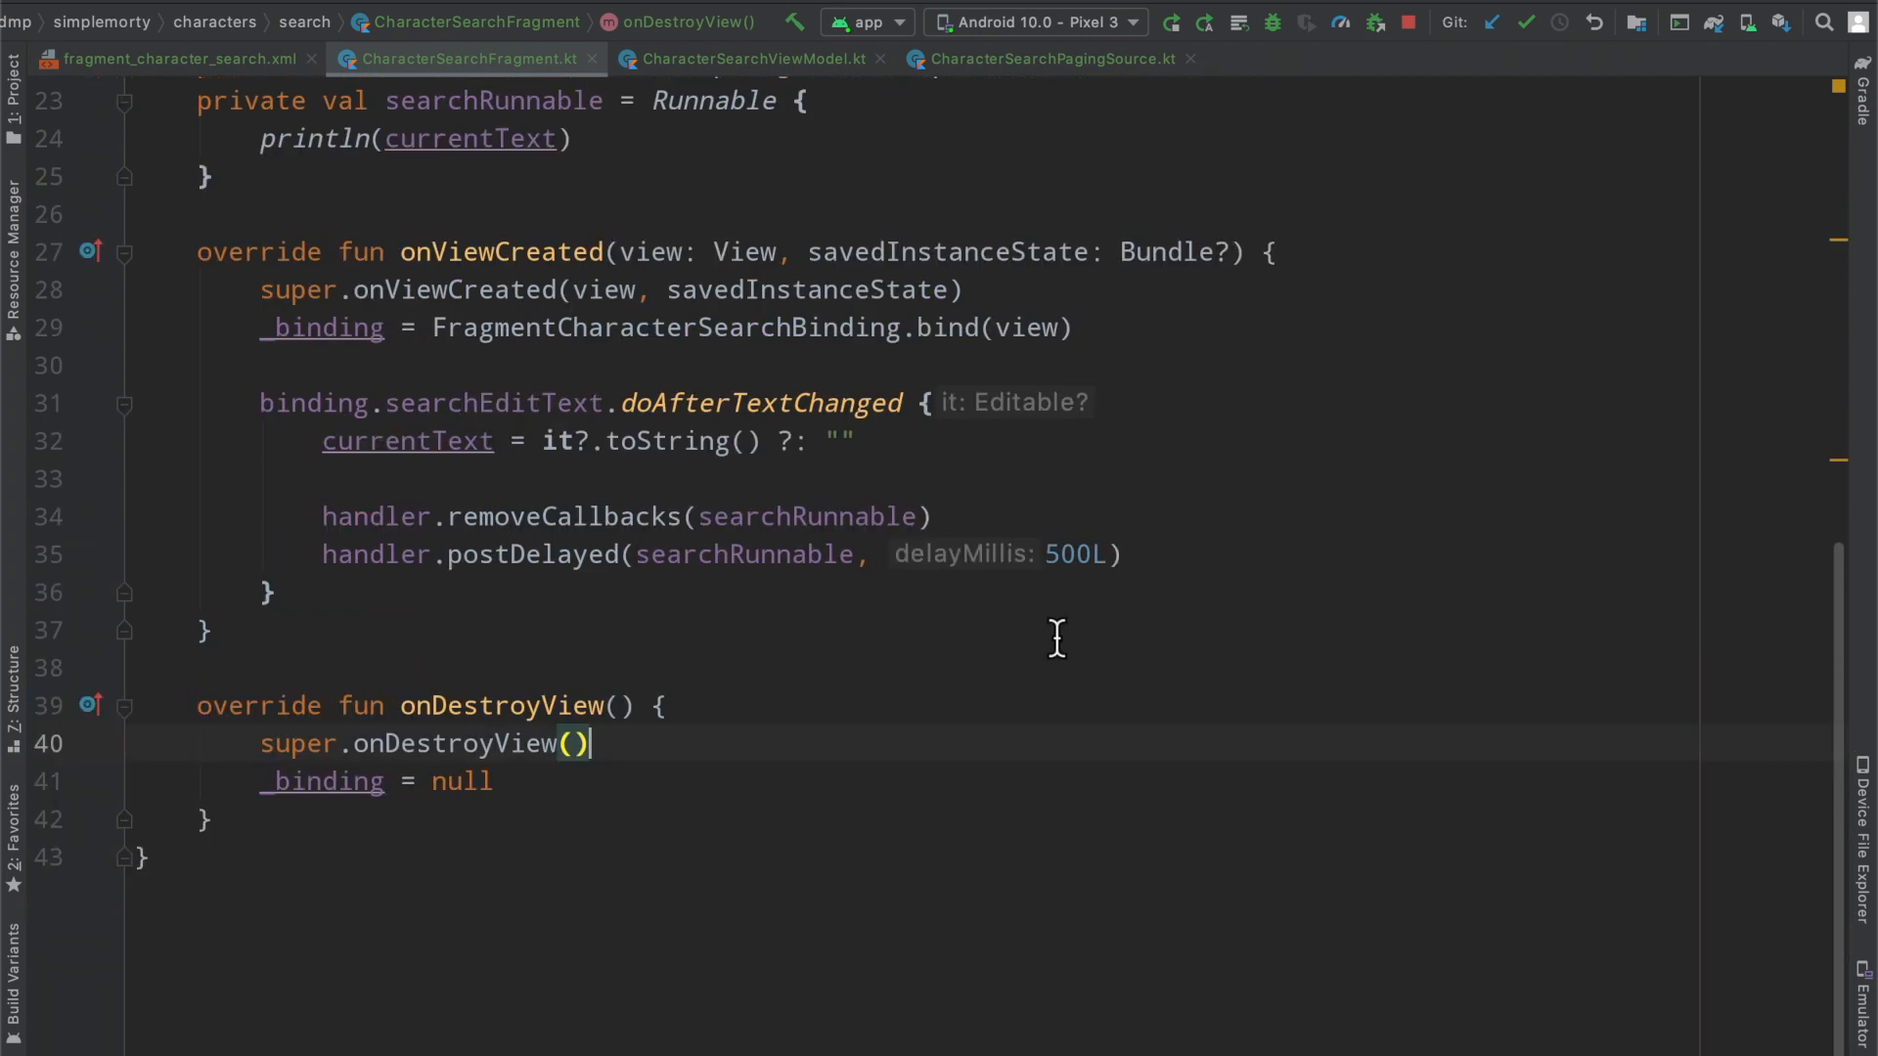
scroll("up", 3)
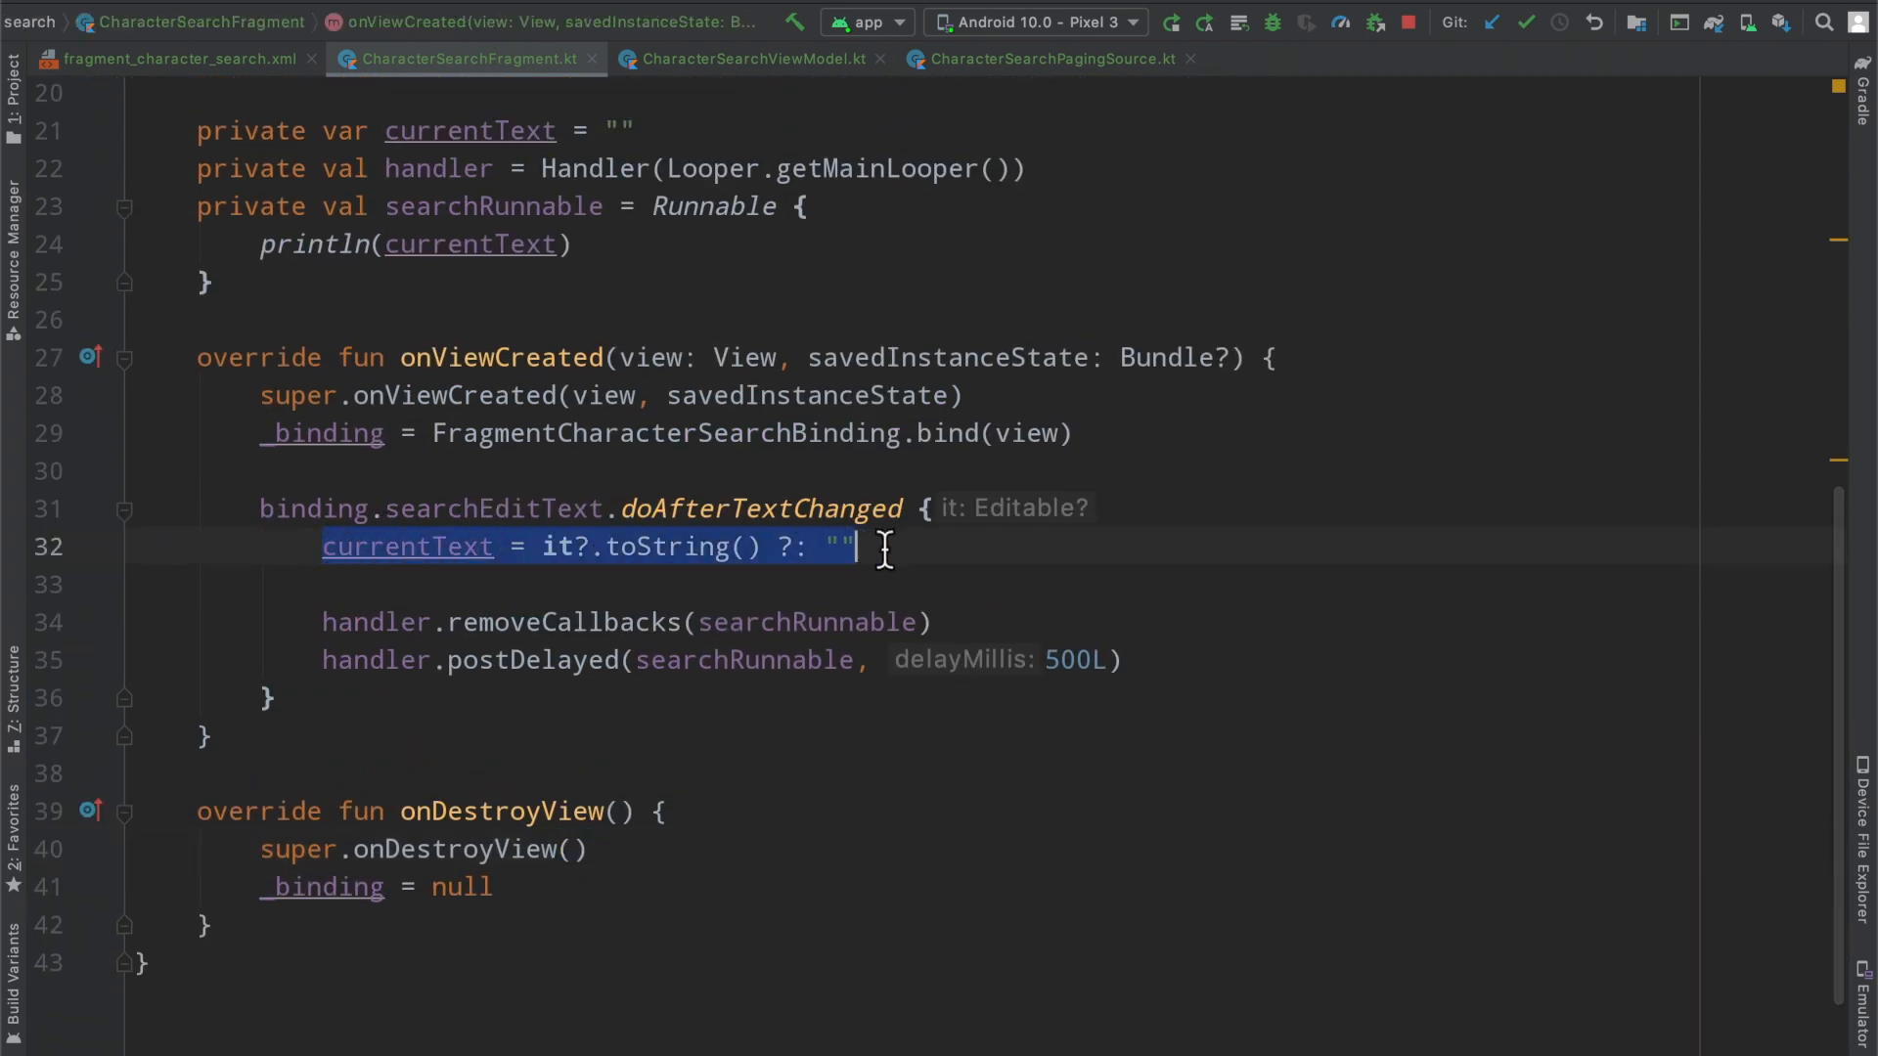
scroll("up", 3)
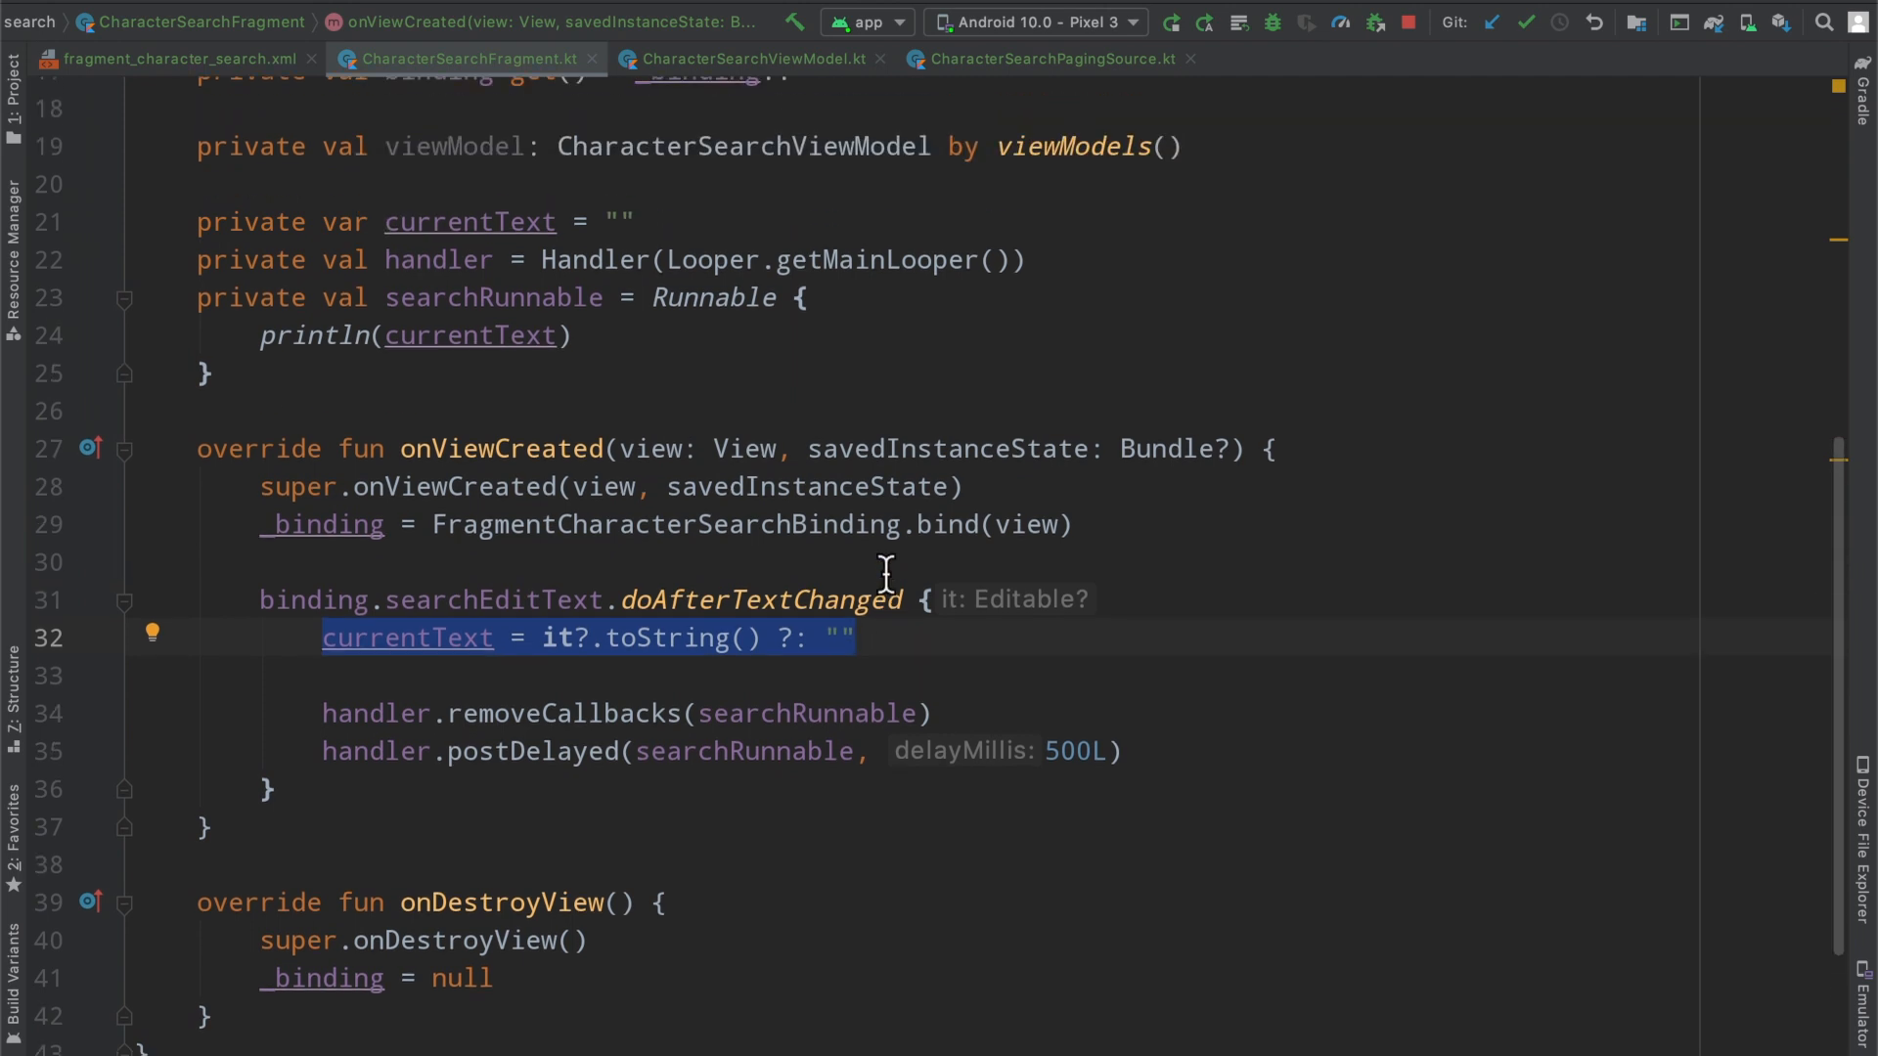
scroll("up", 3)
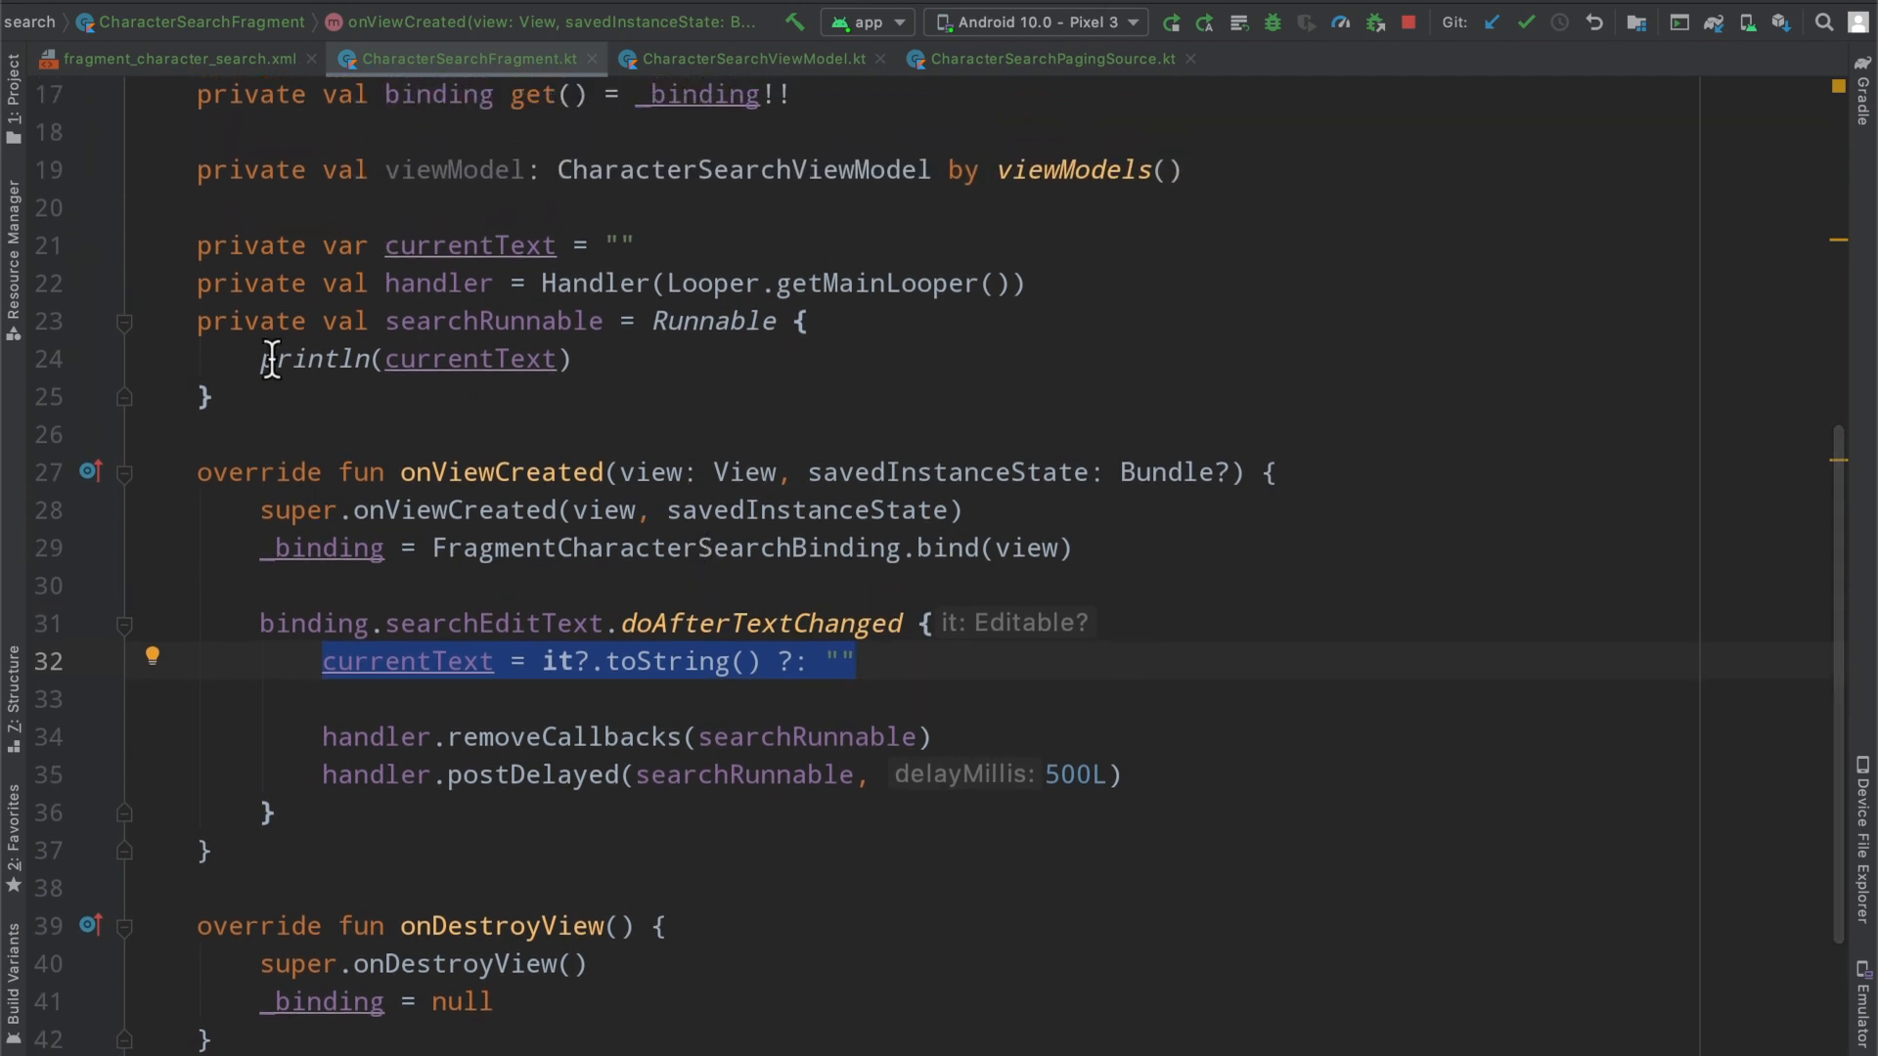
left_click(309, 359)
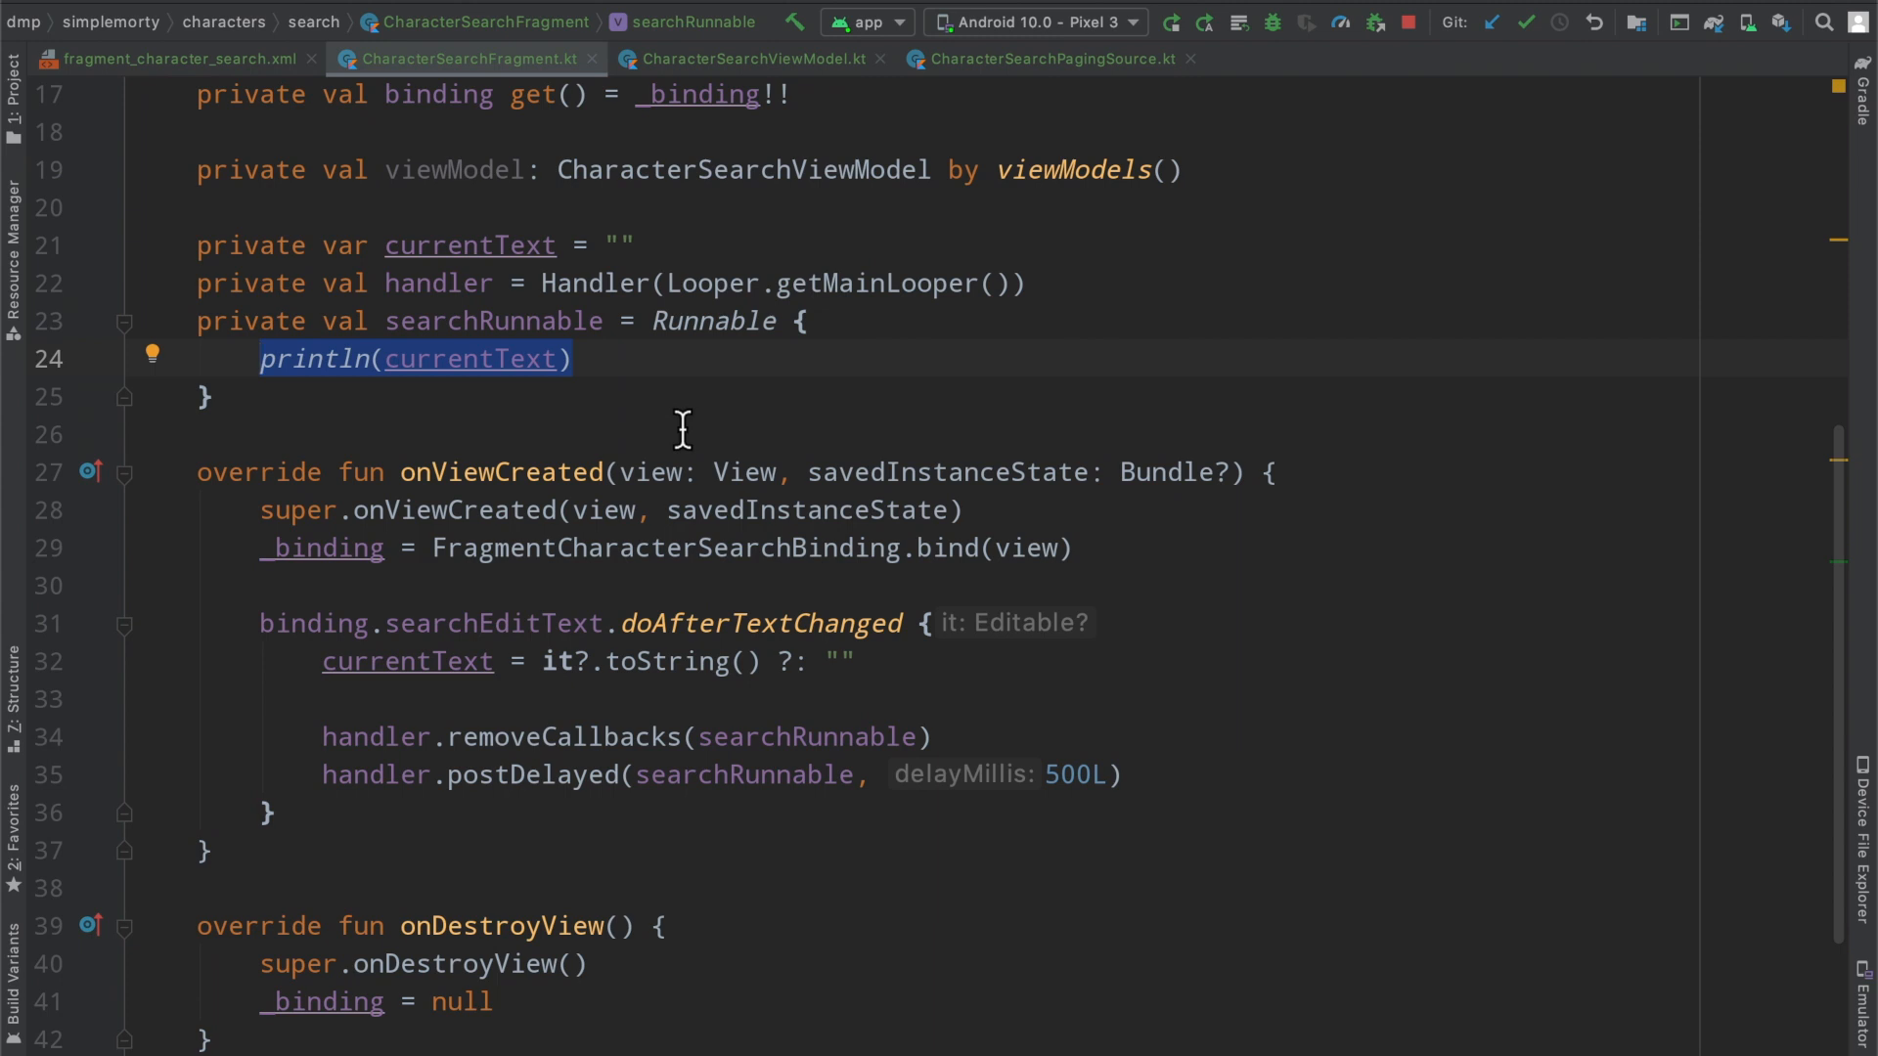
Write the comment '// todo networking' after println(currentText) inside searchRunnable
type("// t")
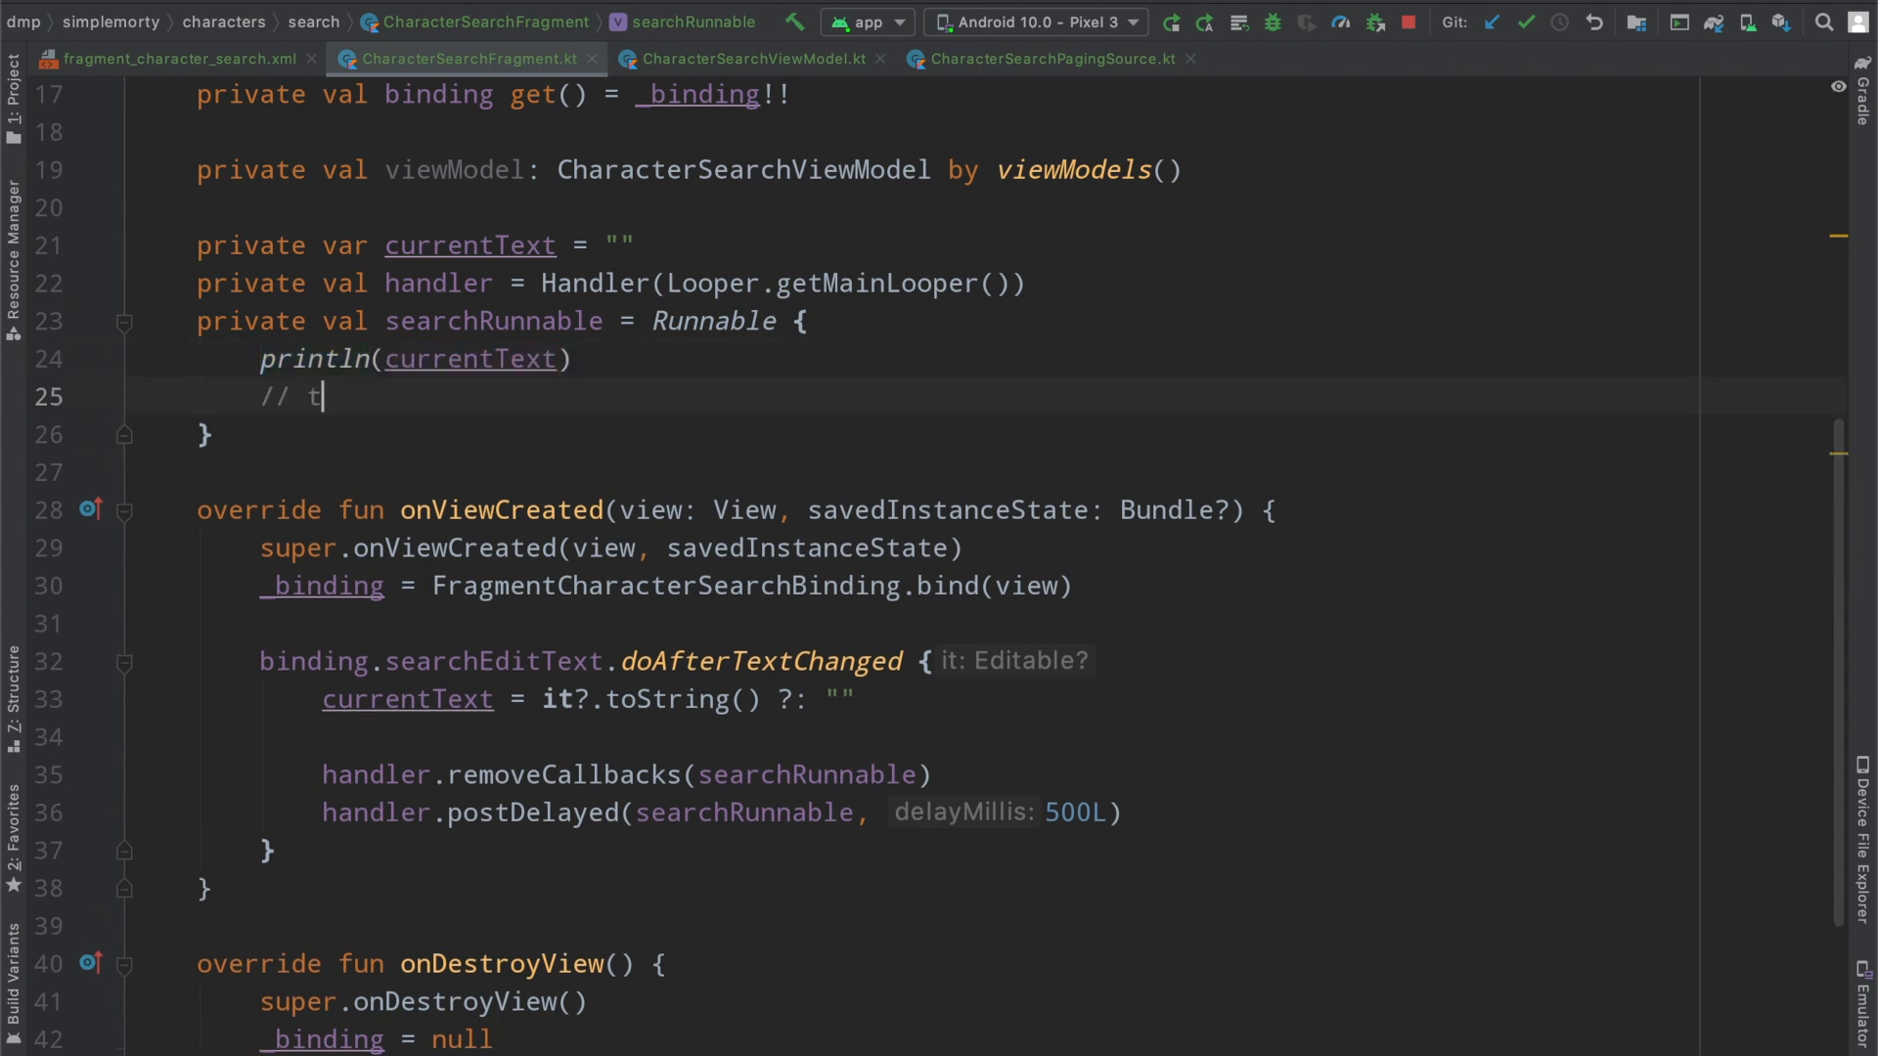
type("odo networking")
type("no matter how long i am gtyjaggh efor as long as it is a half second each time, we are good !")
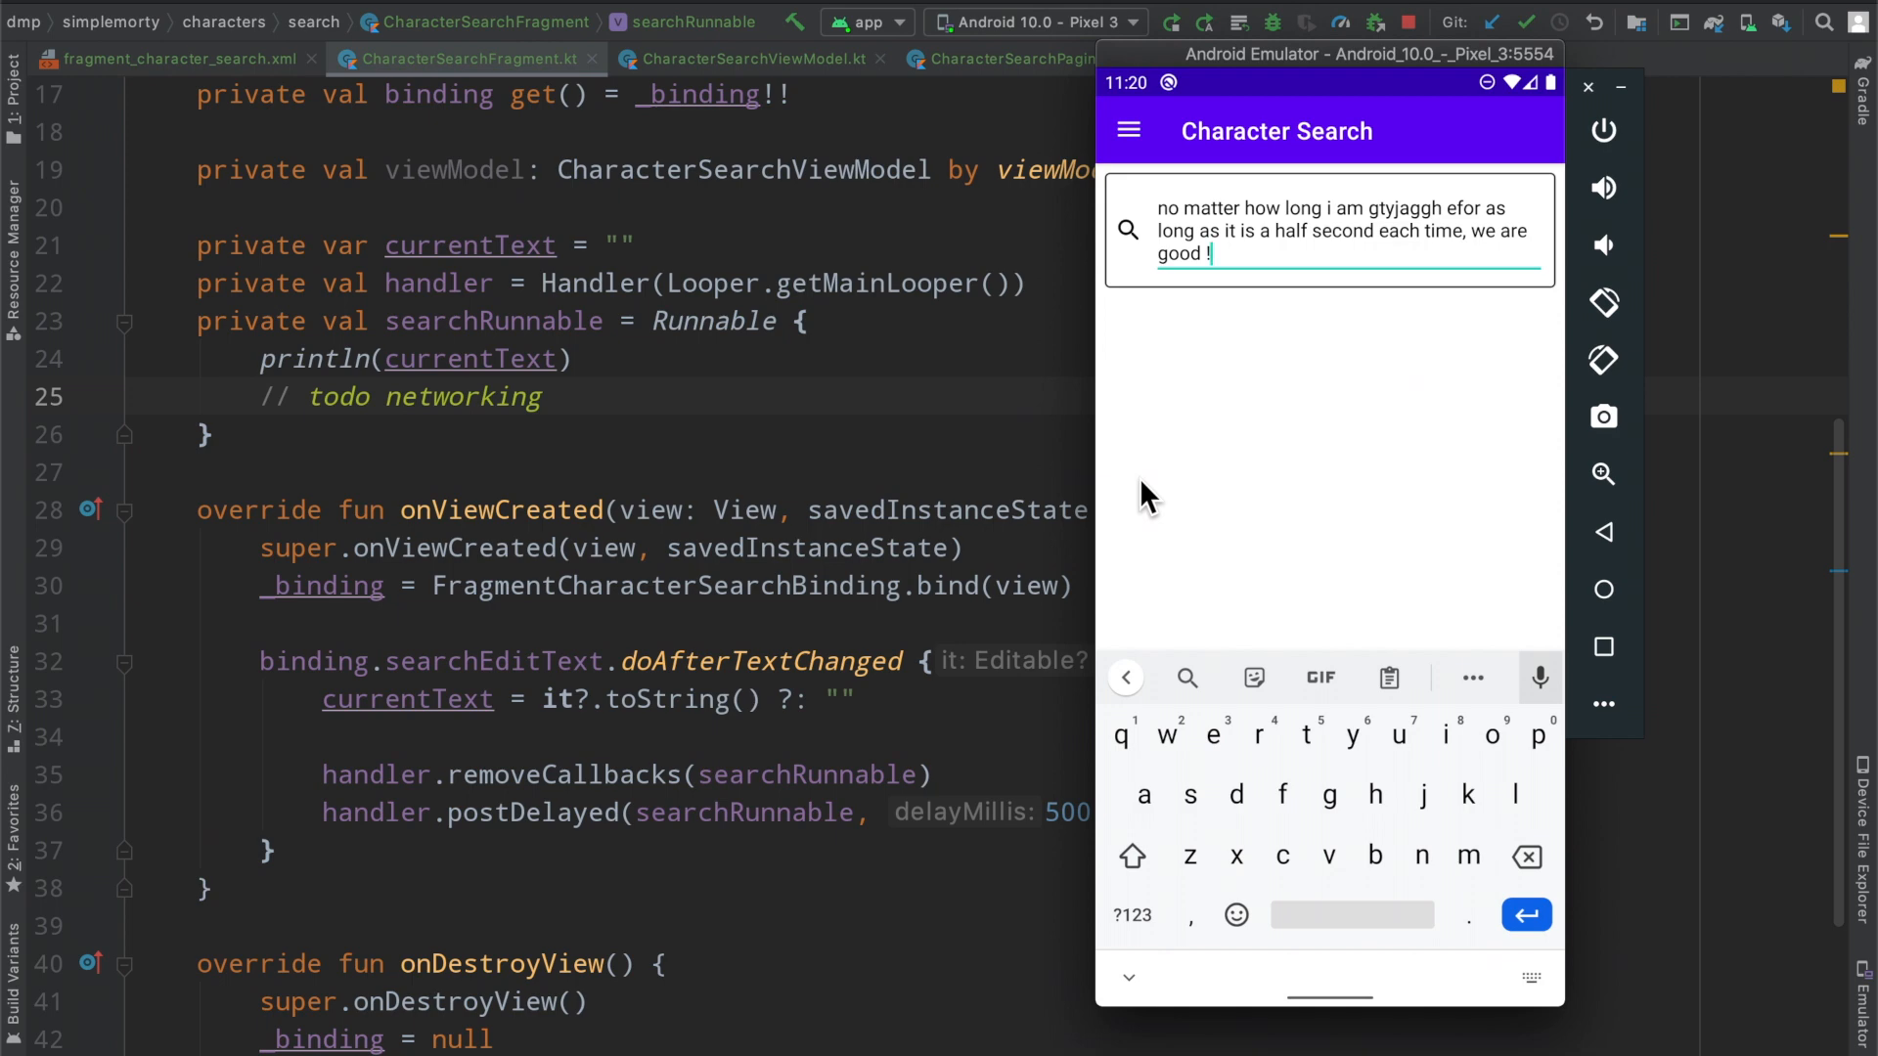
mouse_move(1000, 385)
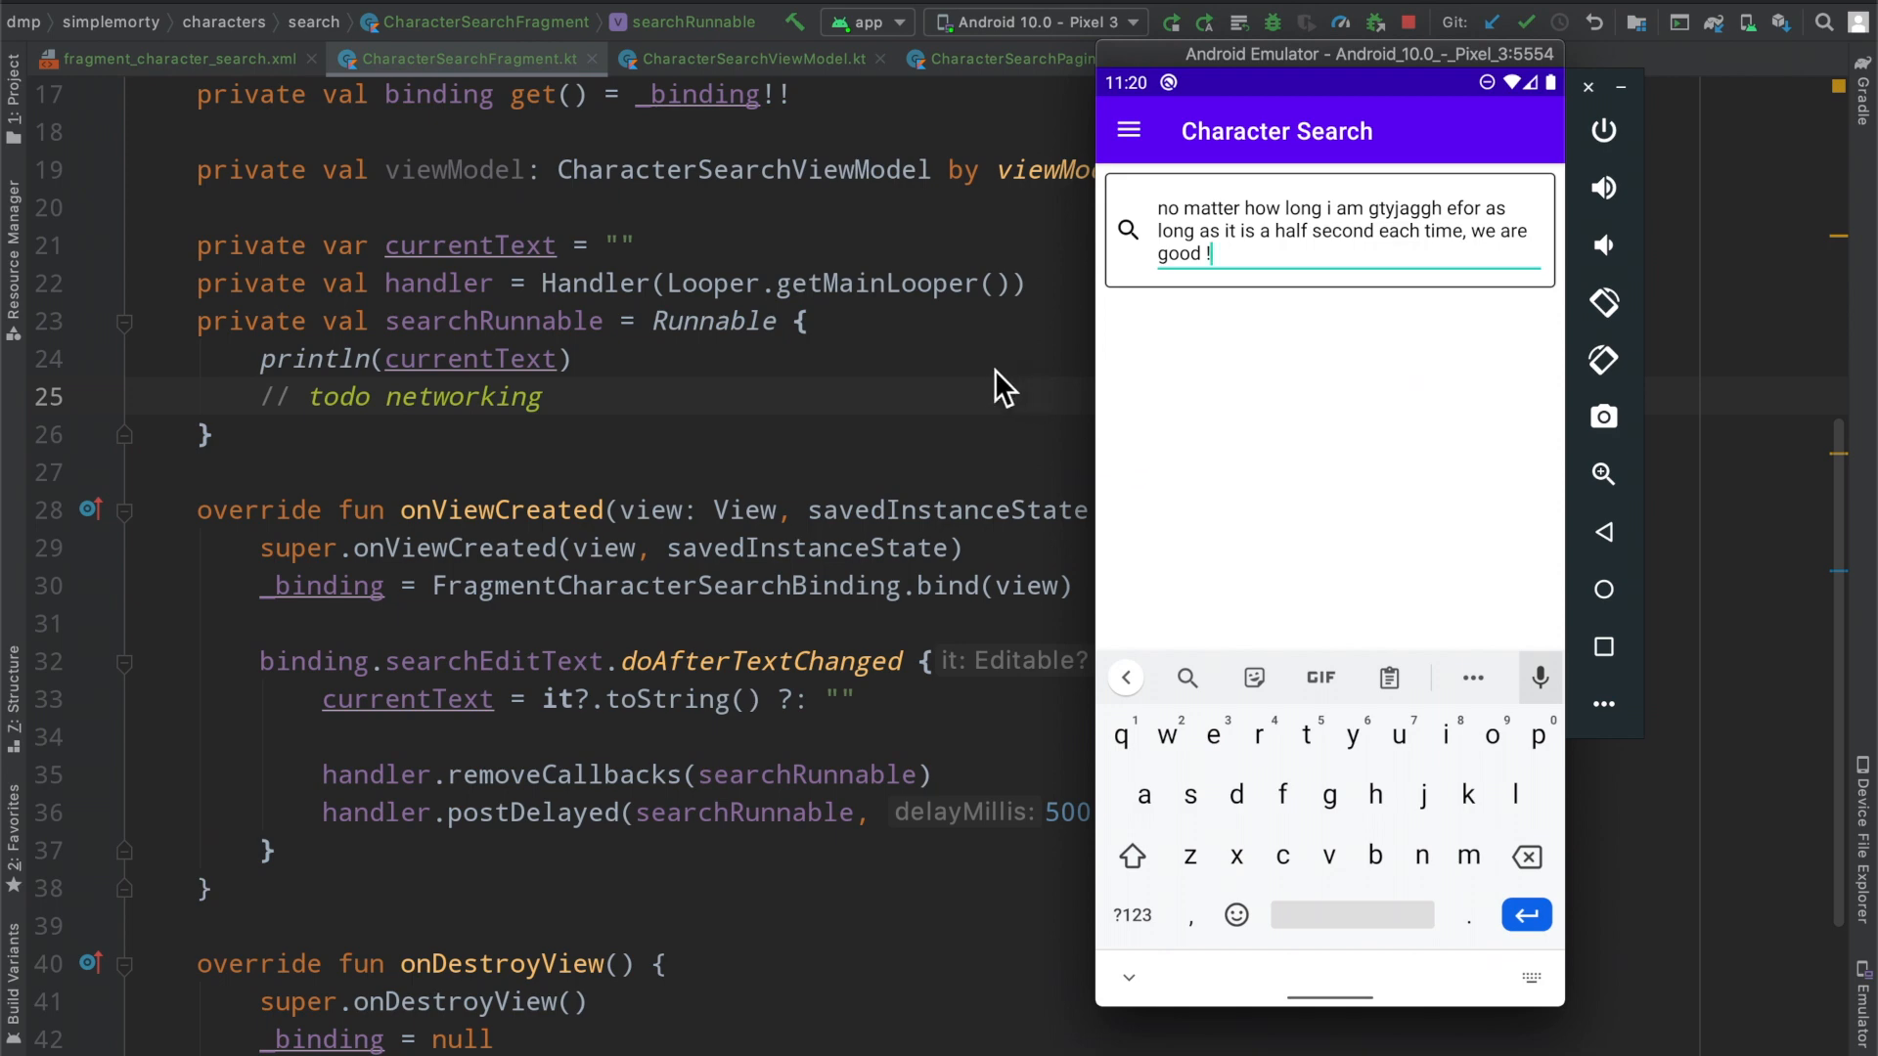
mouse_move(1327, 372)
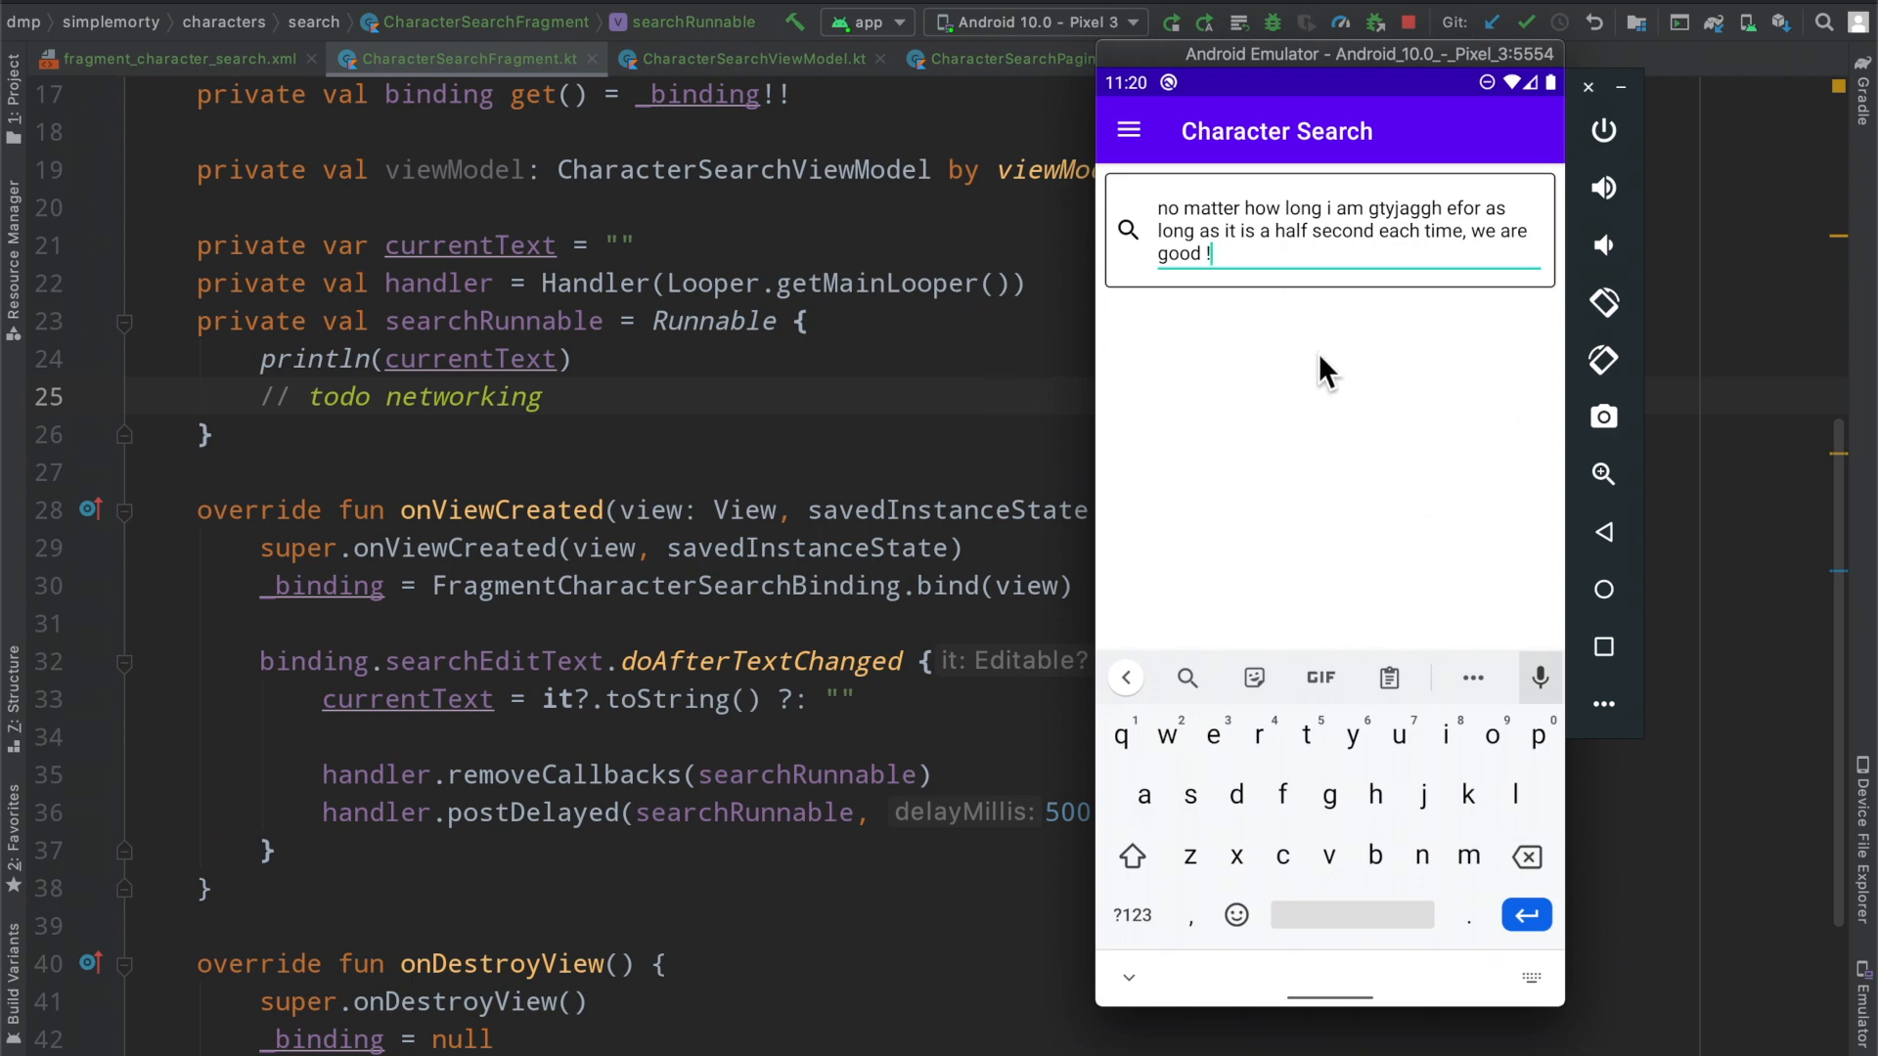
mouse_move(719, 413)
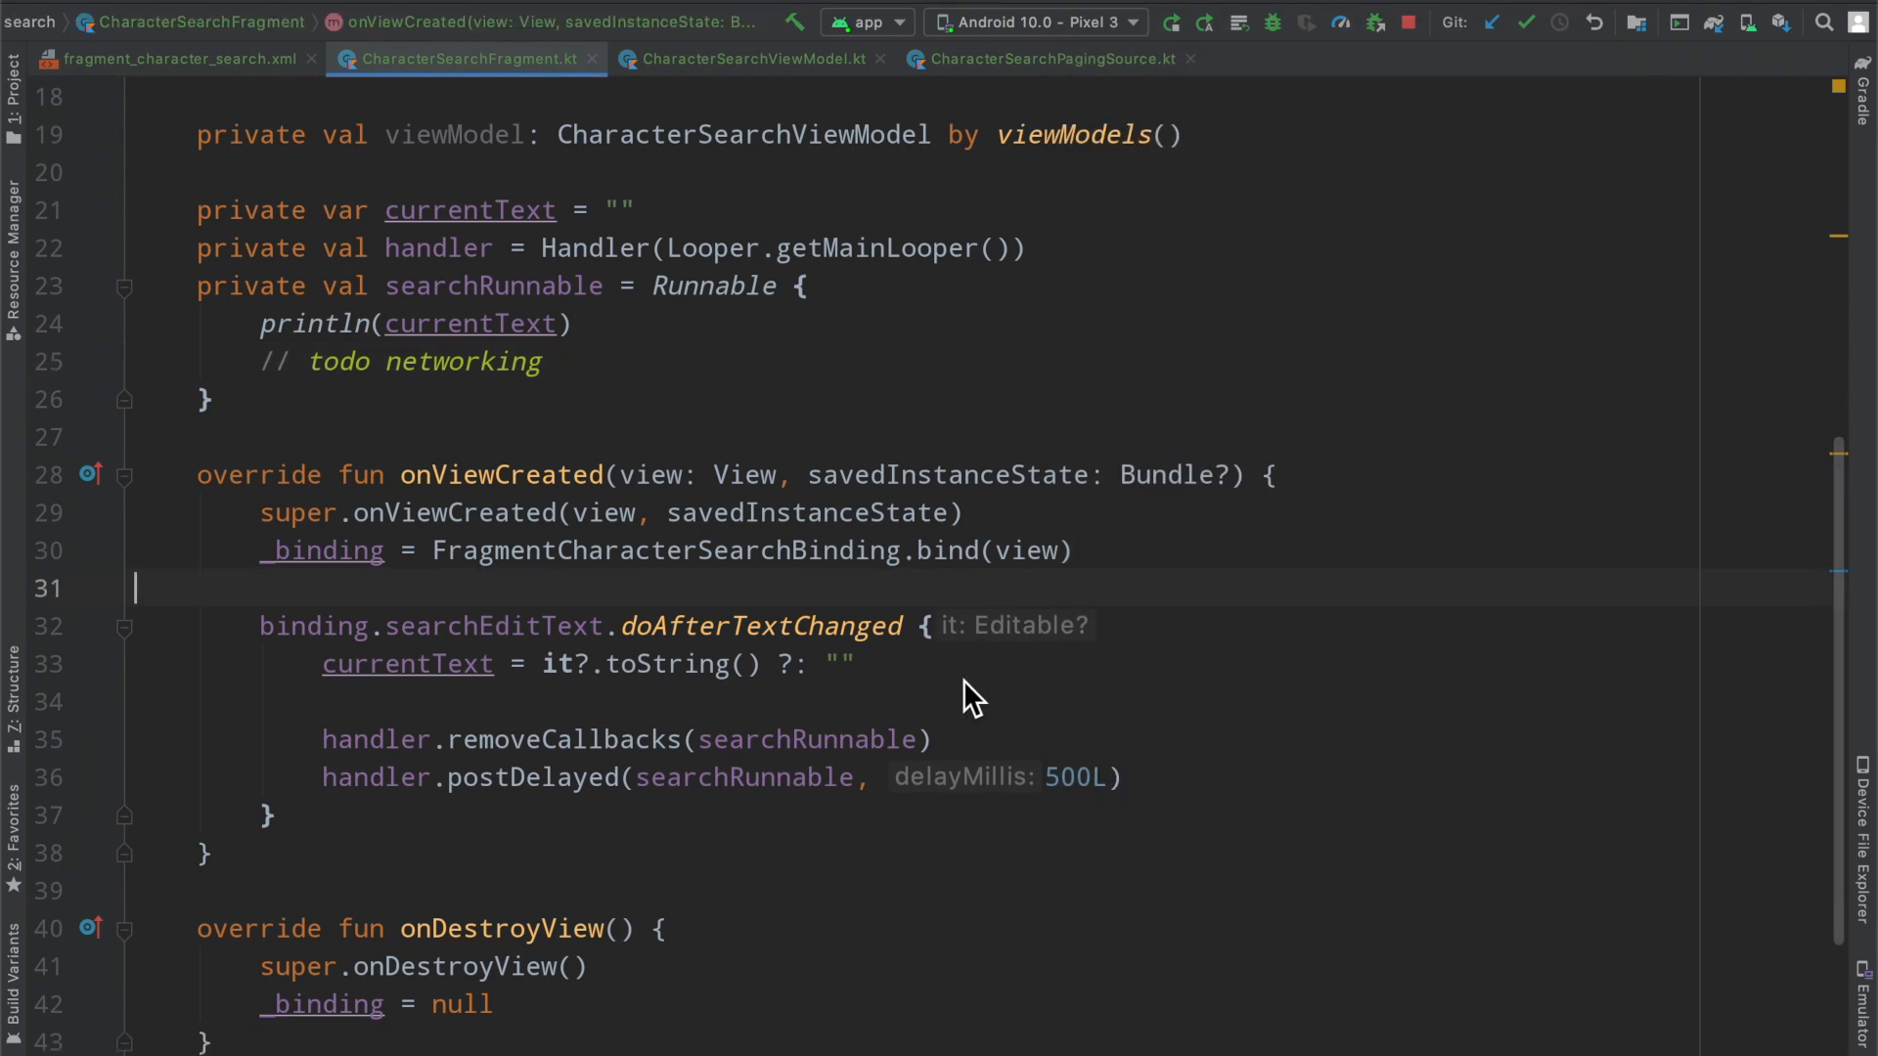
scroll("down", 3)
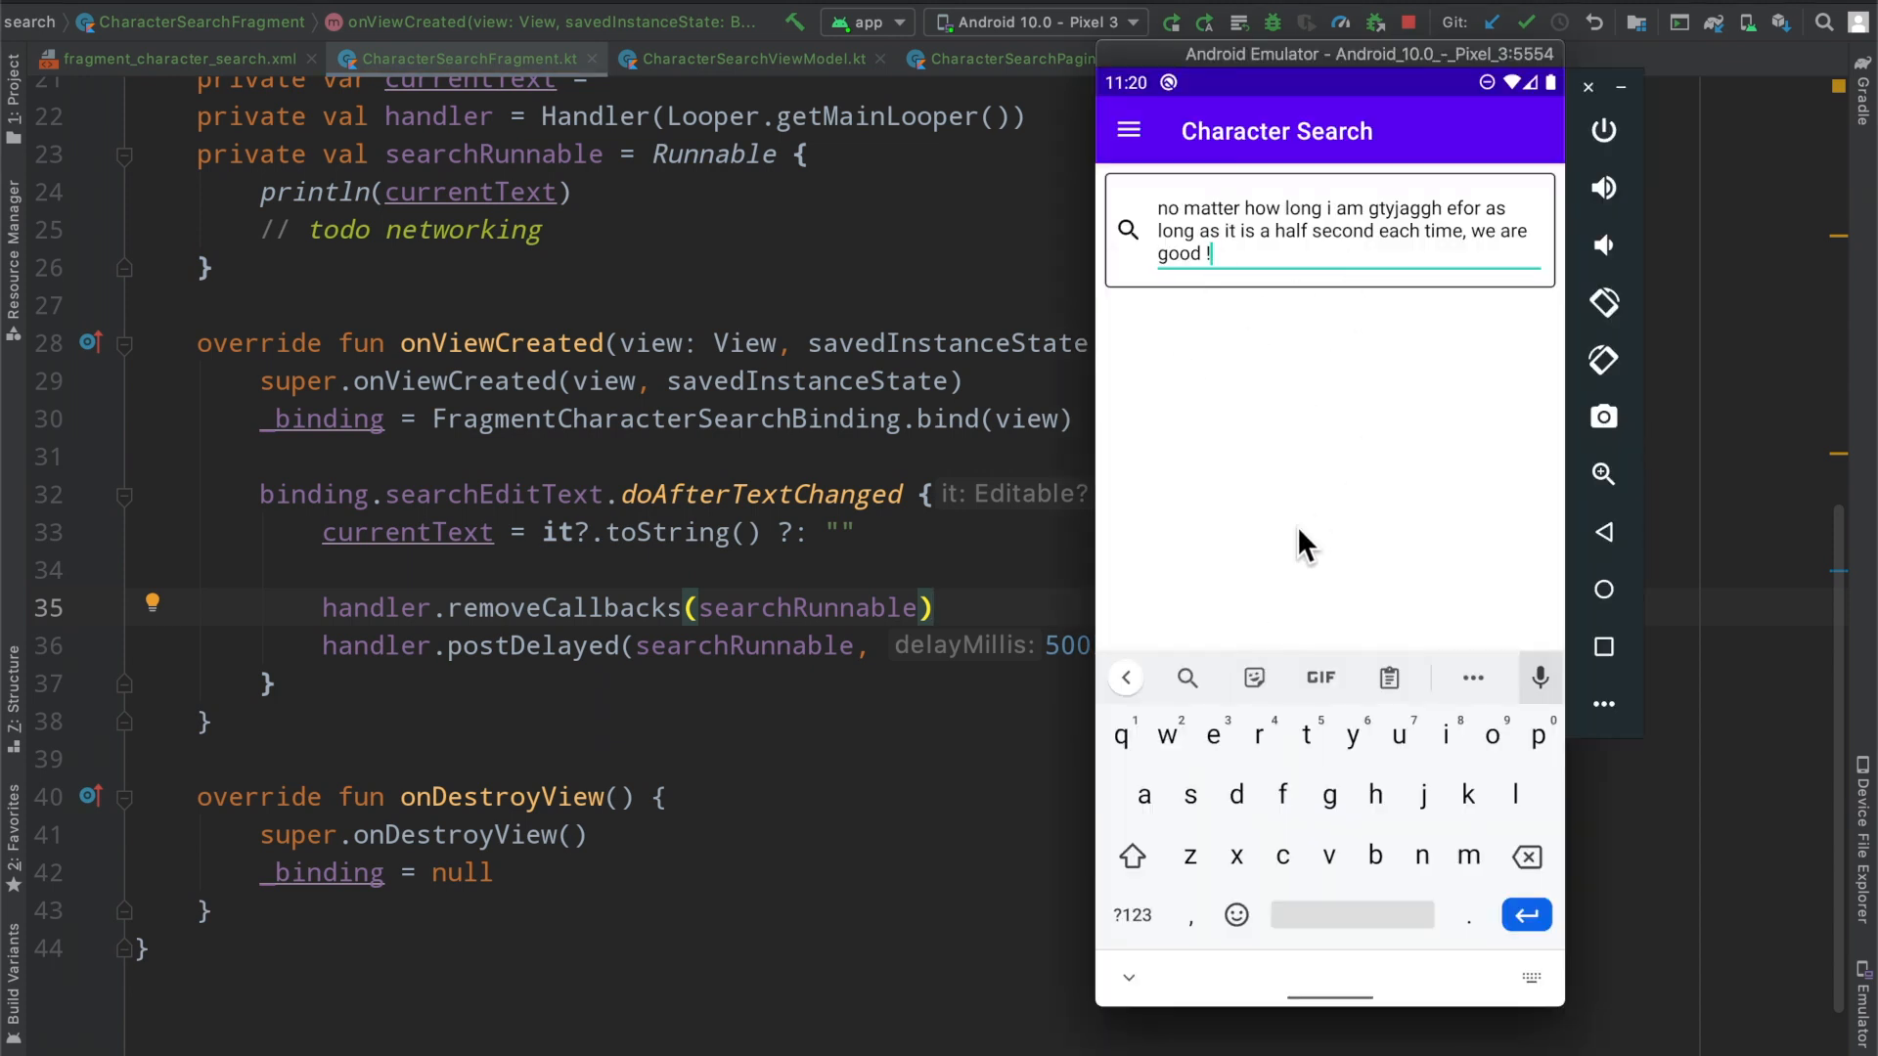
mouse_move(780, 587)
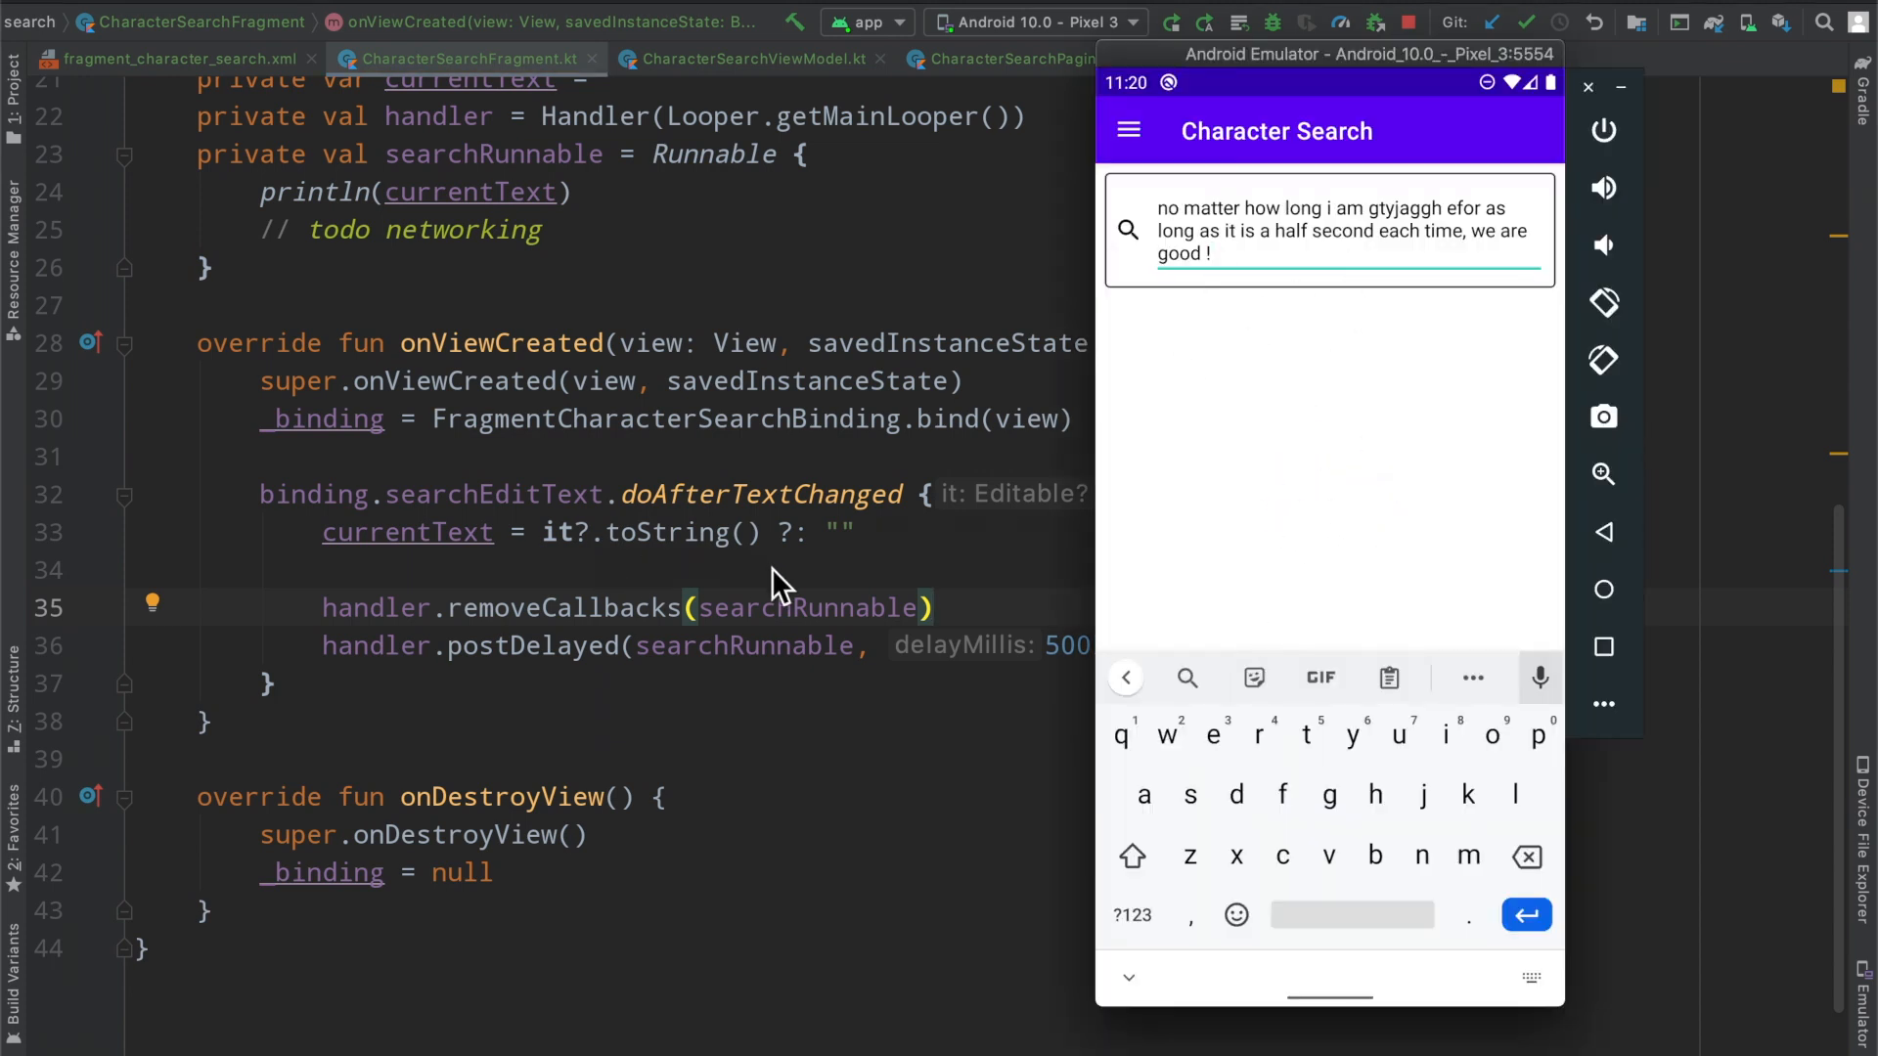